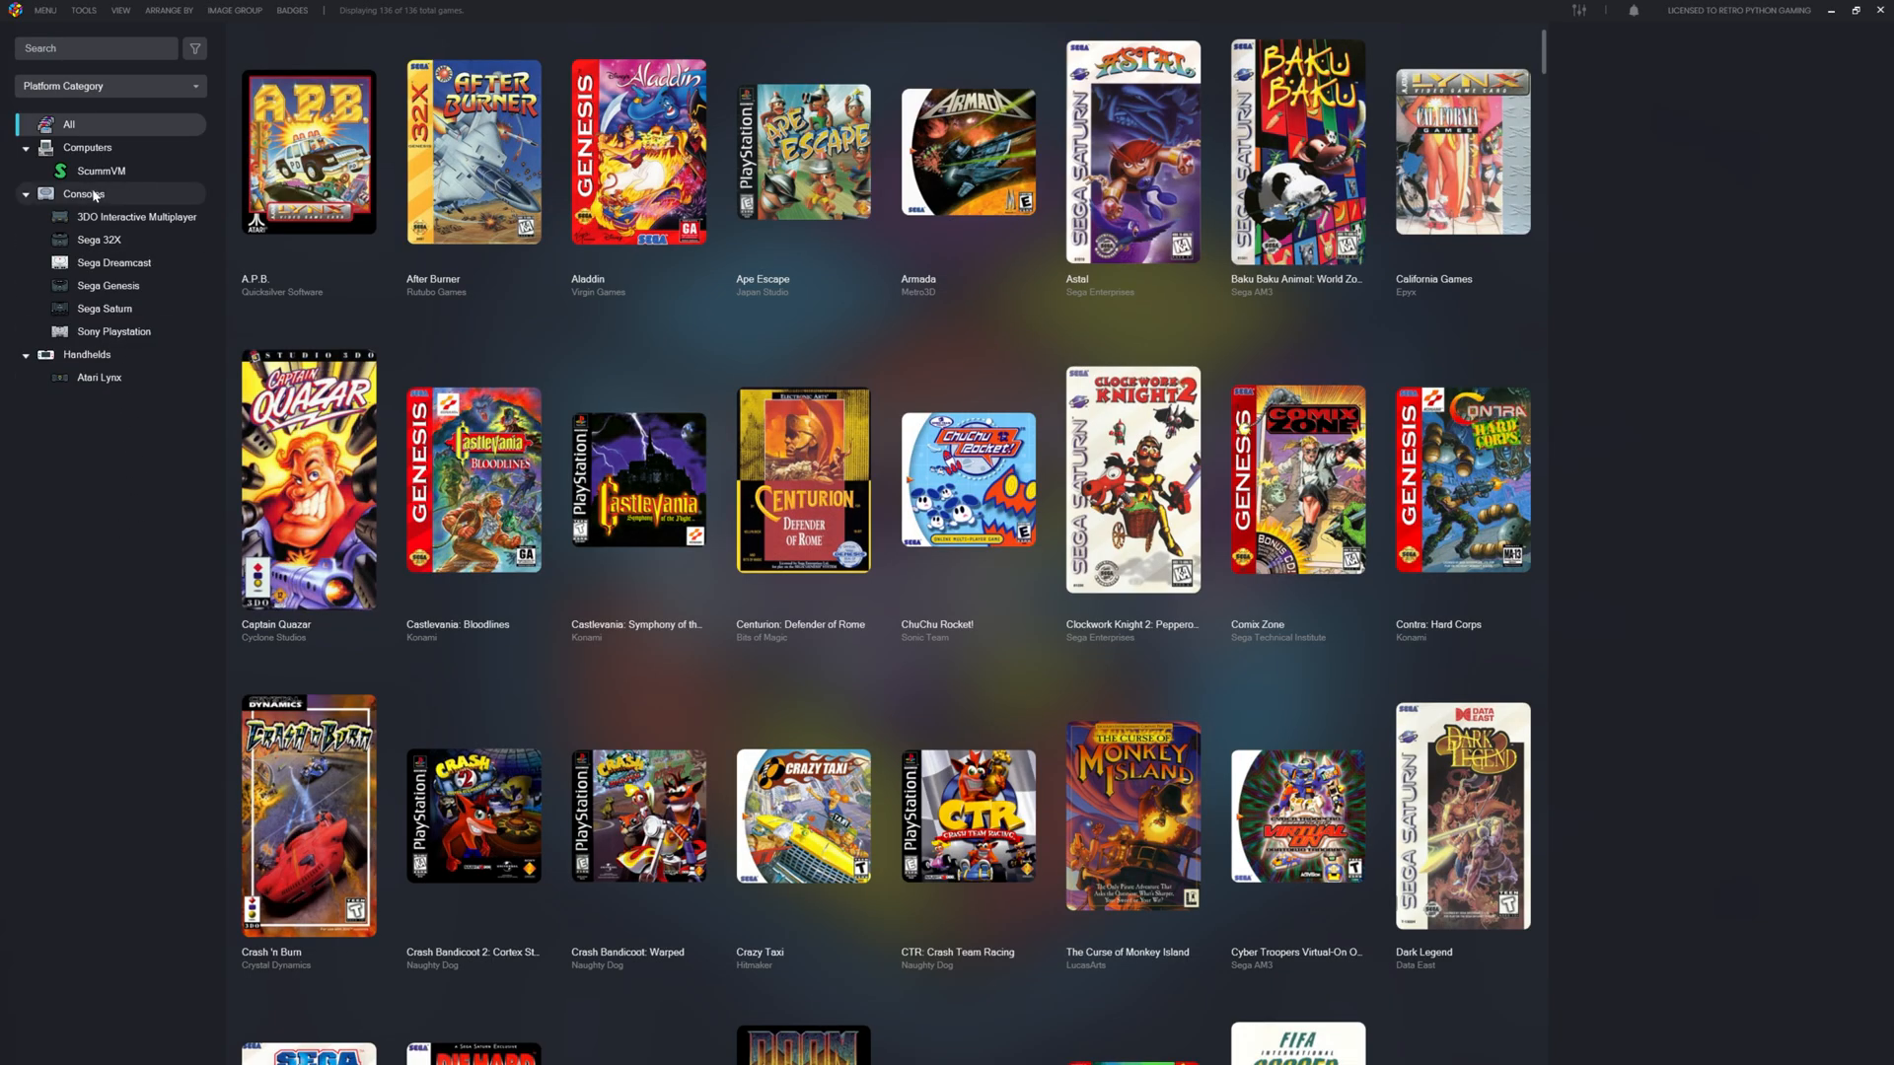
Start the Import ROM Files wizard for a single platform from the Tools menu and pass its welcome page.
left_click(83, 10)
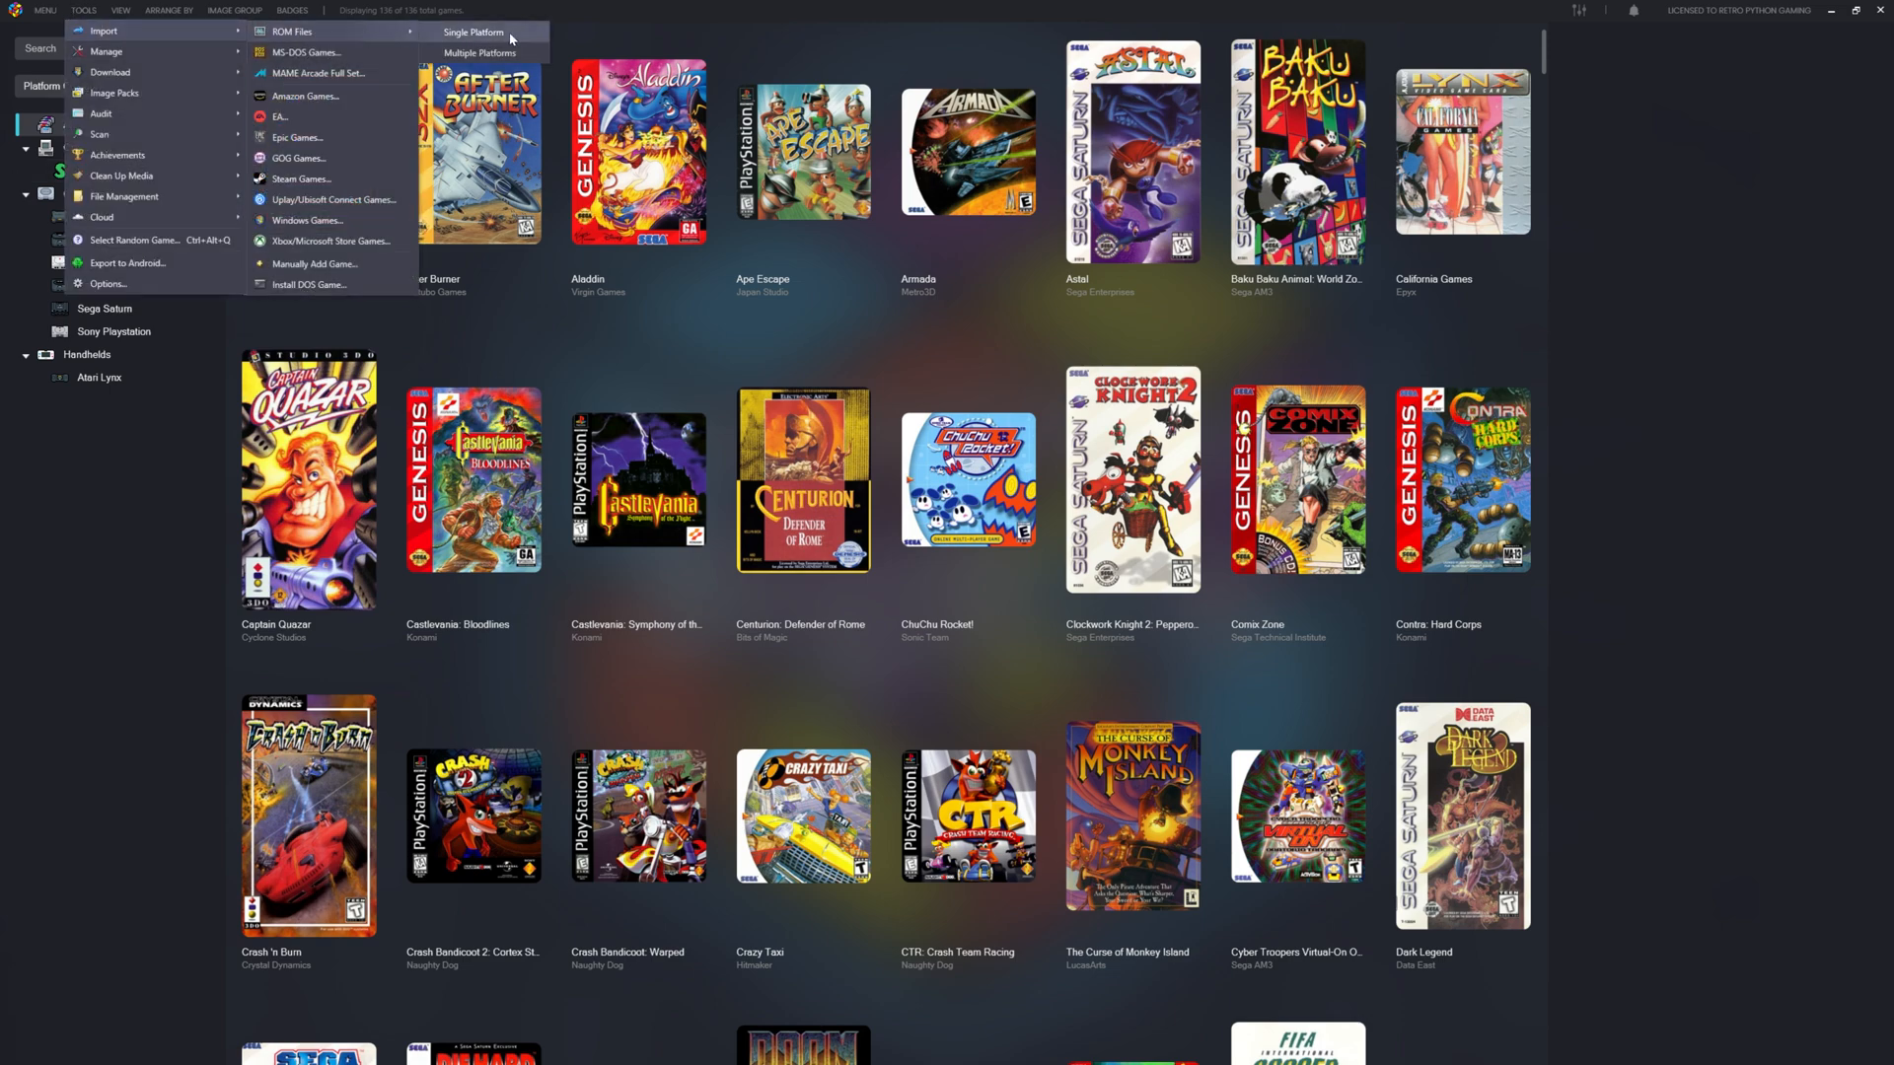
left_click(473, 34)
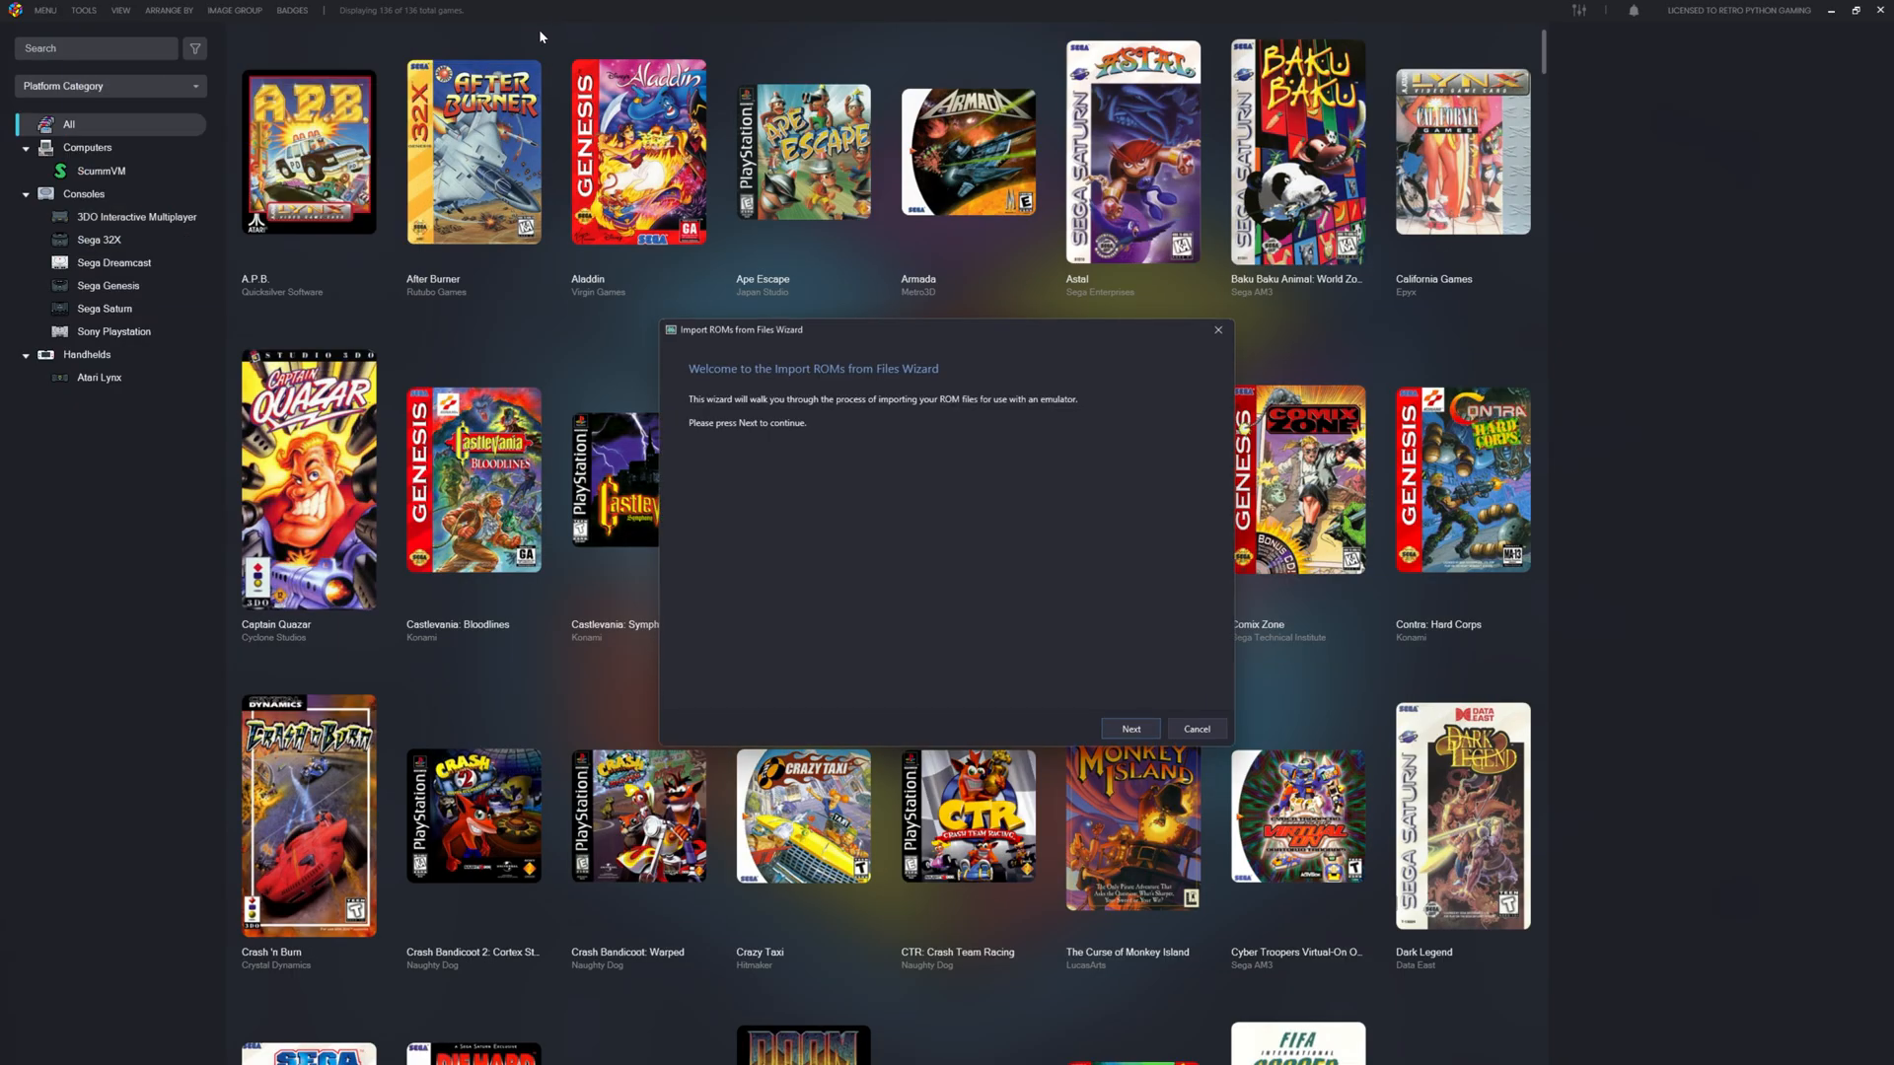
mouse_move(1047, 632)
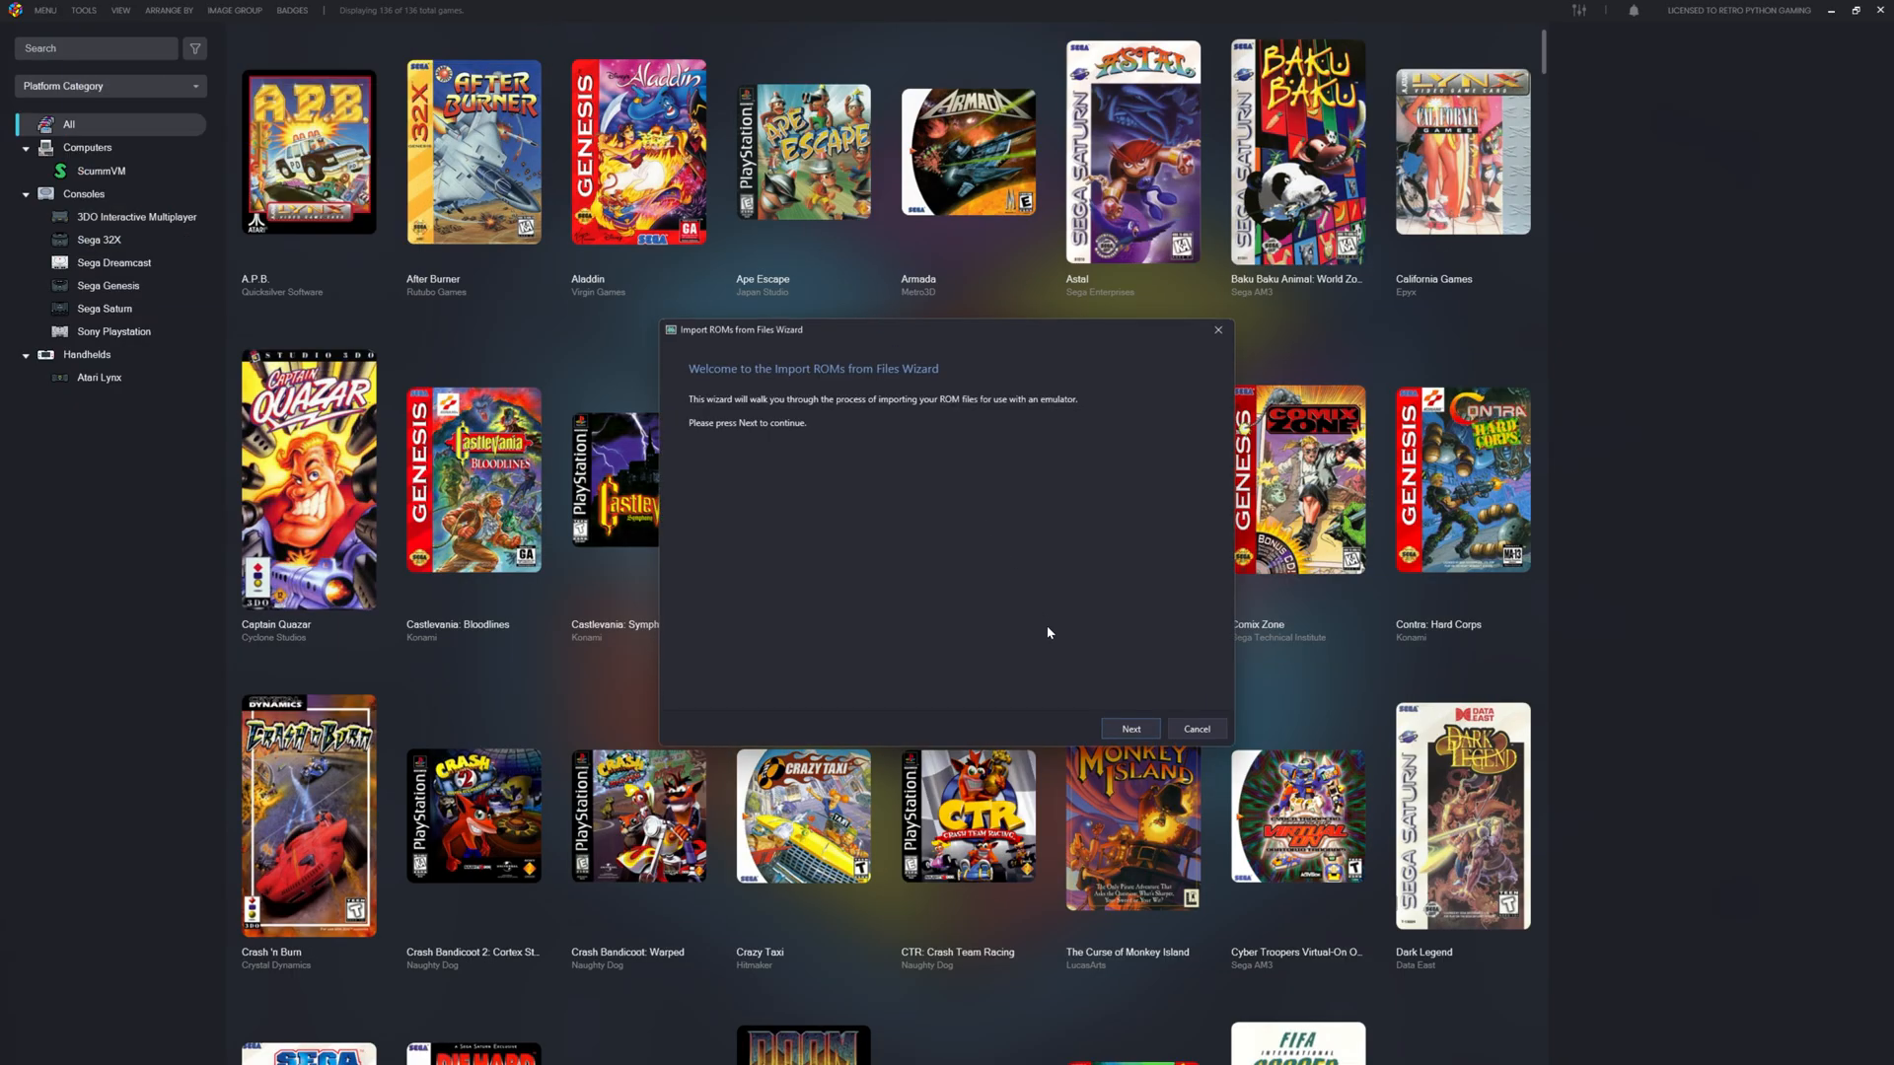
mouse_move(1112, 706)
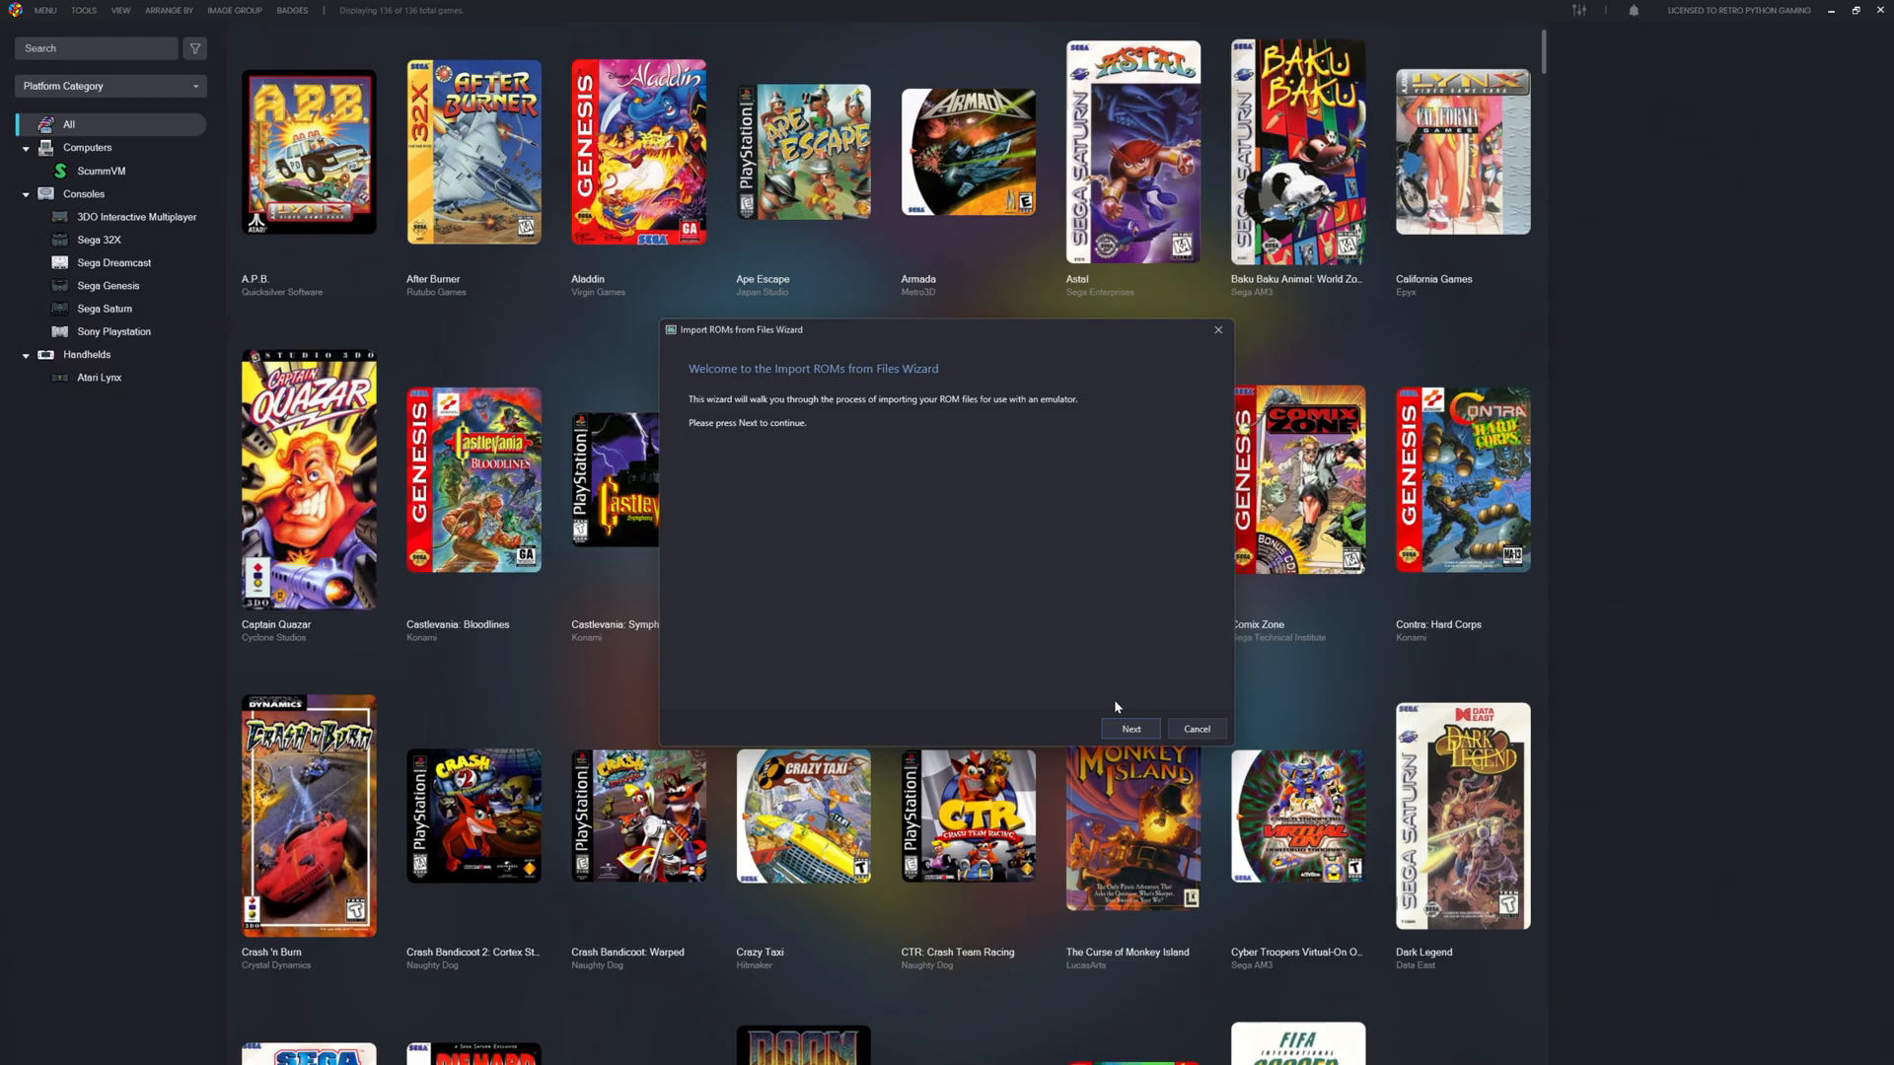
left_click(1128, 728)
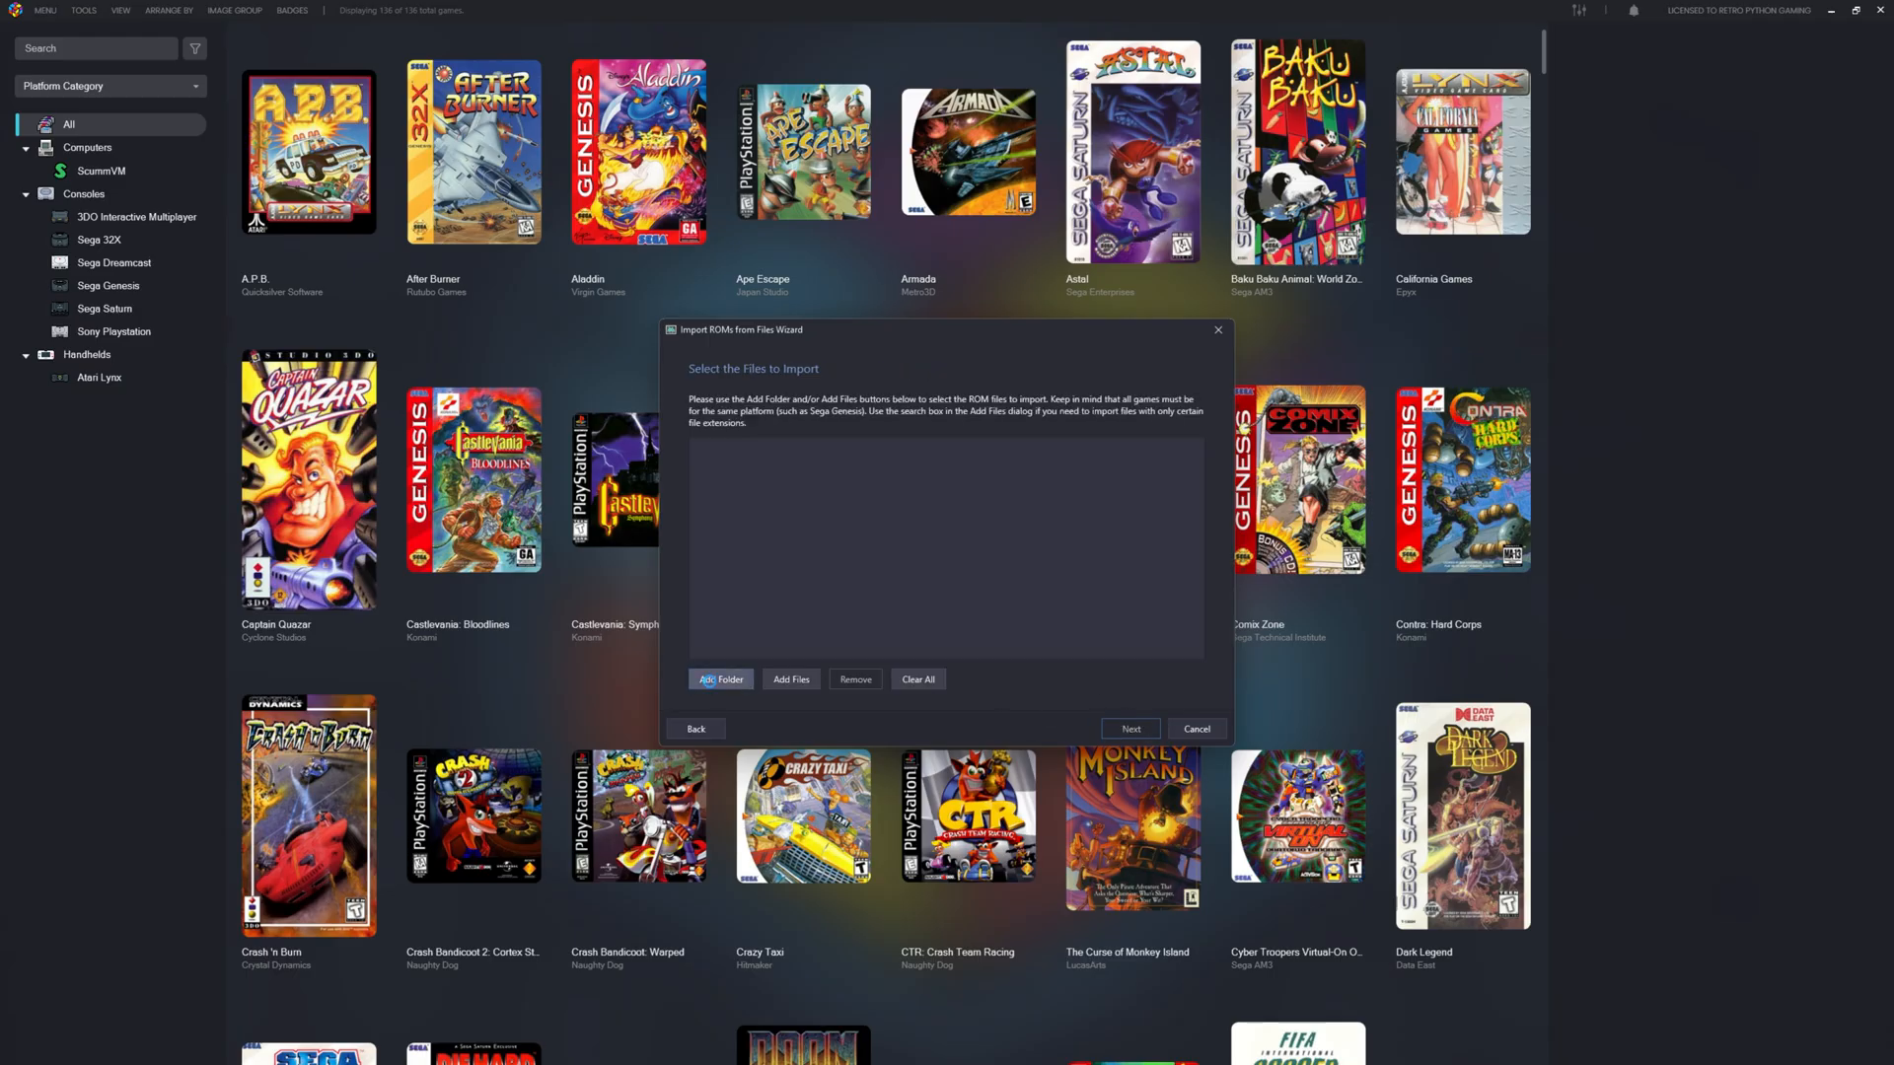
Add the R:\Final Burn Neo\arcade folder on the ROMS drive as the import source.
left_click(720, 678)
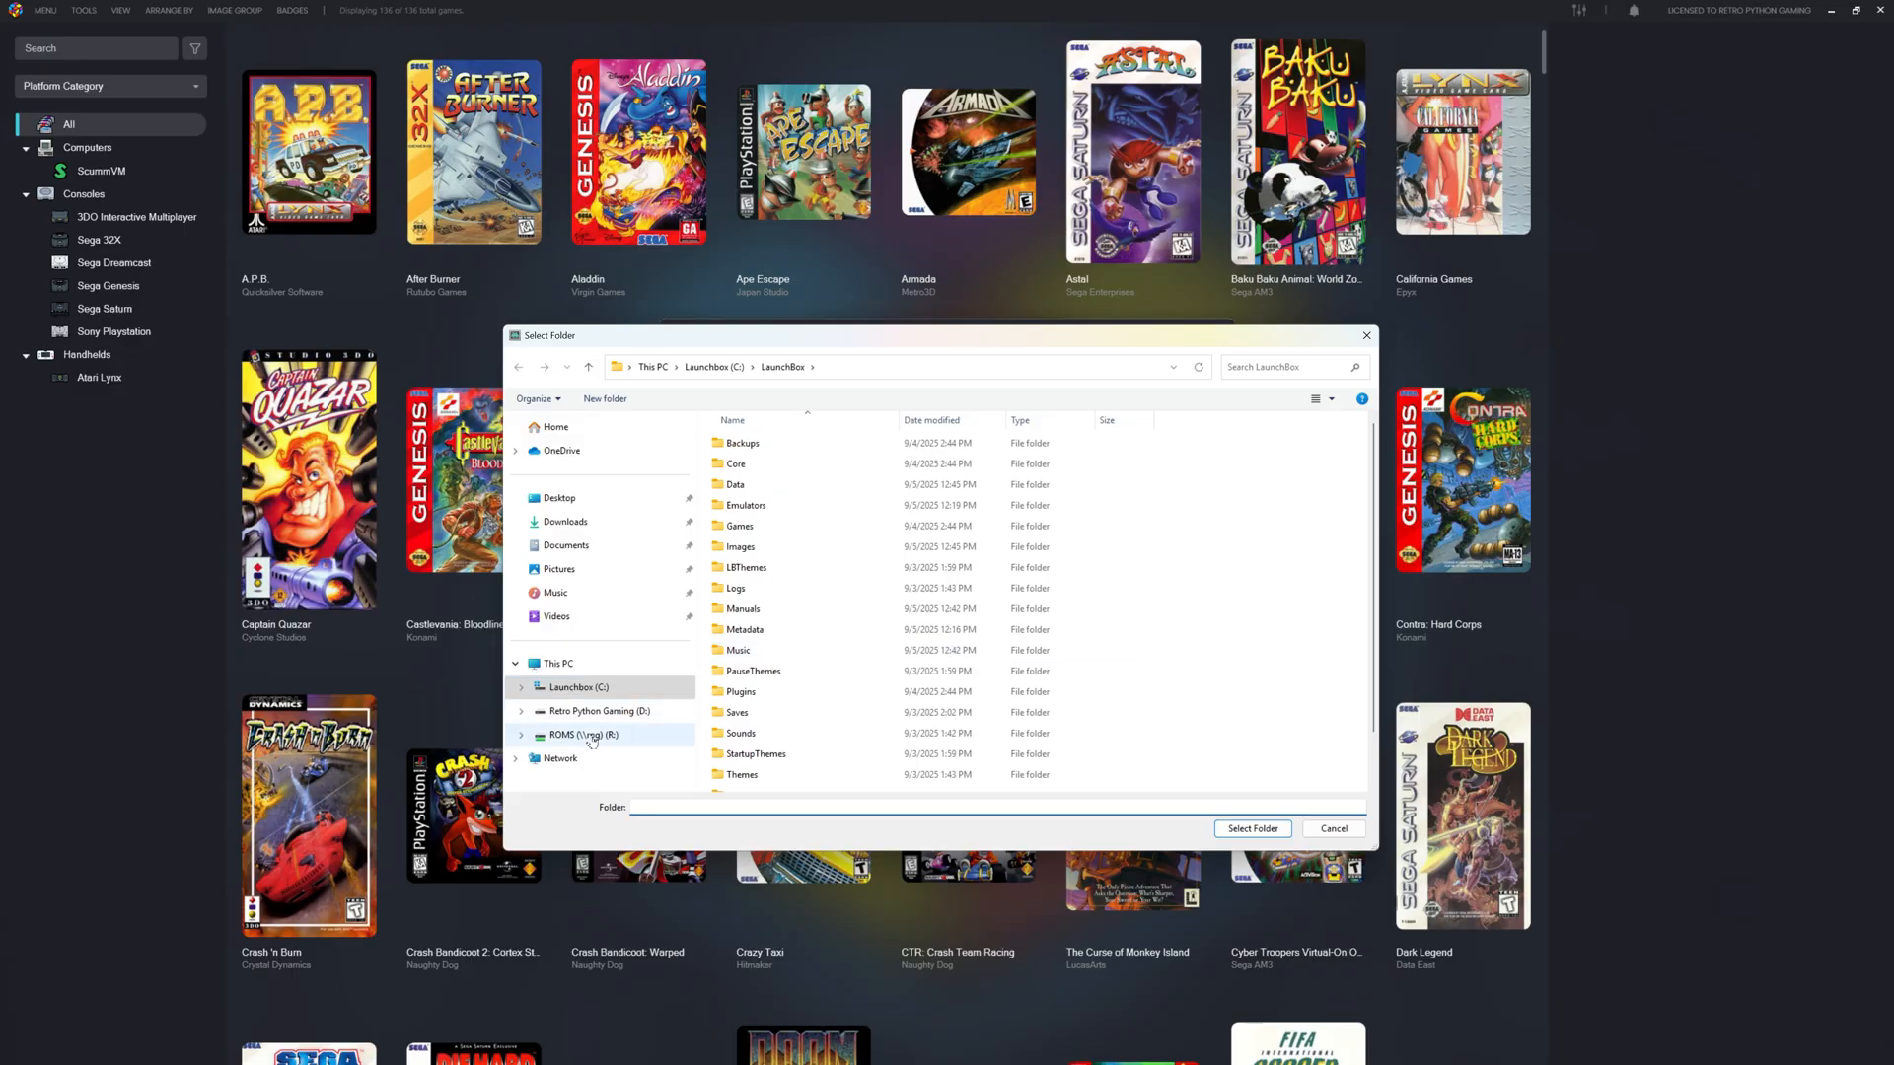
left_click(582, 733)
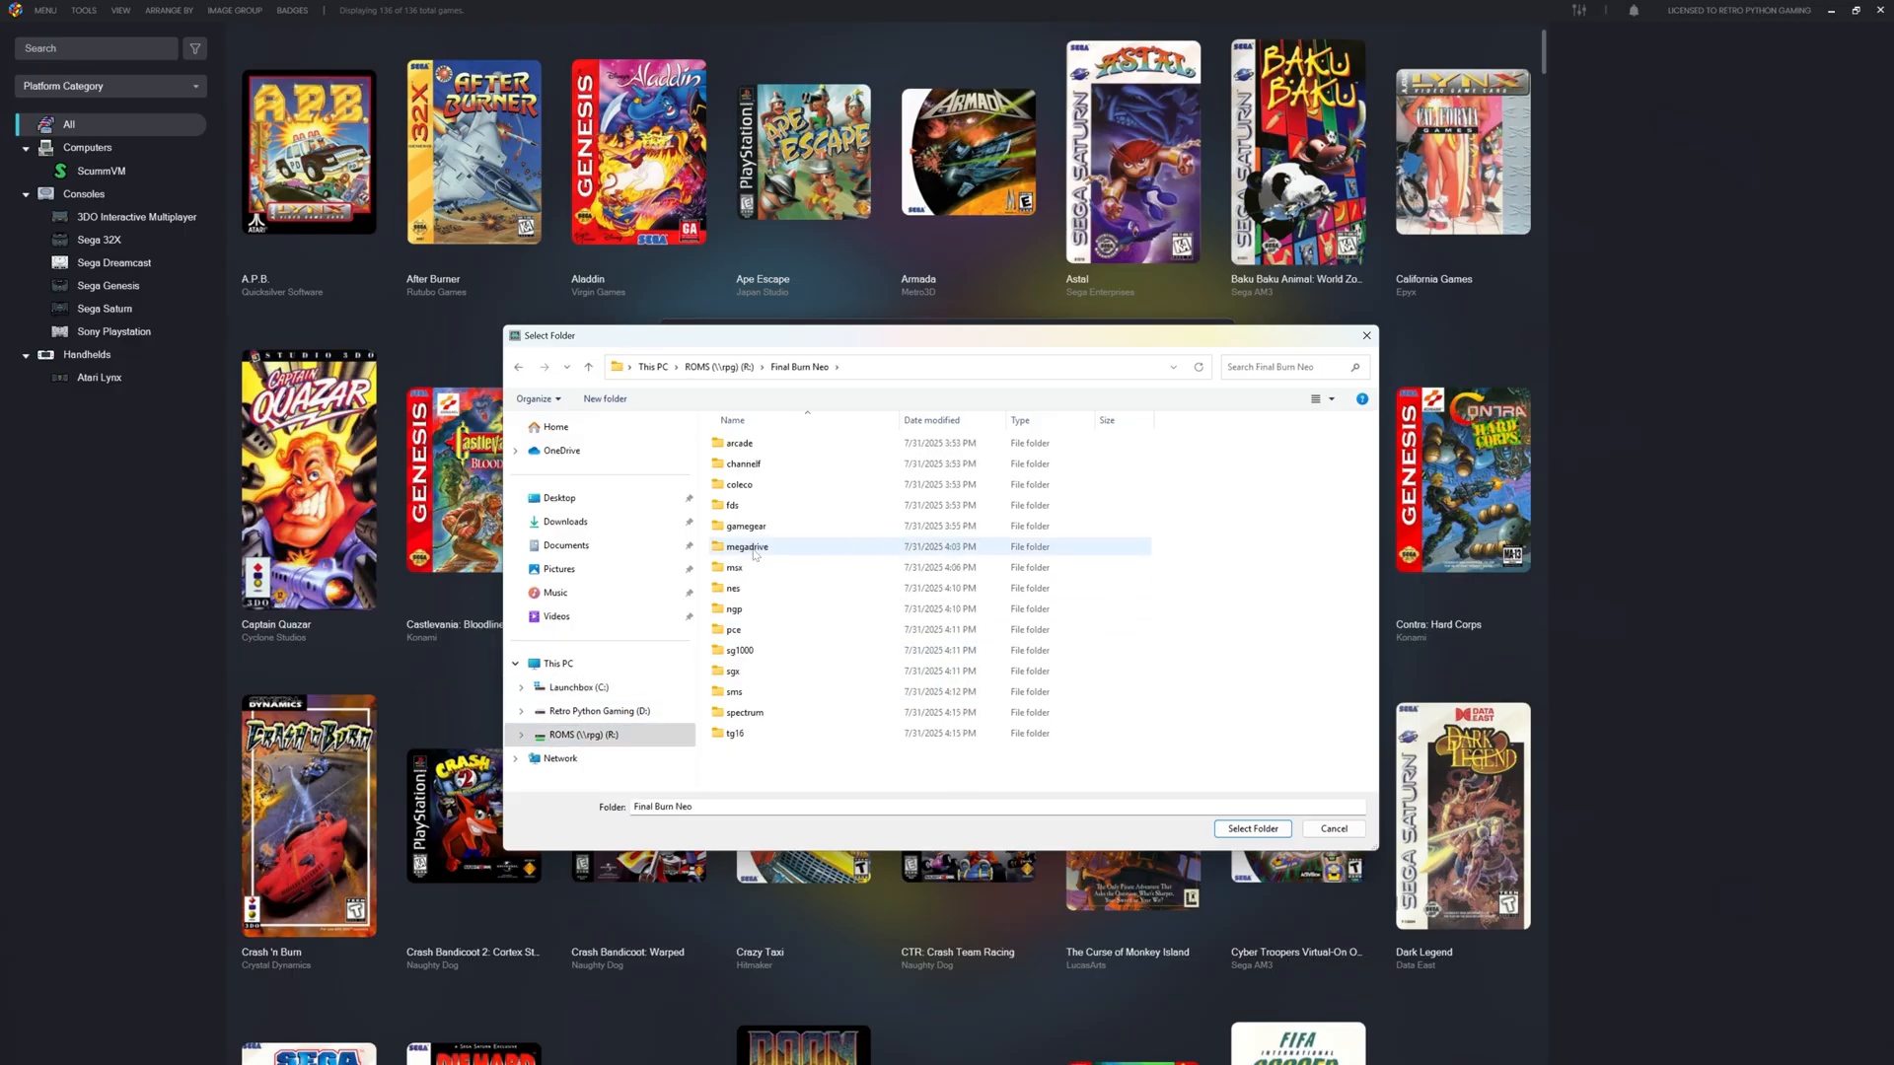
left_click(738, 443)
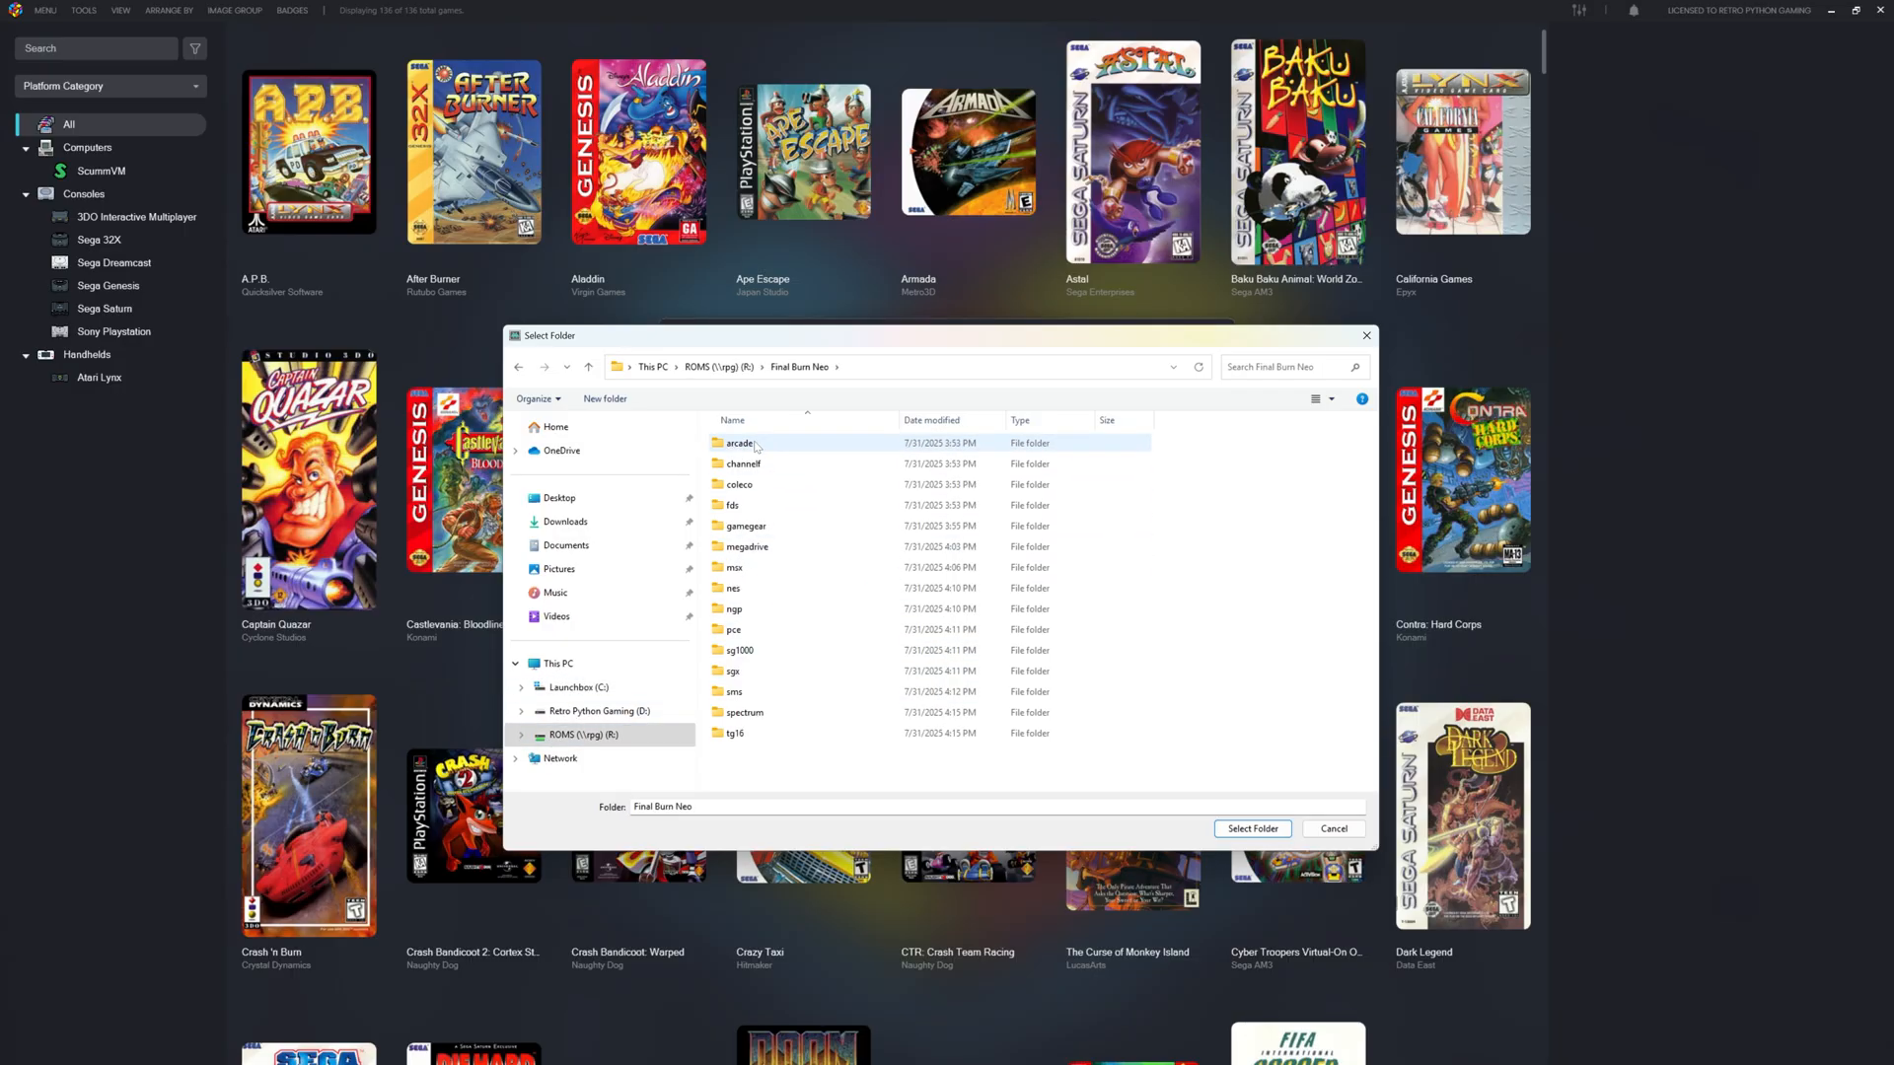
mouse_move(837, 450)
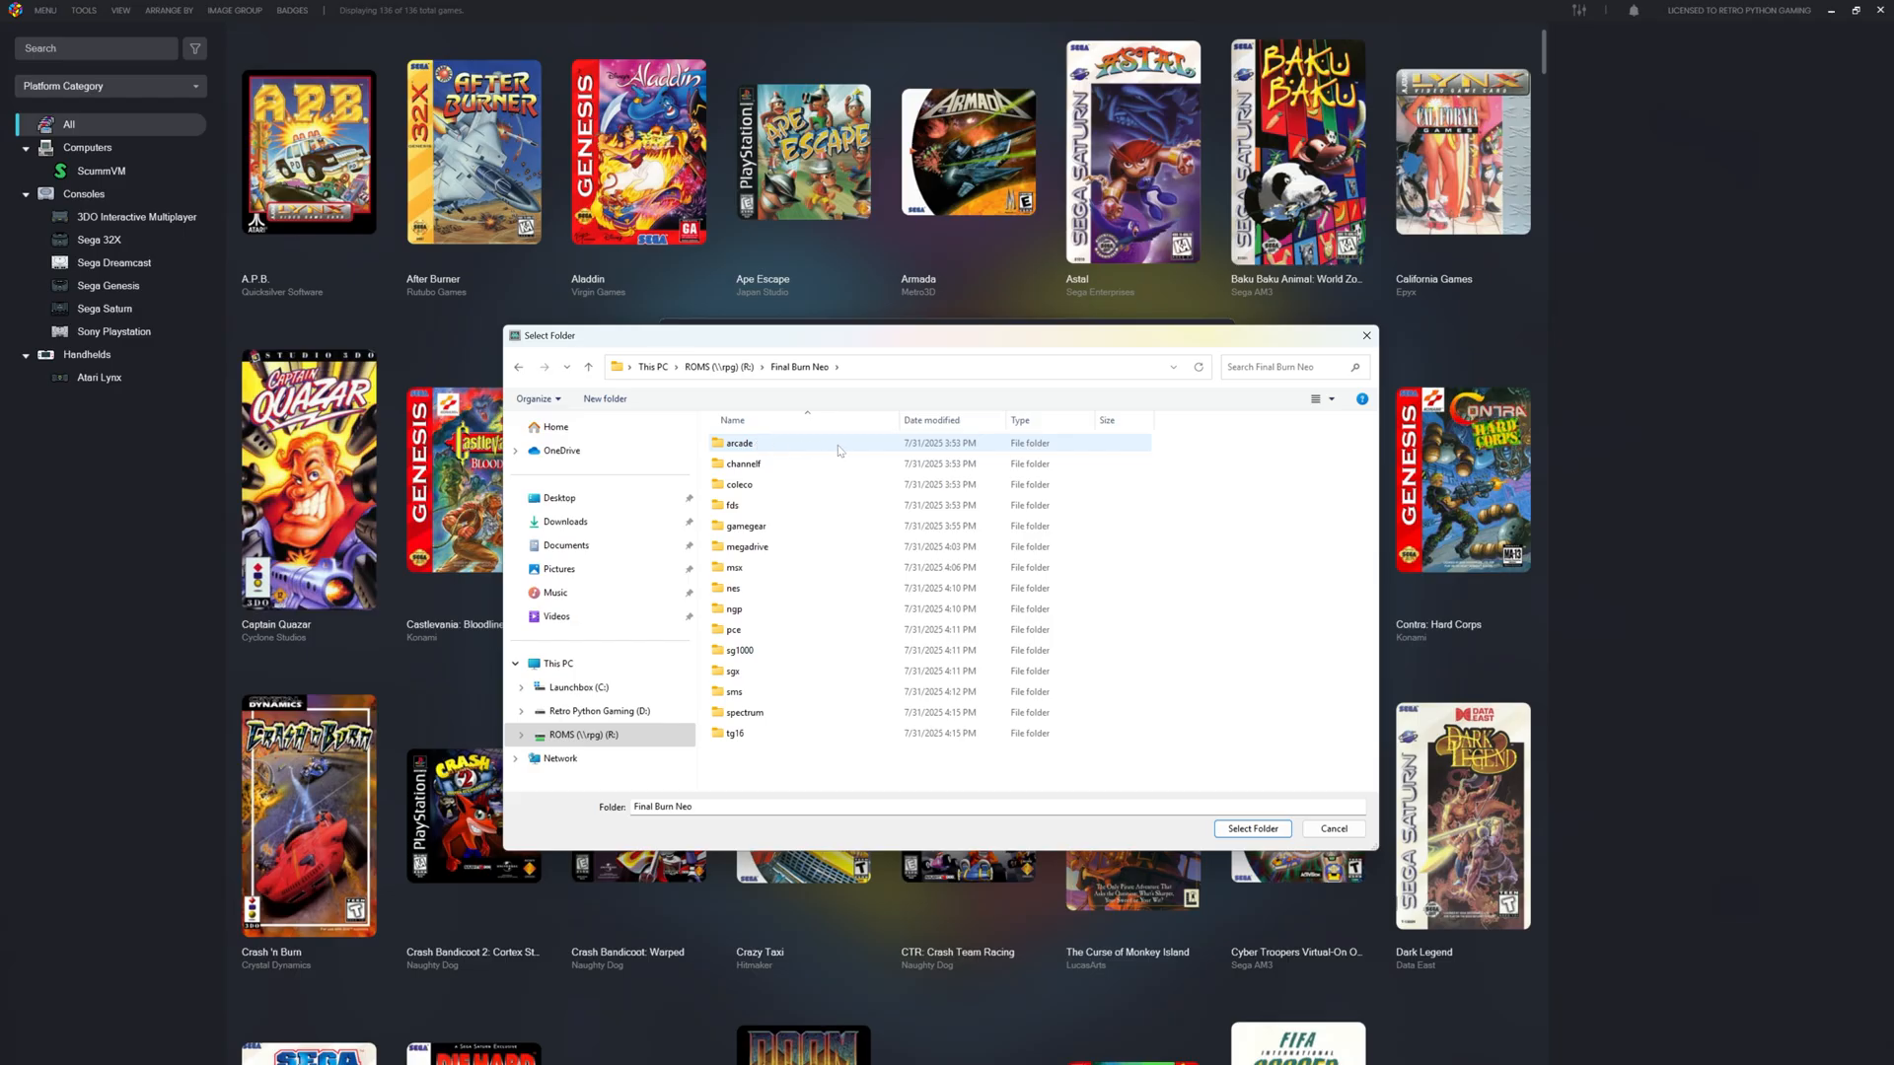
double_click(738, 442)
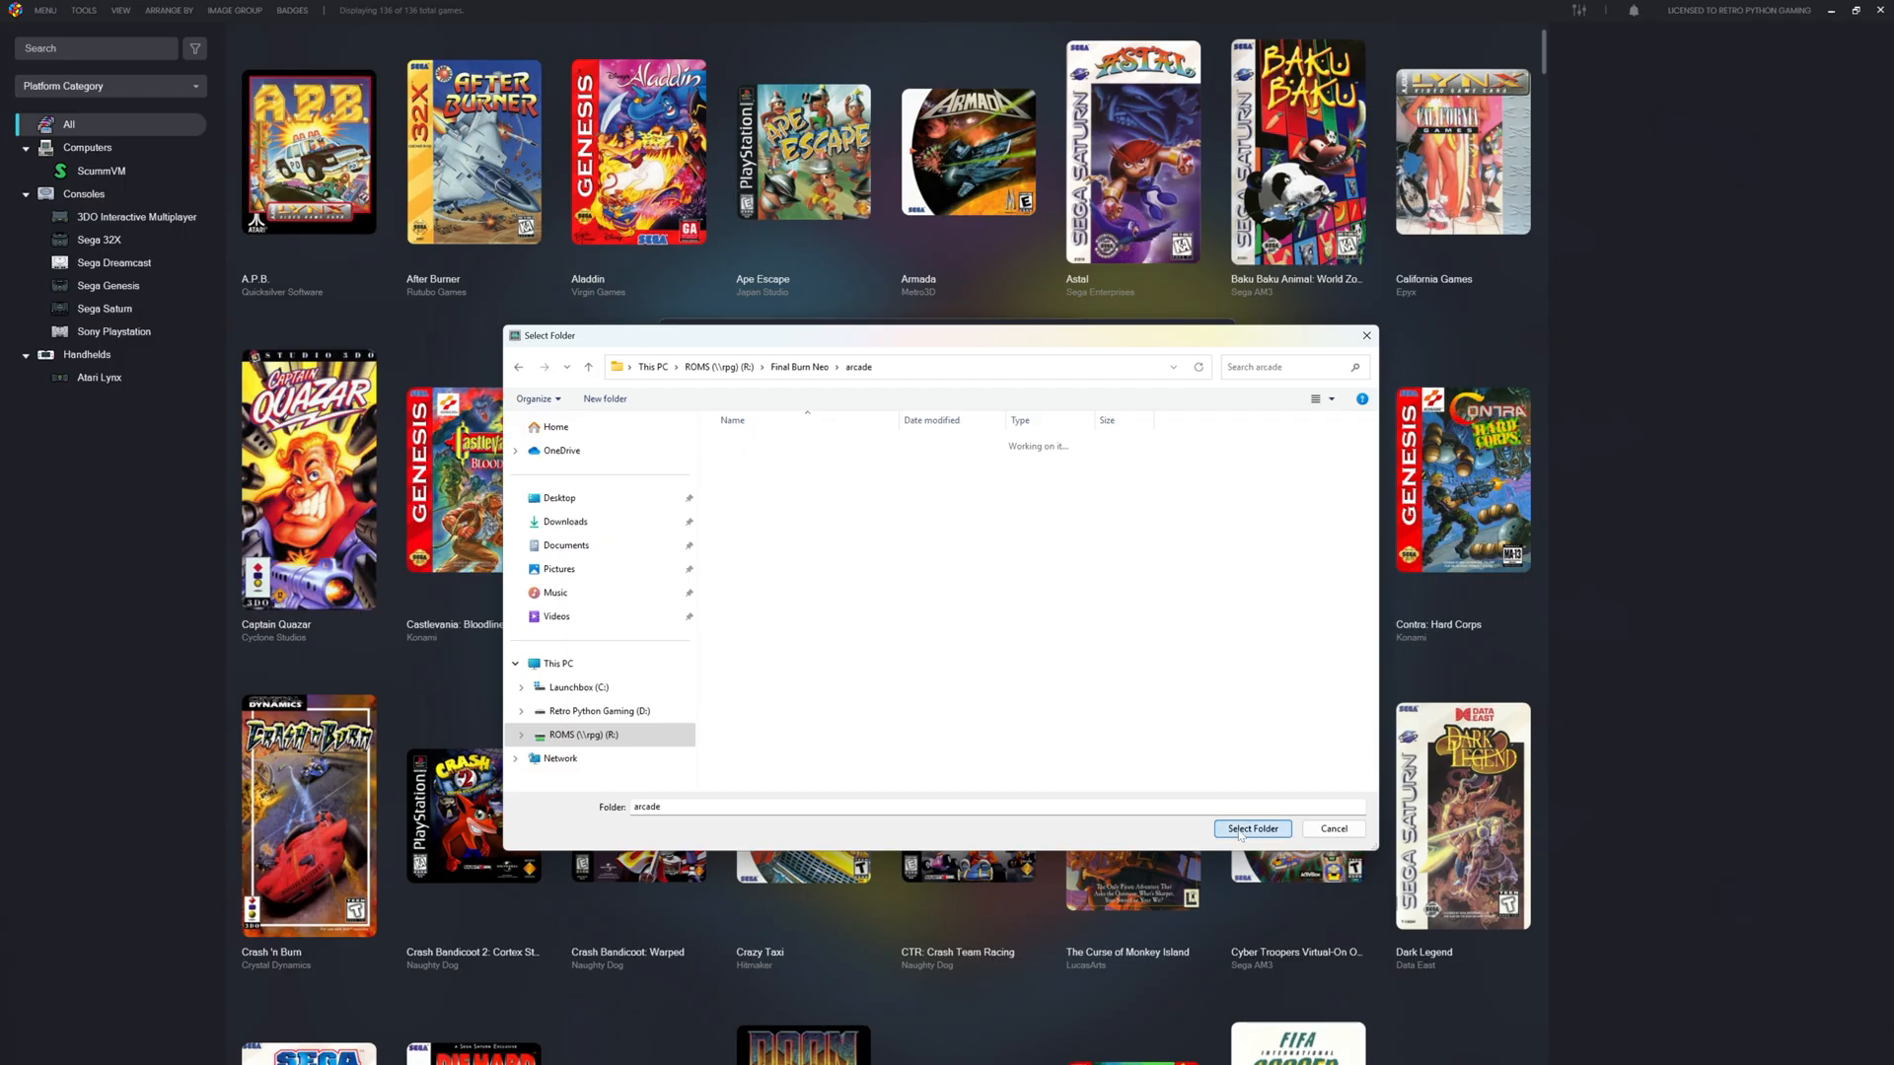
left_click(1253, 829)
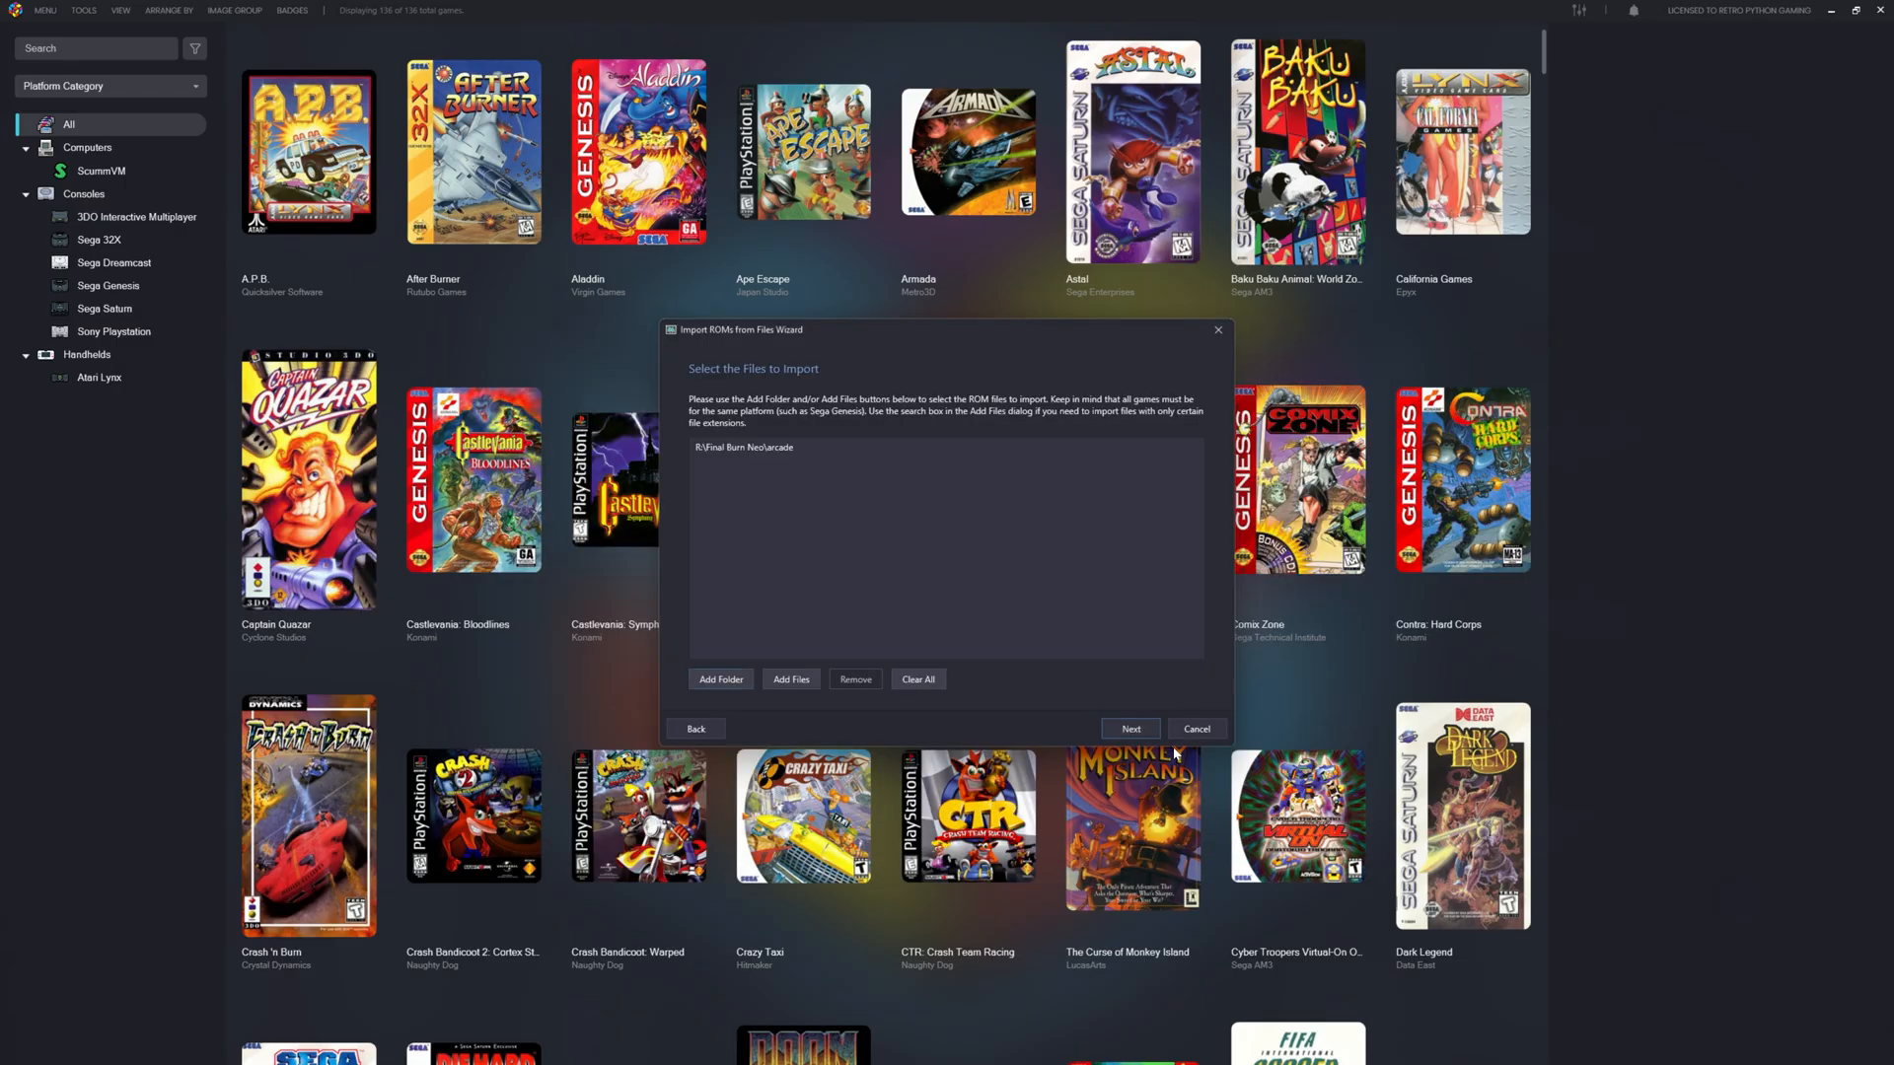
mouse_move(724, 467)
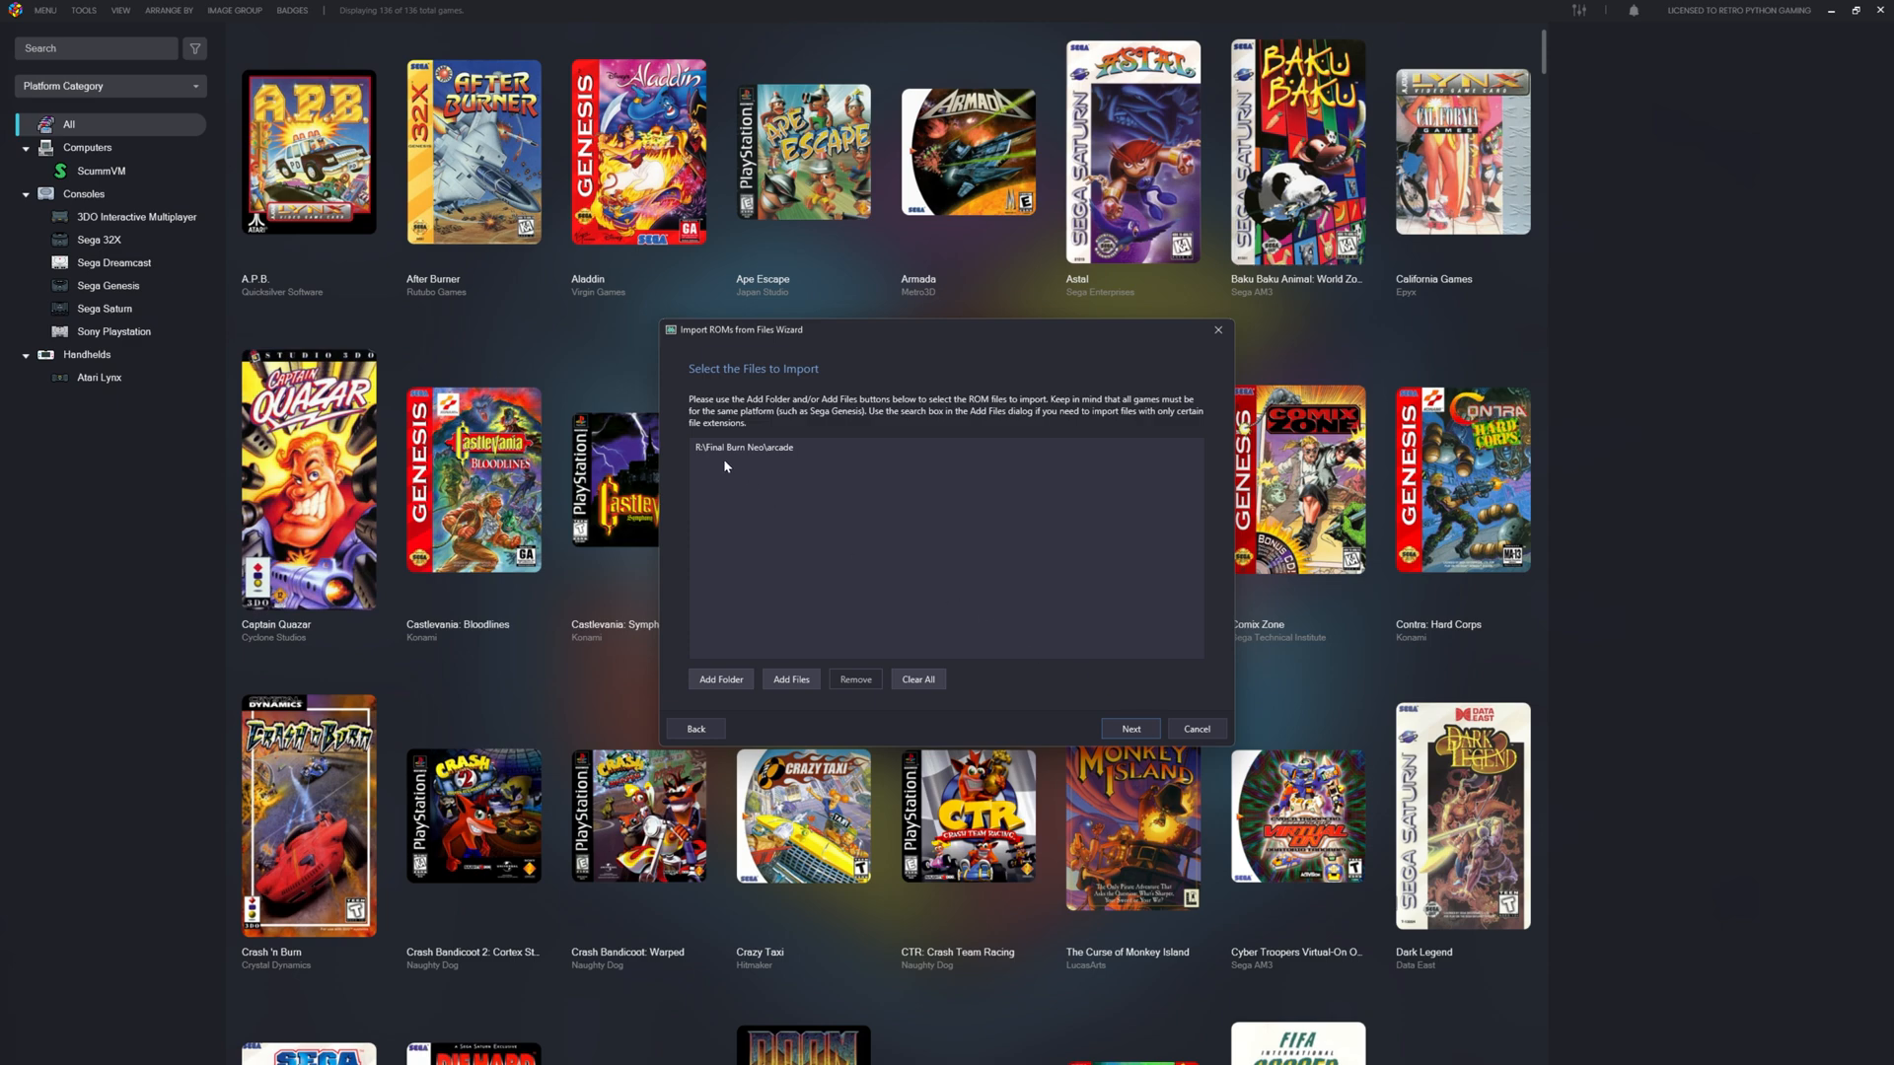
mouse_move(783, 467)
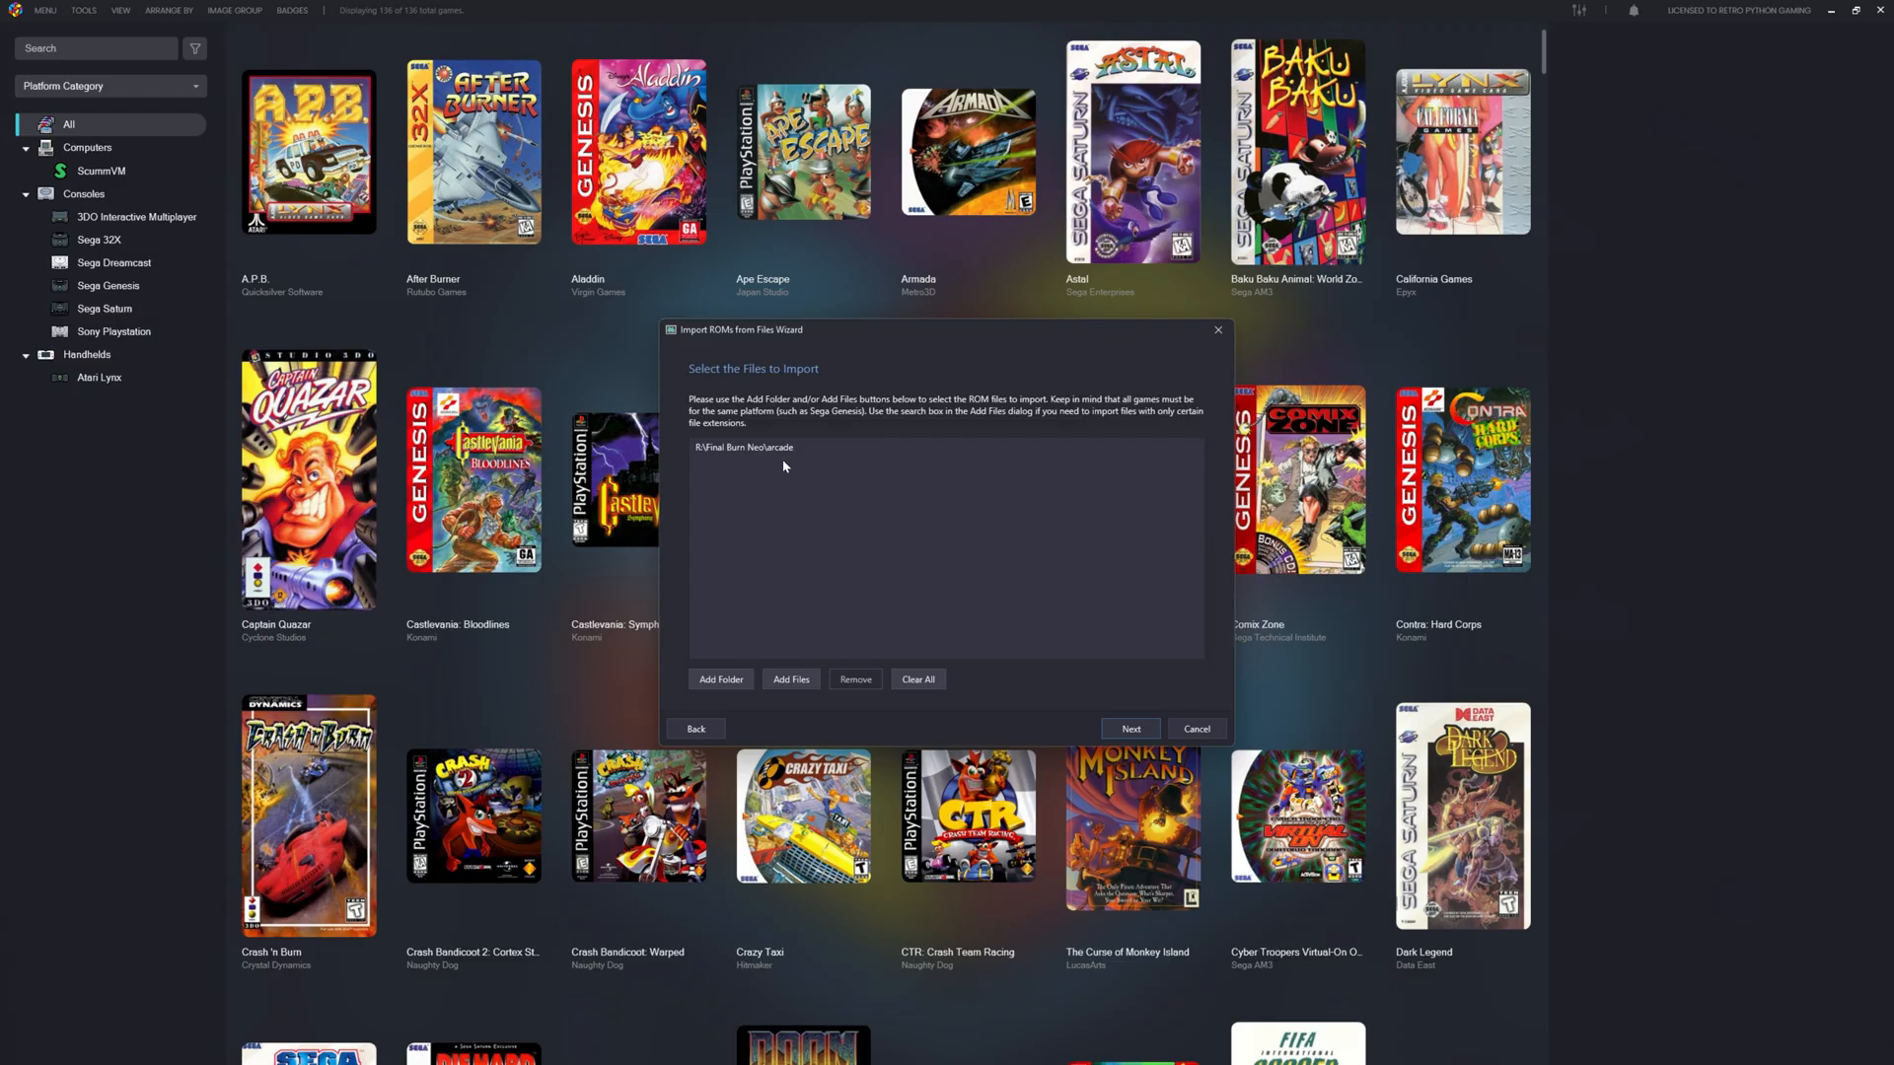
Scrape the games as Arcade and run them in RetroArch with the fbneo_libretro core.
left_click(1128, 728)
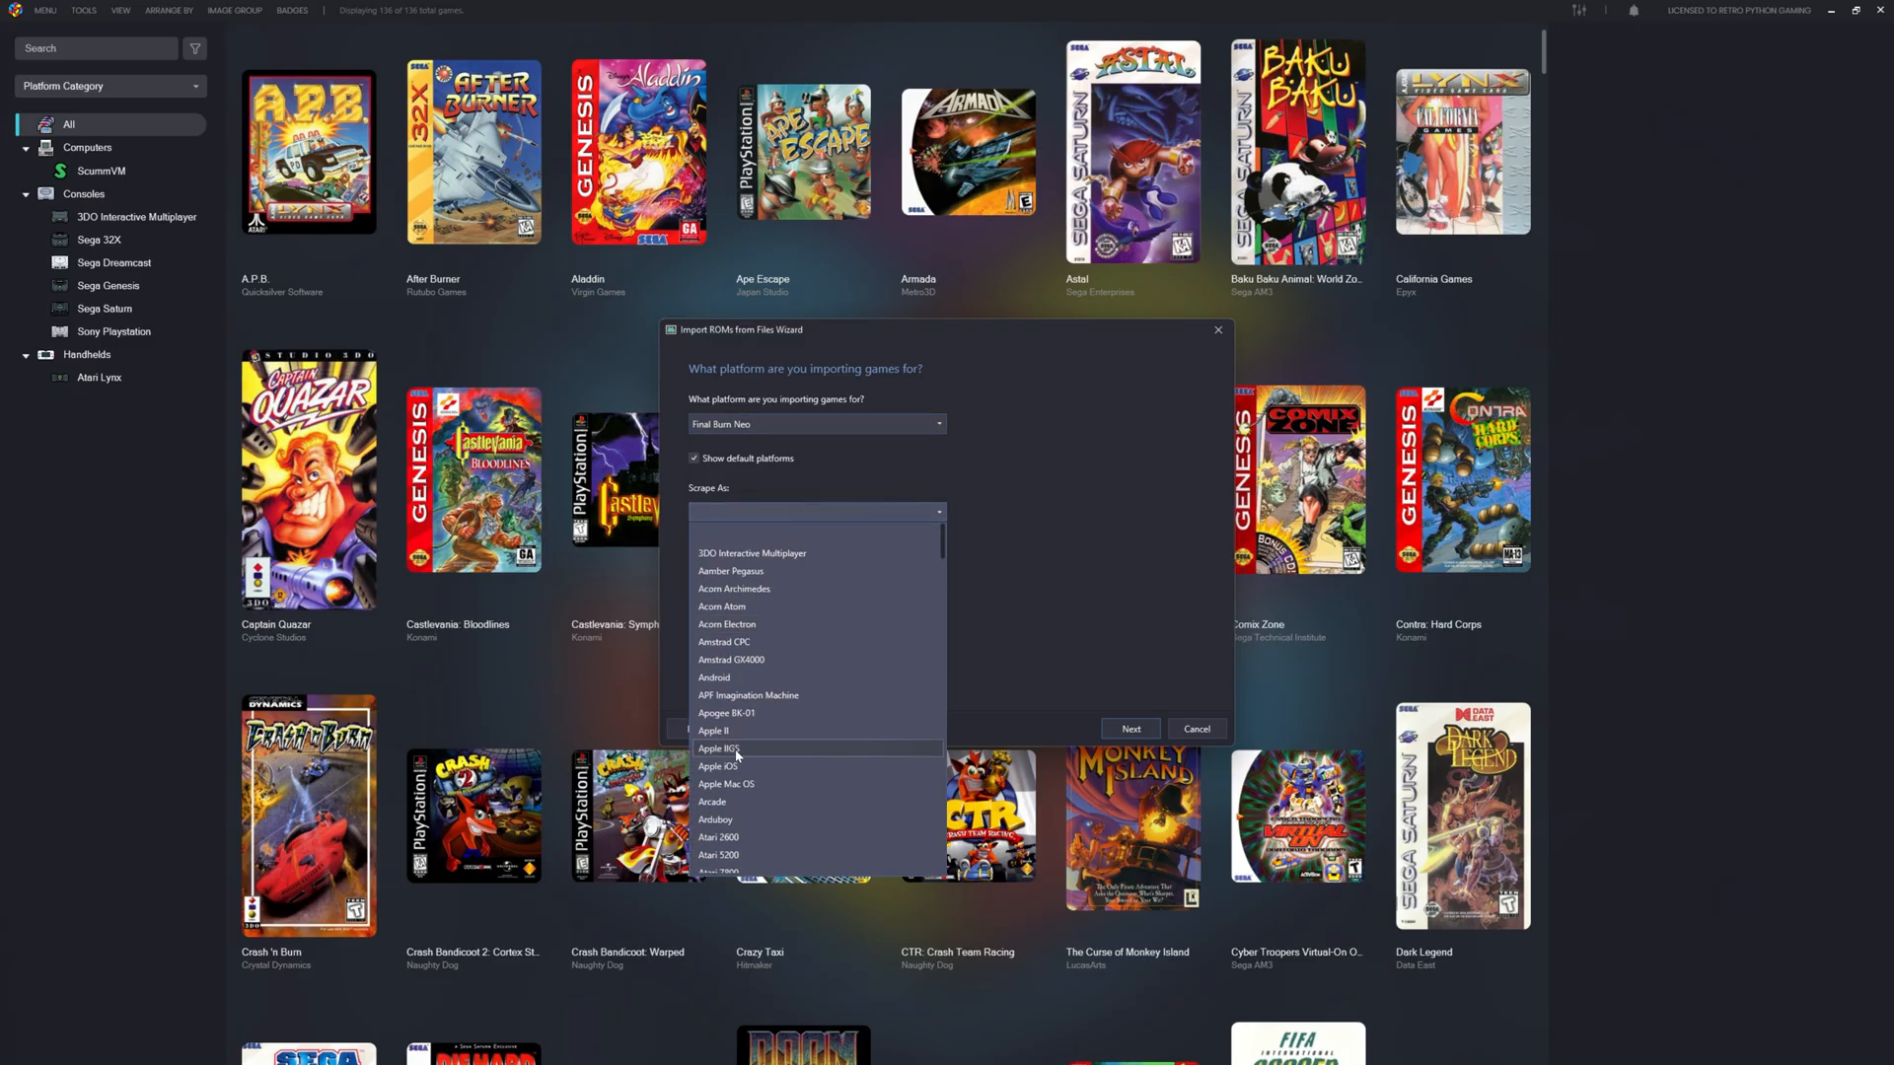
left_click(714, 801)
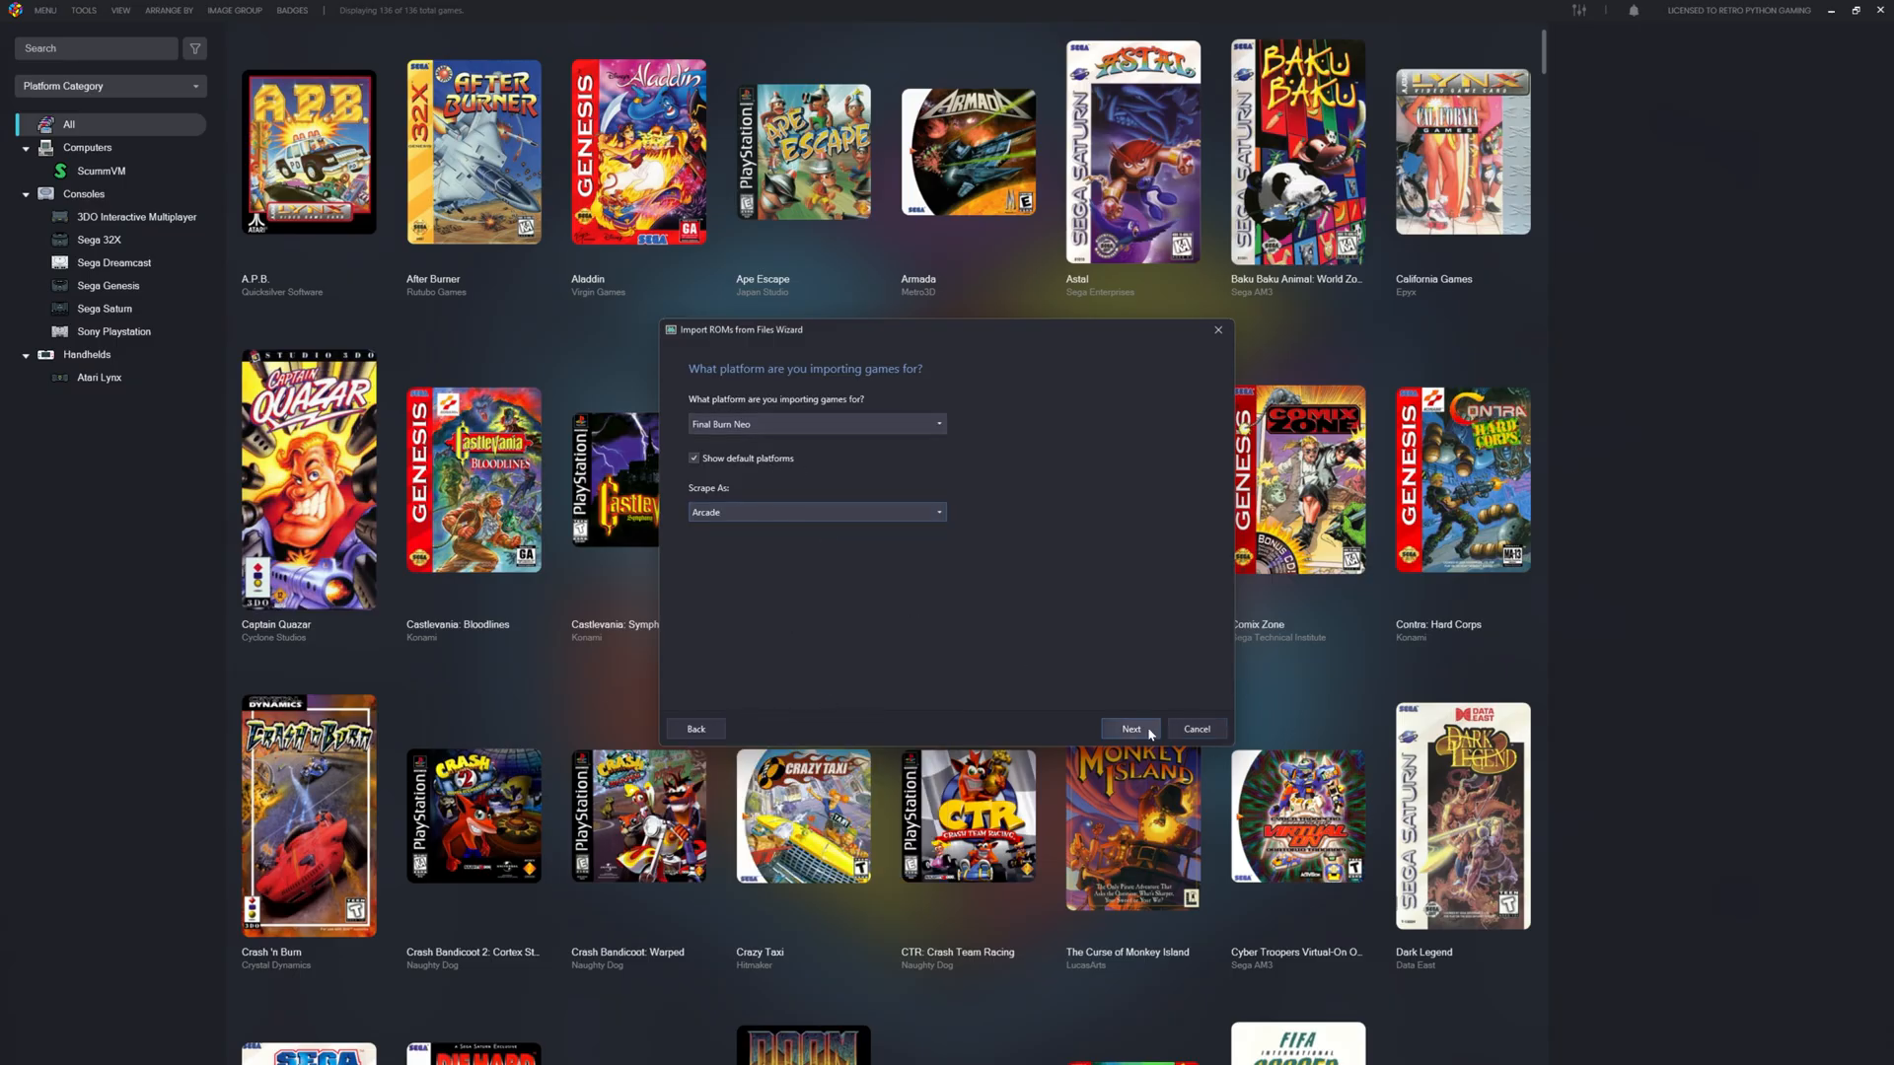
left_click(1128, 728)
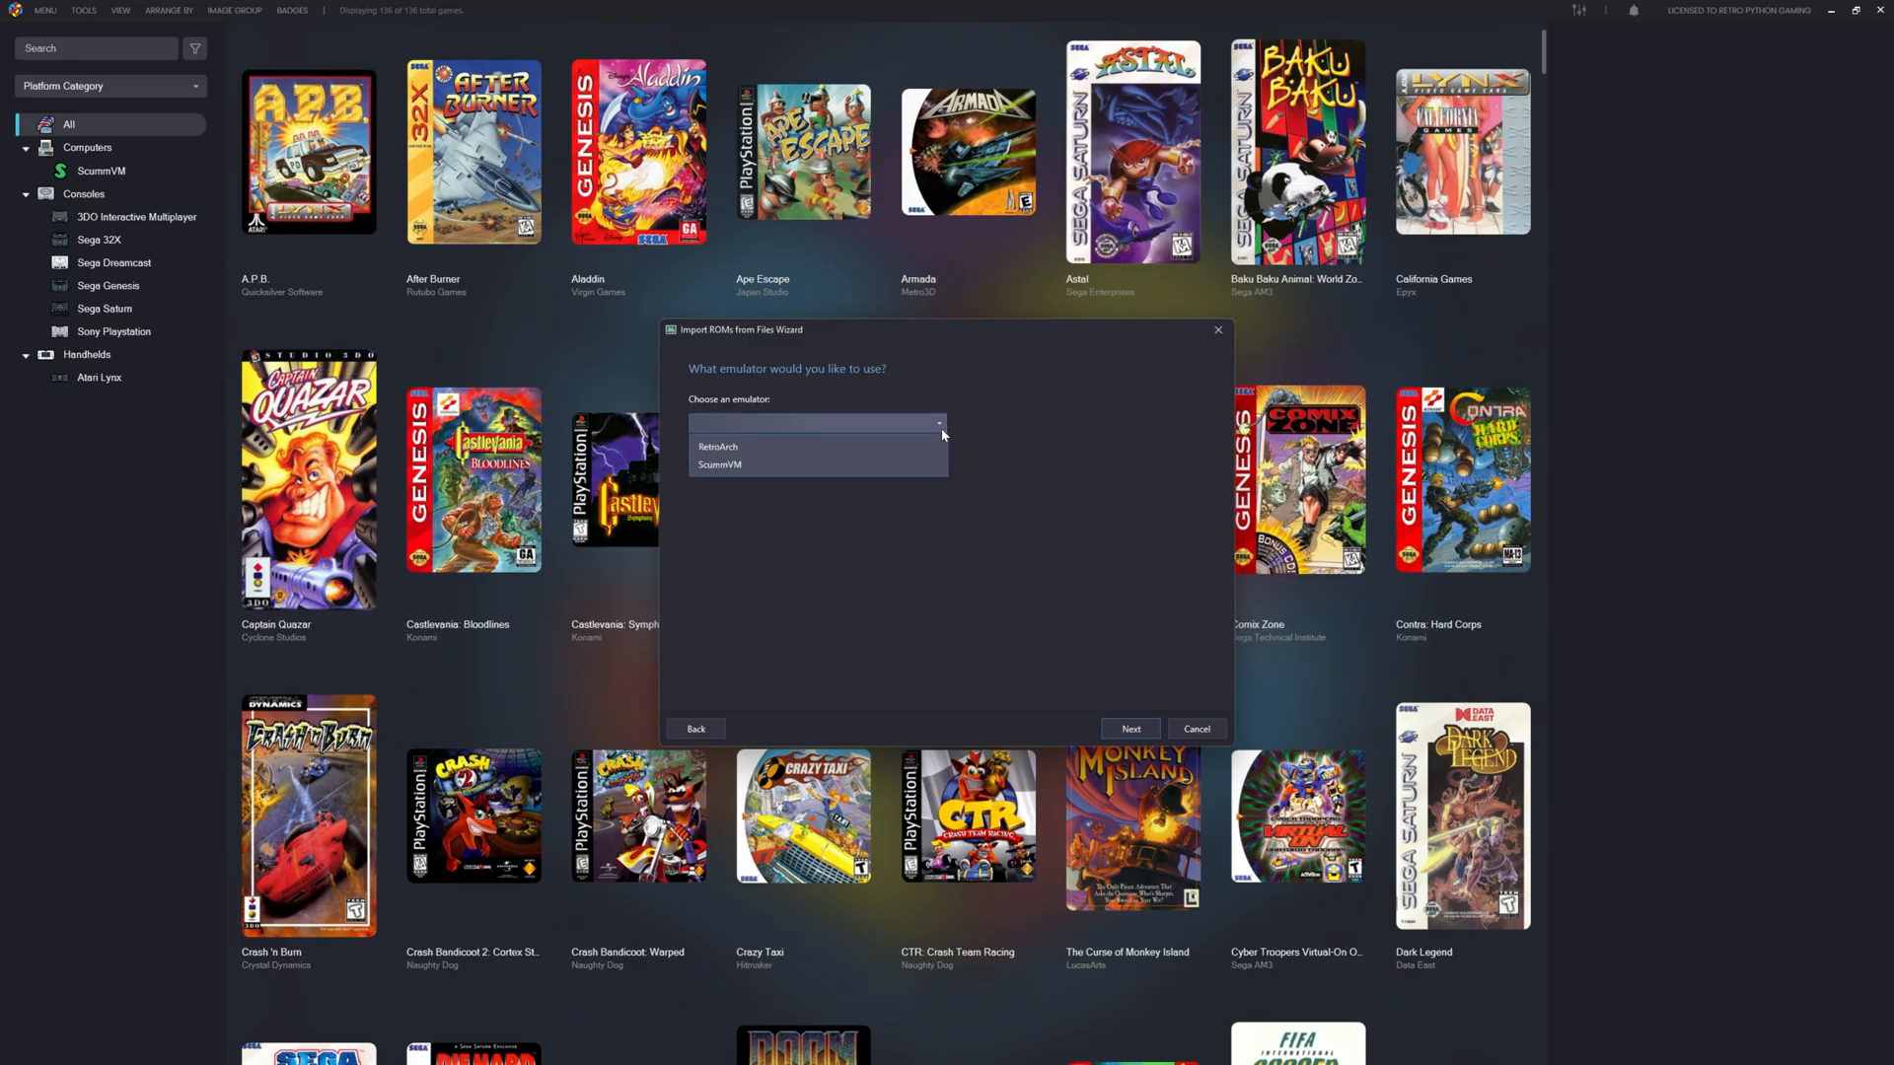
left_click(718, 446)
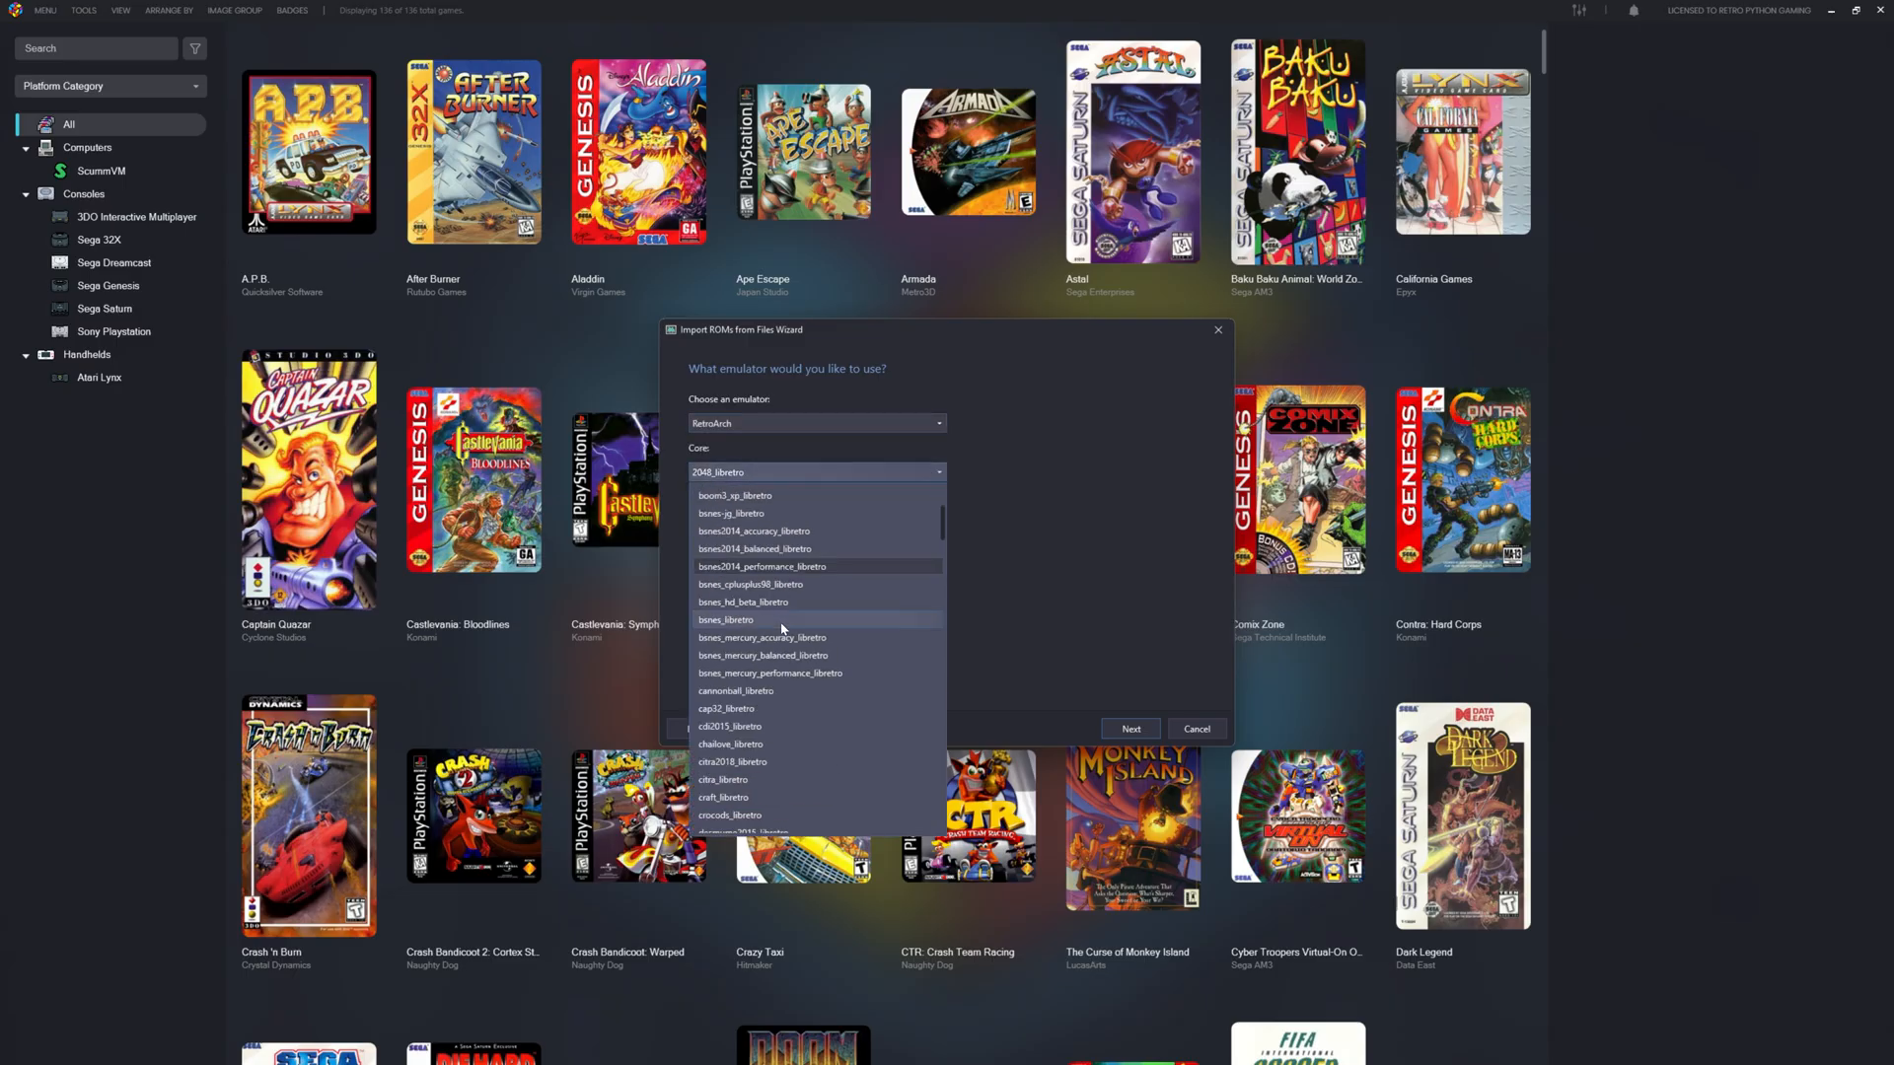
scroll("down", 3)
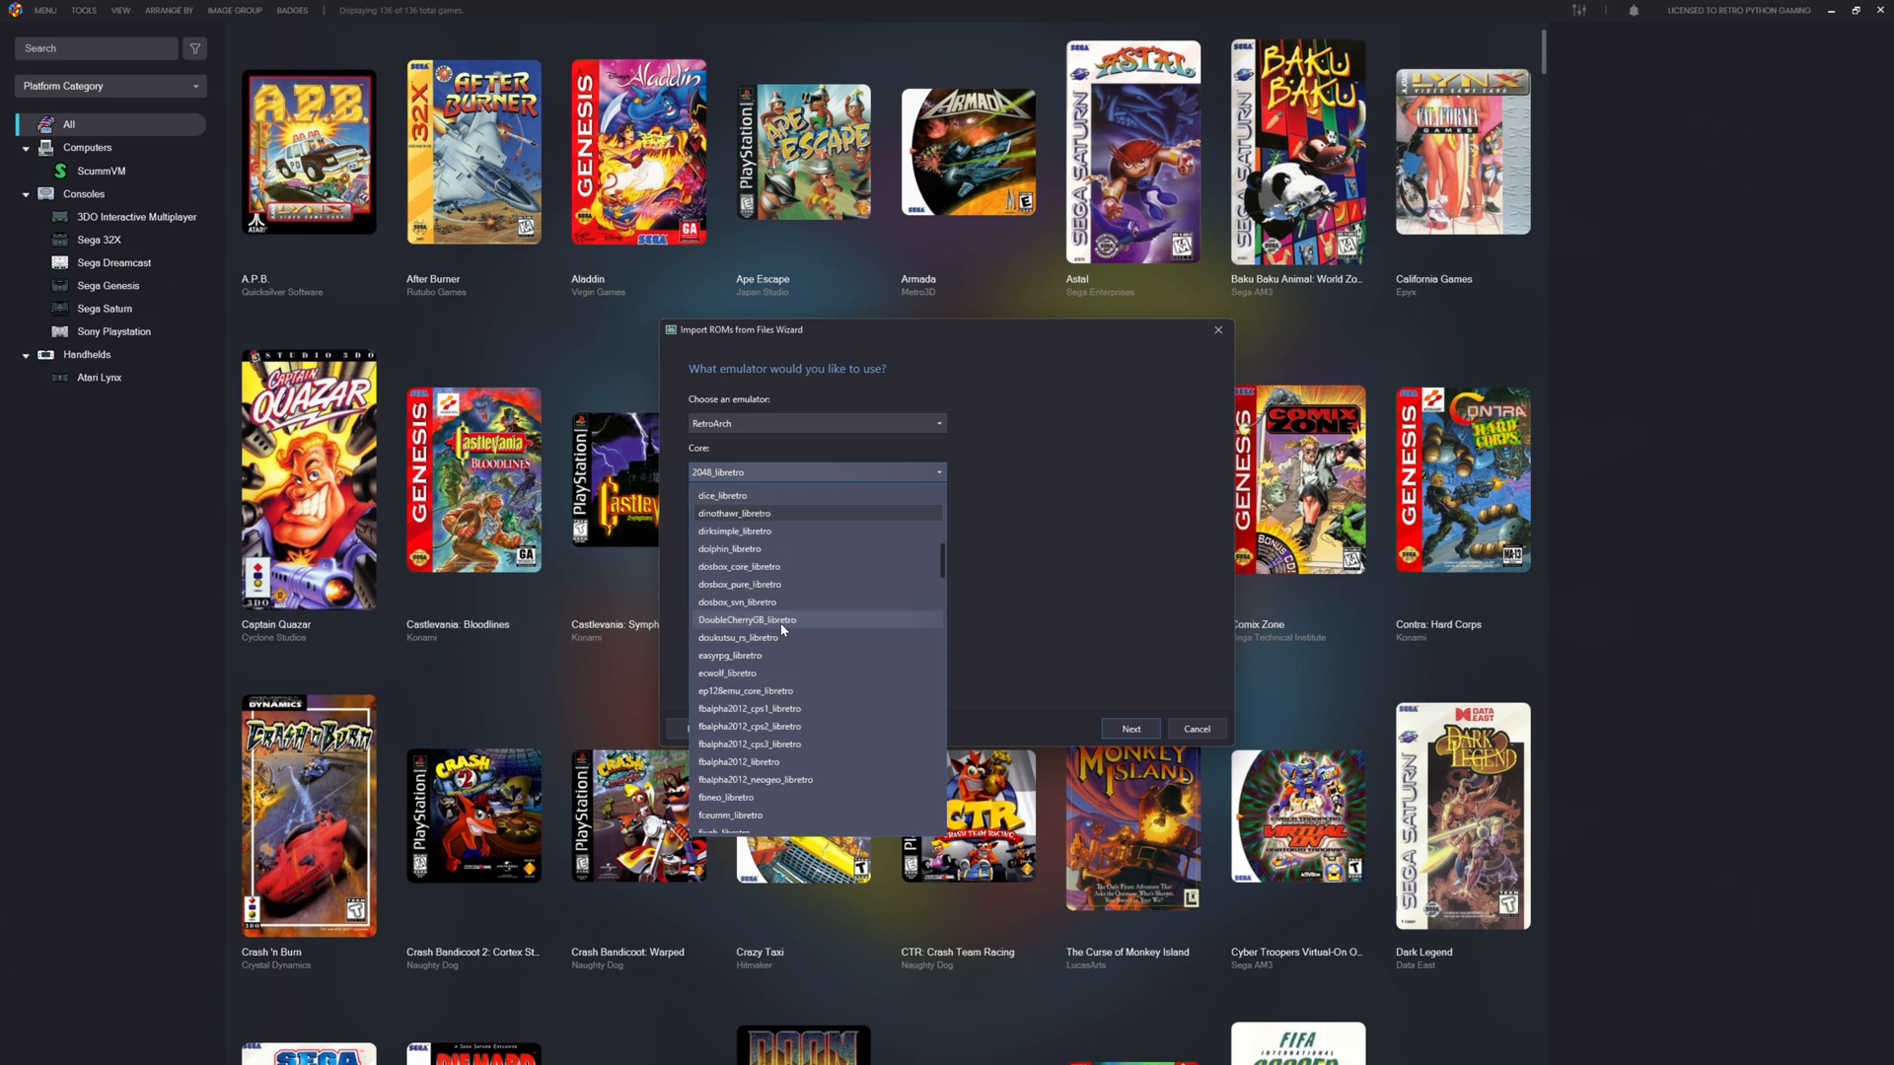
left_click(728, 797)
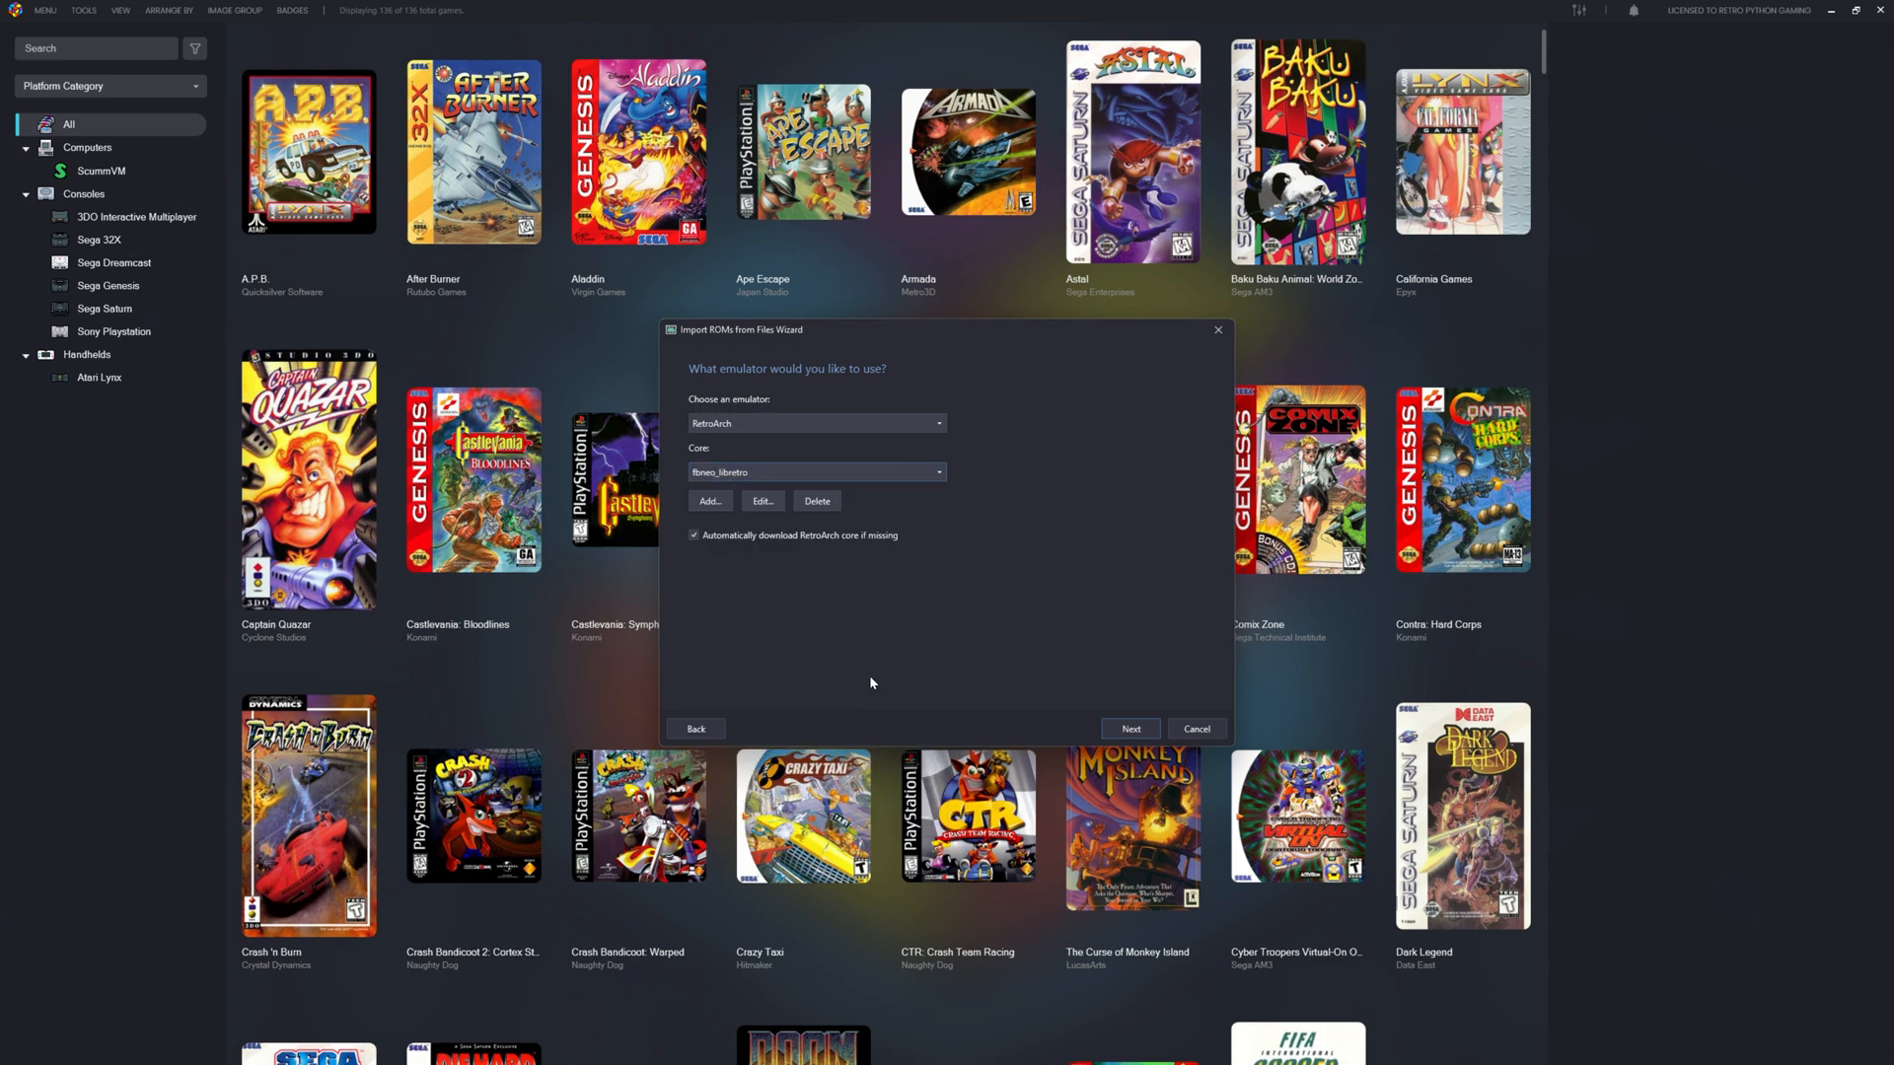
mouse_move(877, 653)
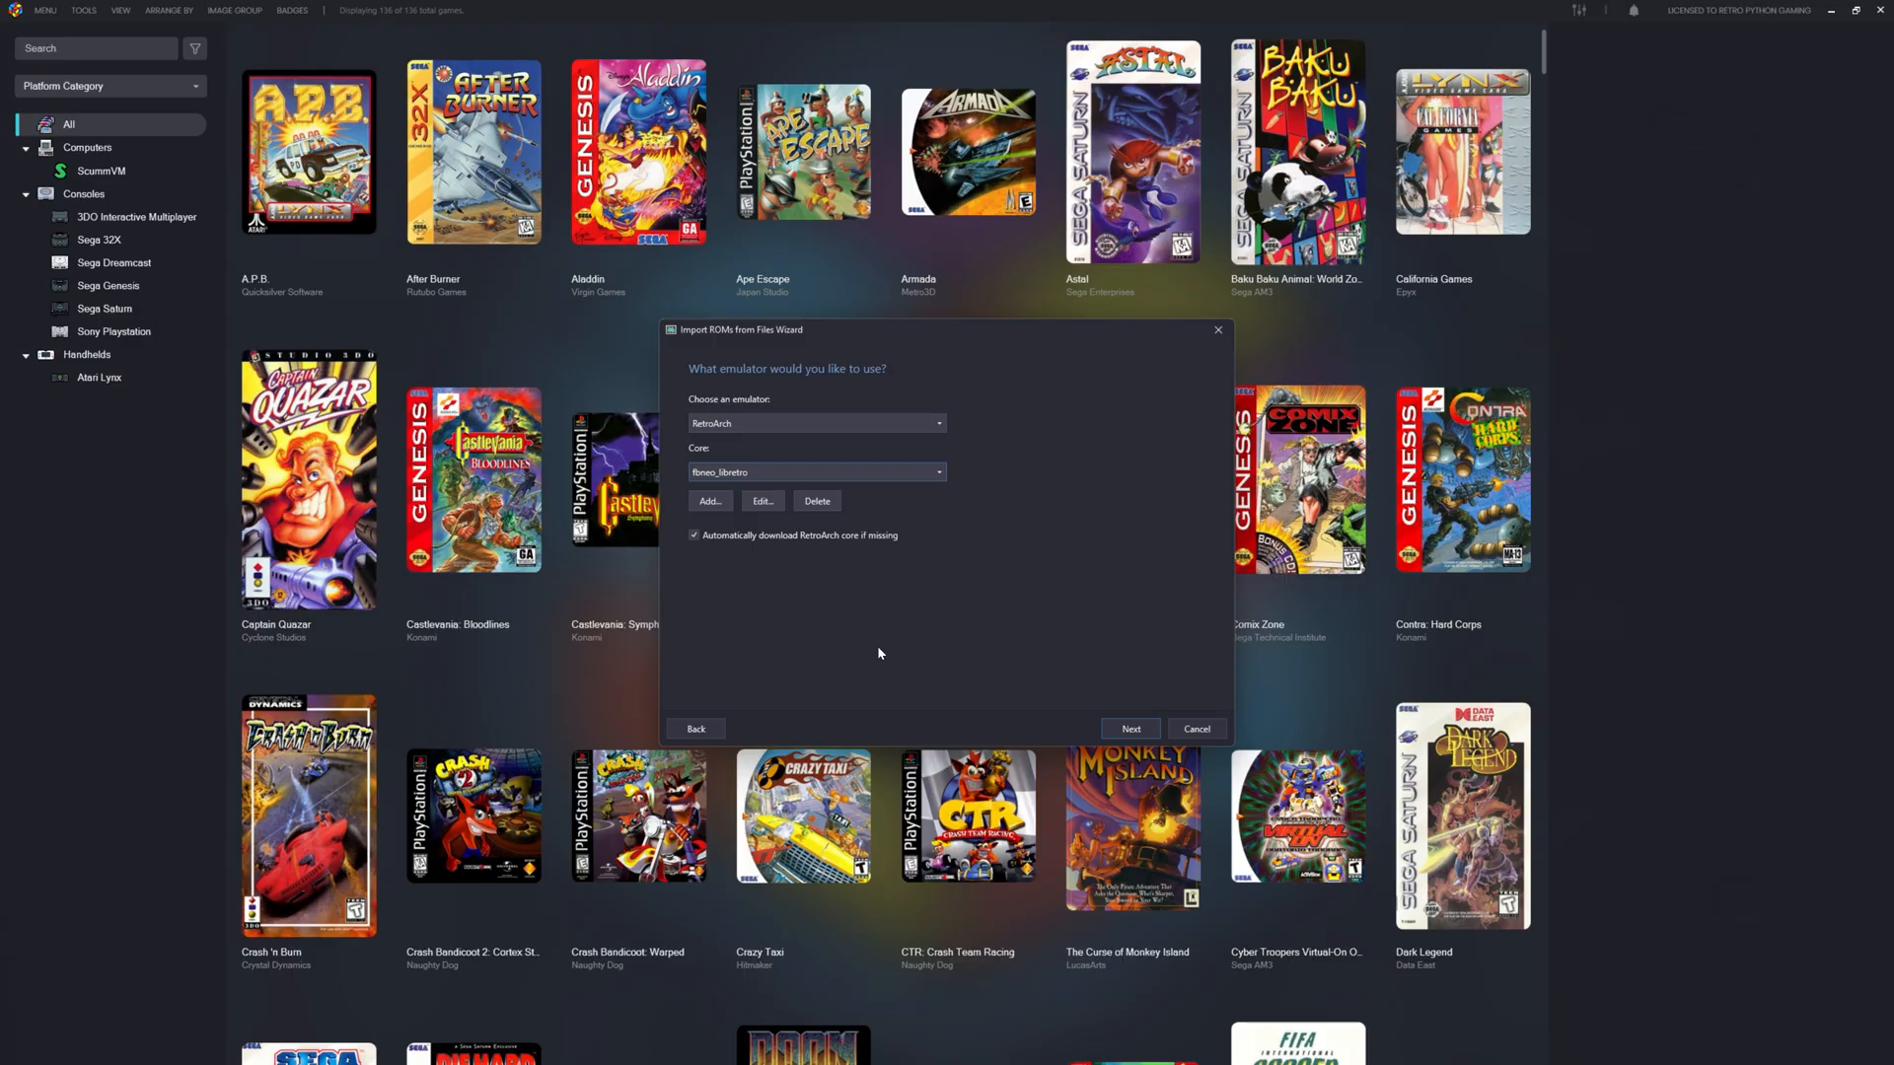
Keep the ROMs in their current location and accept local metadata search and image downloads.
left_click(1129, 728)
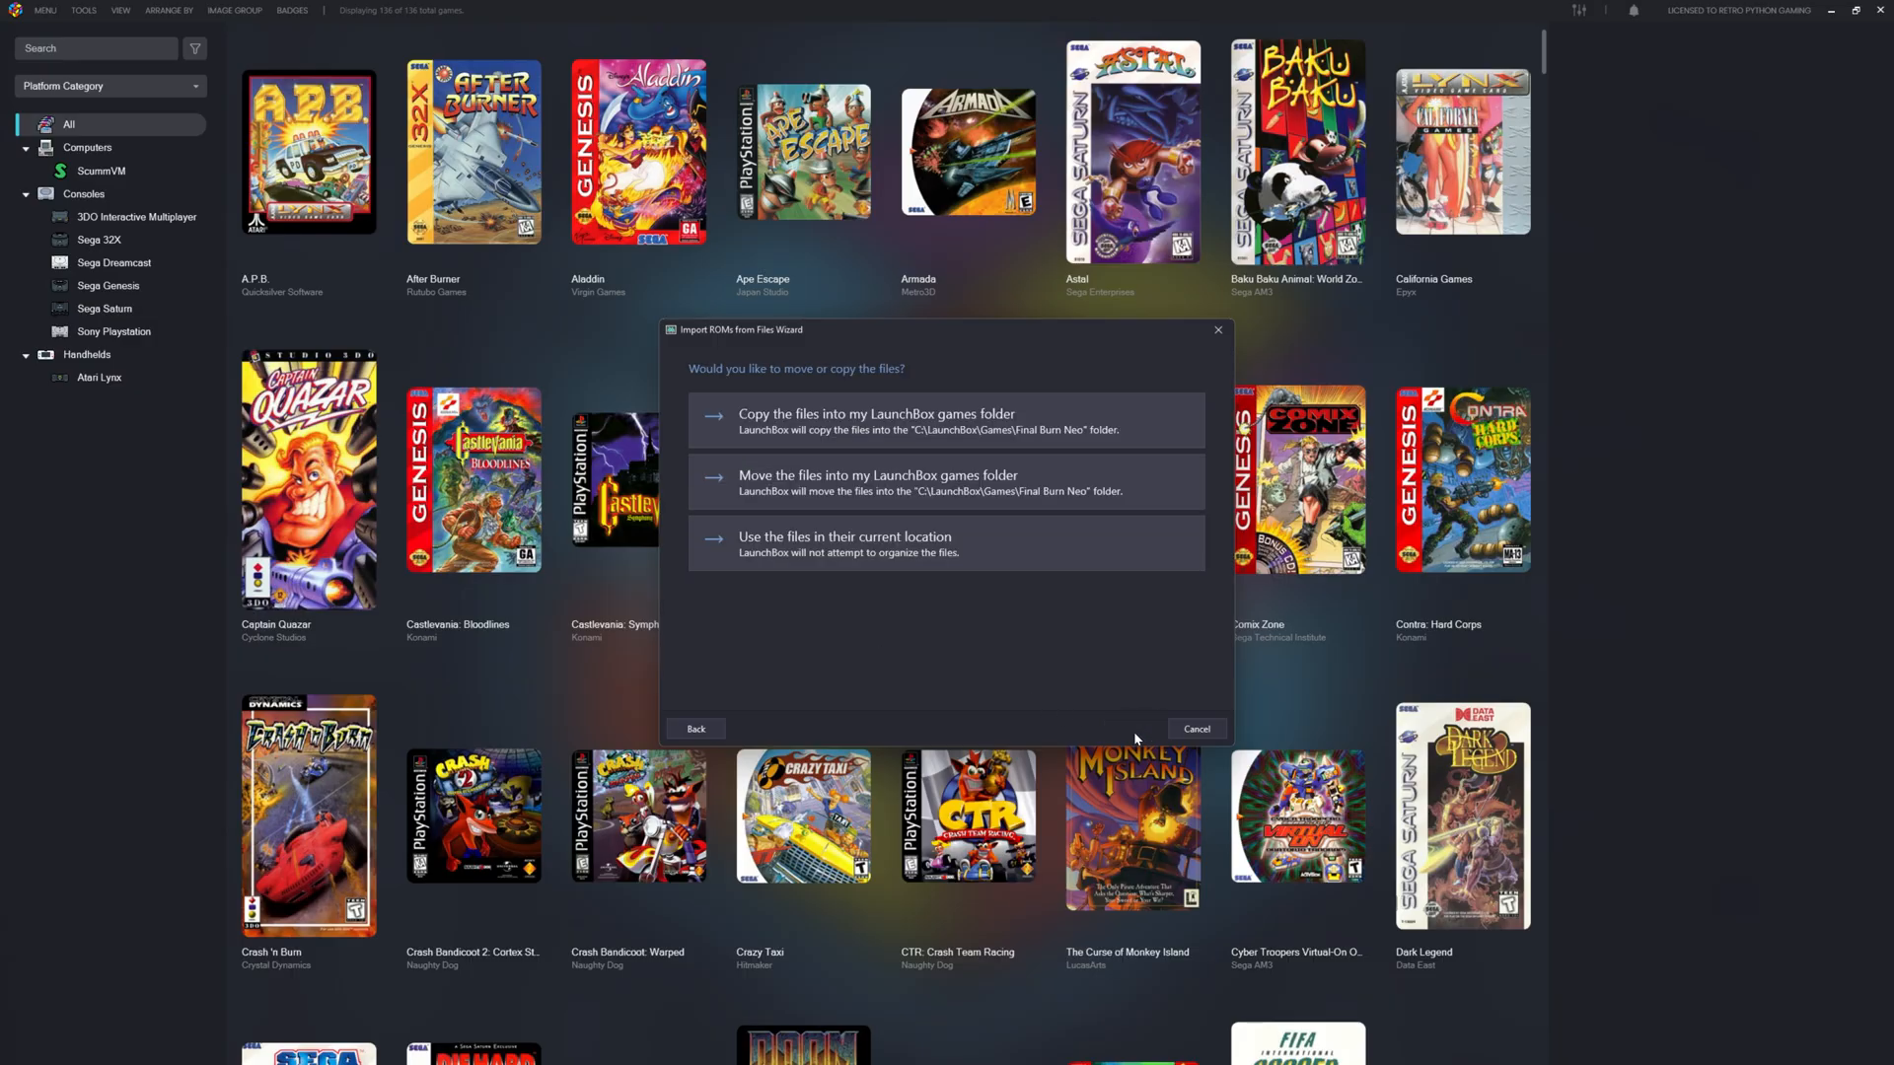
mouse_move(846, 544)
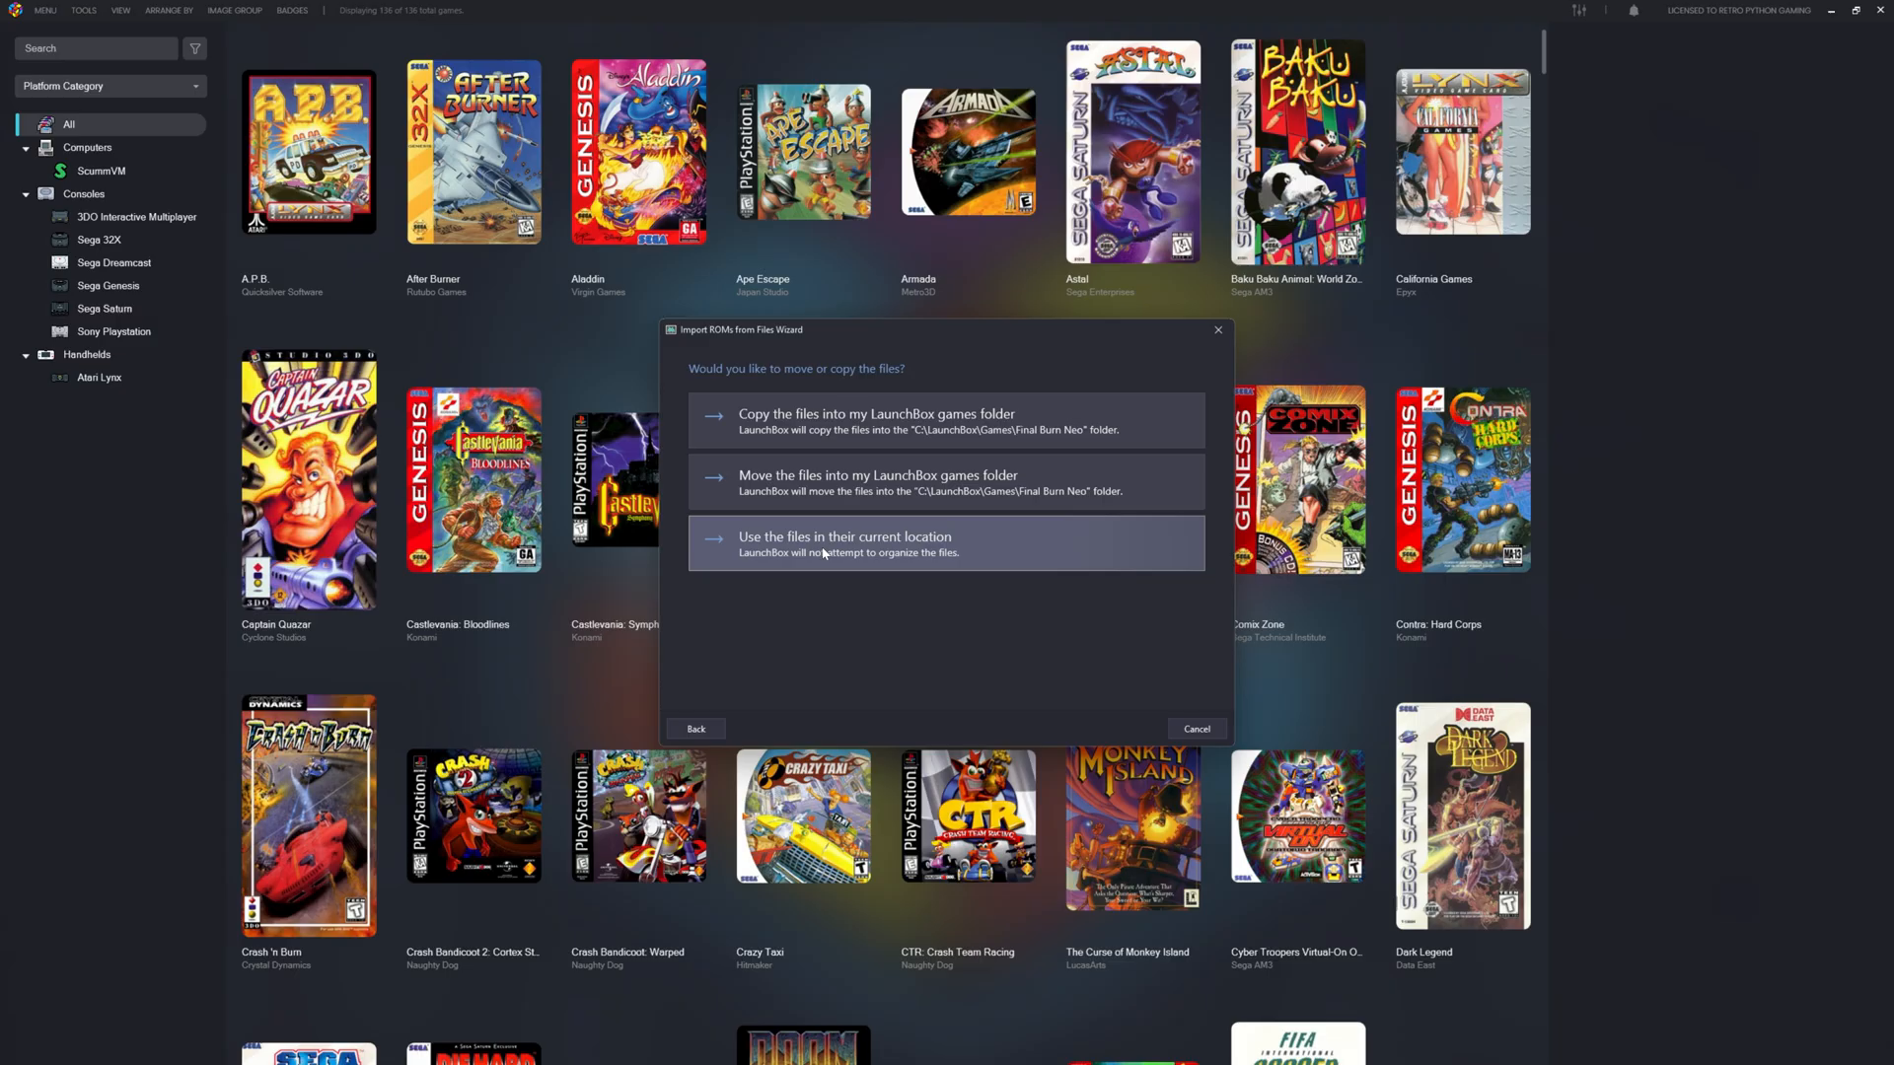
left_click(846, 545)
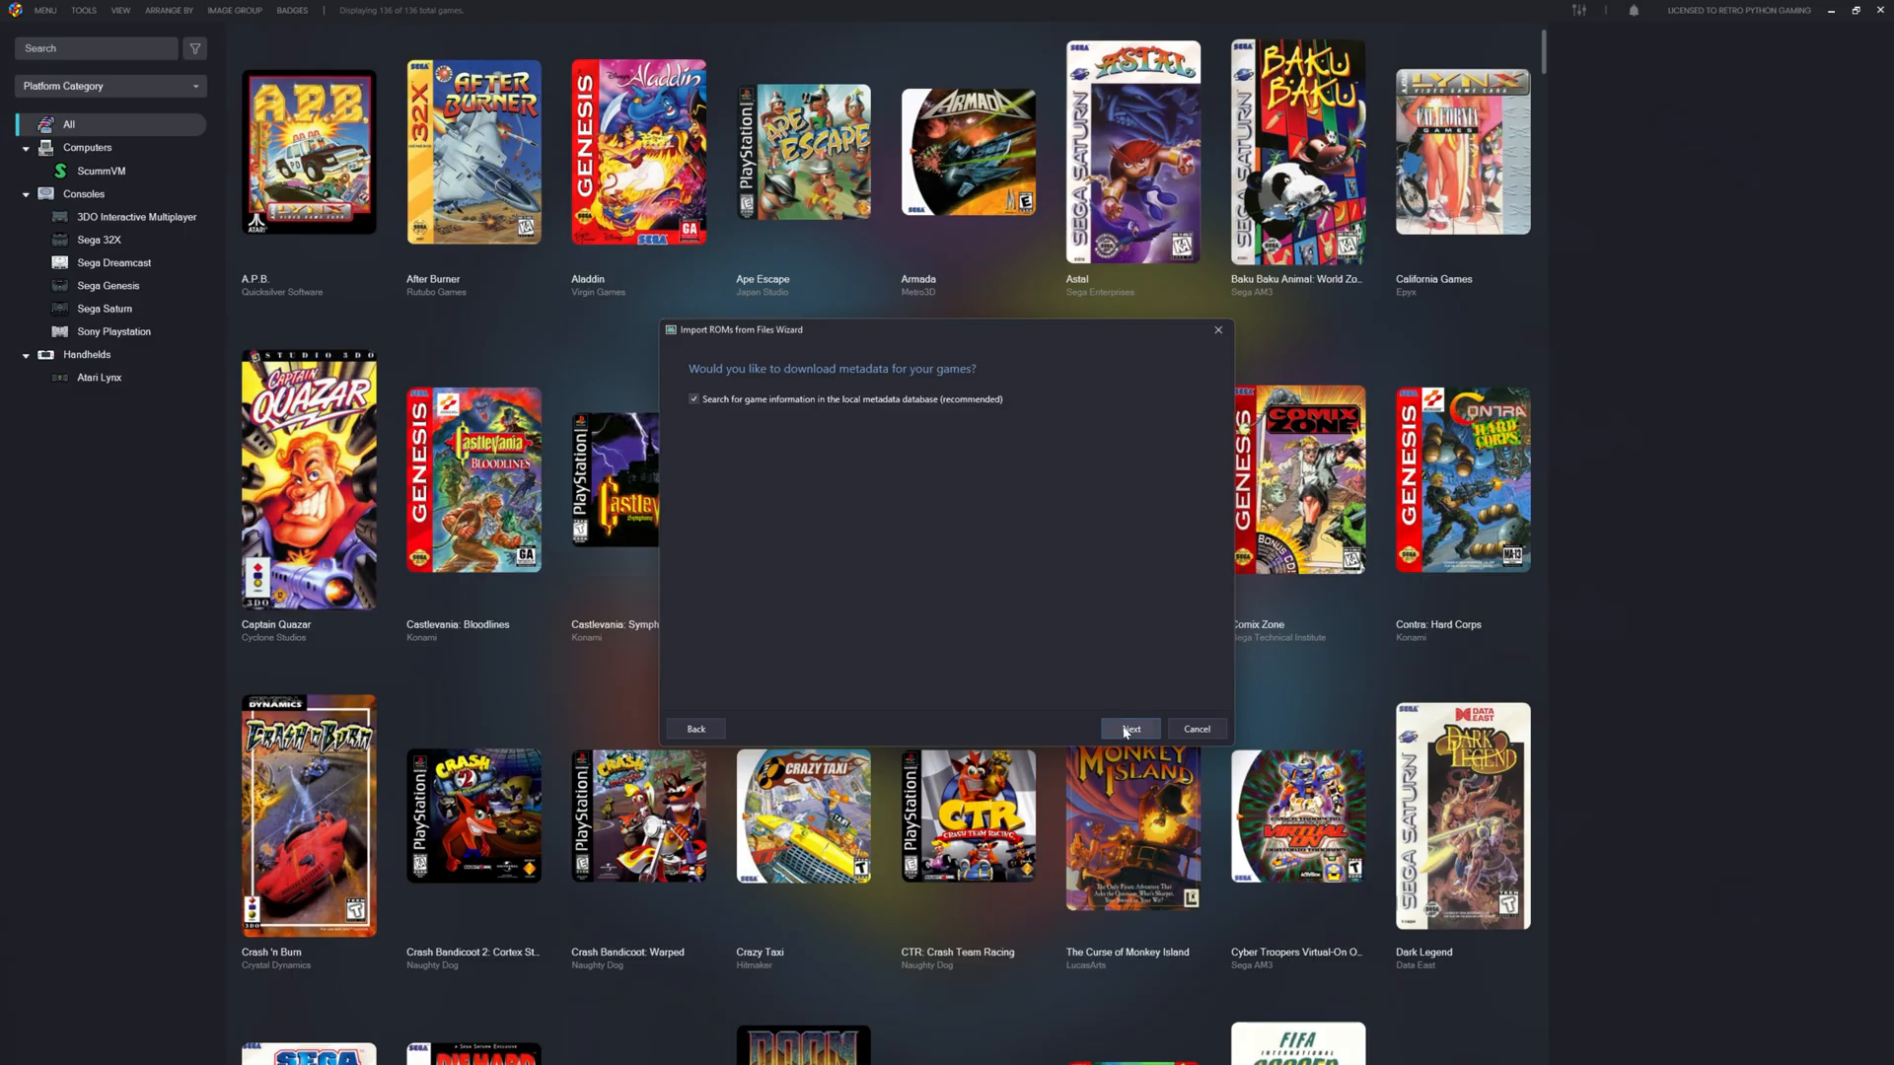
left_click(1129, 728)
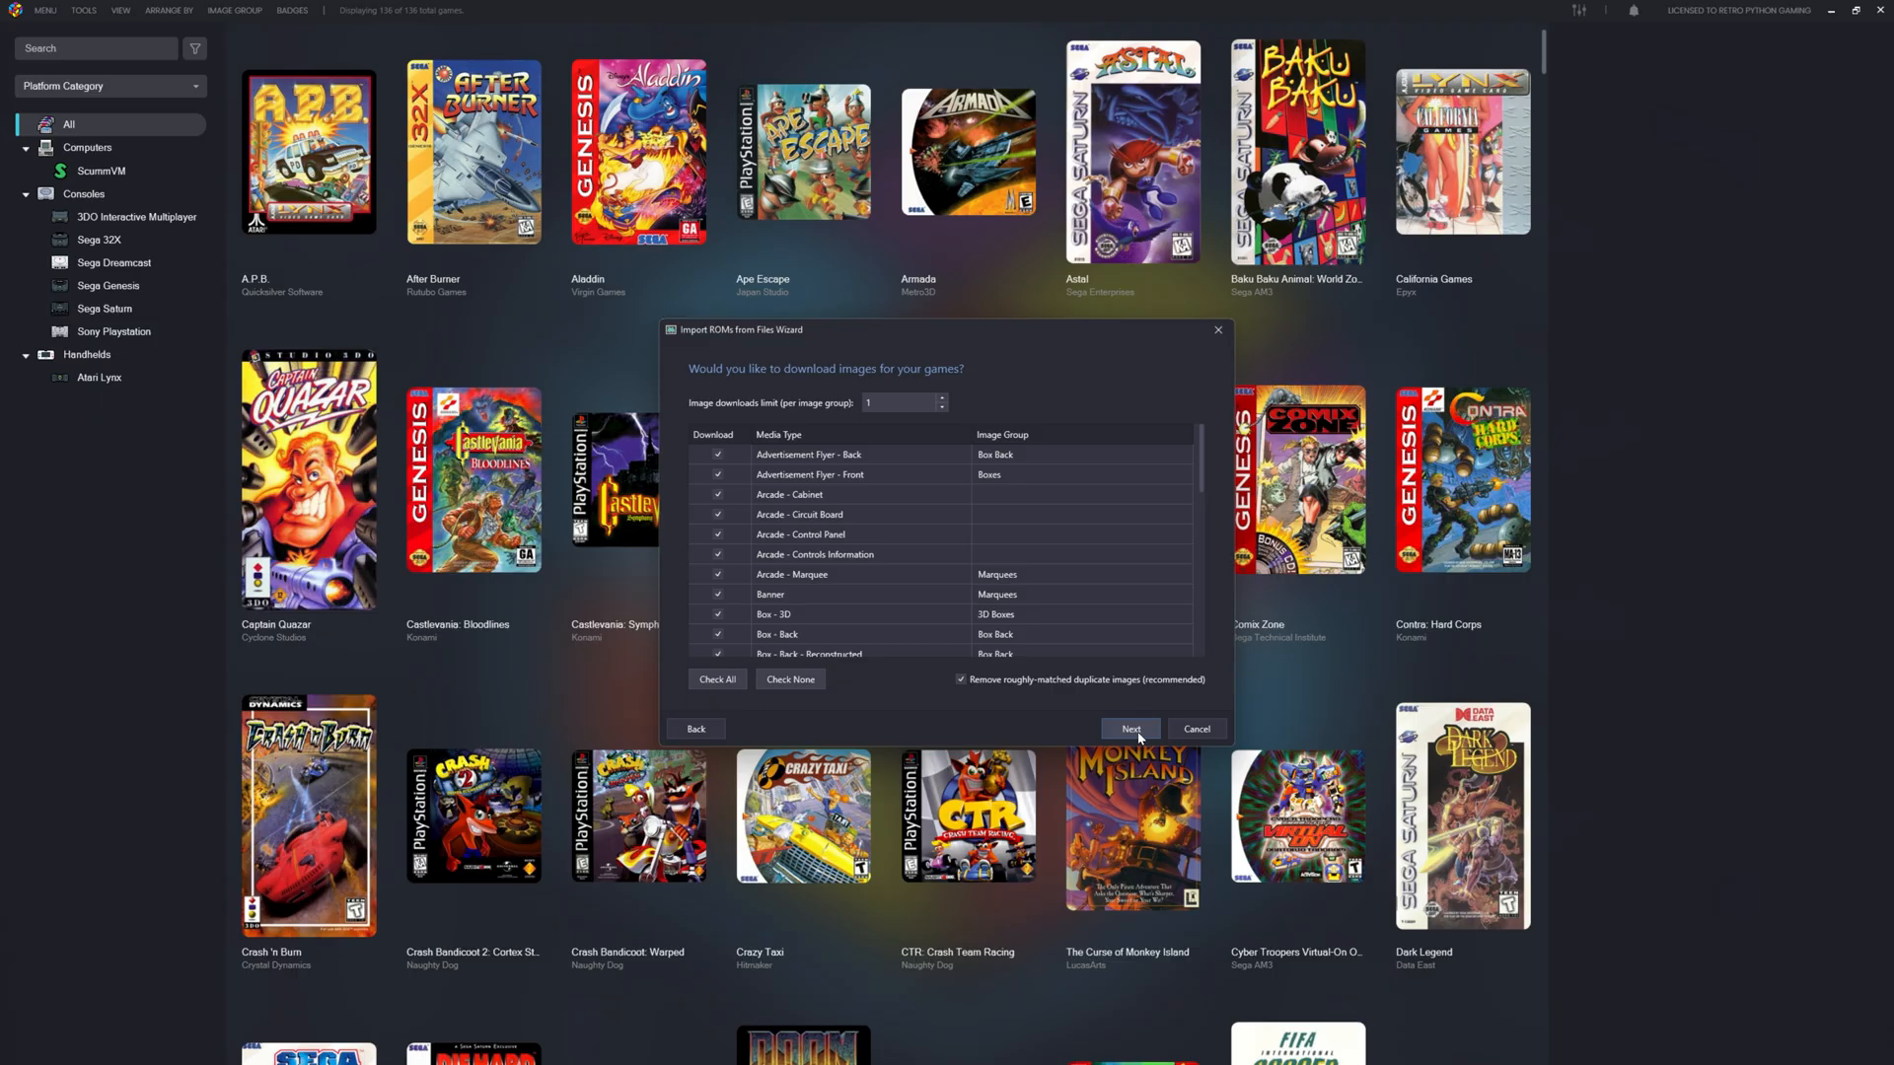
left_click(1128, 728)
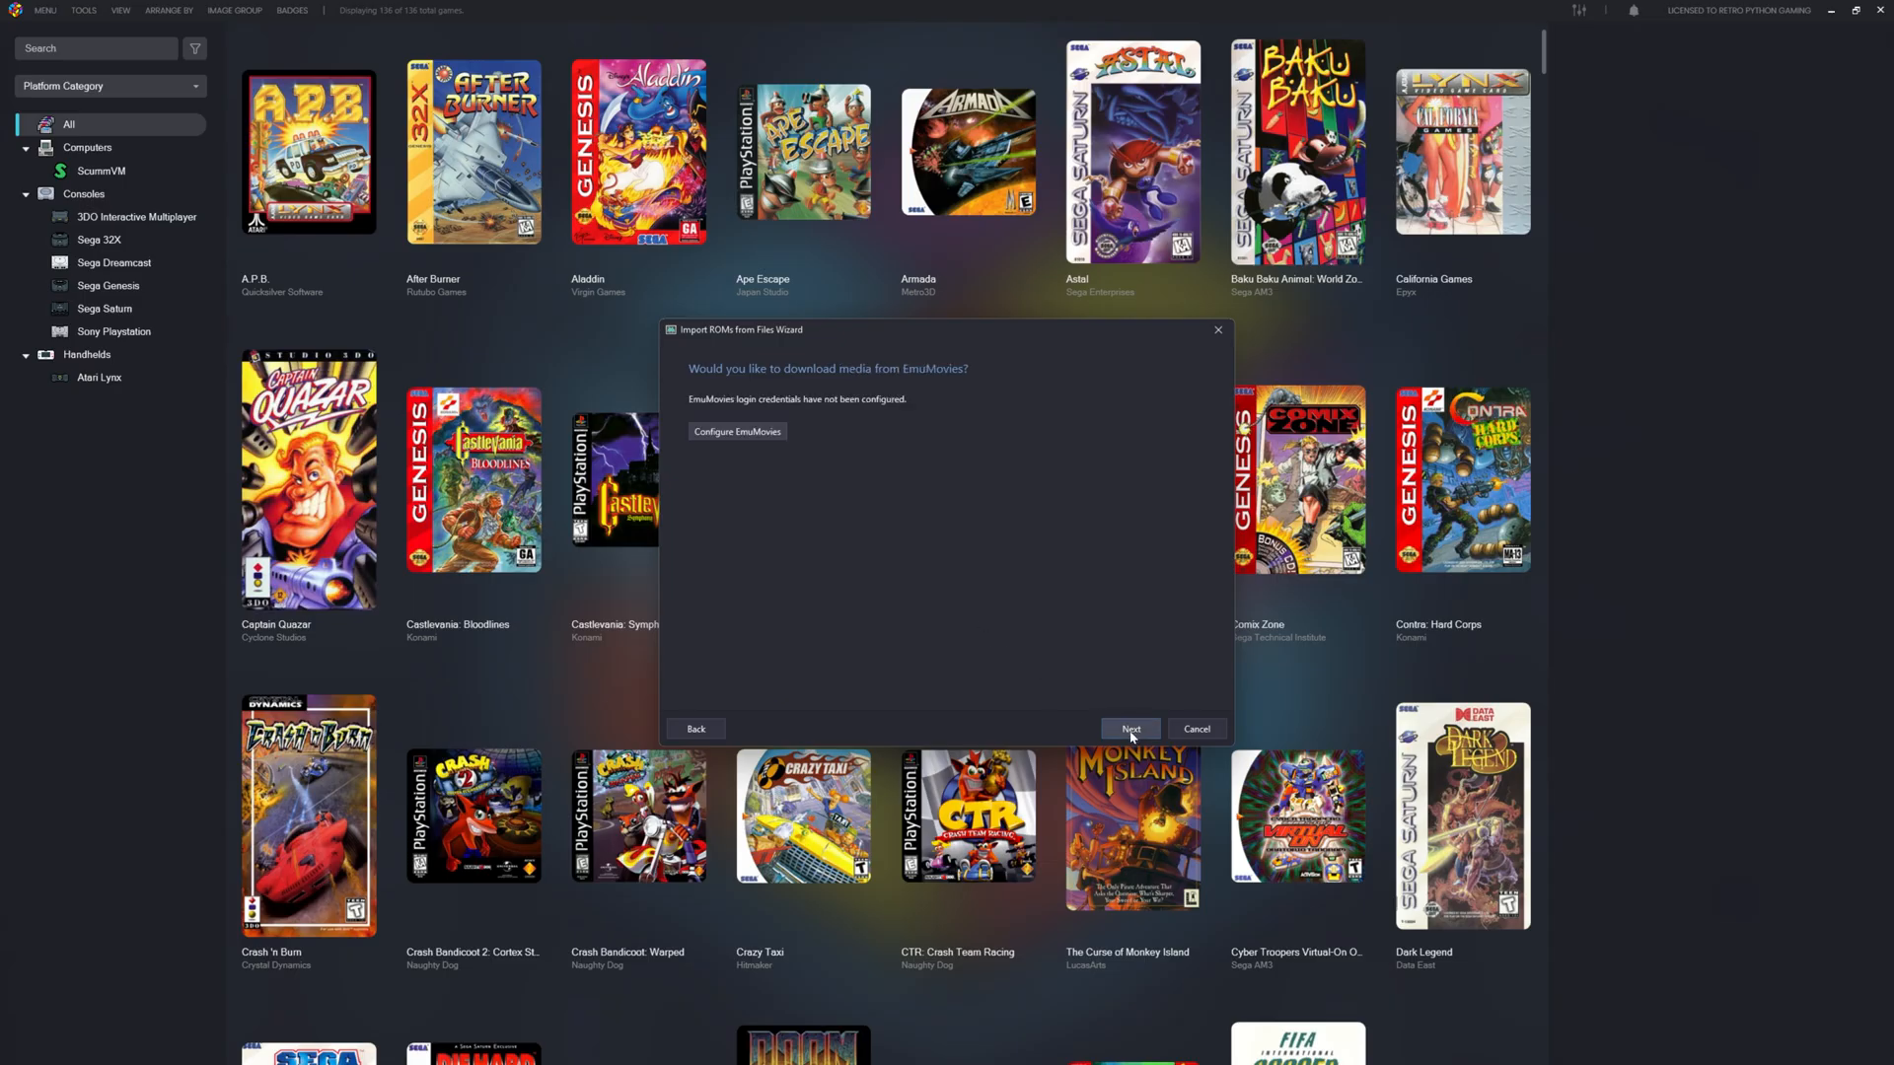
Skip EmuMovies media, keep theme bezels downloading, and reach the custom options page.
left_click(1128, 728)
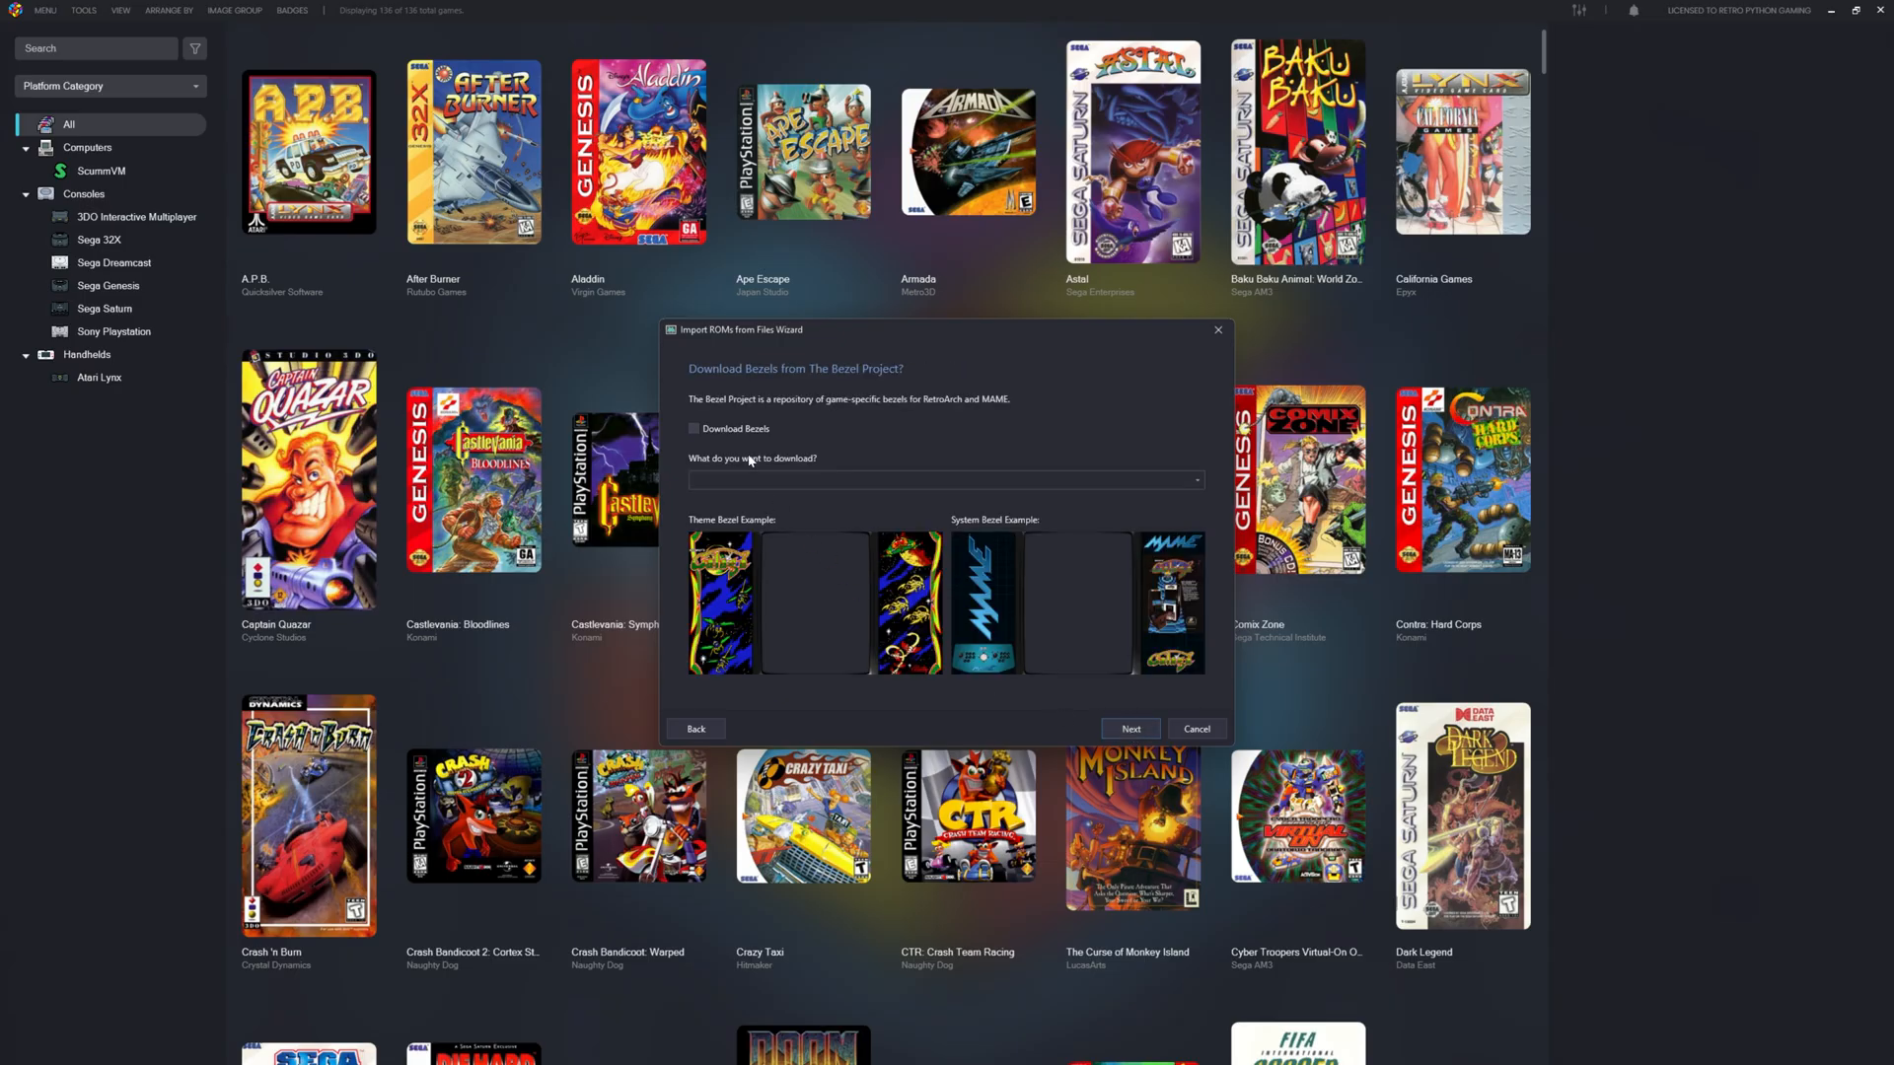
left_click(692, 428)
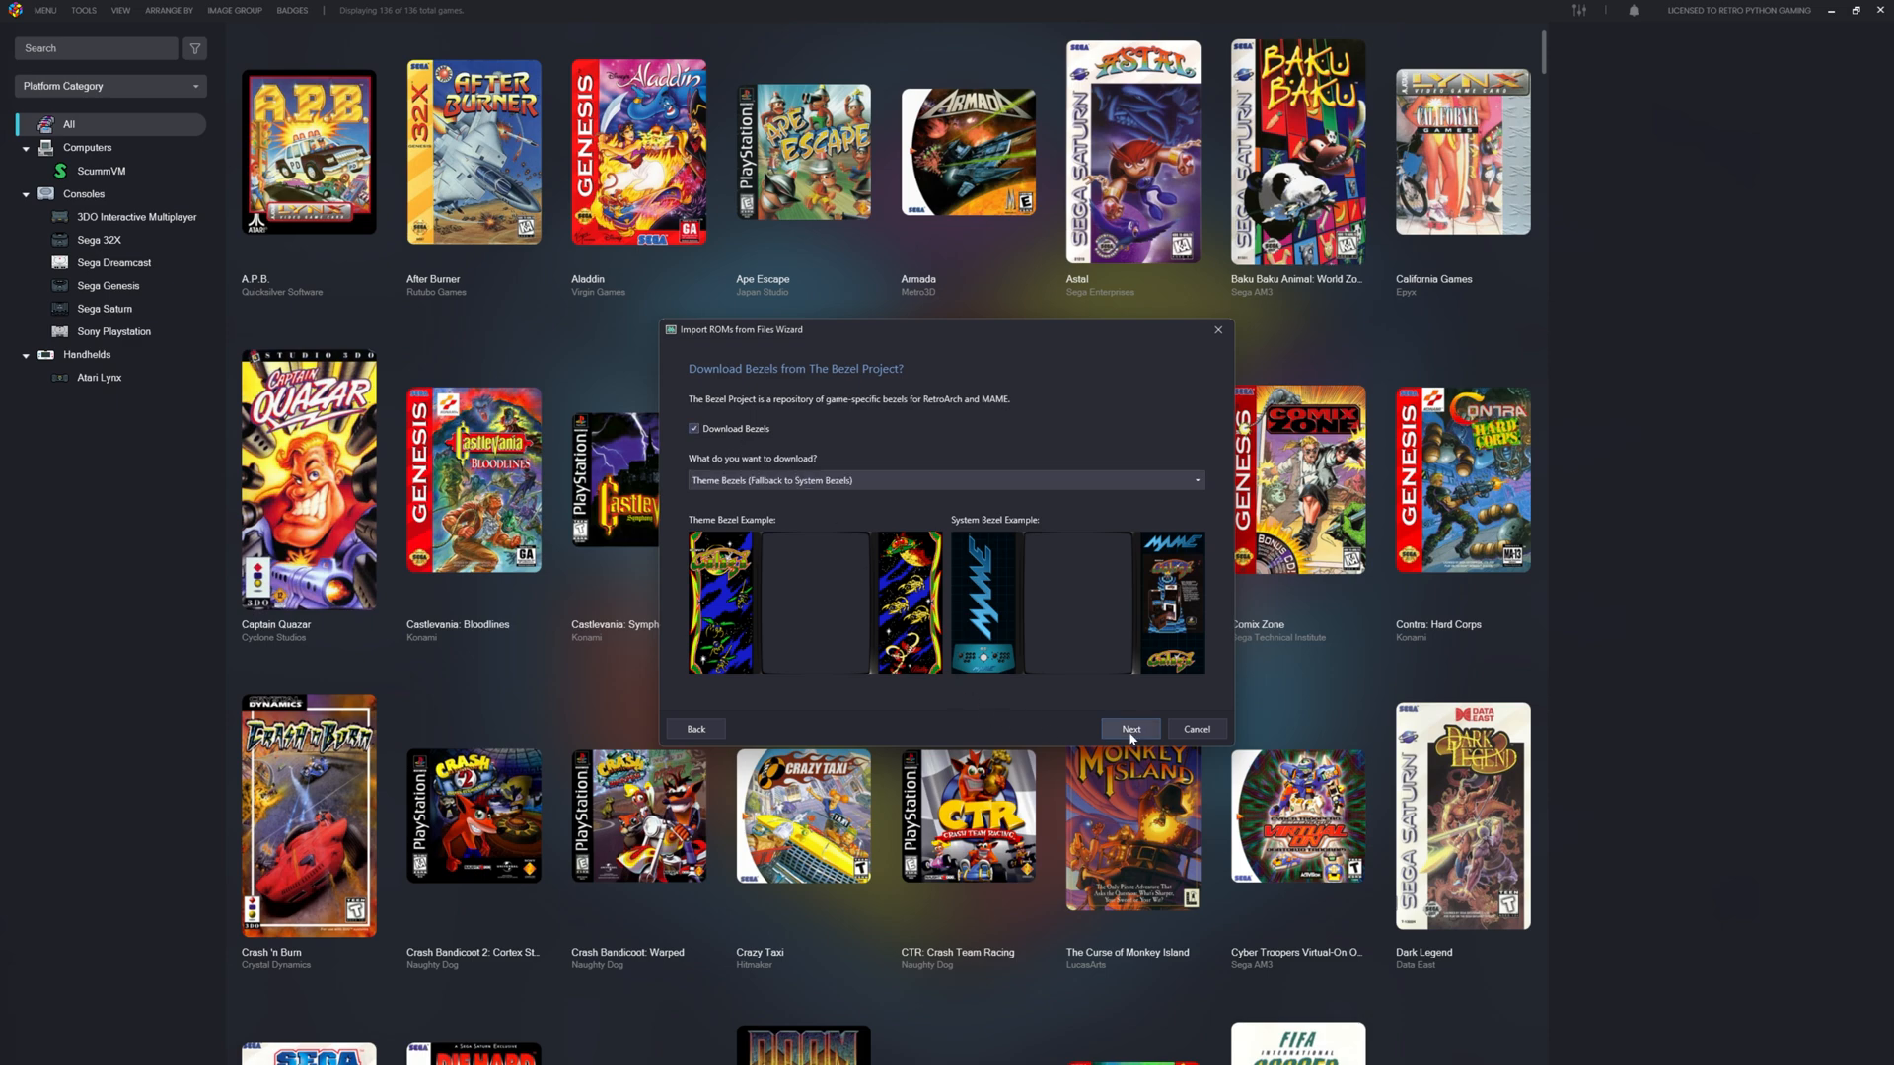
left_click(1128, 728)
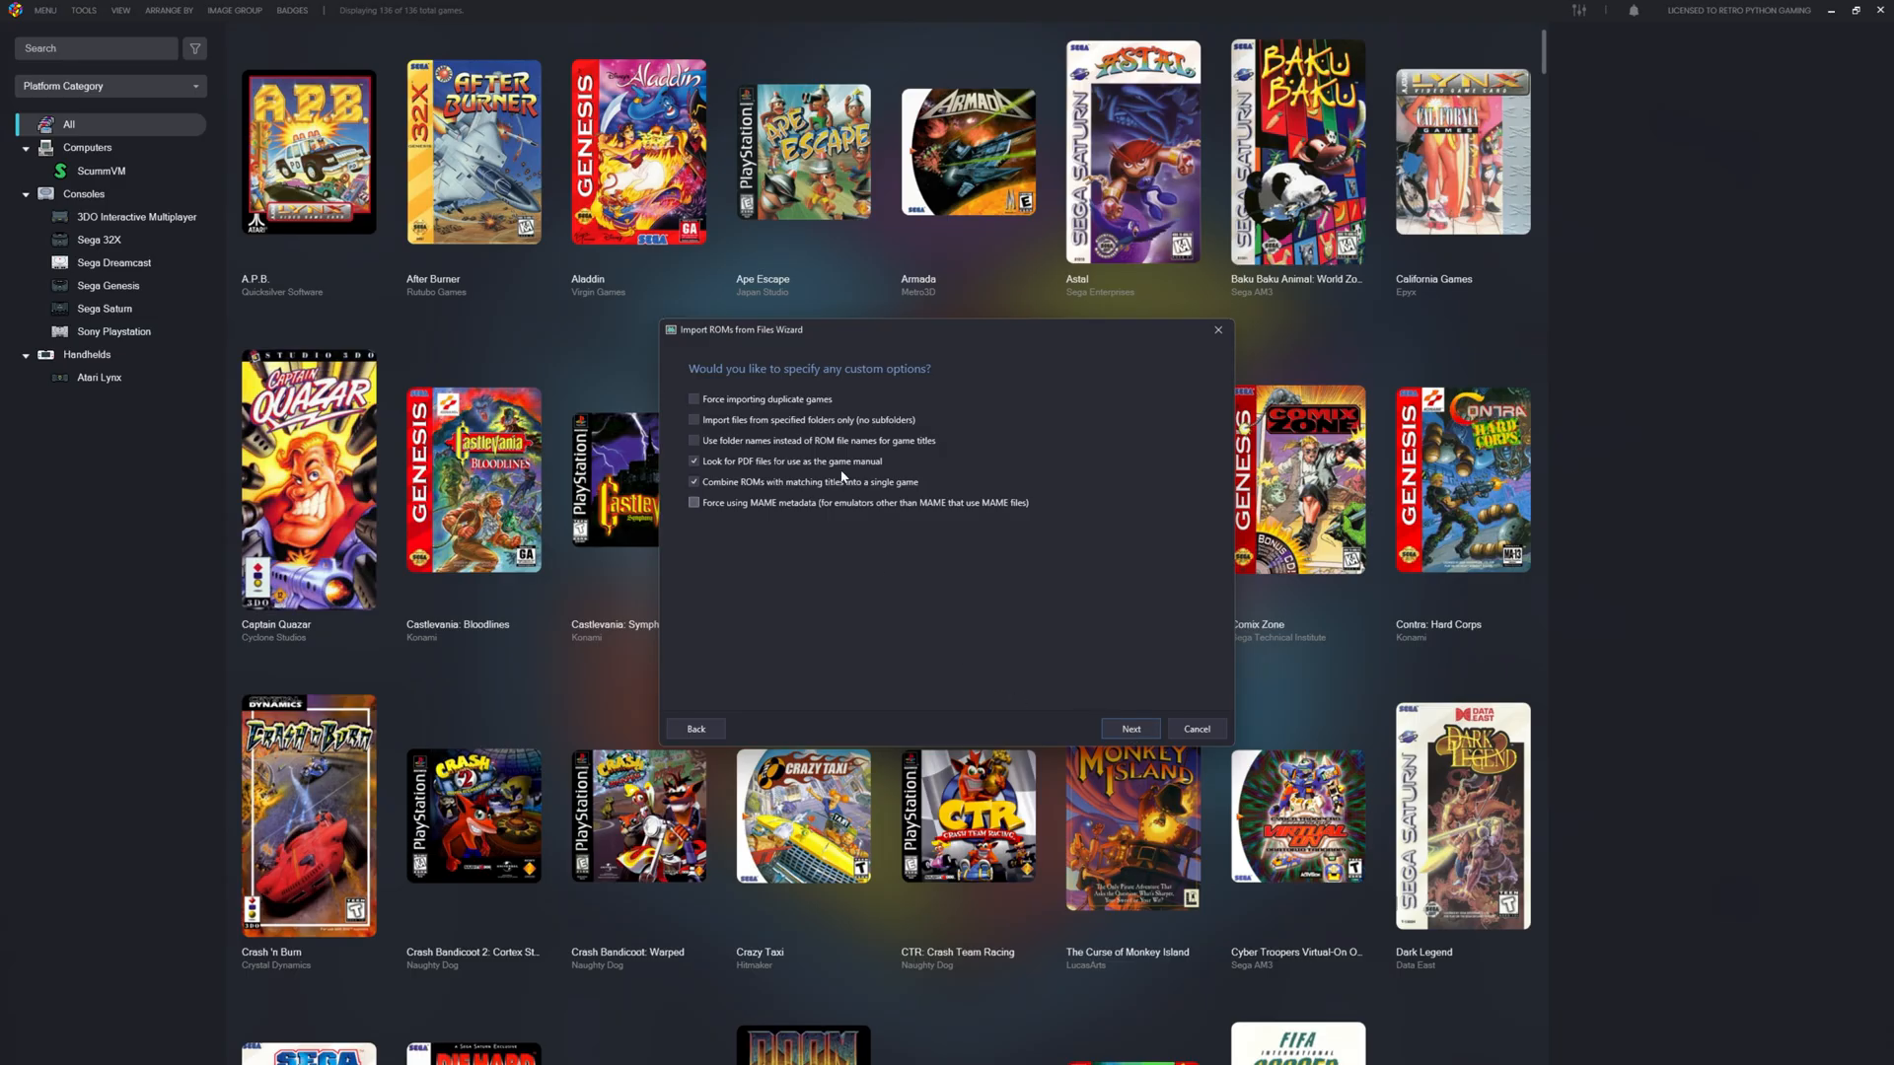
Enable 'Force importing duplicate games' and continue to the MAME import choices.
left_click(693, 401)
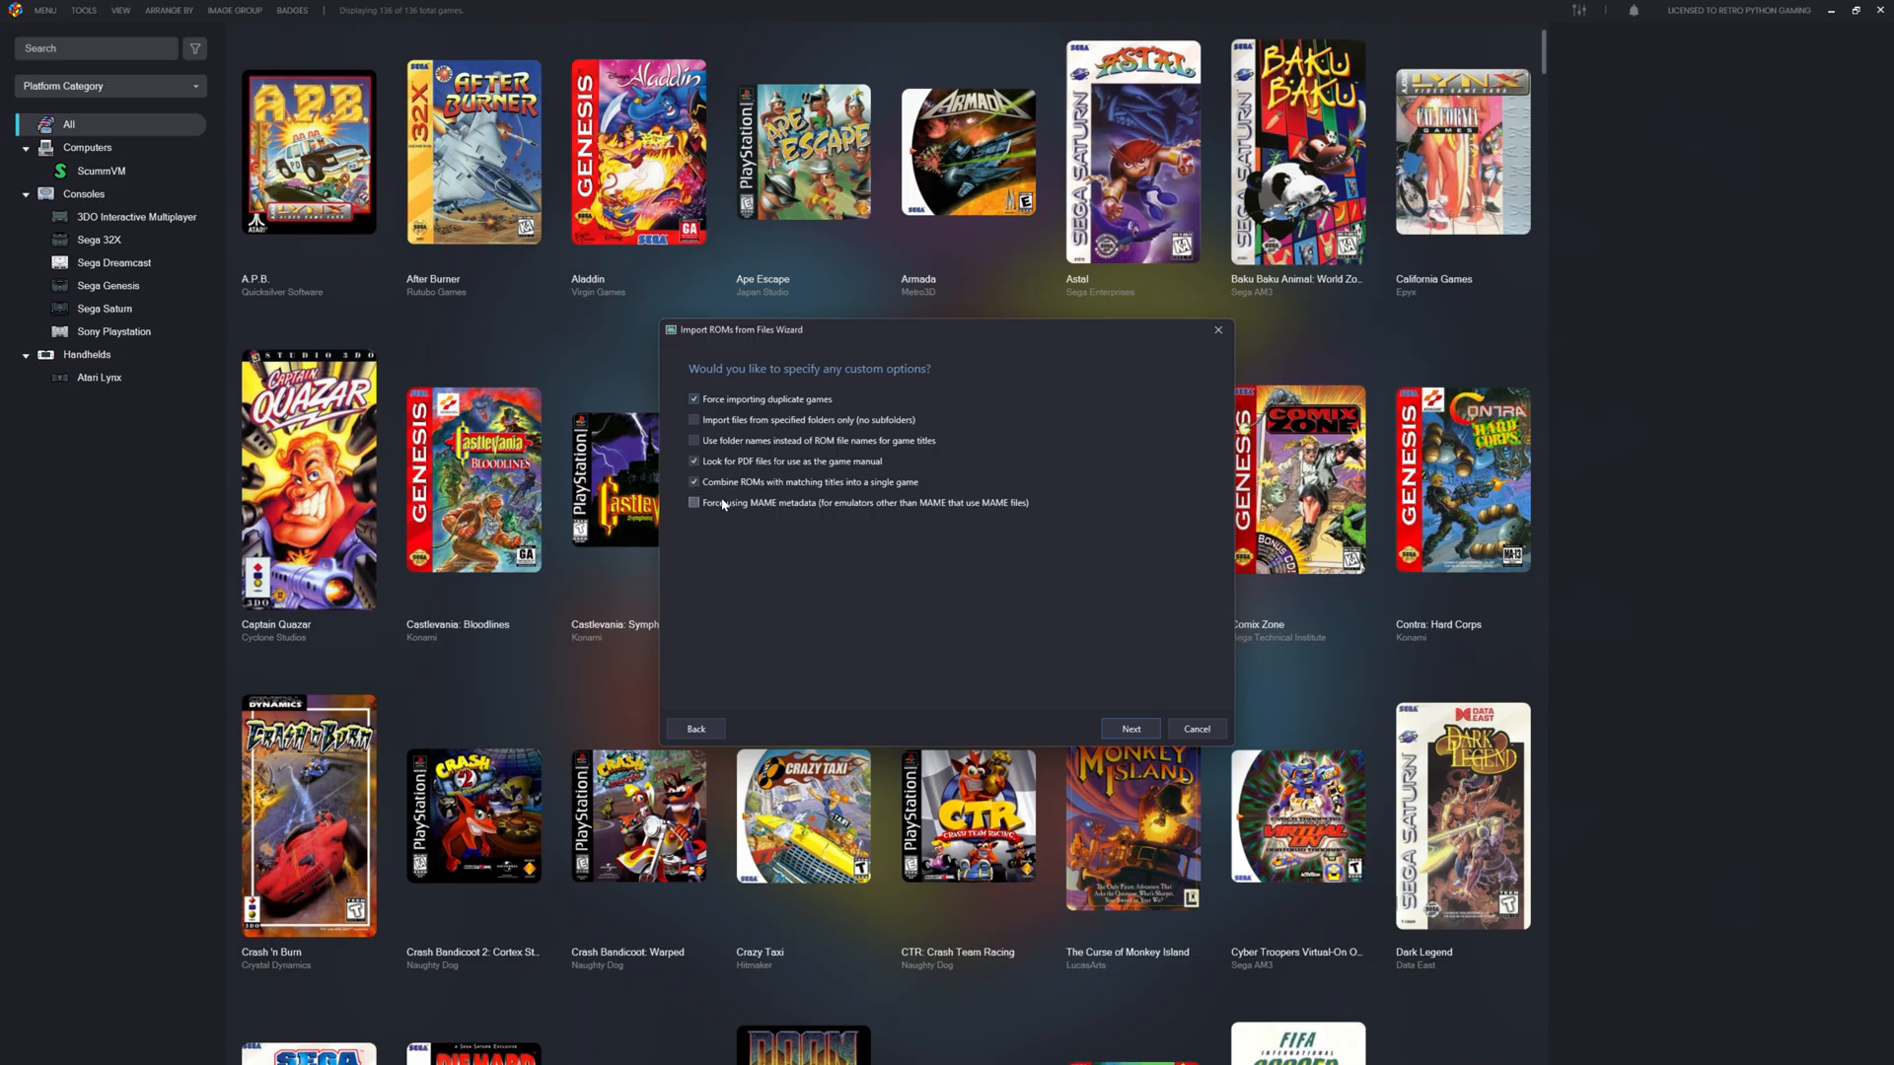
left_click(1128, 728)
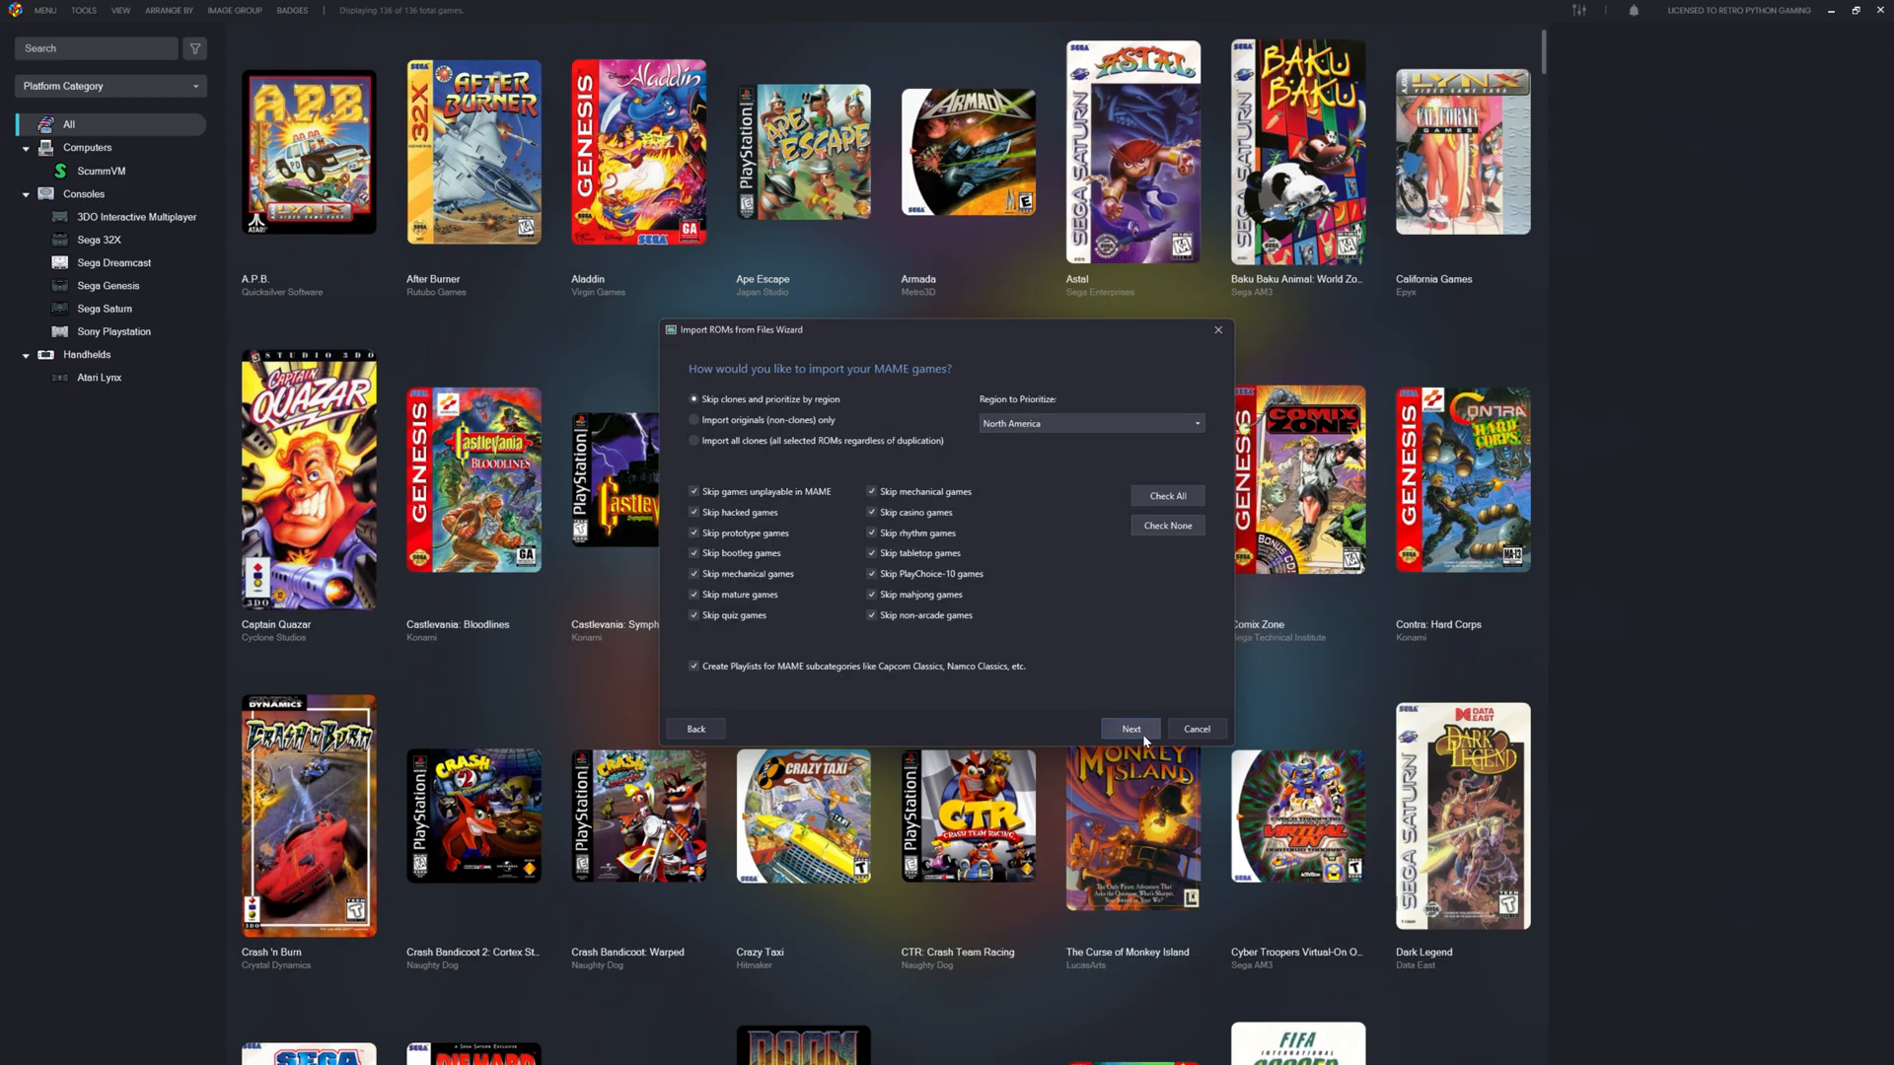
mouse_move(1123, 724)
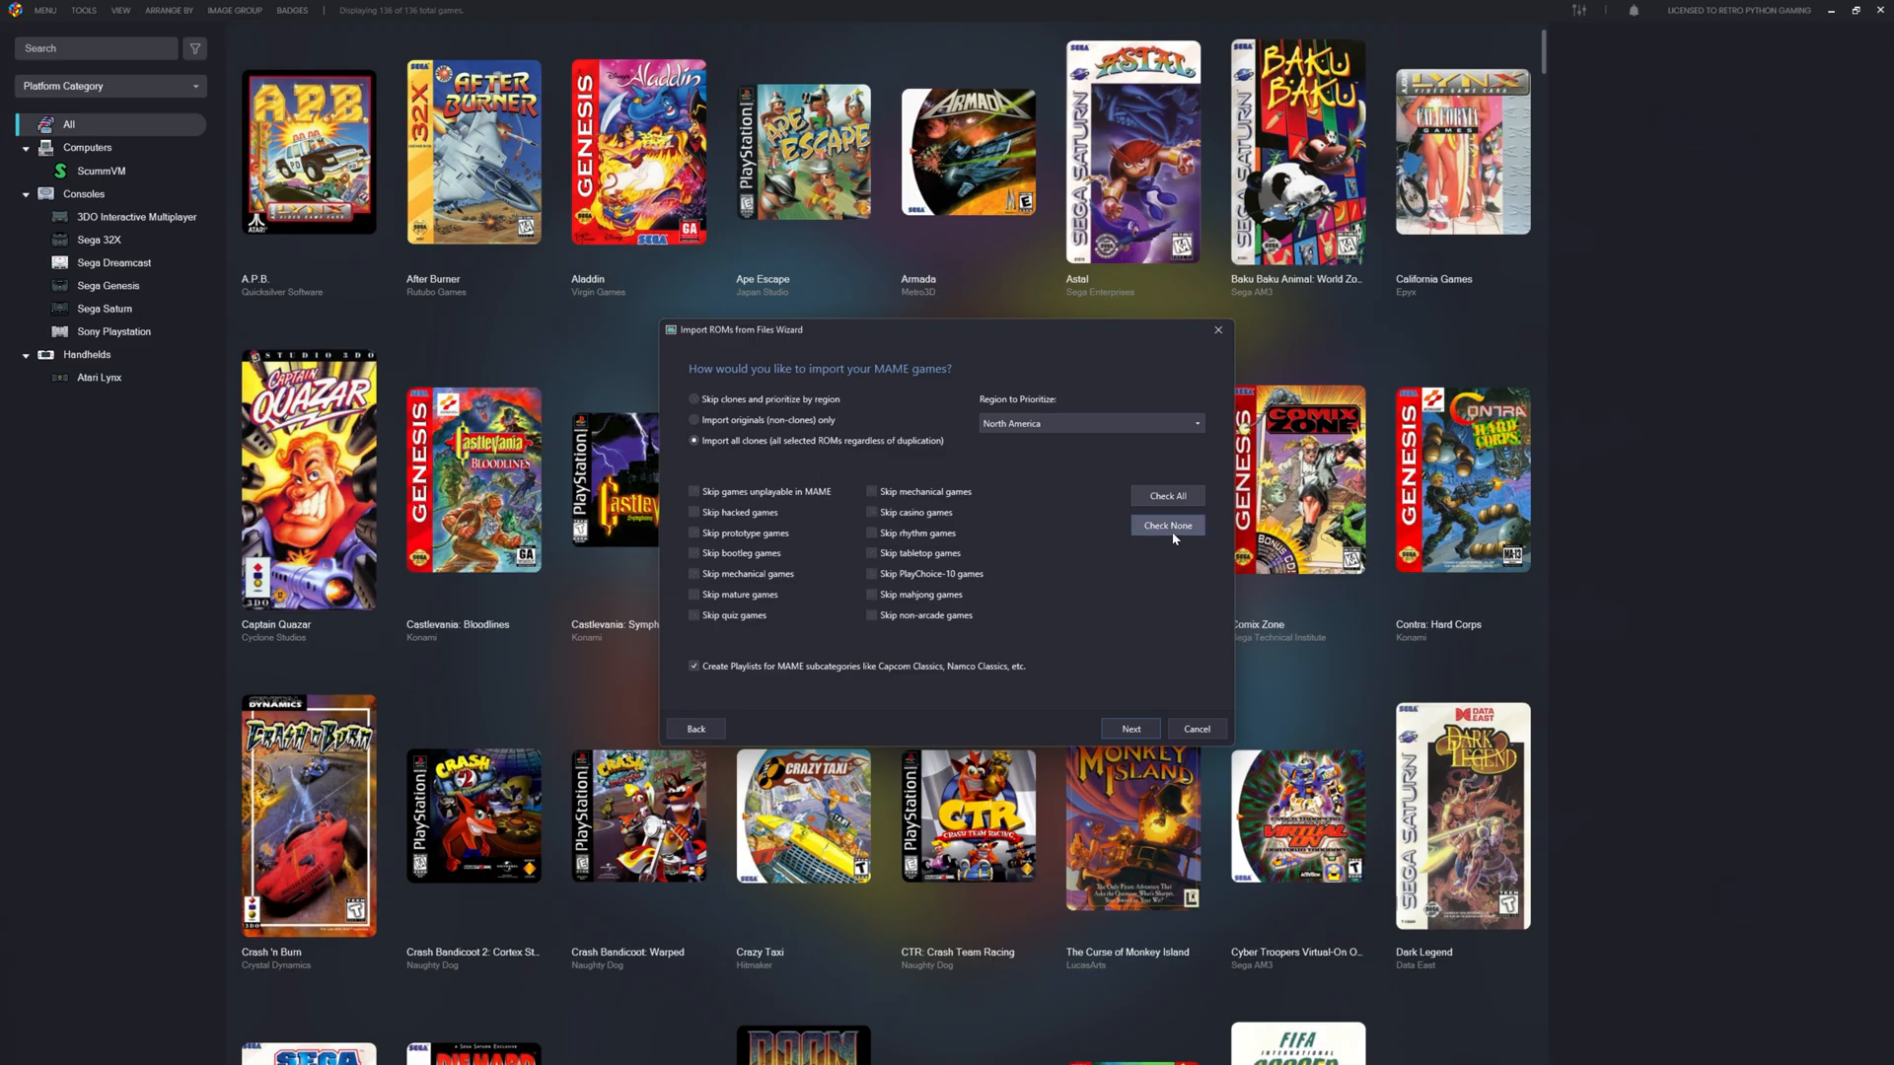
Clear all skip filters so all clones import, reaching the review list of 5978 games.
left_click(694, 664)
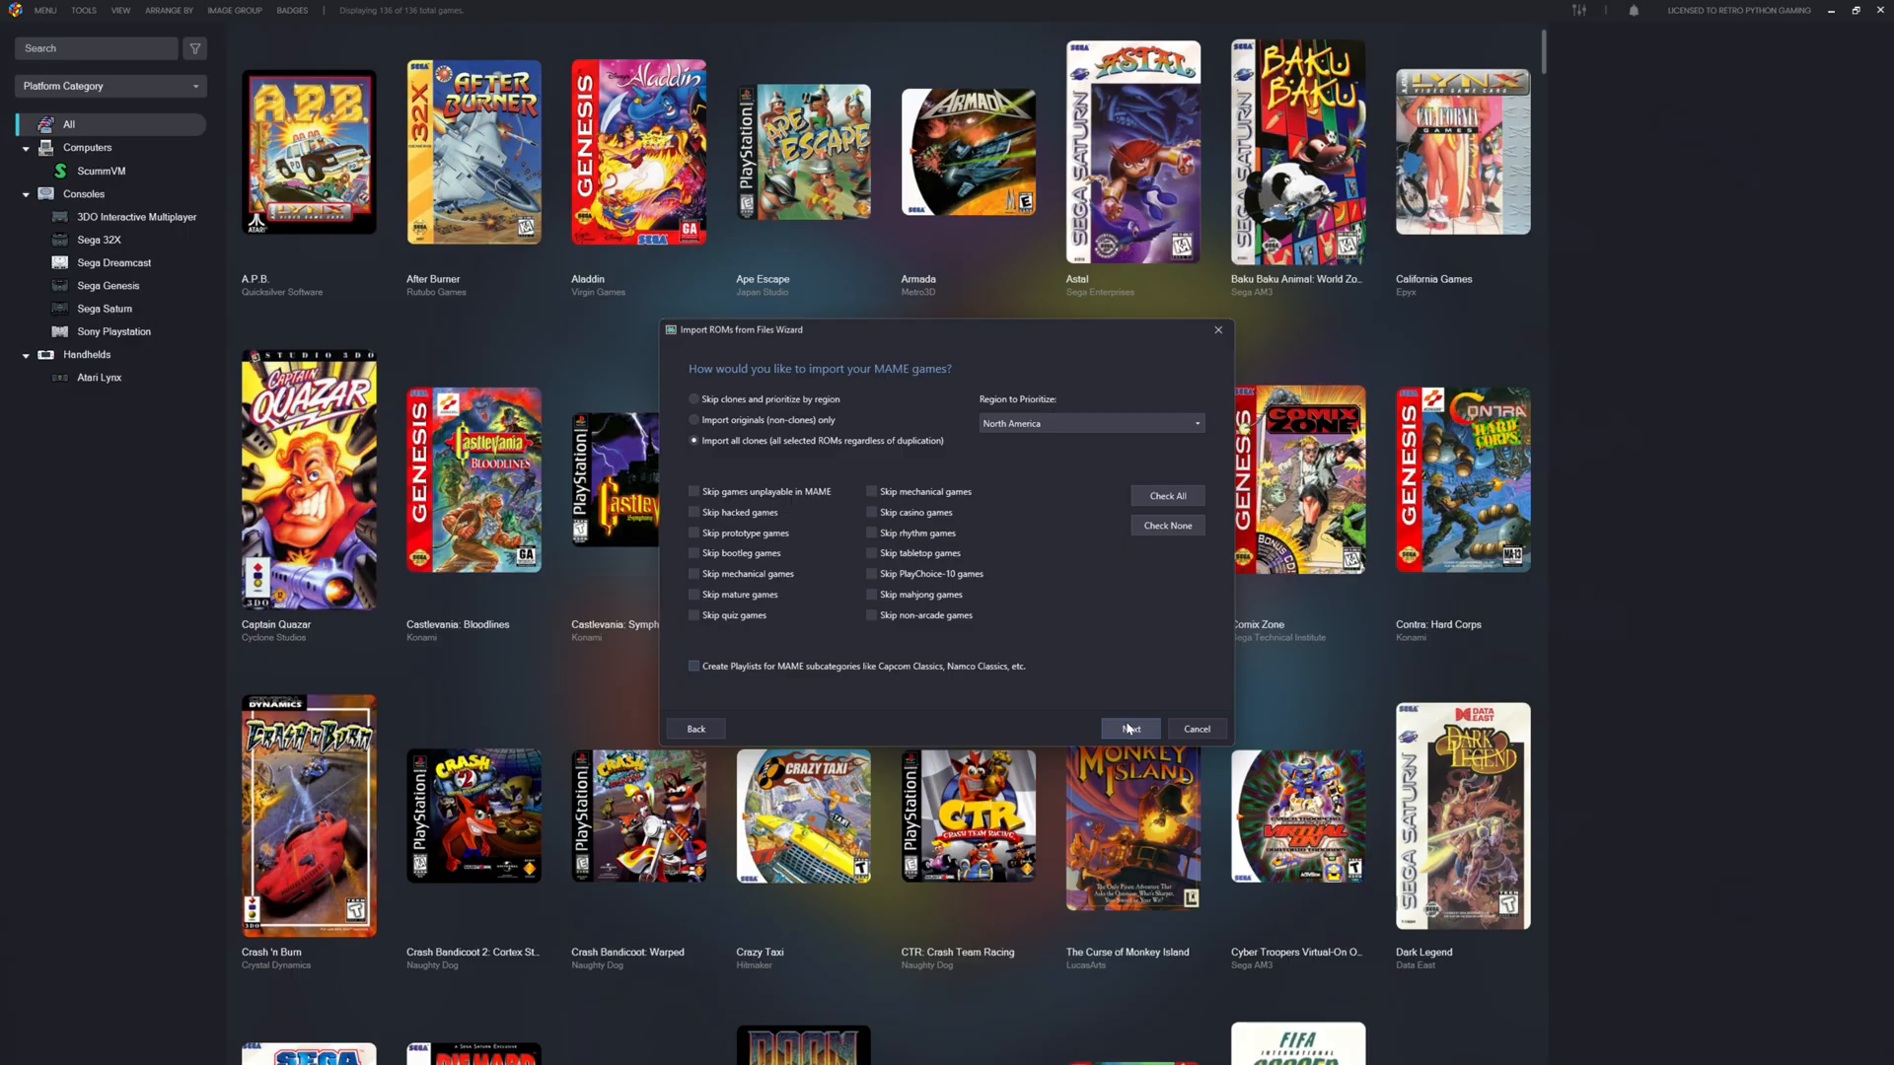
left_click(1128, 728)
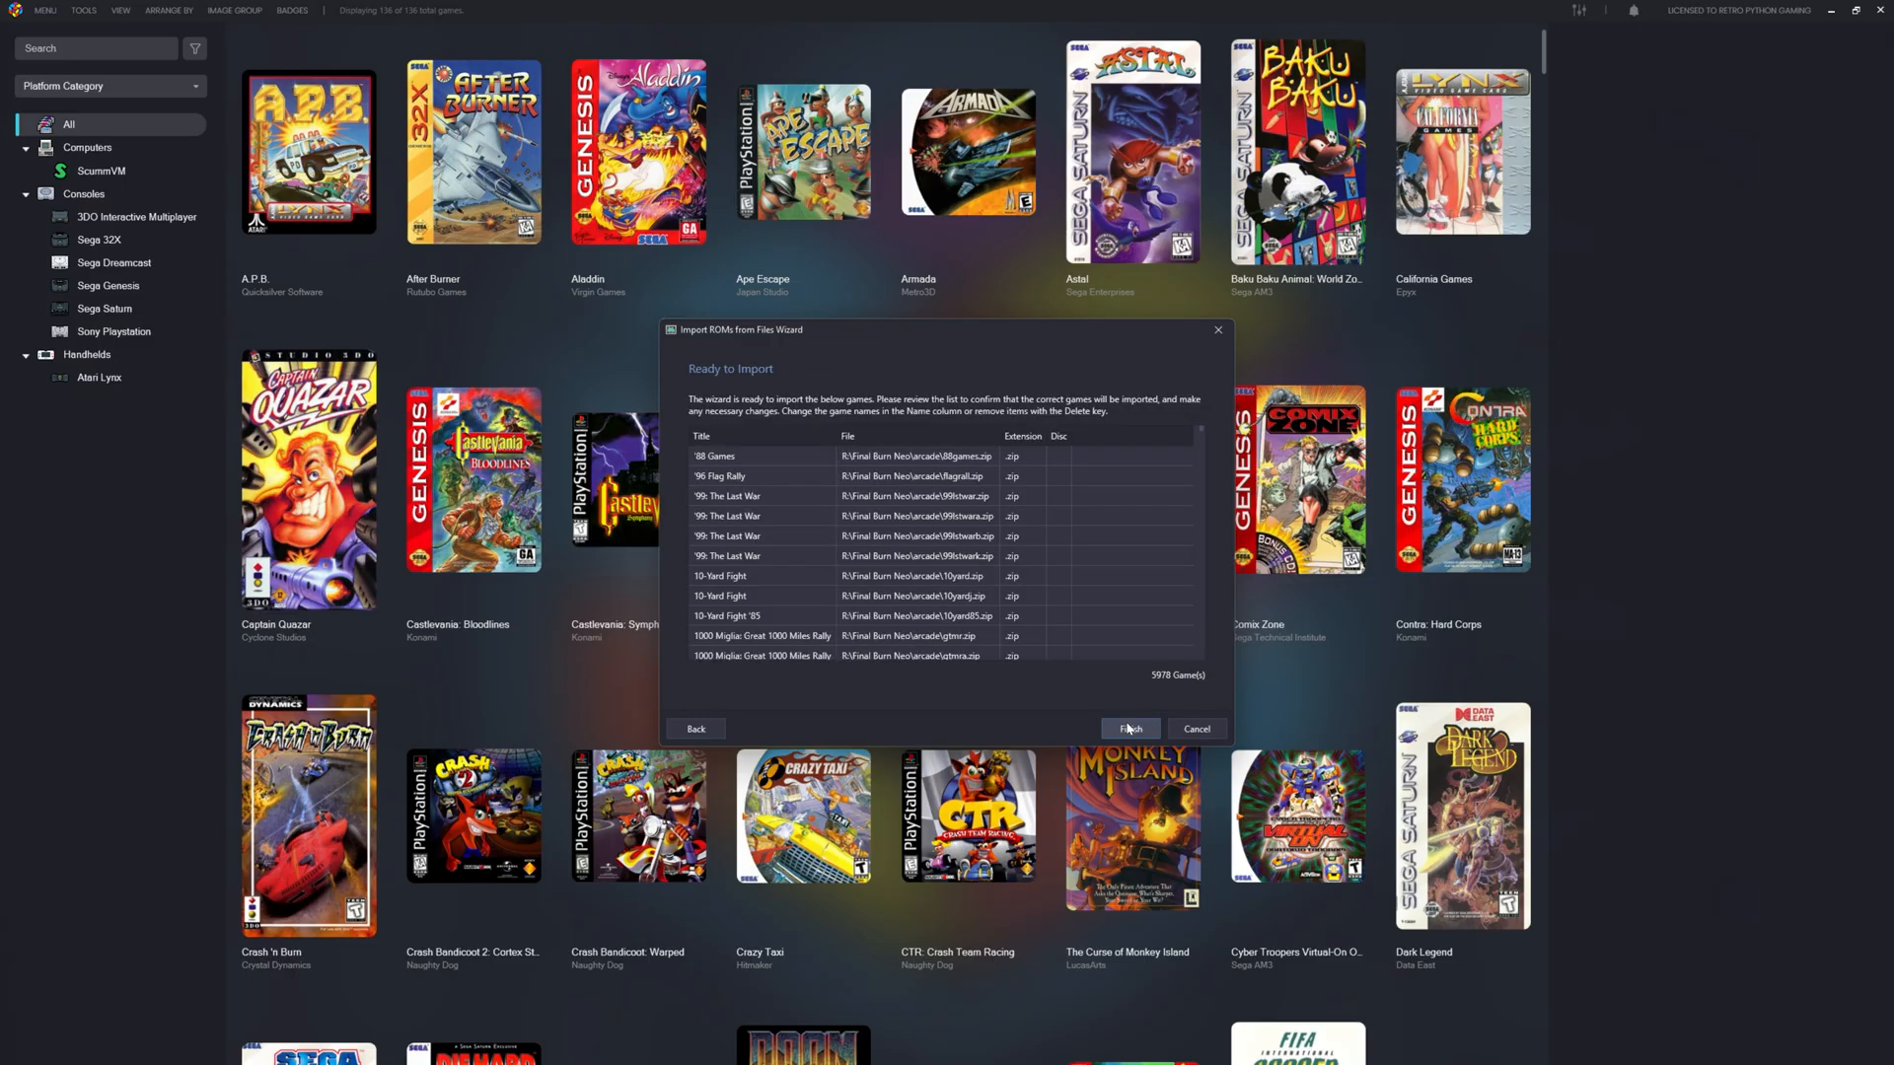
mouse_move(1172, 692)
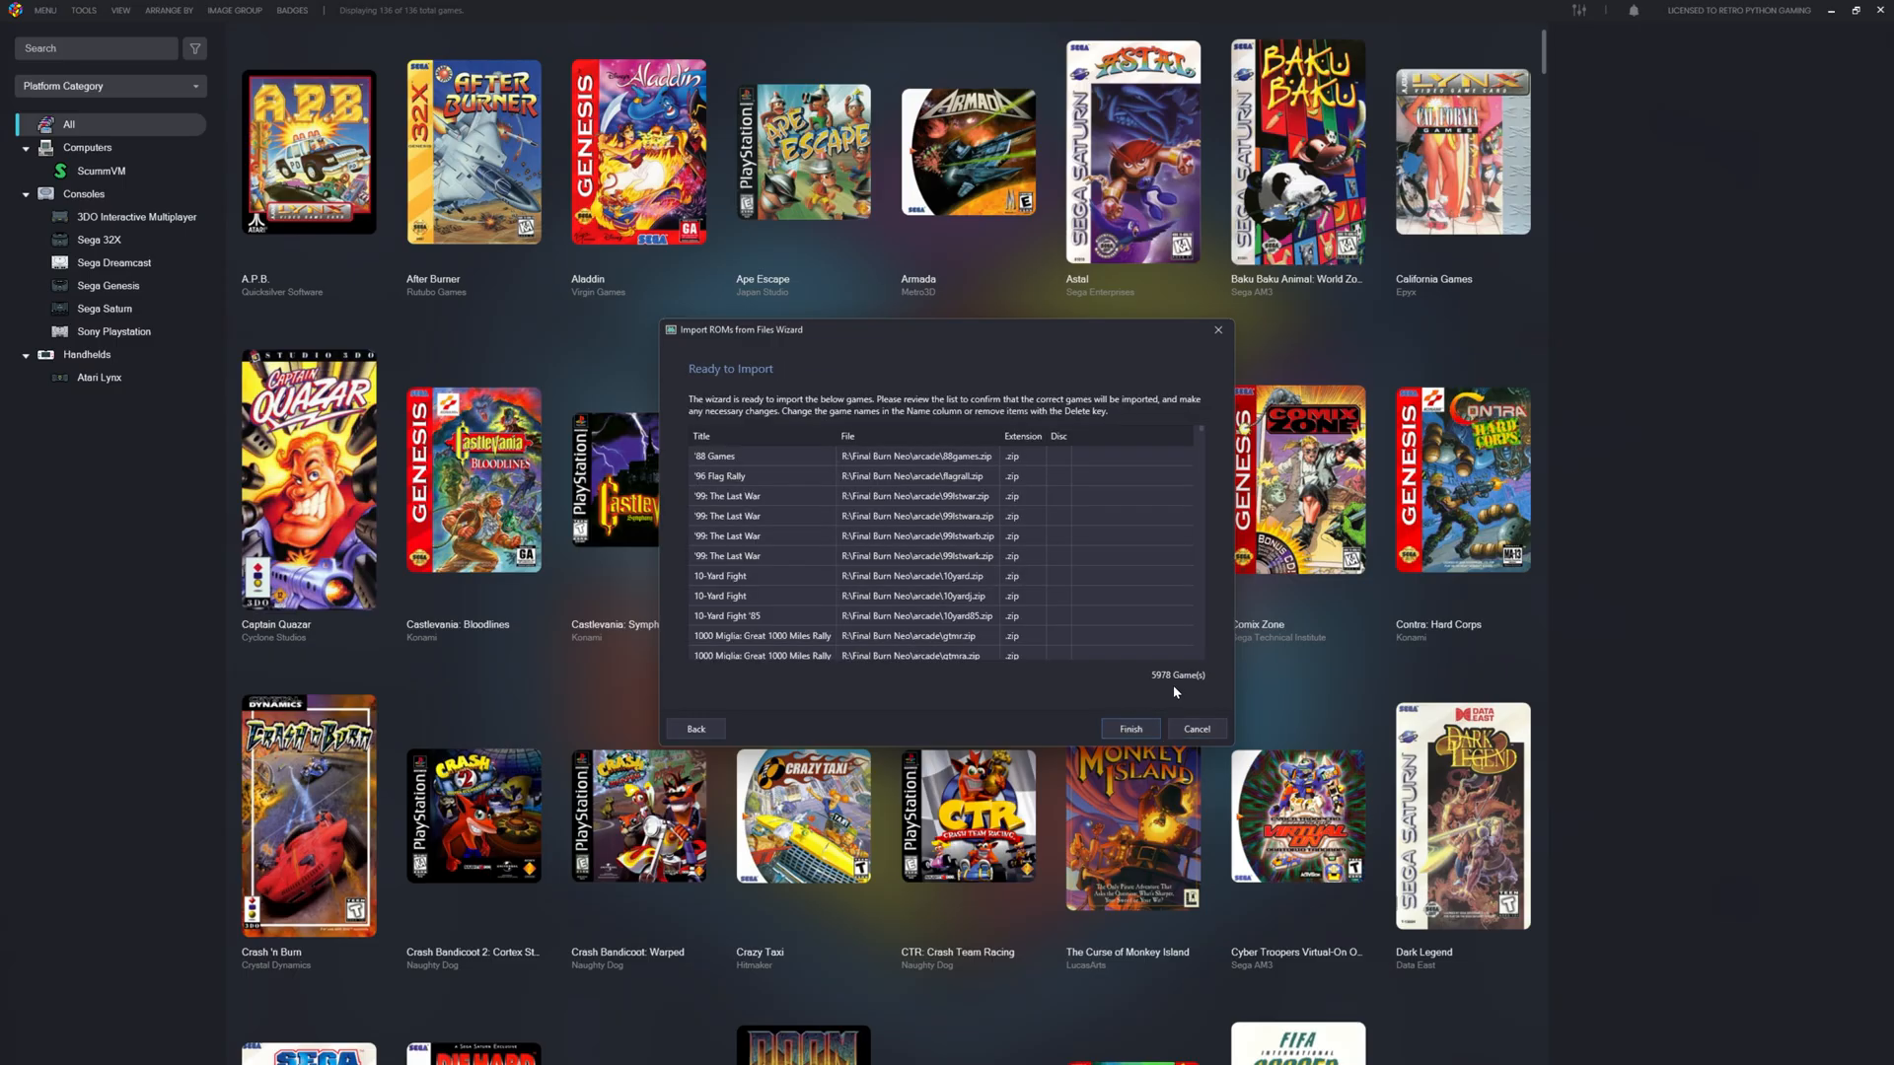
Finish the wizard to import the 5978 listed games into the library.
left_click(1129, 728)
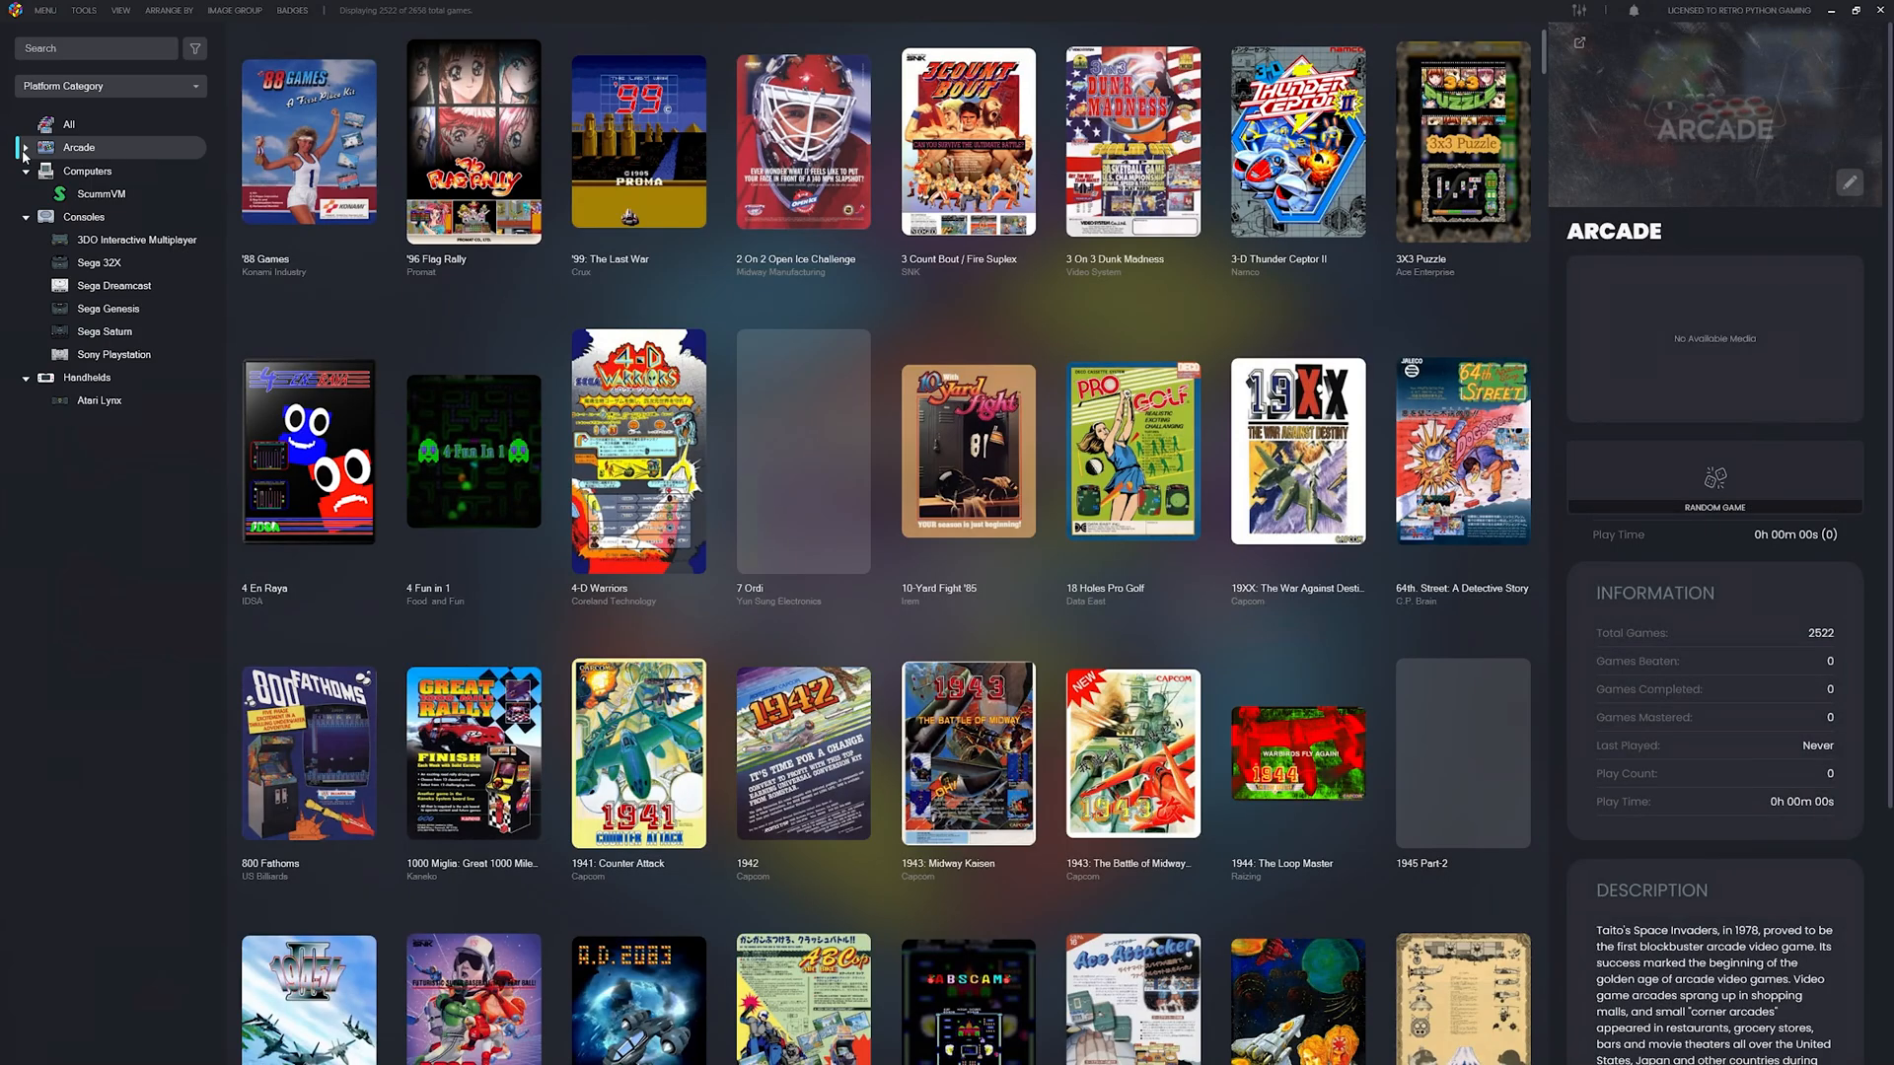
Show the Final Burn Neo platform's 2522 games under the Arcade category.
left_click(24, 148)
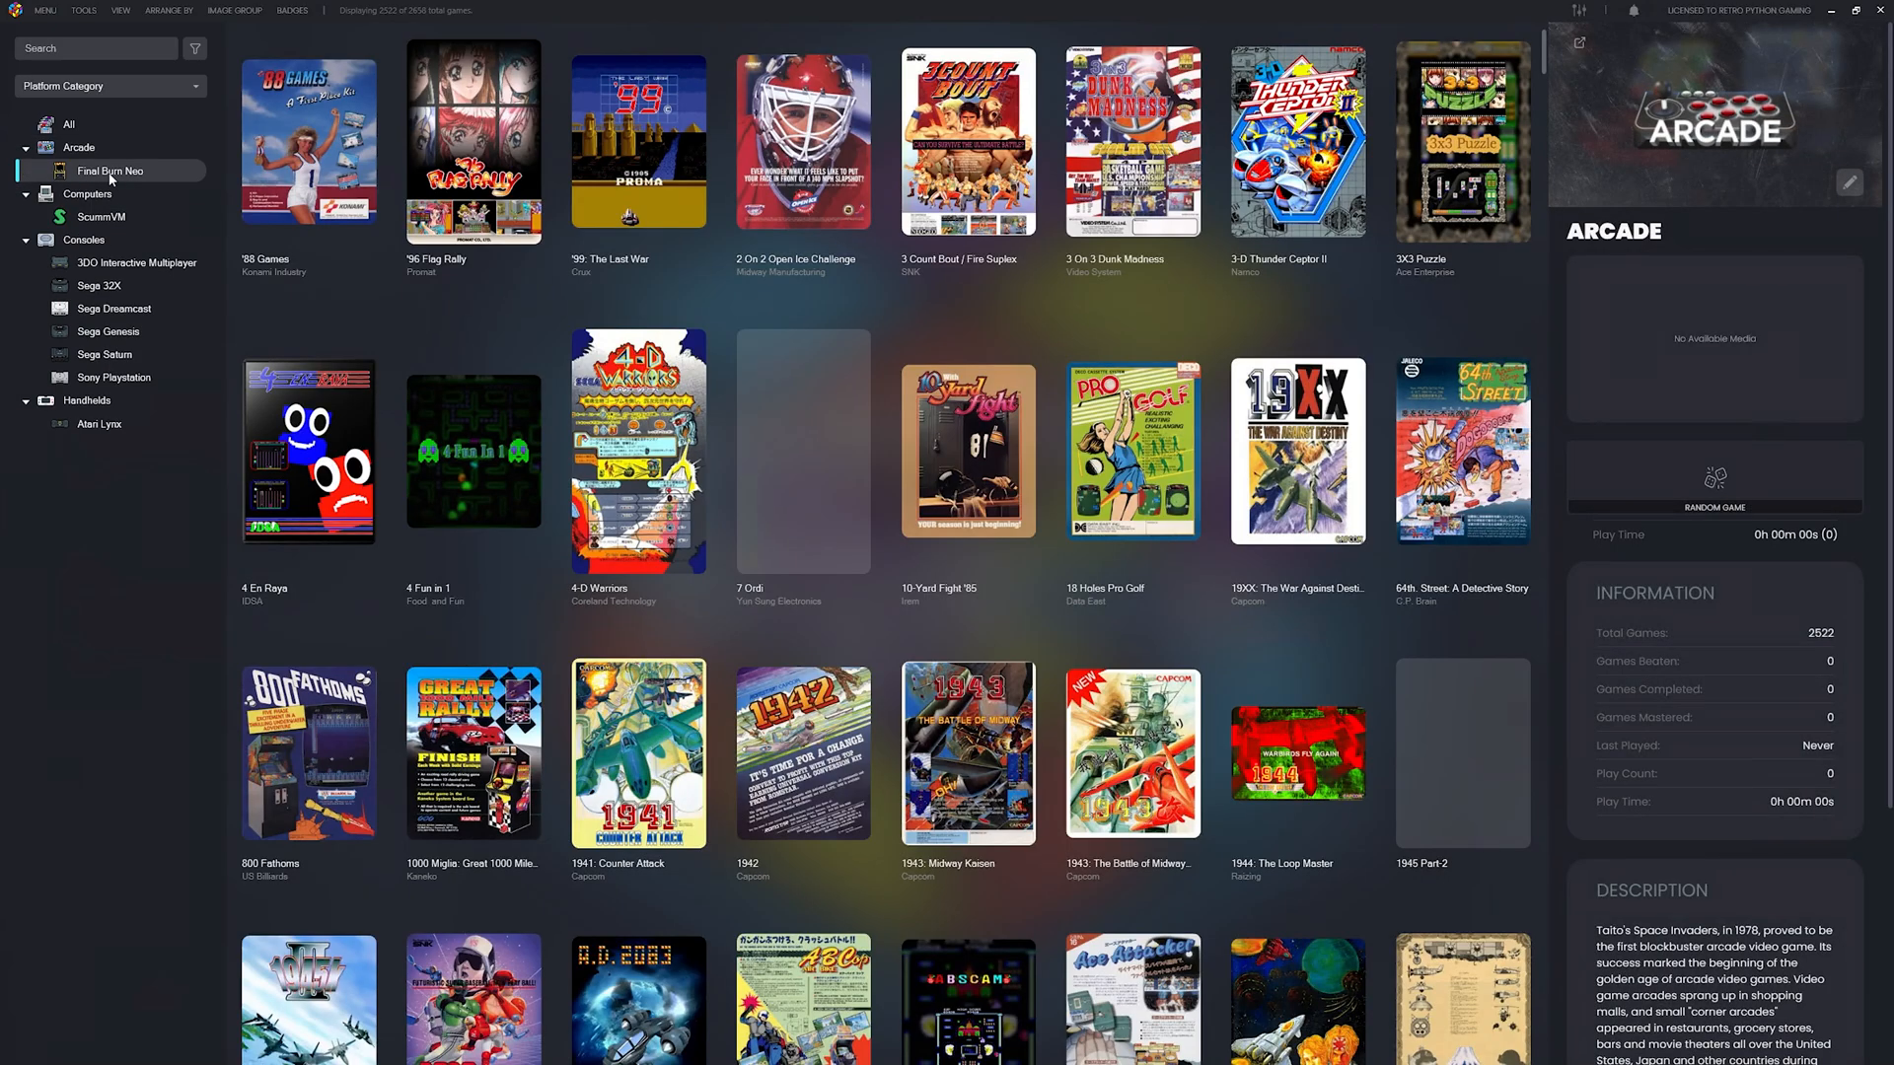
left_click(109, 169)
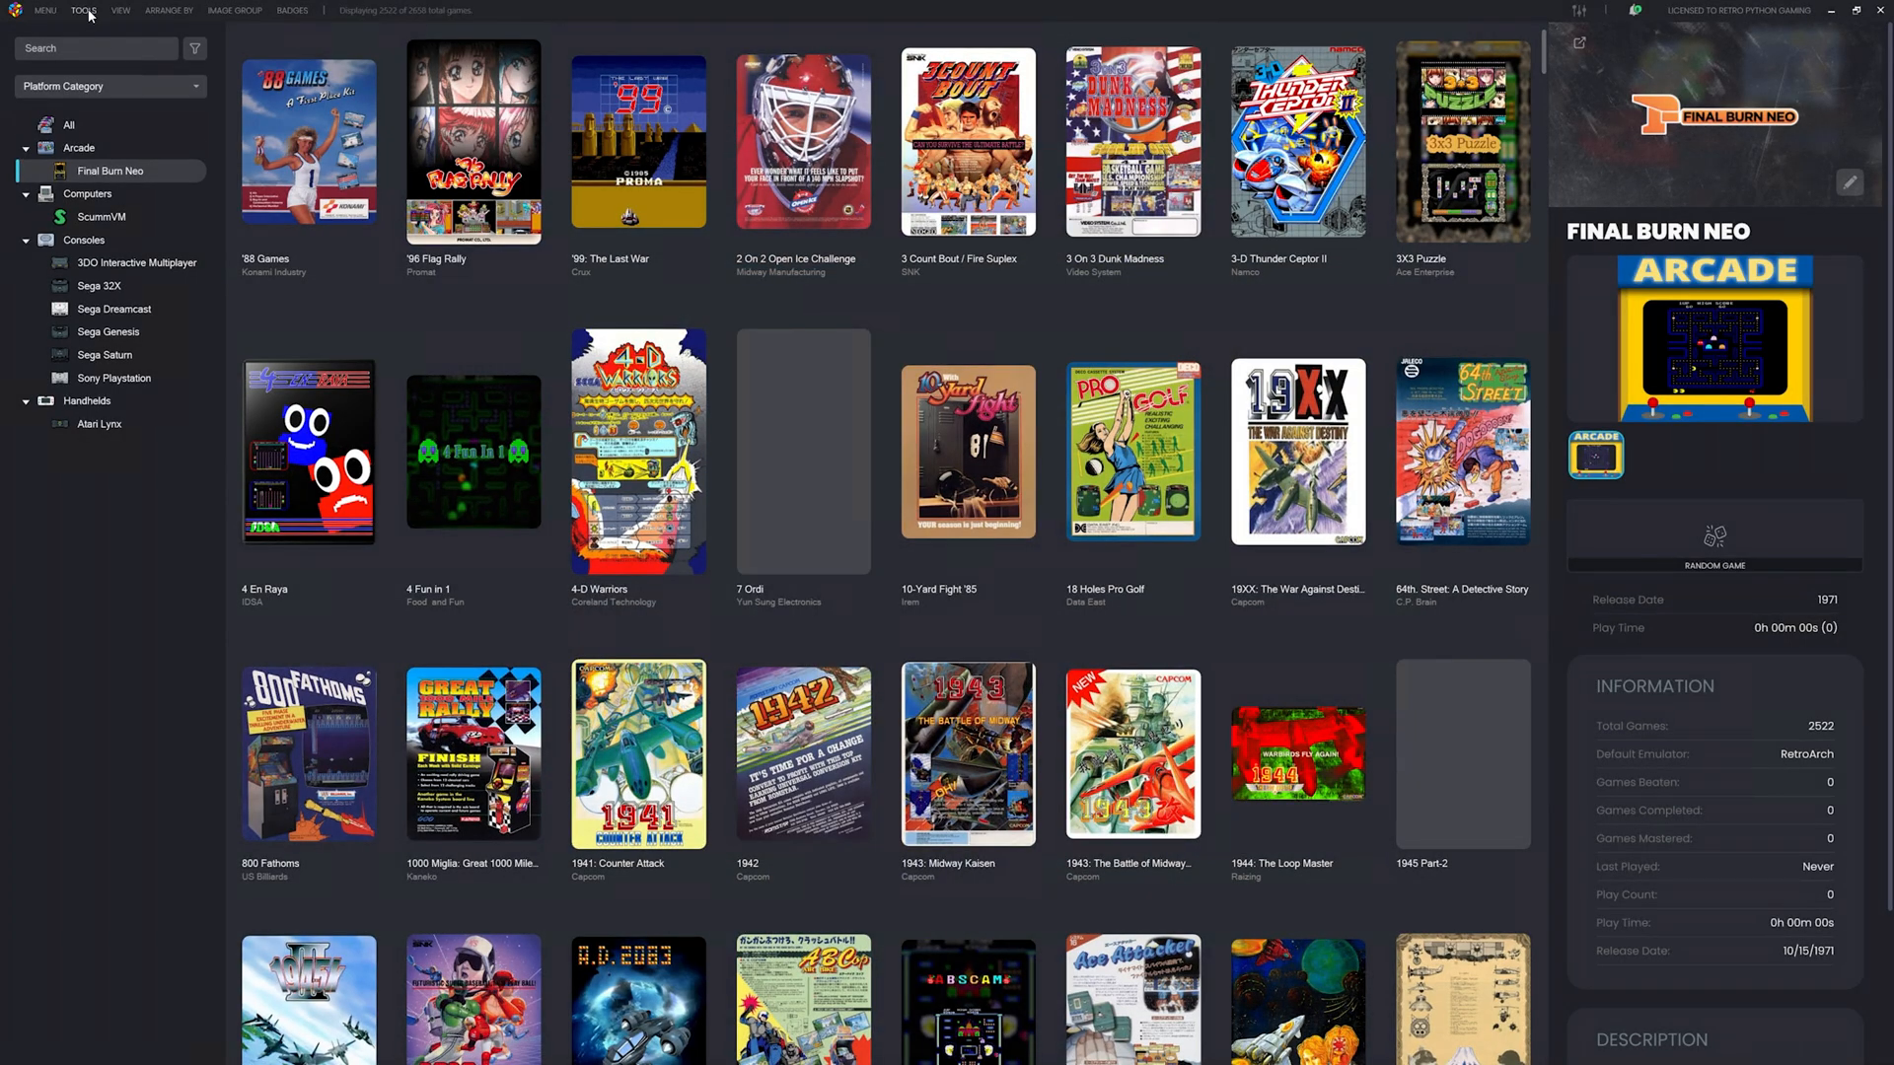
Connect to RetroAchievements as user 'retropythong' with password and go to the API key web page.
left_click(83, 9)
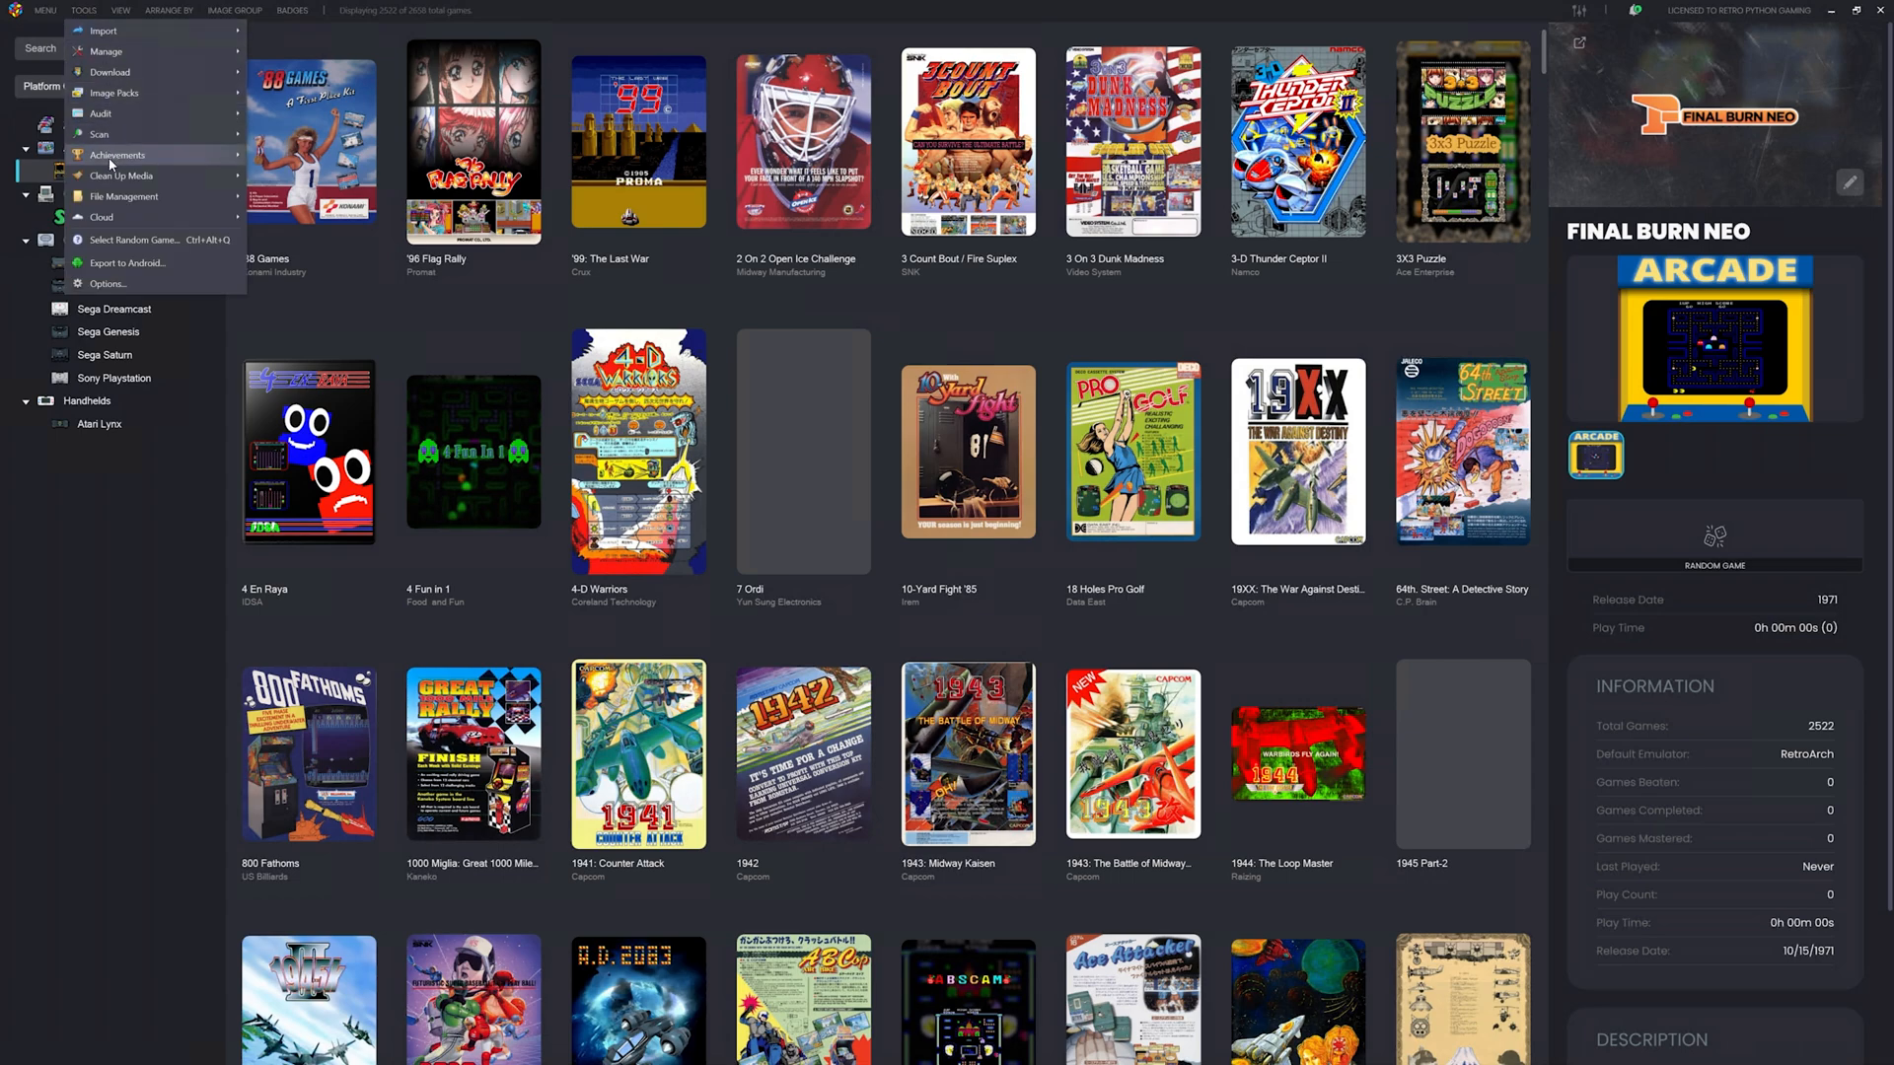
mouse_move(116, 154)
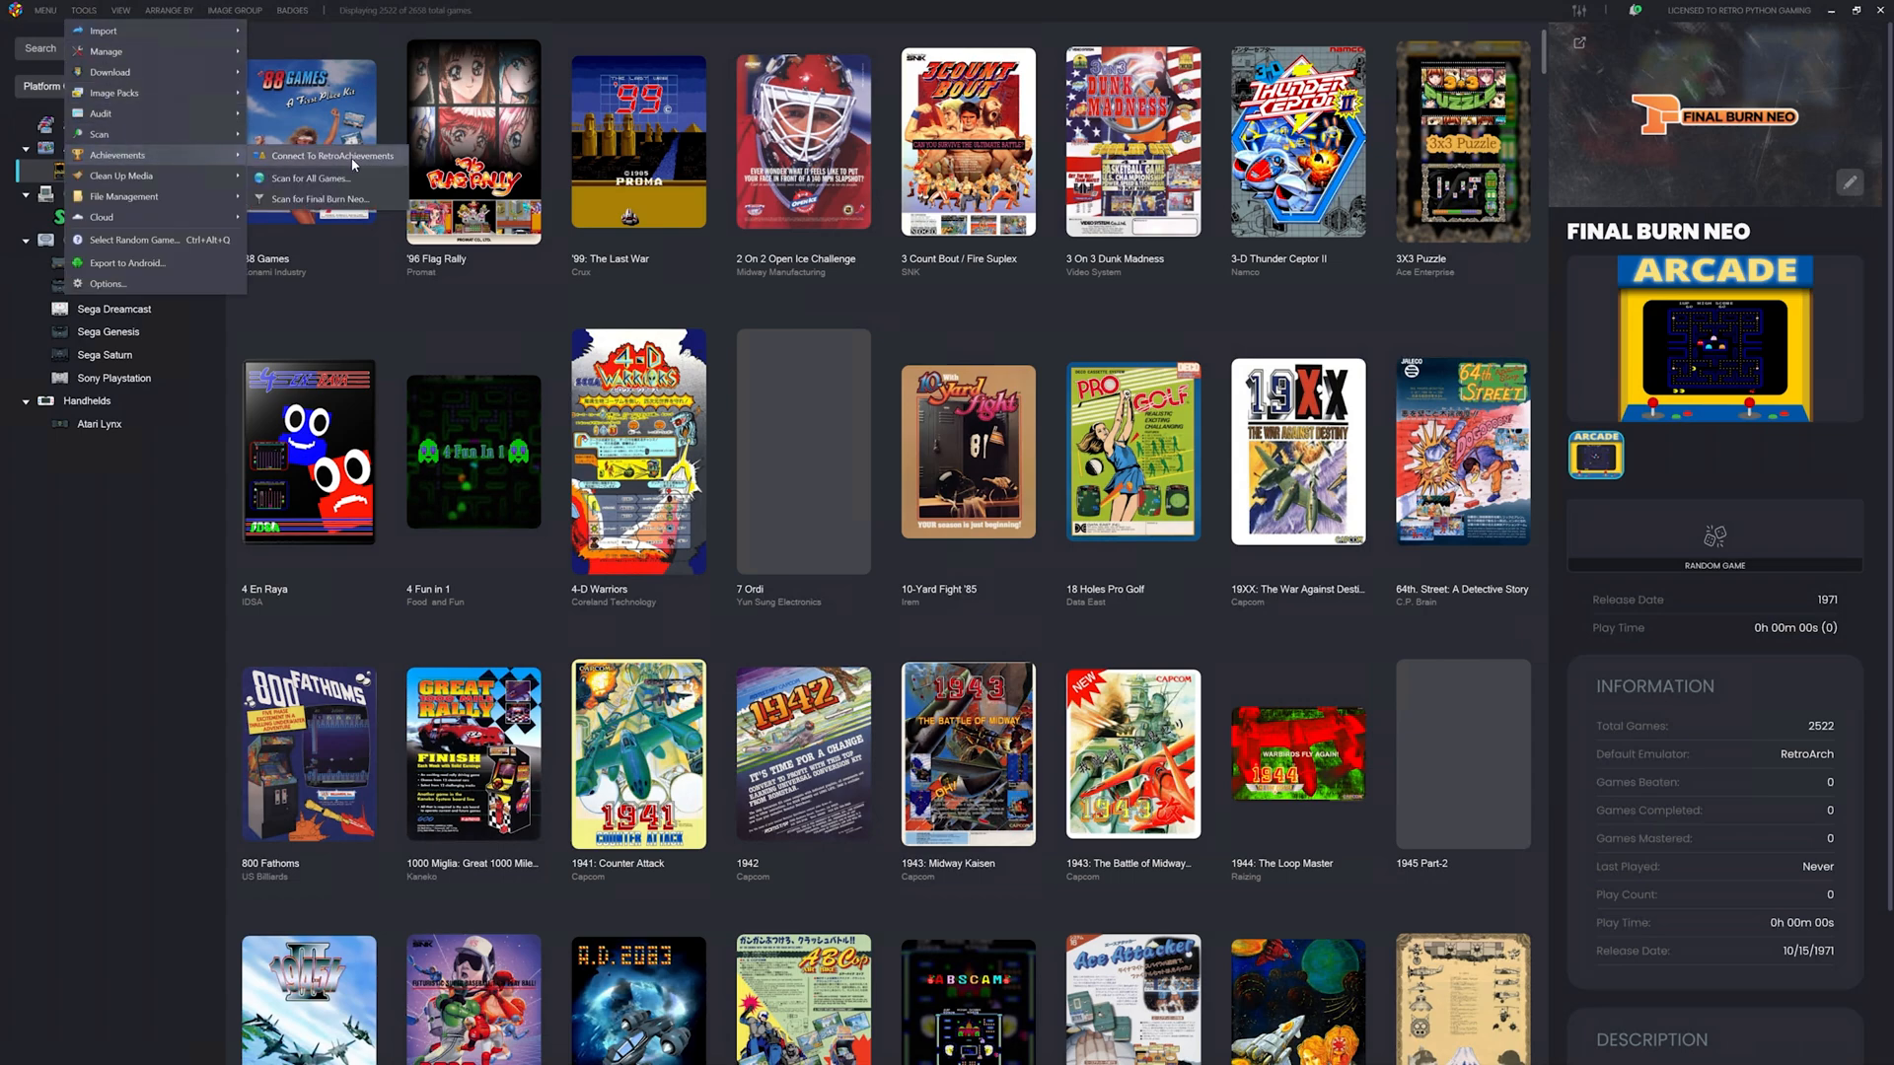
left_click(331, 156)
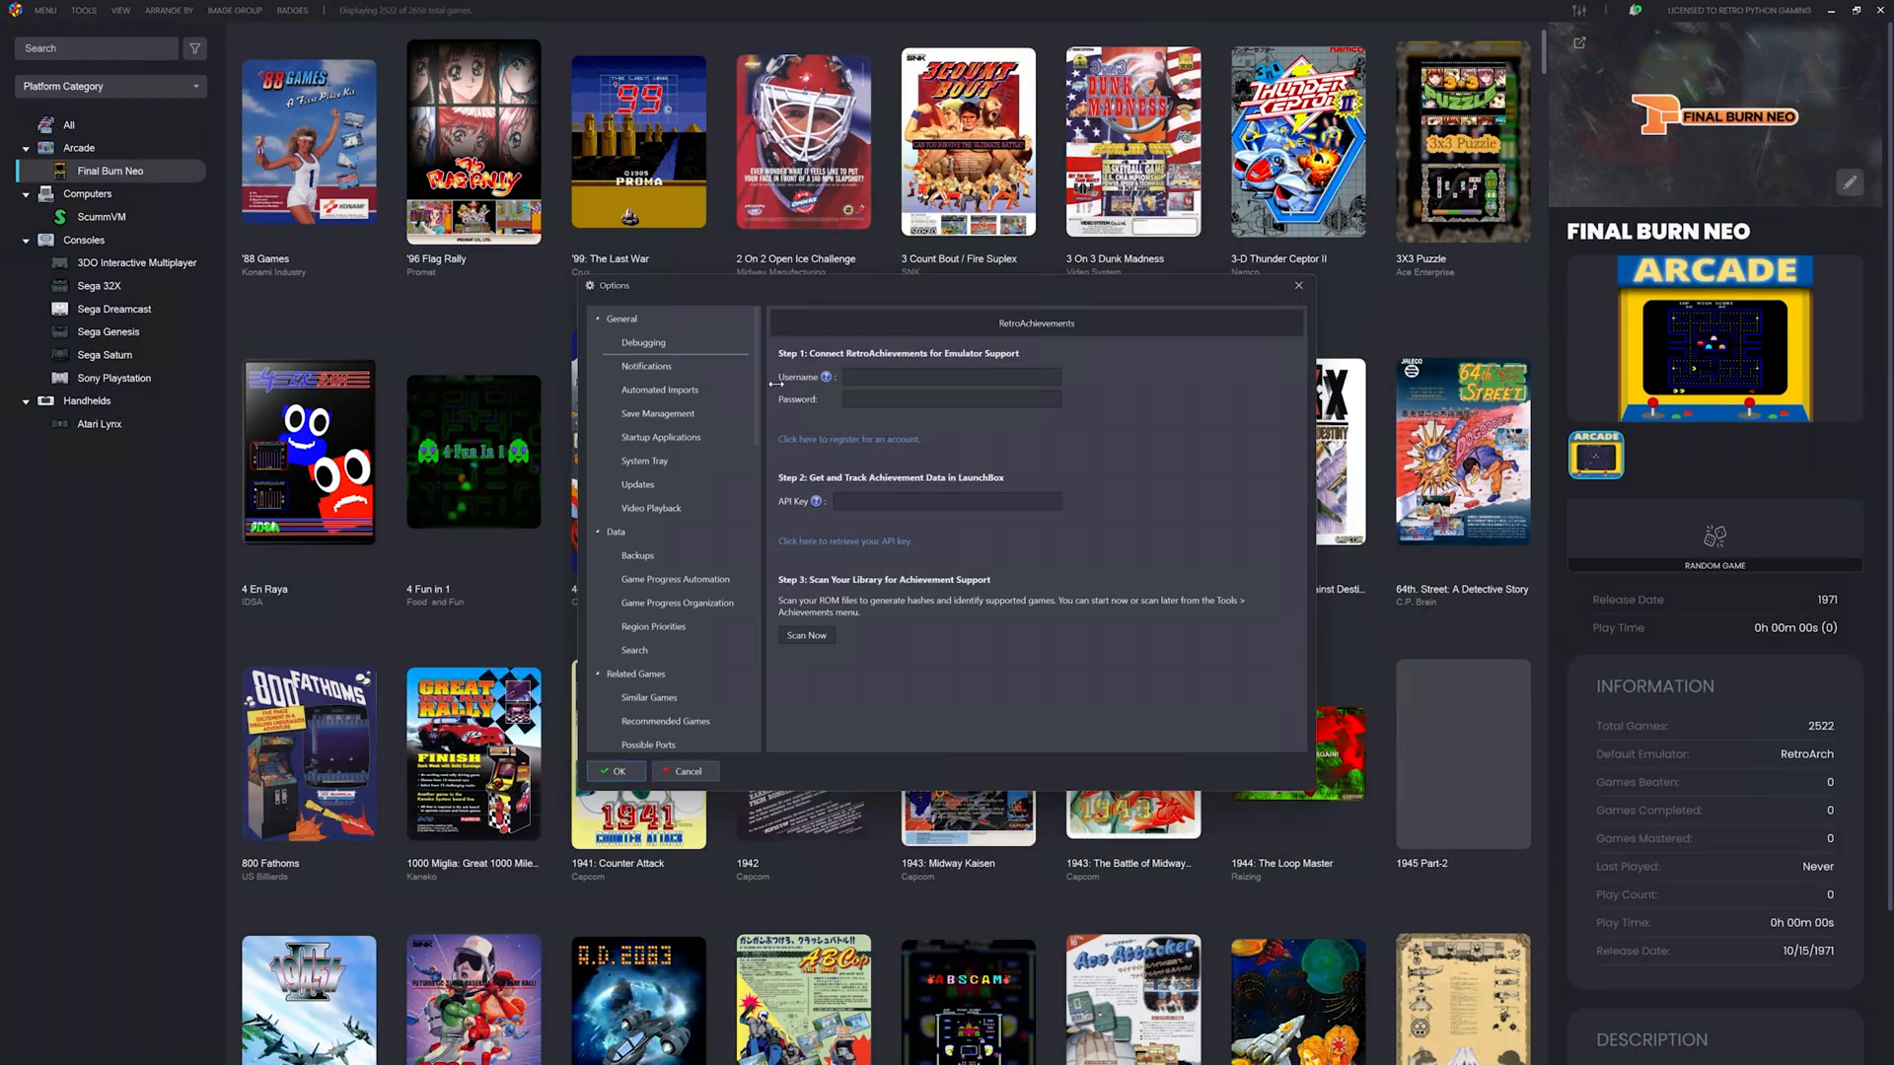
left_click(951, 377)
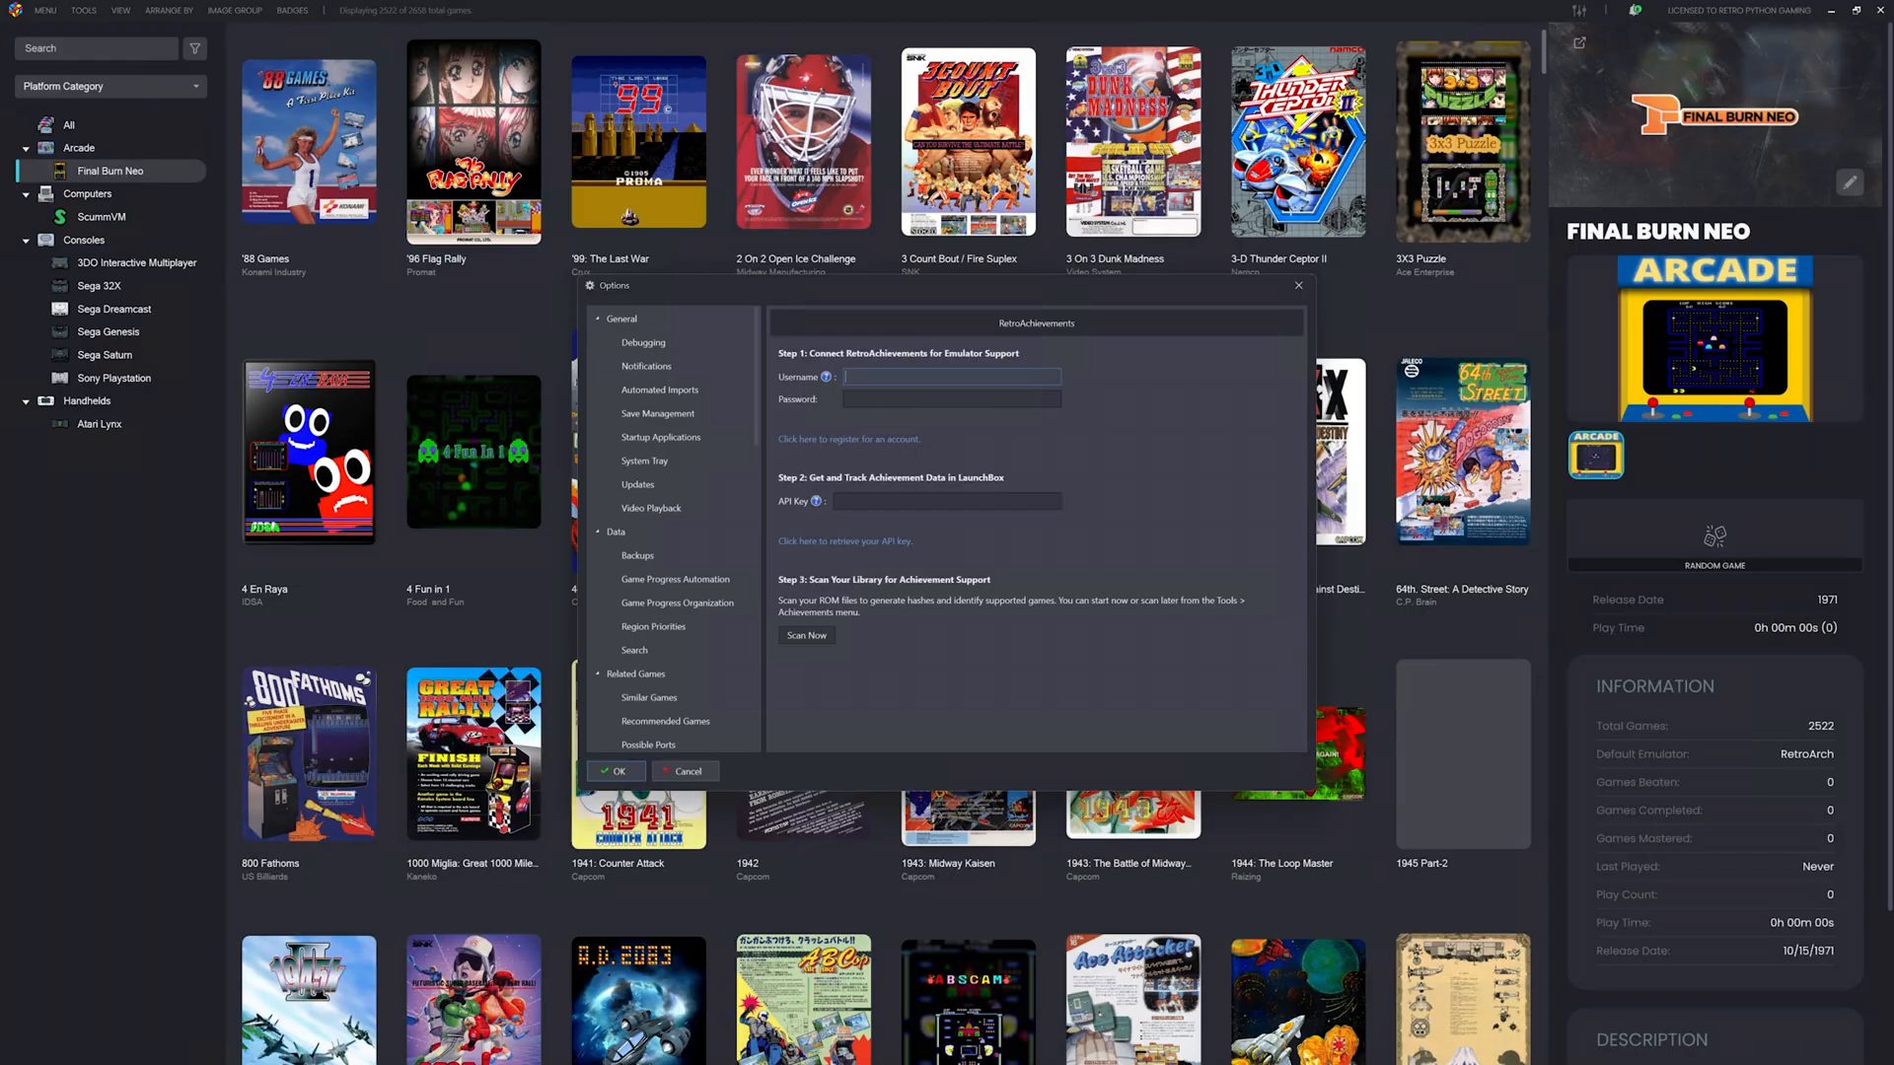
type("retropythongaming")
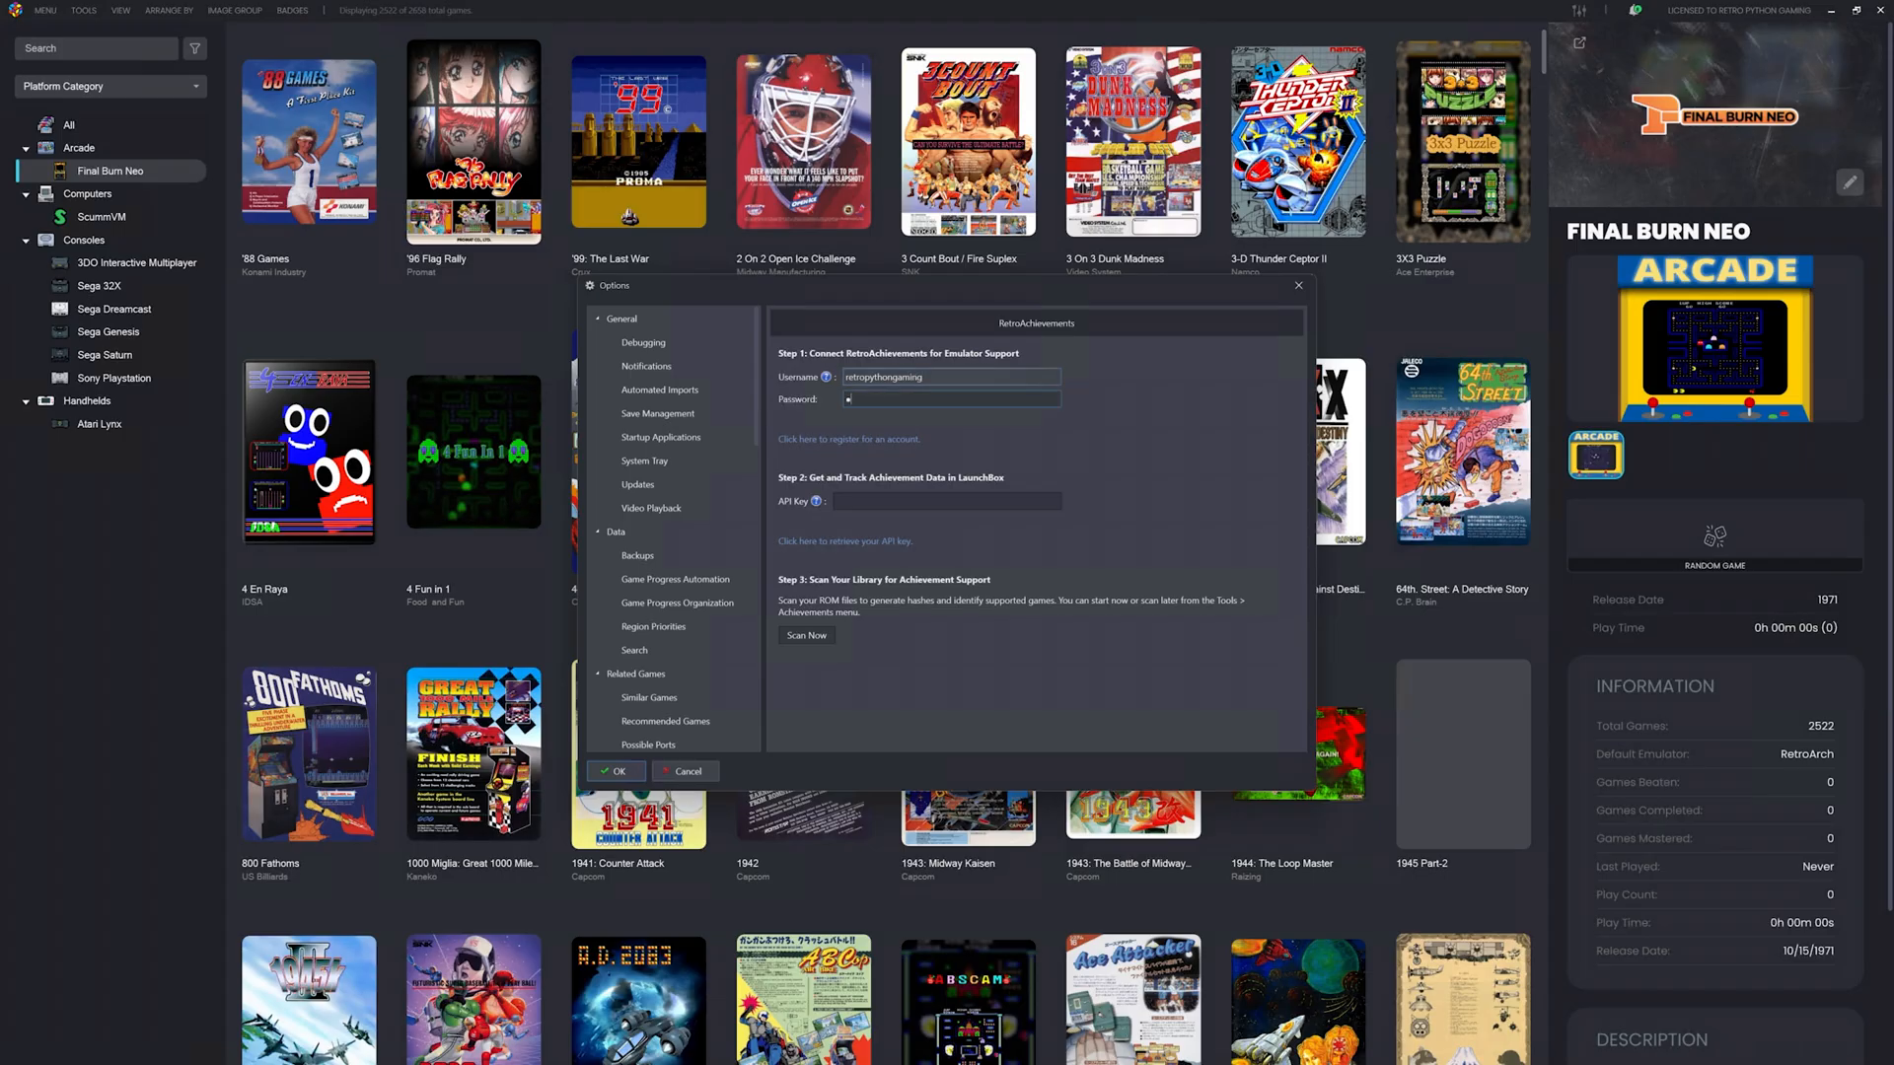
type("password")
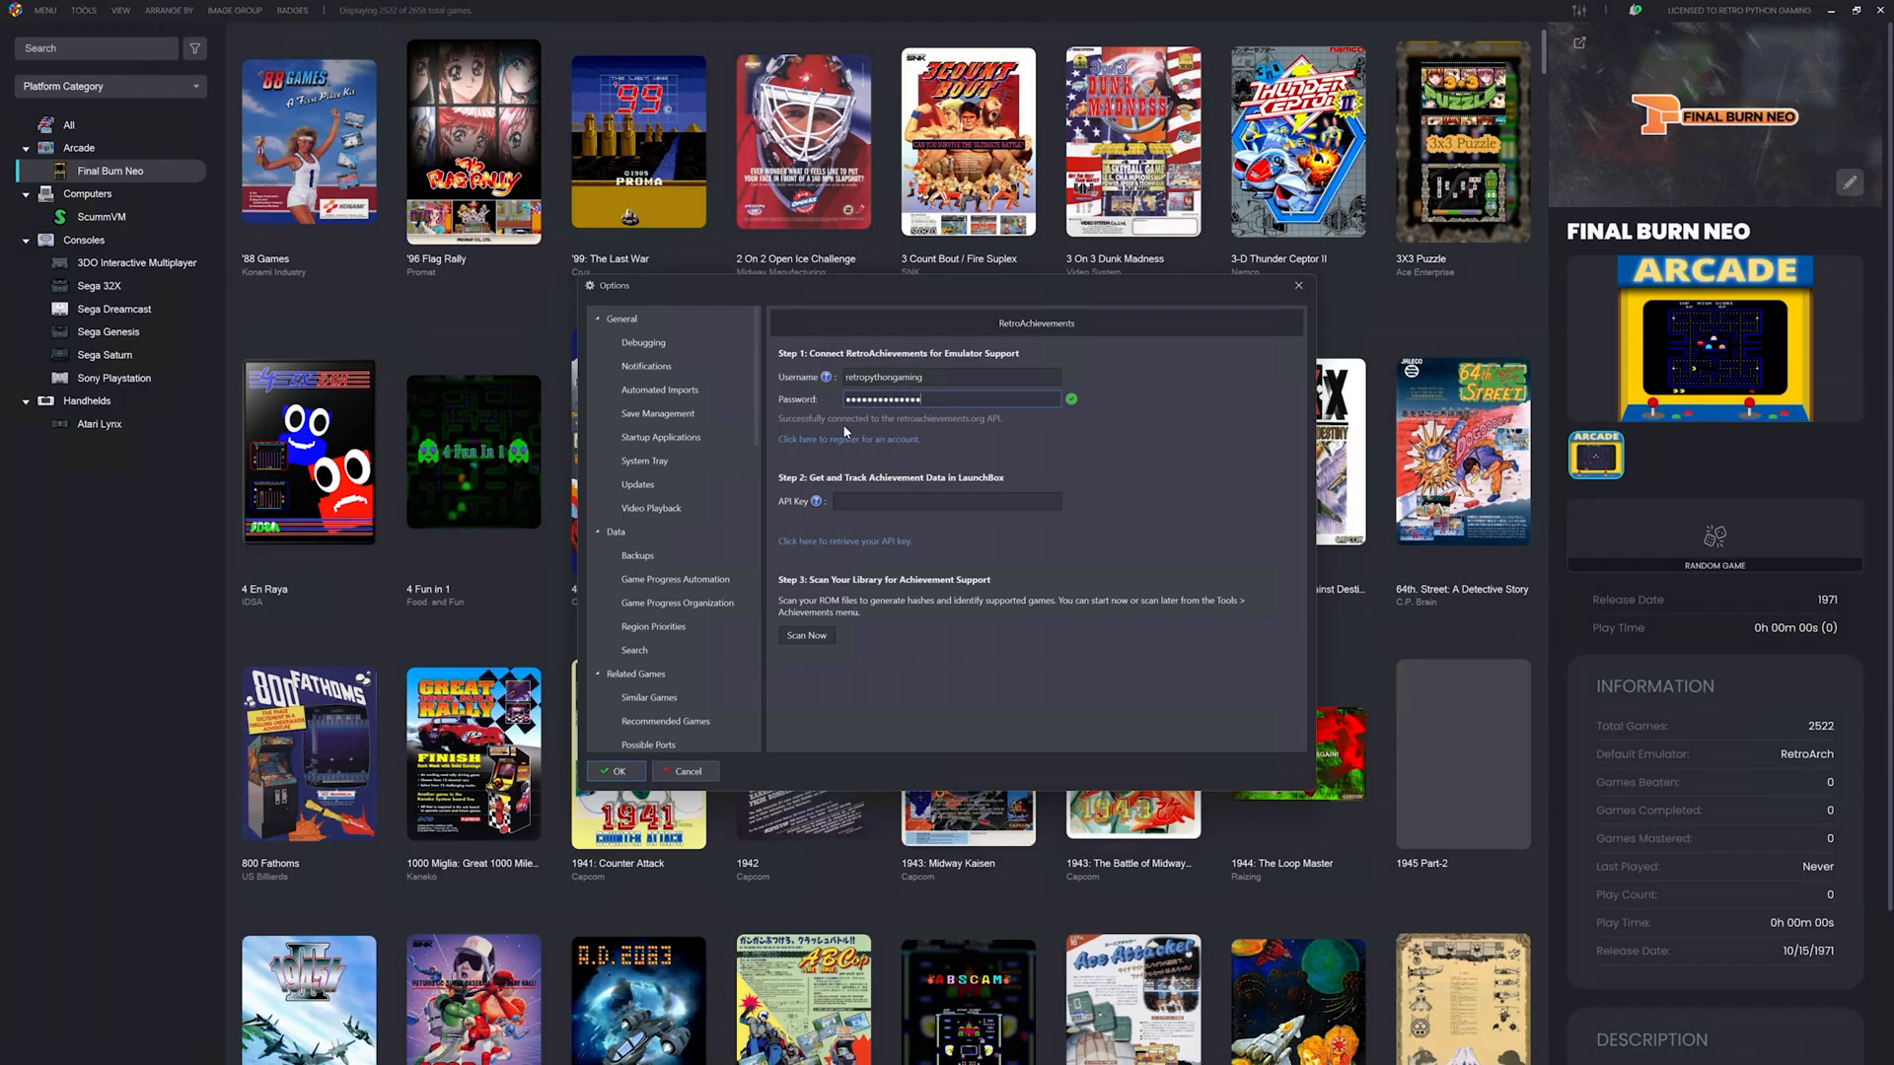
left_click(949, 499)
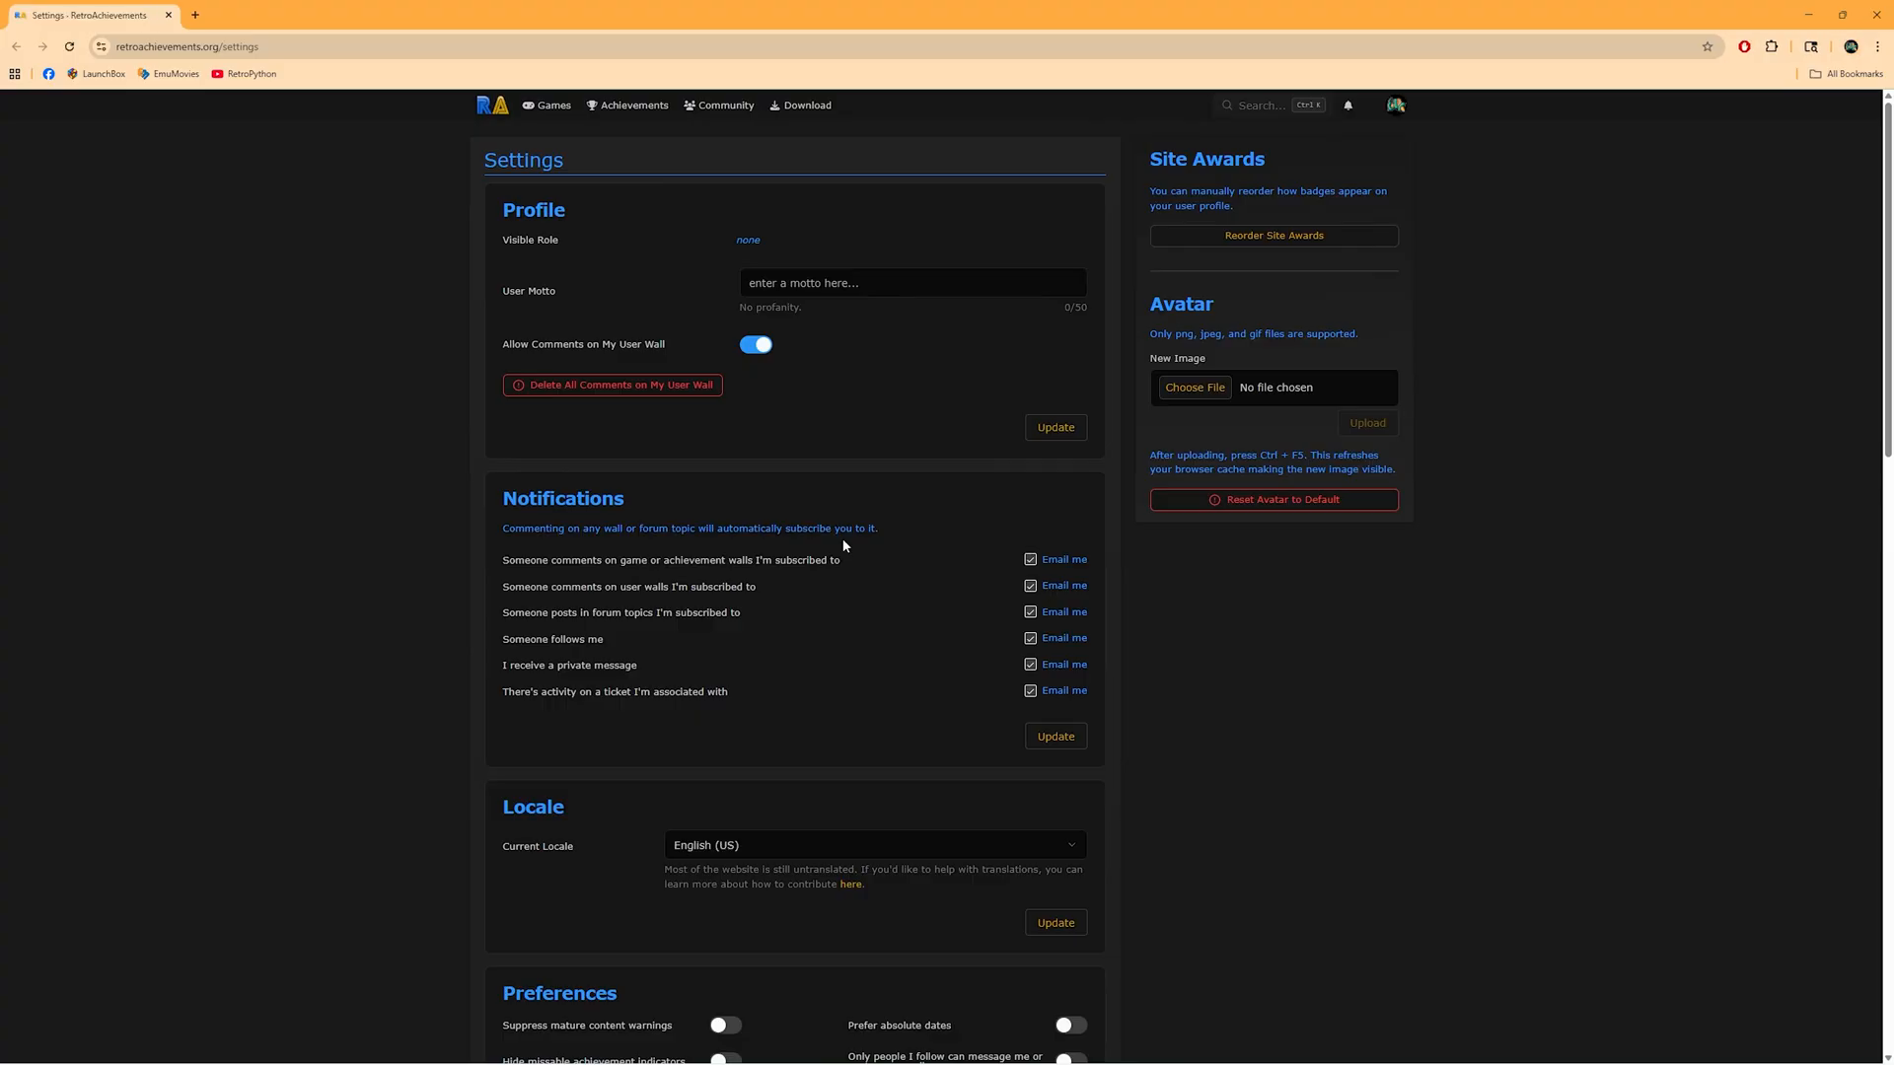
Scroll the Settings page down to the Authentication section with the Web API Key.
scroll("down", 3)
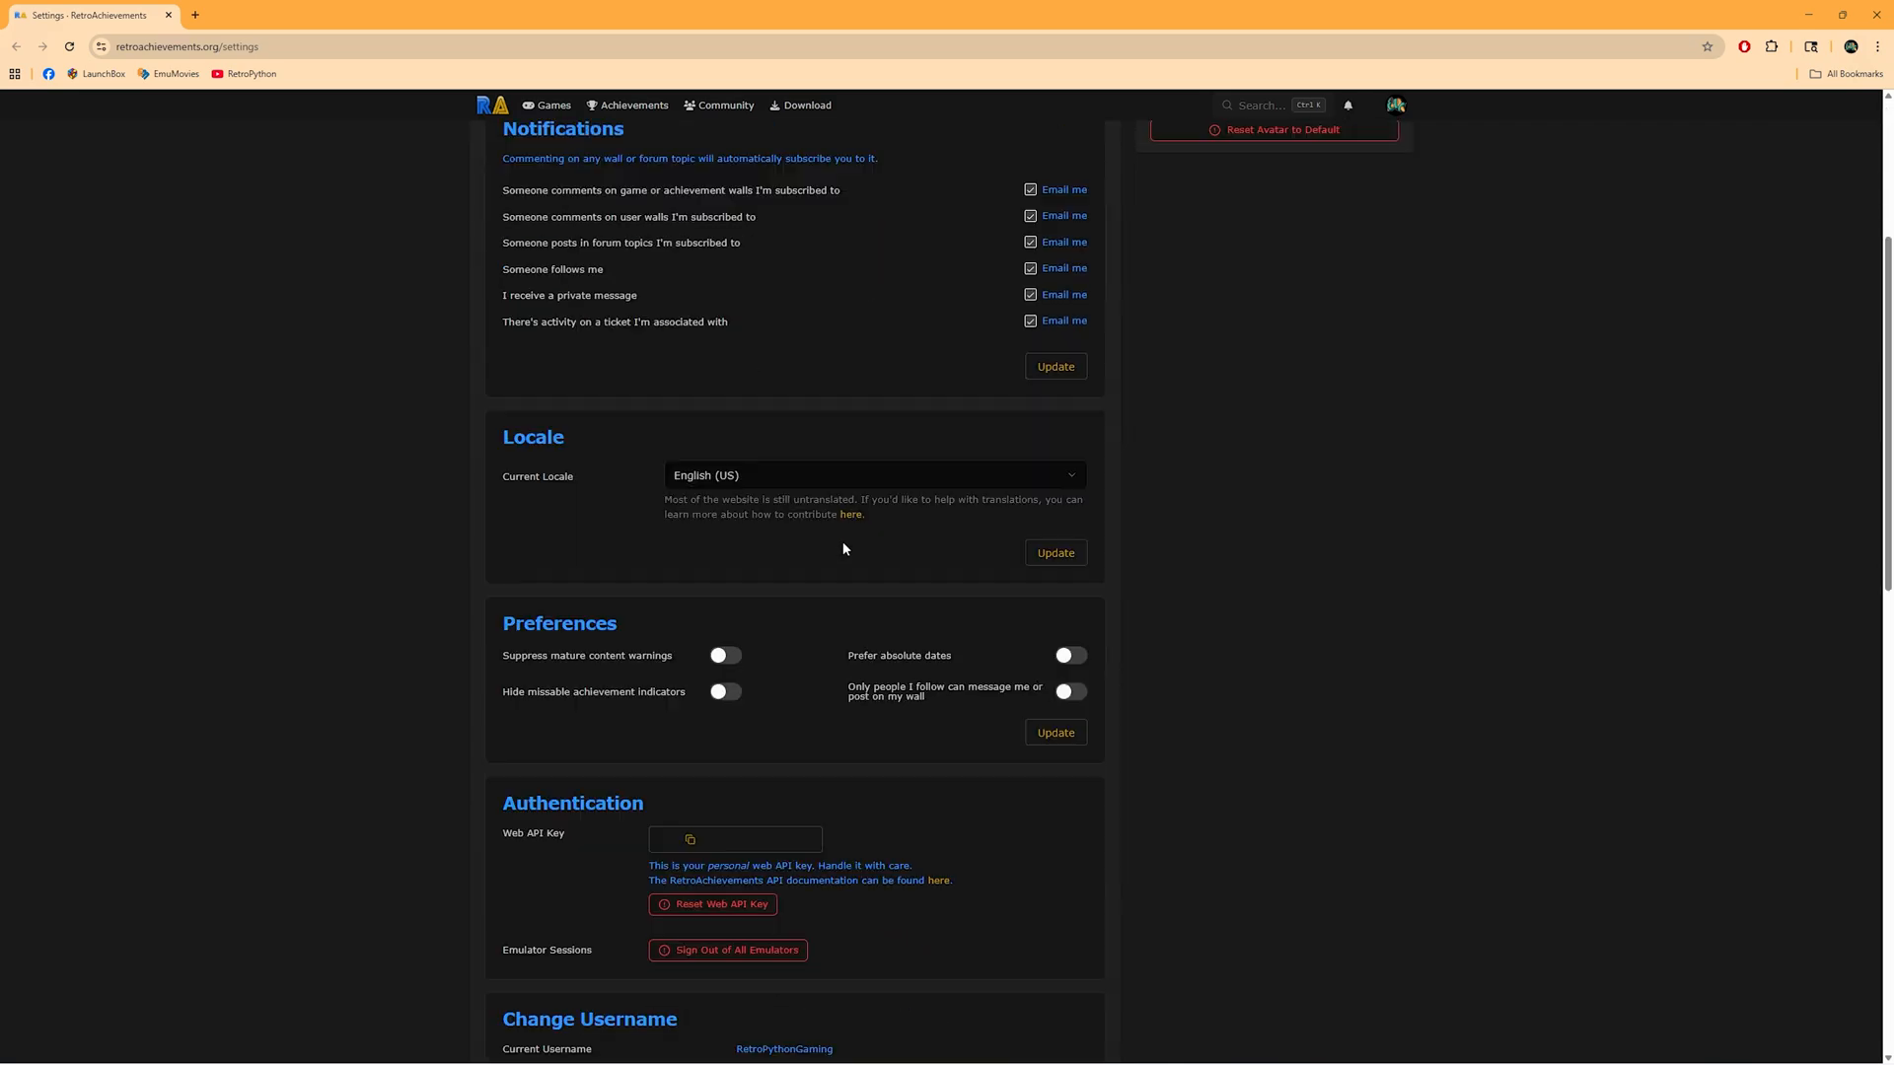
scroll("down", 3)
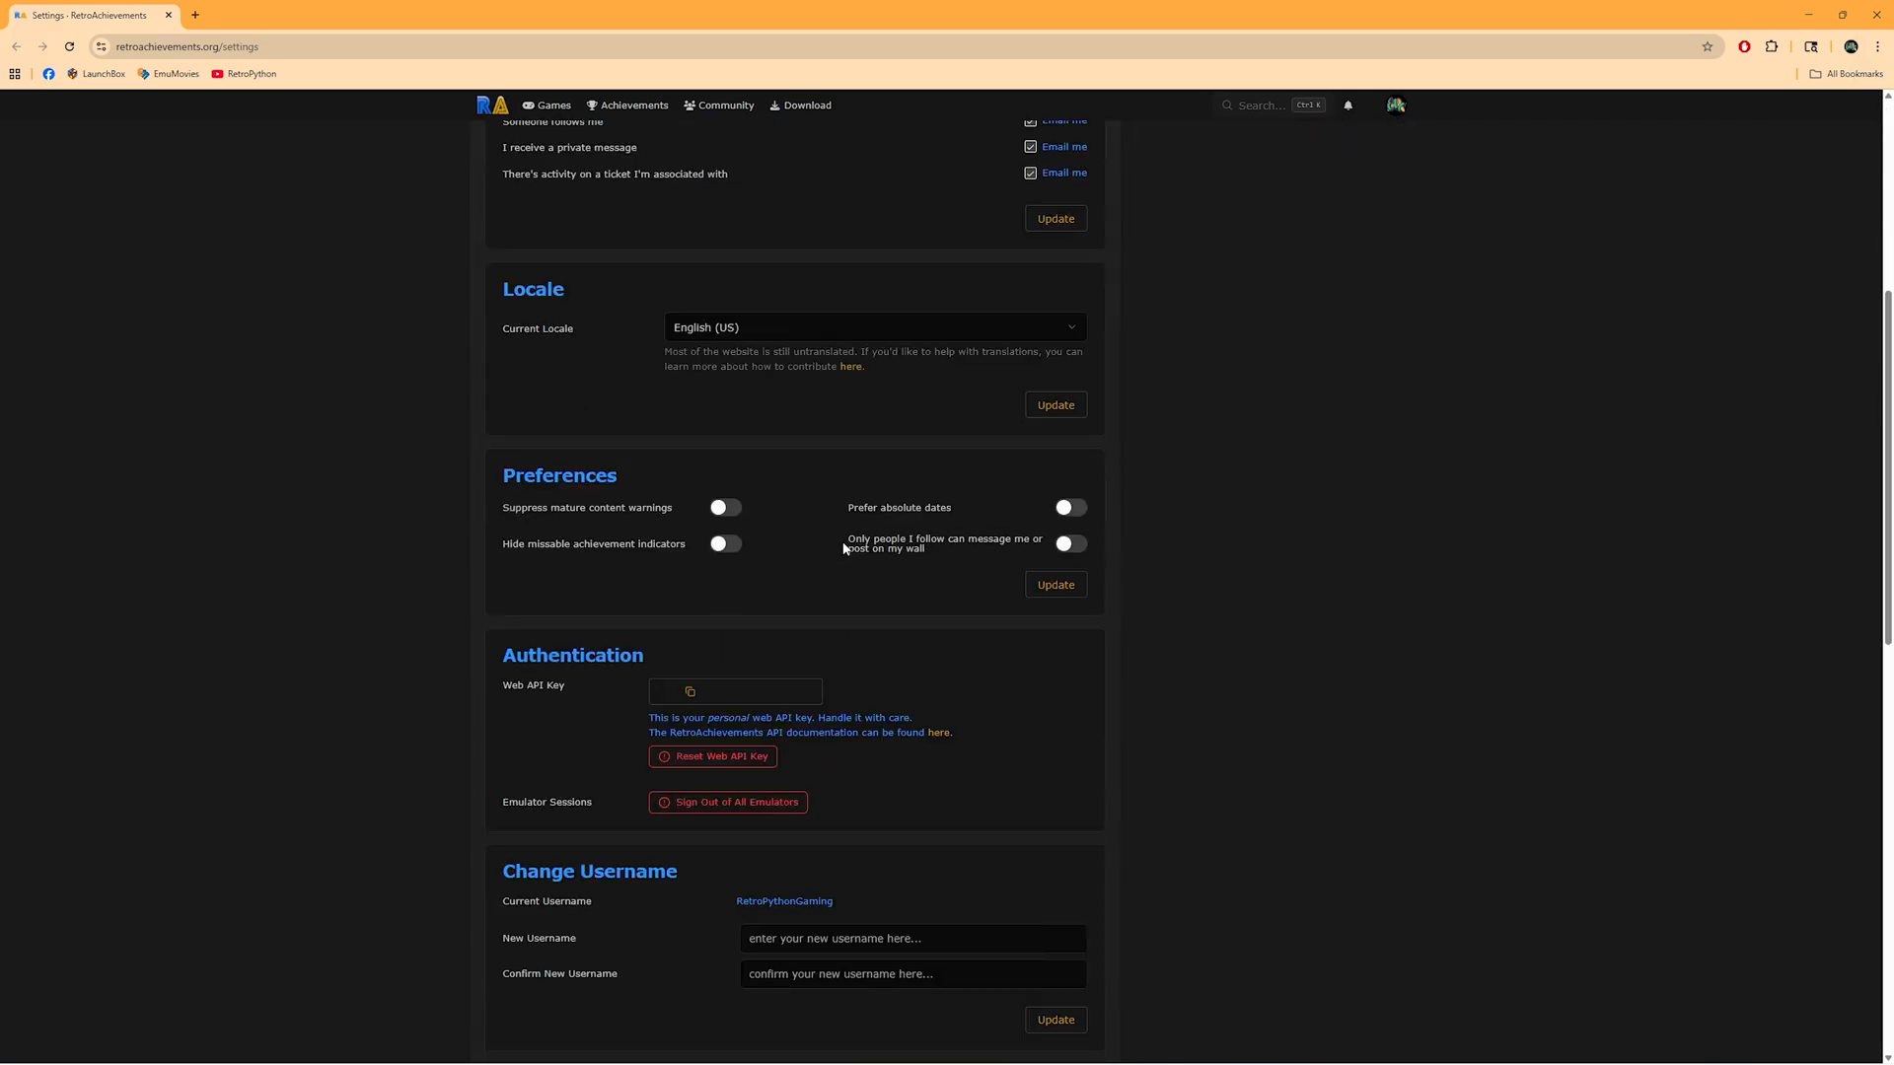
scroll("down", 3)
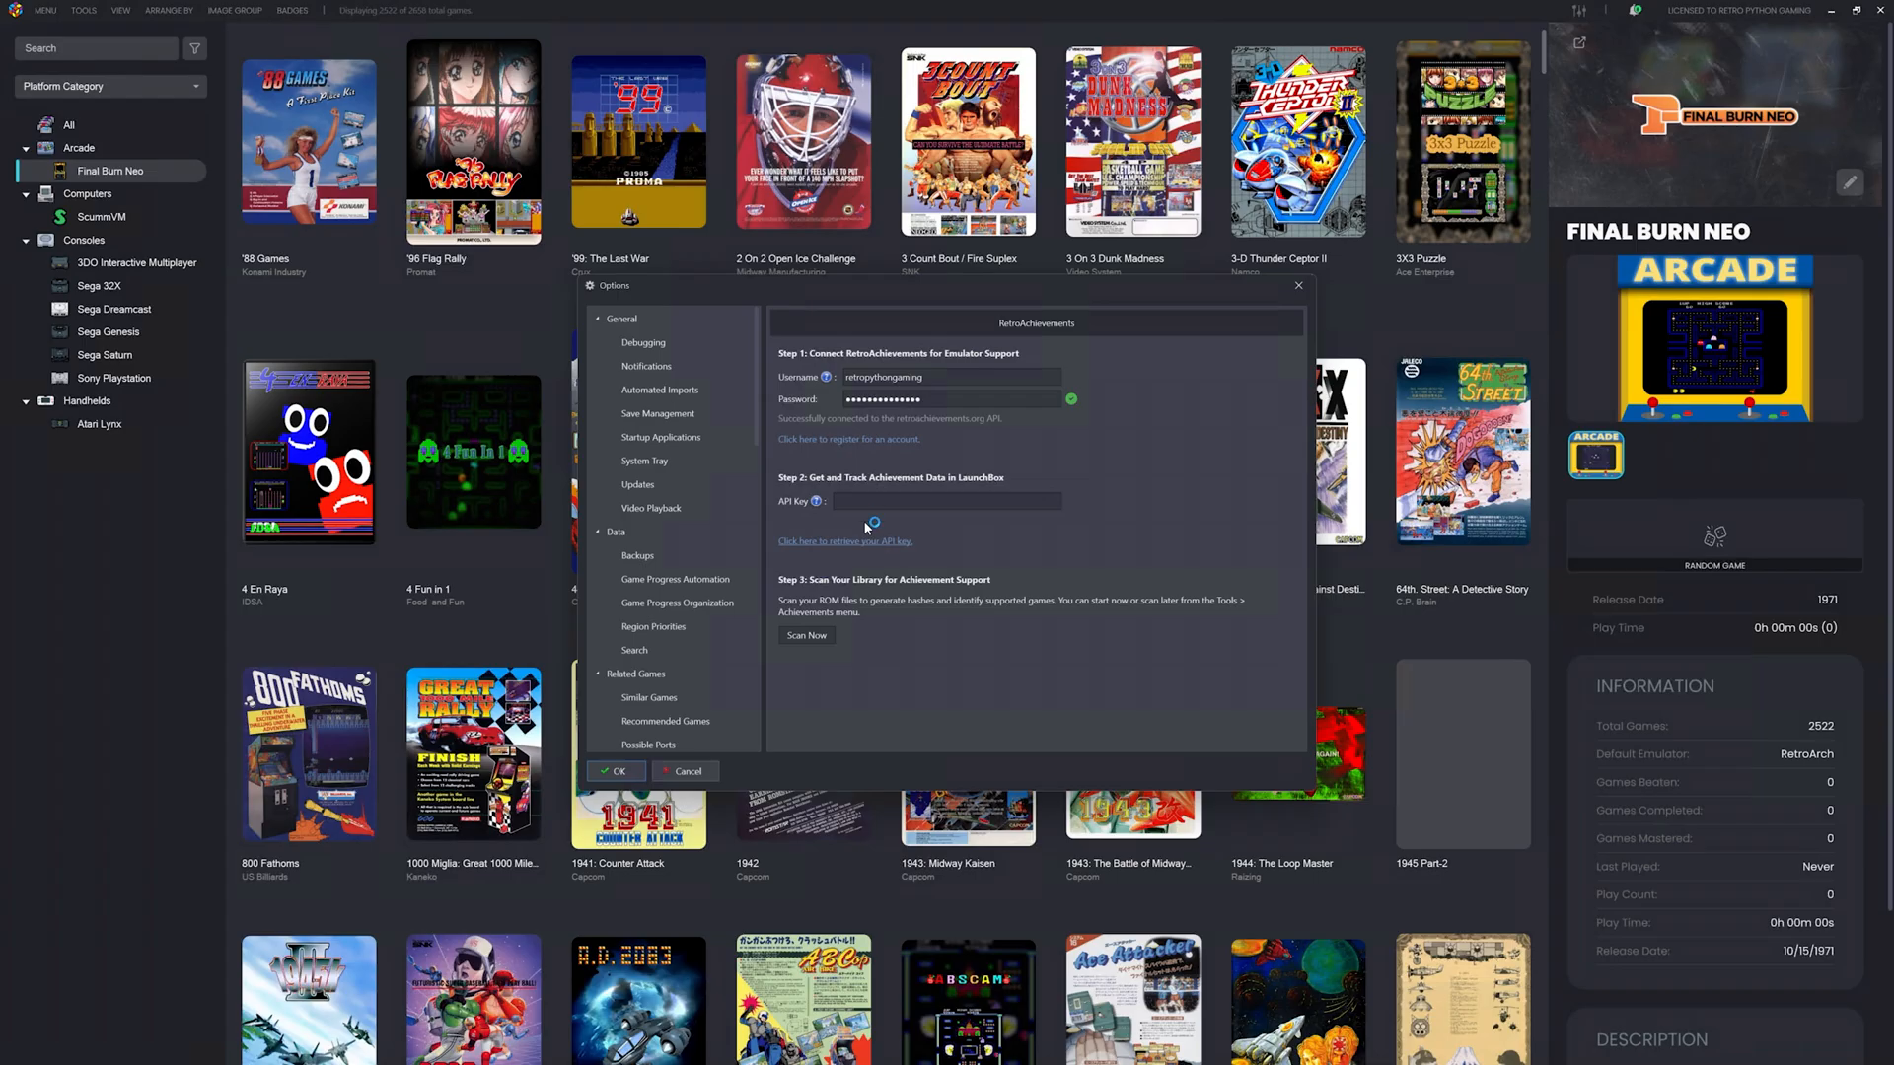
Enter the RetroAchievements API key so LaunchBox confirms the account connection.
left_click(945, 501)
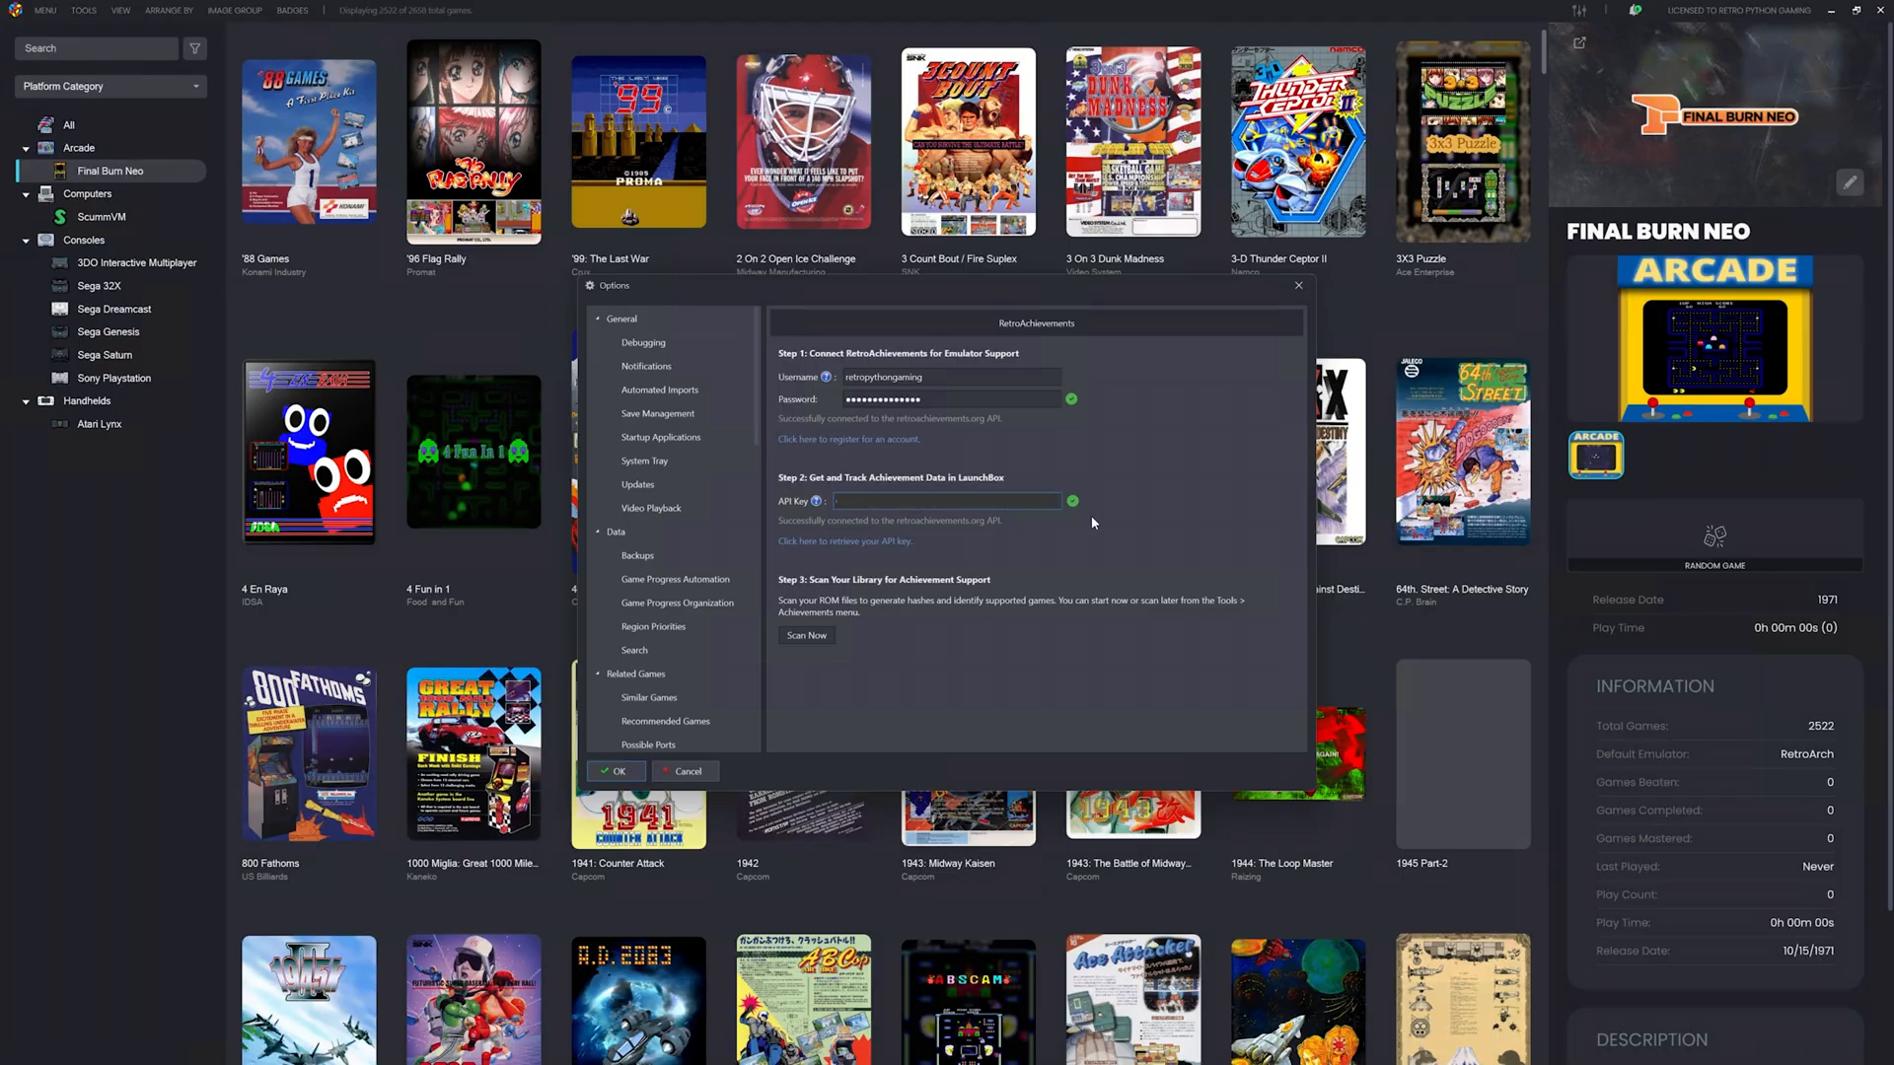
mouse_move(963, 564)
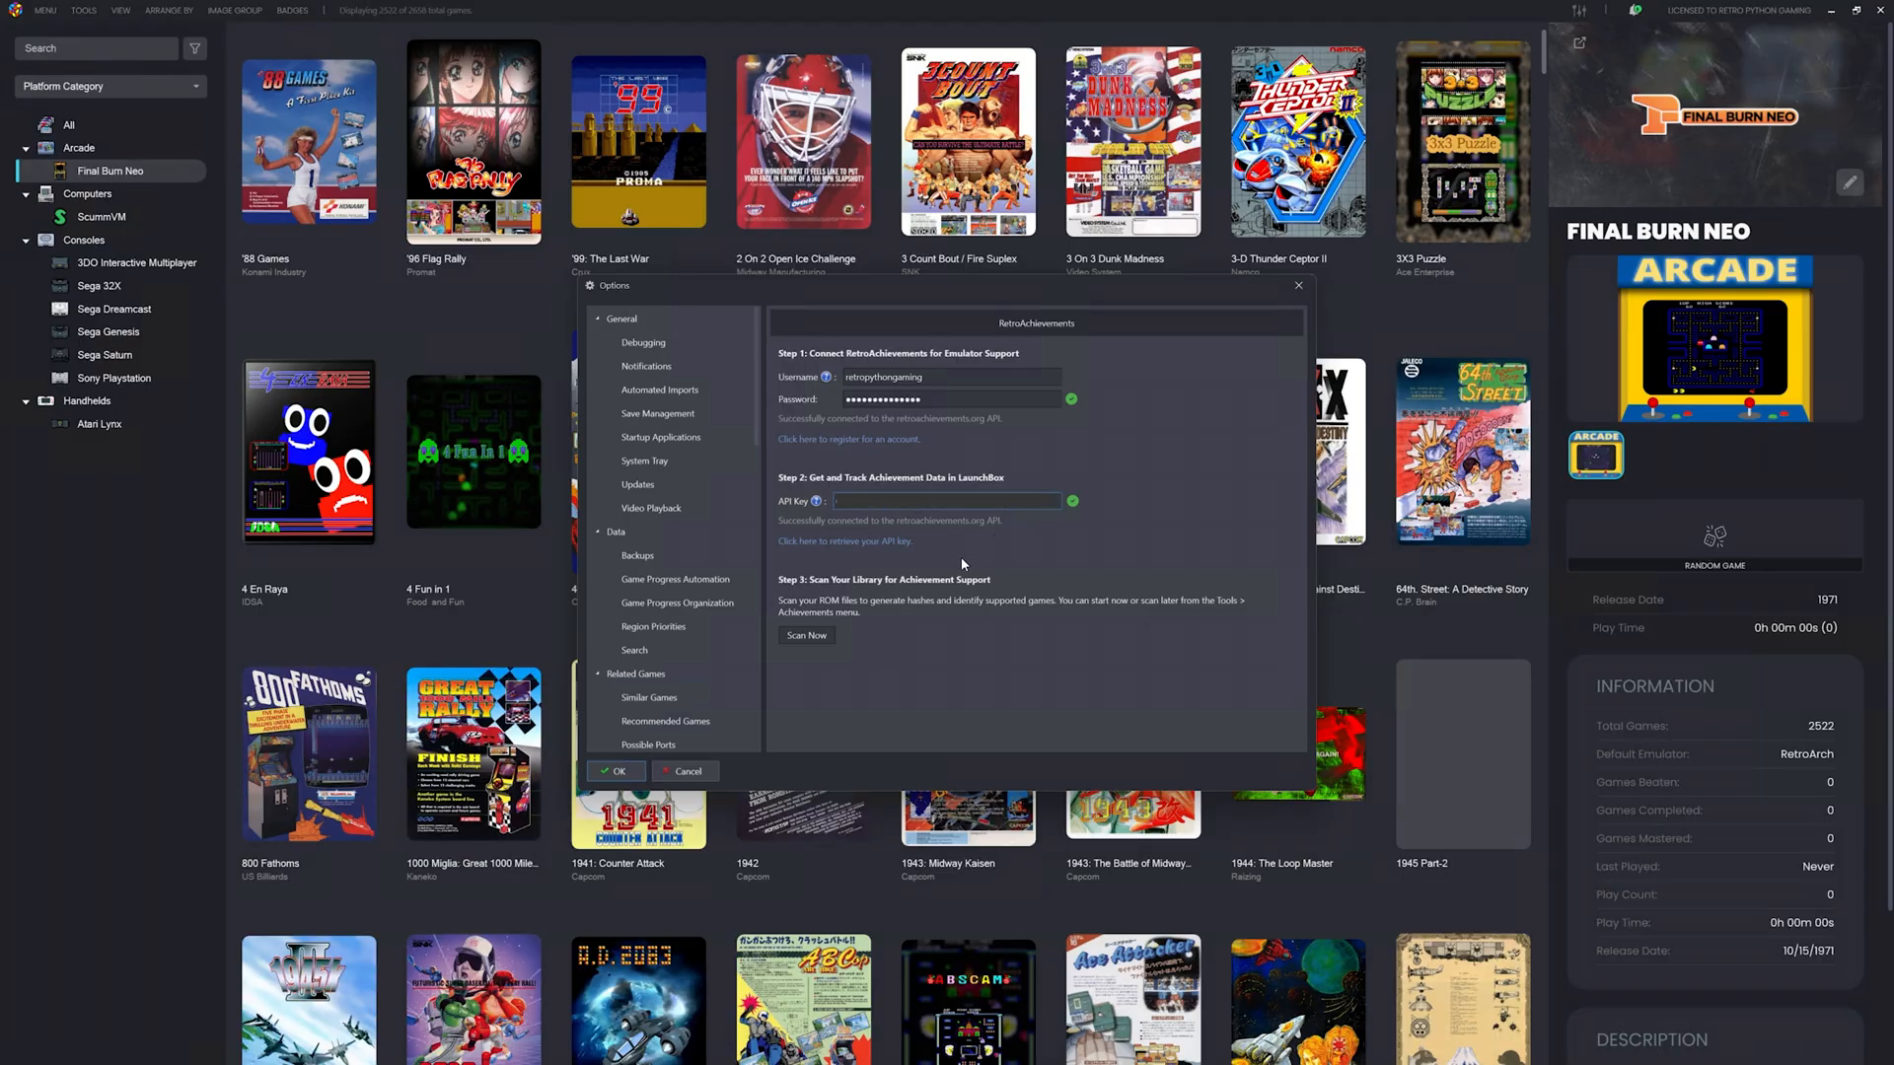
mouse_move(805, 635)
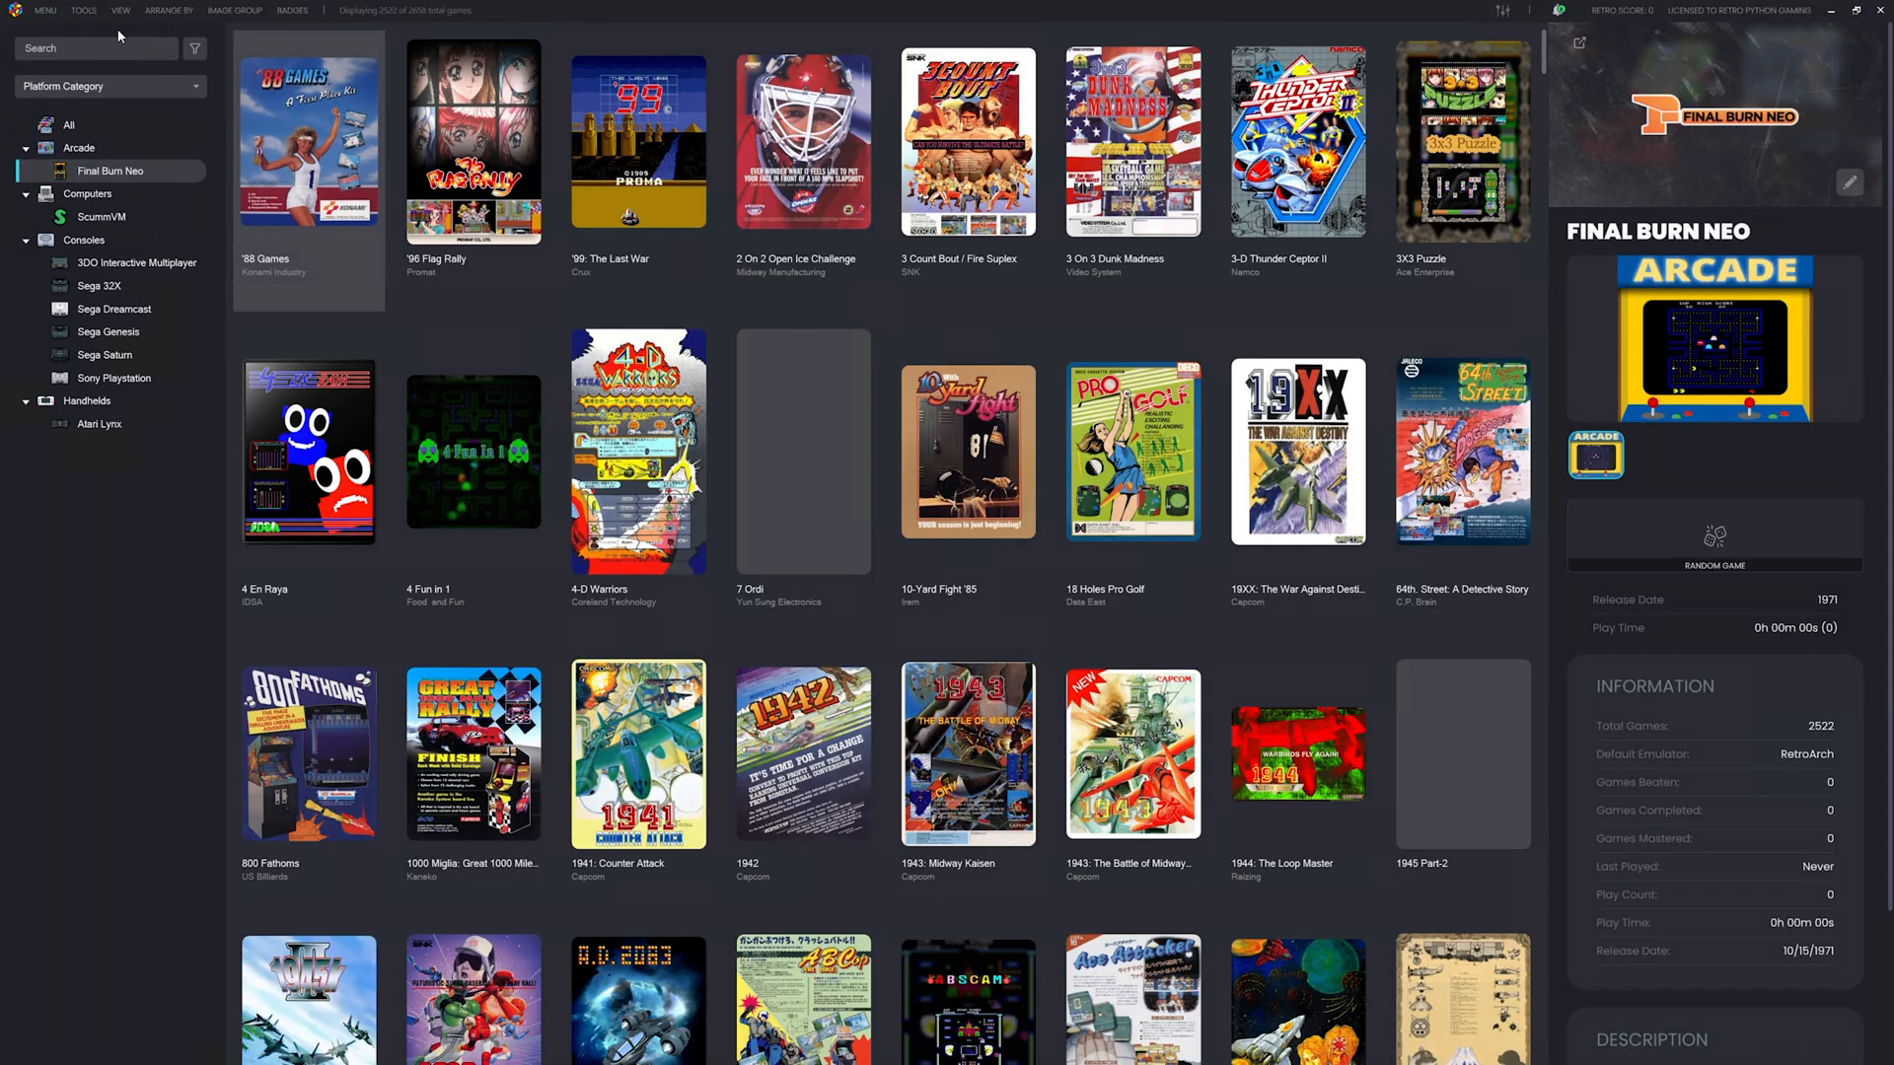
Run an achievements scan on the Final Burn Neo games from the Tools menu.
left_click(83, 10)
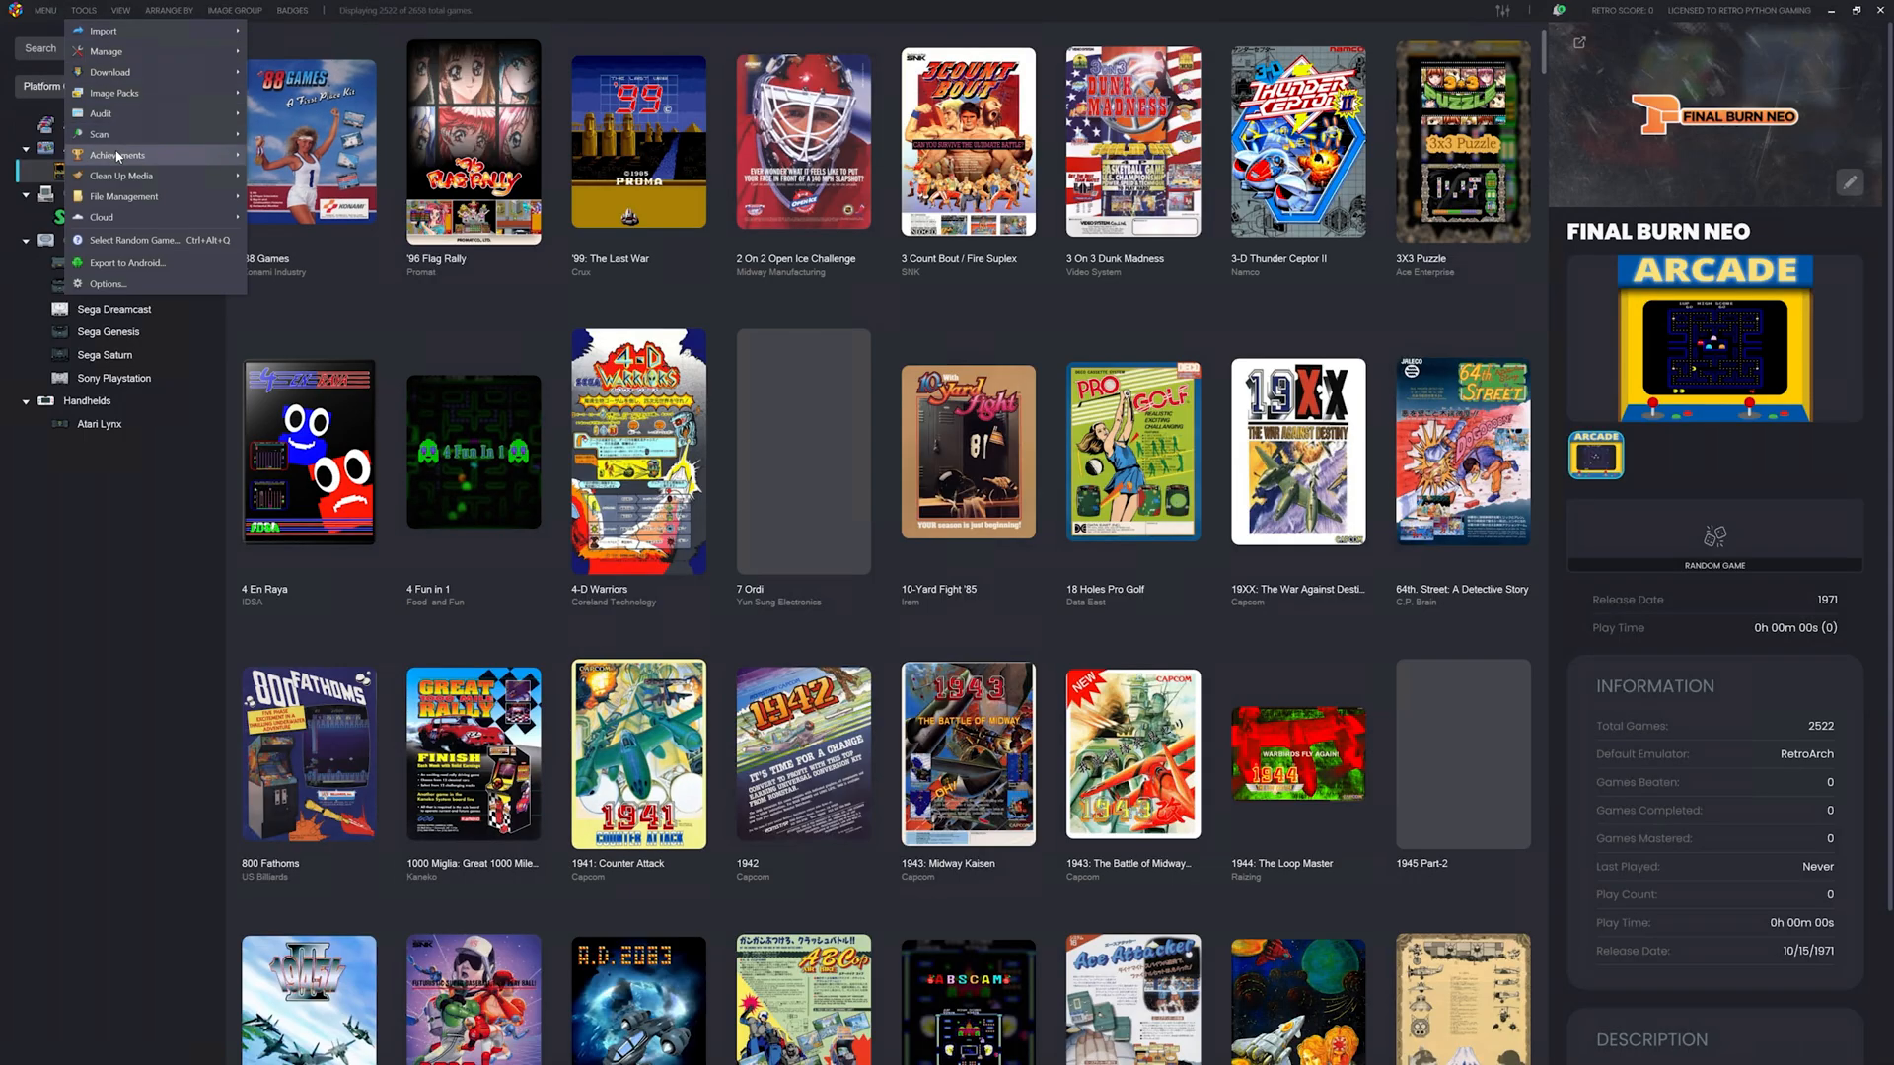
mouse_move(116, 154)
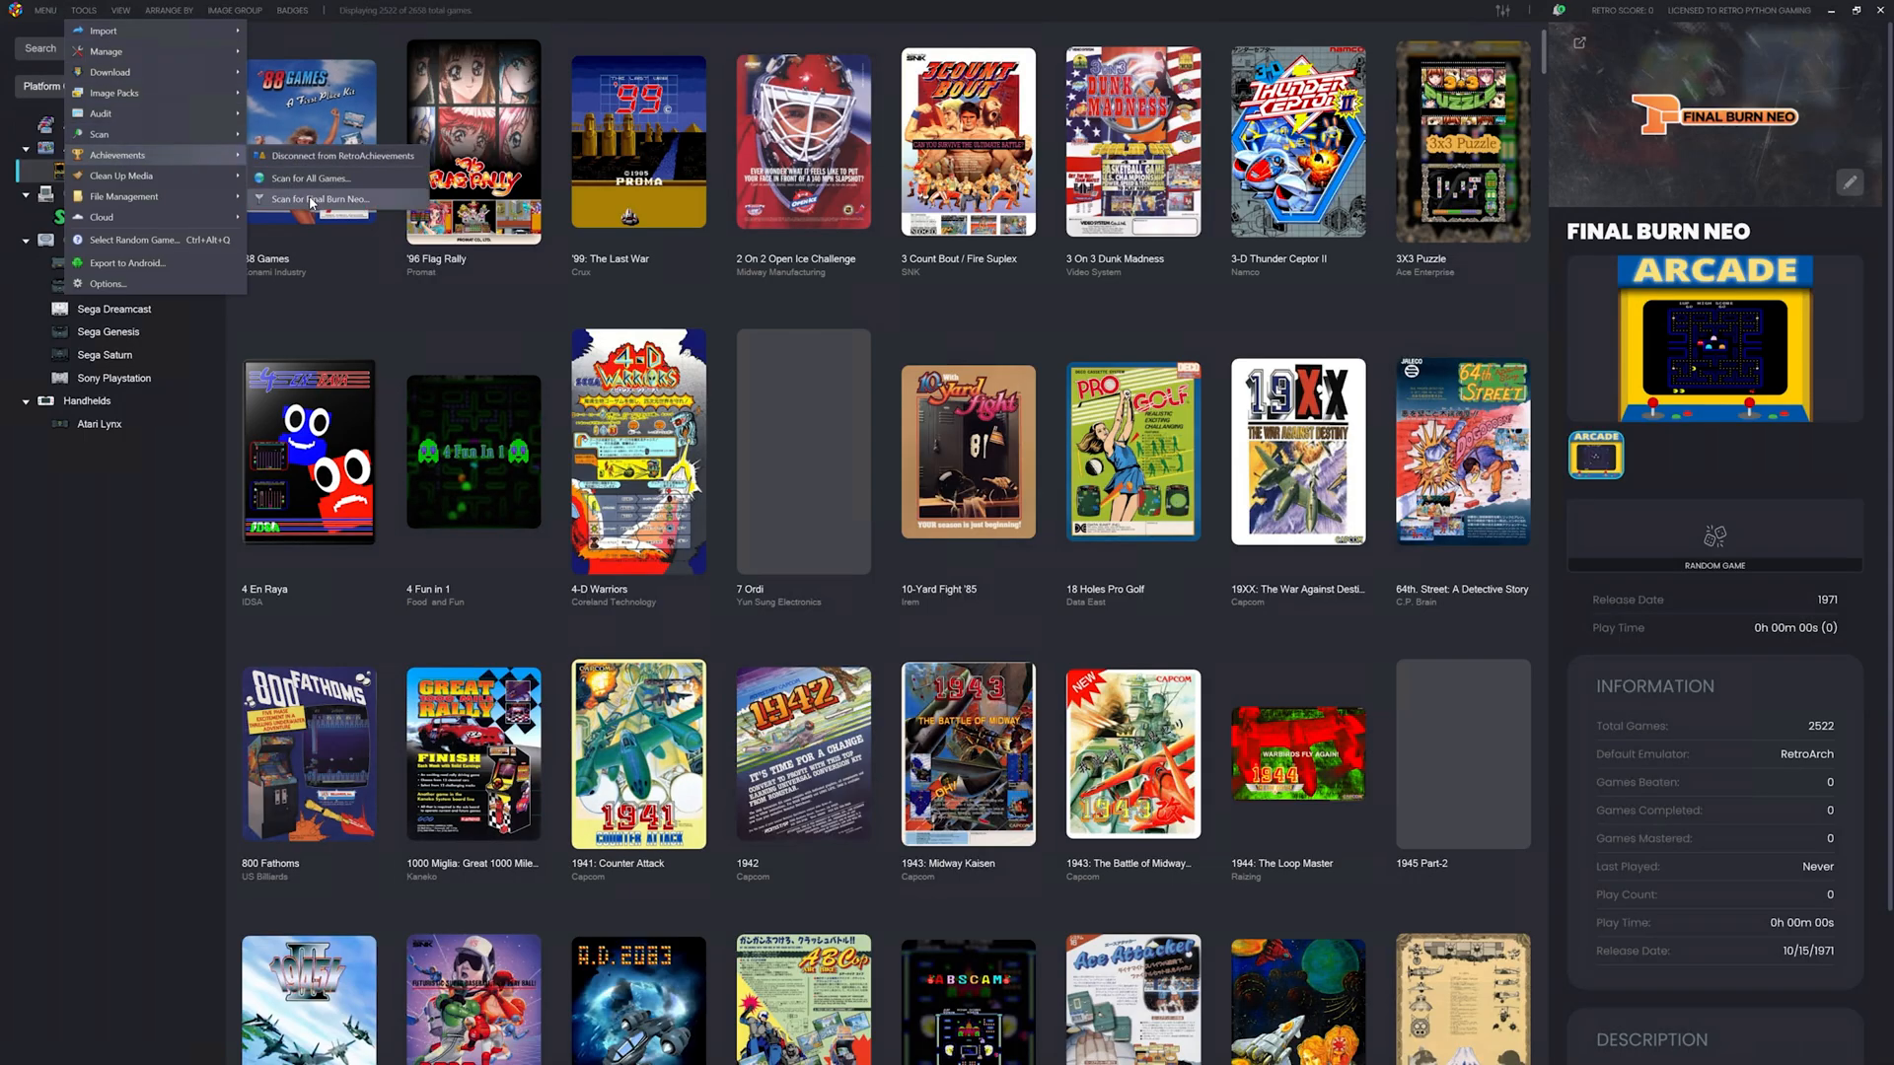
left_click(320, 198)
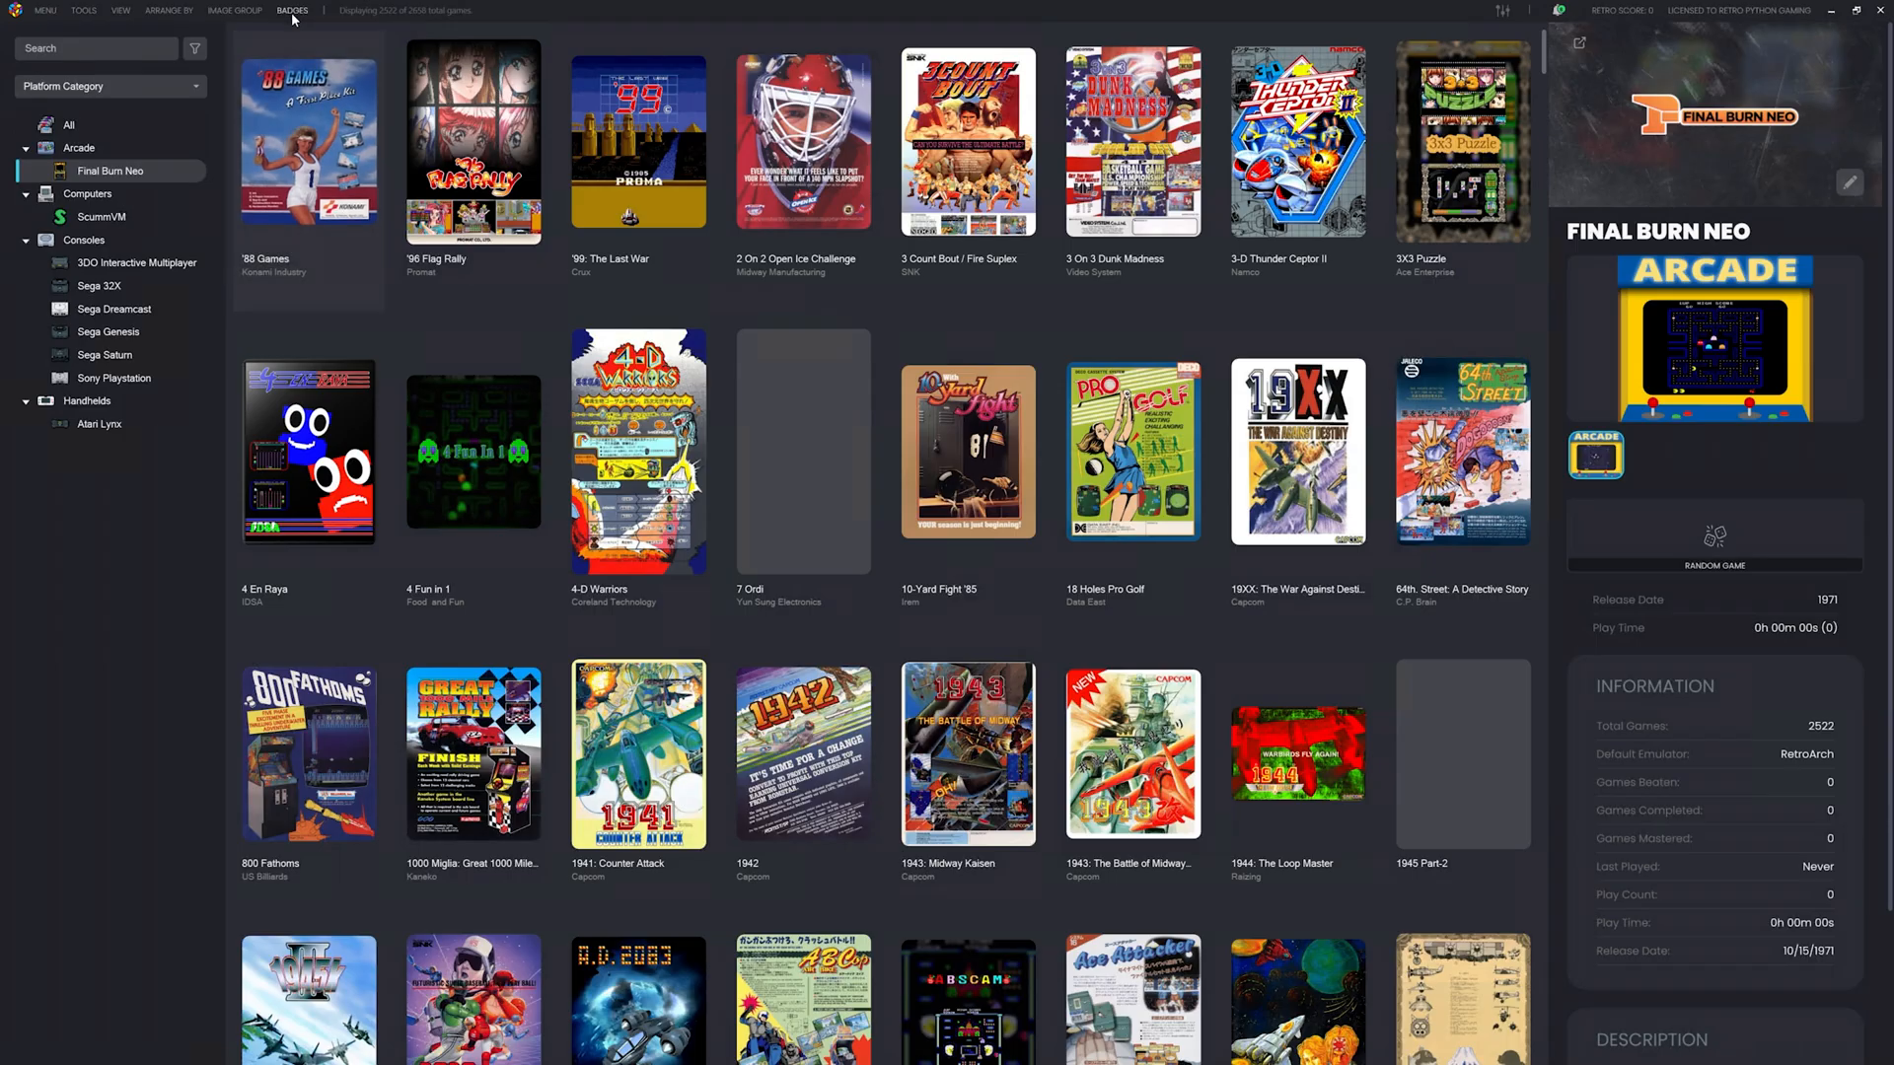
Enable the Achievements badge so trophy icons show under supported game tiles.
left_click(292, 10)
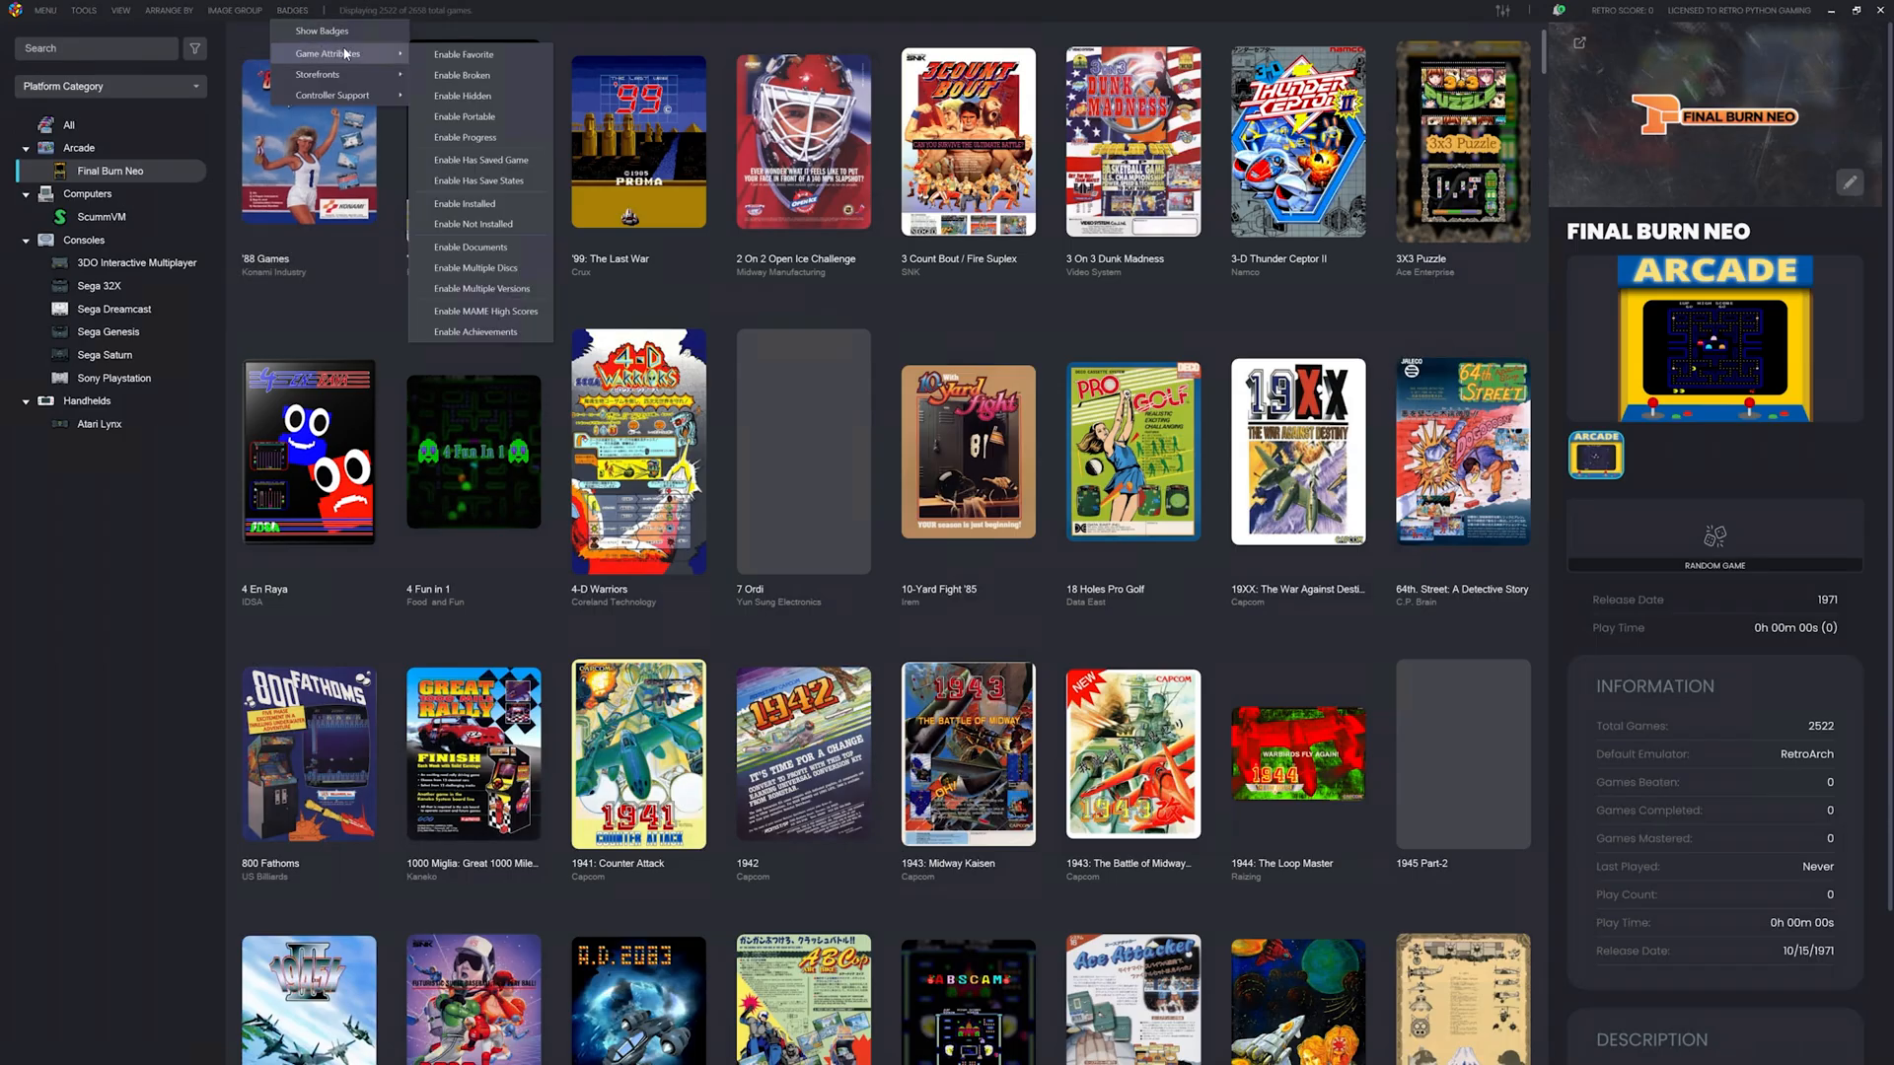
left_click(478, 332)
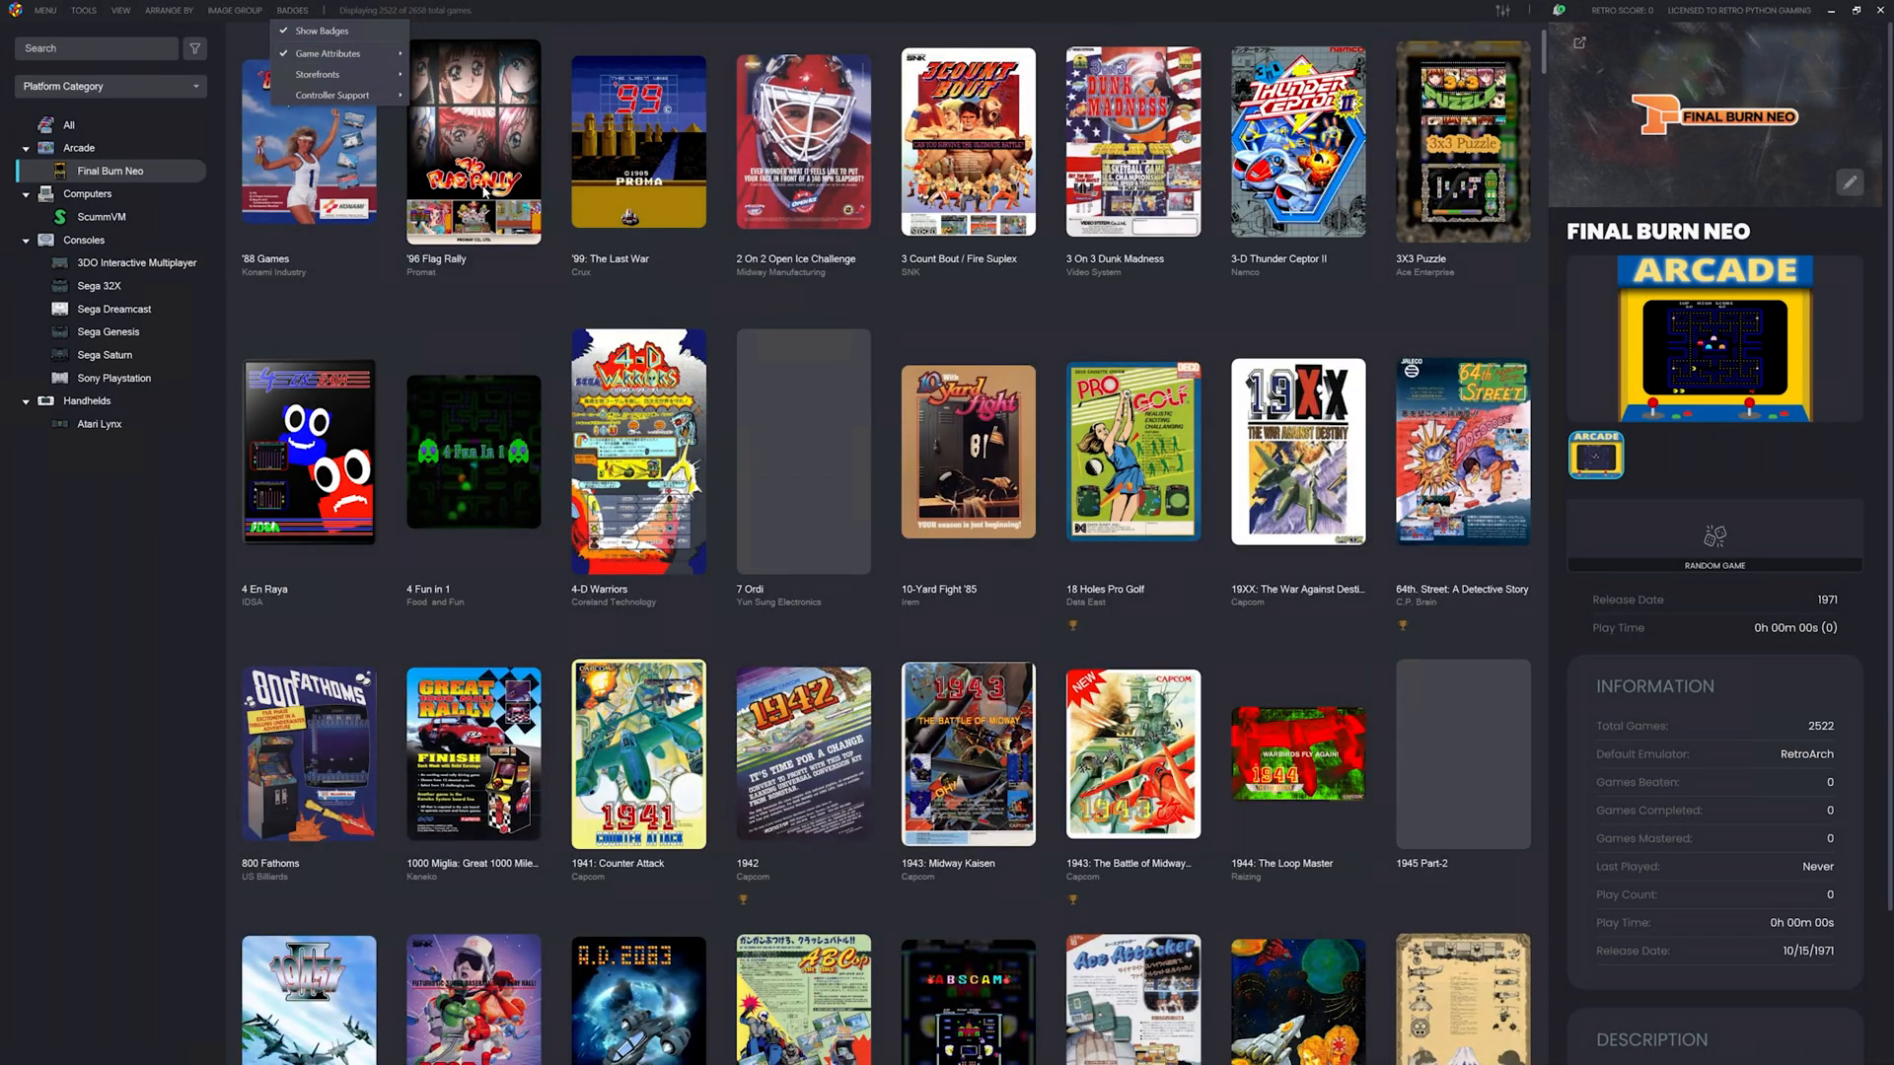
mouse_move(1191, 637)
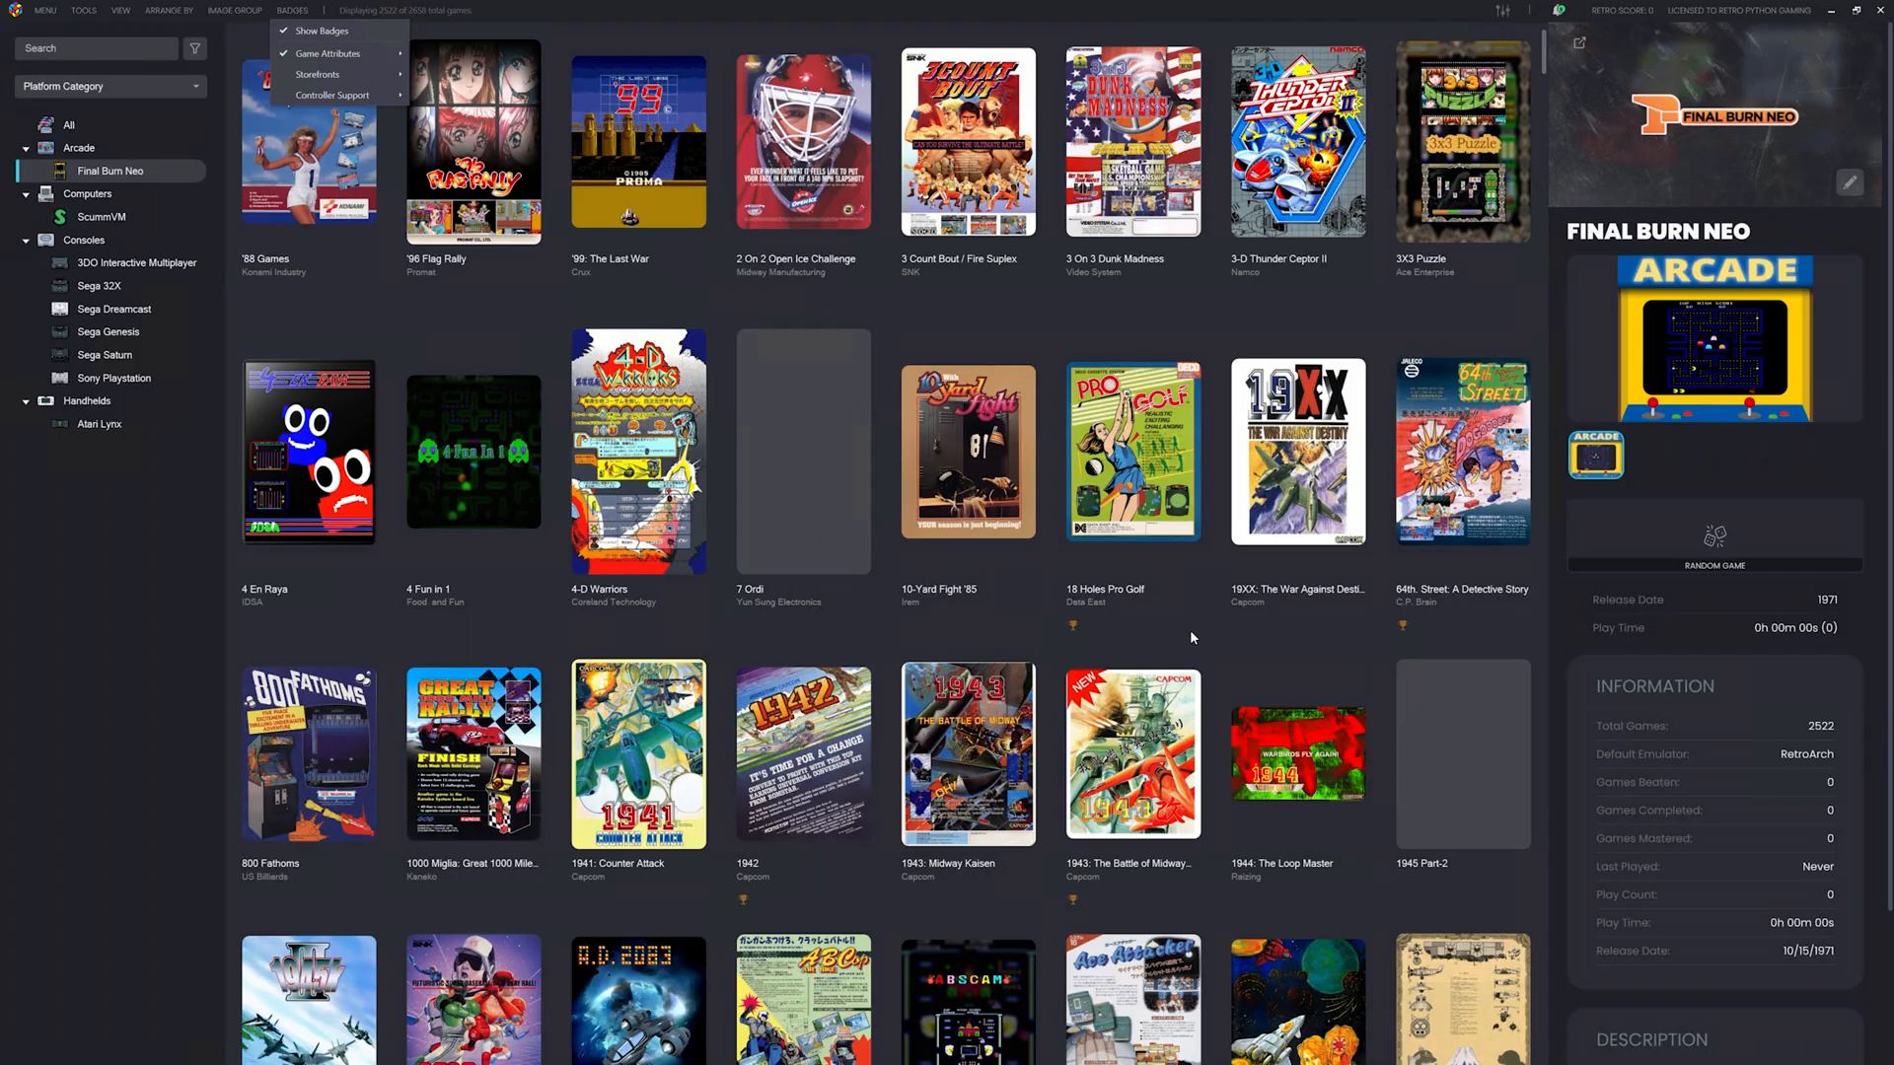
mouse_move(1097, 837)
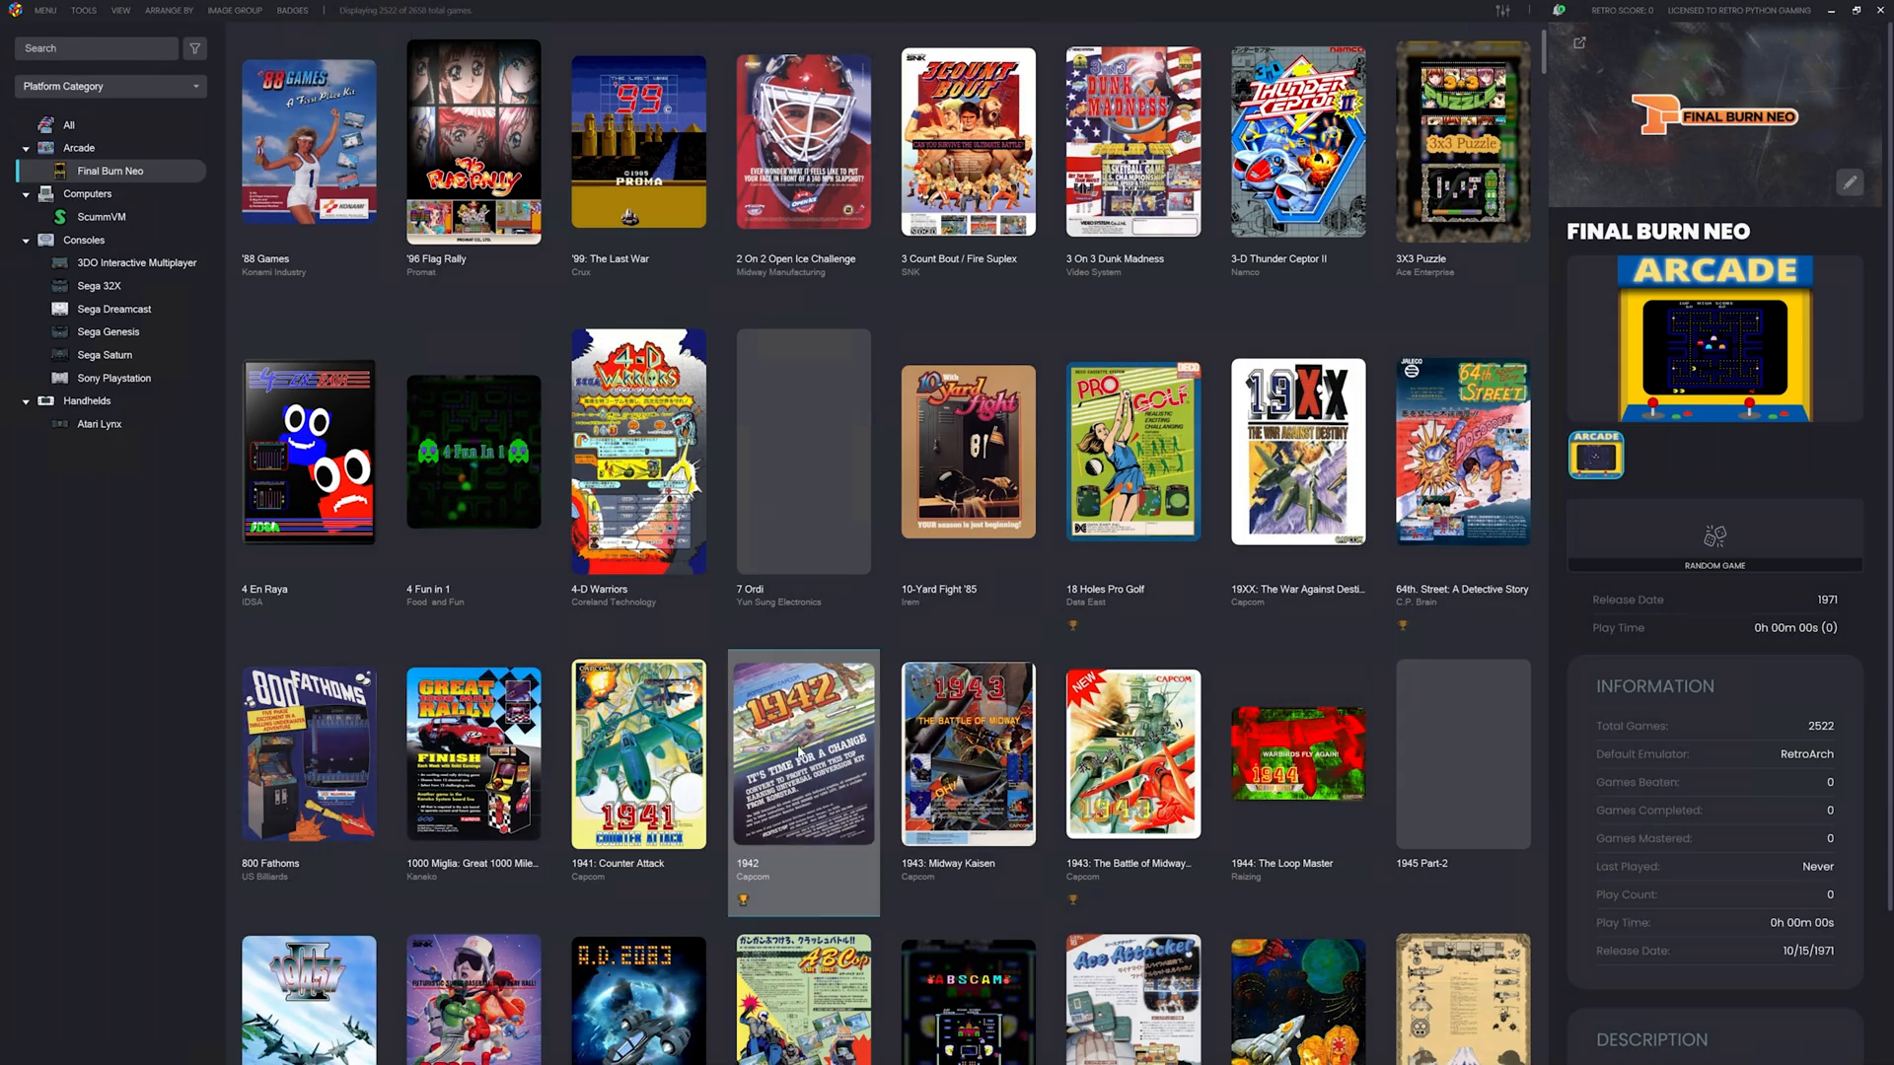
Select 1942 and scroll its details panel to the RetroAchievements section.
left_click(803, 752)
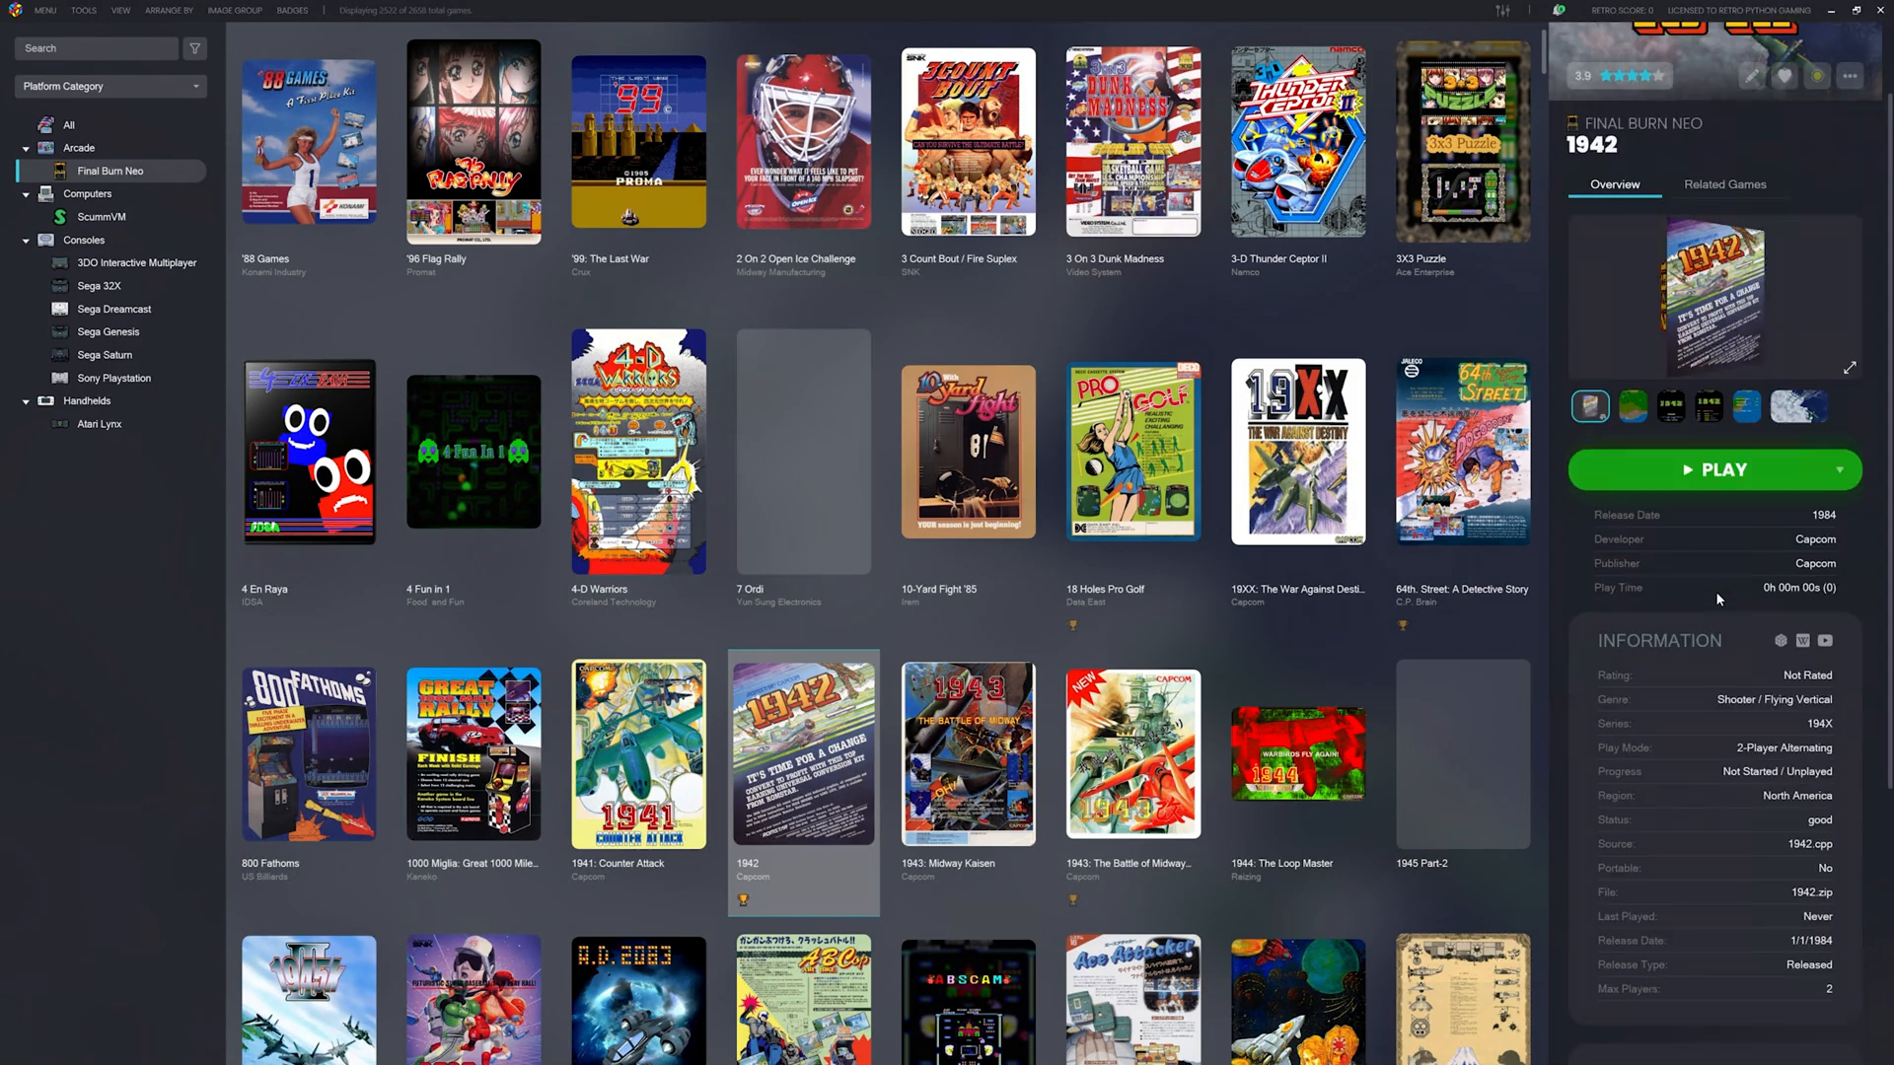
scroll("down", 3)
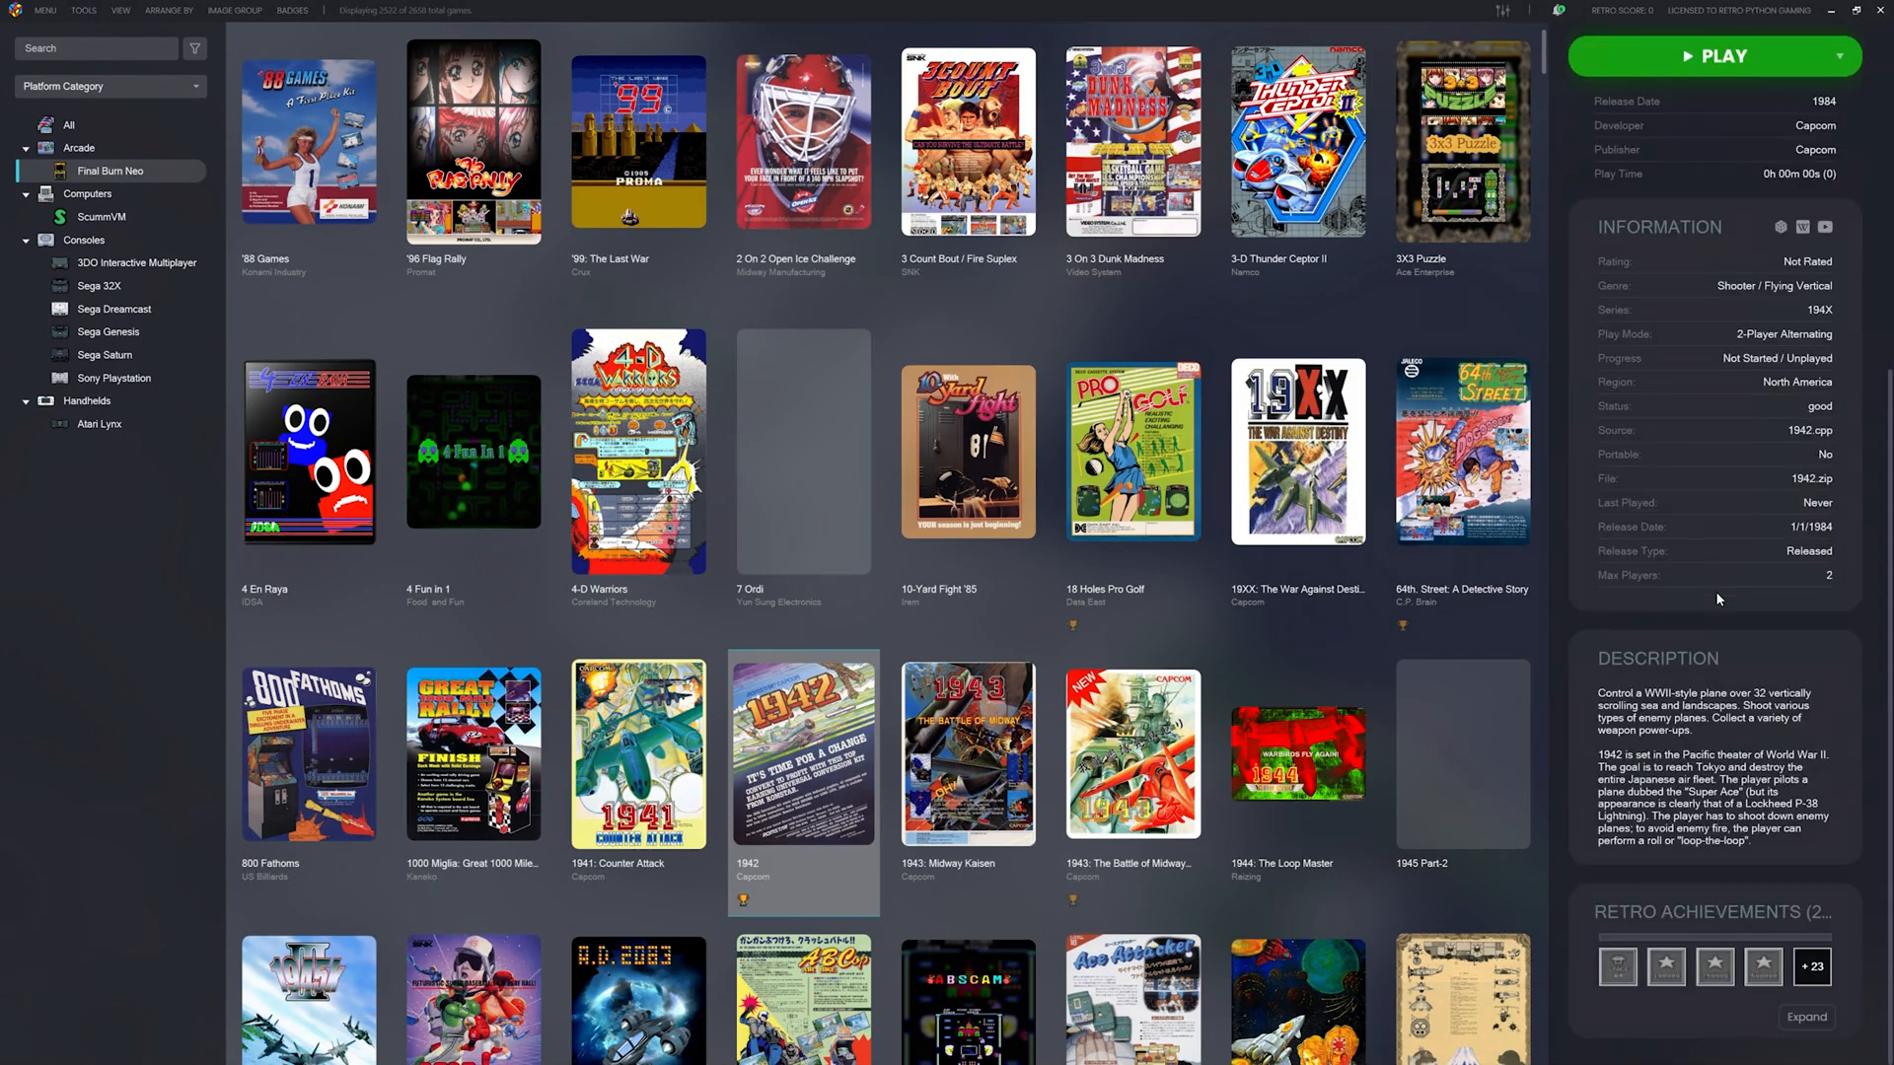
mouse_move(1758, 921)
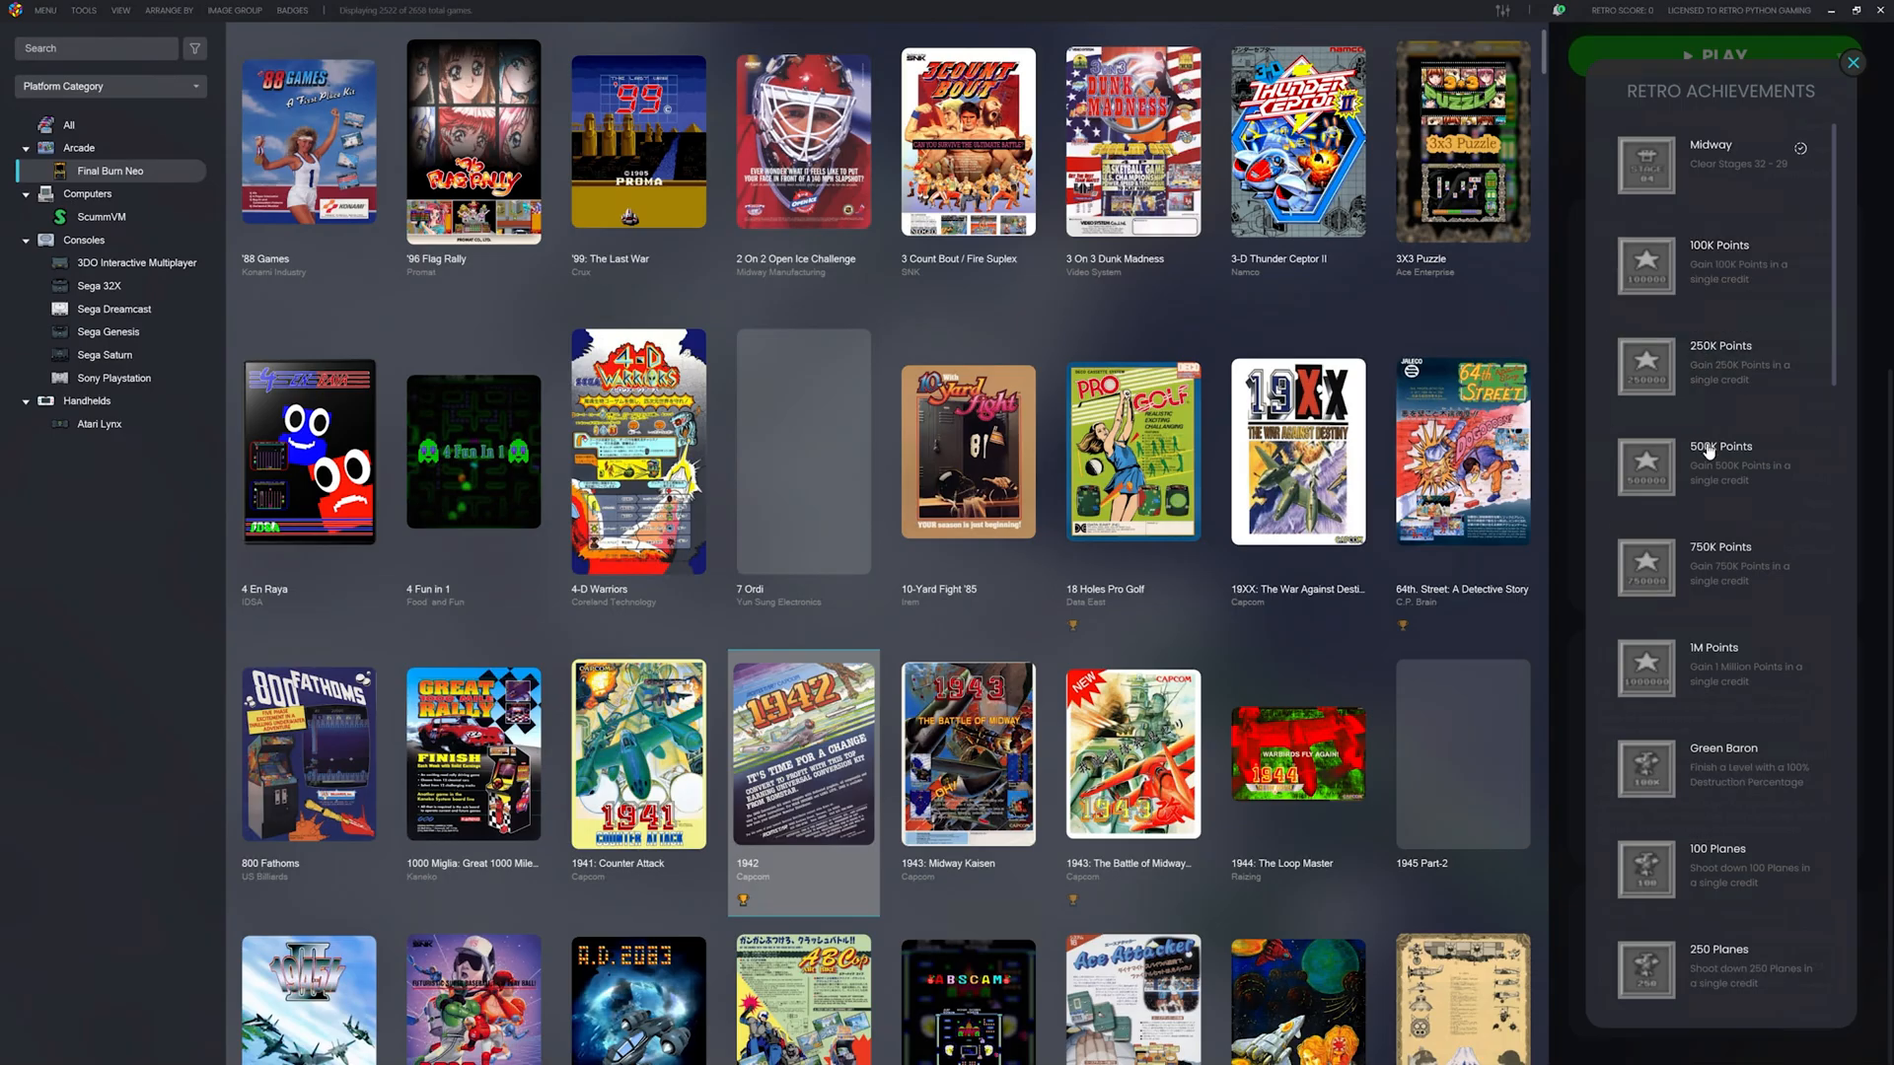
mouse_move(1717, 673)
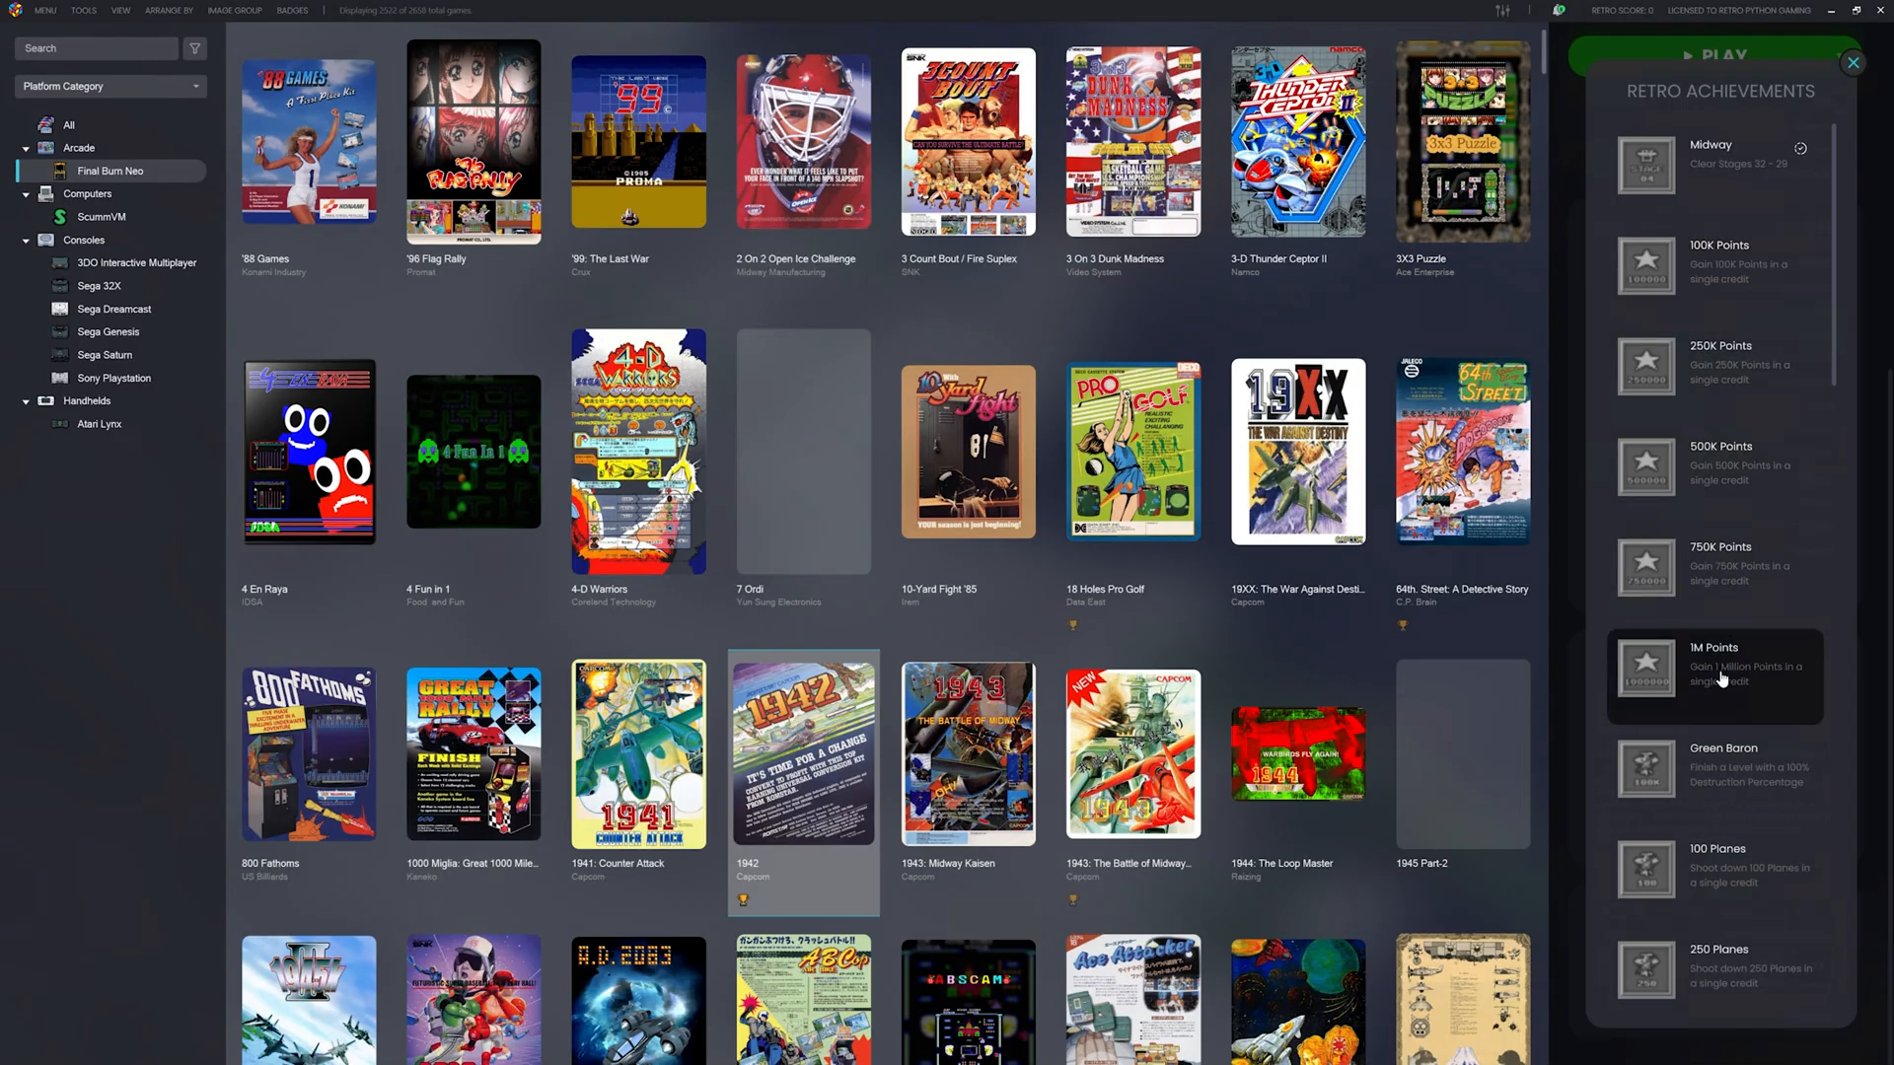
mouse_move(1714, 967)
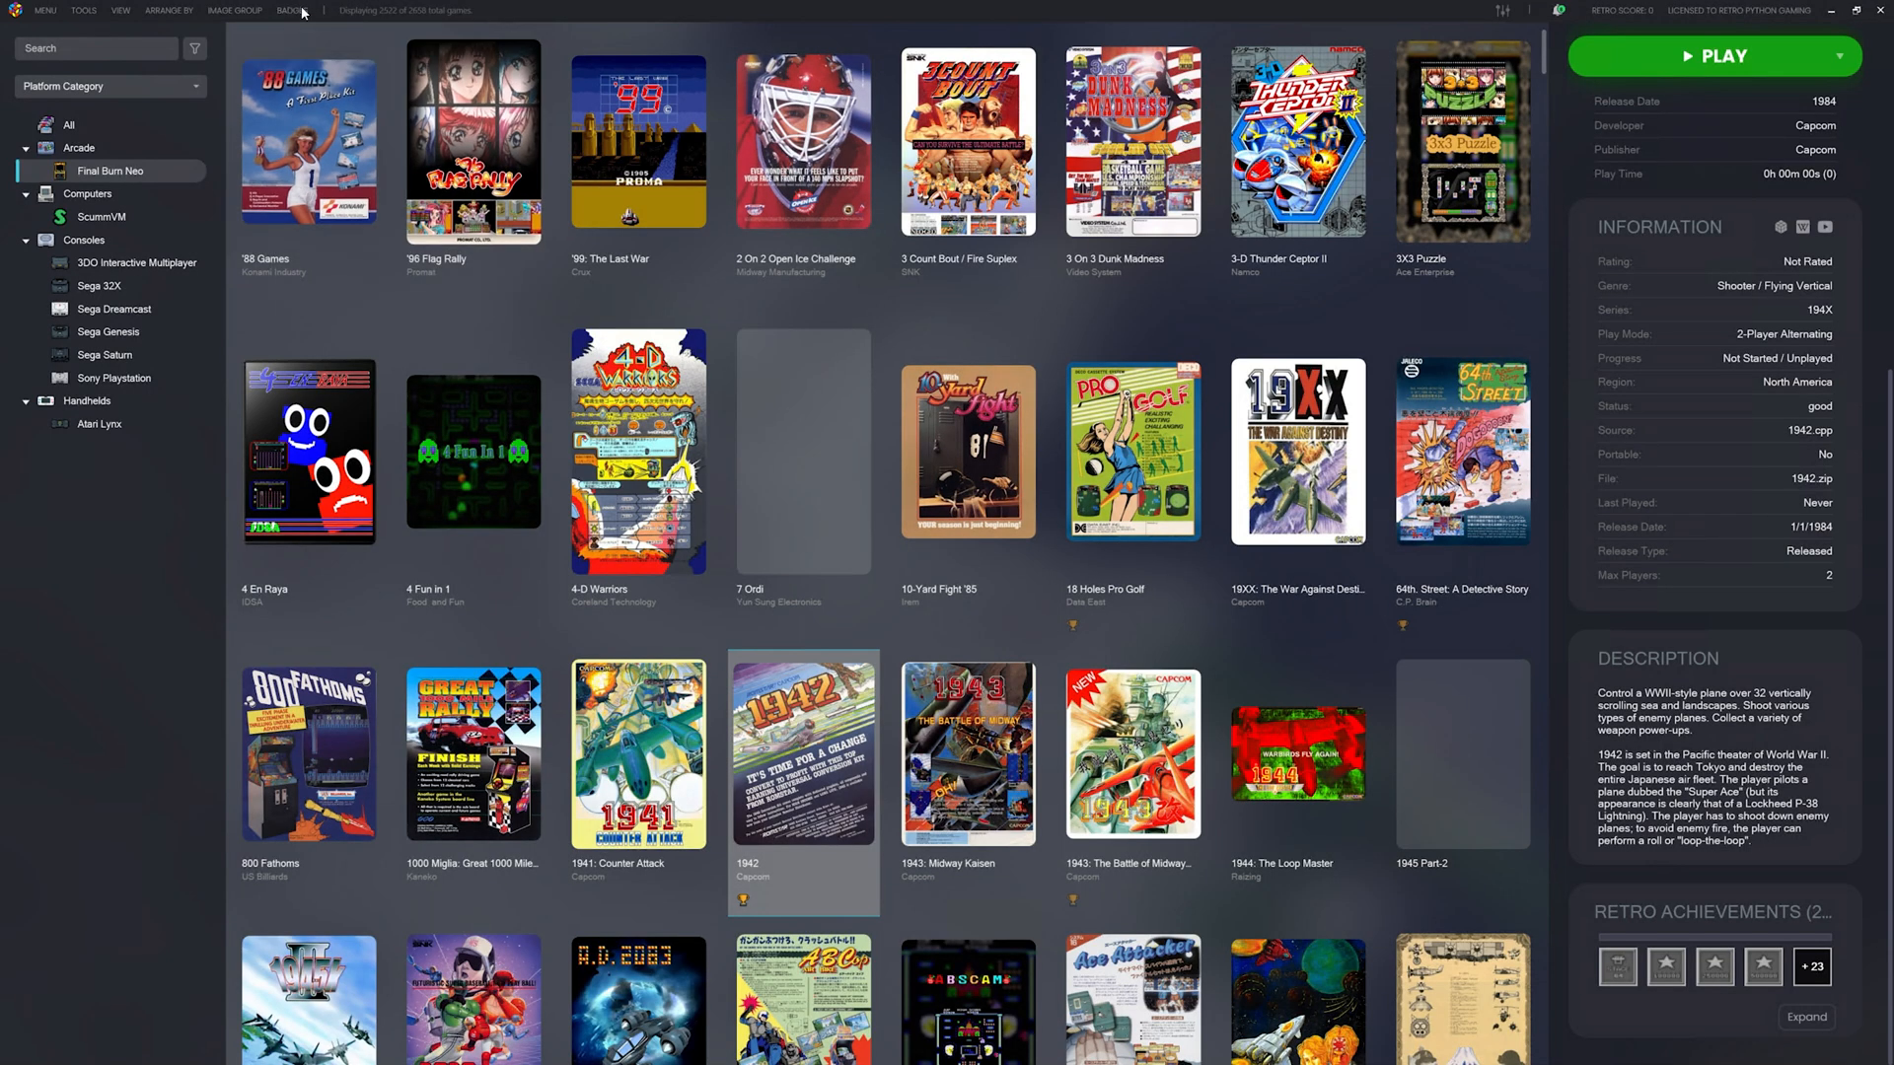
Scroll the Final Burn Neo grid down from the overview to the B titles.
left_click(292, 12)
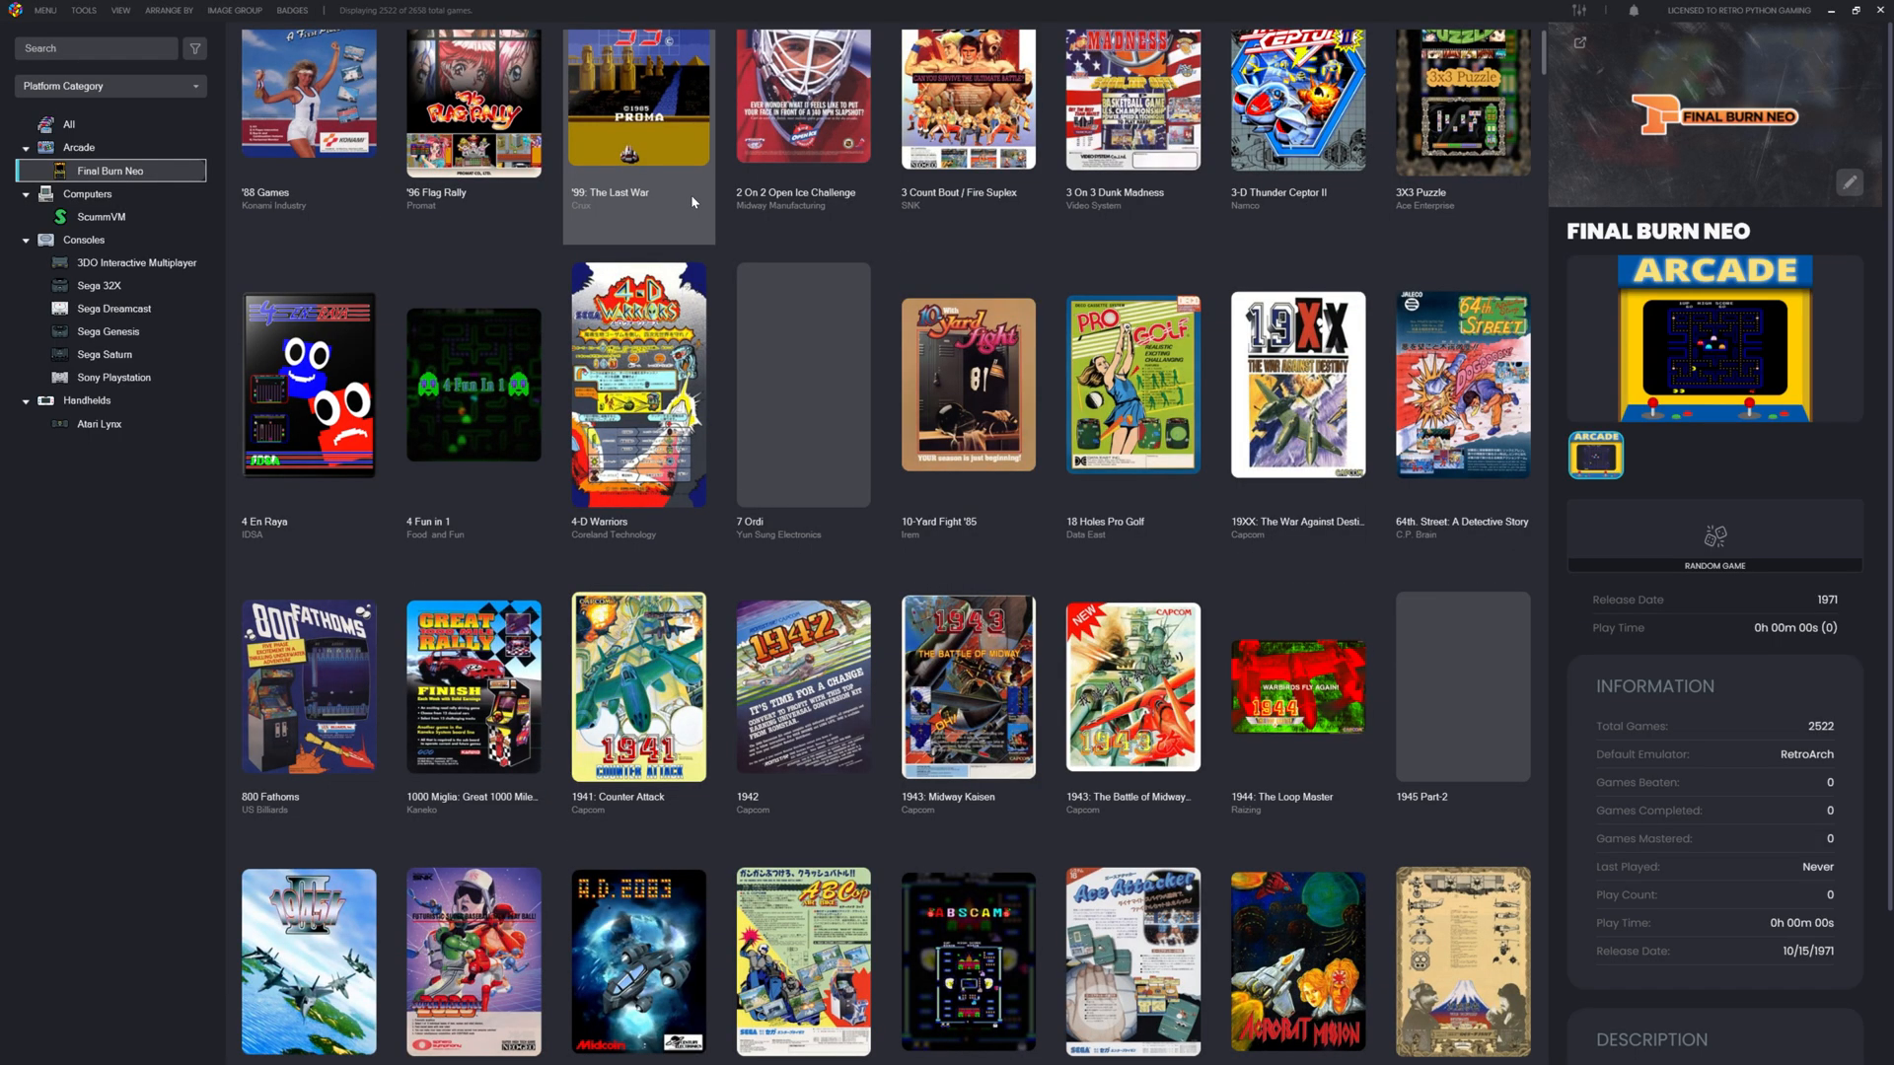
scroll("down", 3)
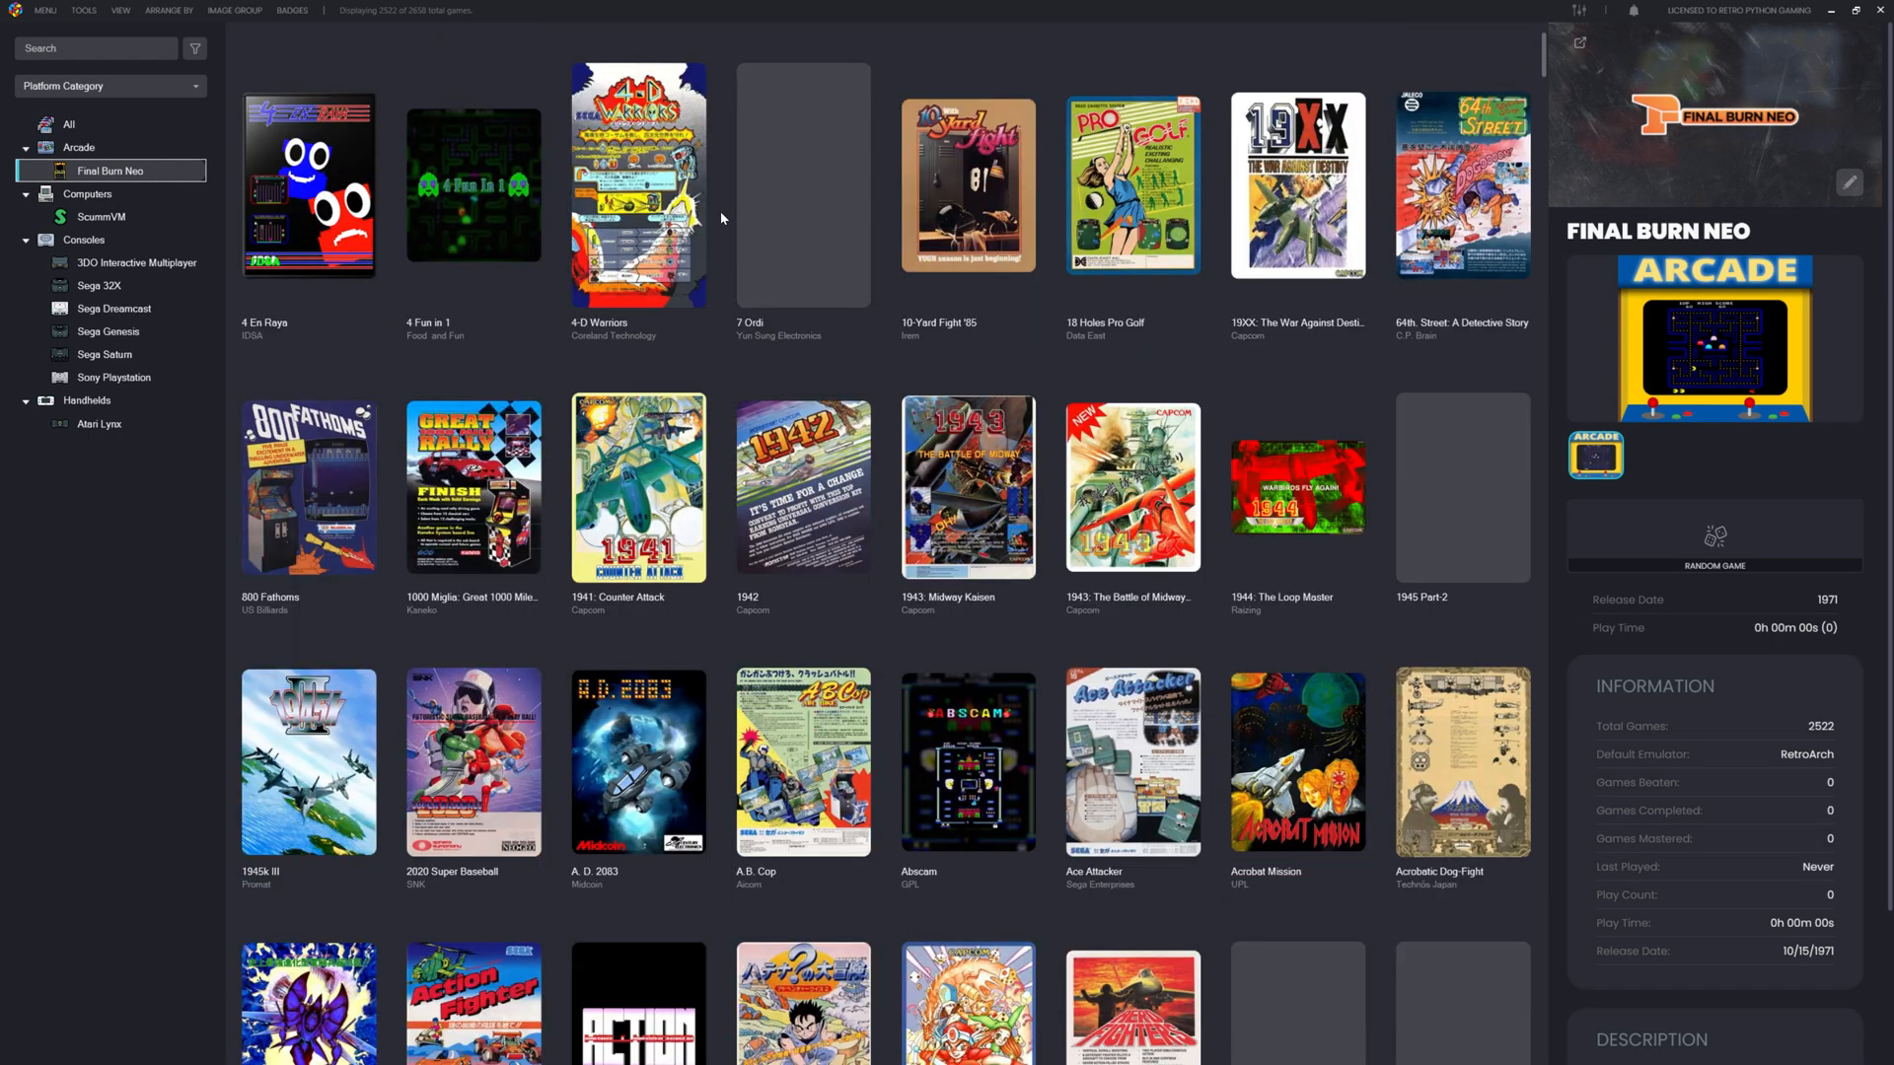
scroll("down", 3)
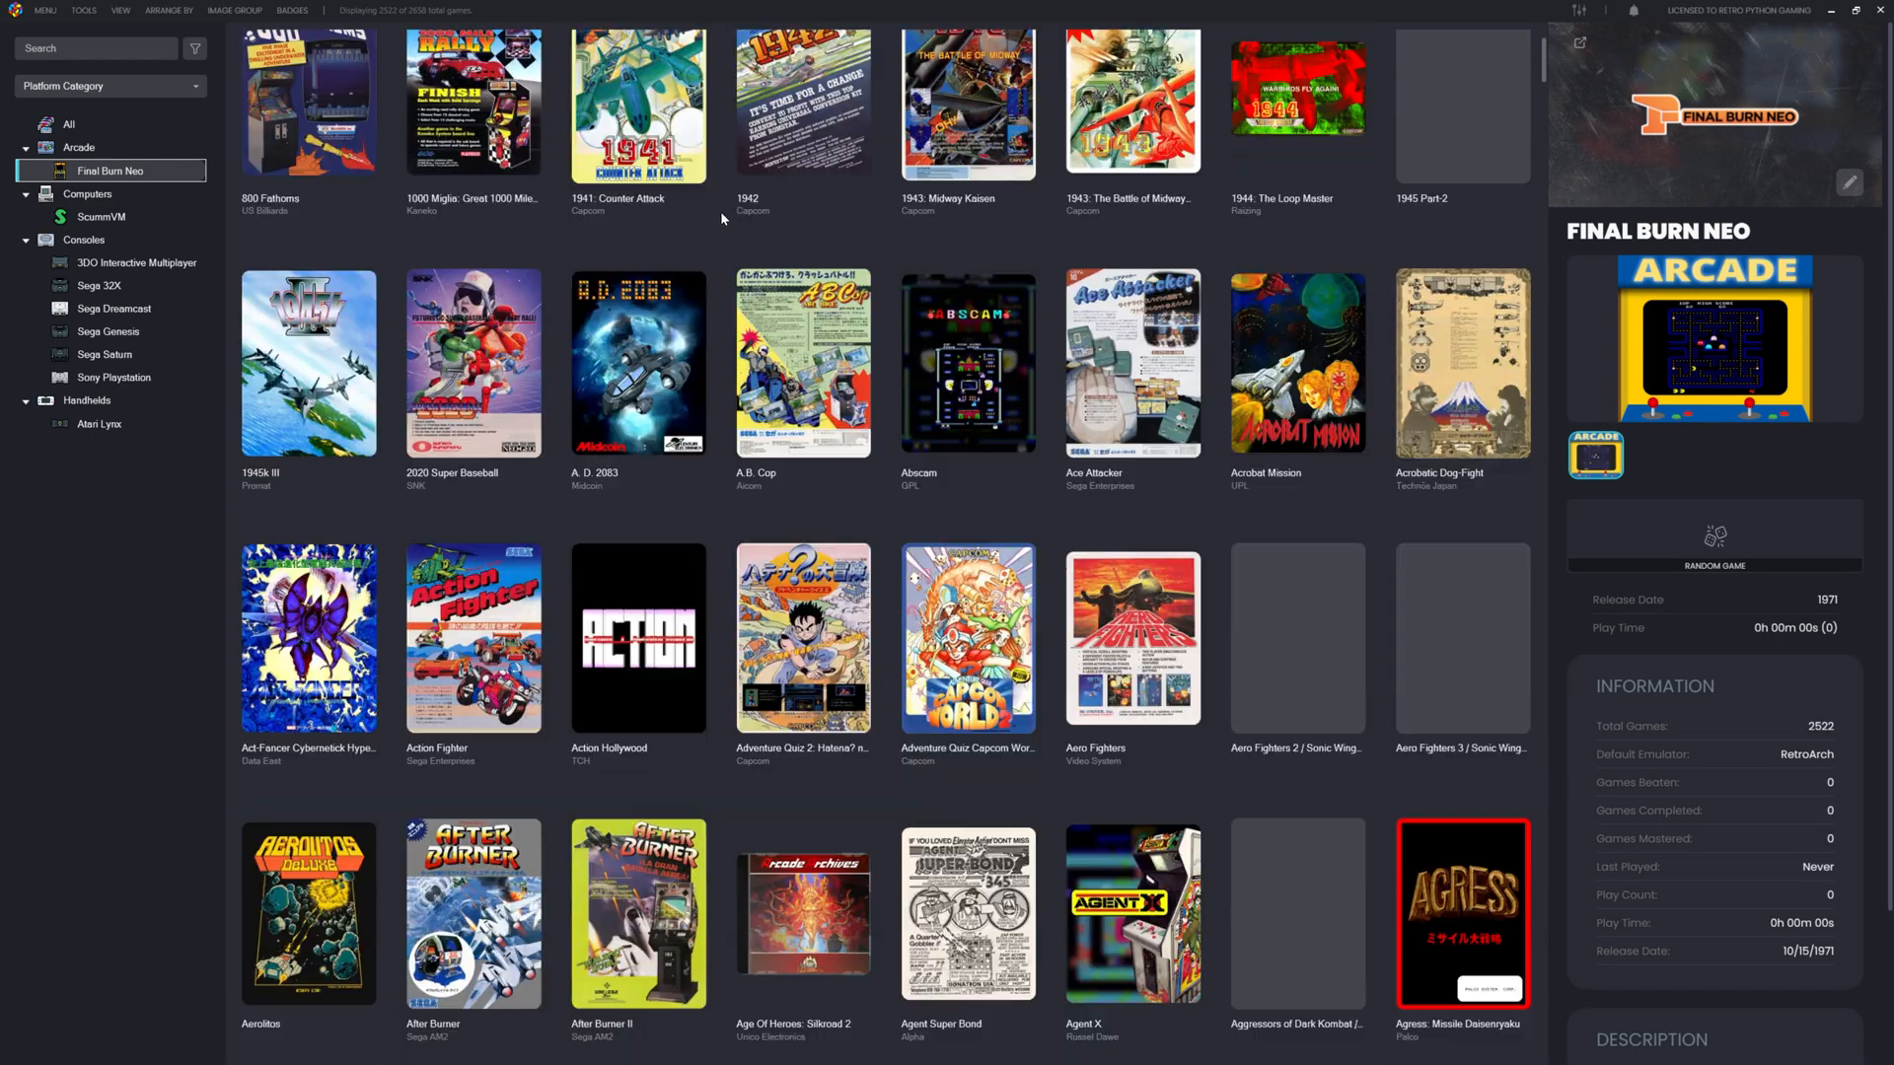
scroll("down", 3)
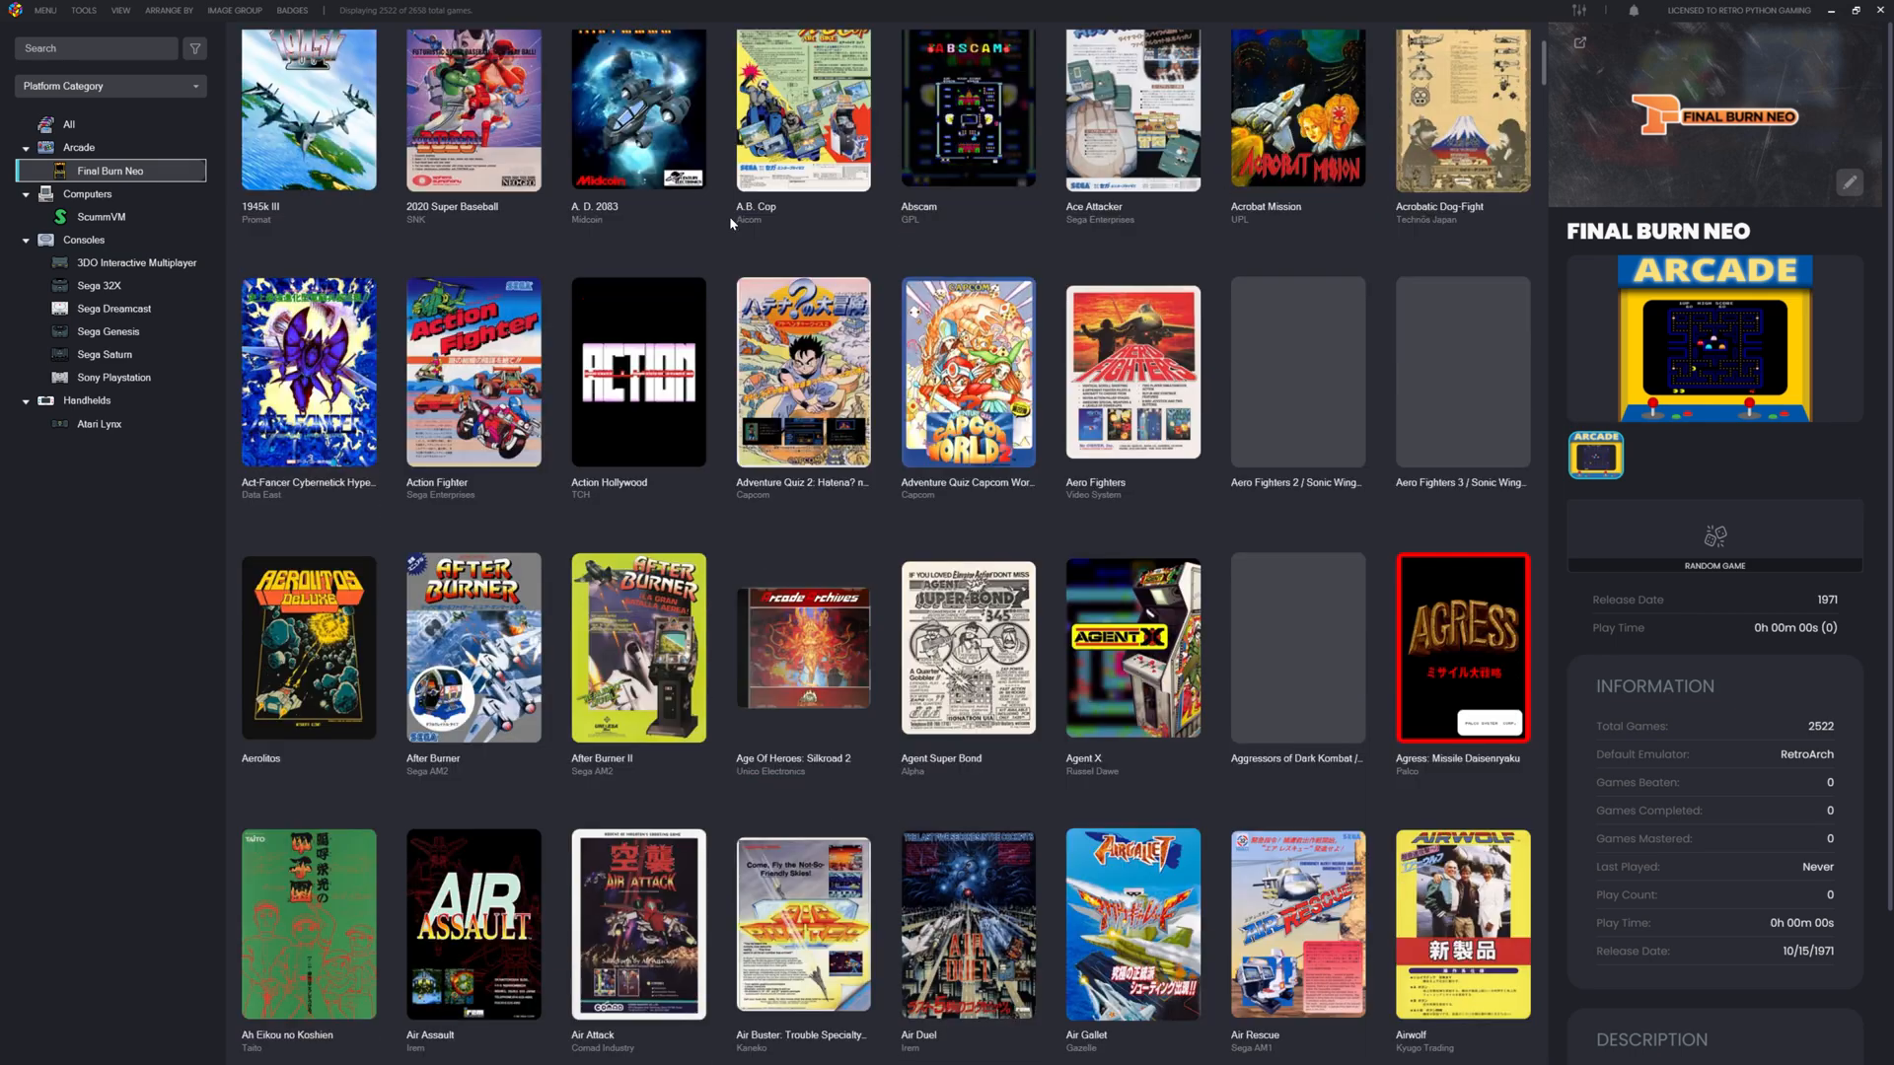
scroll("down", 3)
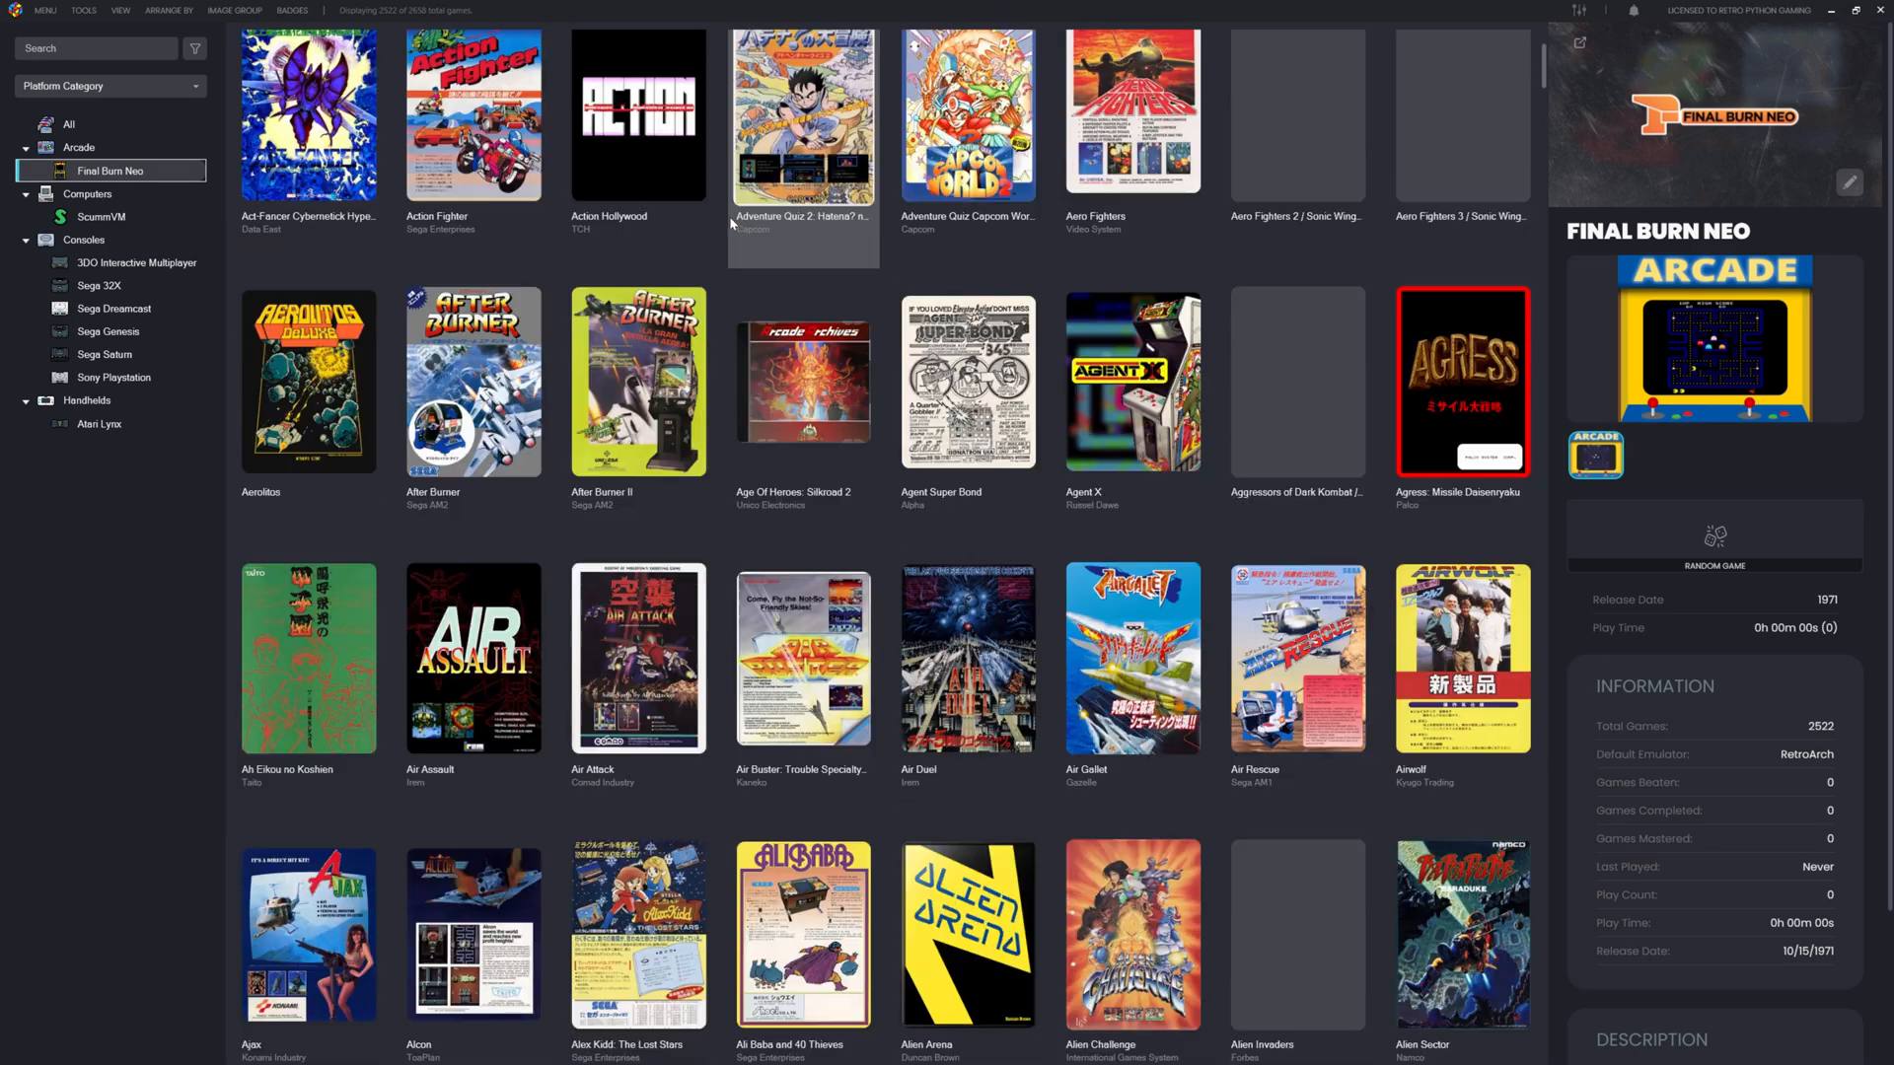
scroll("down", 3)
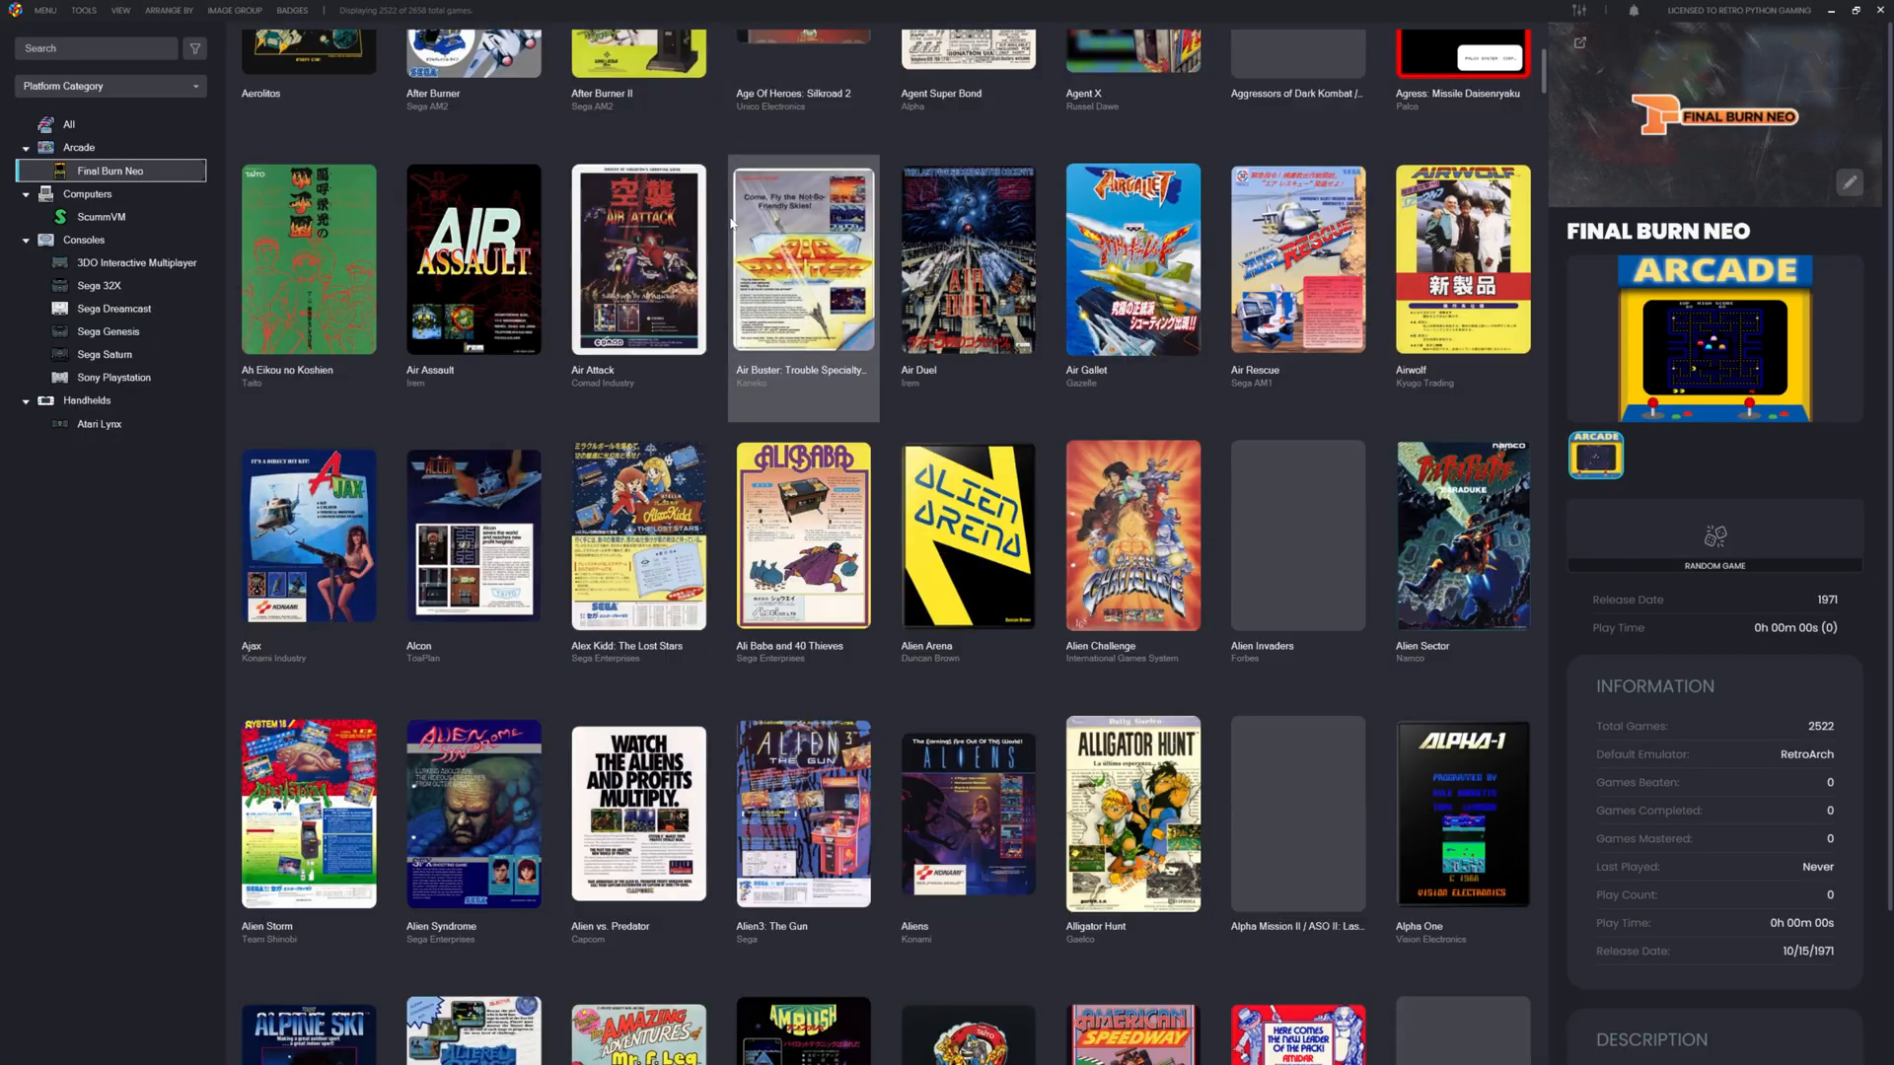
scroll("down", 3)
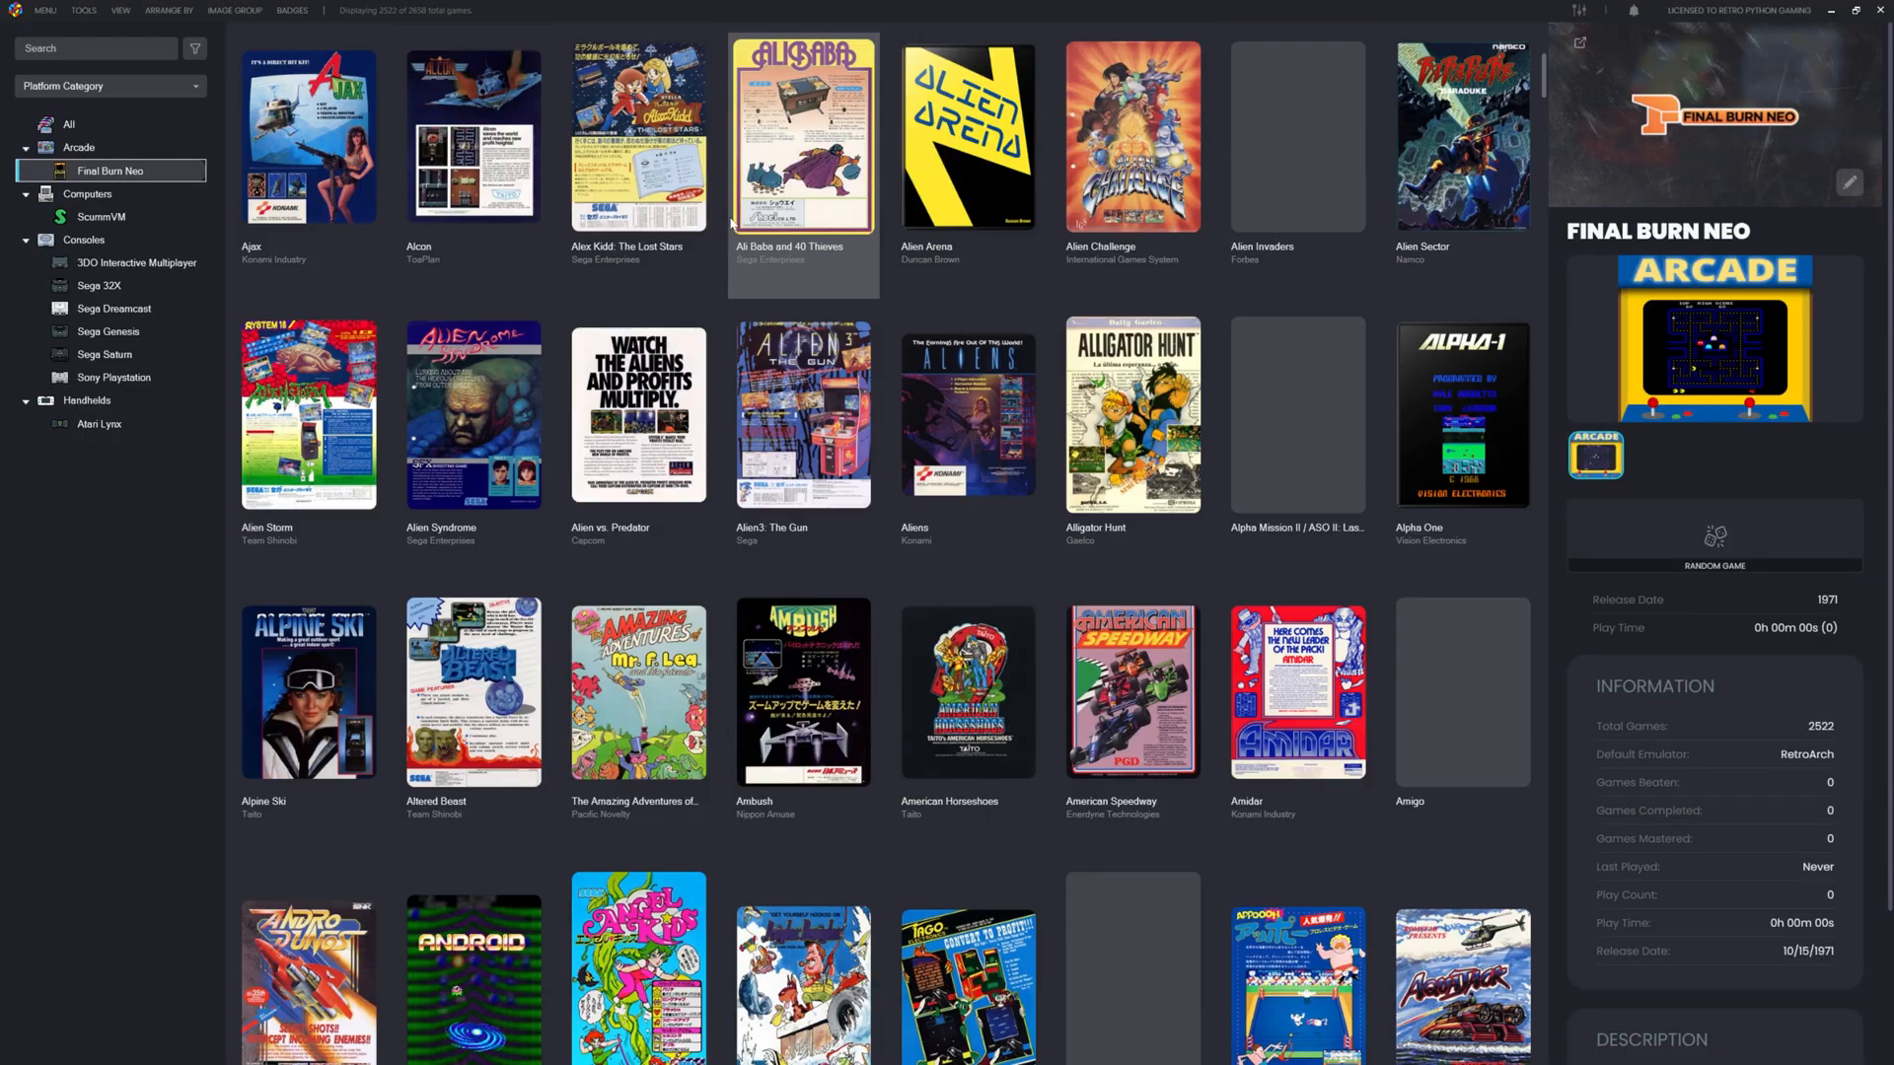
scroll("down", 3)
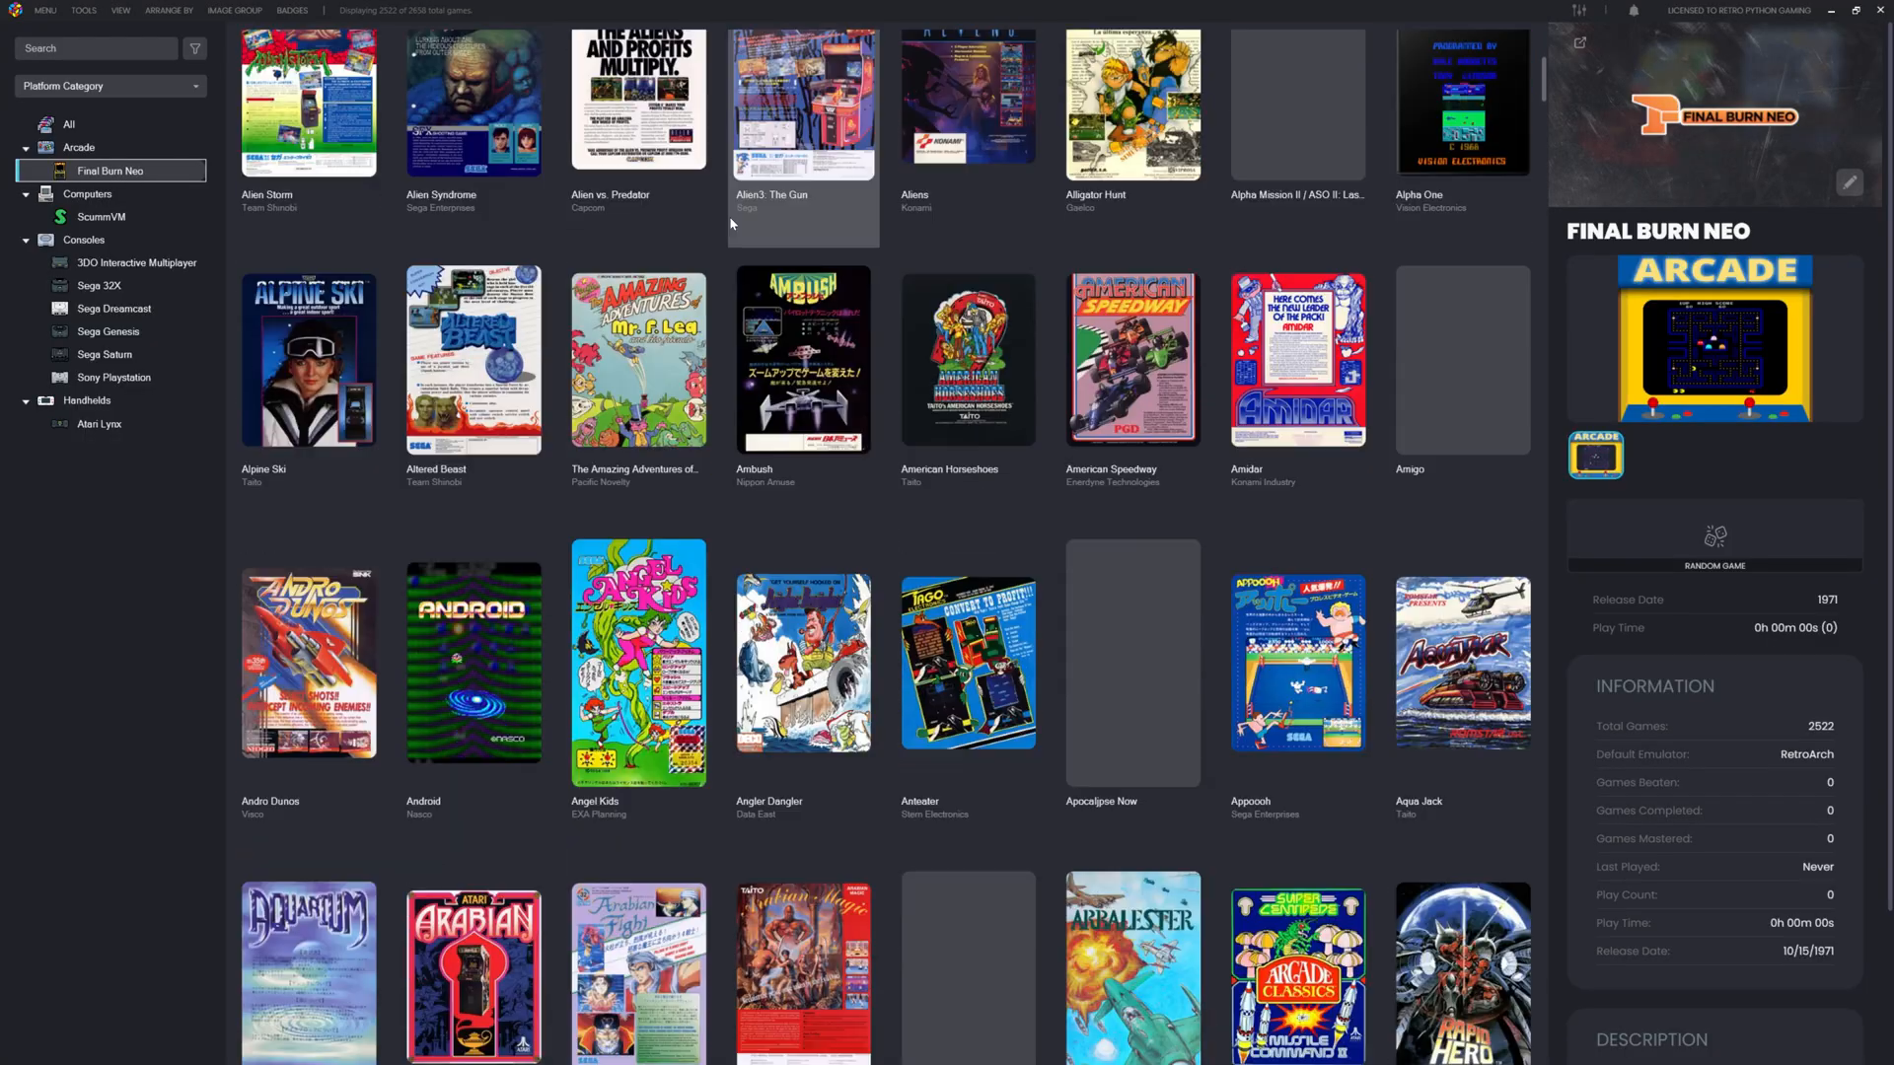
scroll("down", 3)
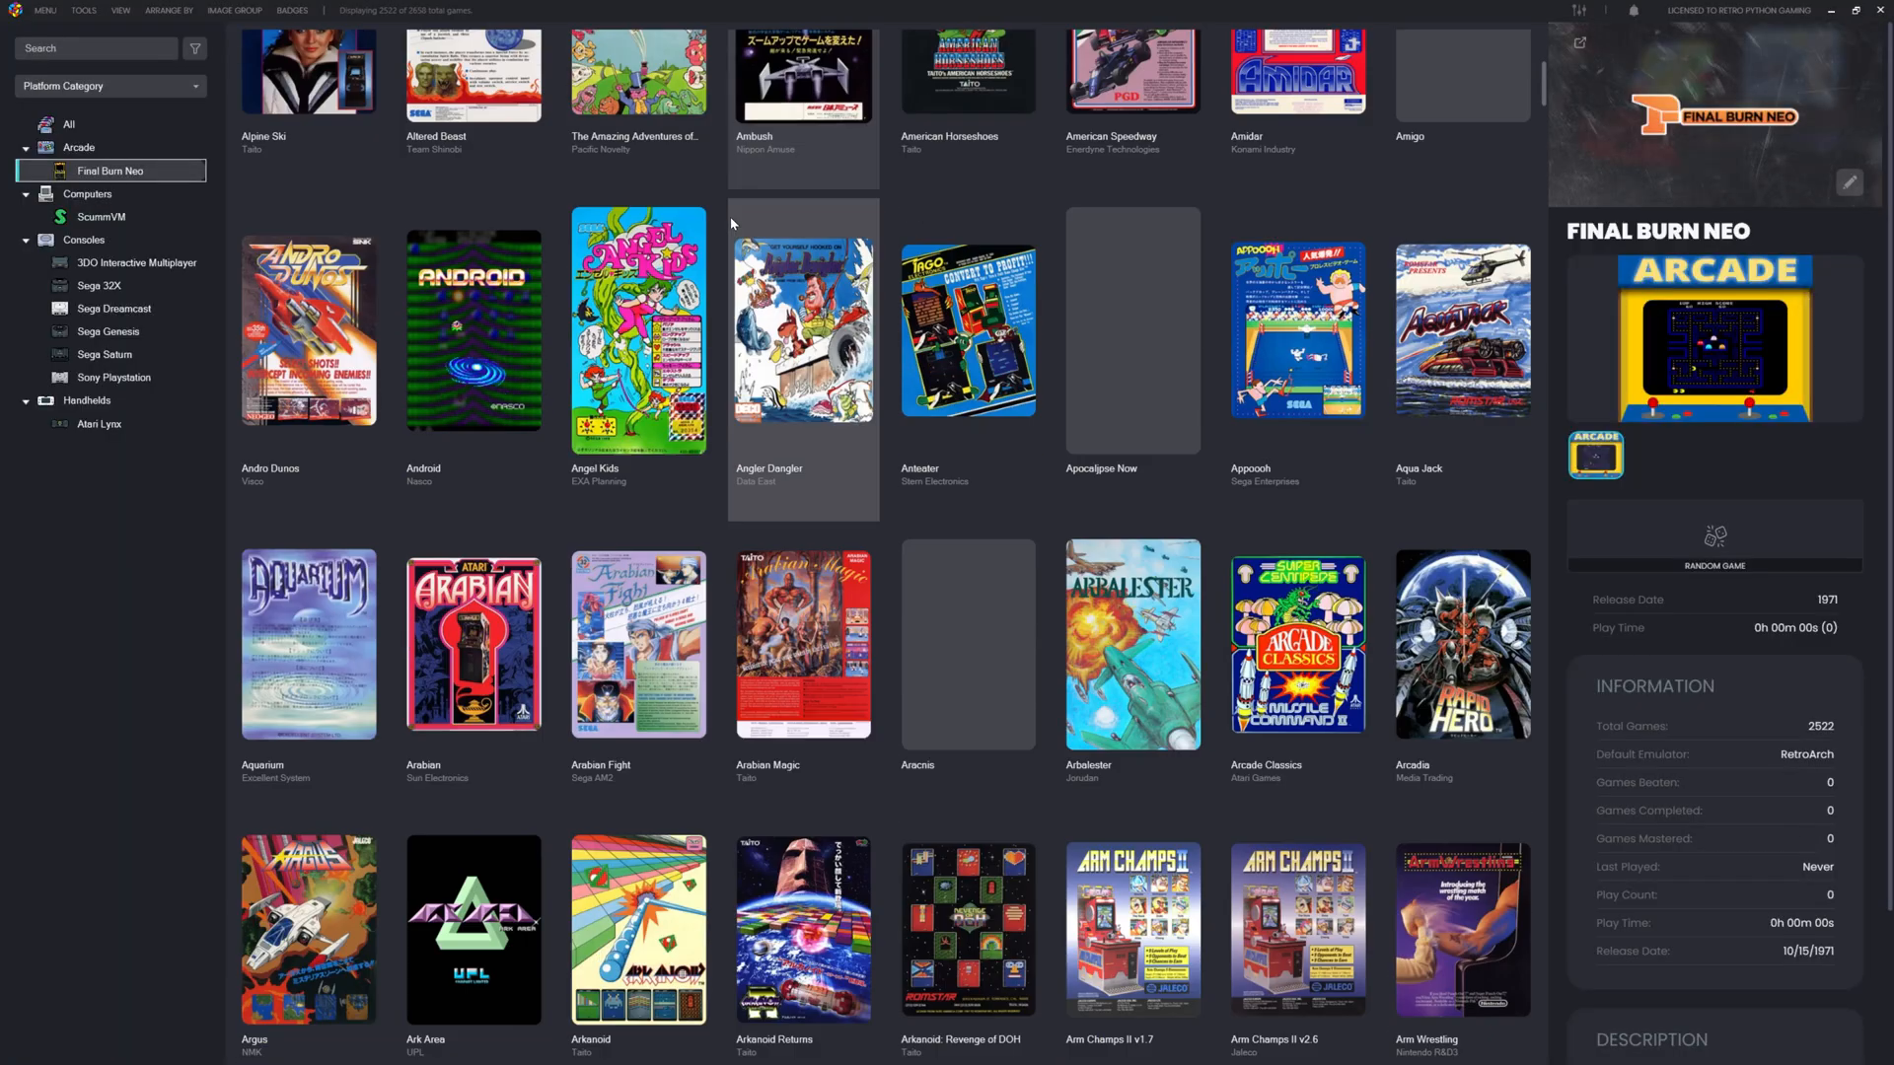
scroll("down", 3)
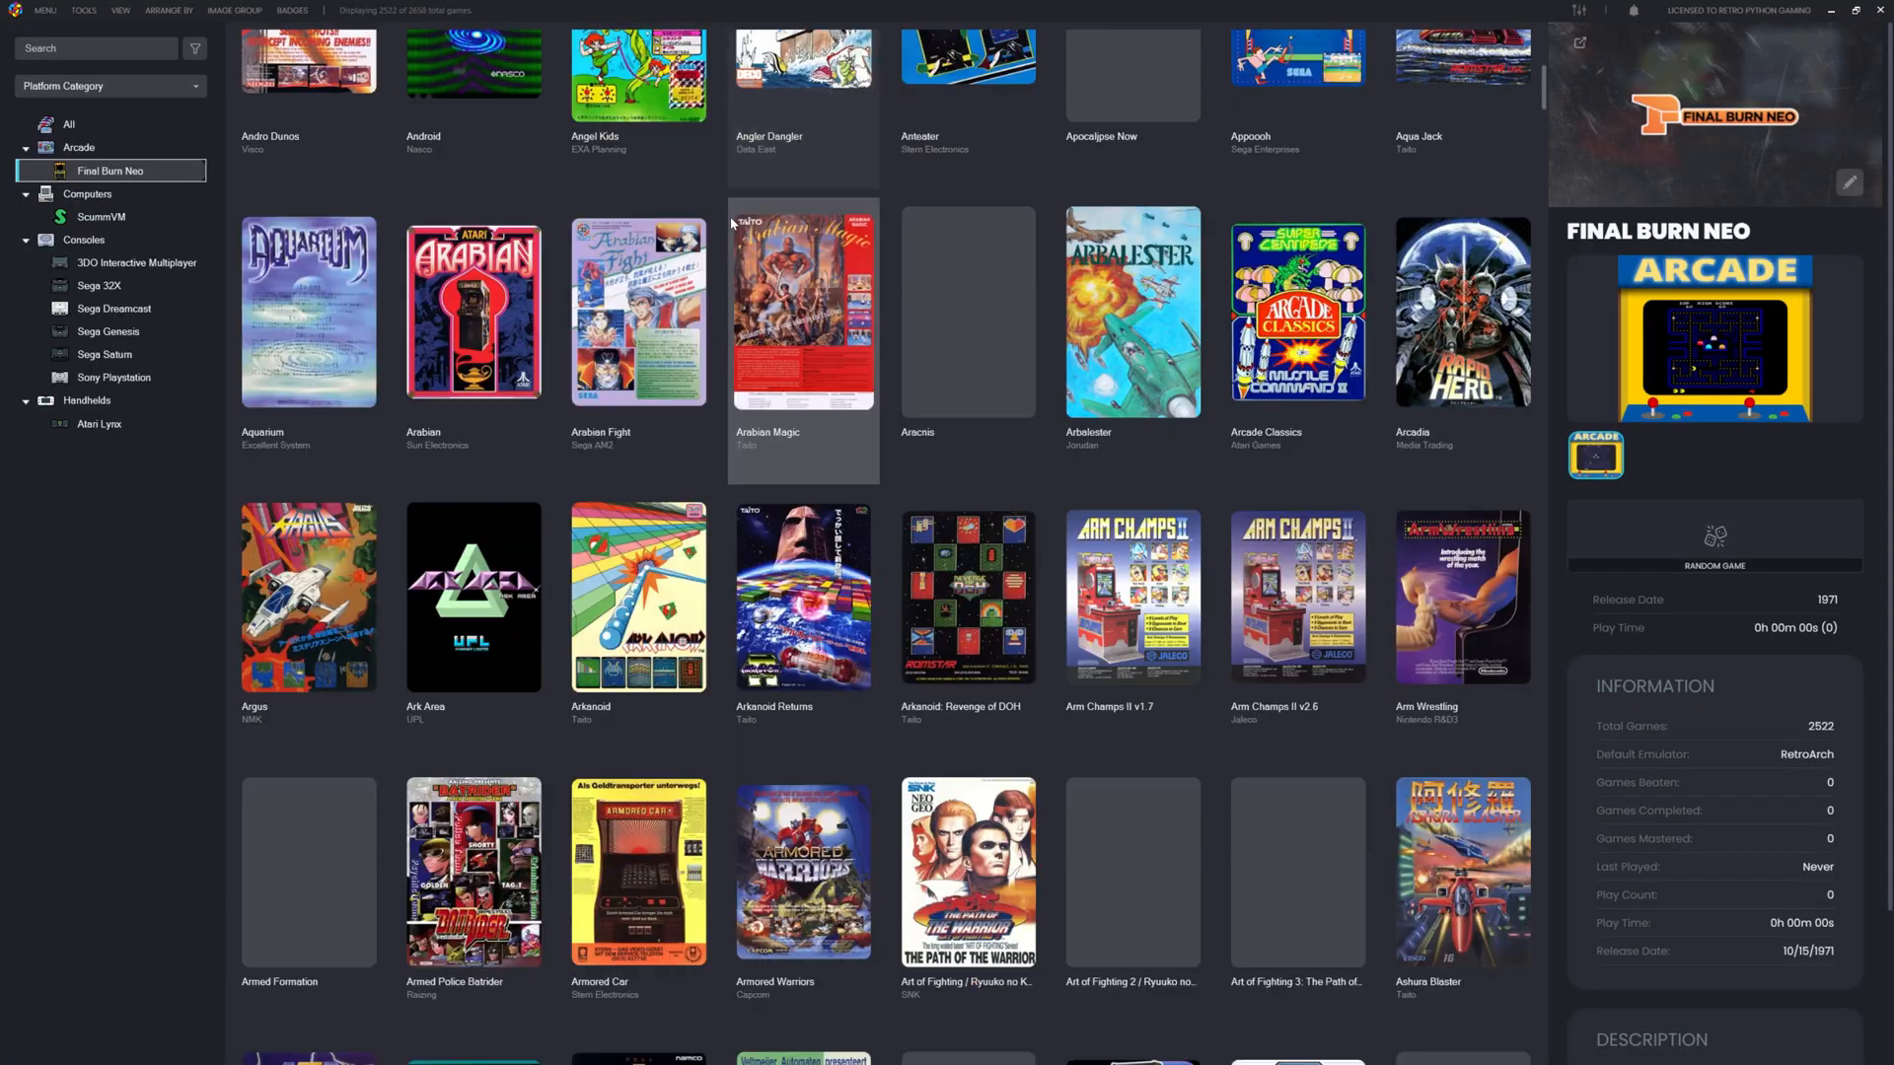
scroll("down", 3)
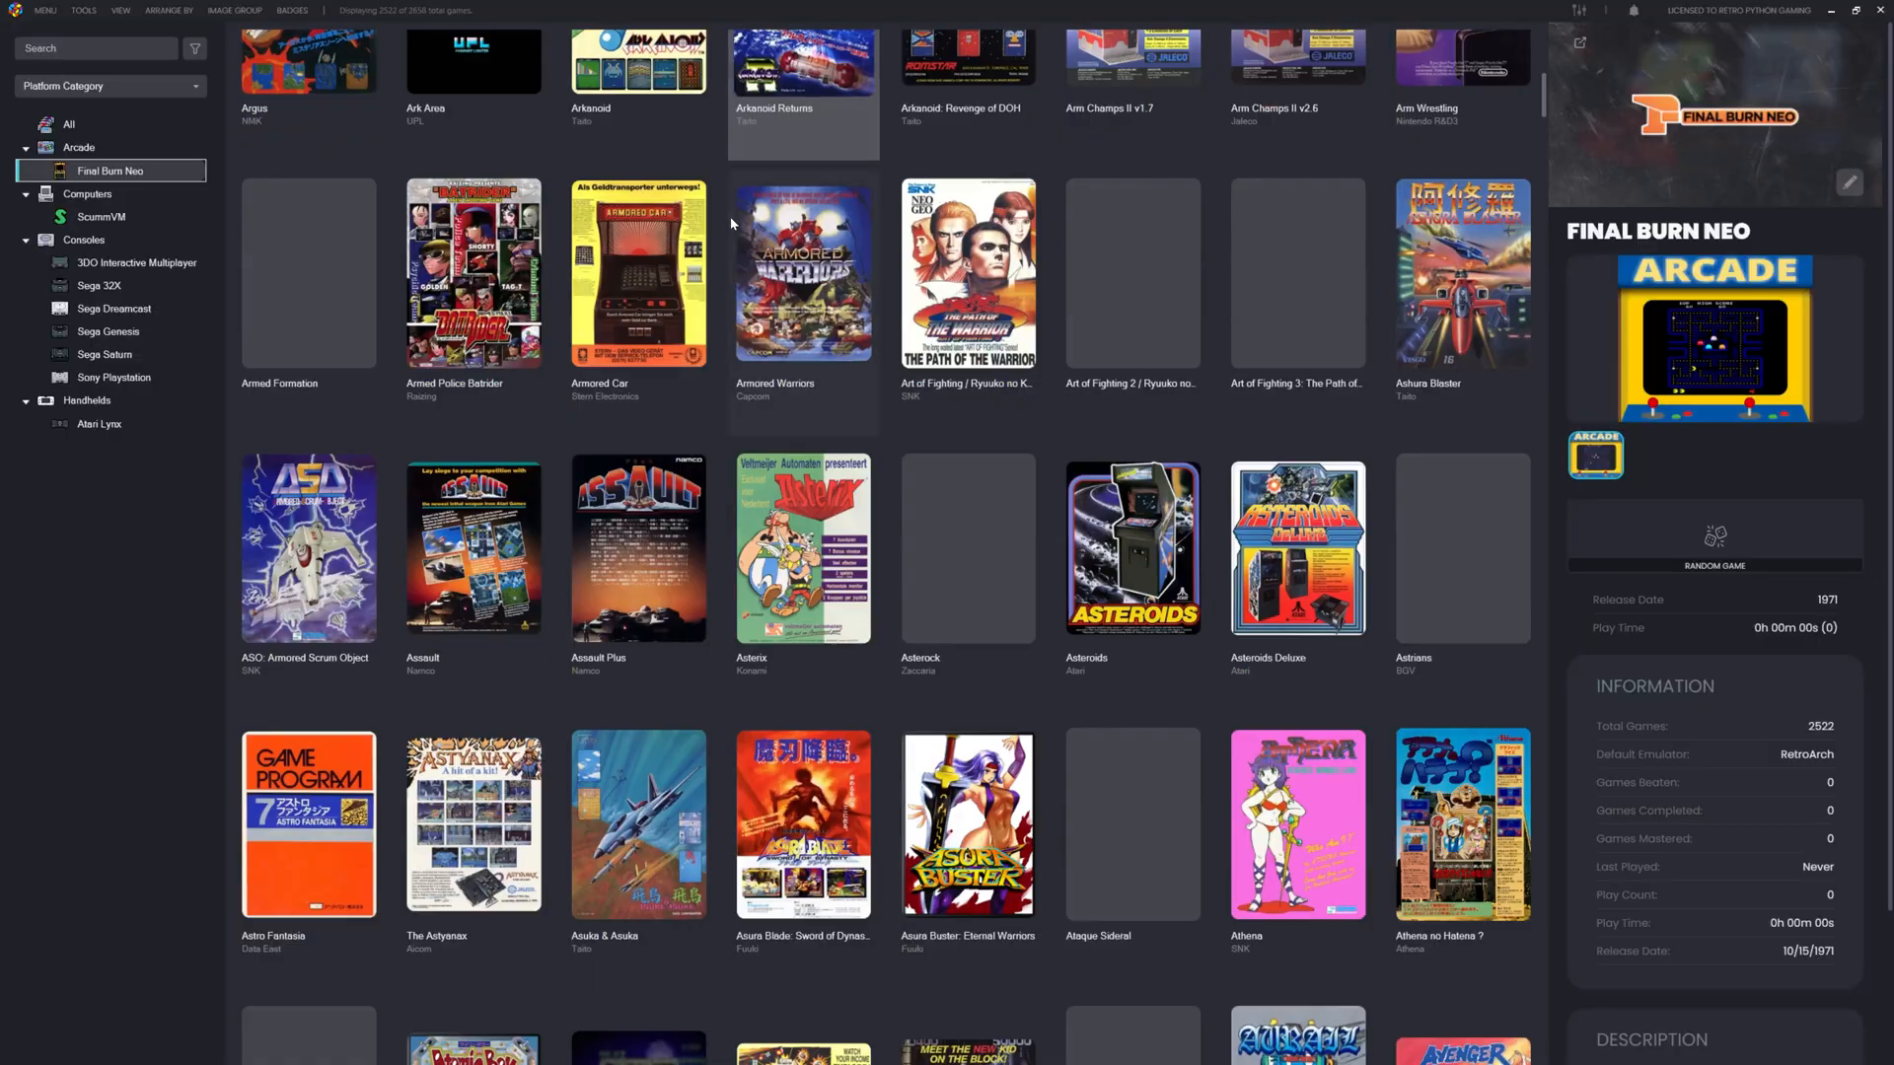
scroll("down", 3)
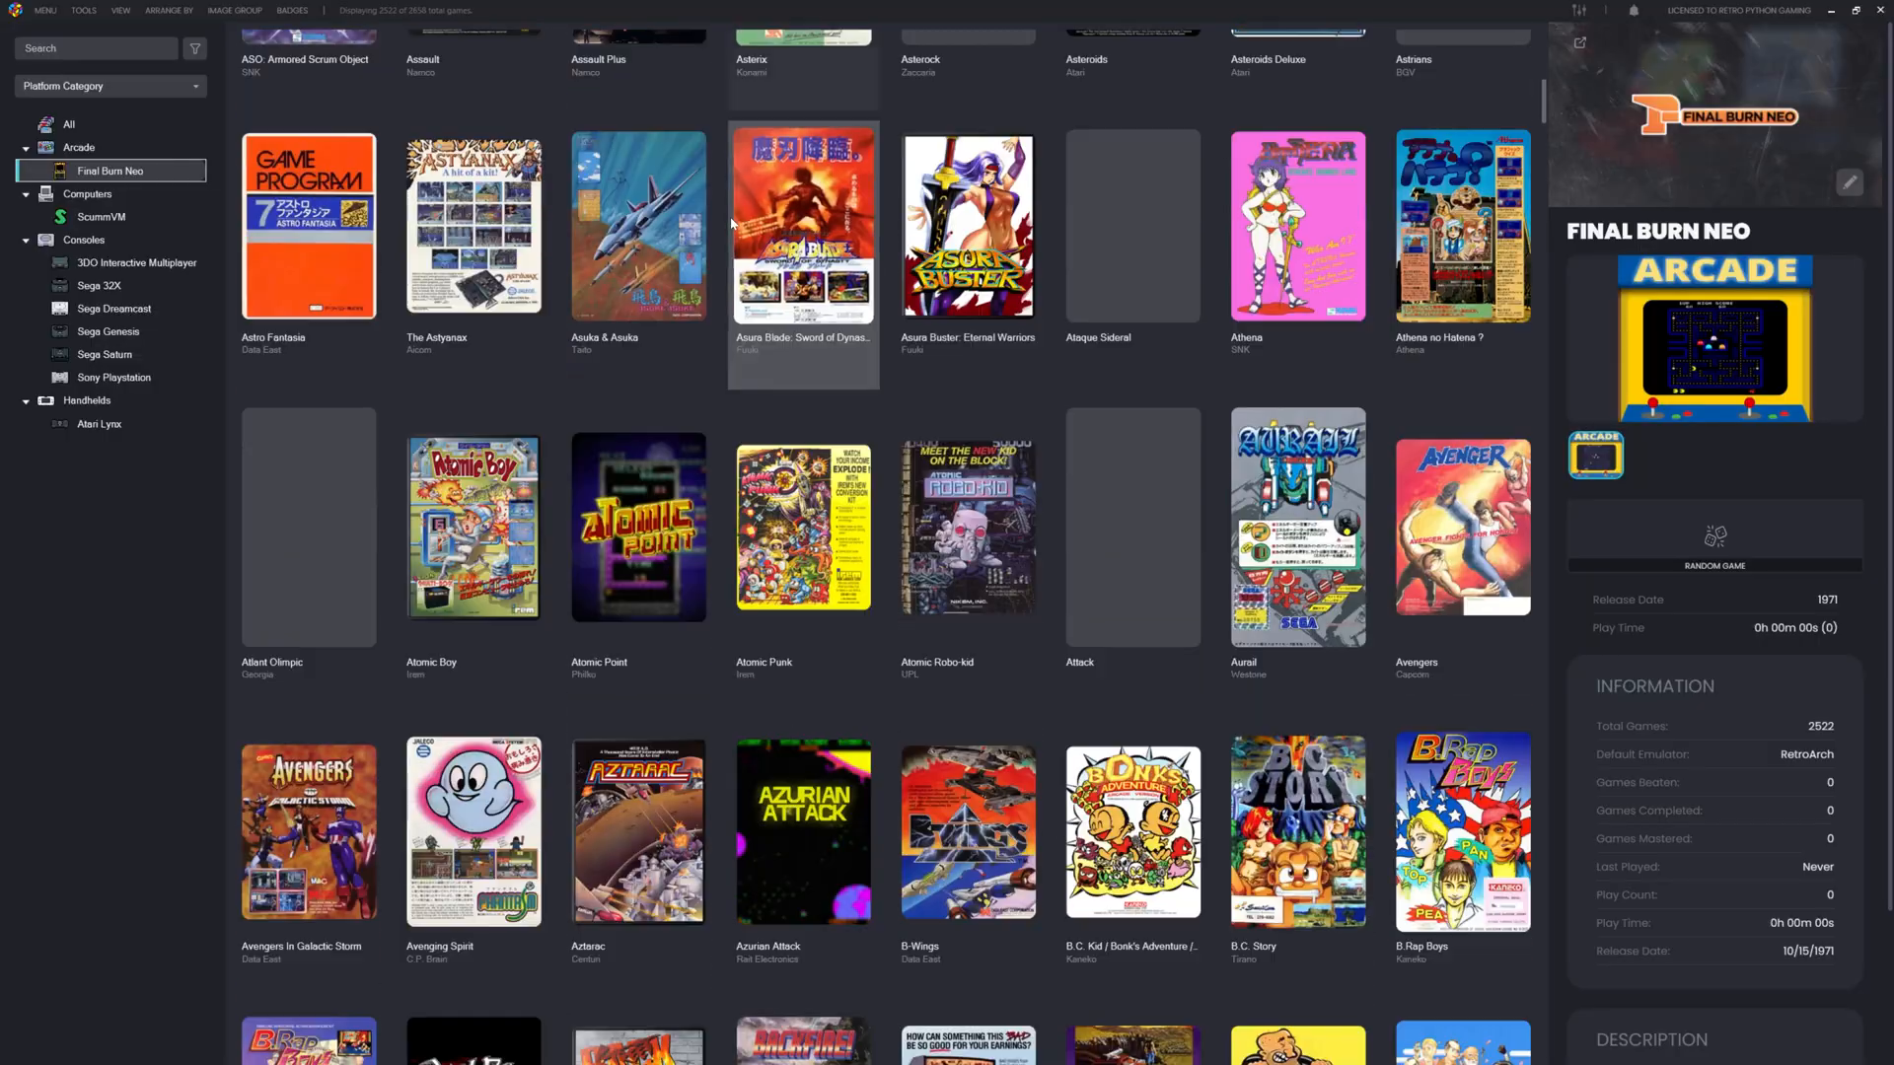
scroll("down", 3)
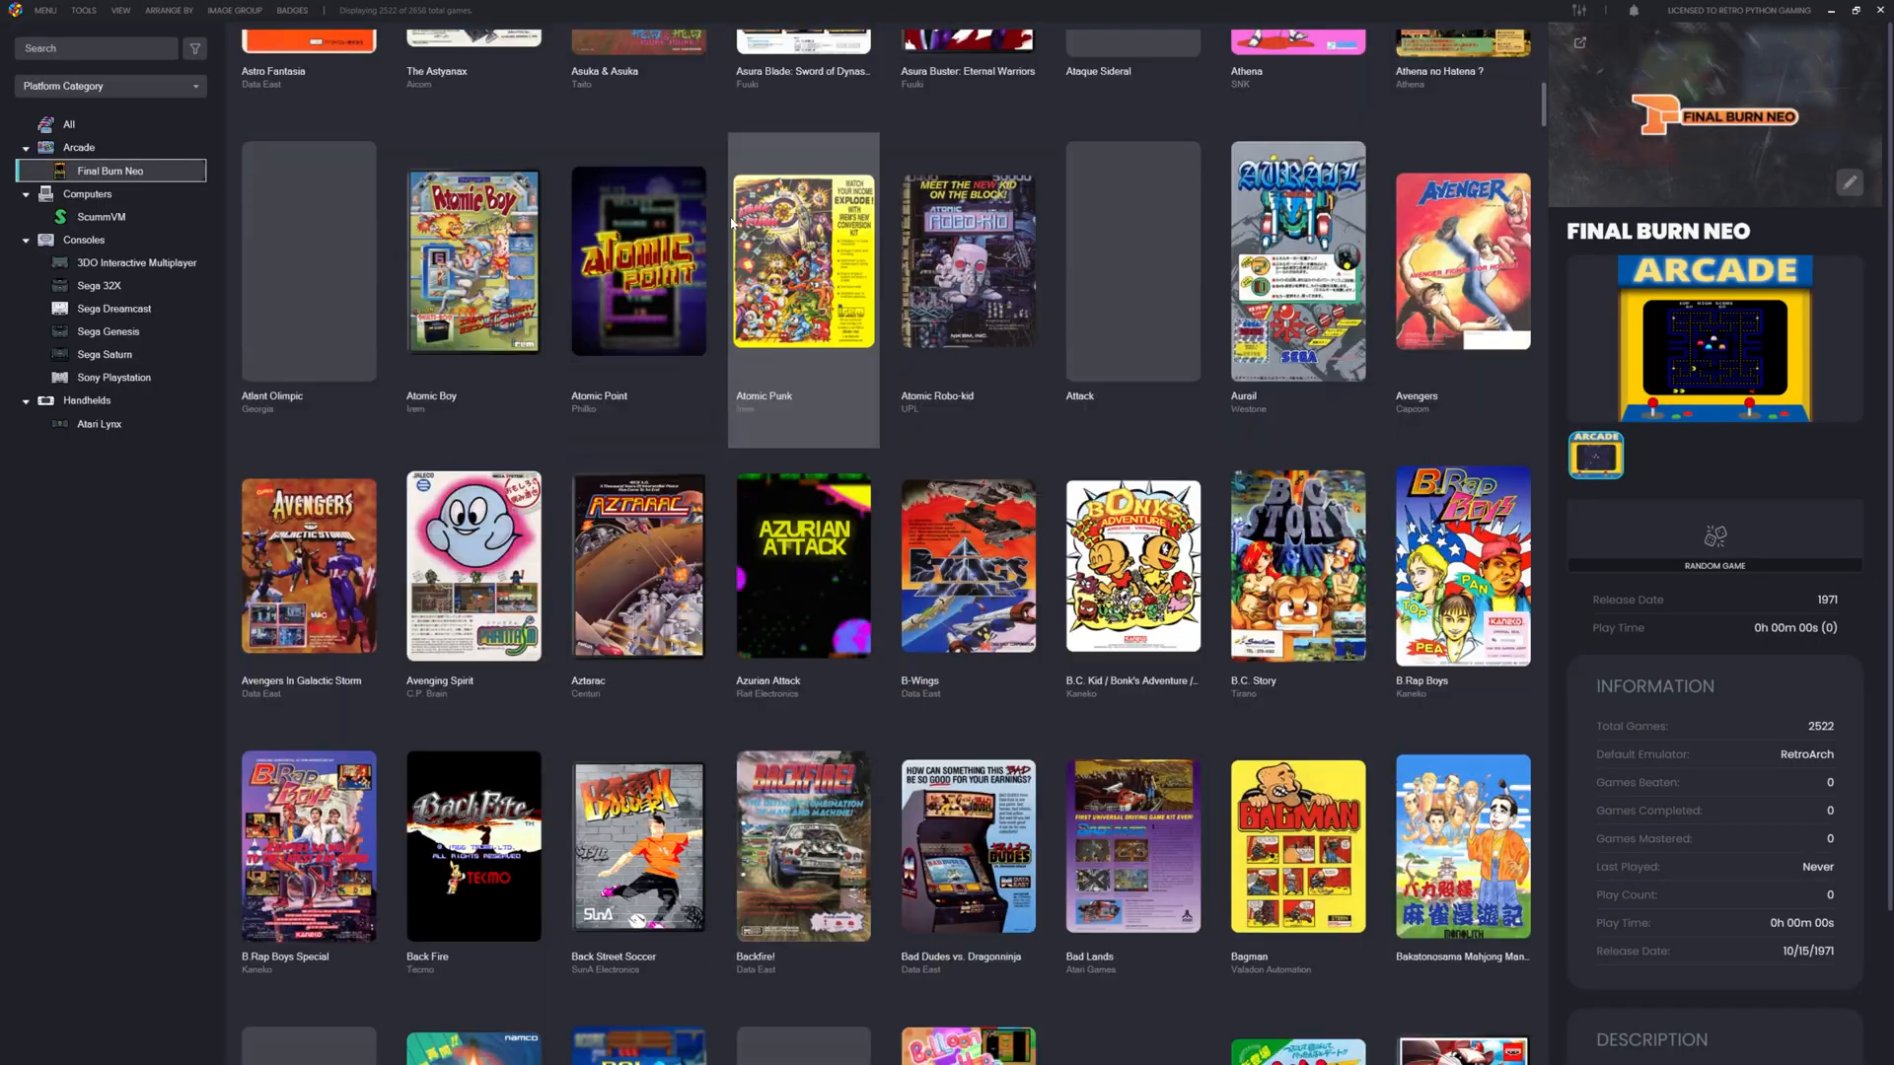
scroll("down", 3)
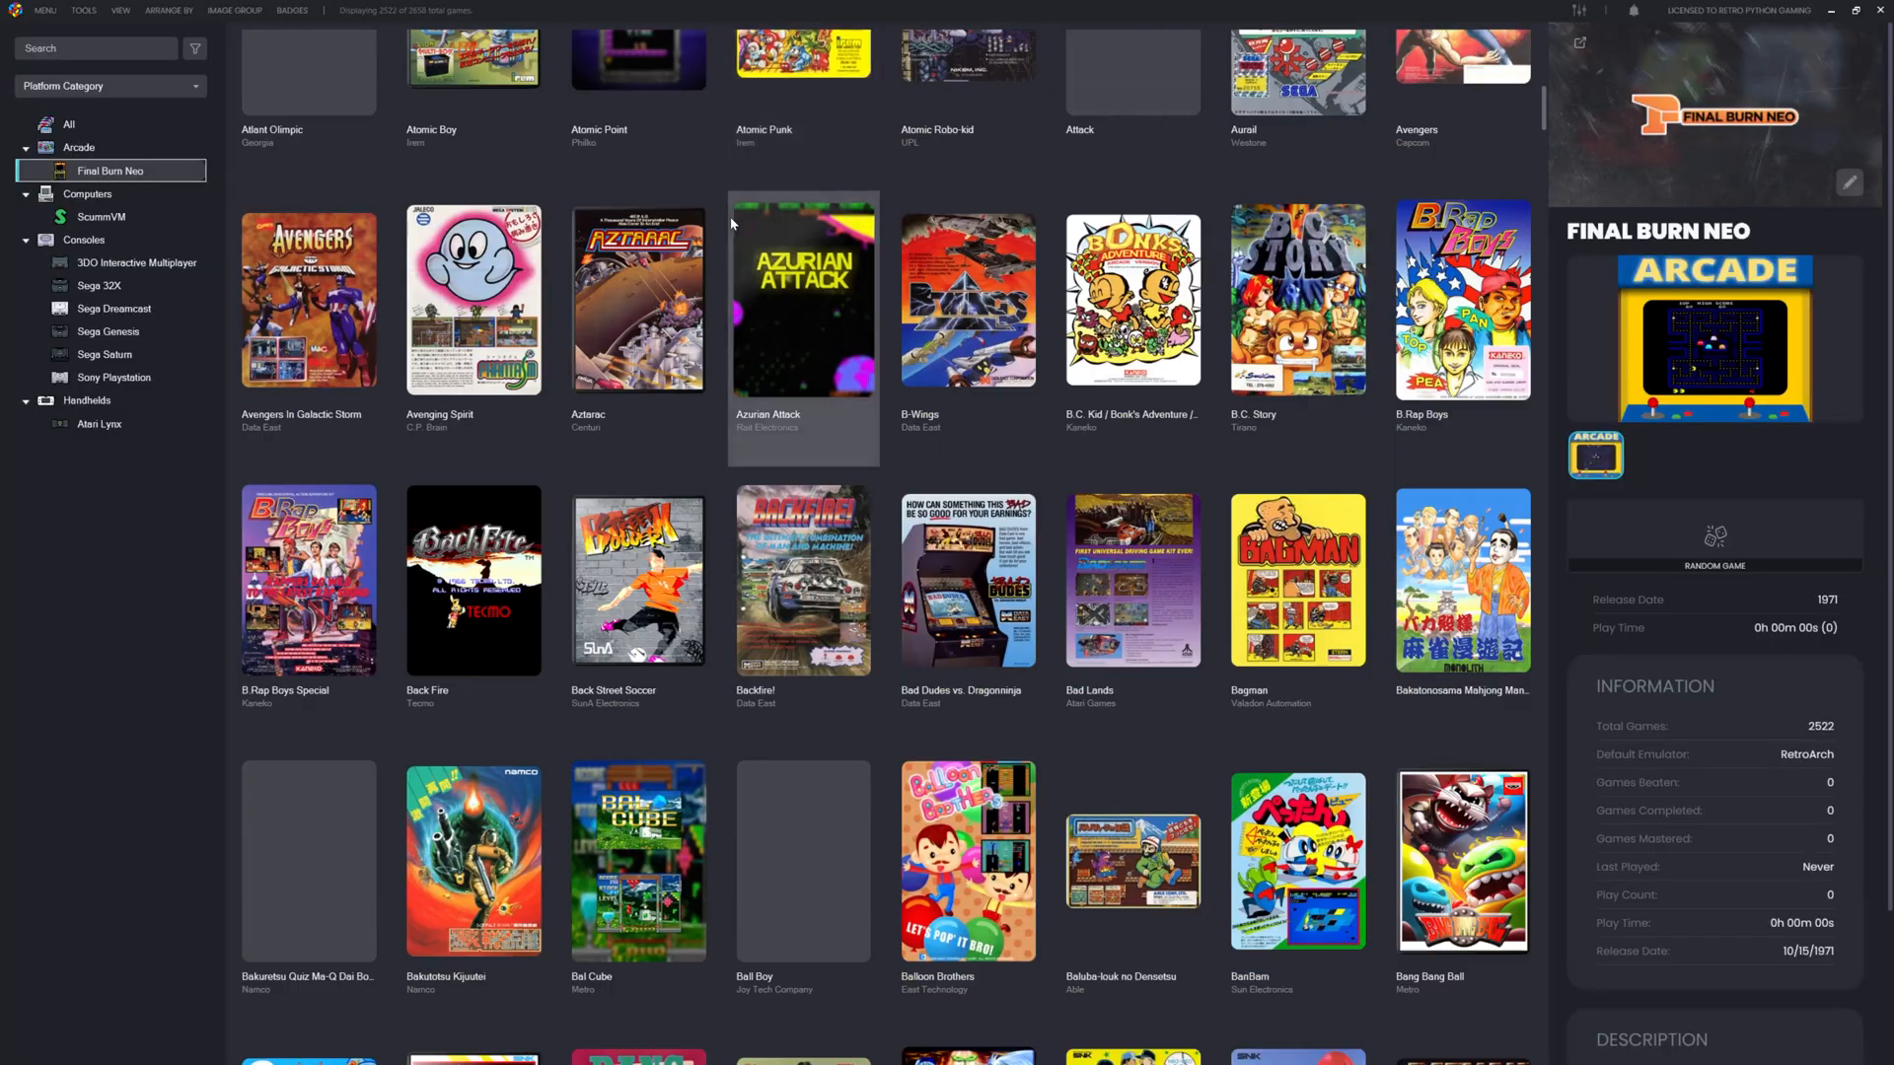
scroll("down", 3)
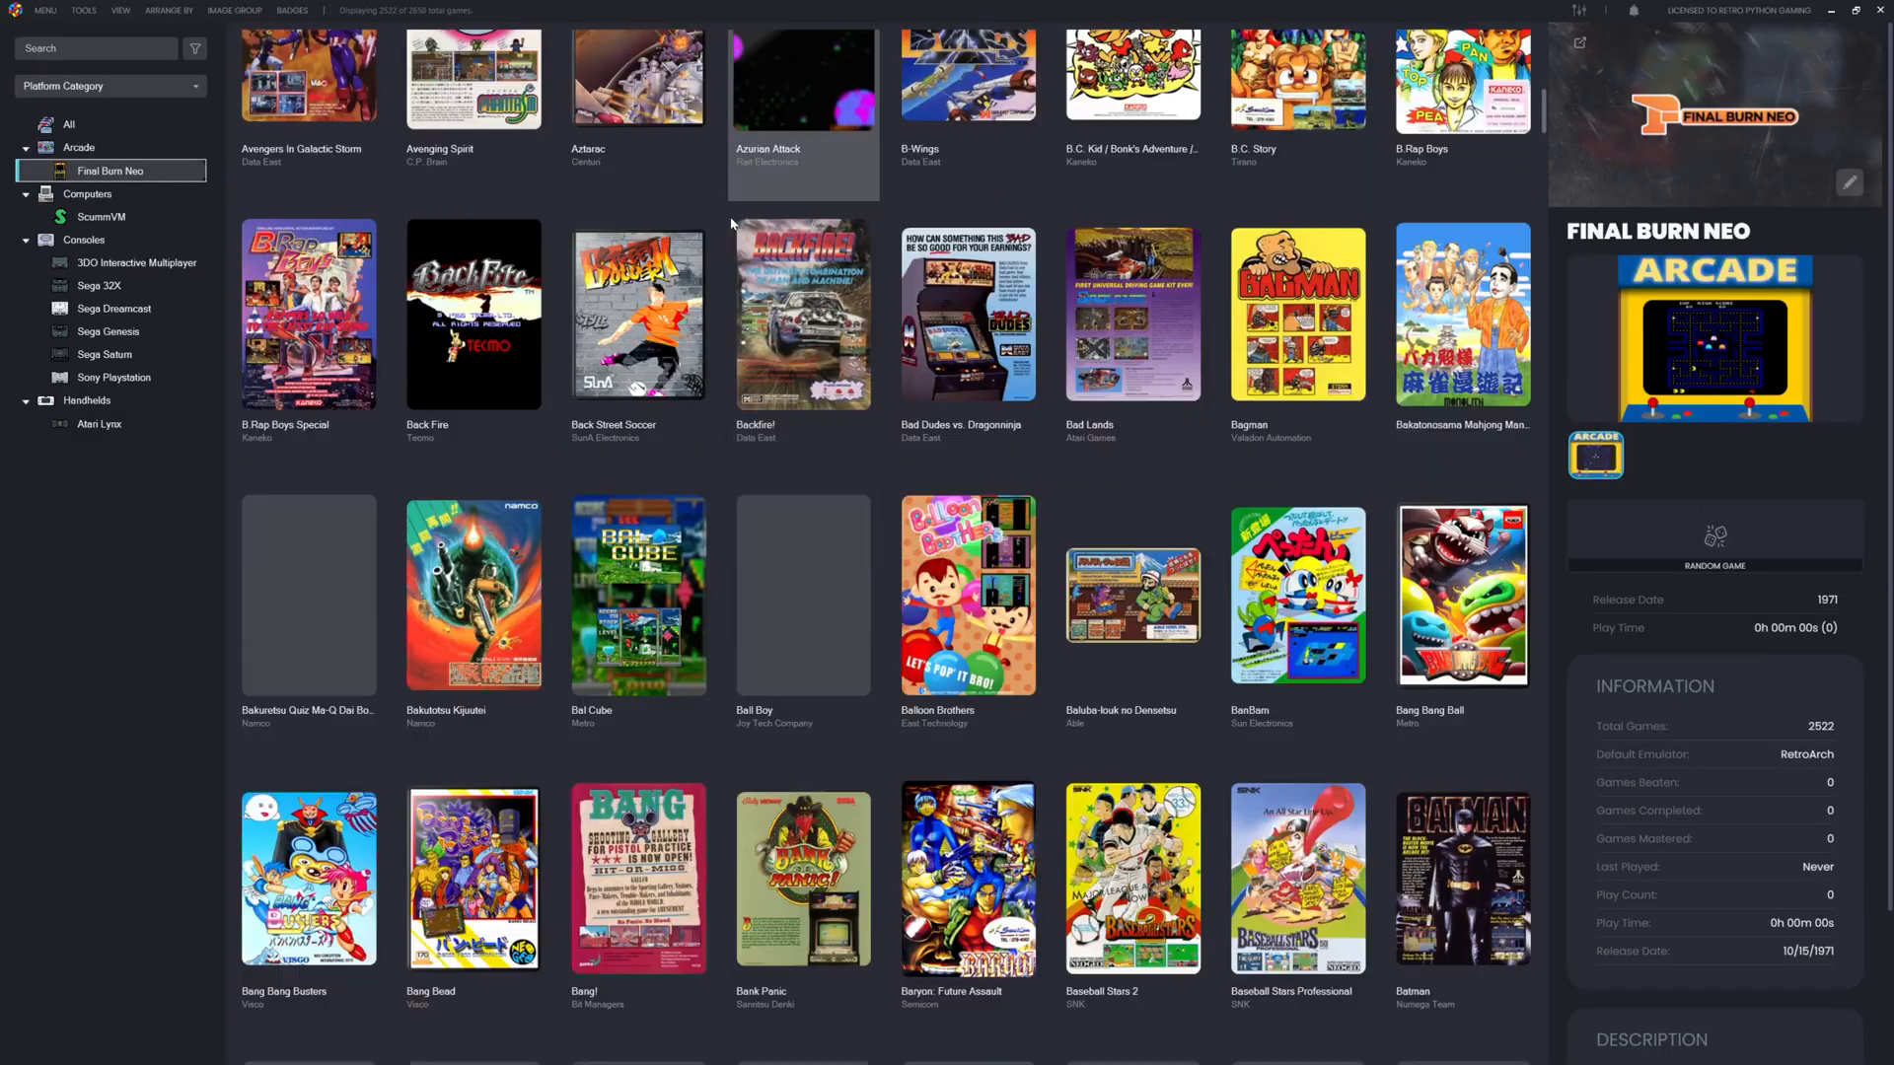
scroll("down", 3)
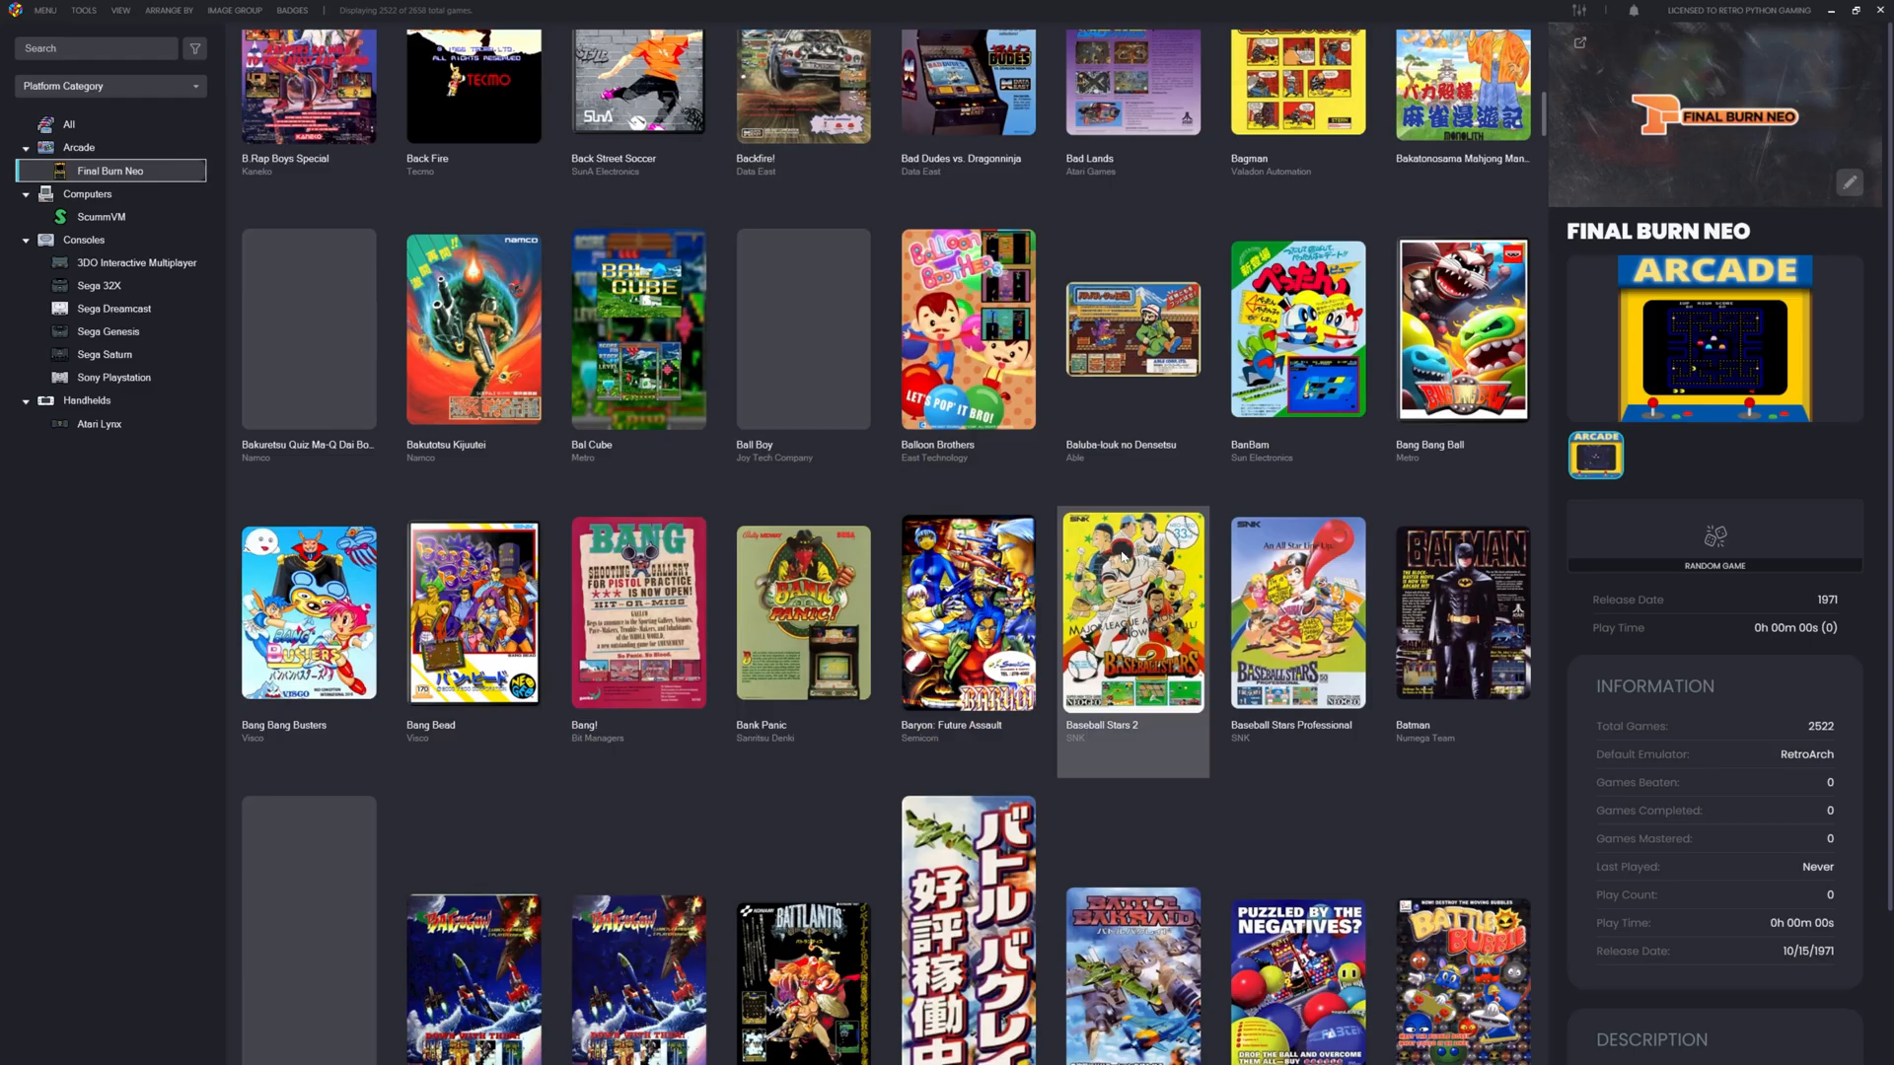
Select Baseball Stars 2 and launch it in RetroArch.
left_click(1133, 611)
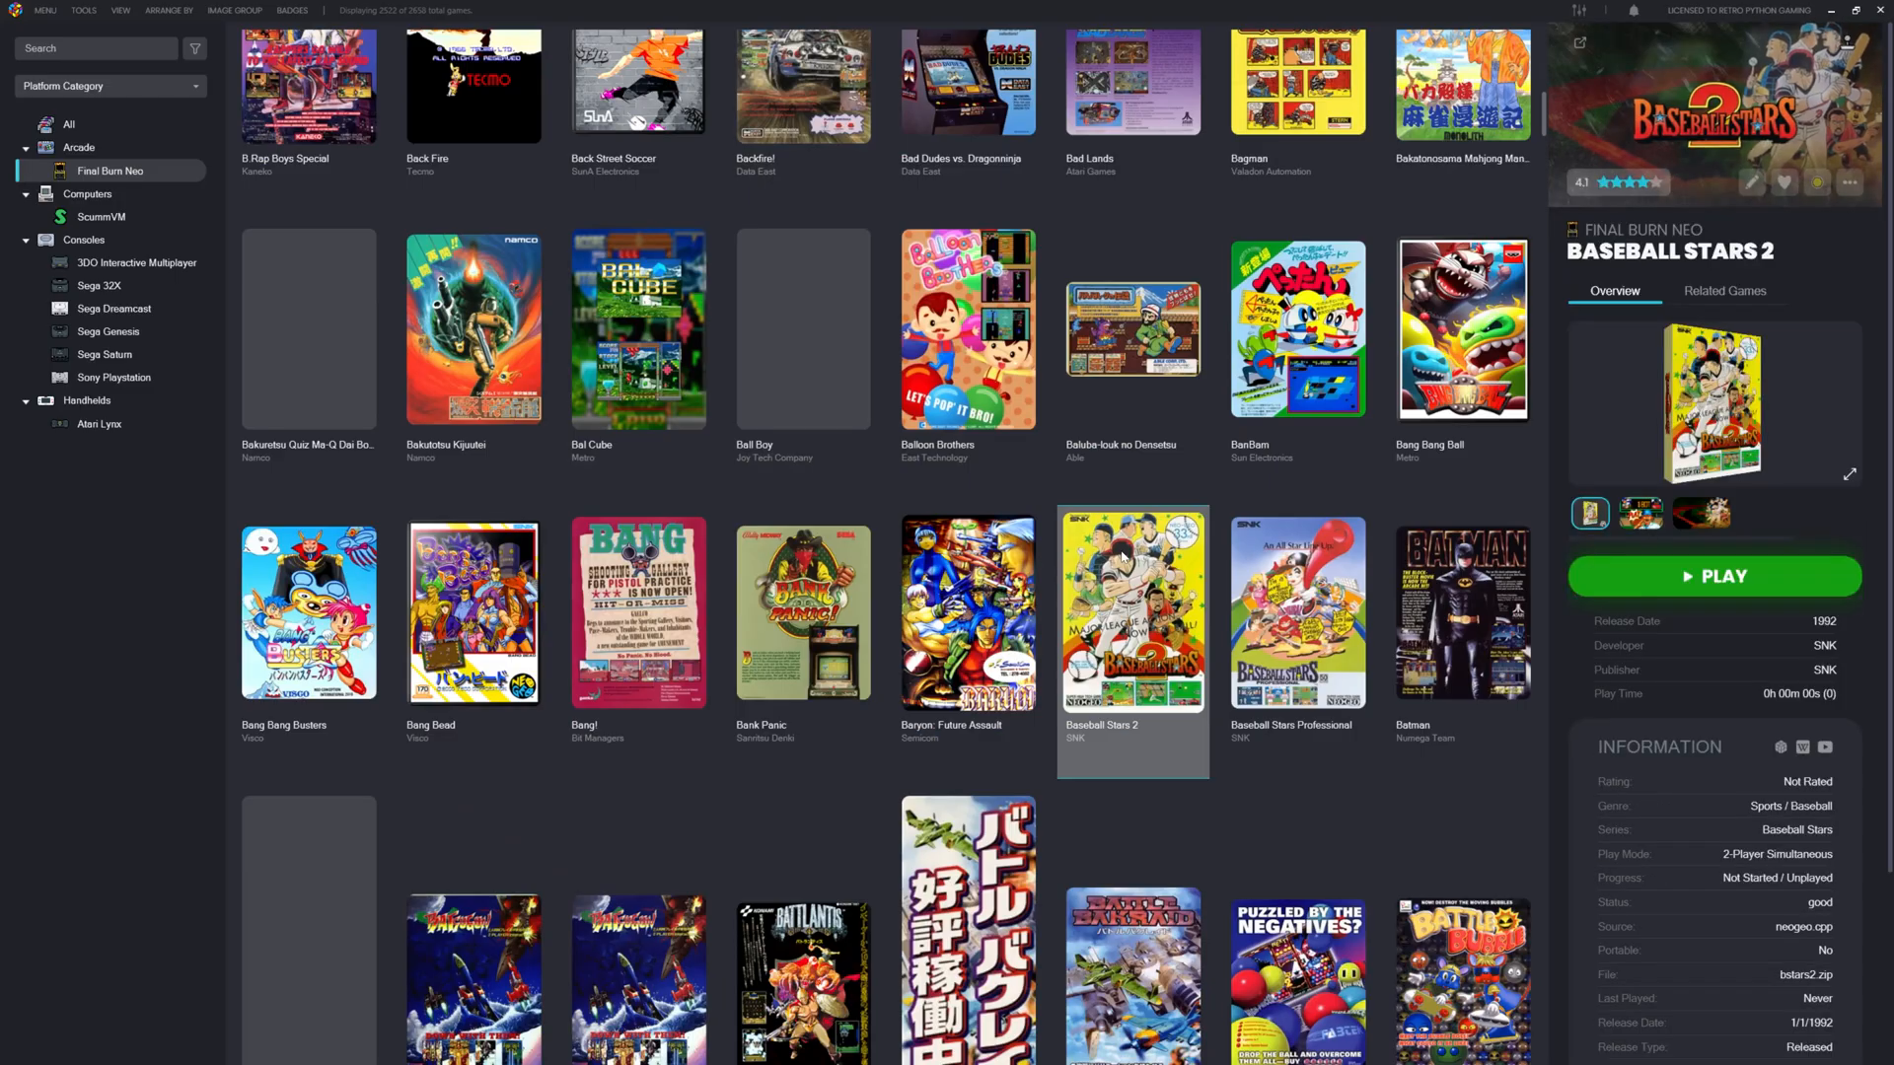
left_click(1713, 577)
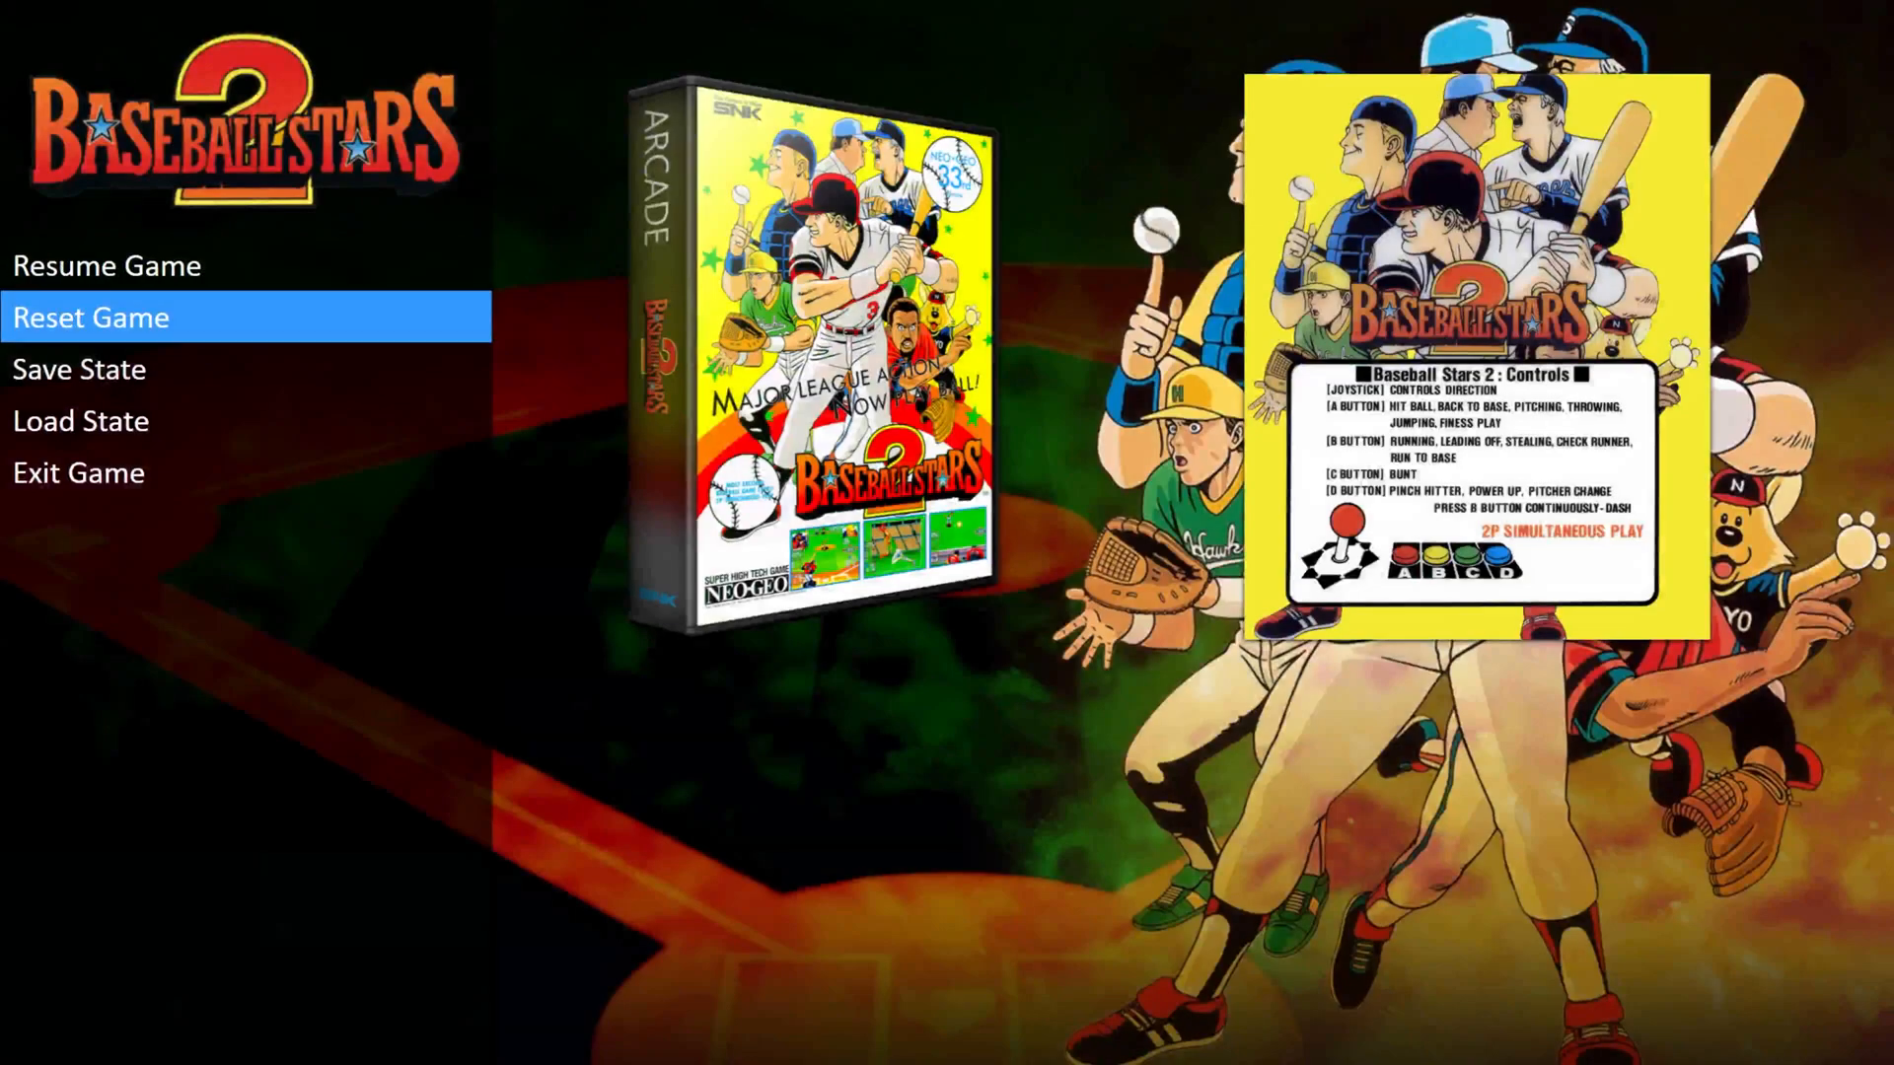
Quit Baseball Stars 2 in RetroArch, returning to LaunchBox with 2m 49s play time recorded.
key("Down")
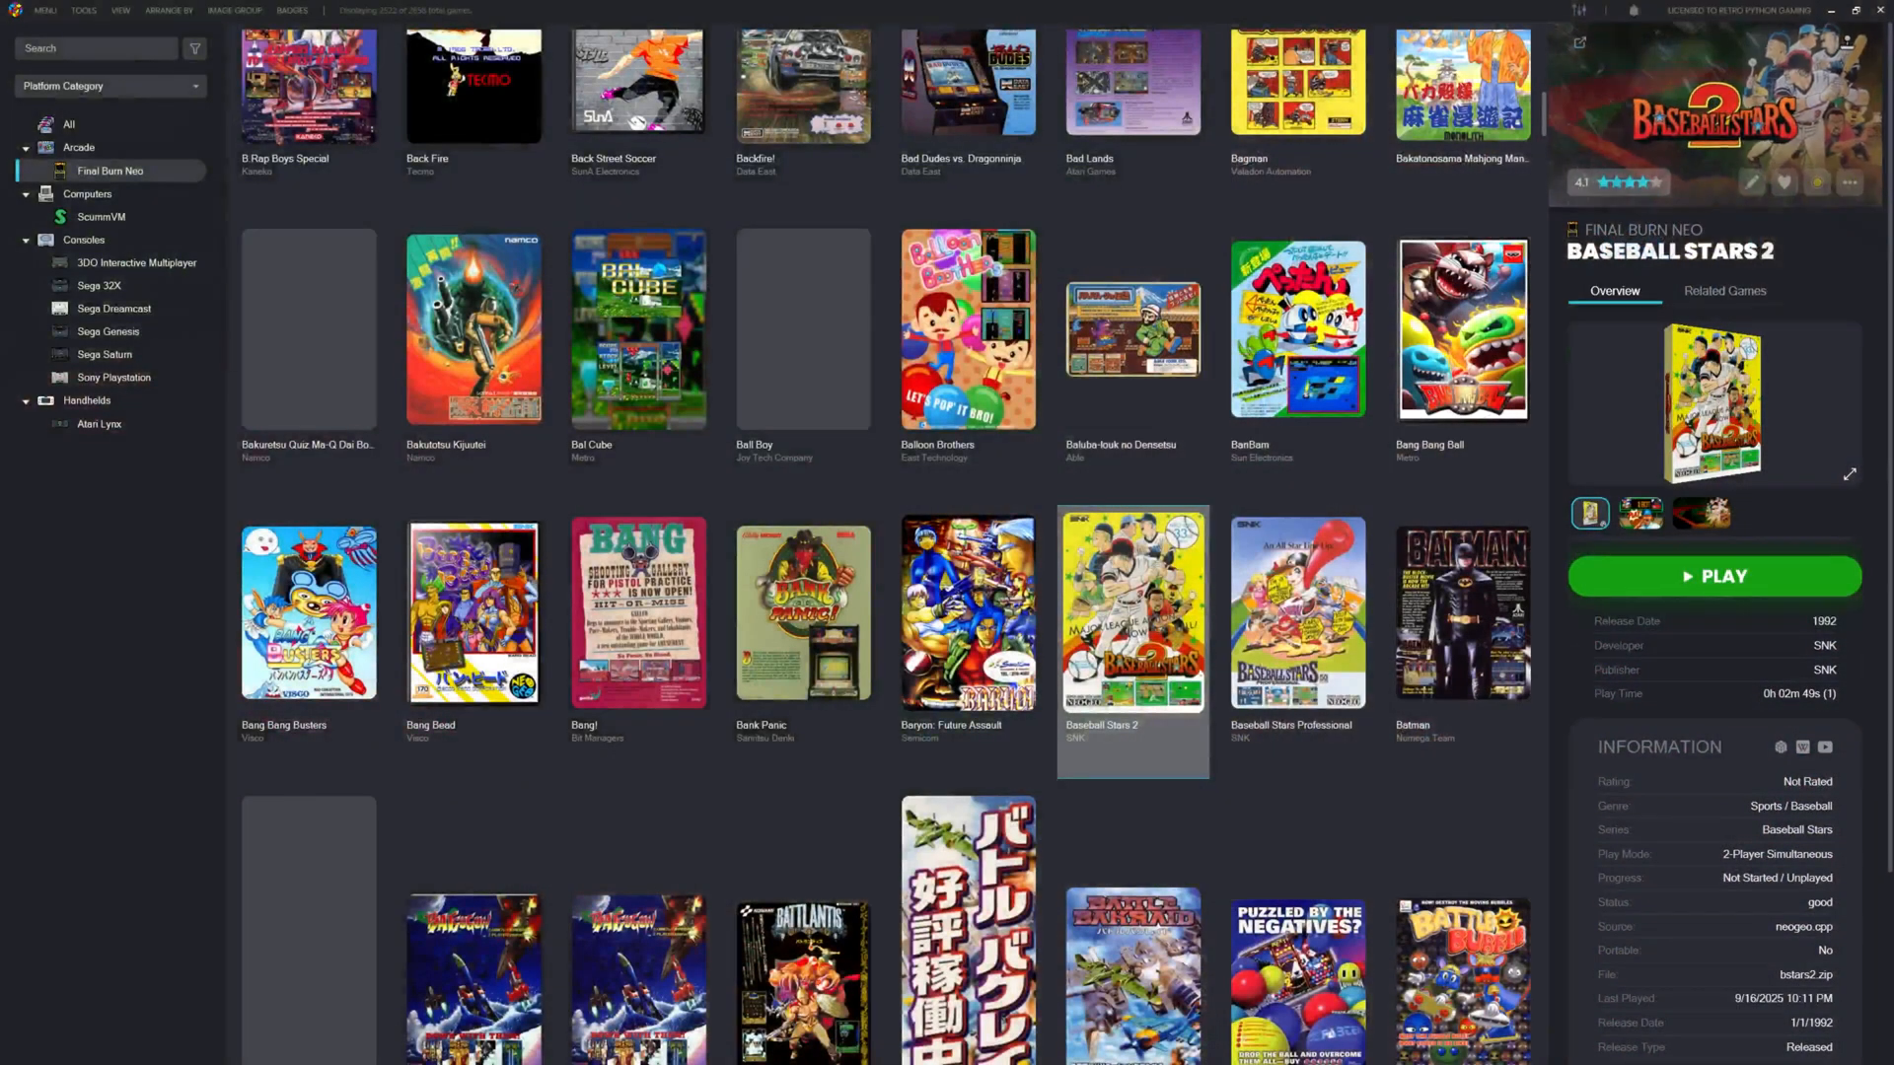
scroll("down", 3)
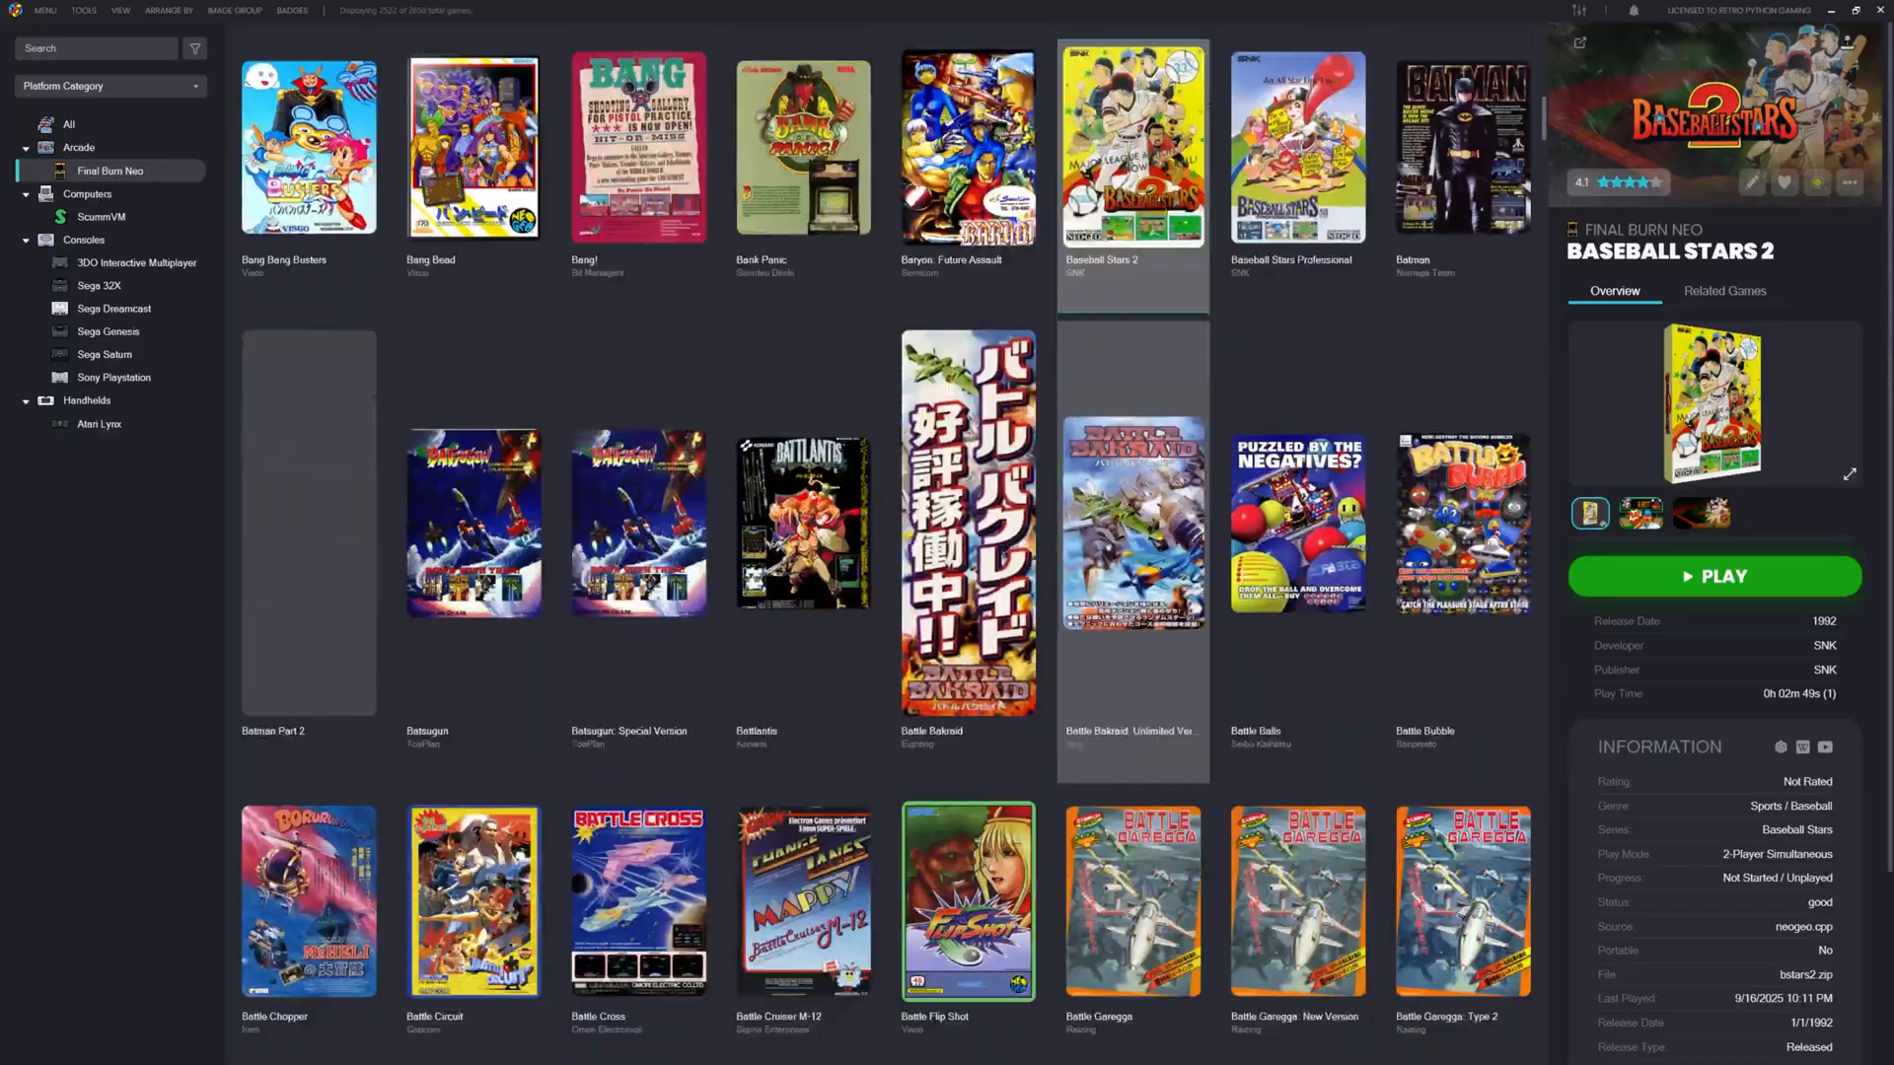
scroll("down", 3)
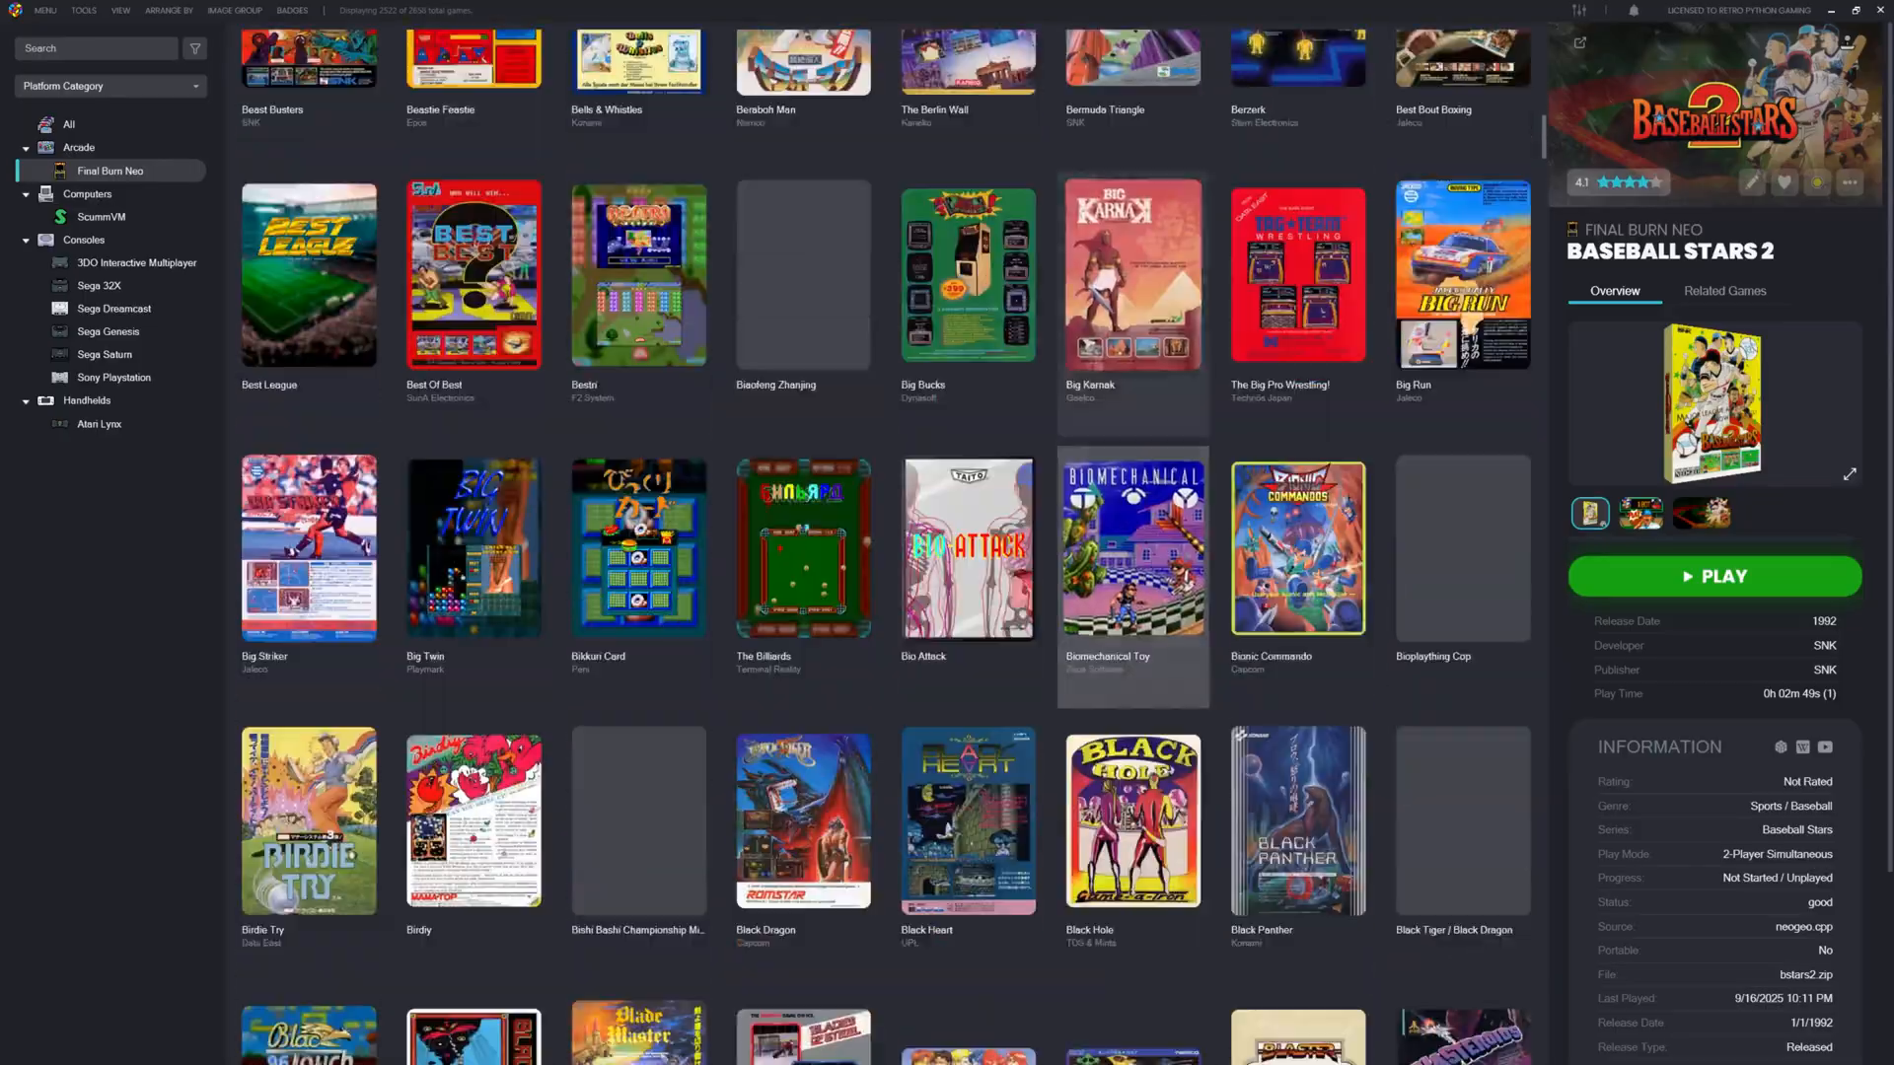
scroll("down", 3)
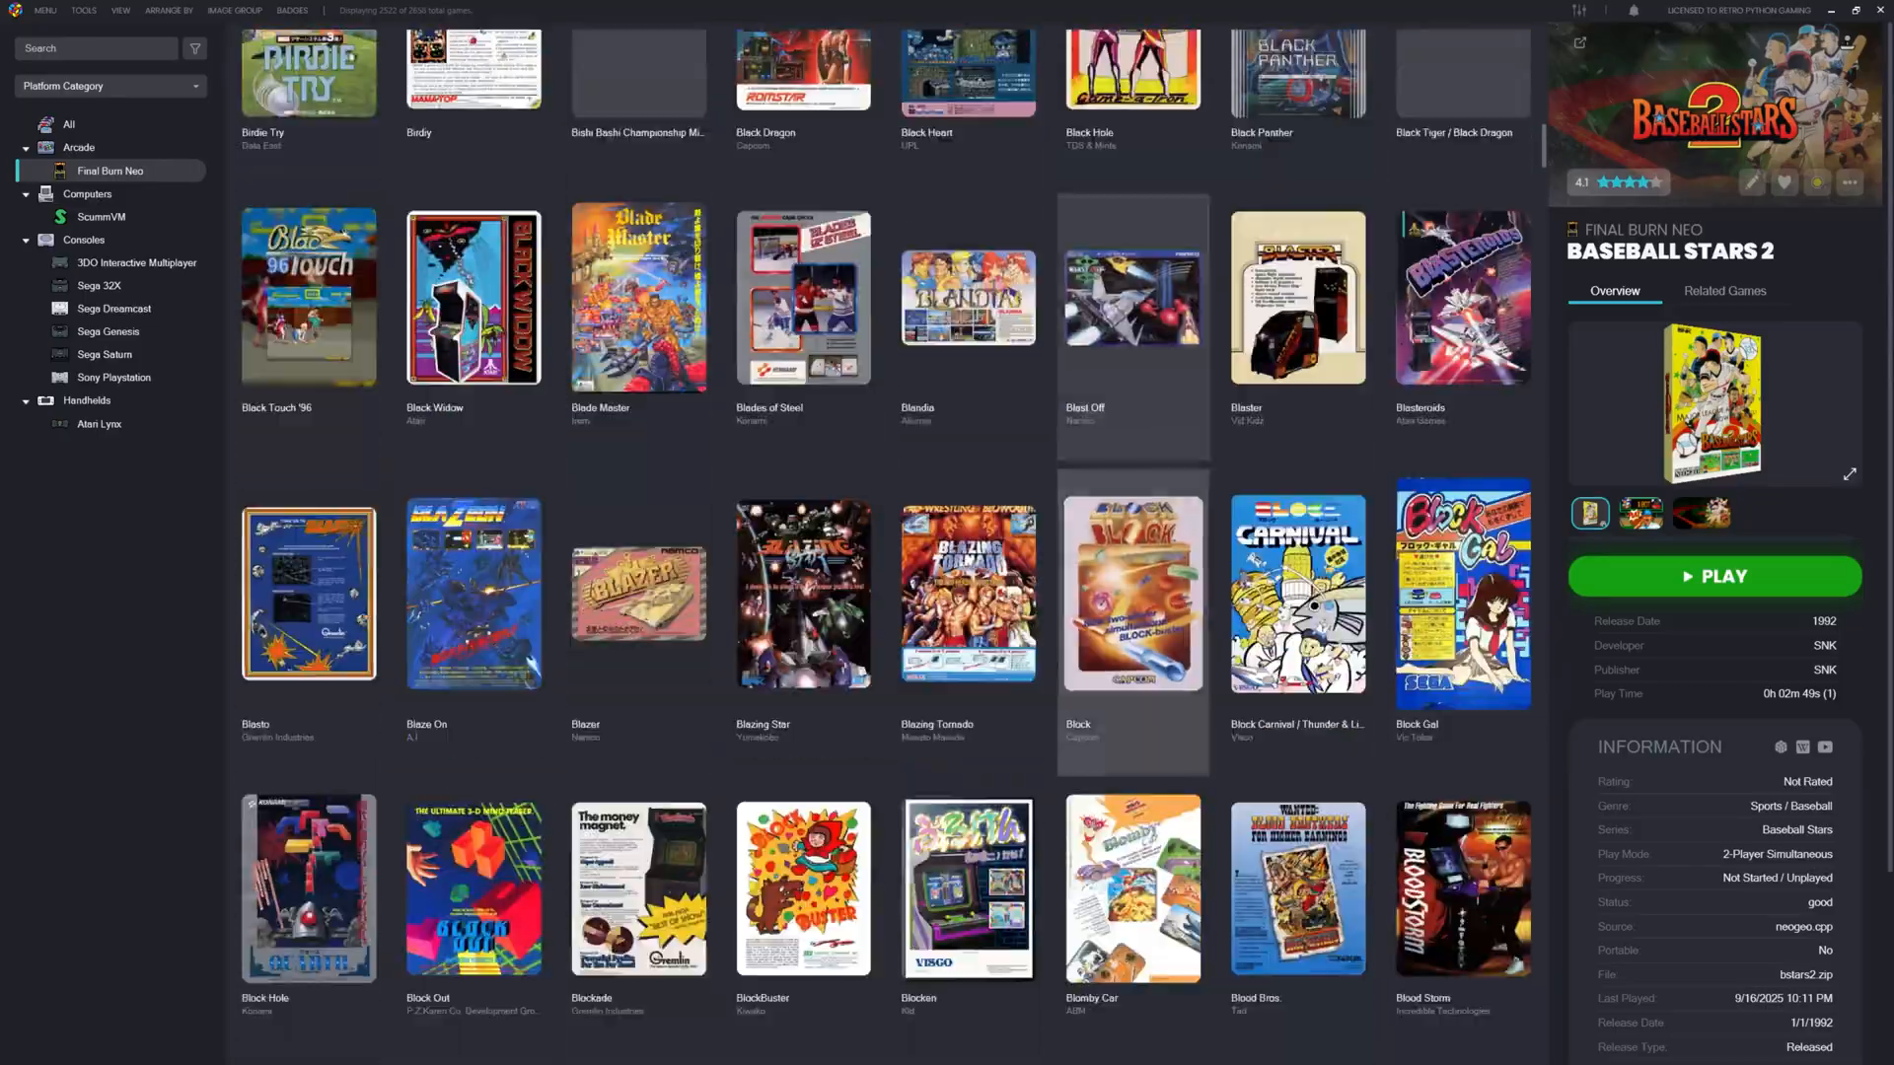
scroll("down", 3)
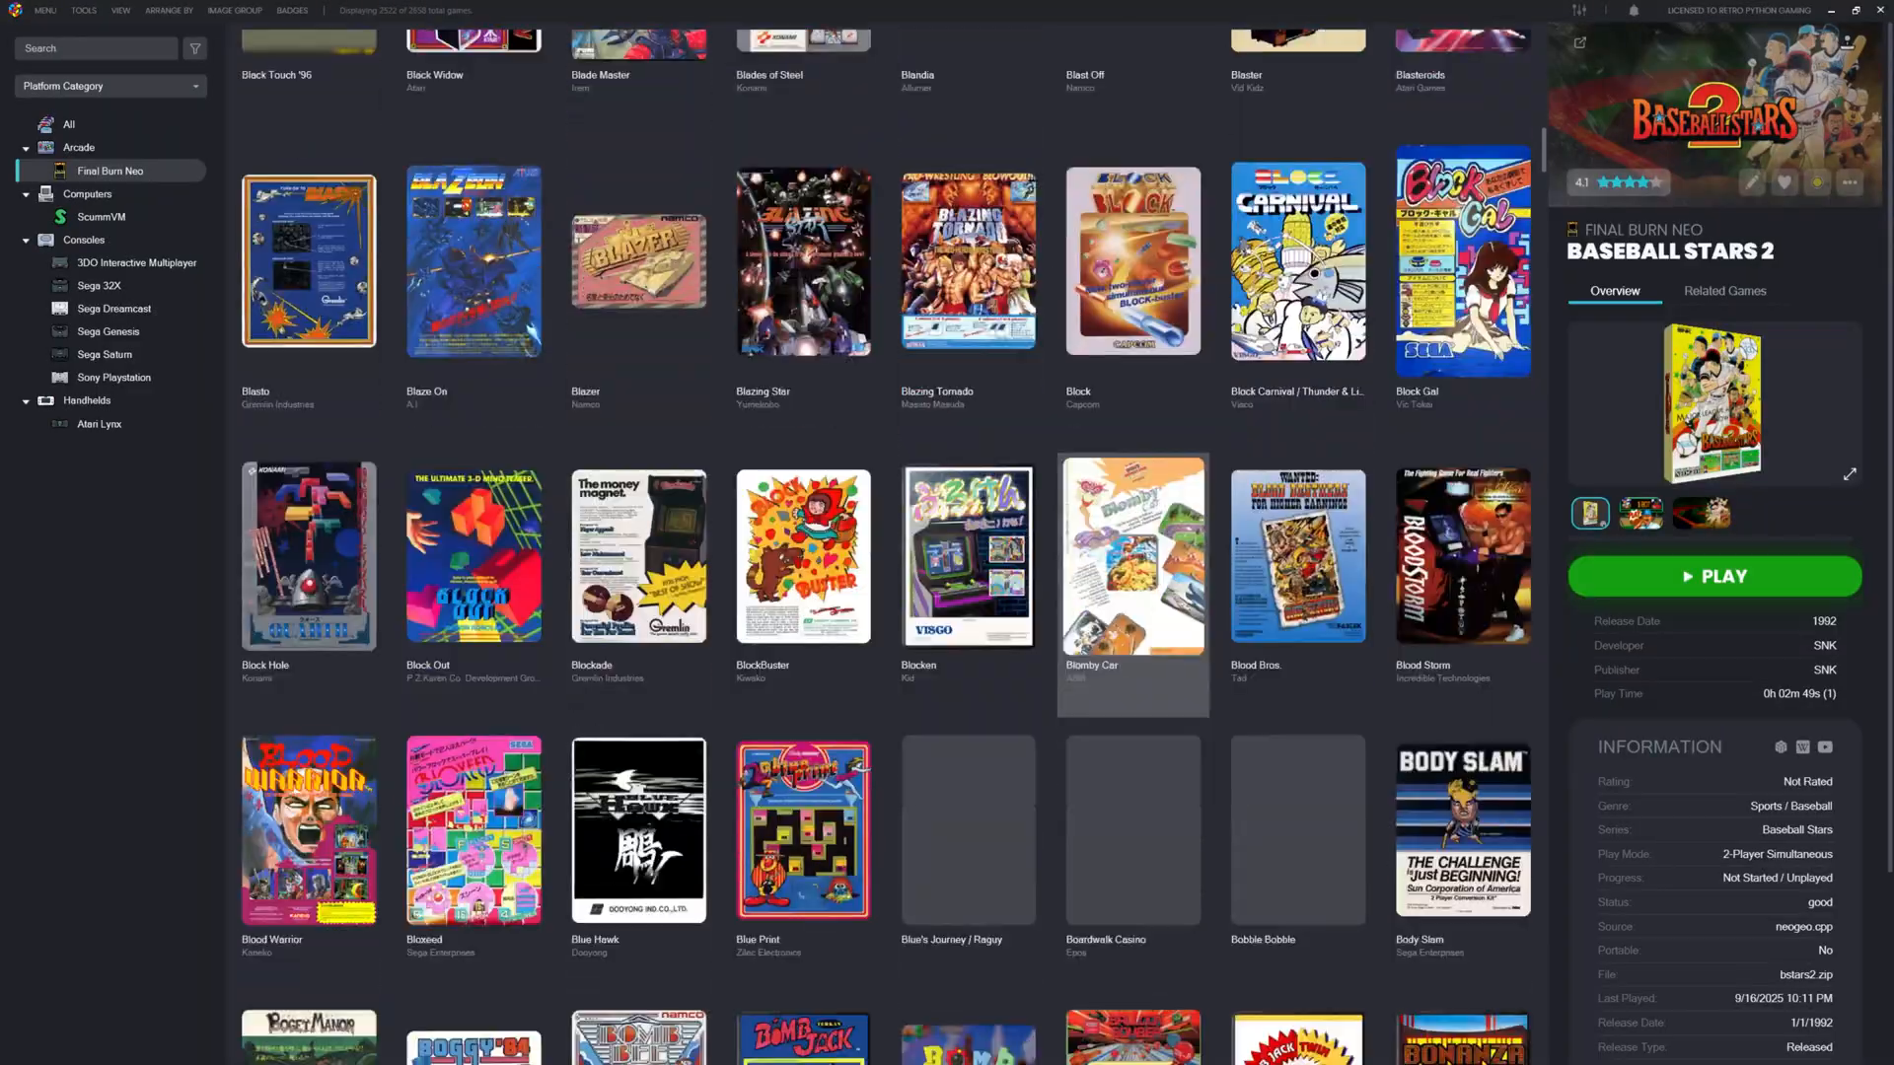
scroll("down", 3)
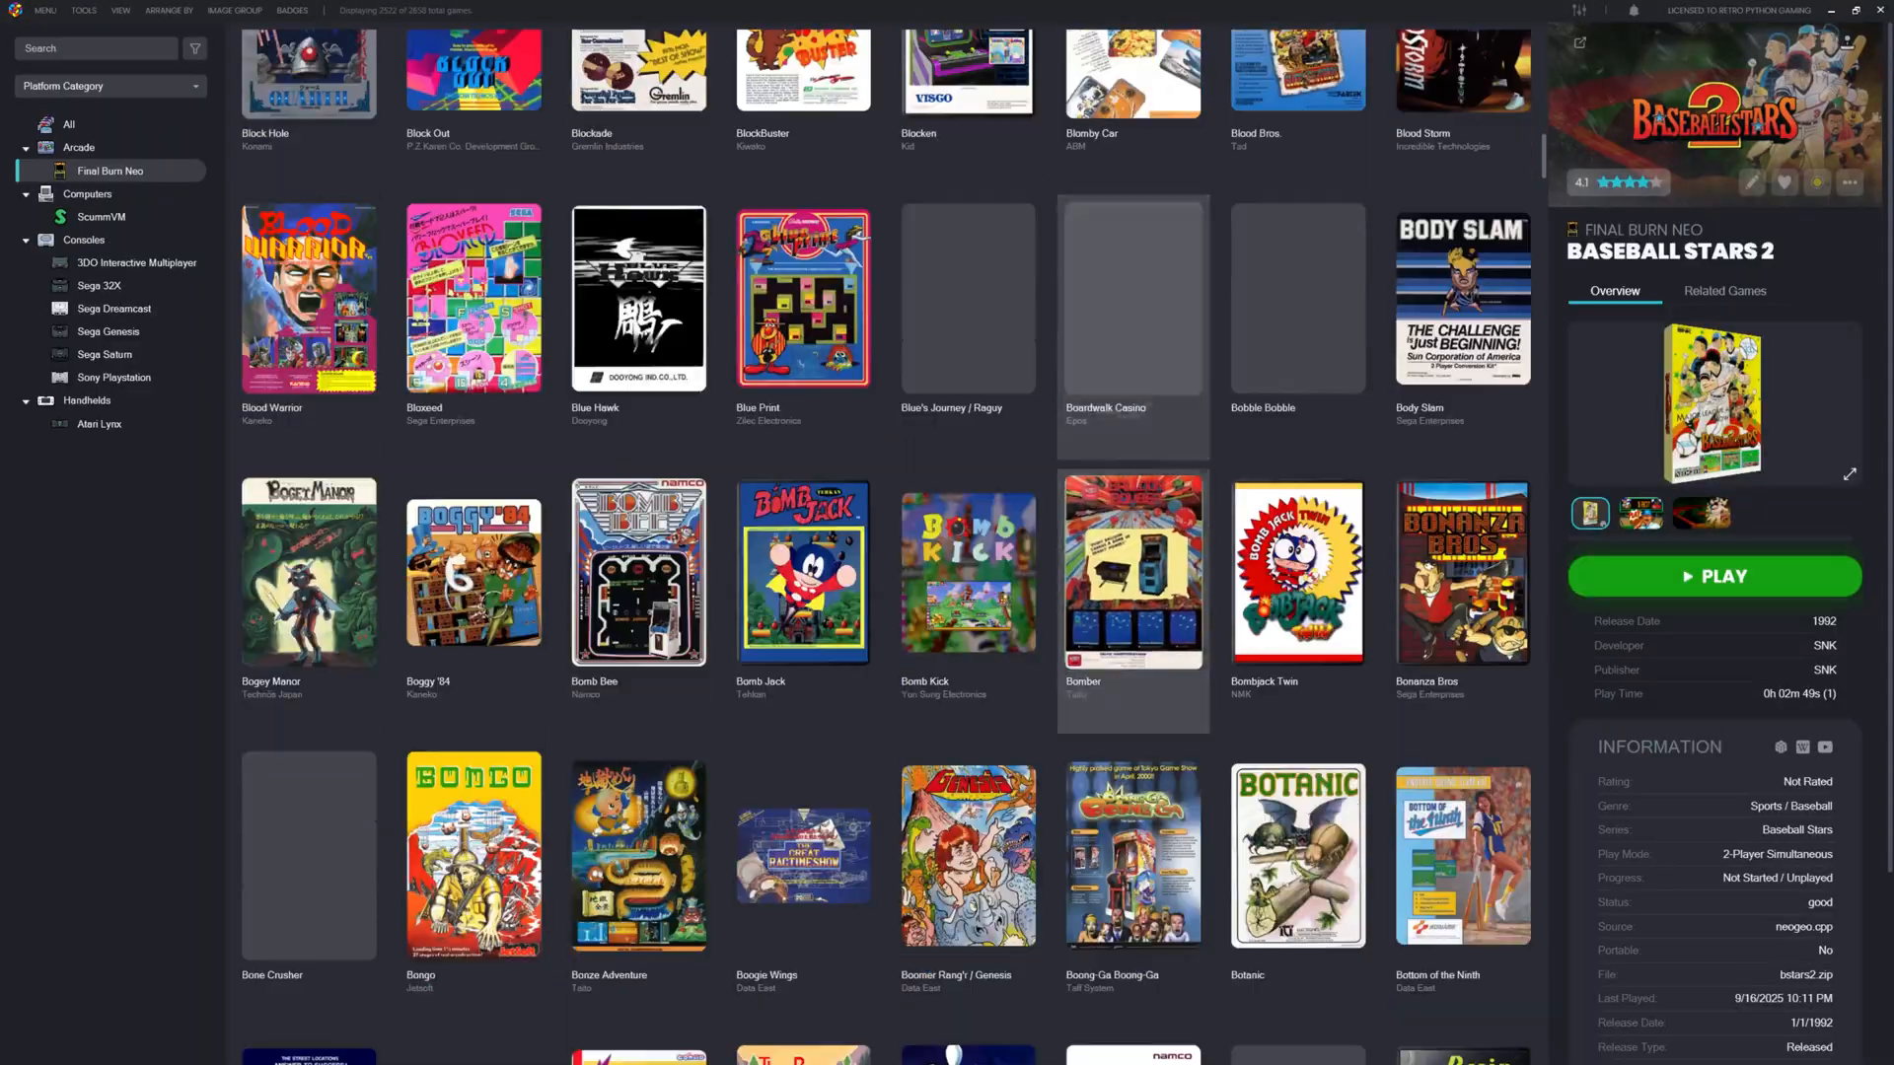
scroll("down", 3)
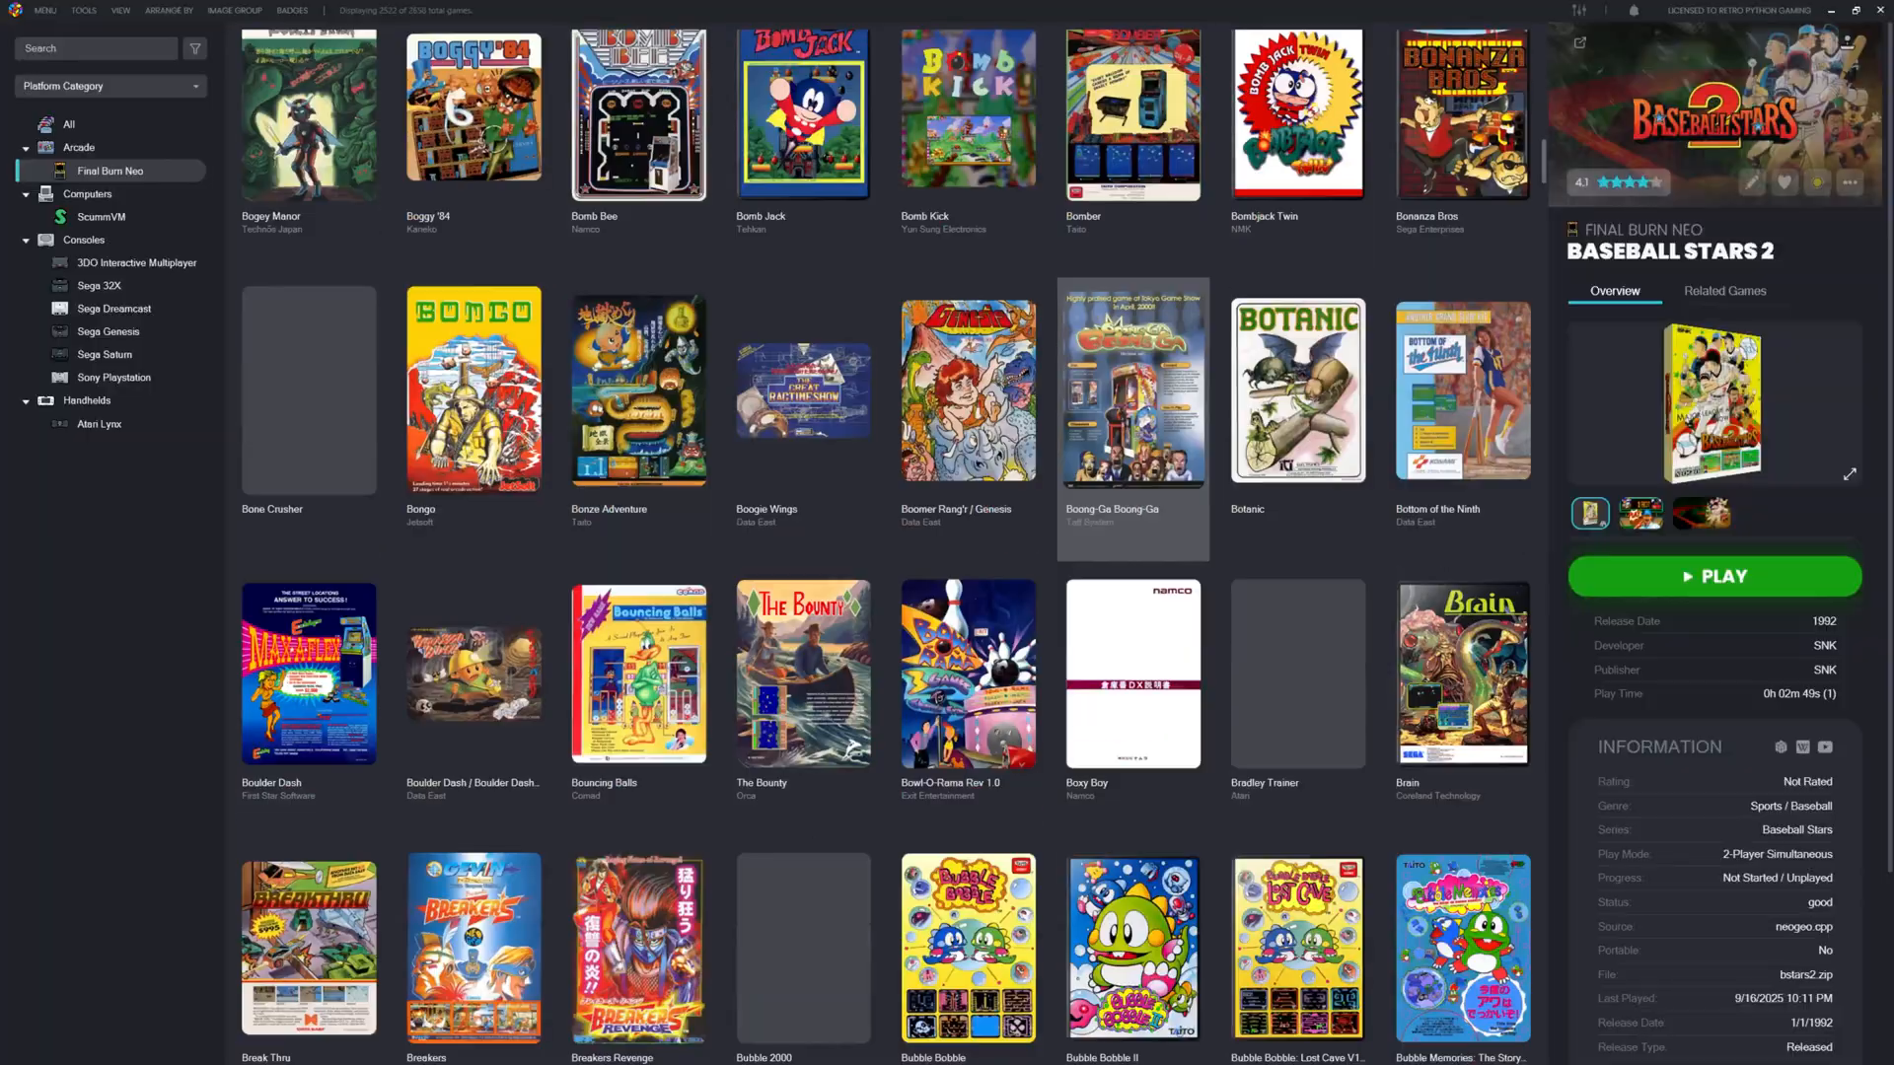
scroll("down", 3)
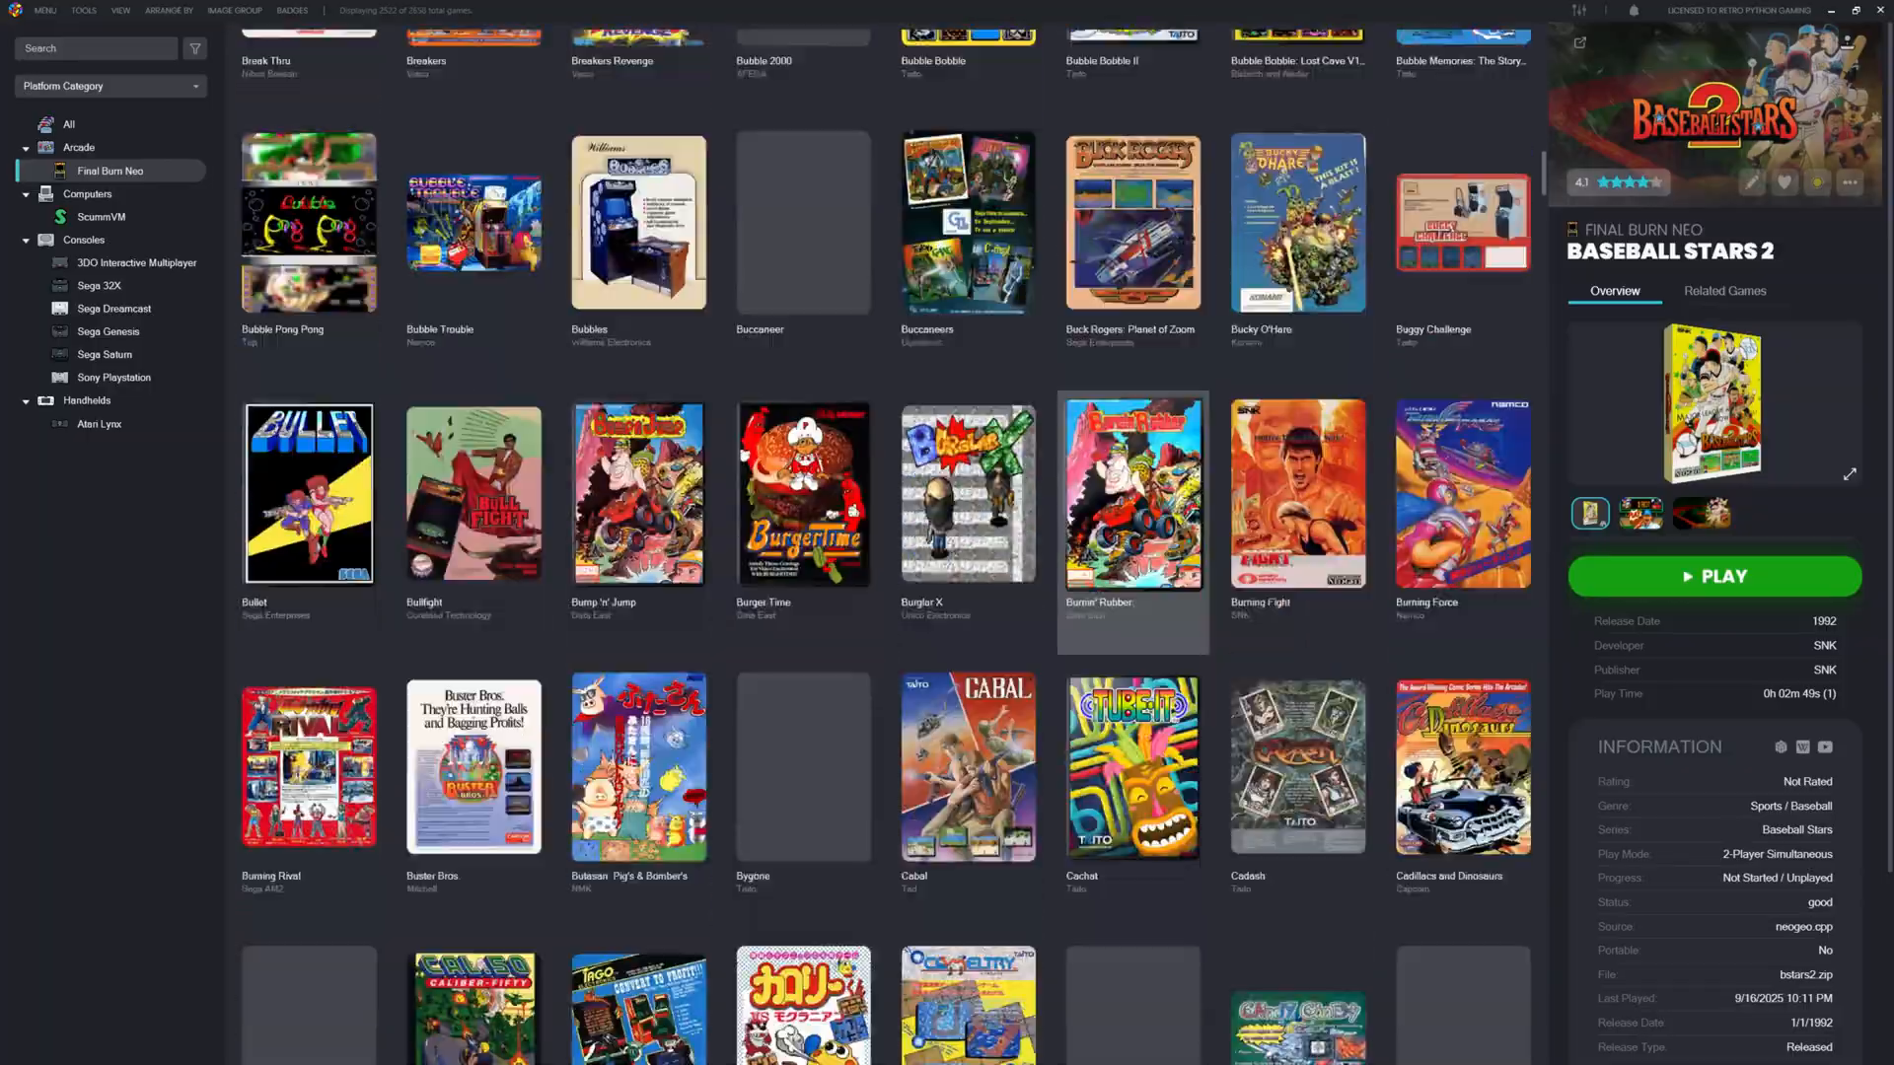
scroll("down", 3)
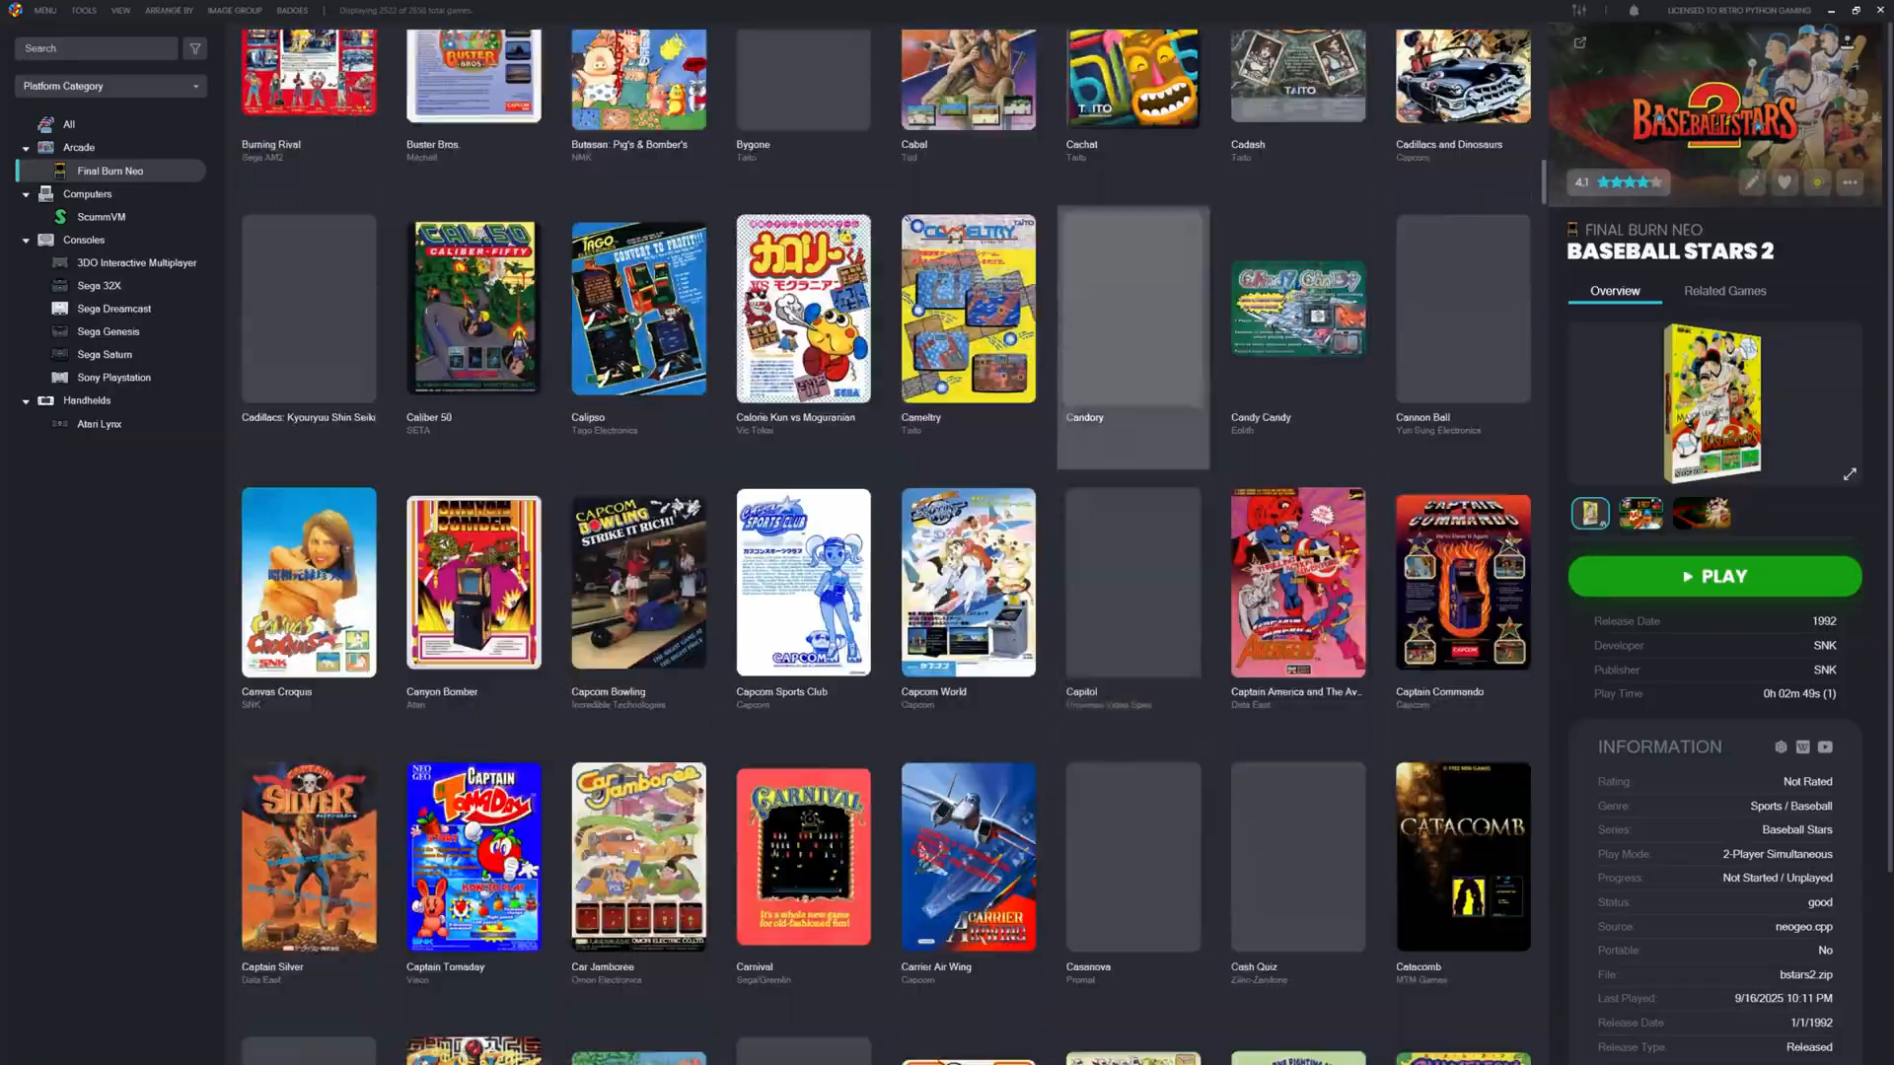
scroll("down", 3)
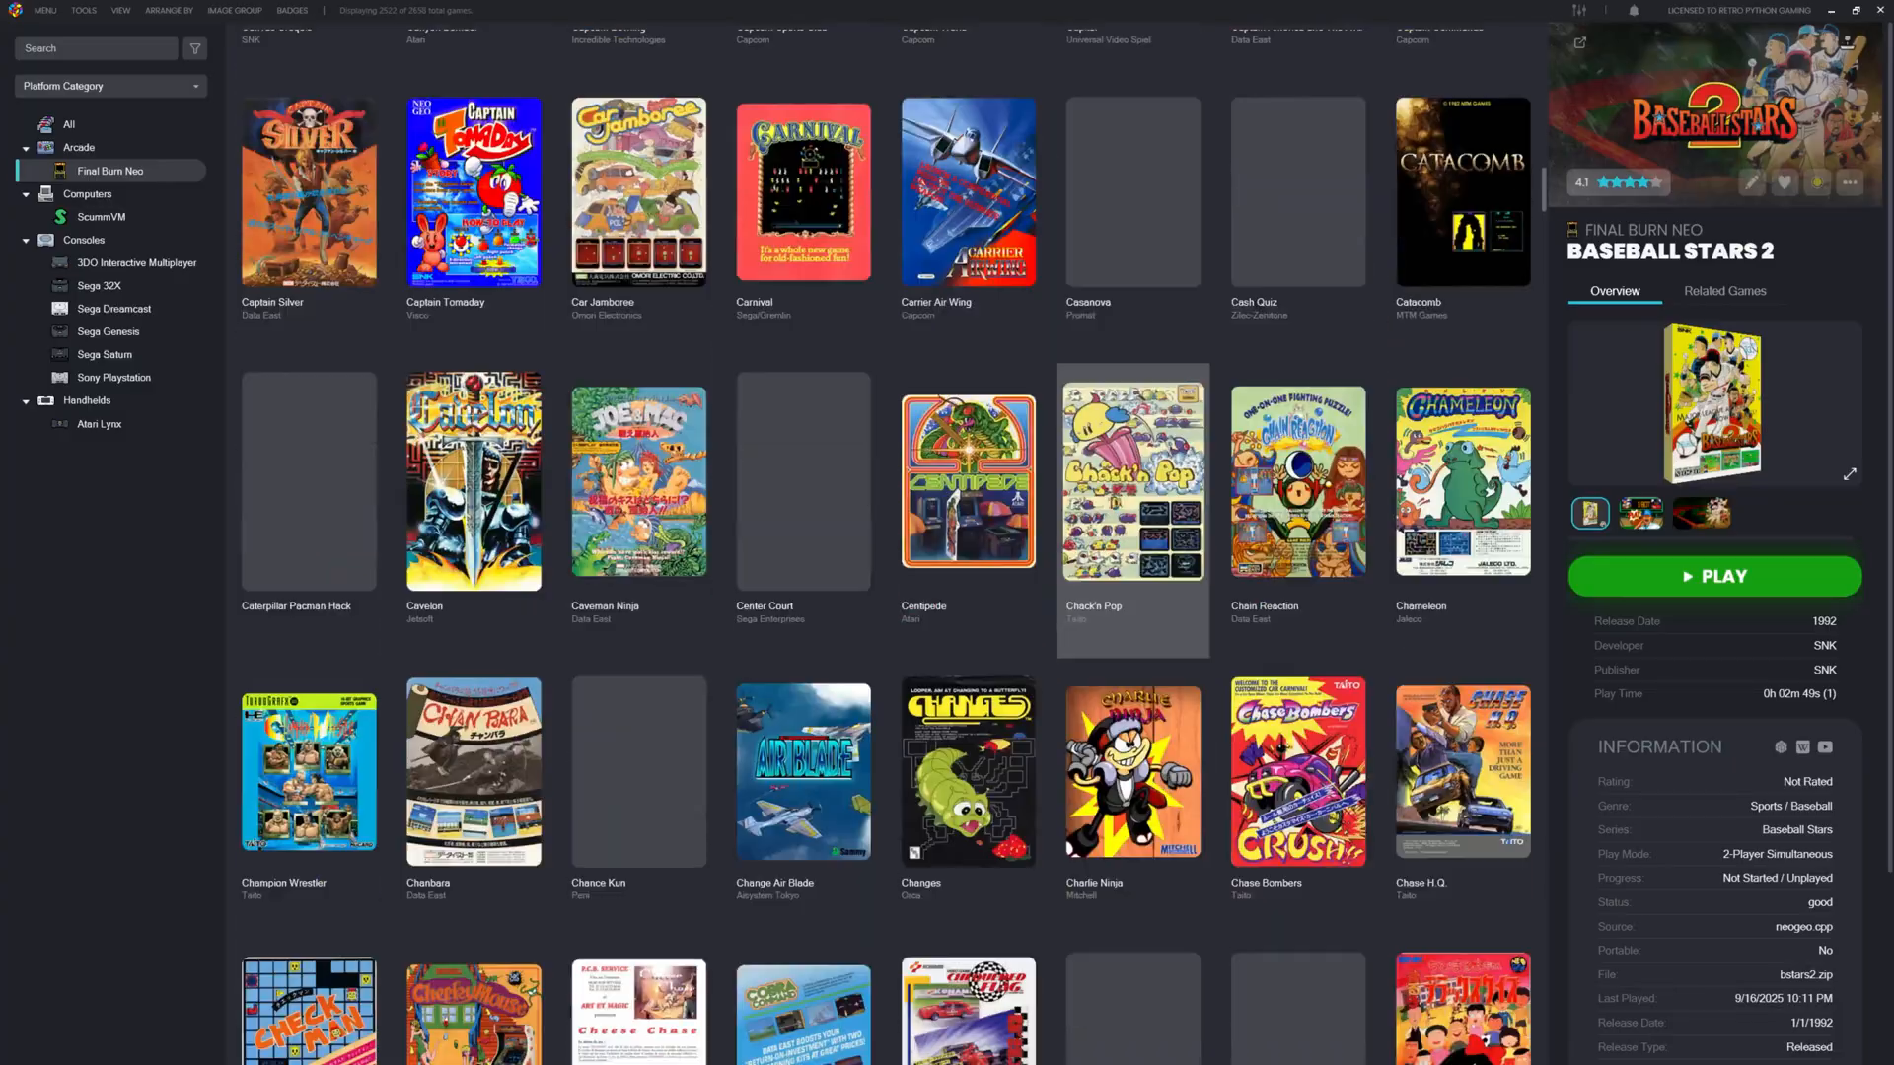
scroll("down", 3)
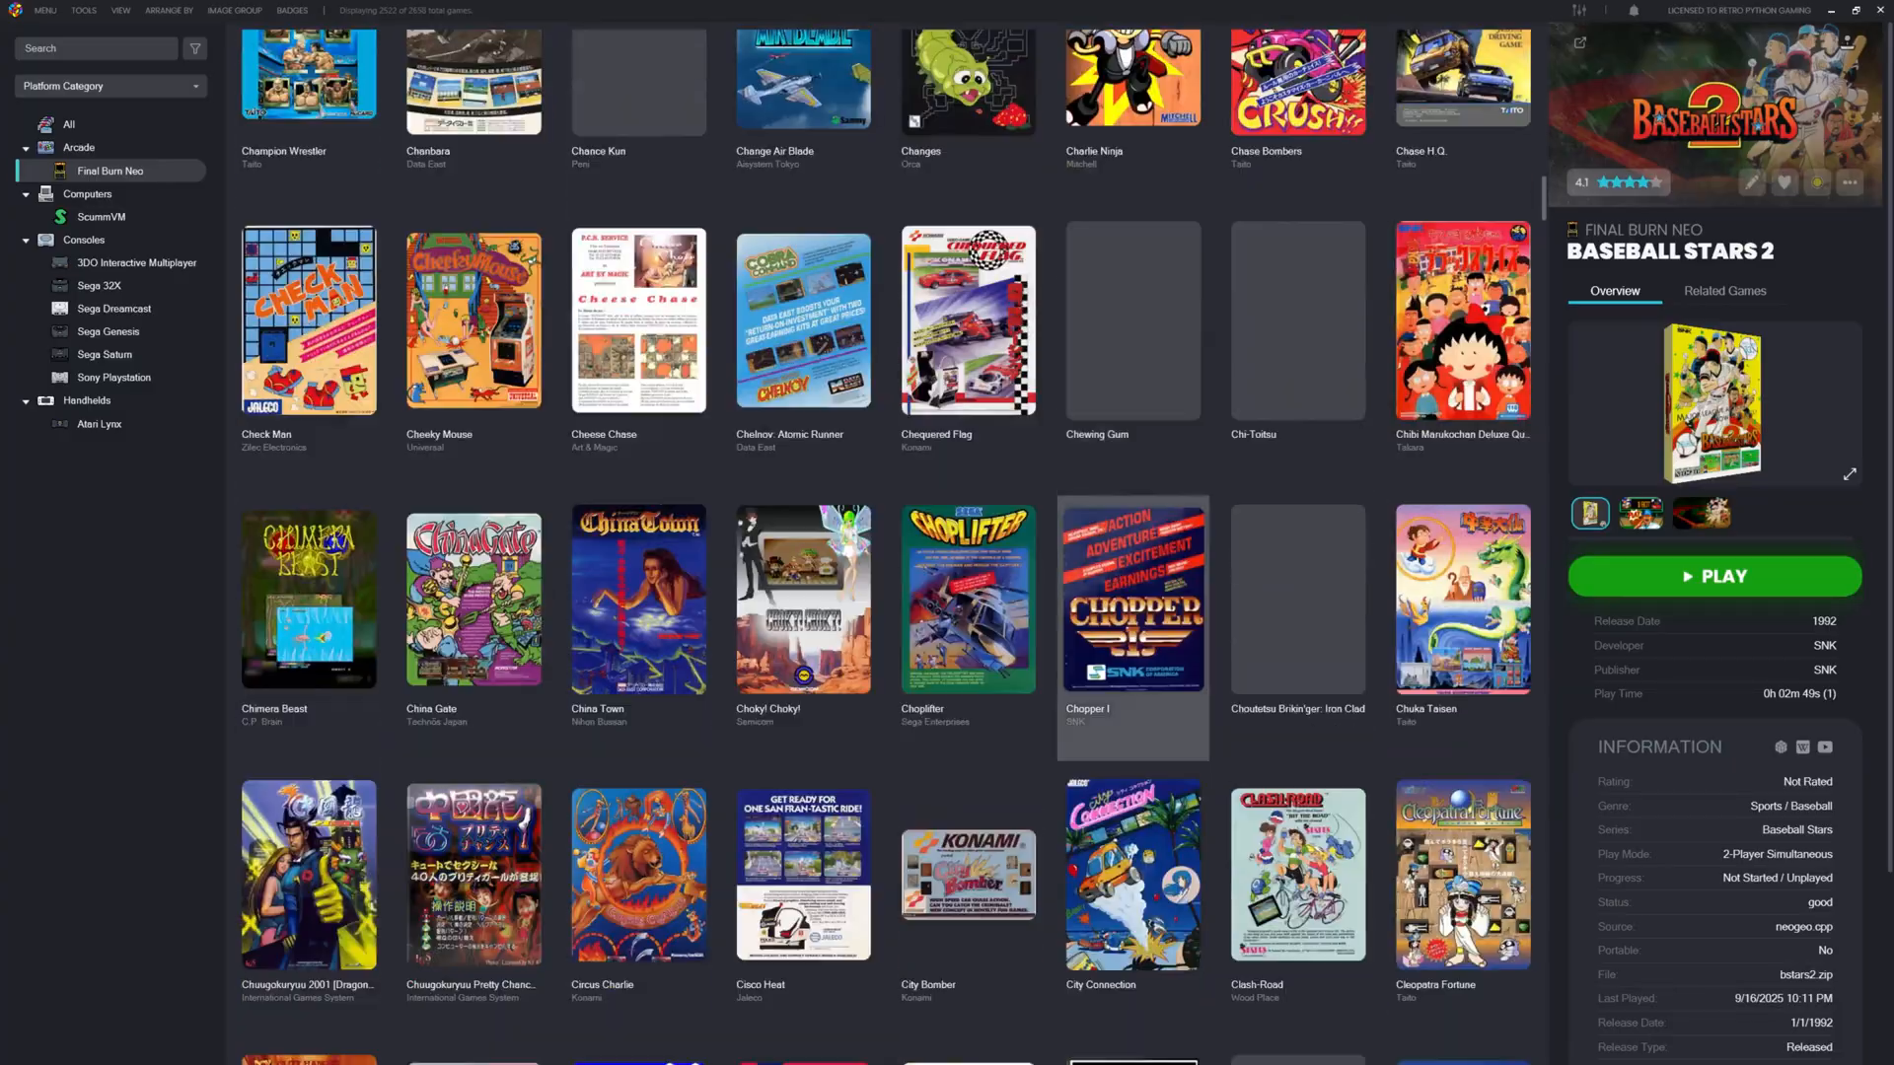
scroll("down", 3)
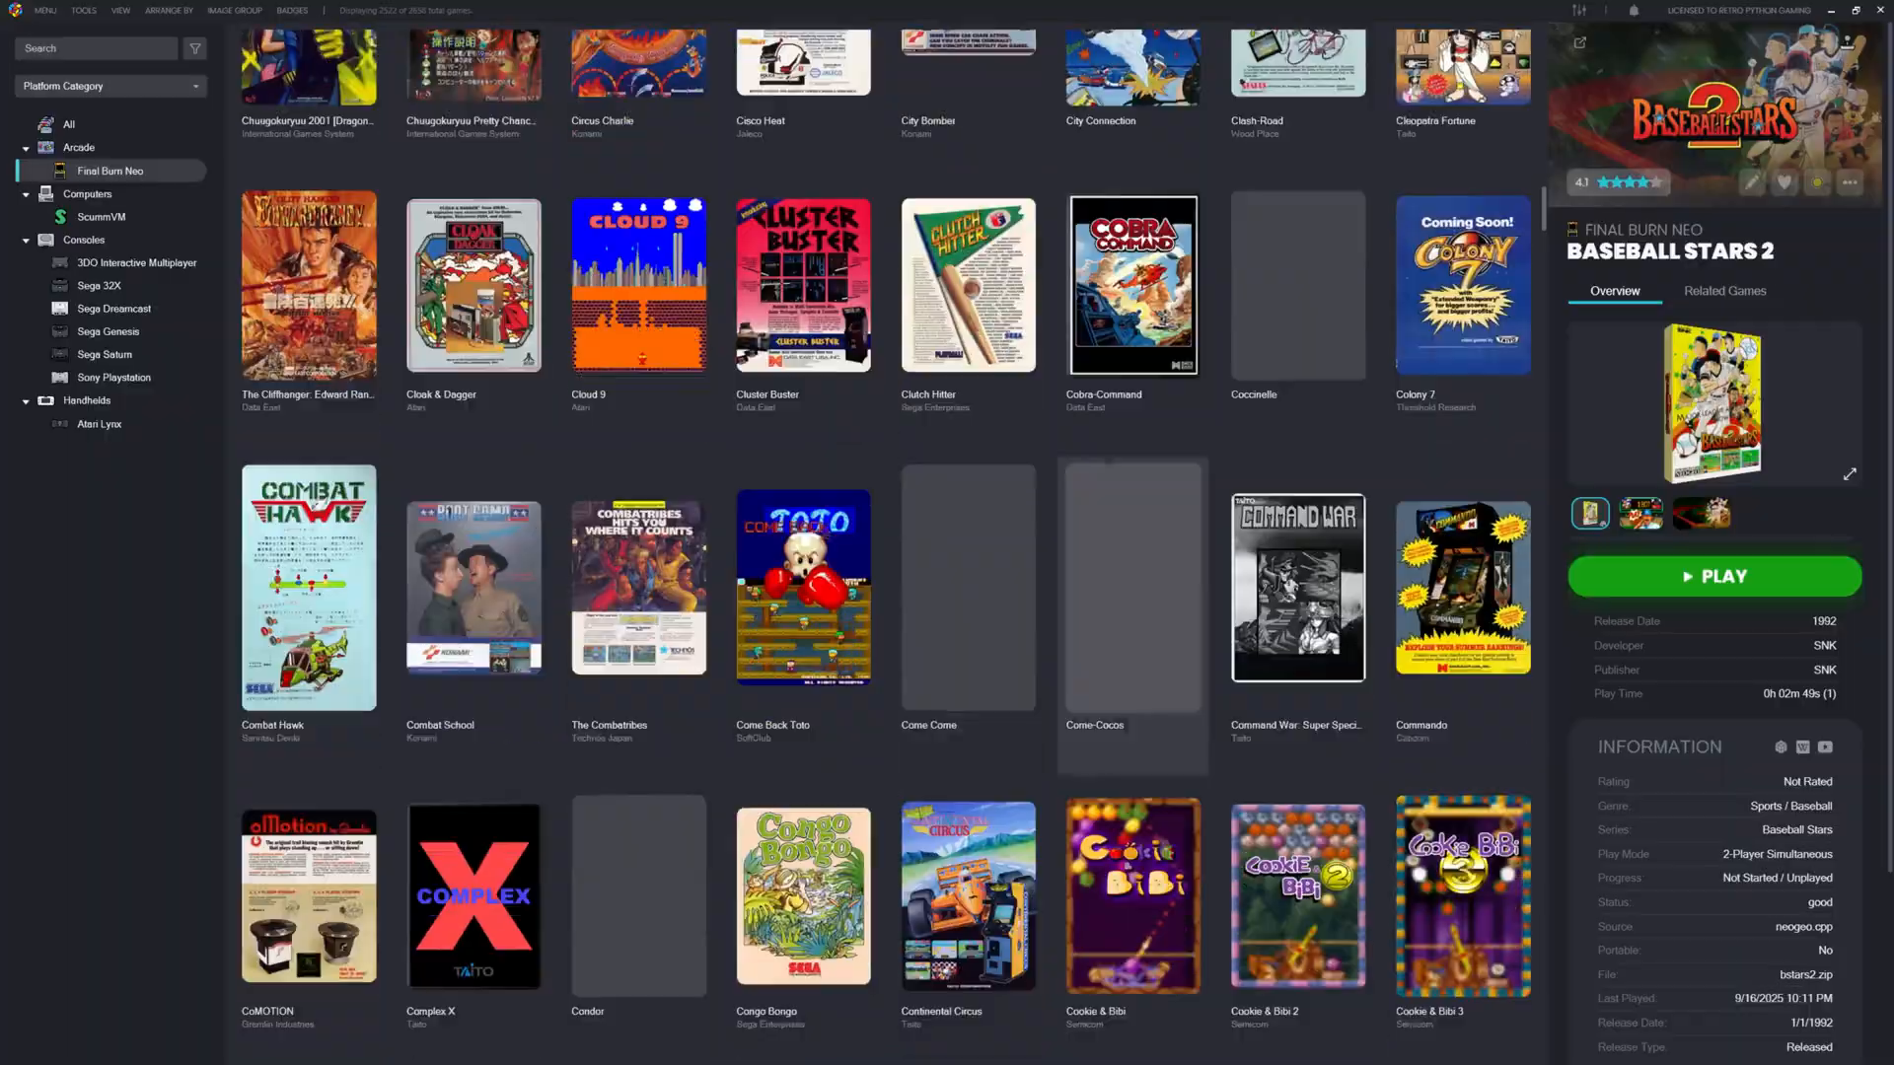
scroll("down", 3)
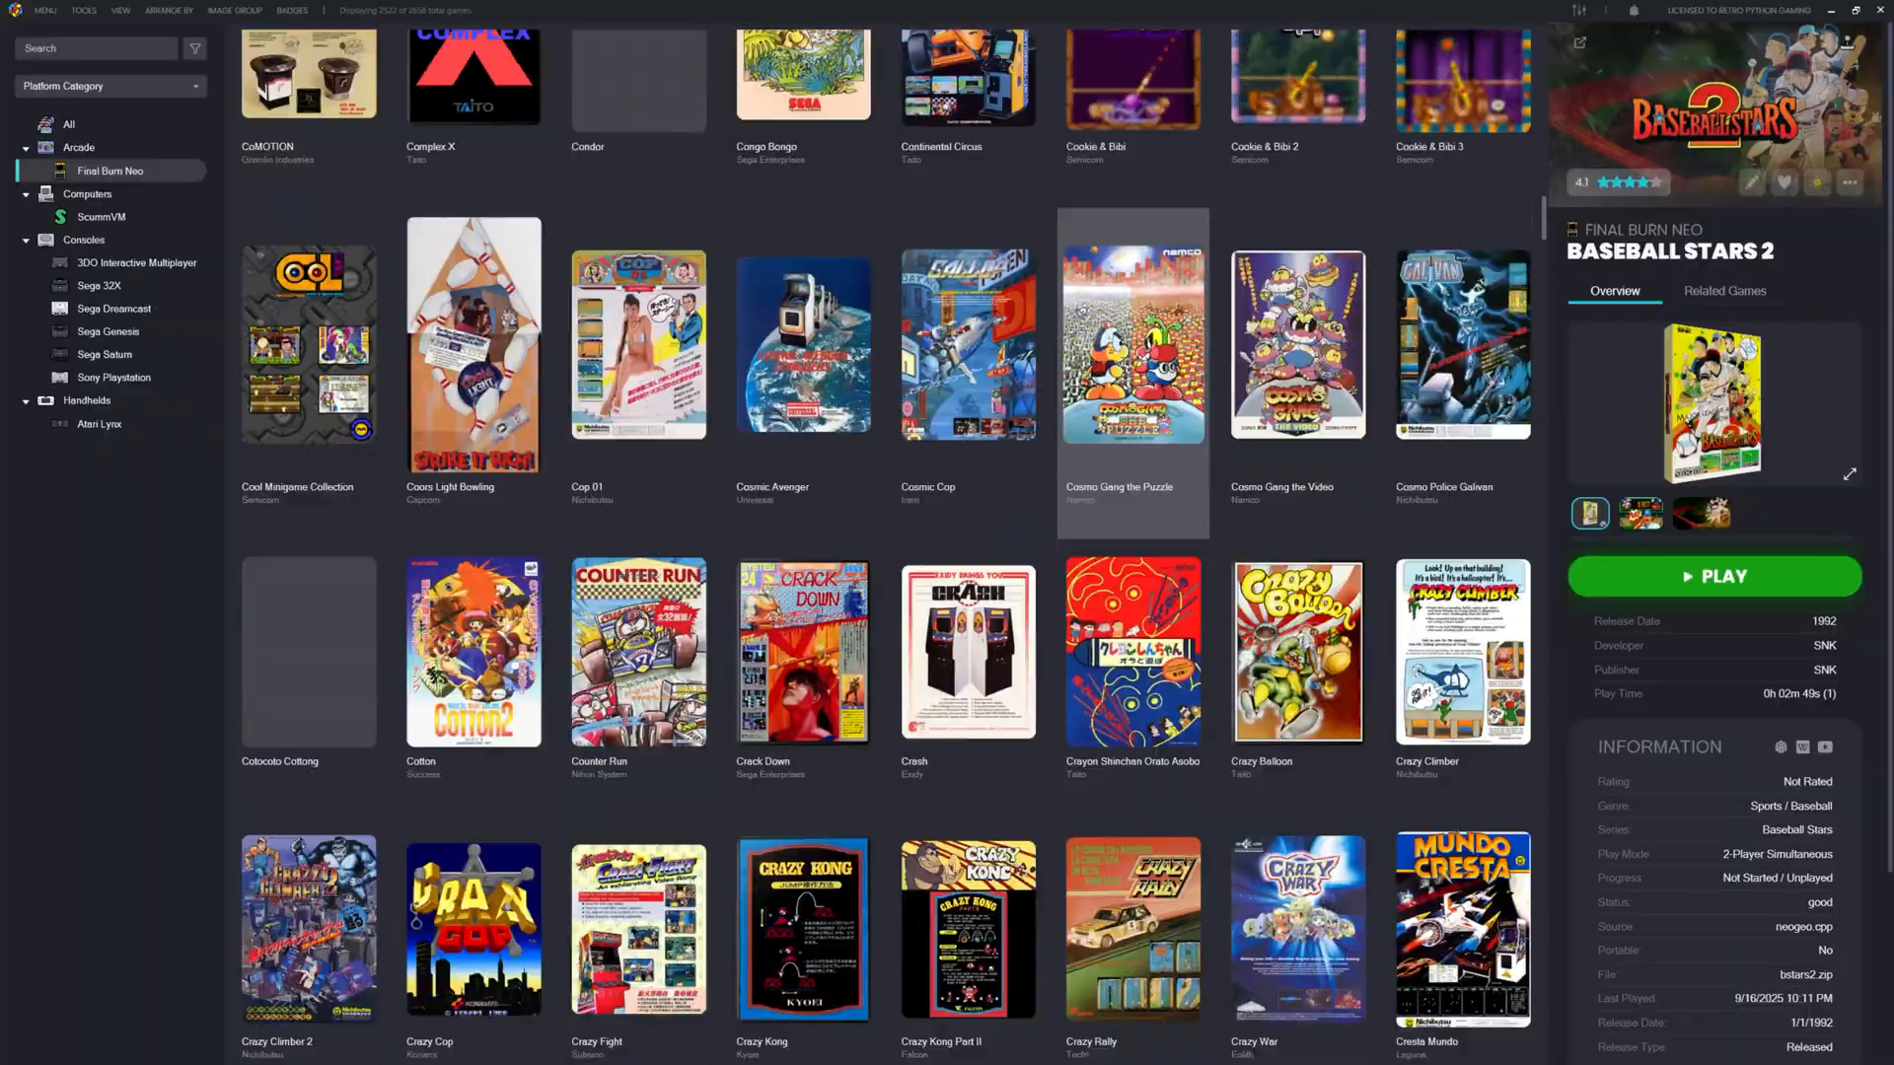
scroll("down", 3)
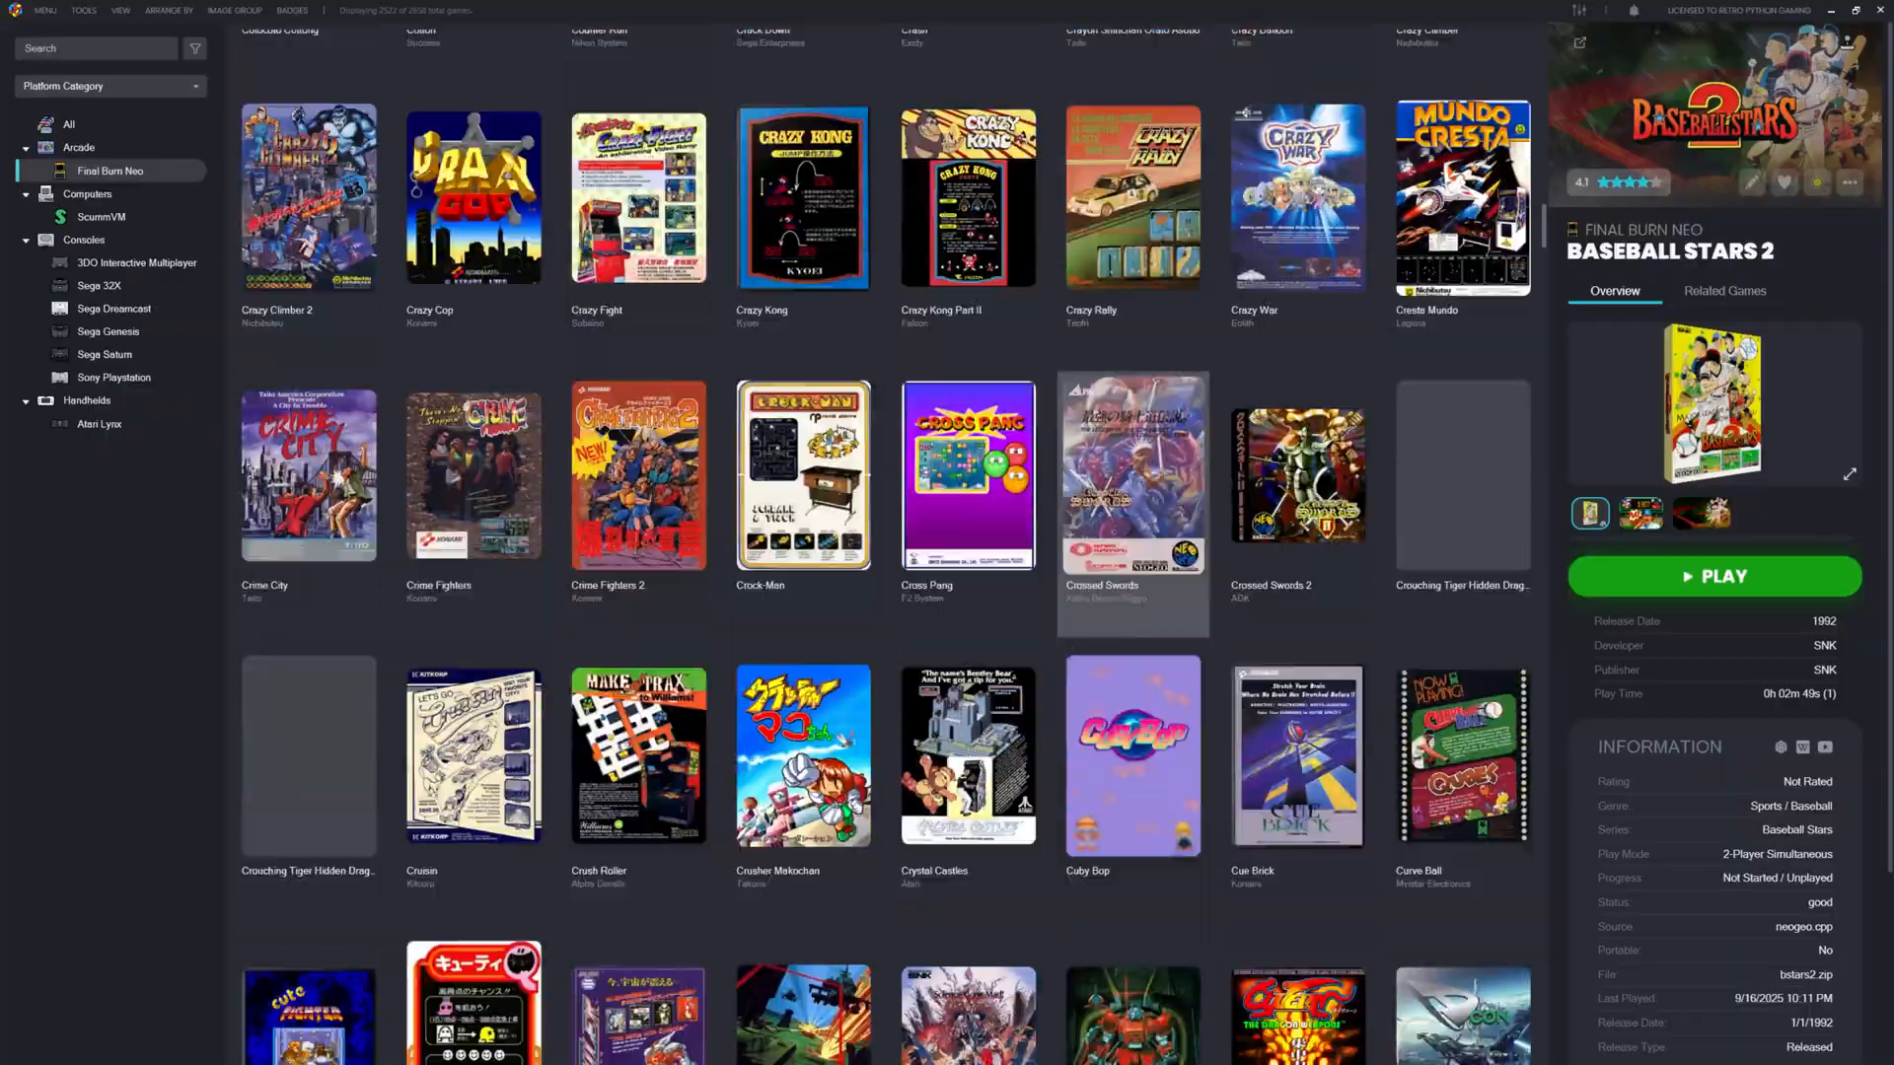
scroll("down", 3)
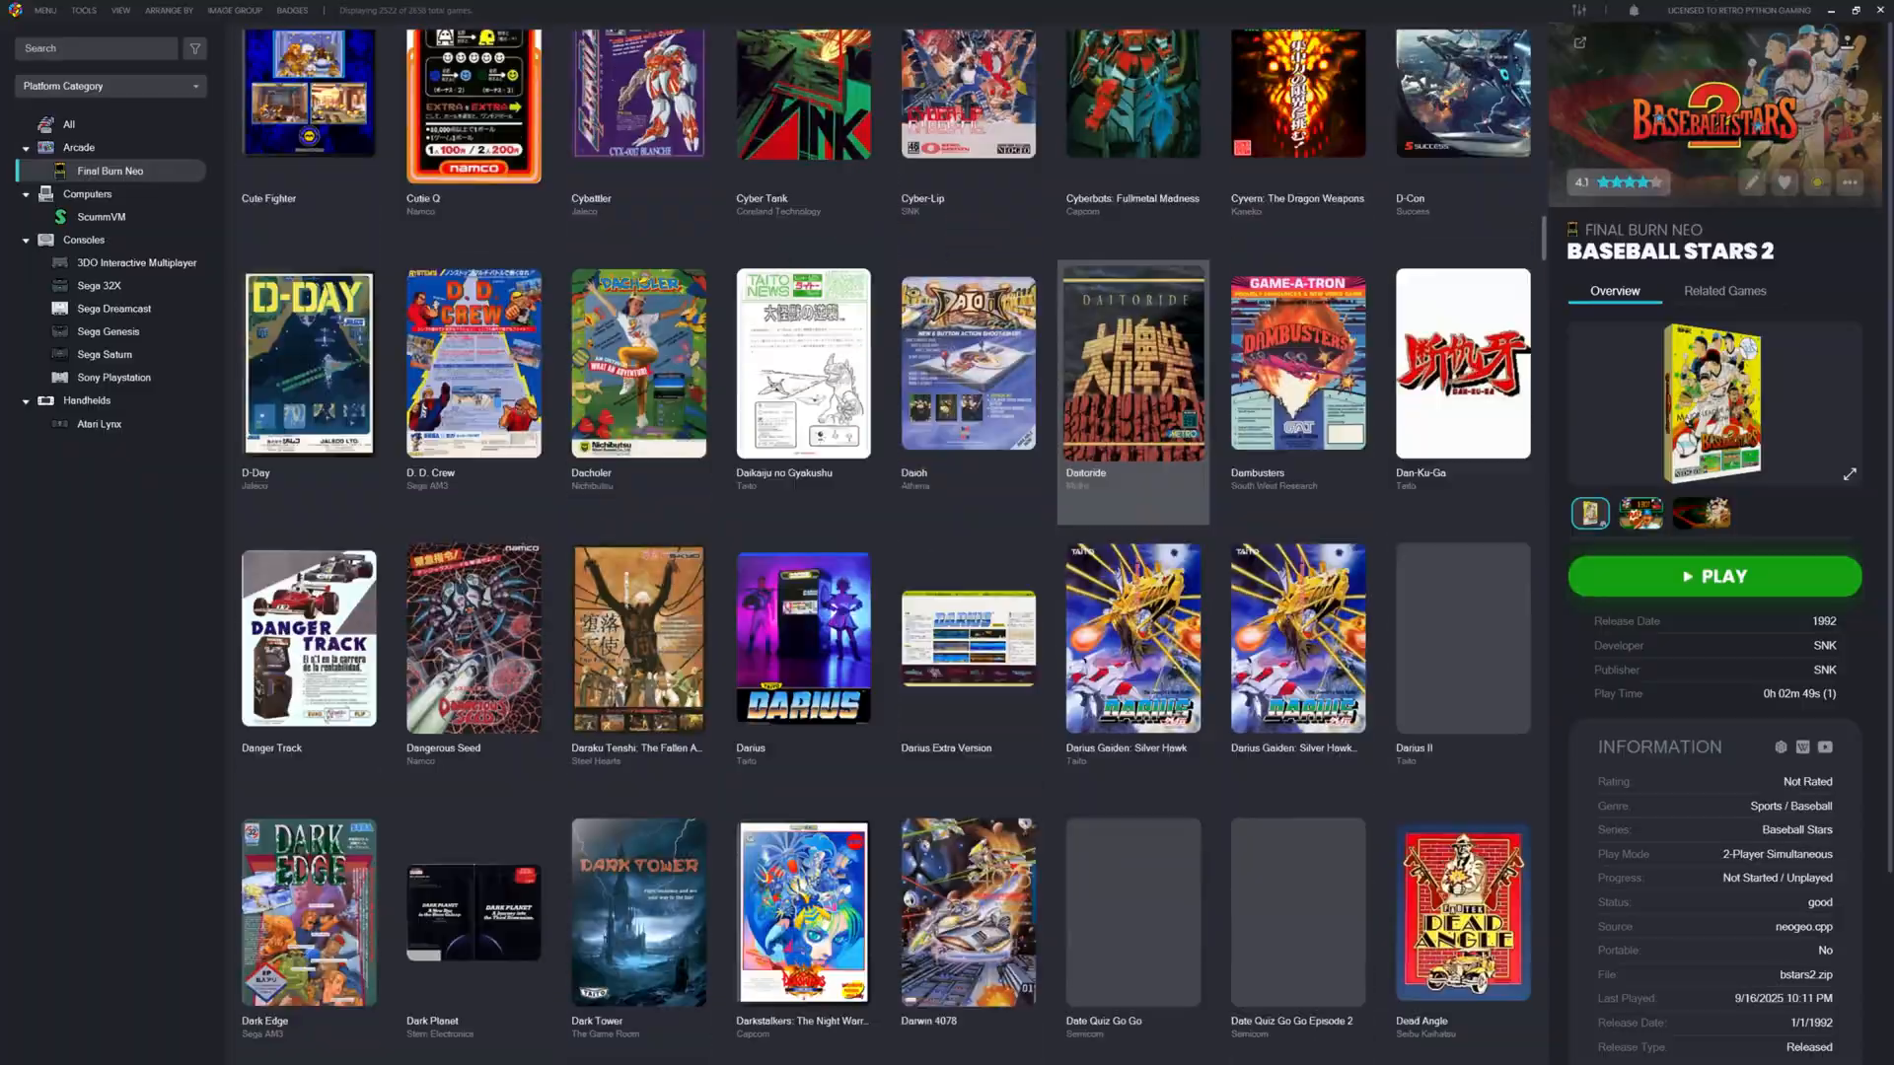
scroll("down", 3)
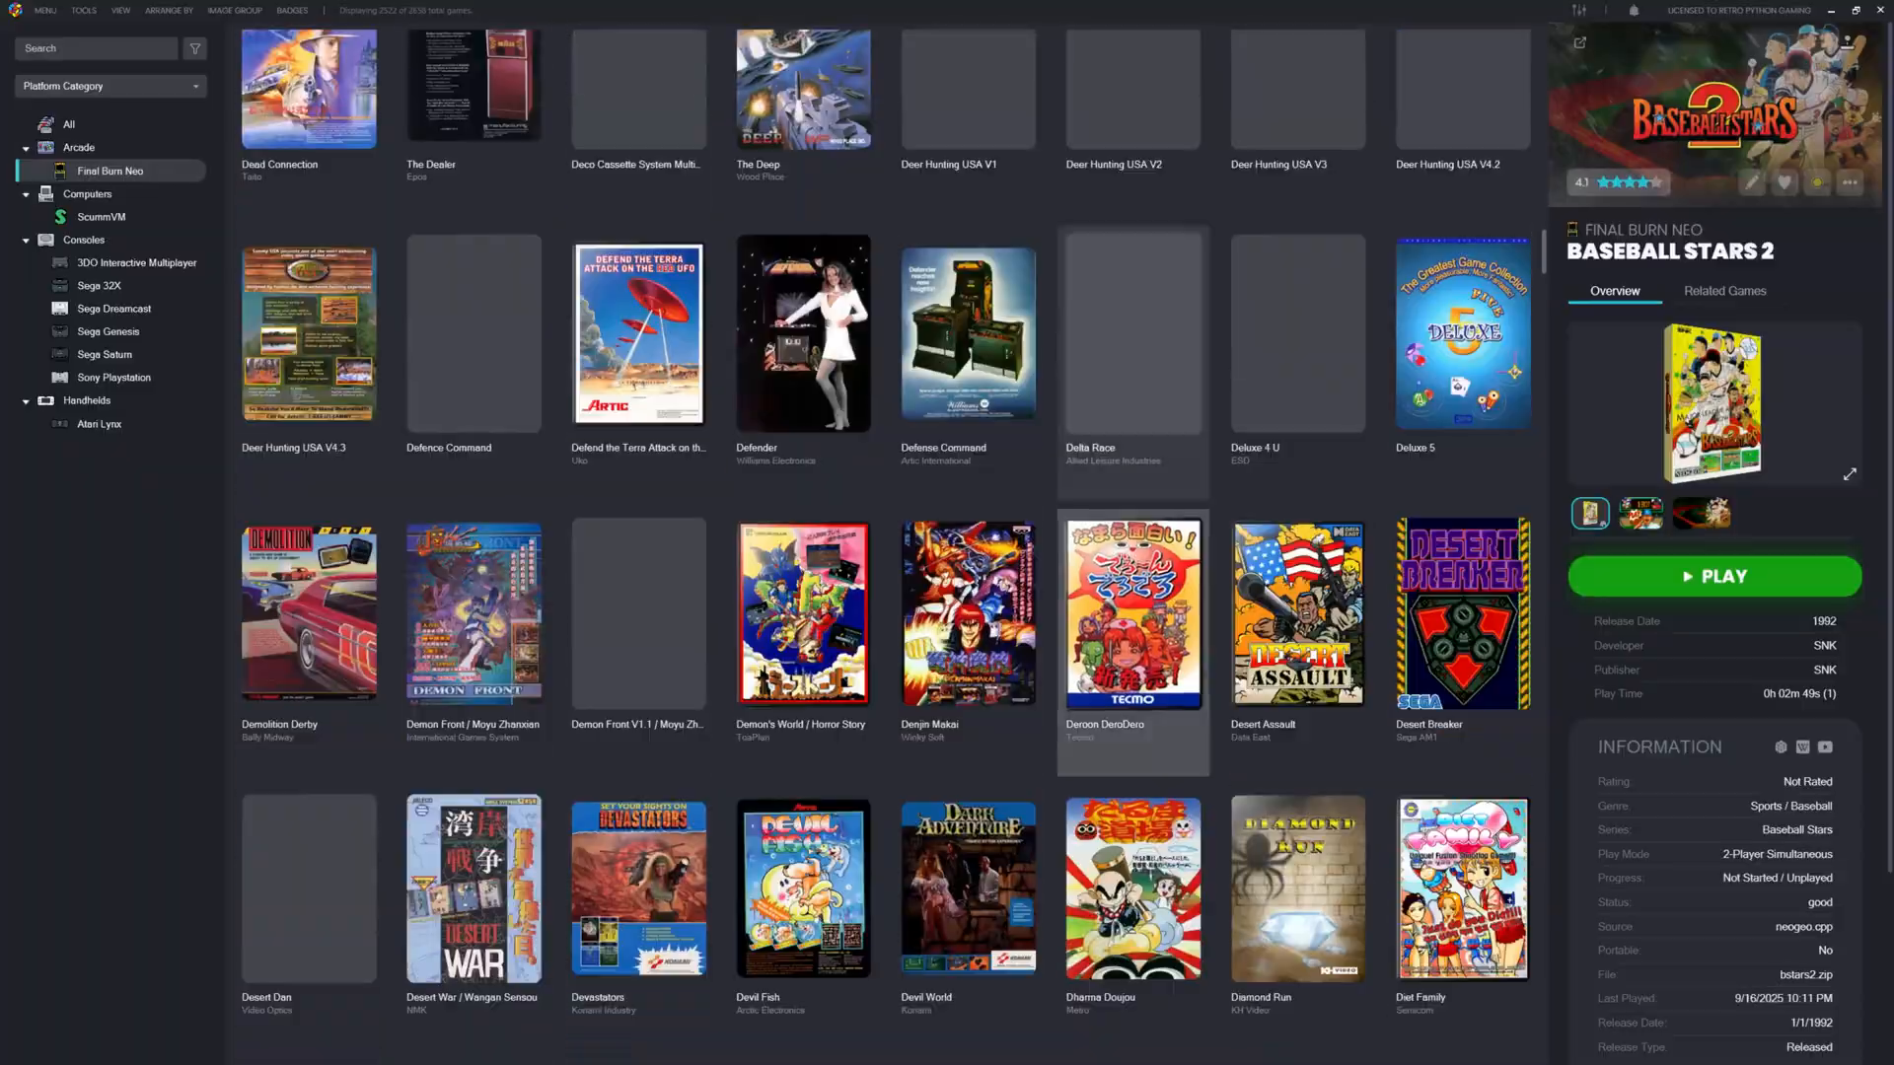
scroll("down", 3)
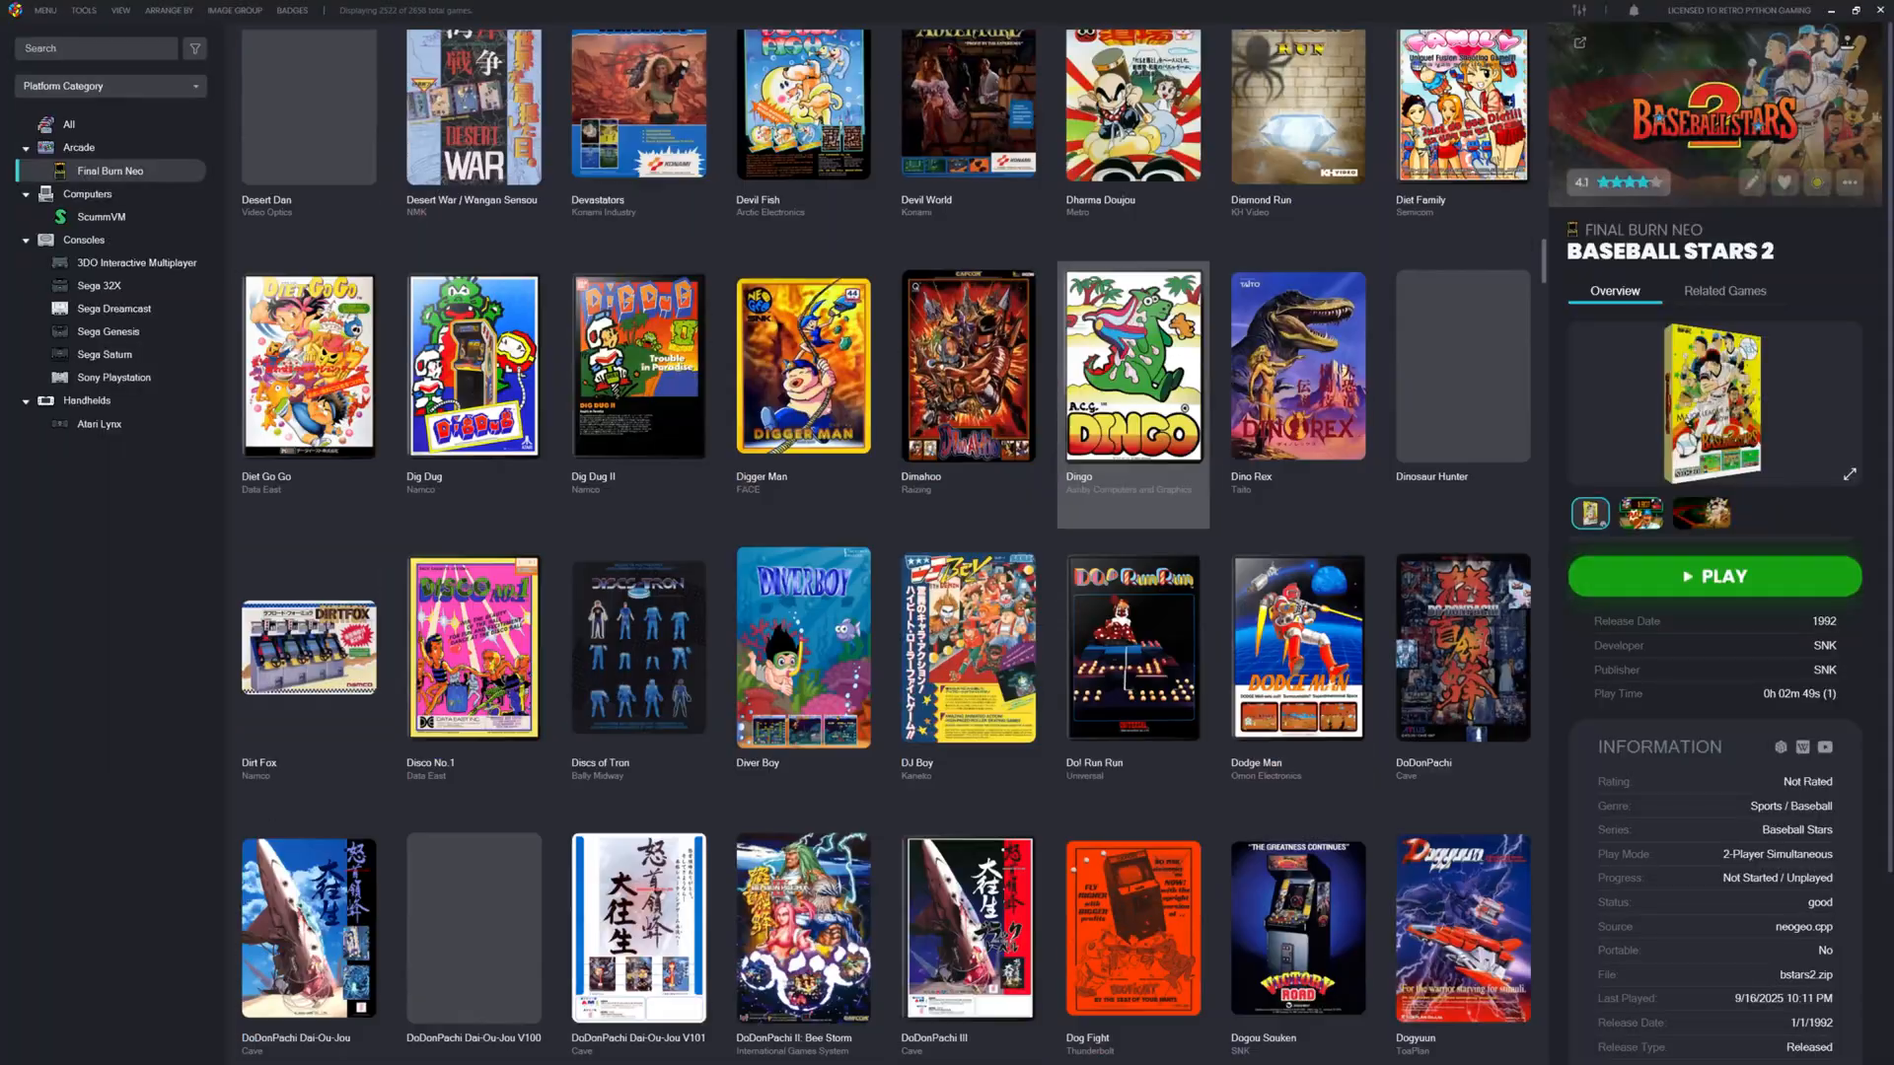
scroll("down", 3)
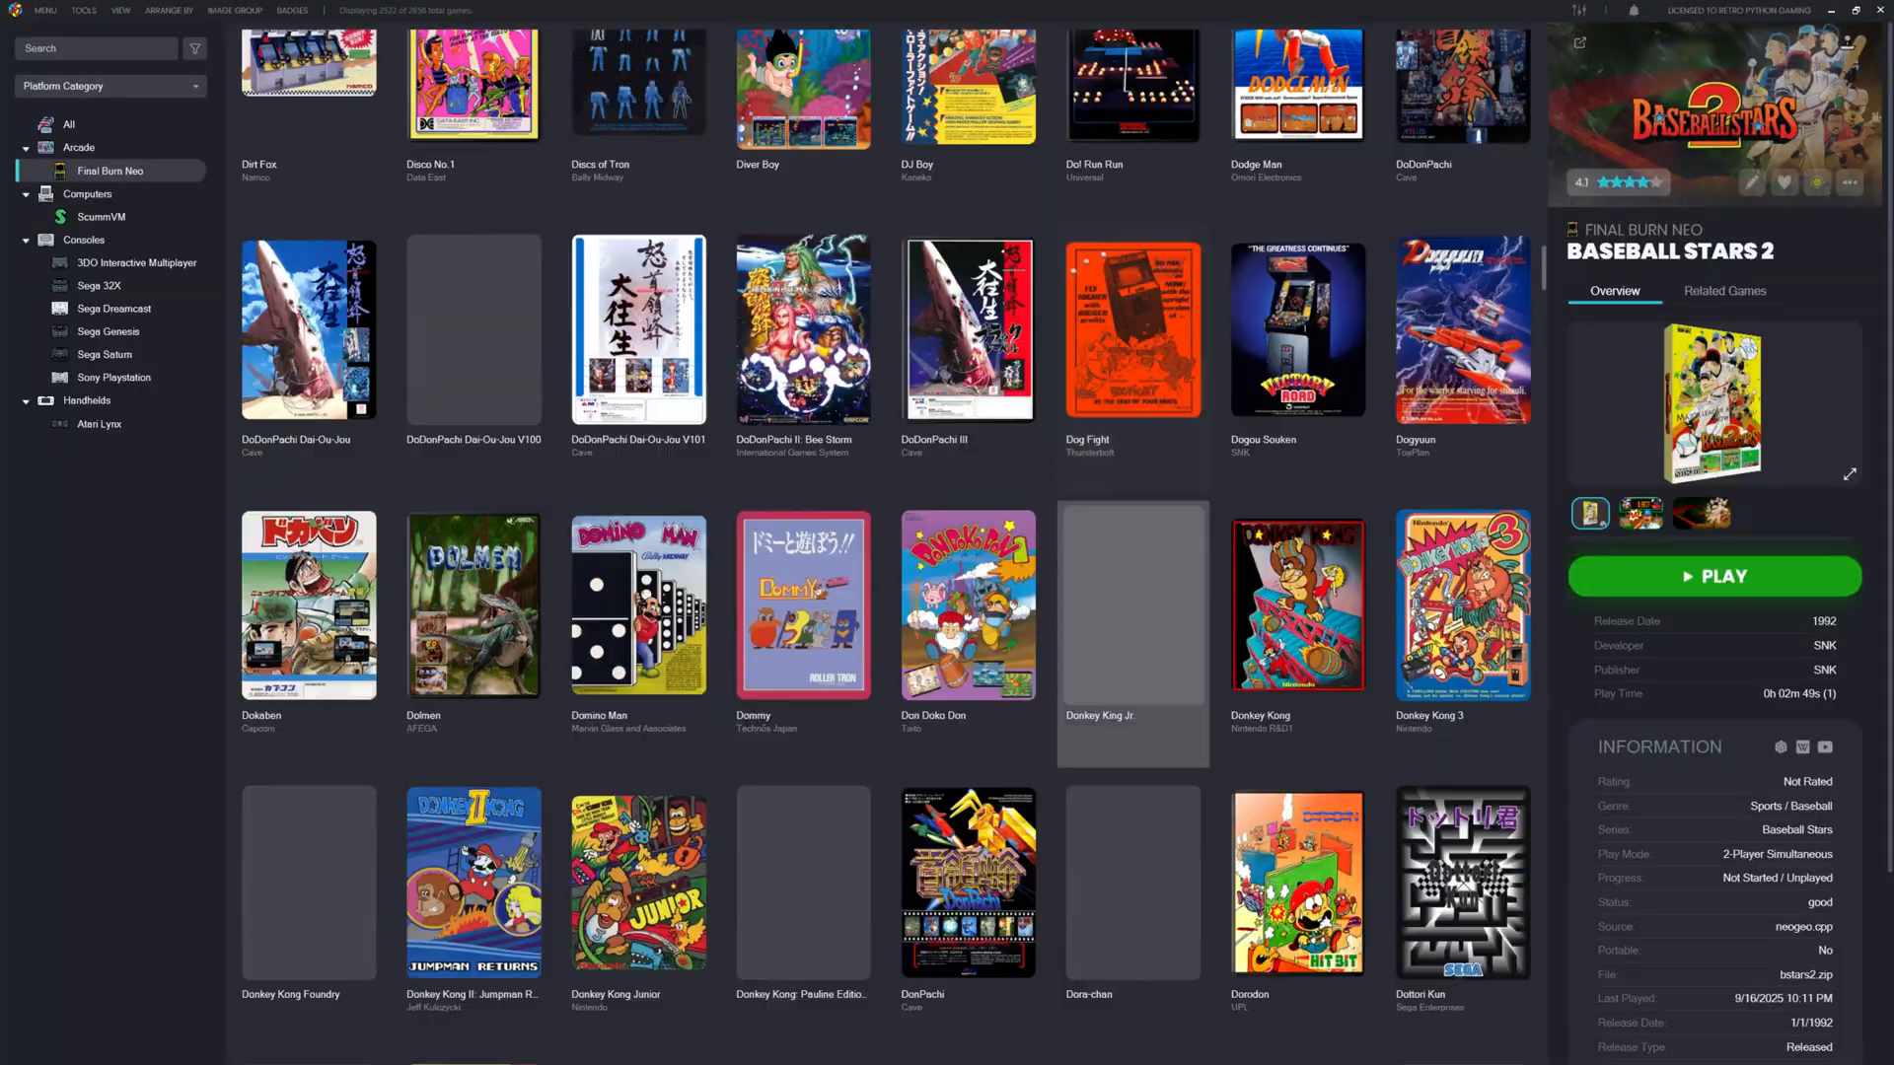
scroll("down", 3)
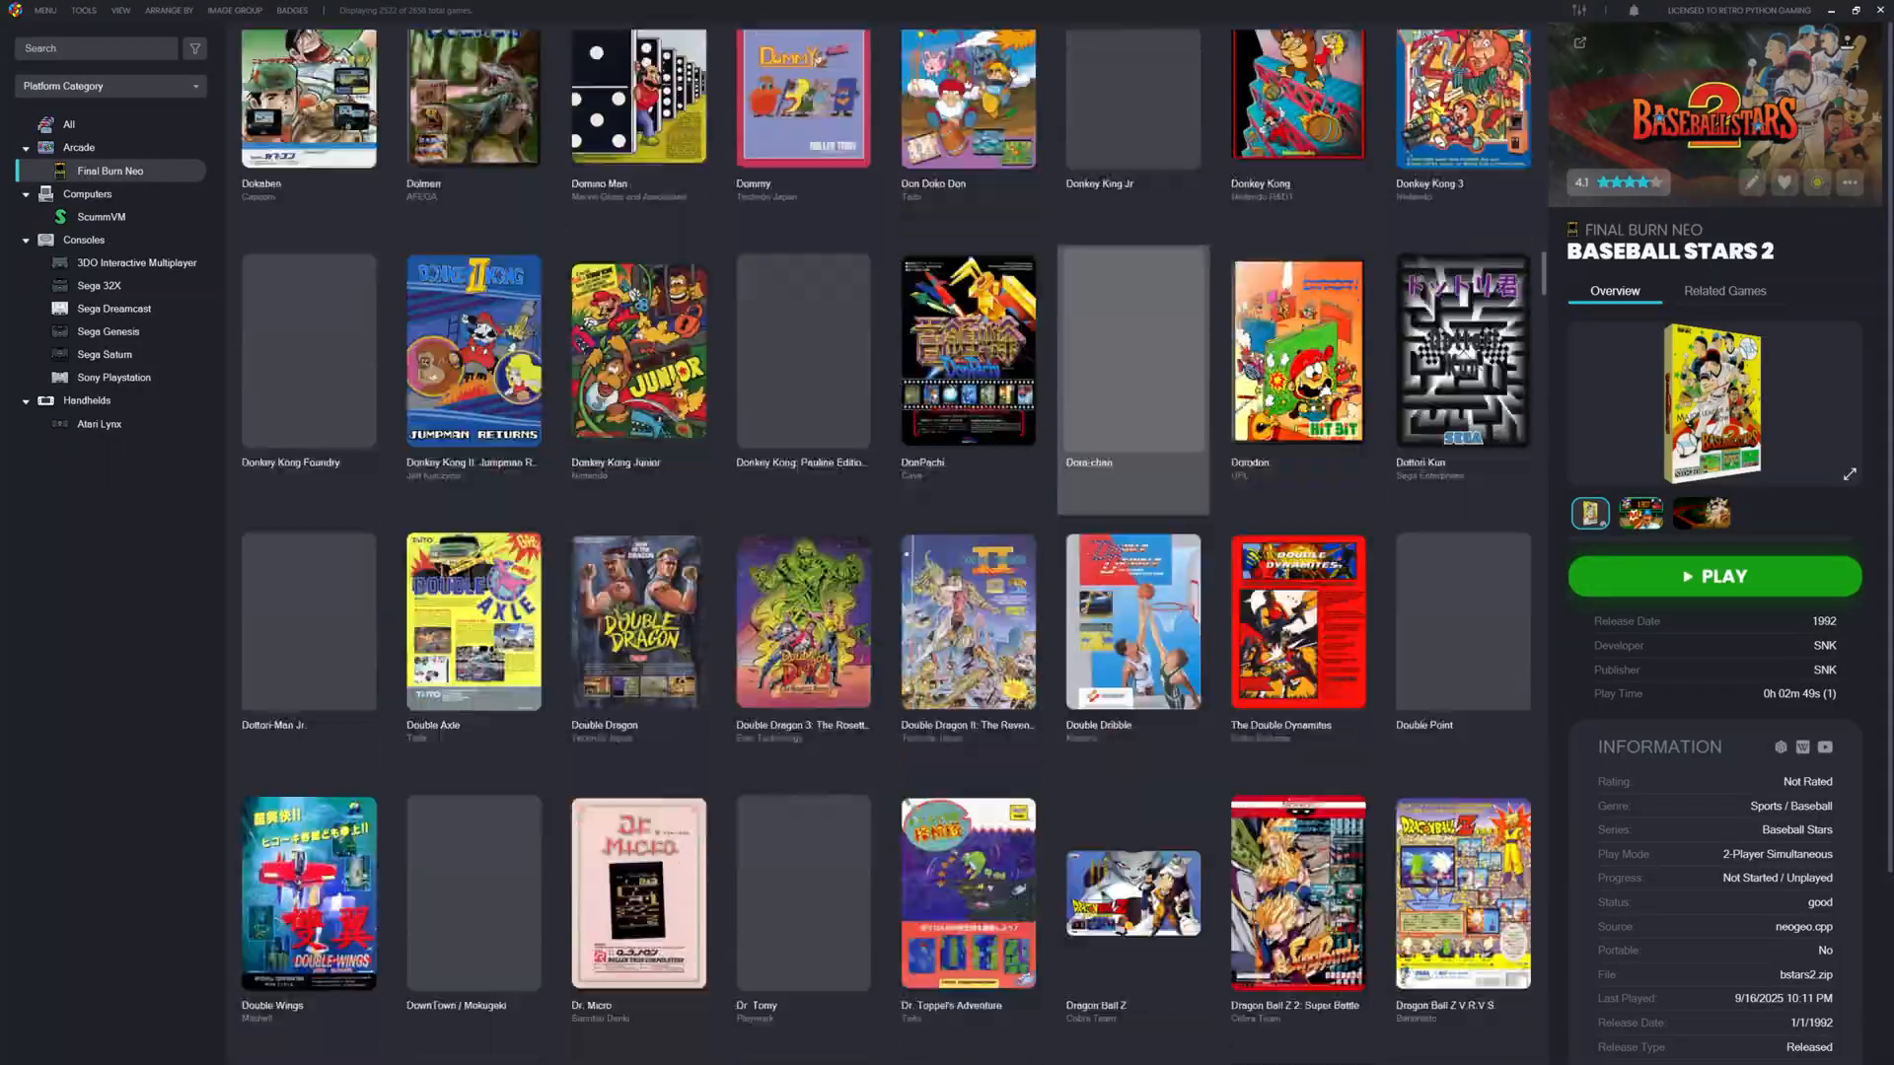
scroll("down", 3)
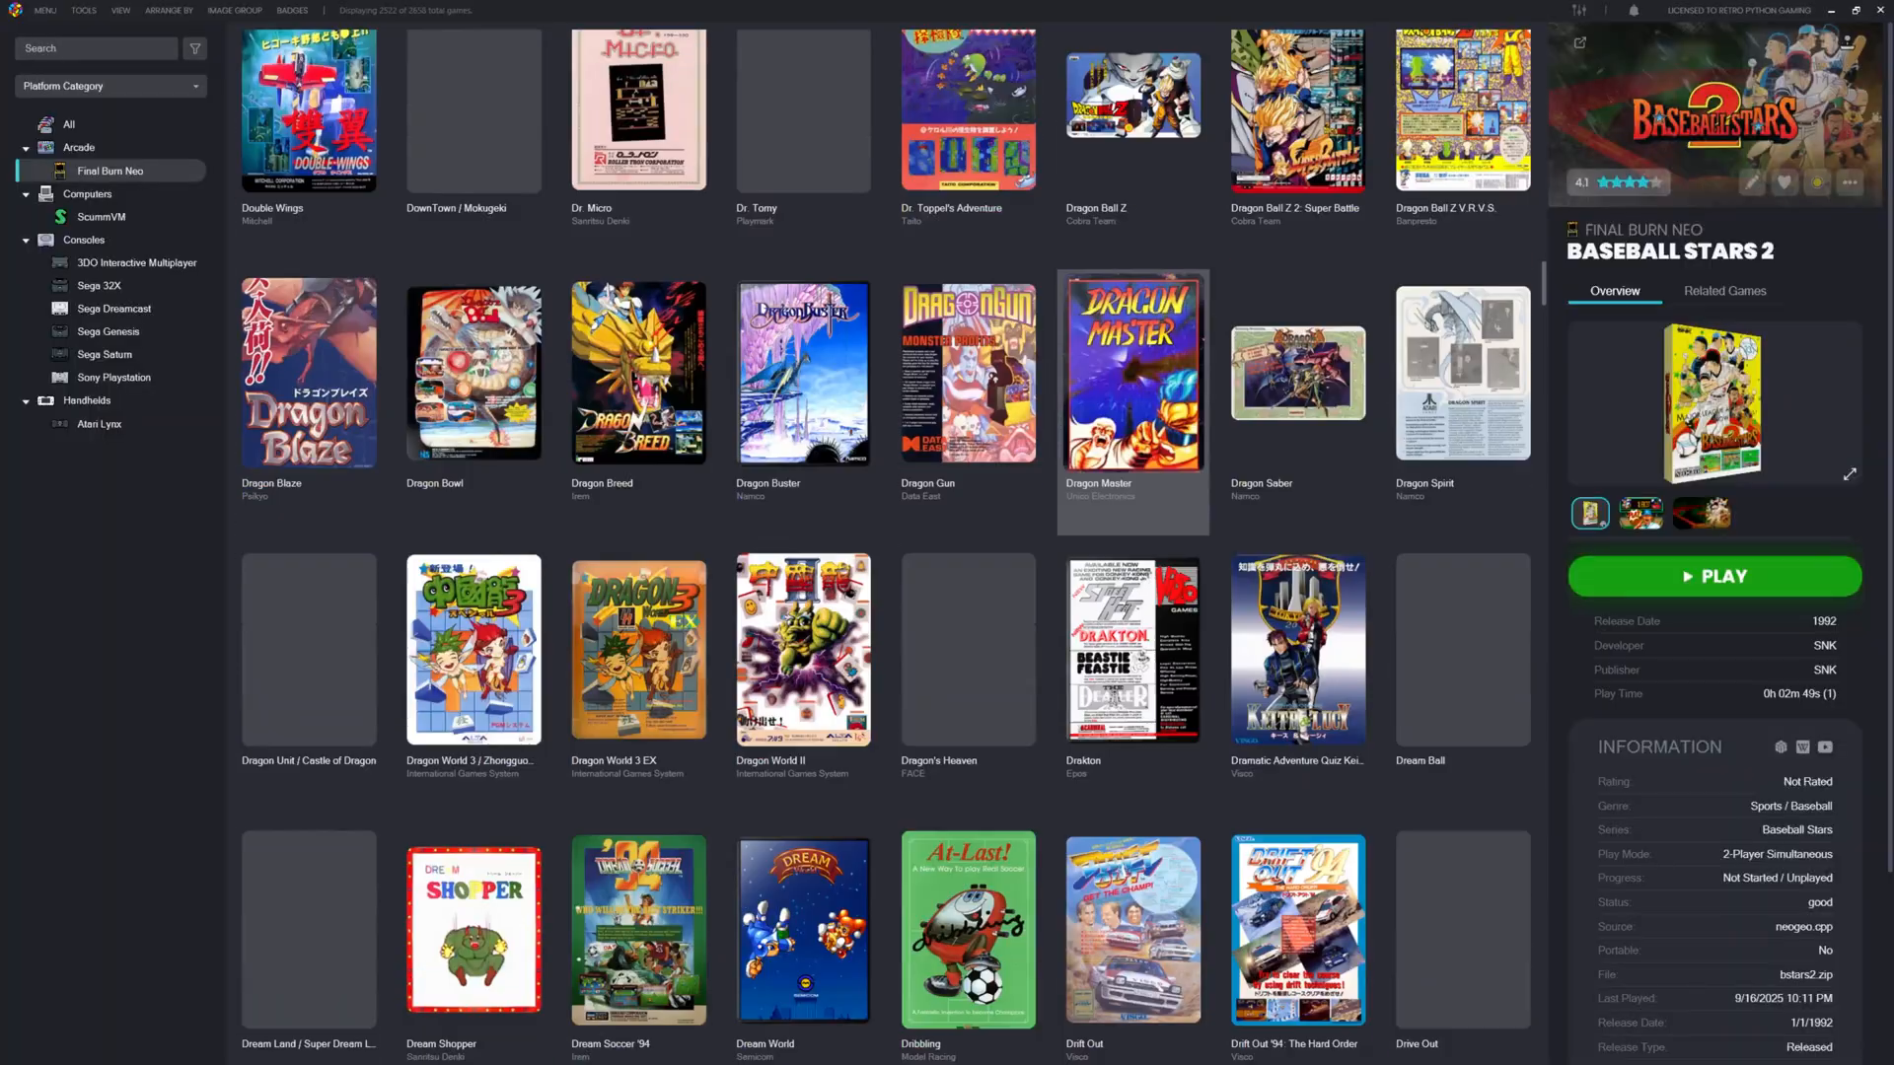
scroll("down", 3)
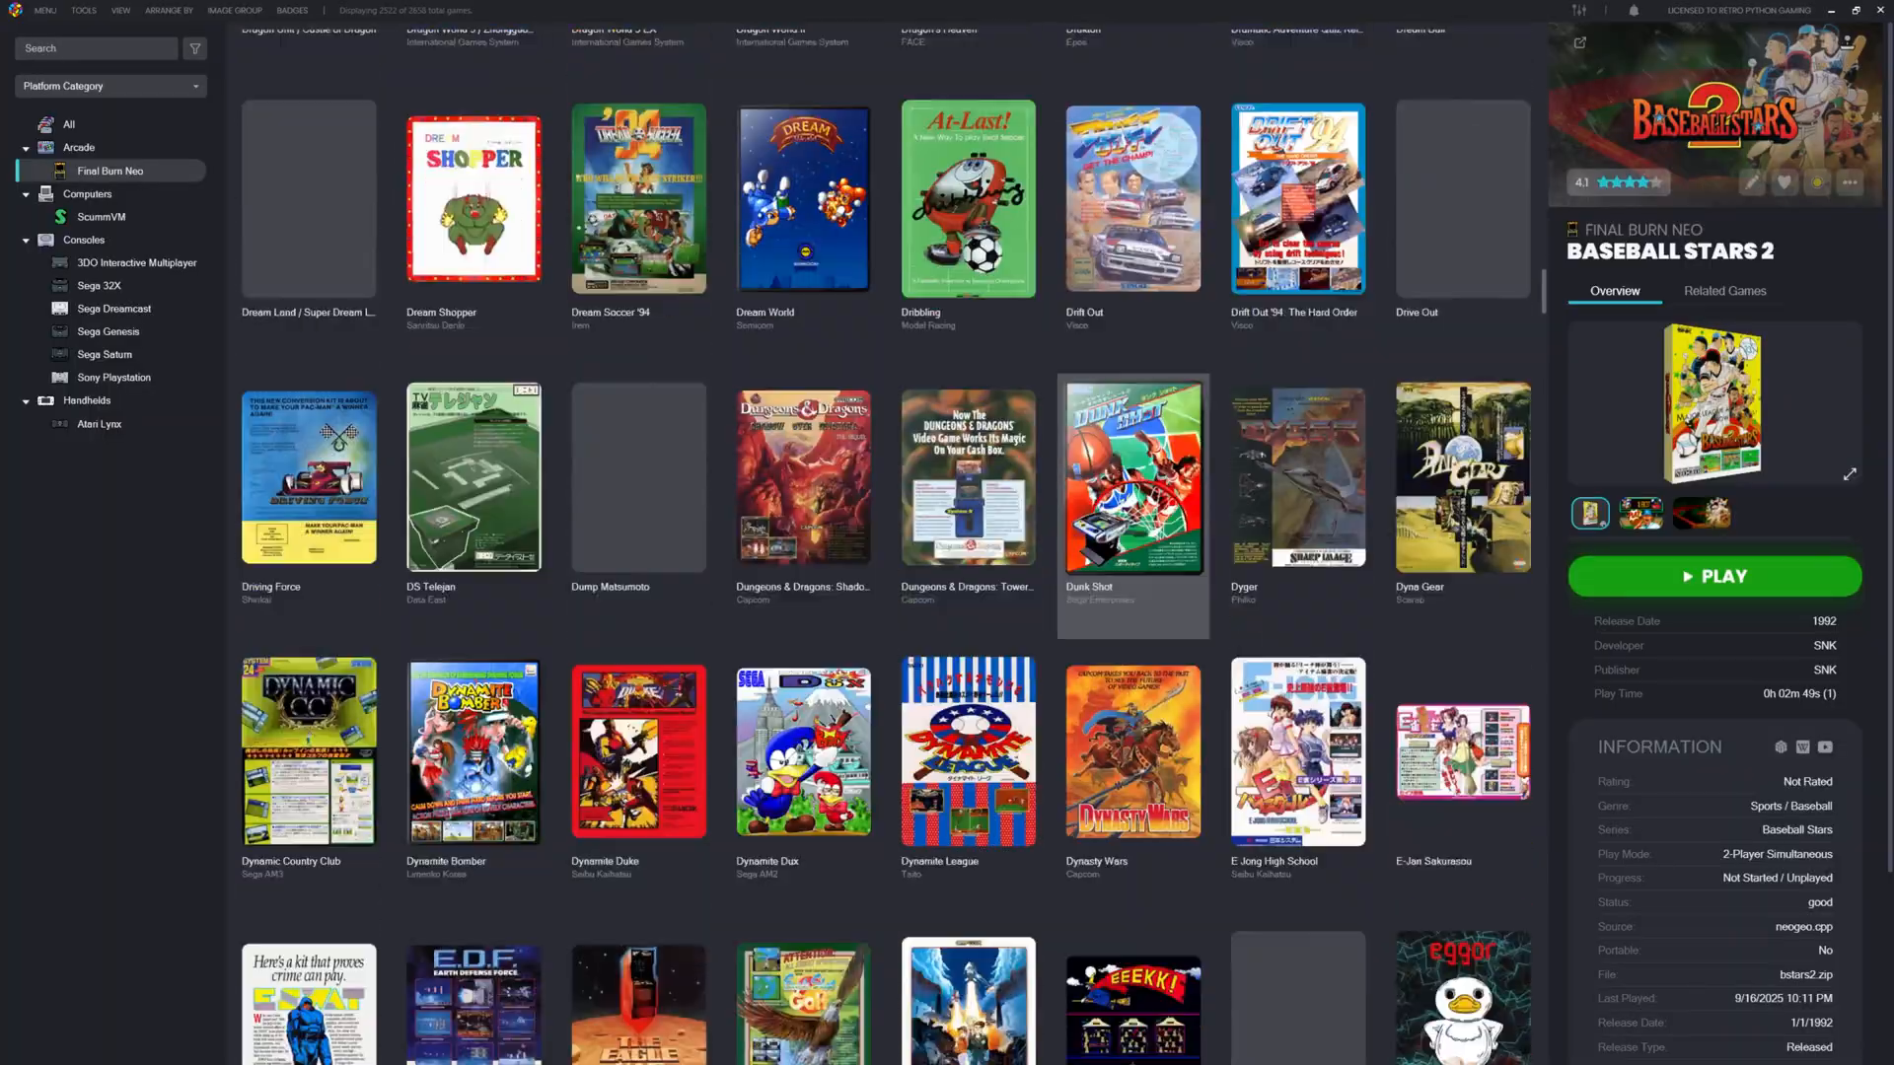
scroll("down", 3)
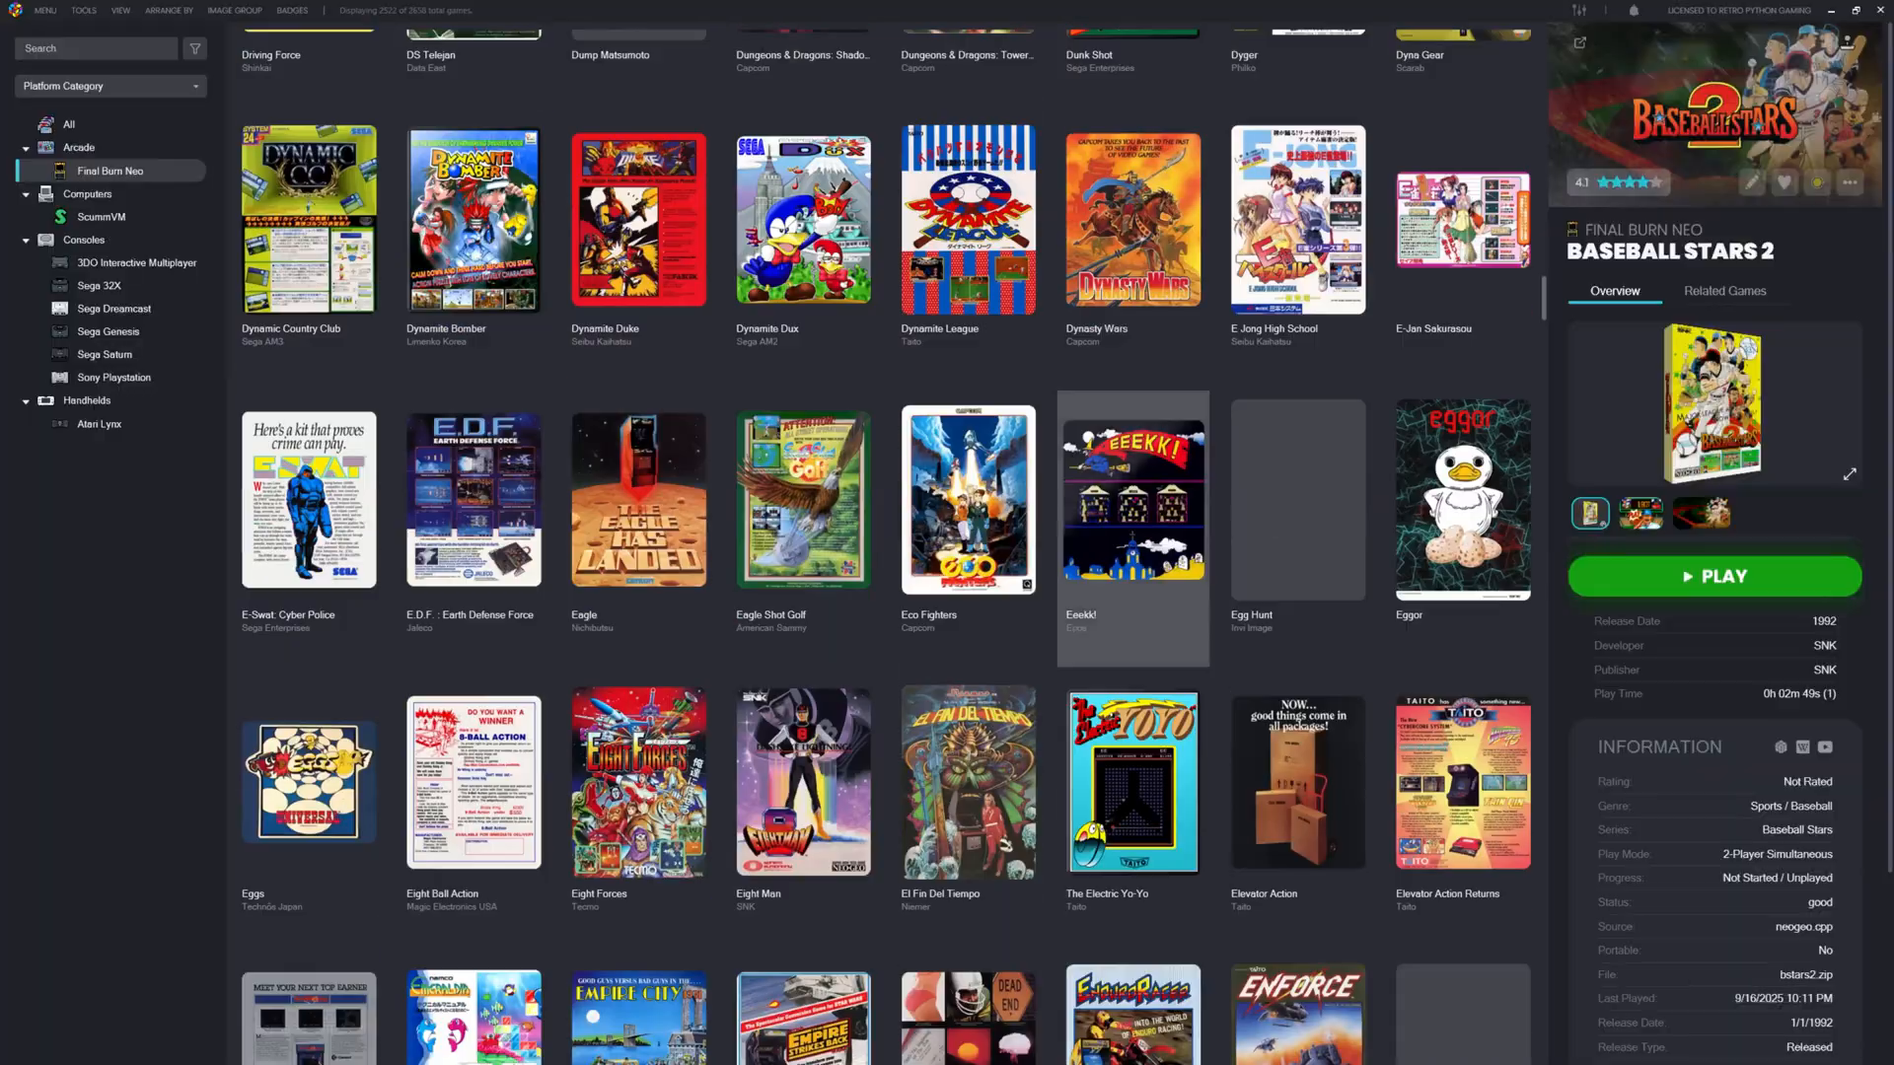
Scroll the Final Burn Neo grid down to the M titles.
scroll("down", 3)
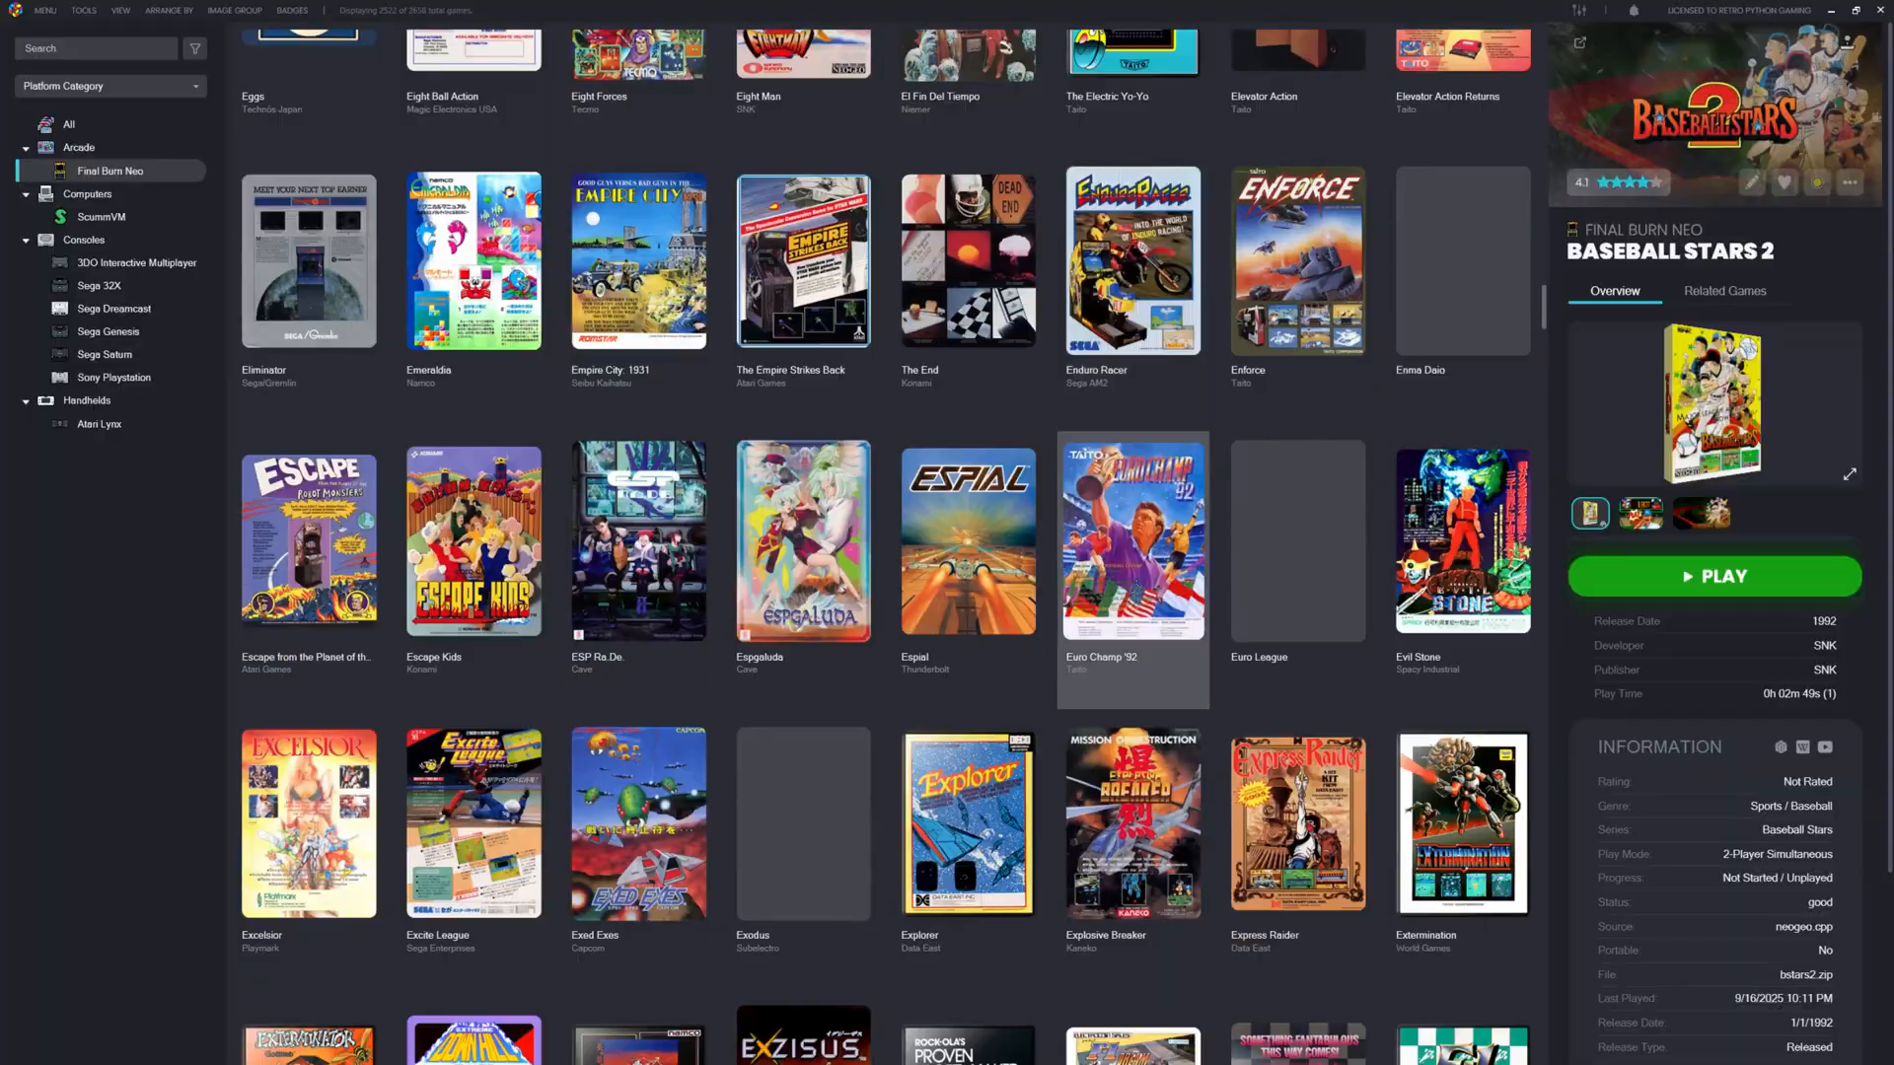
scroll("down", 3)
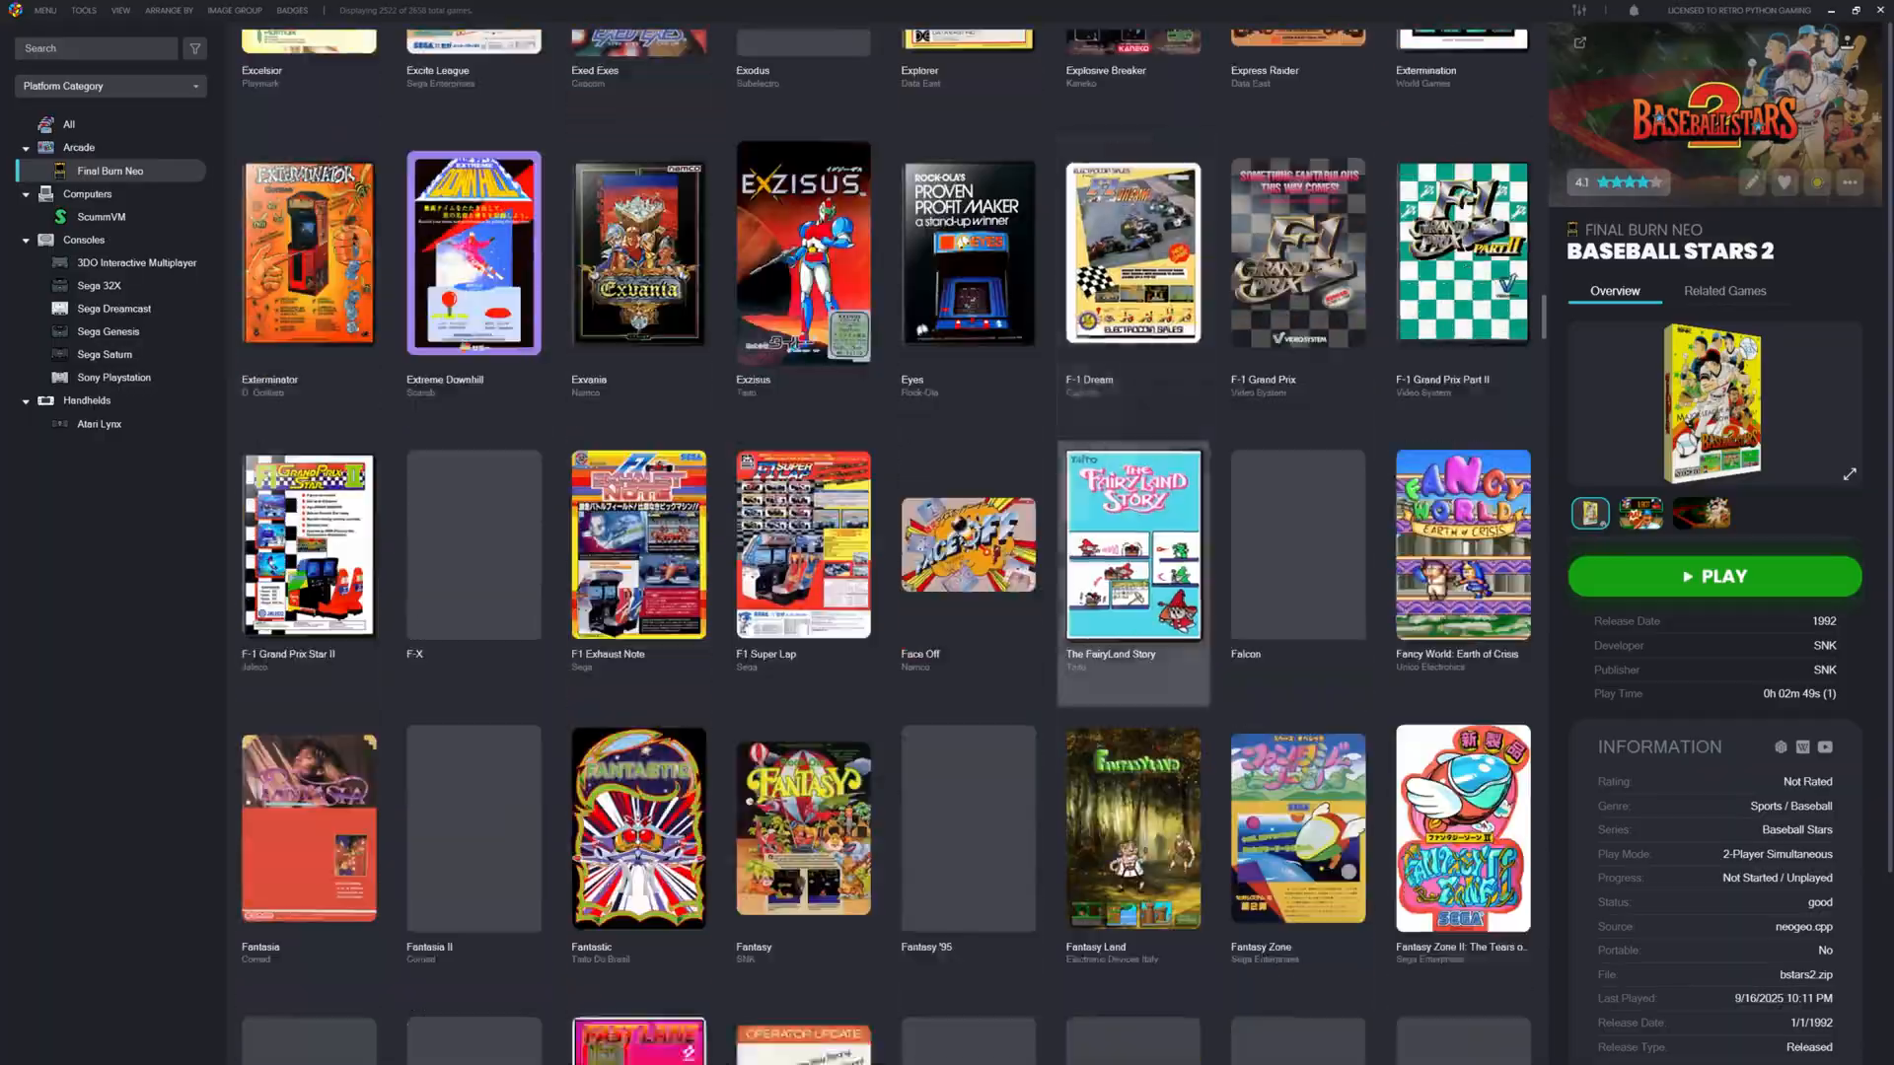
scroll("down", 3)
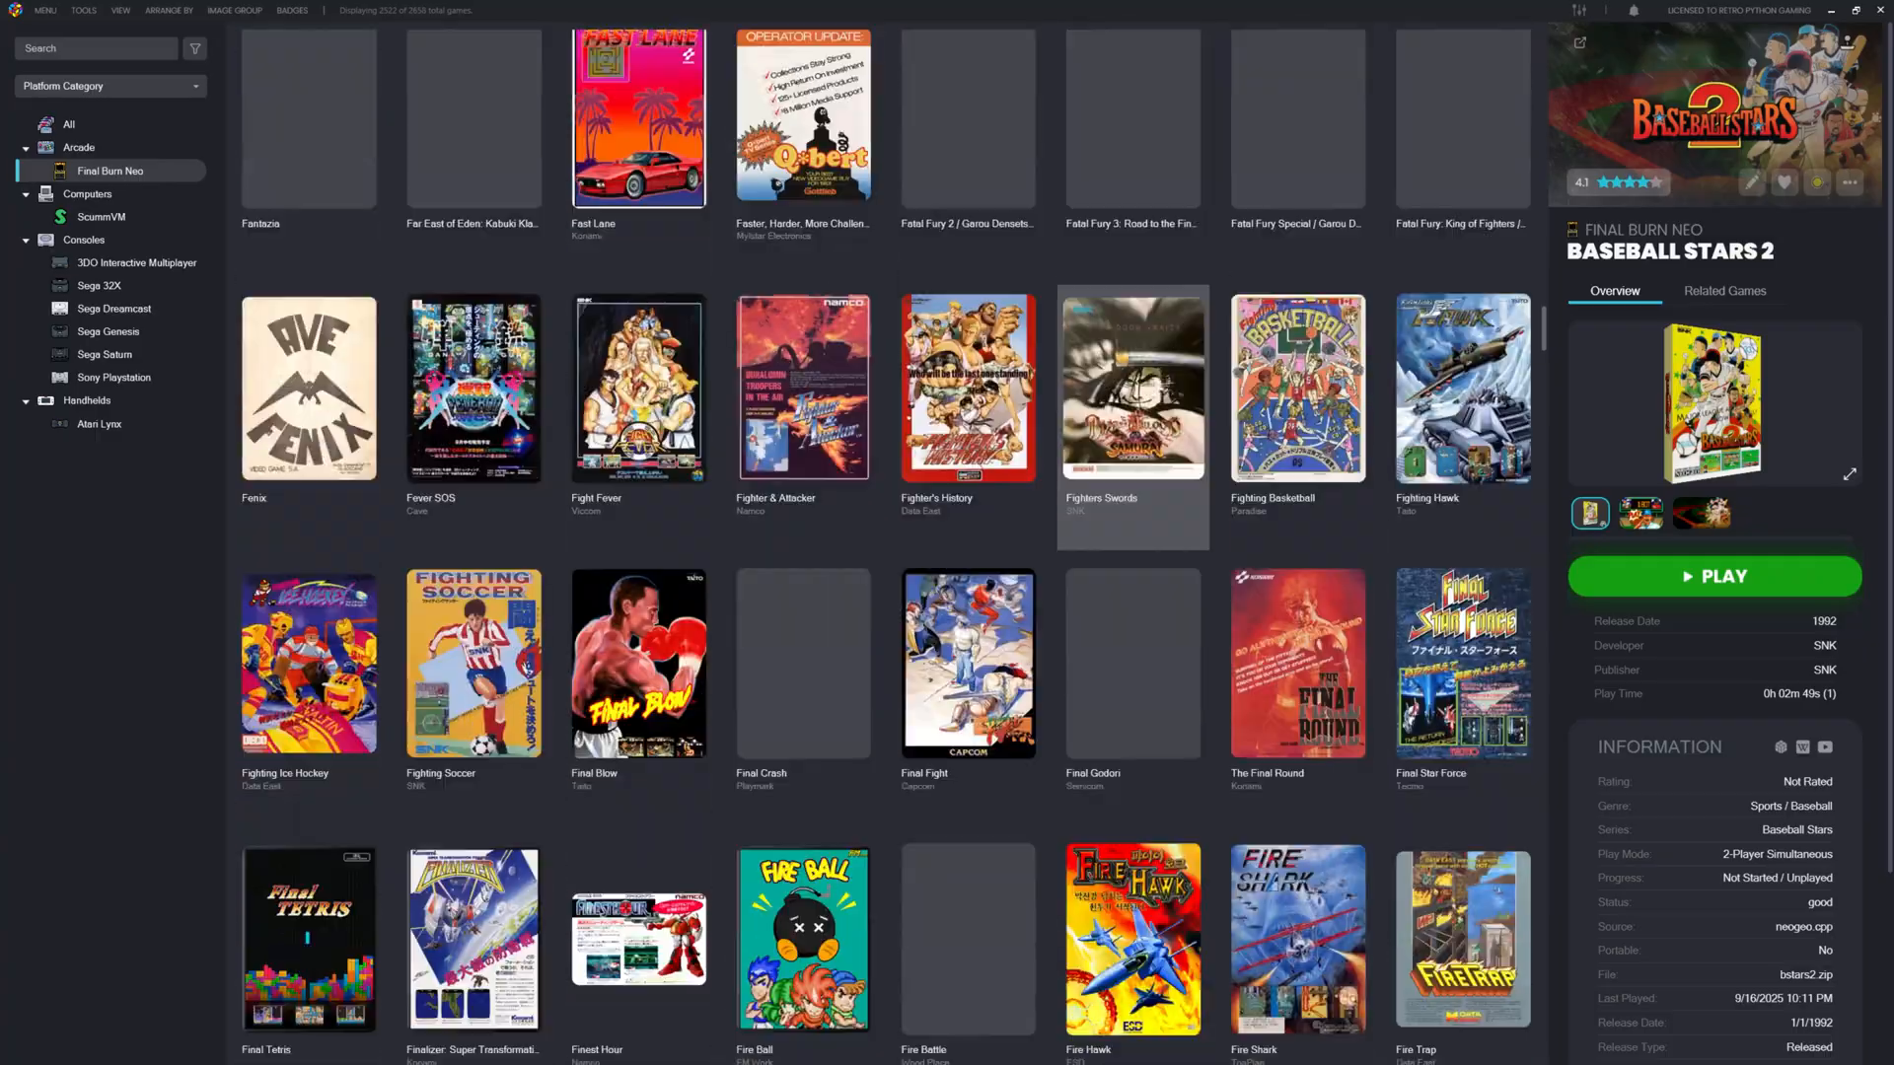
scroll("down", 3)
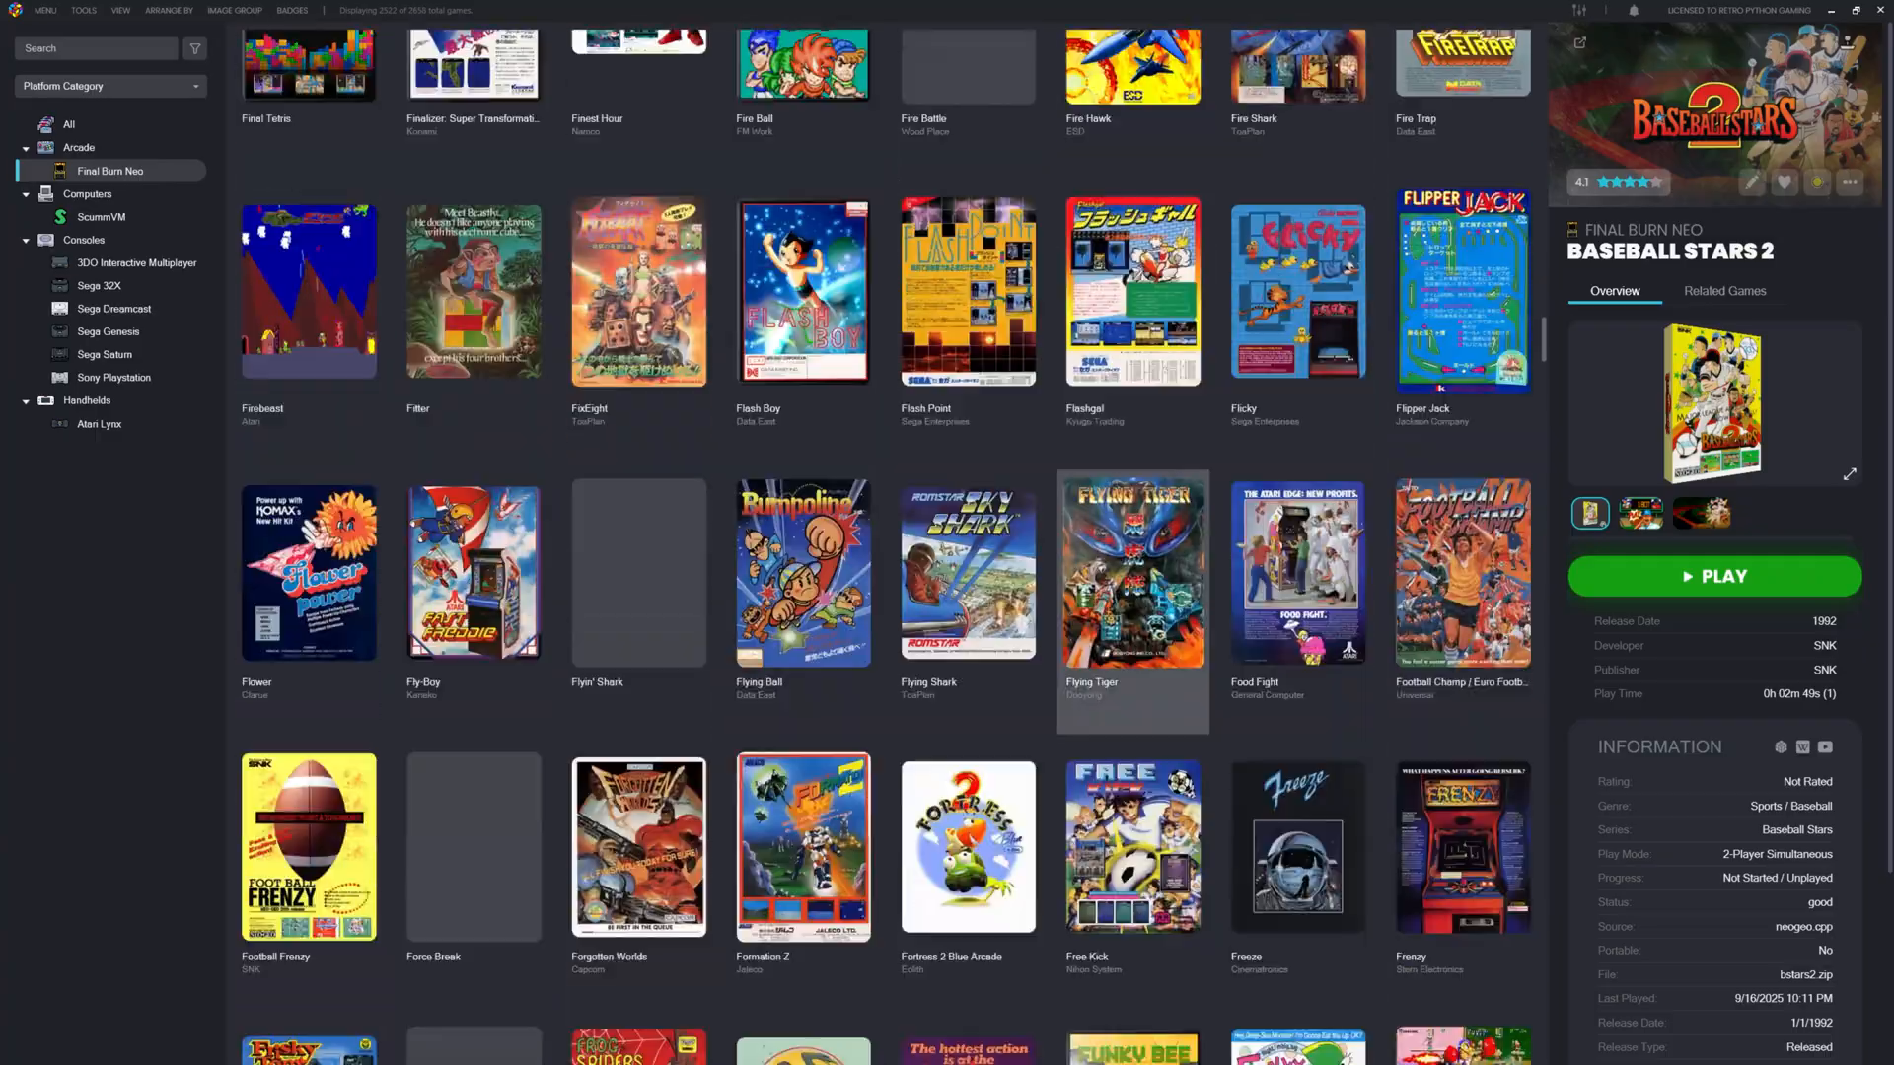
scroll("down", 3)
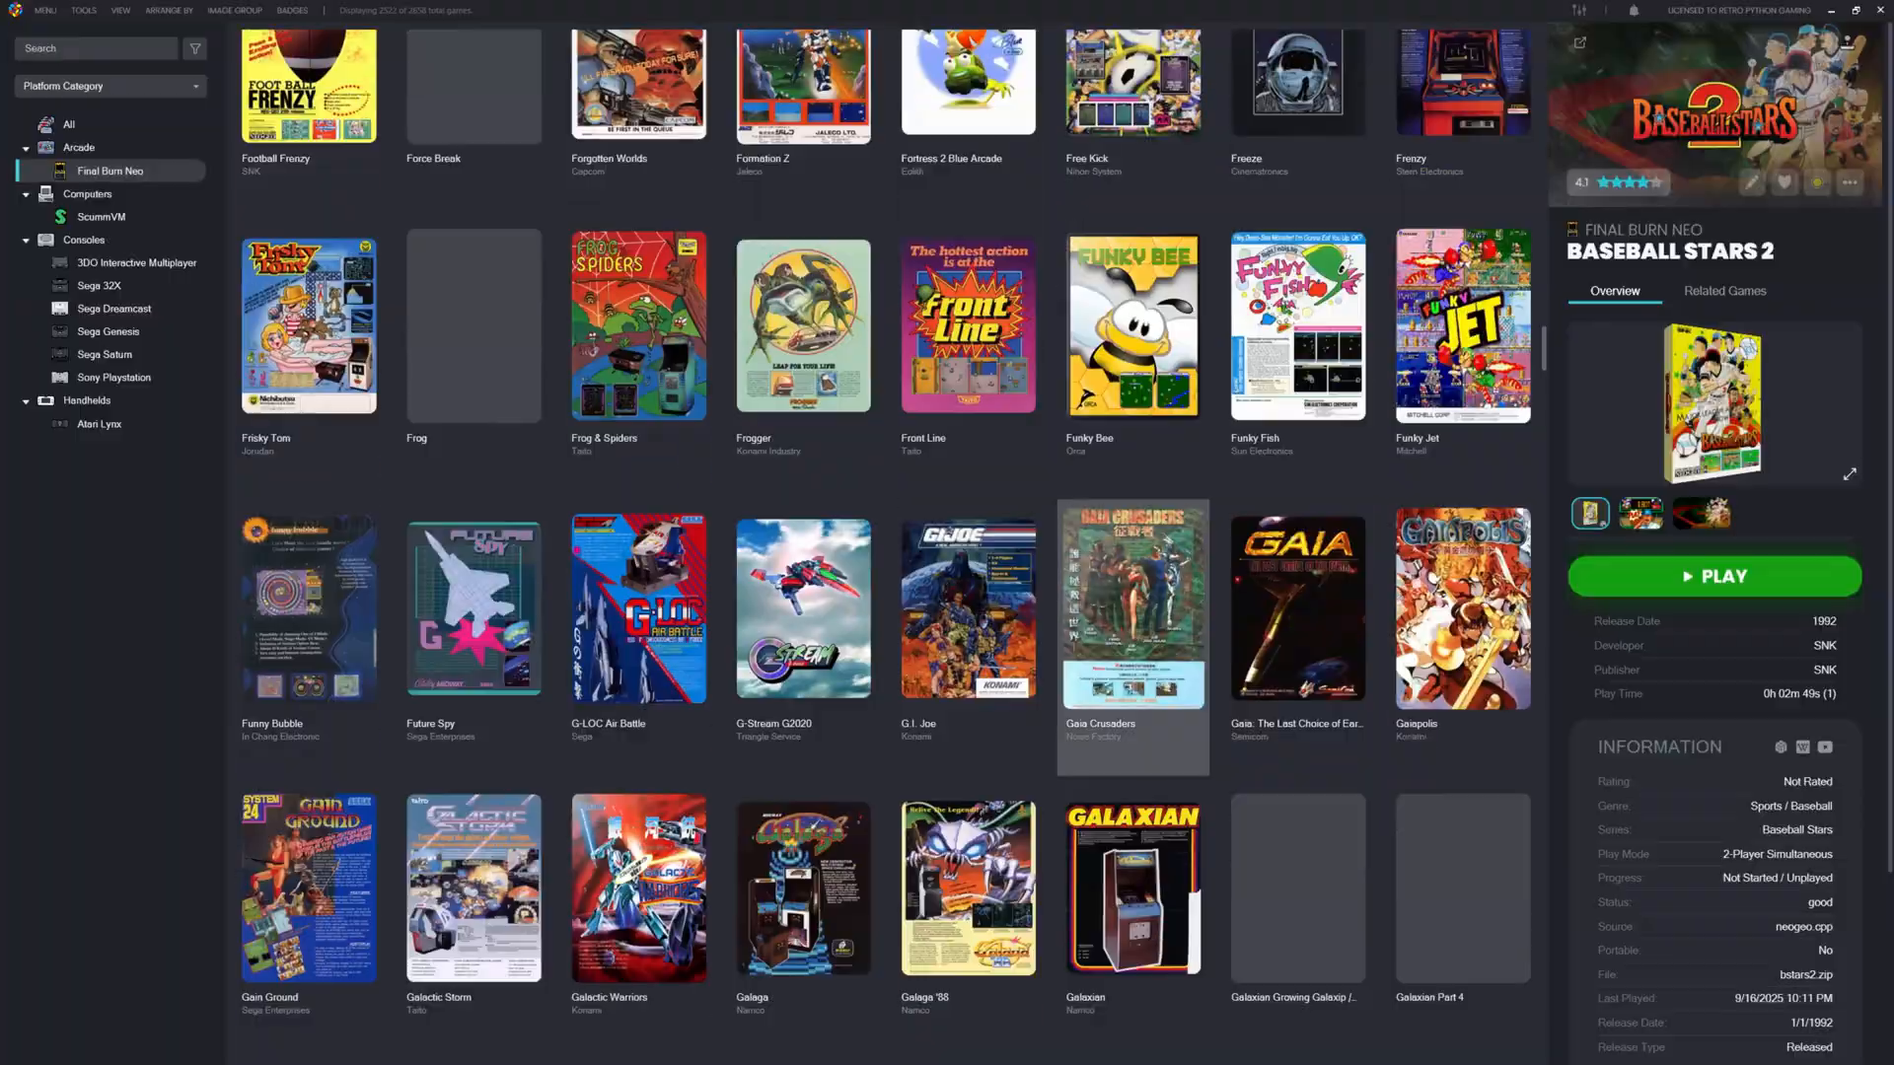
scroll("down", 3)
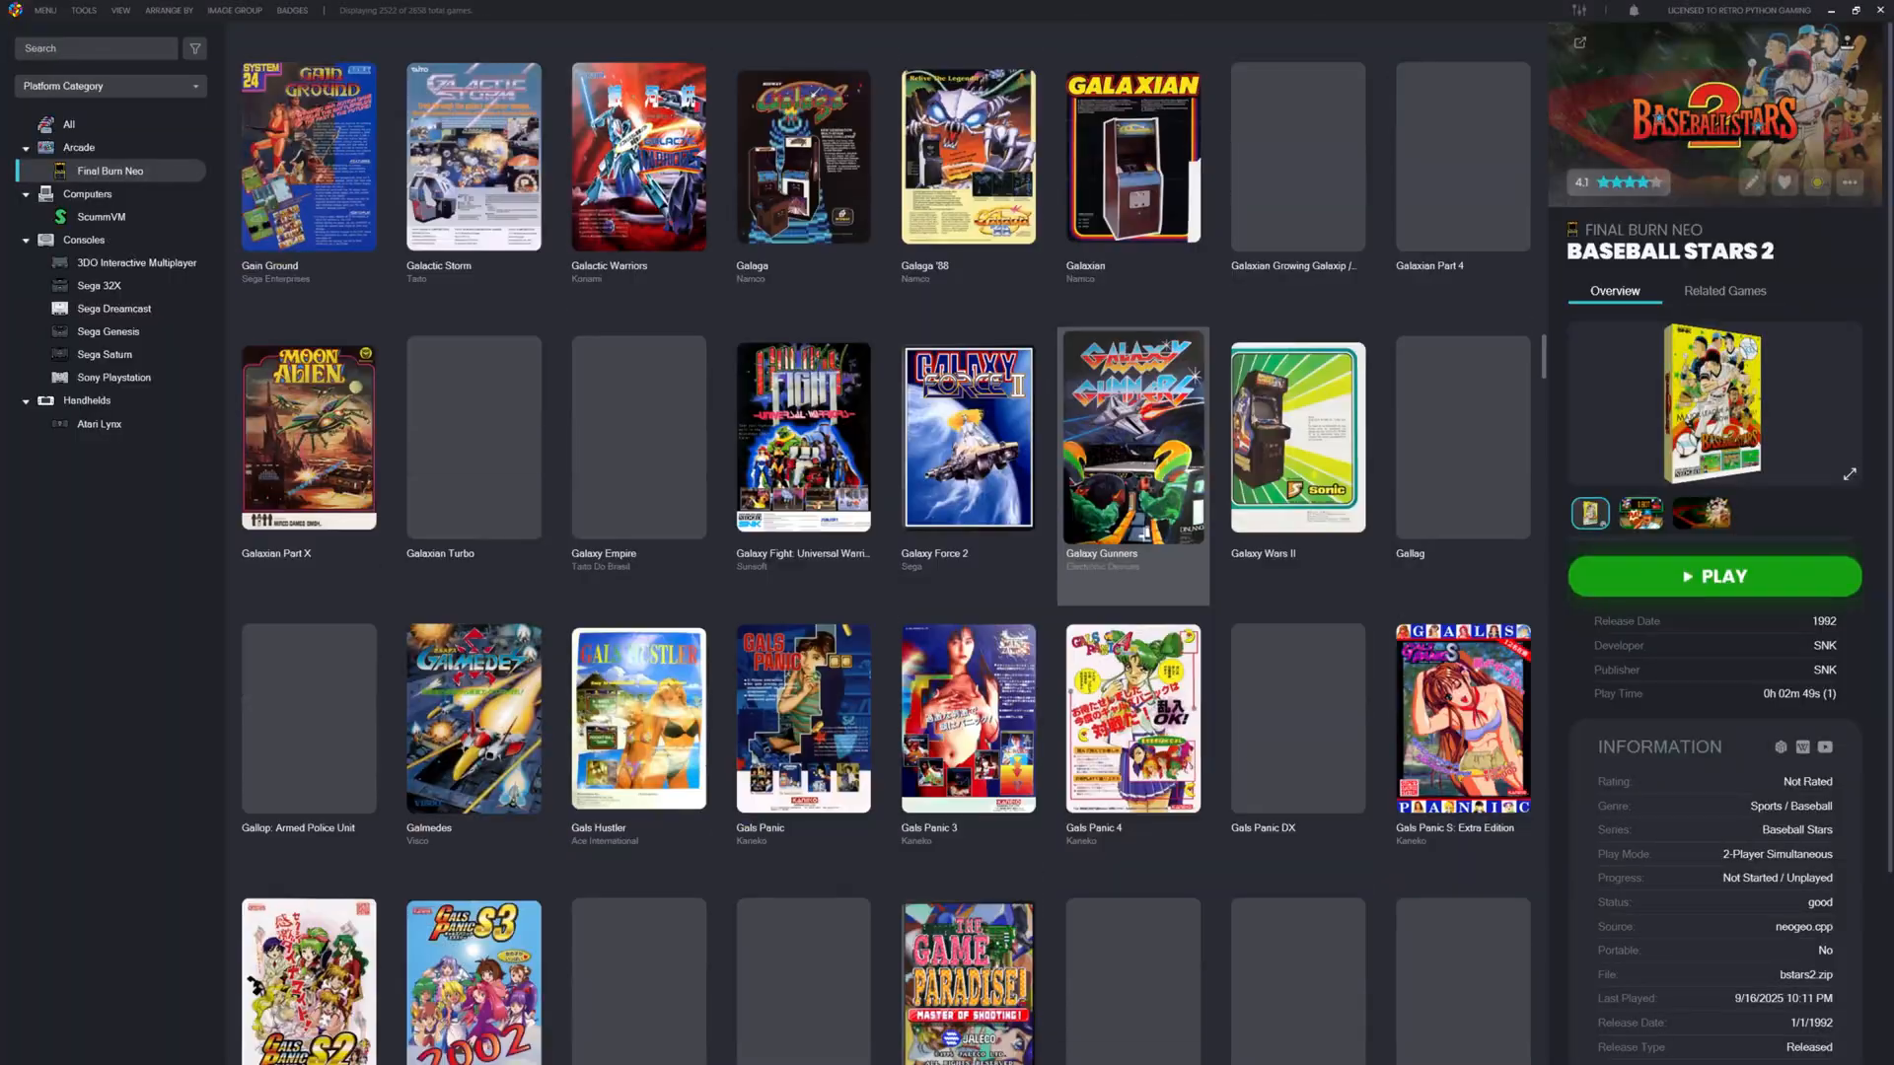
scroll("down", 3)
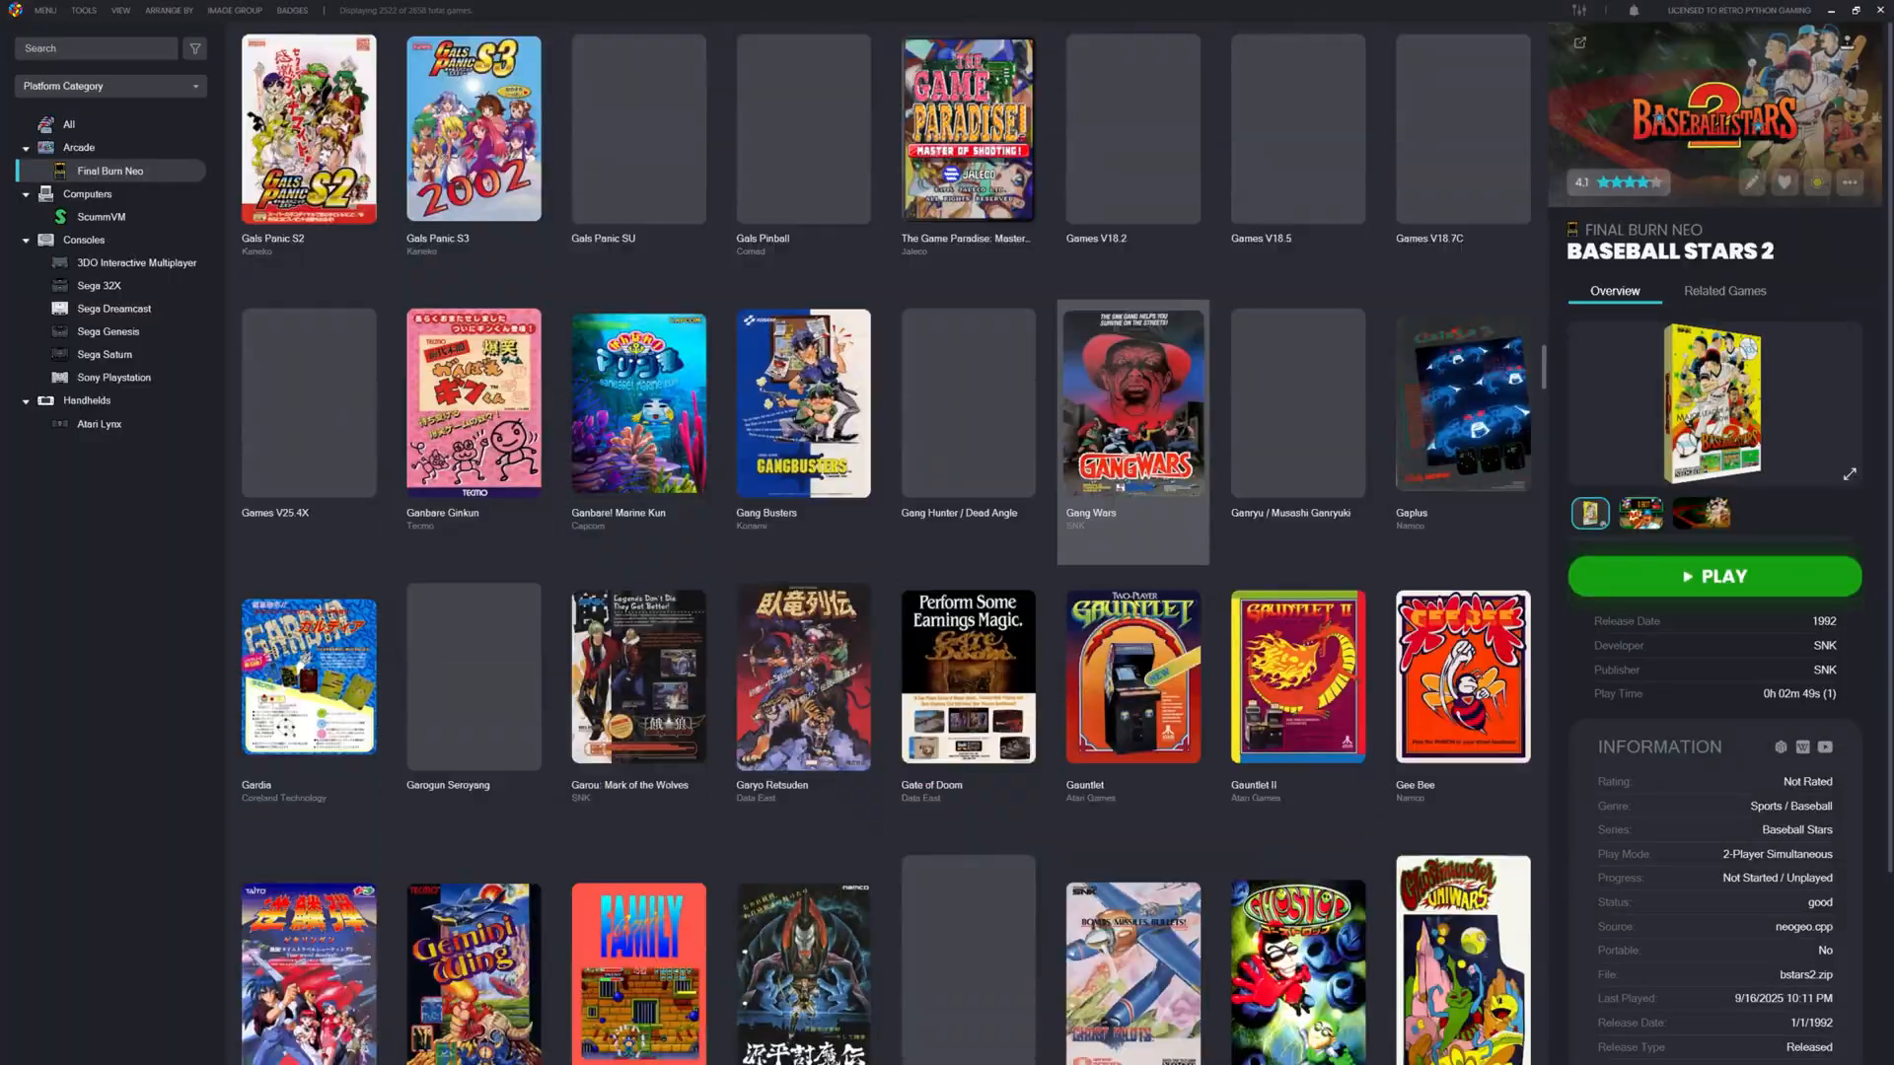
scroll("down", 3)
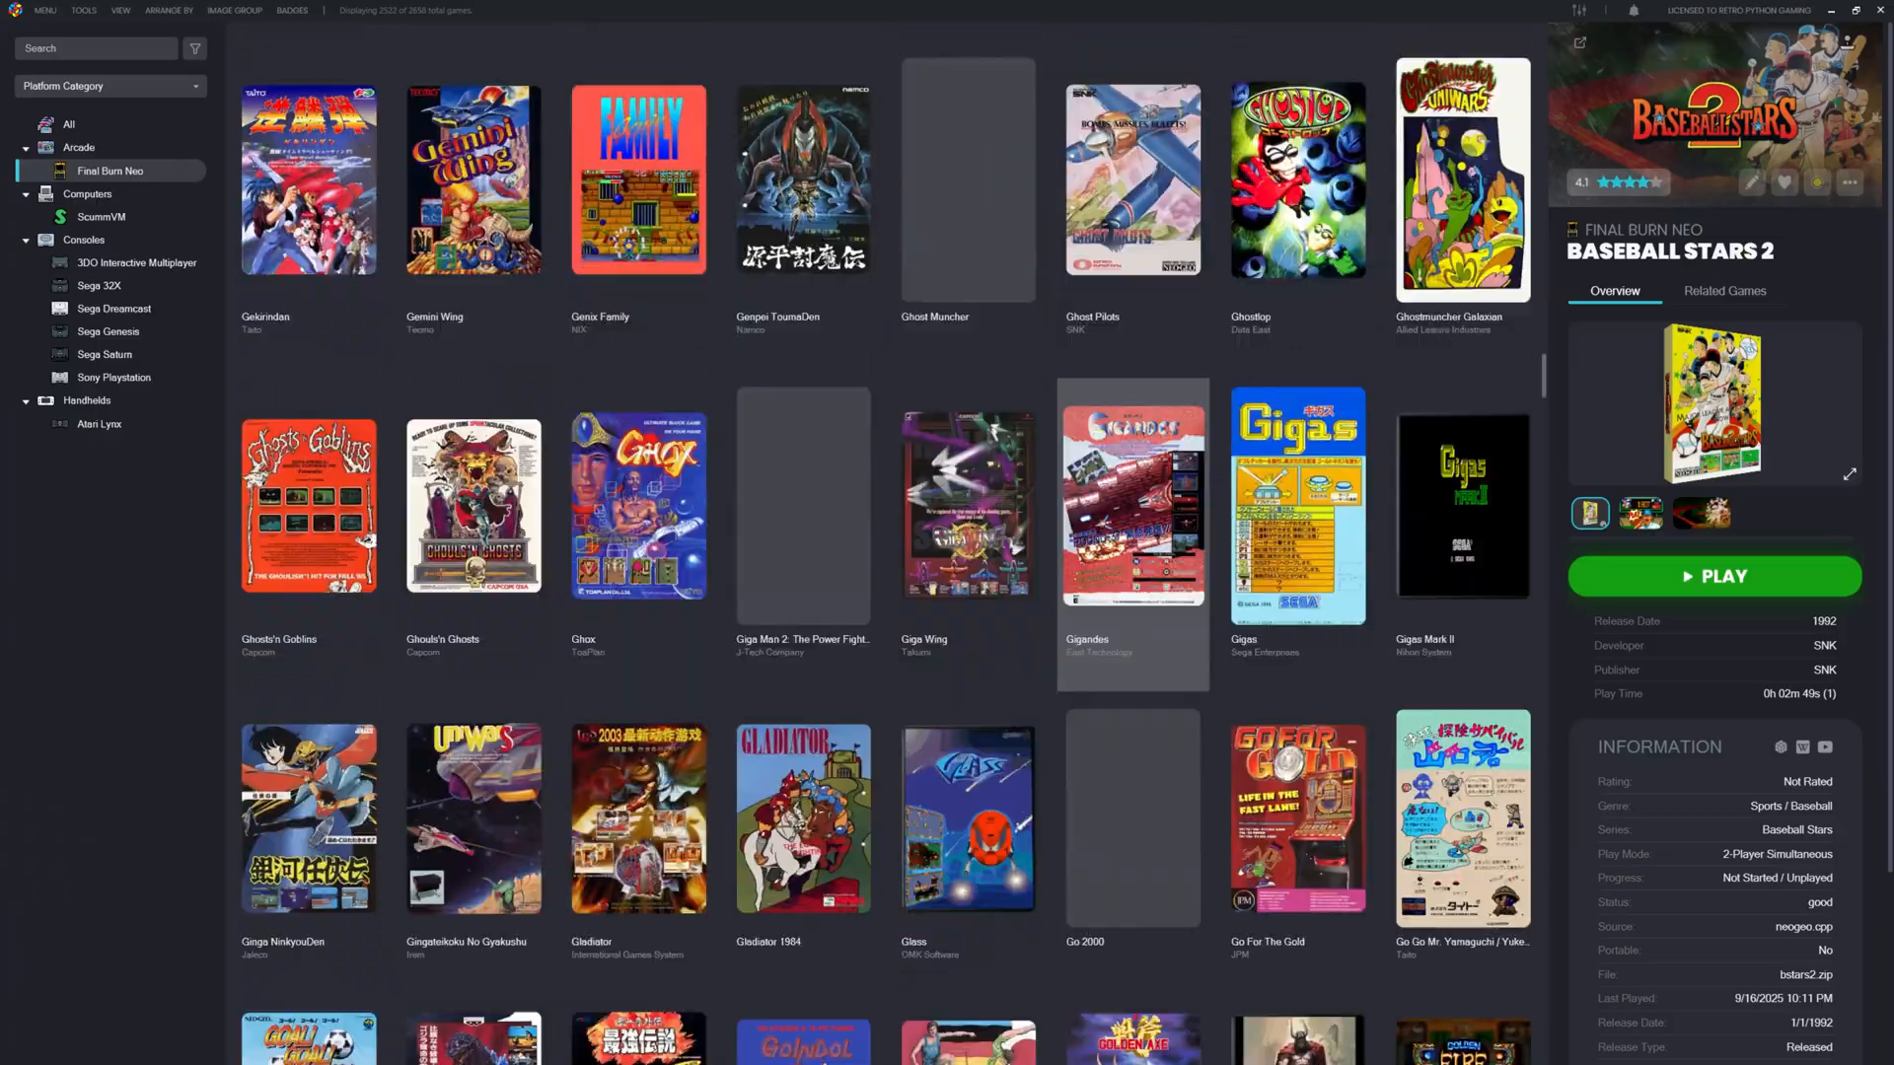
scroll("down", 3)
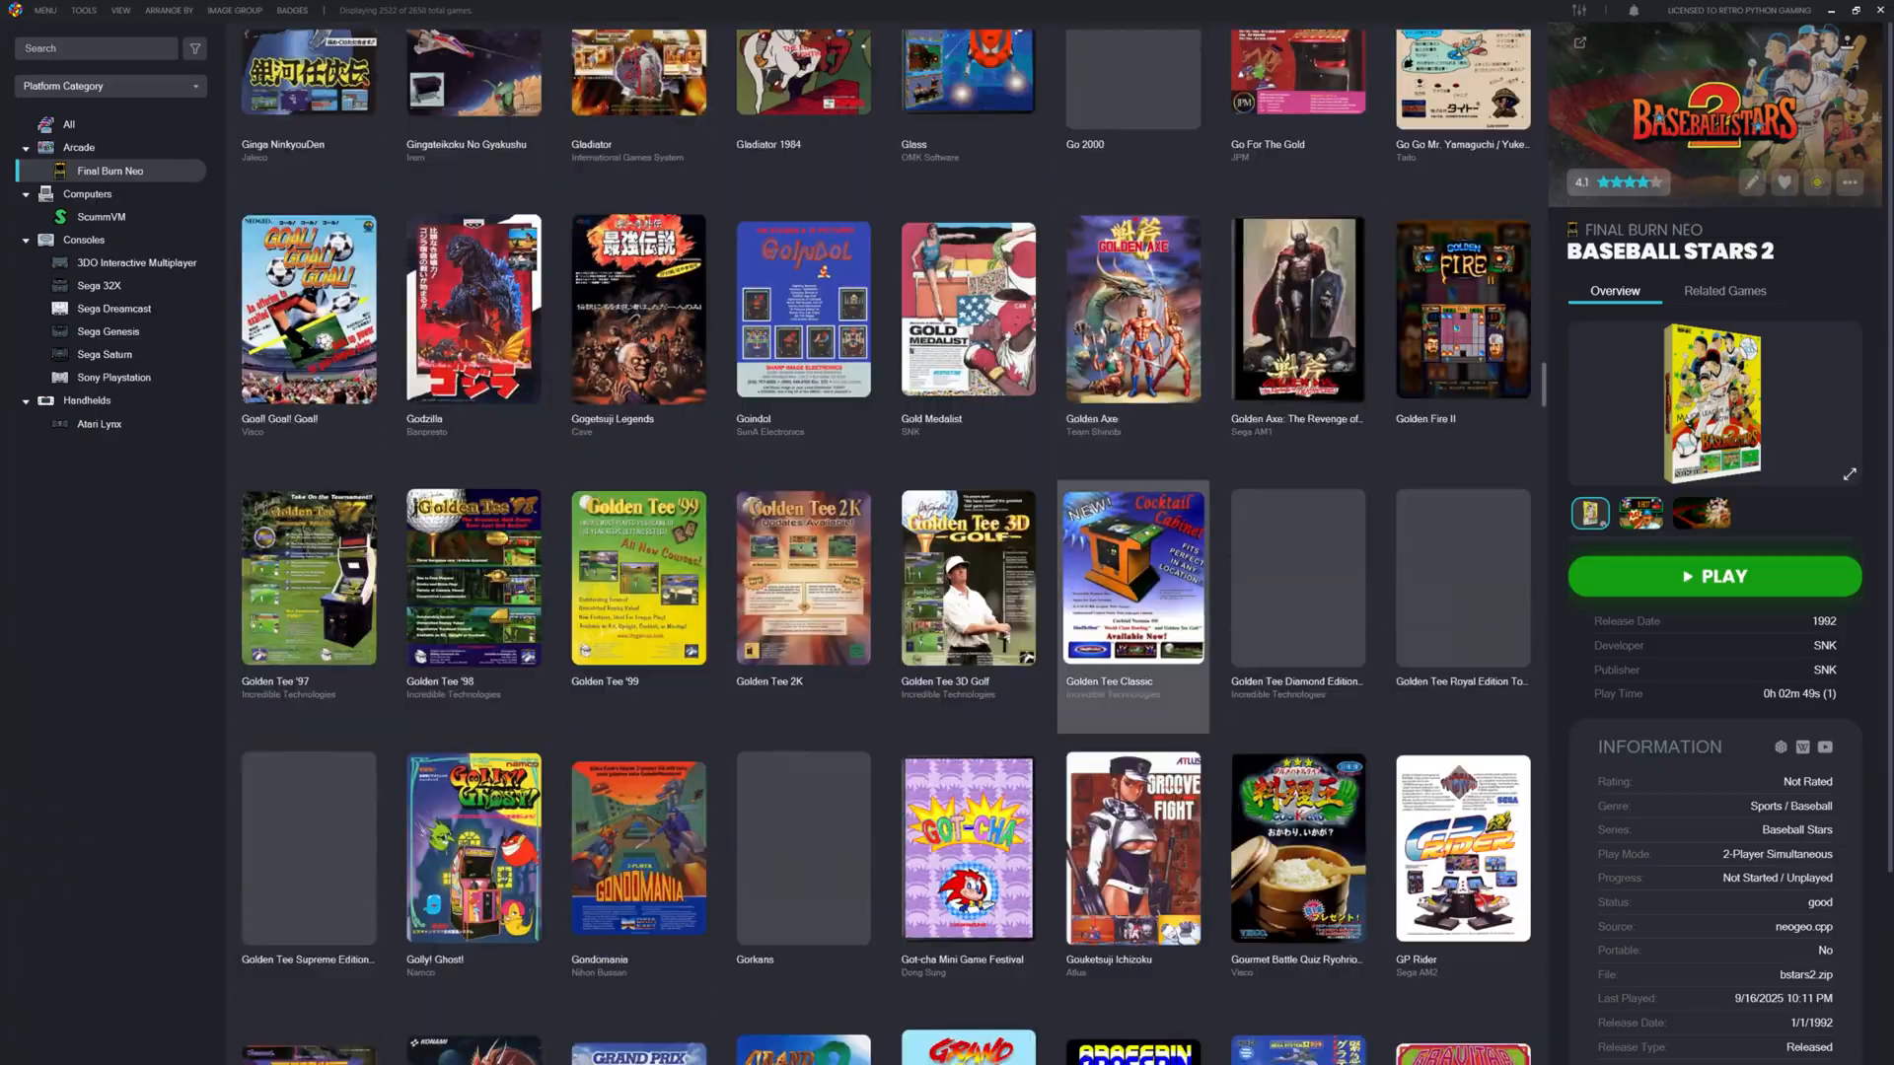
scroll("down", 3)
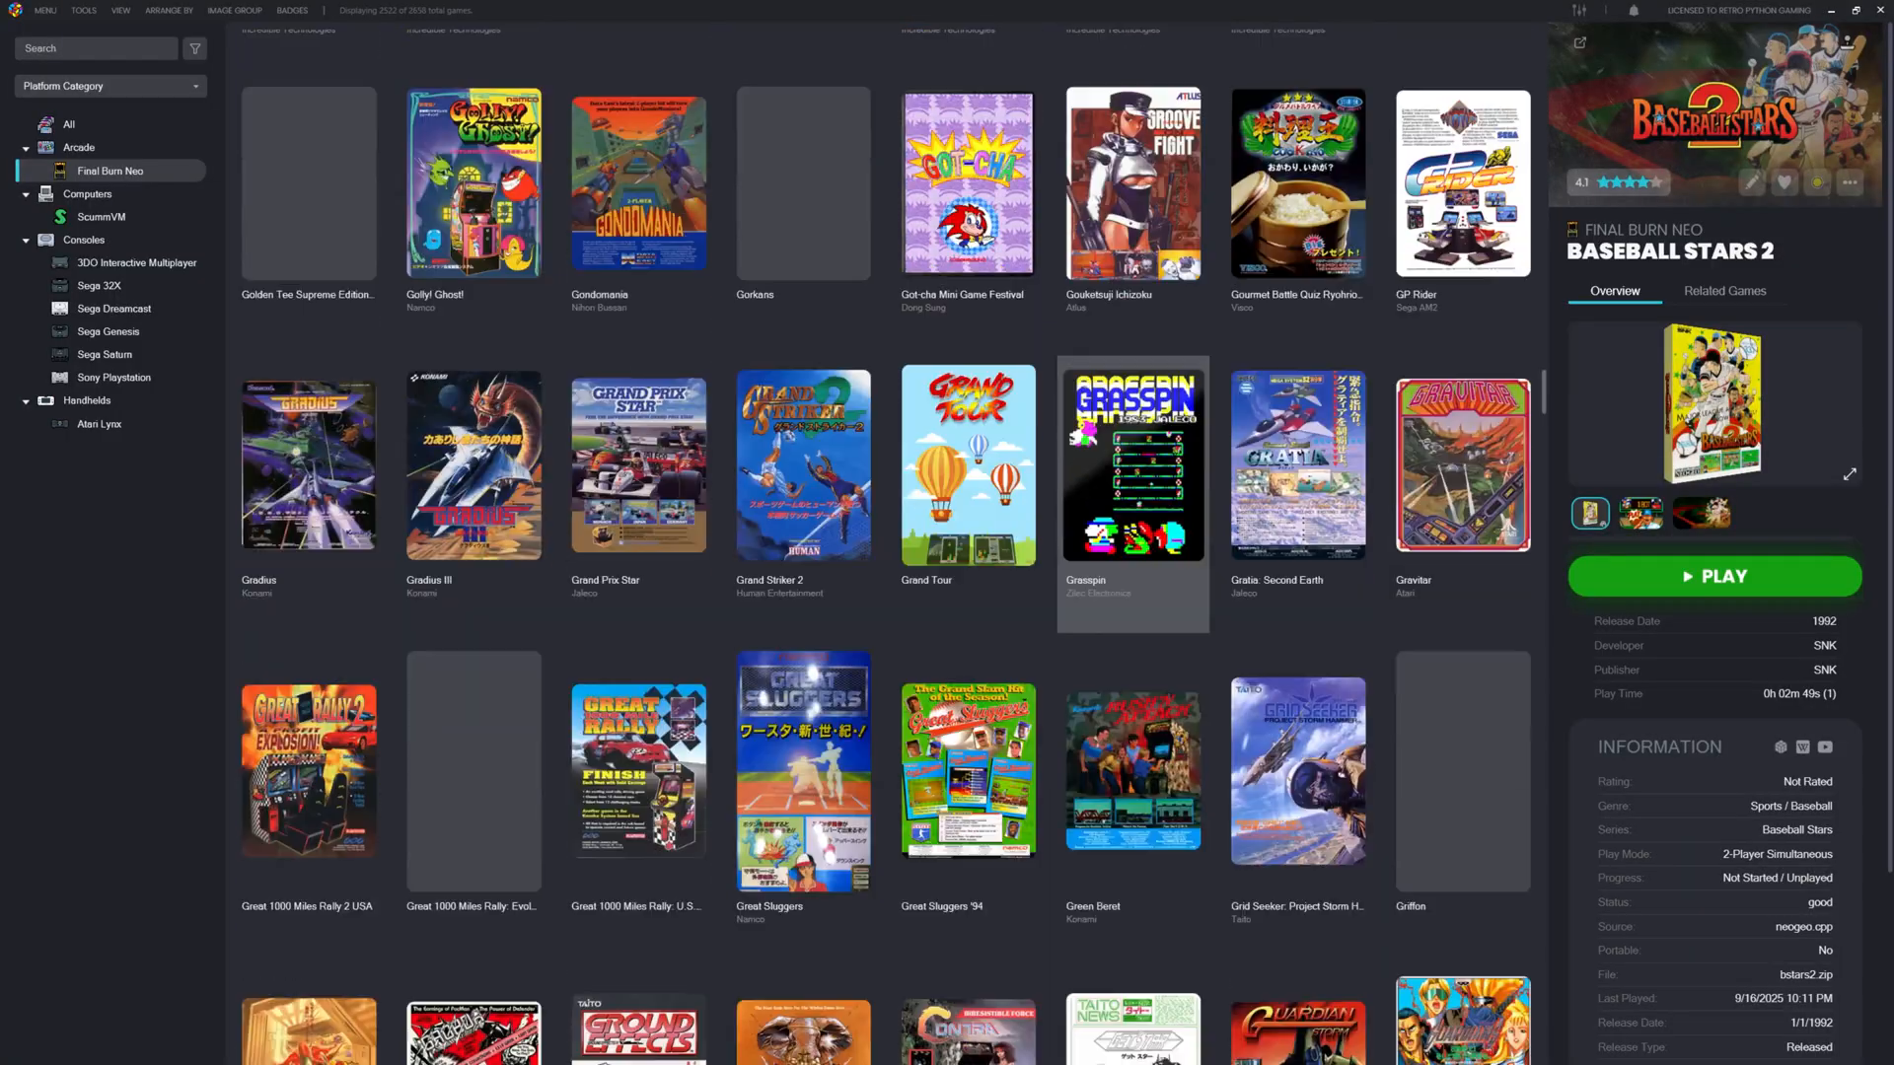
scroll("down", 3)
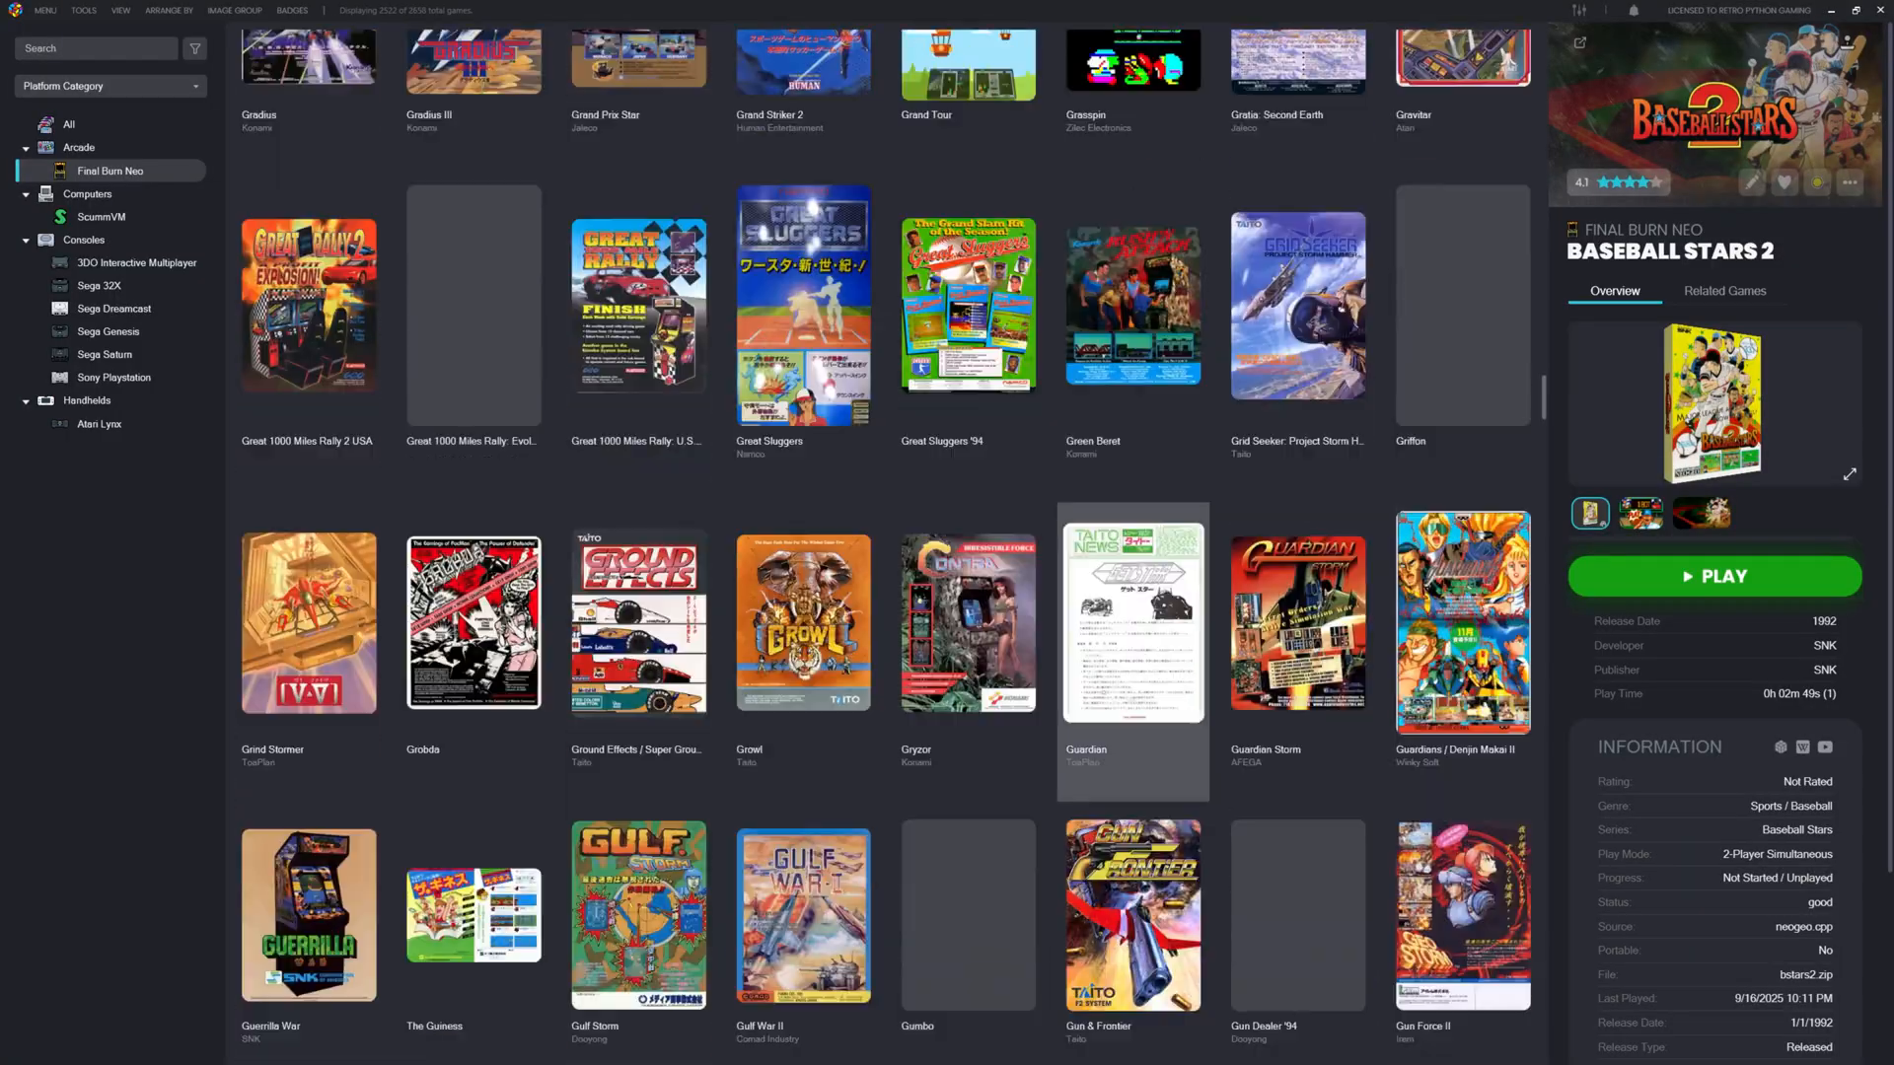
scroll("down", 3)
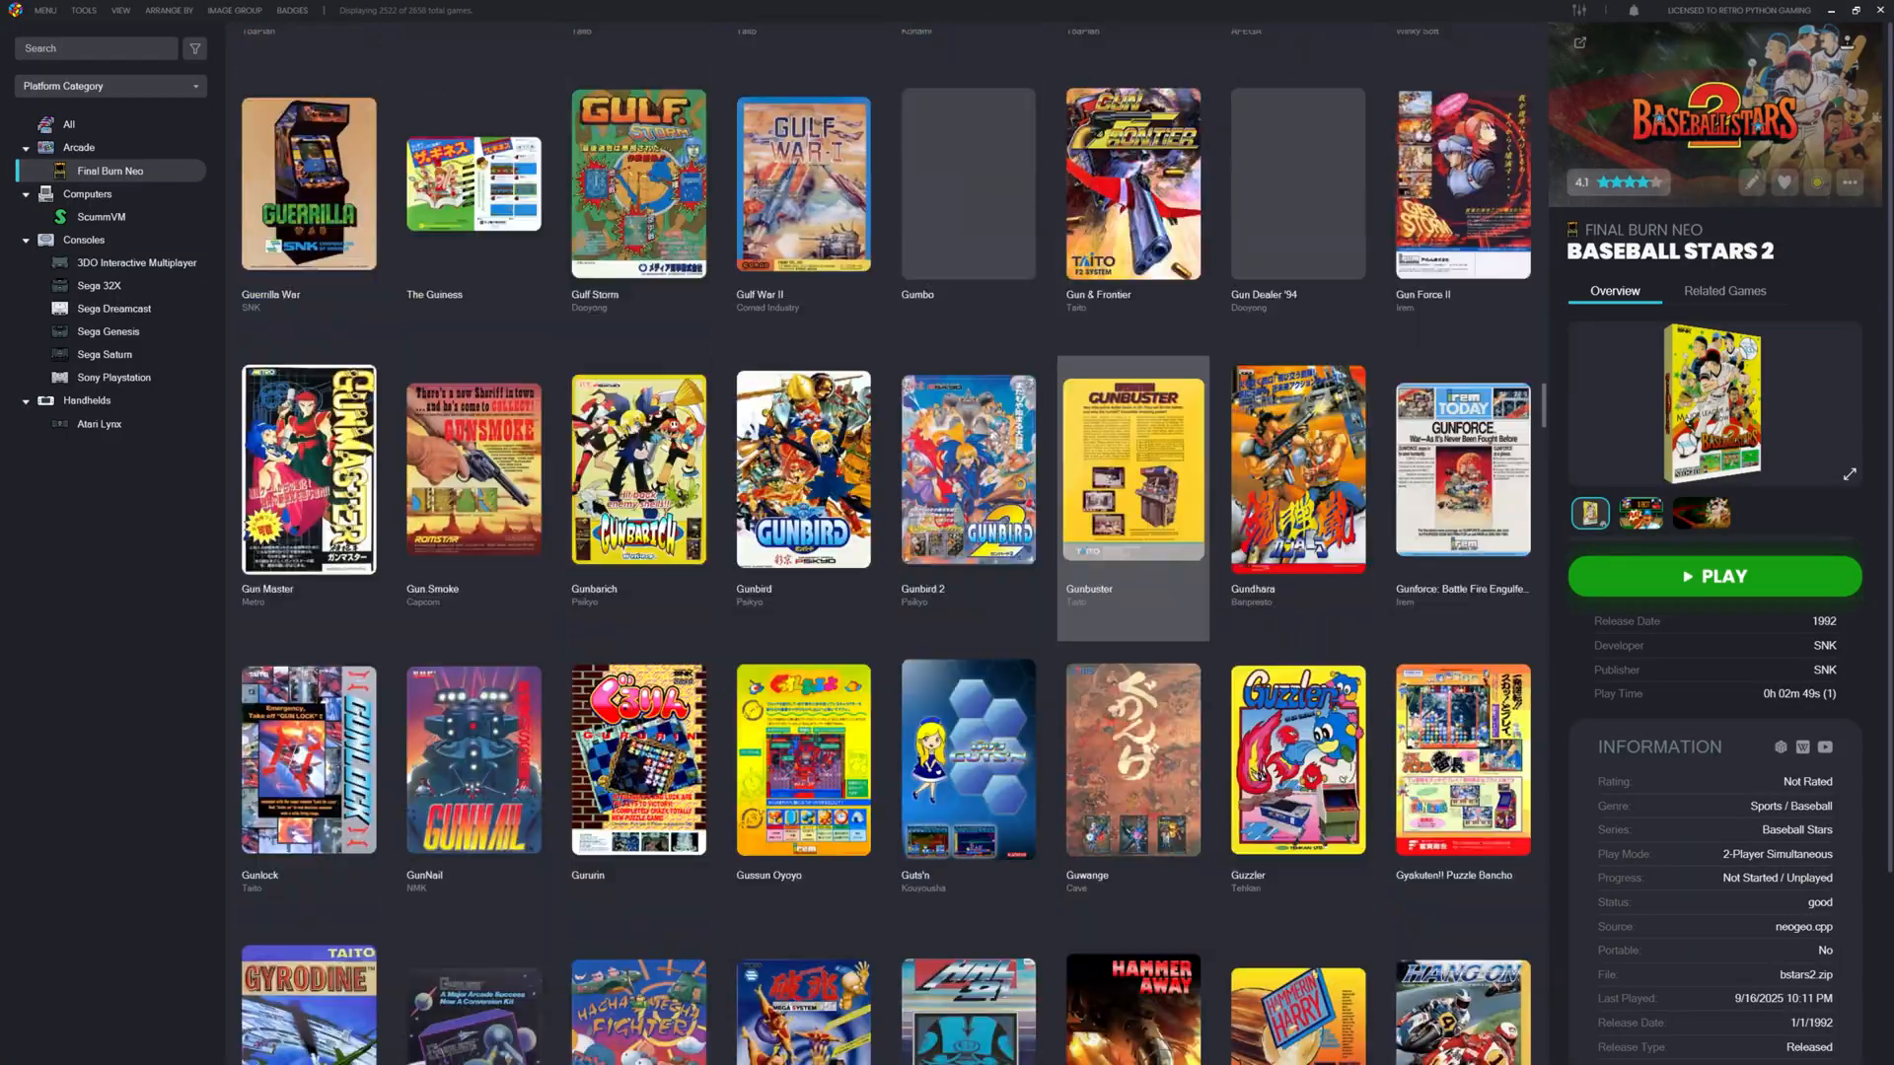
scroll("down", 3)
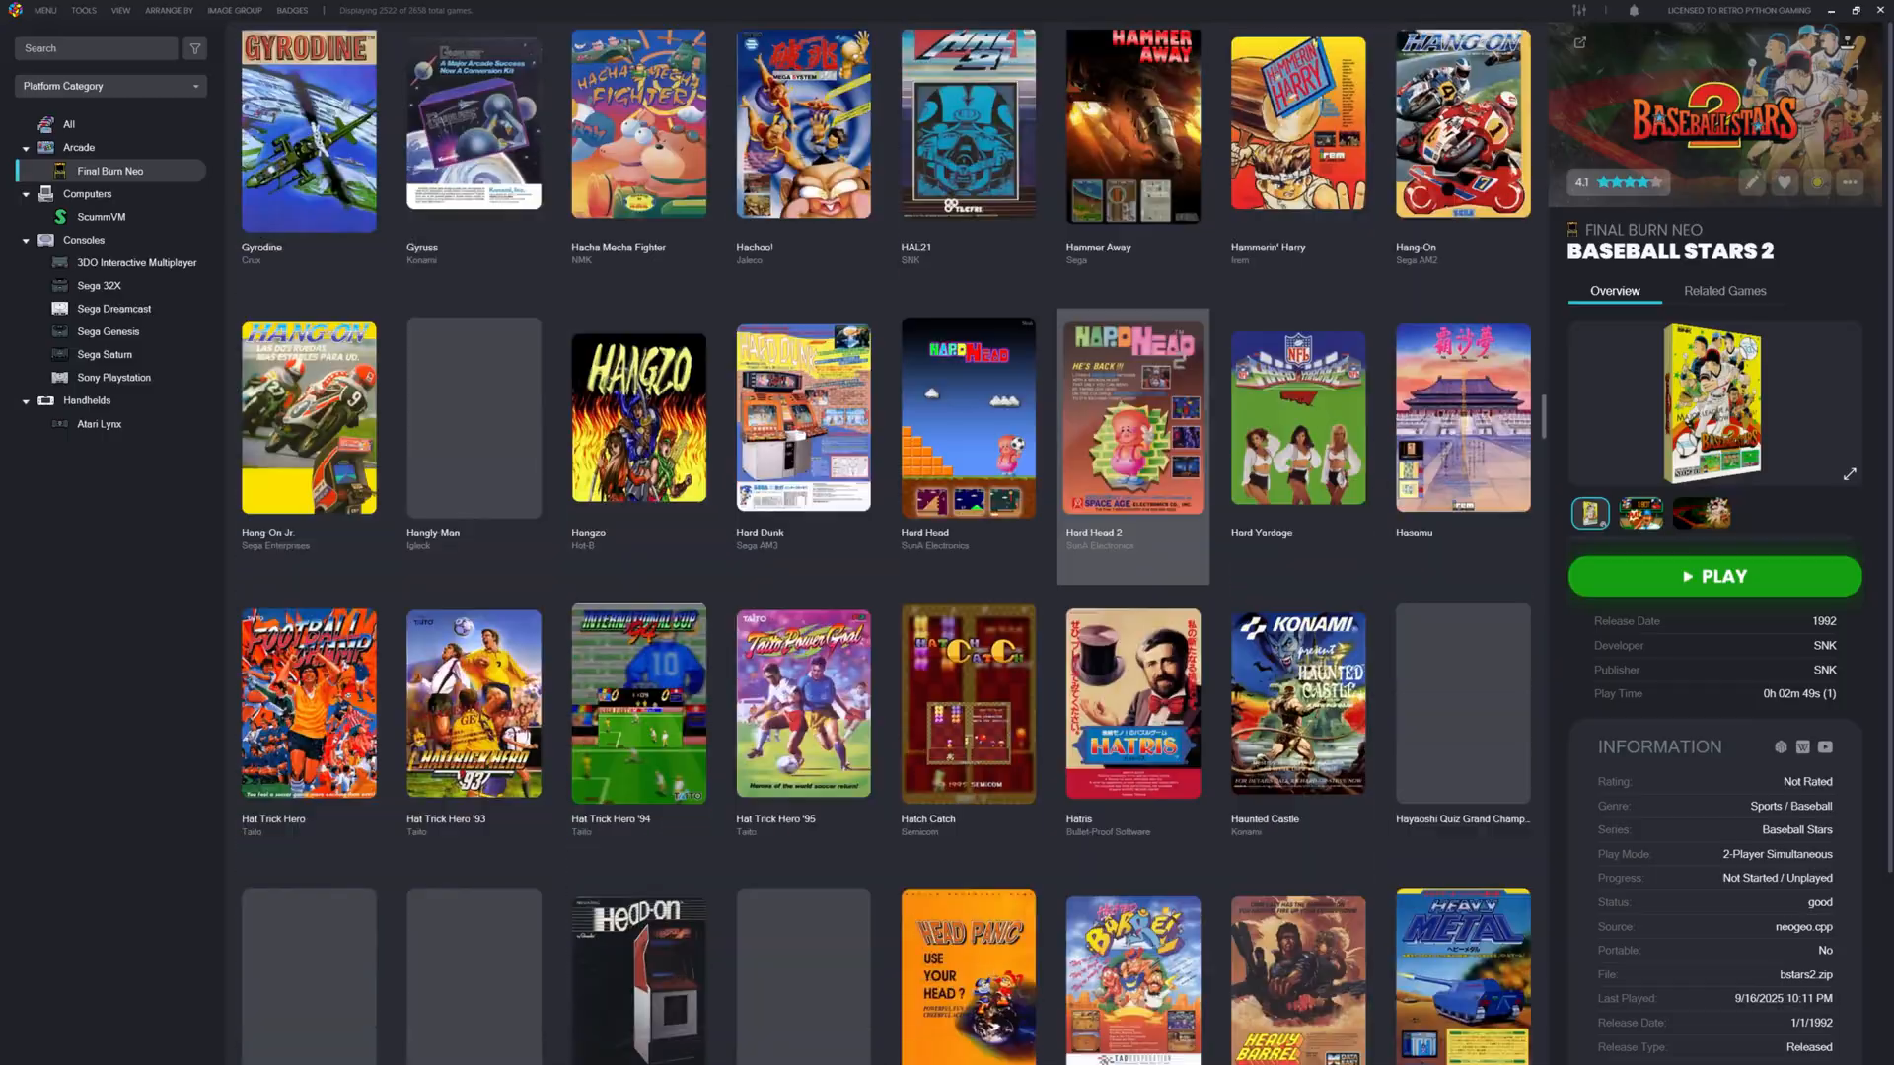
scroll("down", 3)
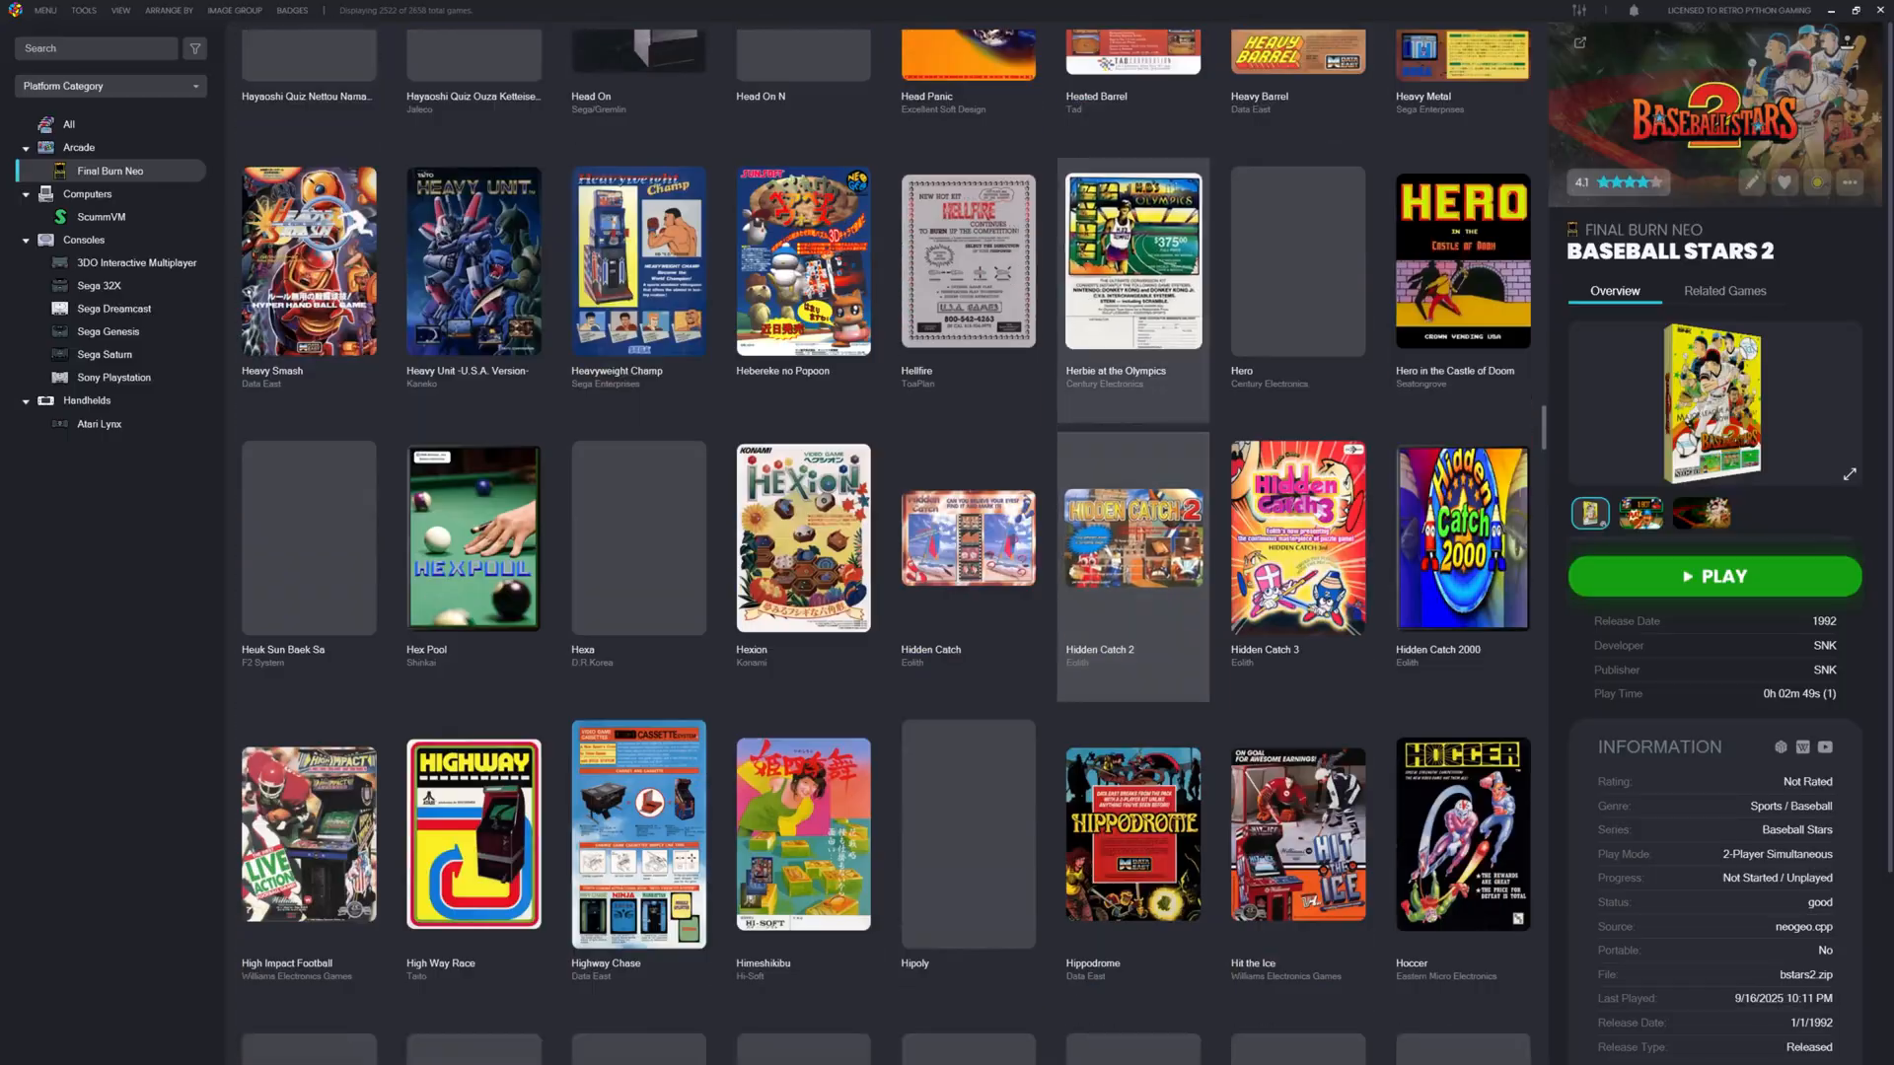
scroll("down", 3)
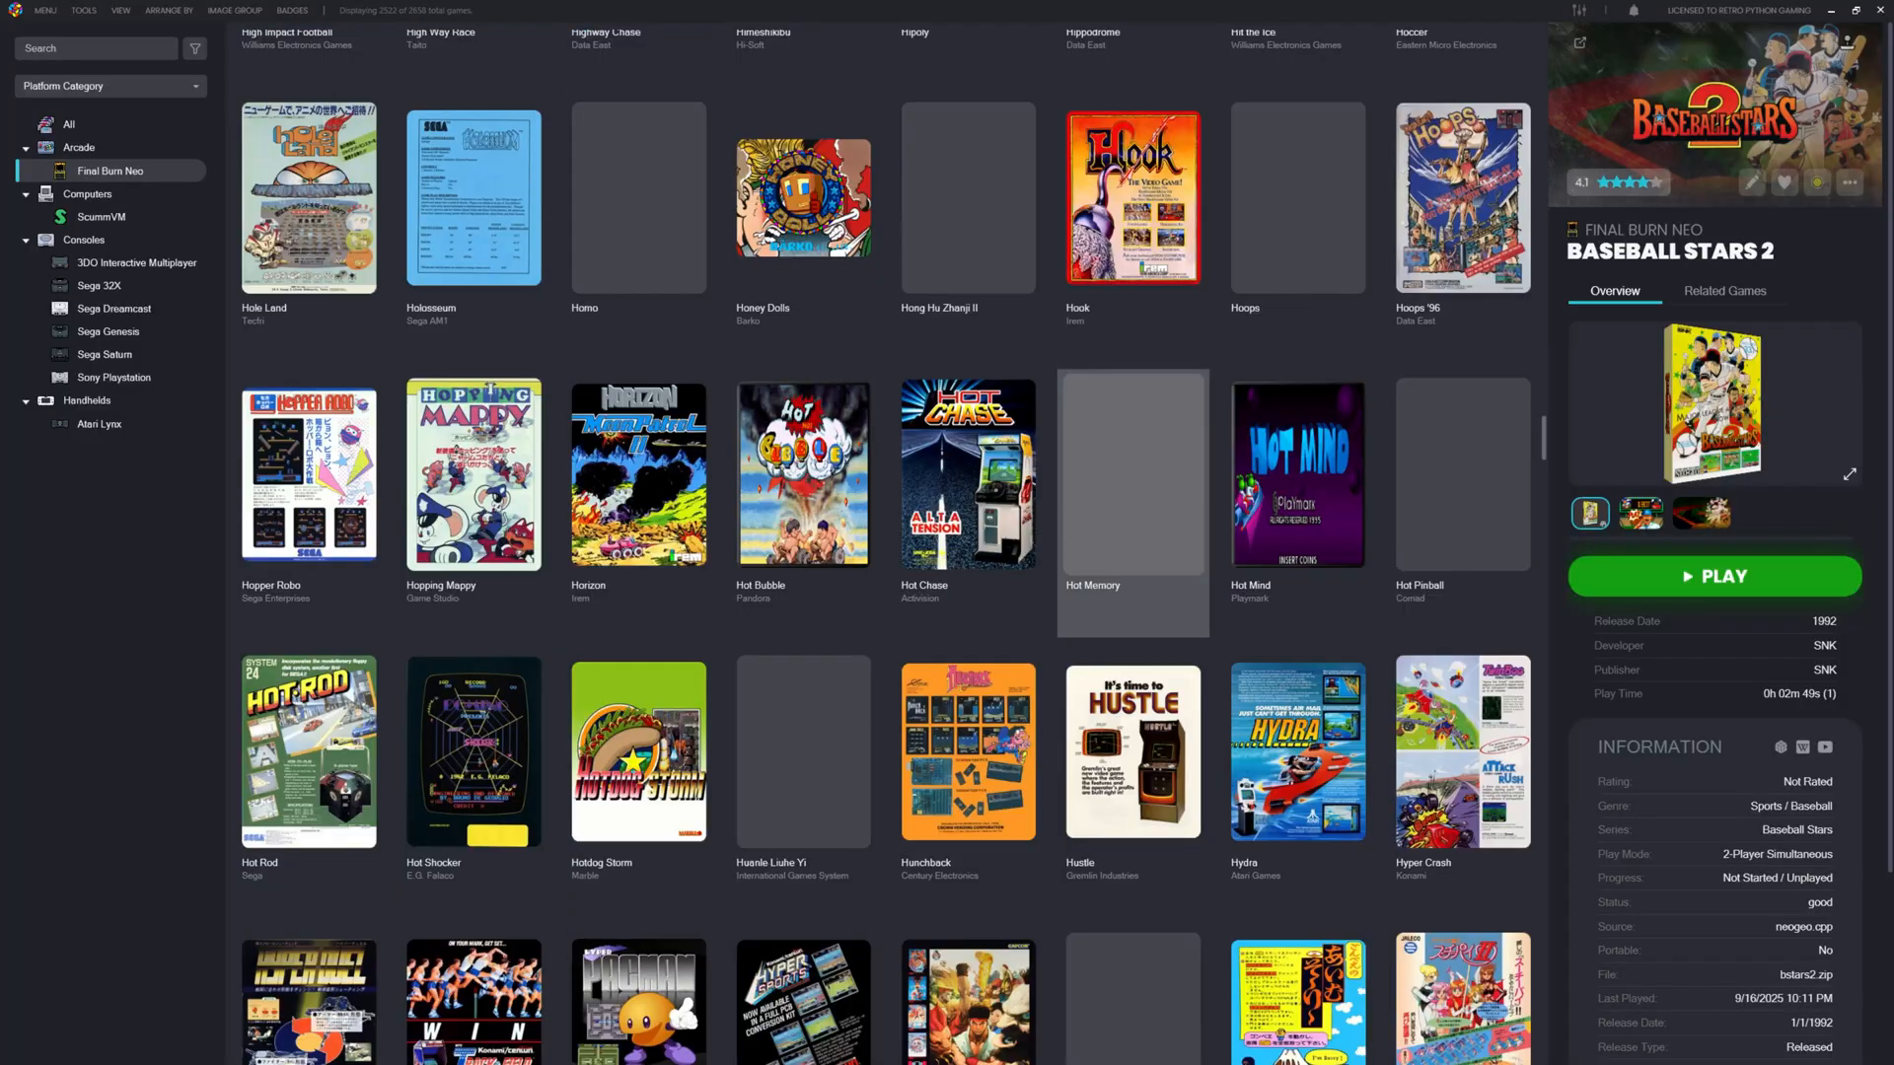
scroll("down", 3)
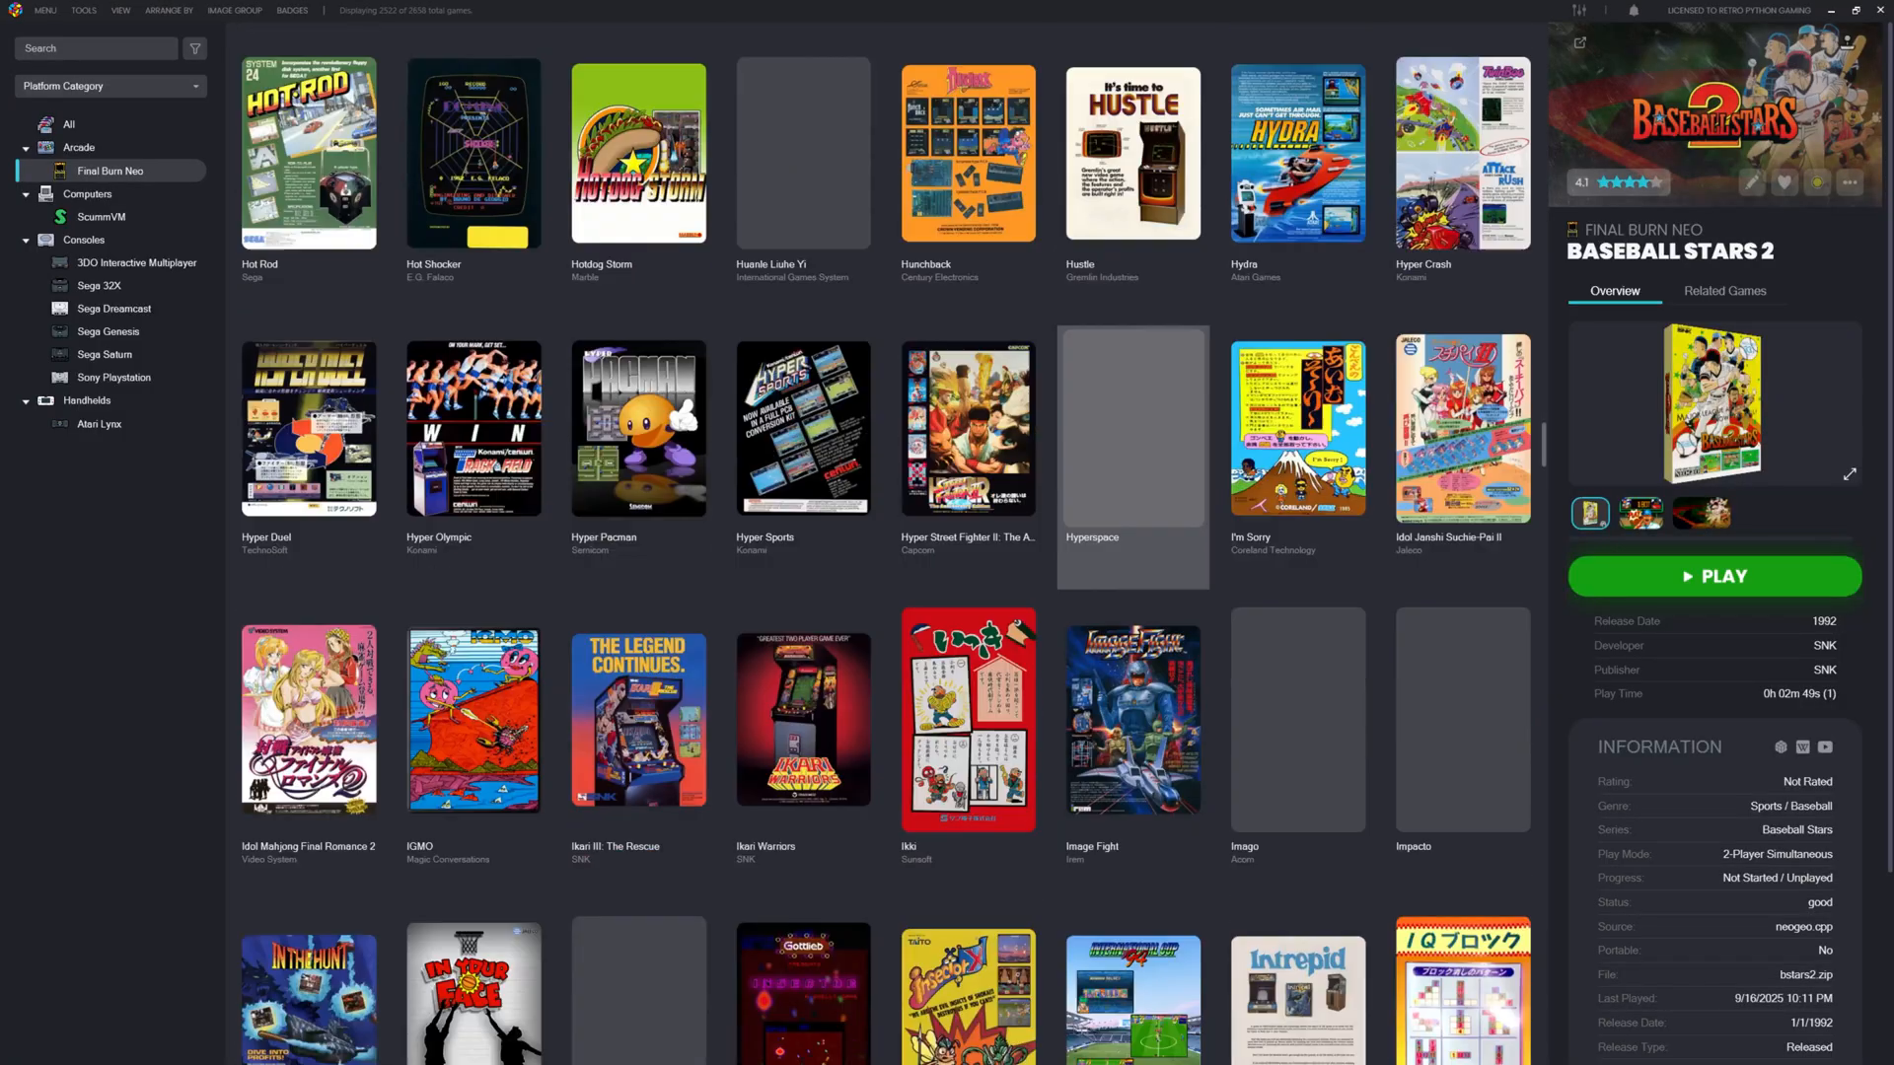
scroll("down", 3)
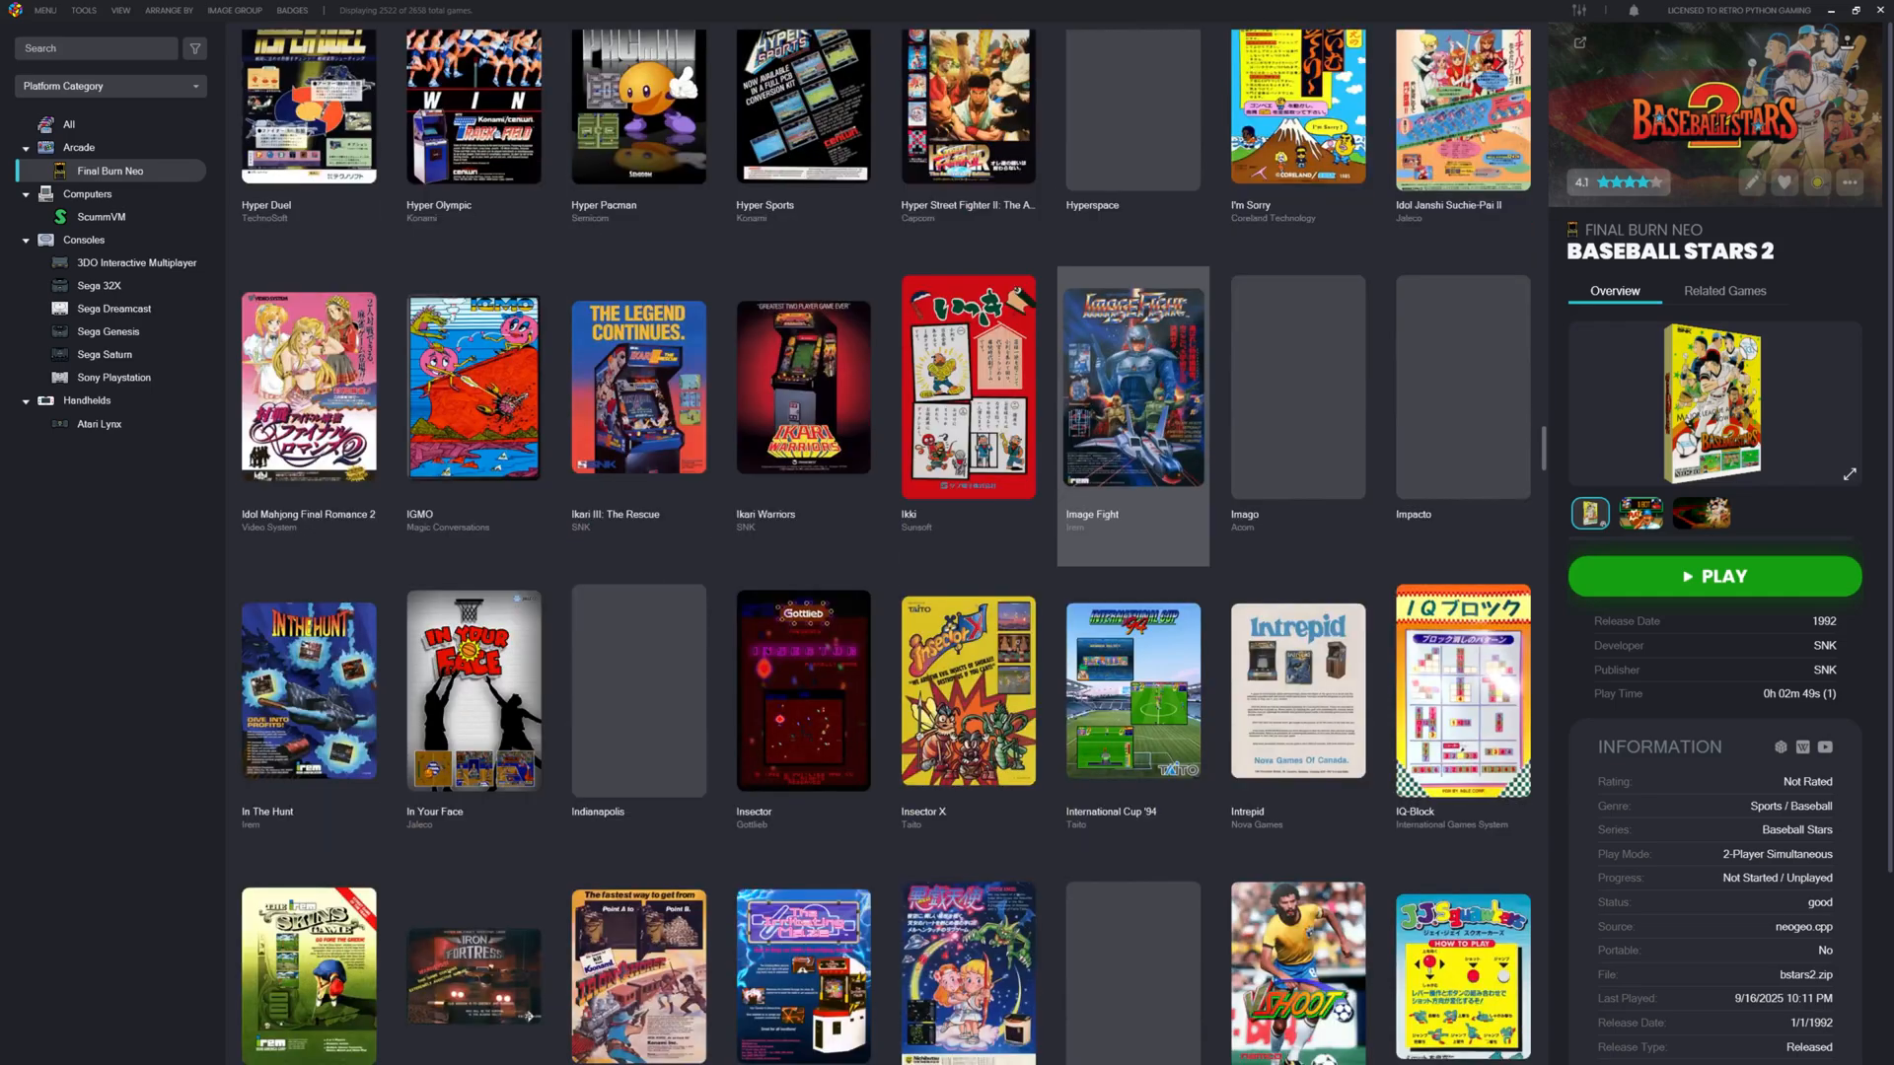
scroll("down", 3)
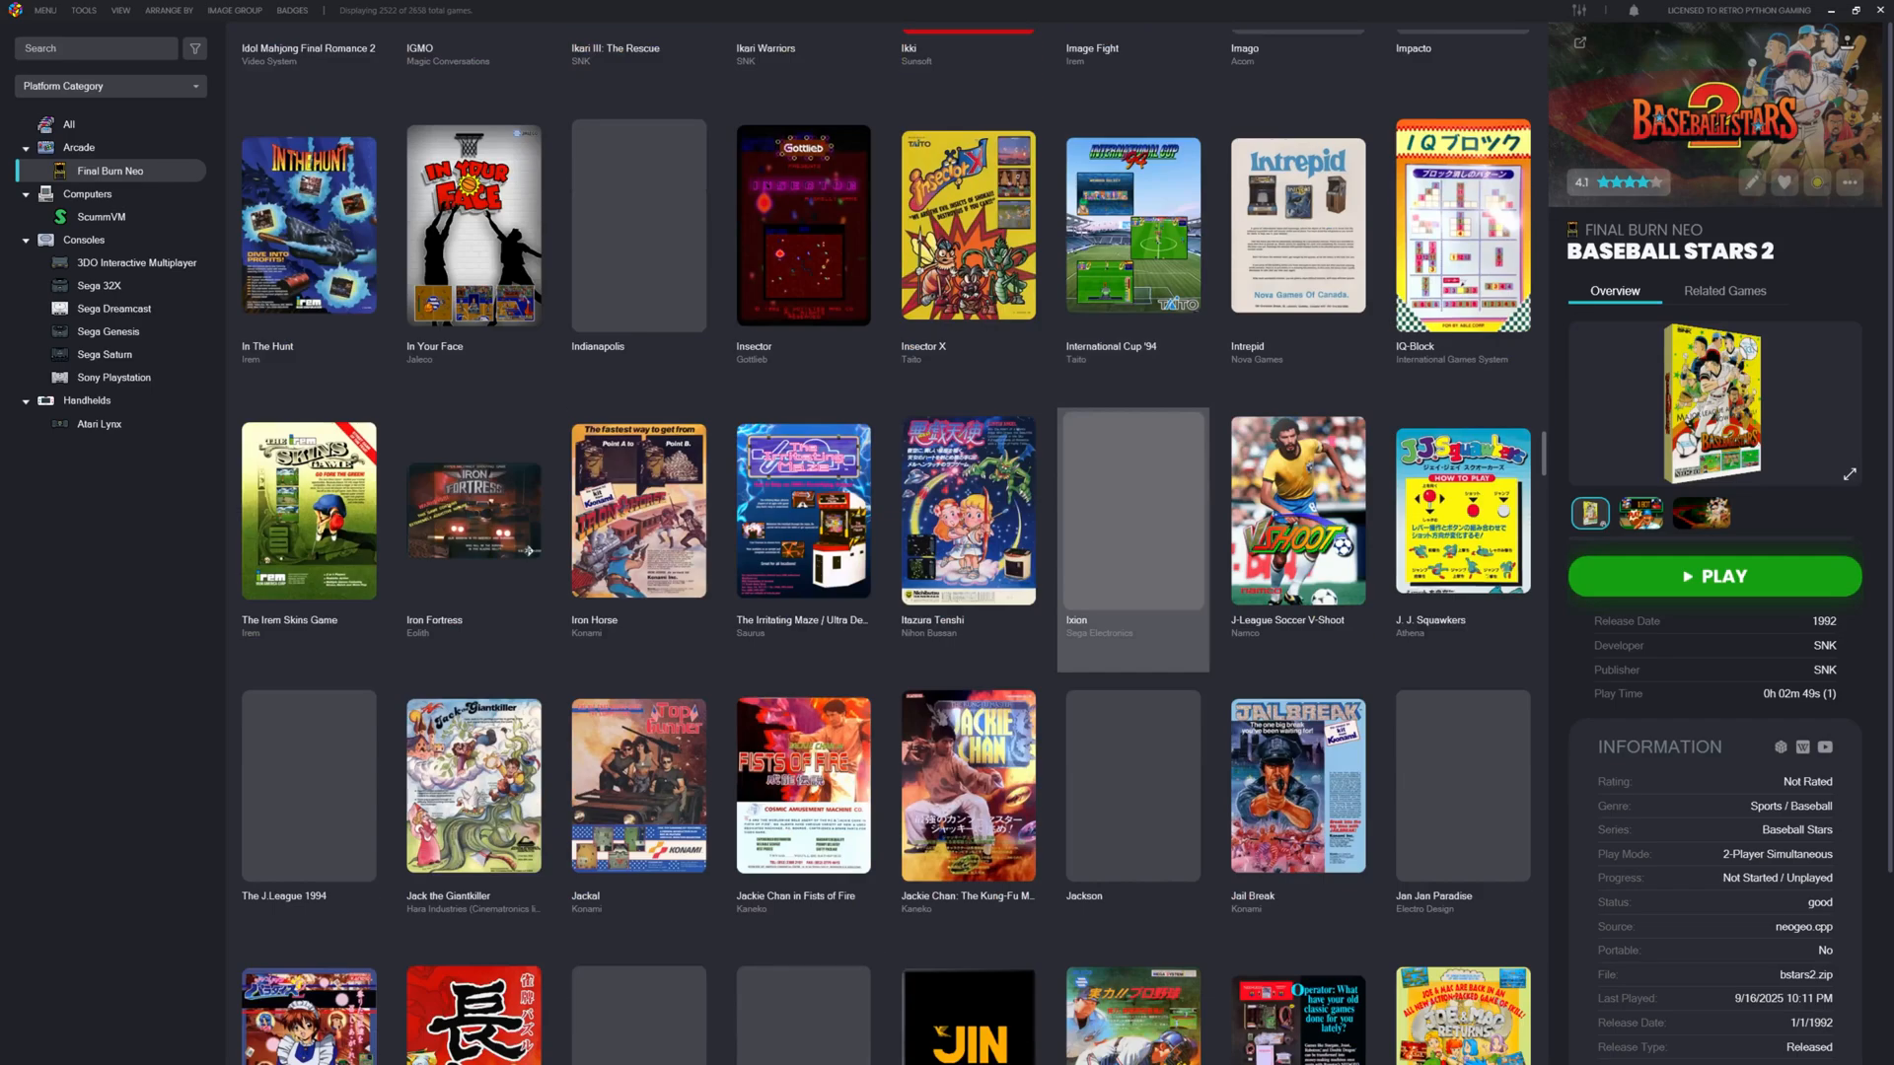
scroll("down", 3)
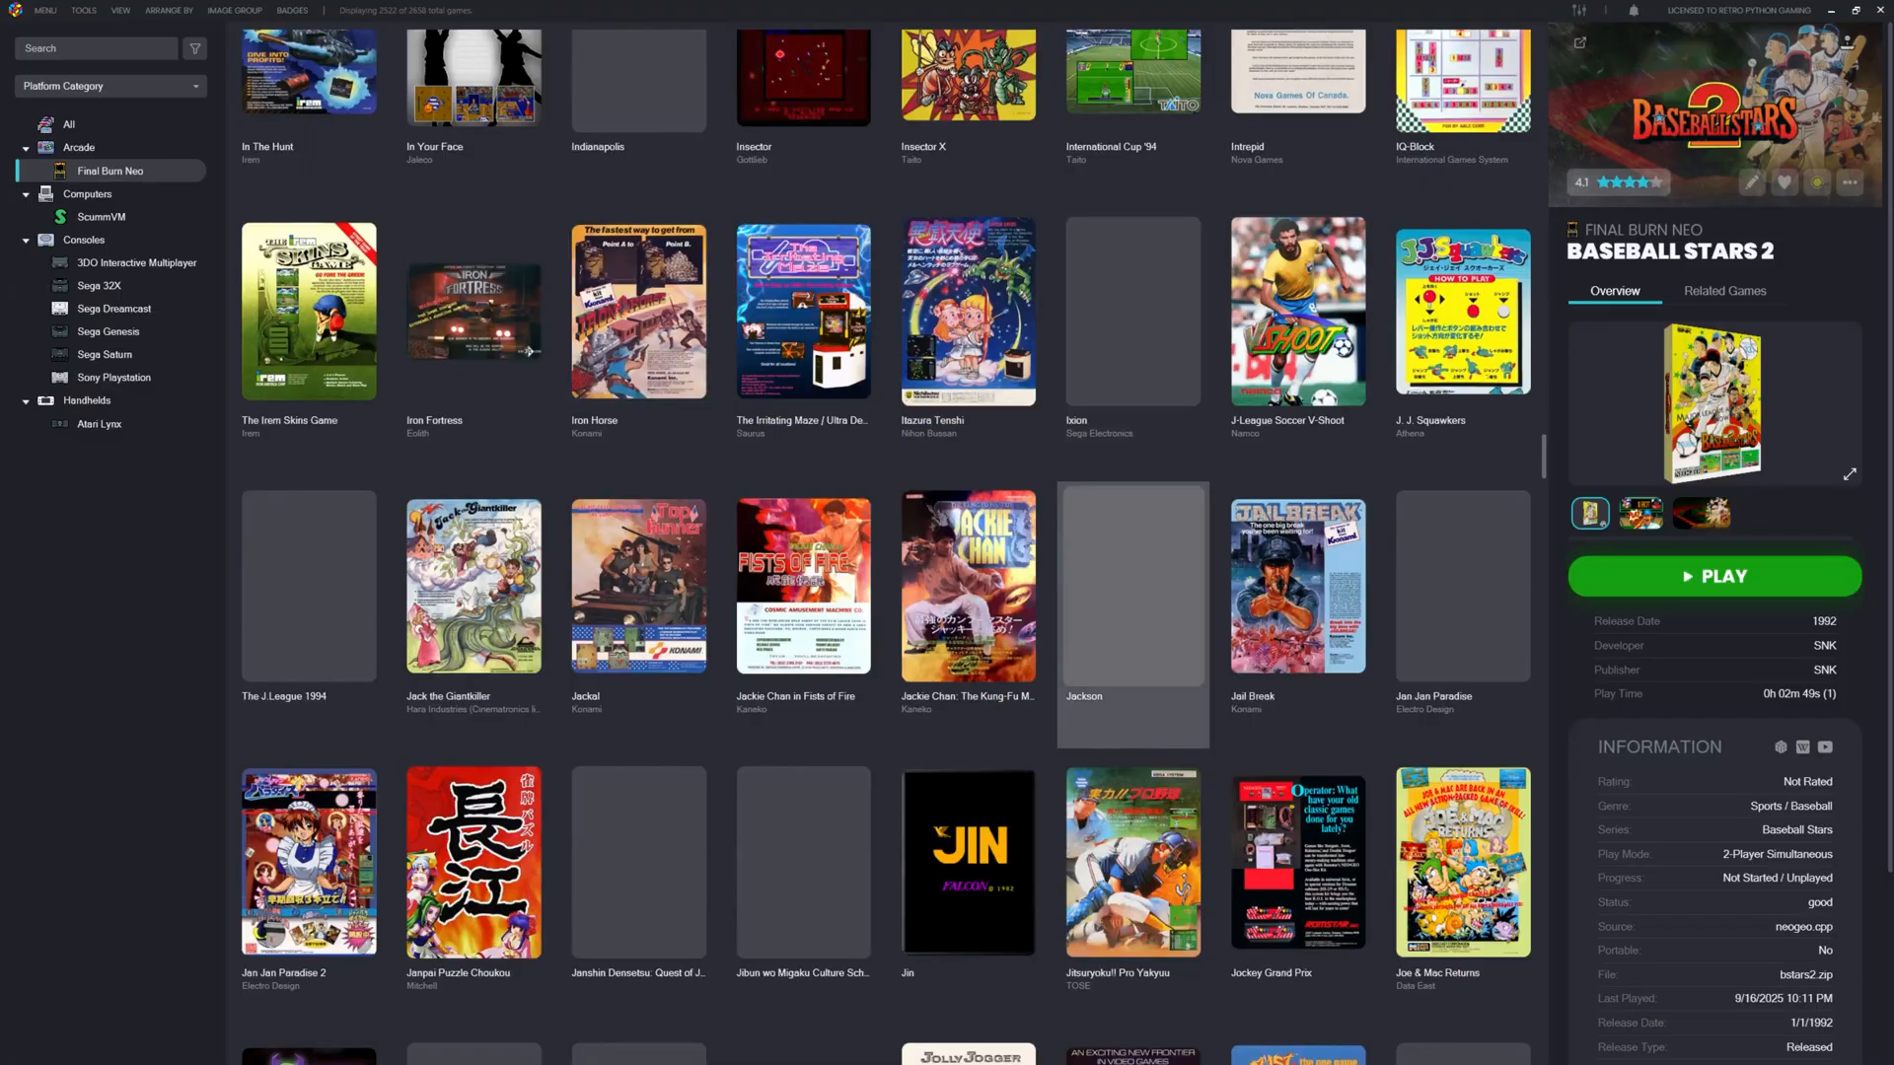
scroll("down", 3)
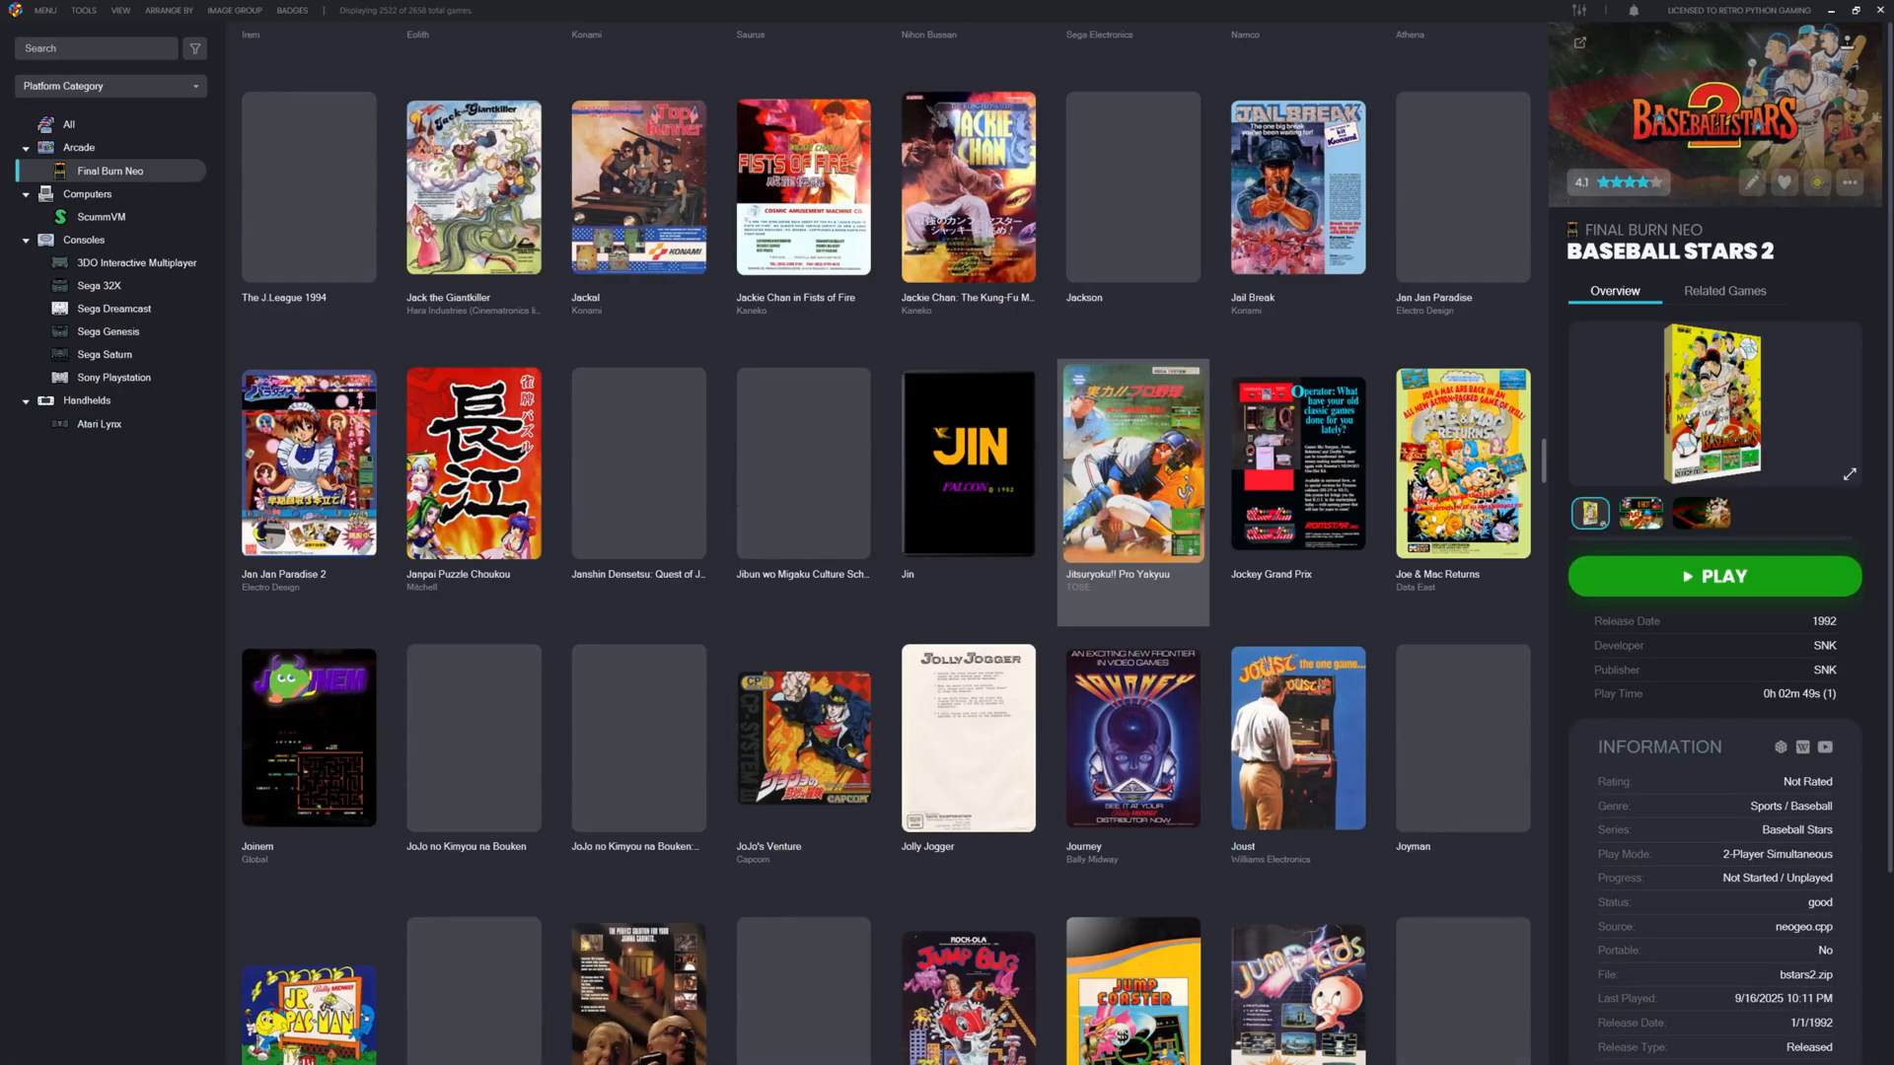
scroll("down", 3)
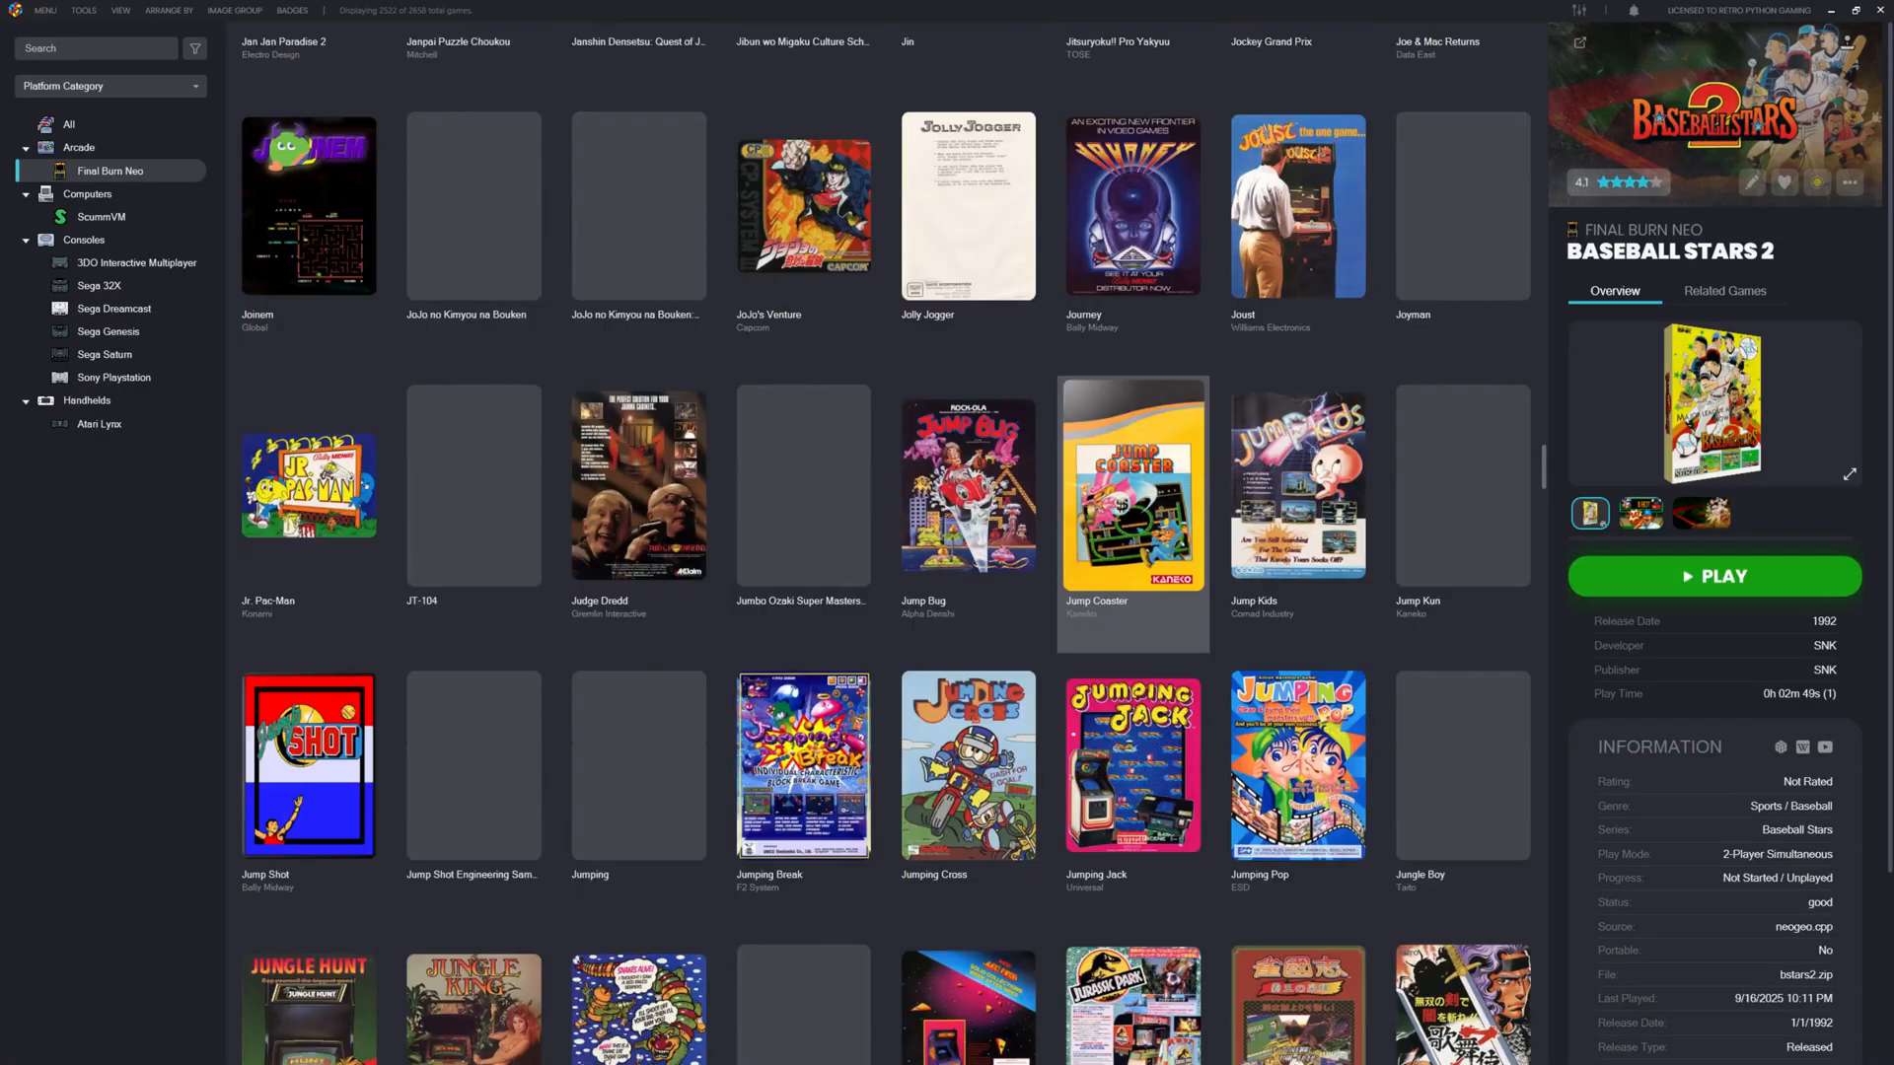
scroll("down", 3)
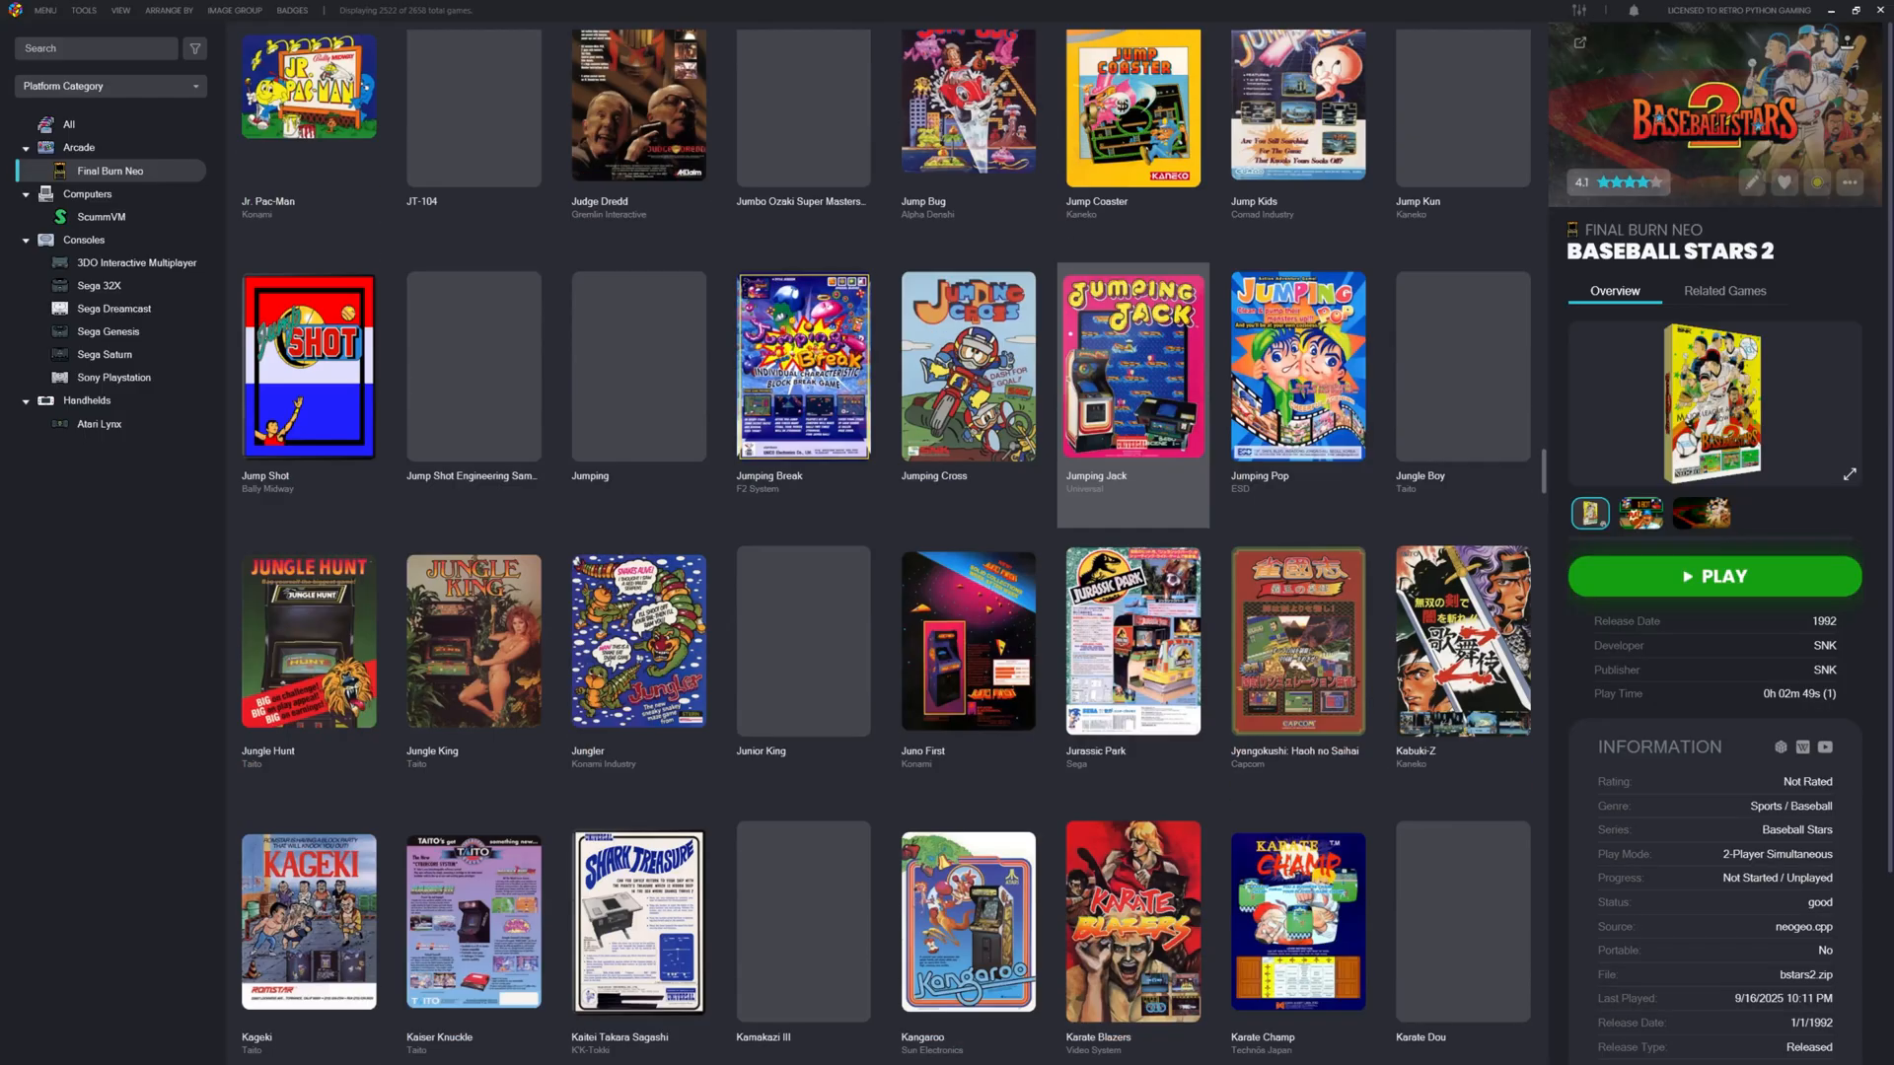
scroll("down", 3)
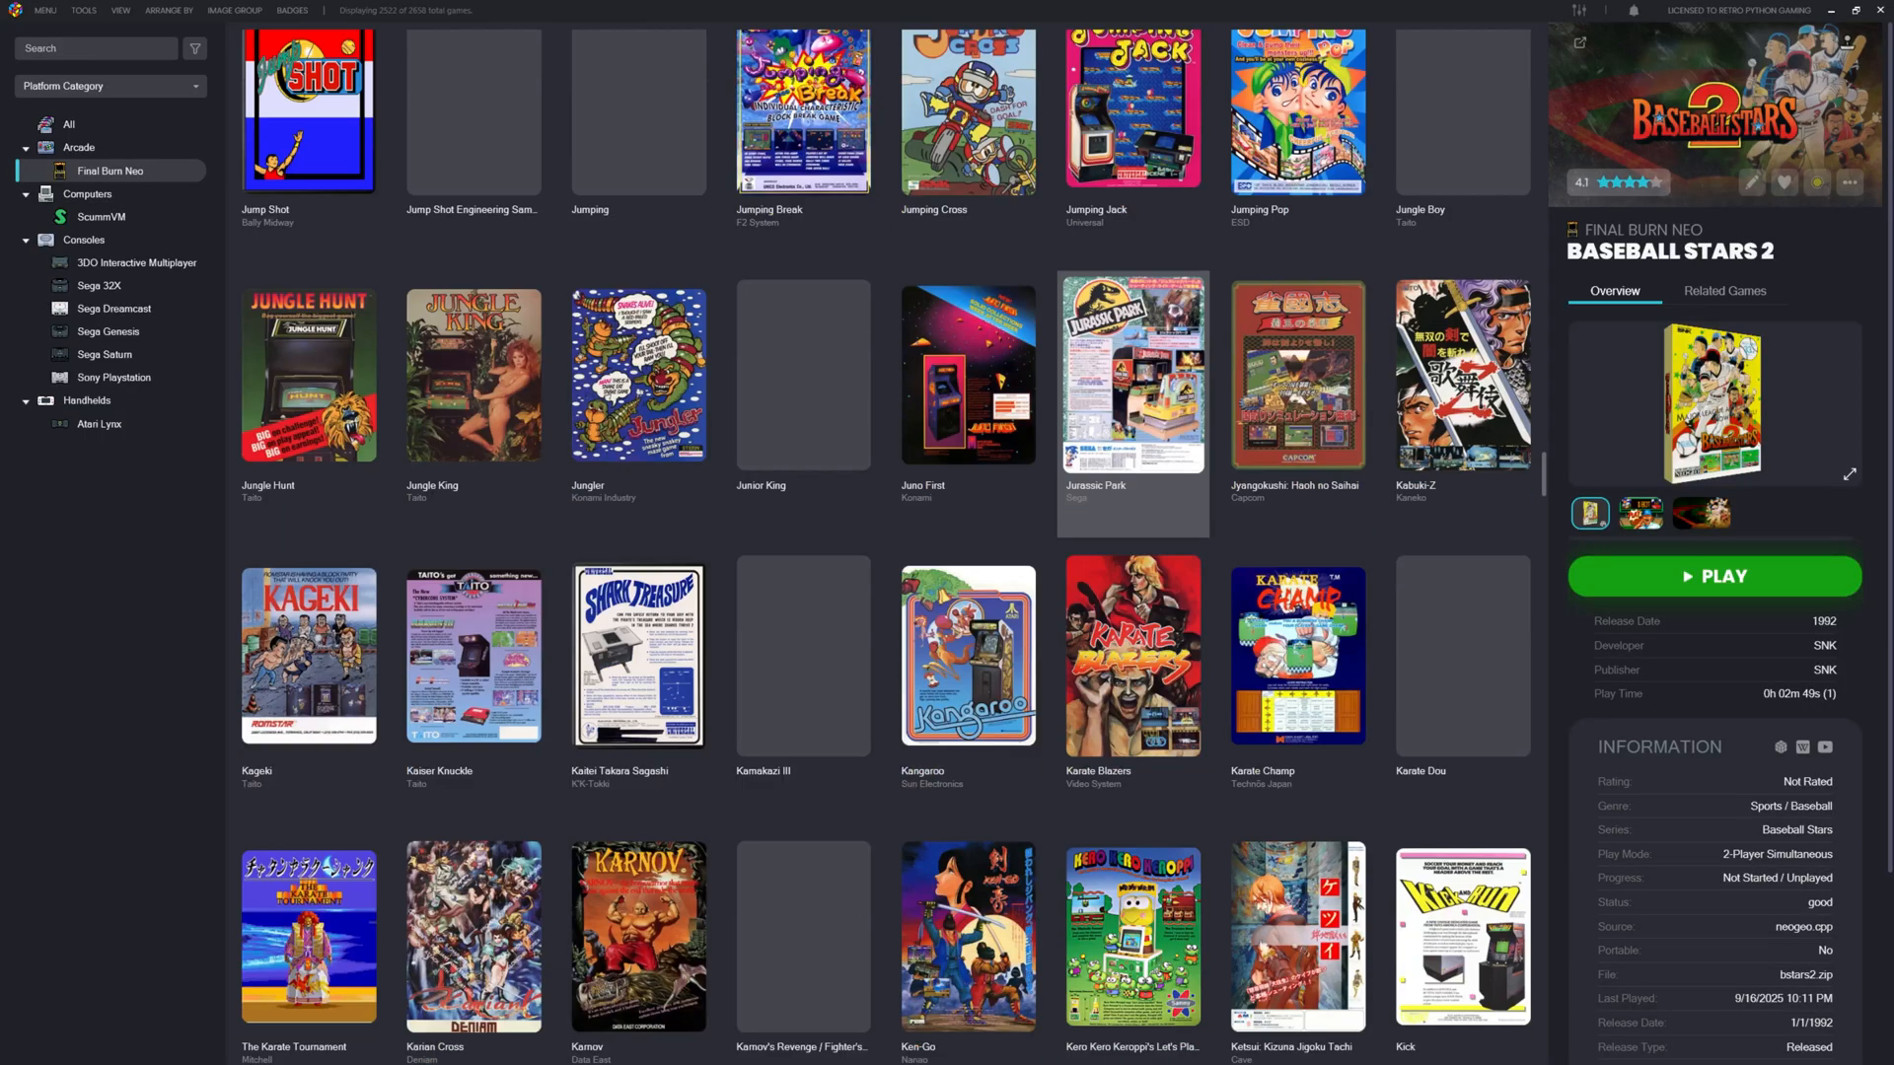
scroll("down", 3)
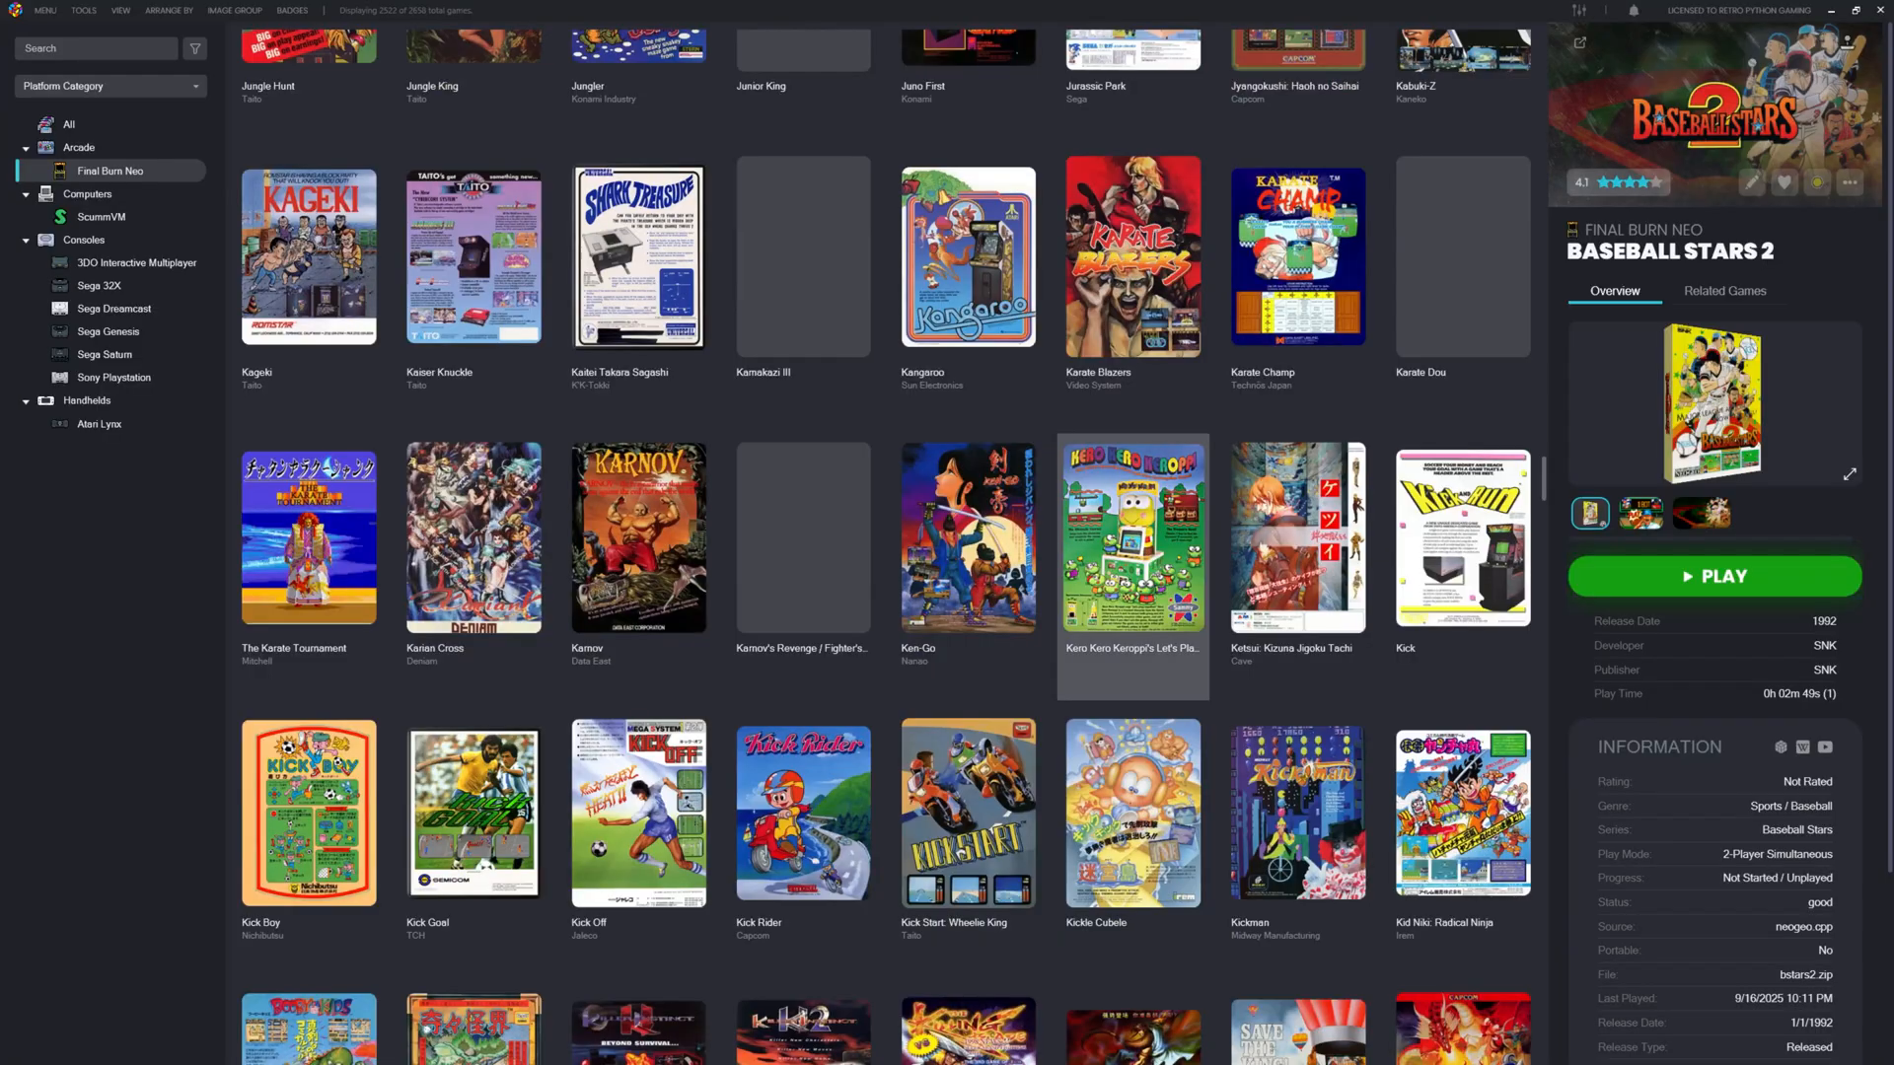
scroll("down", 3)
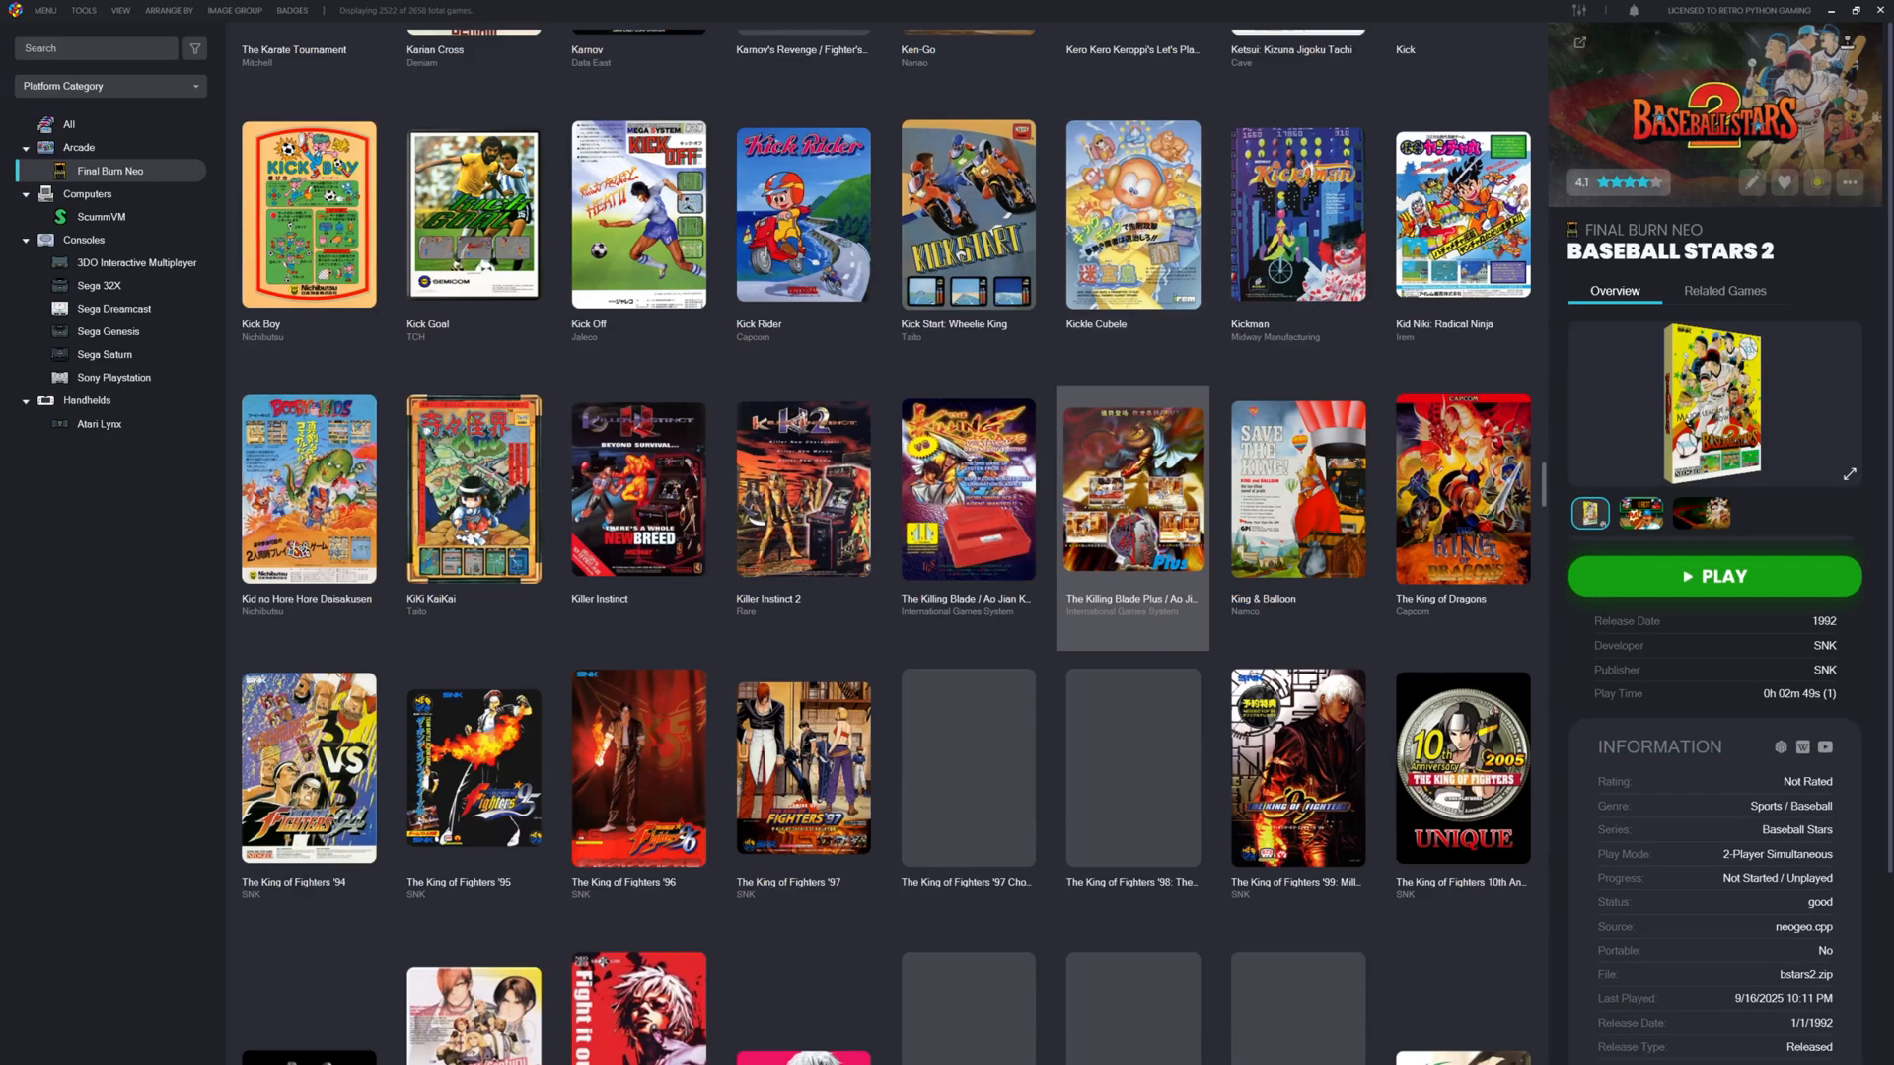
scroll("down", 3)
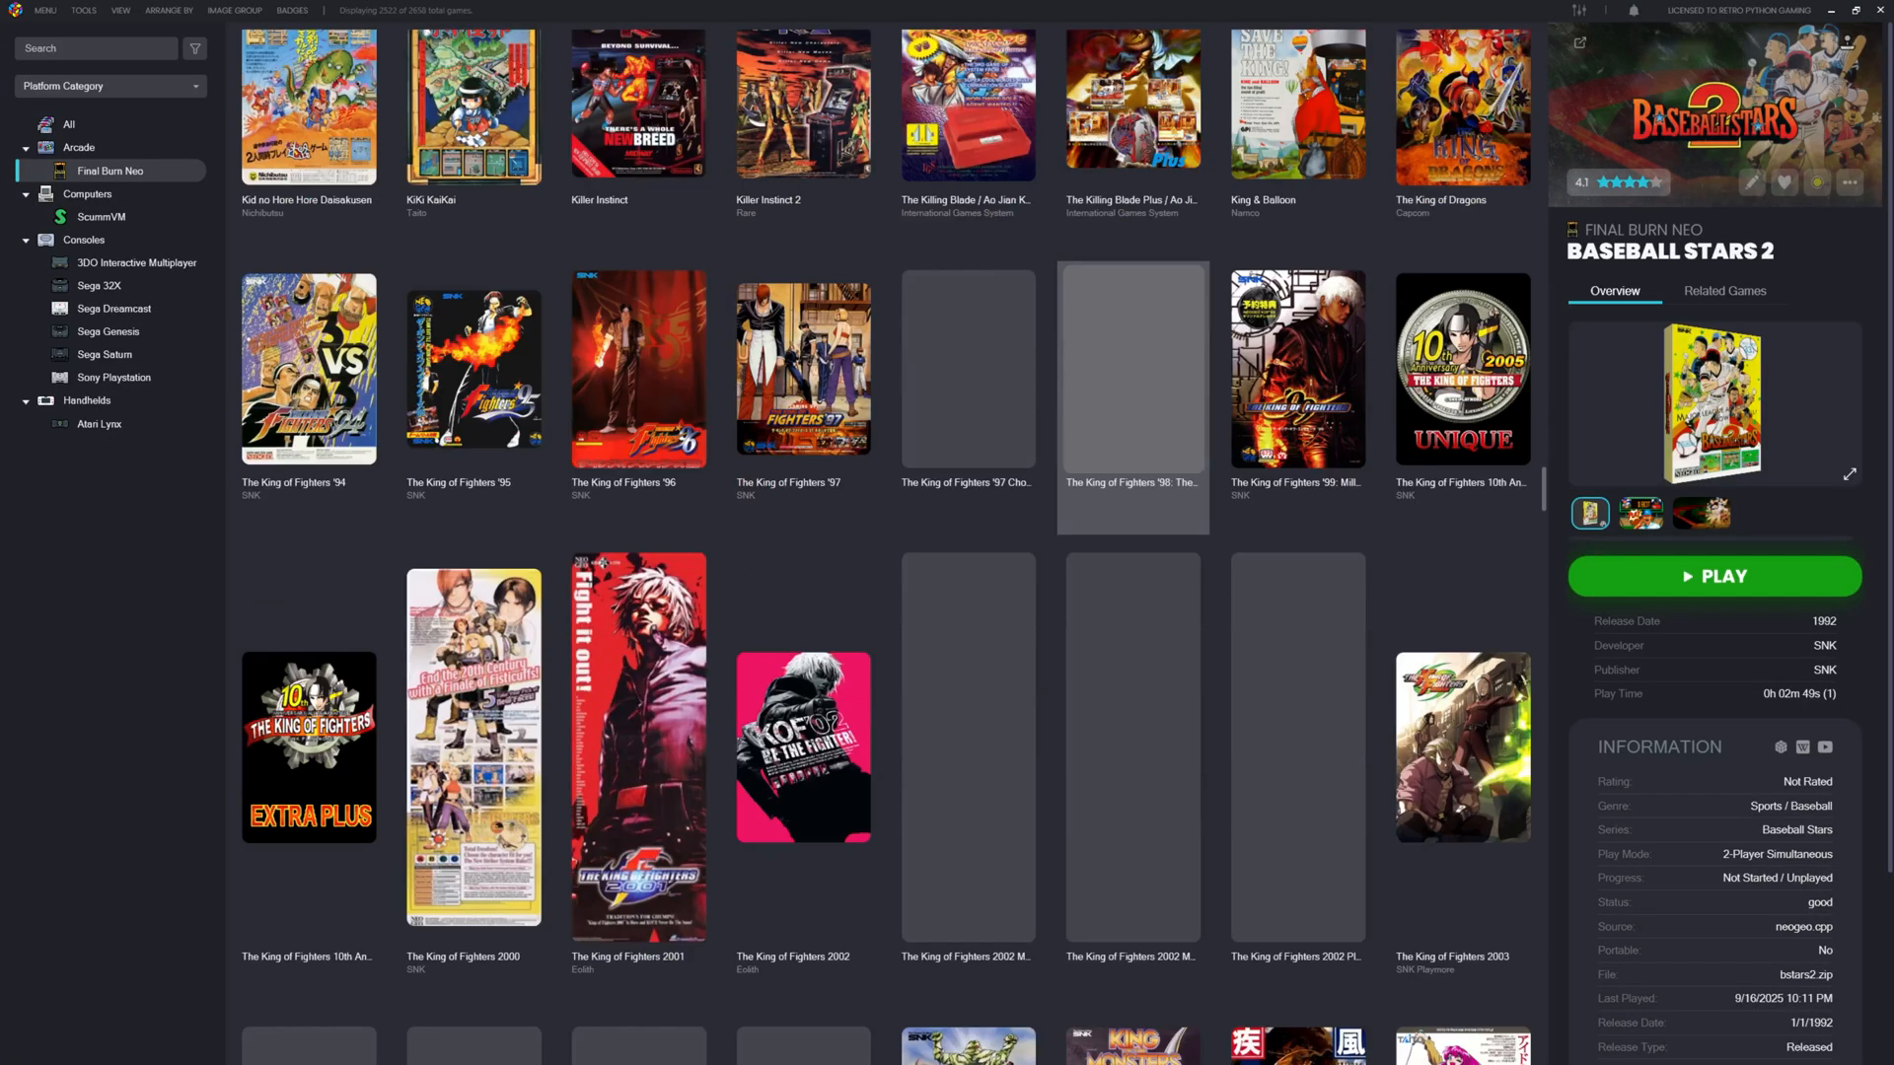
scroll("down", 3)
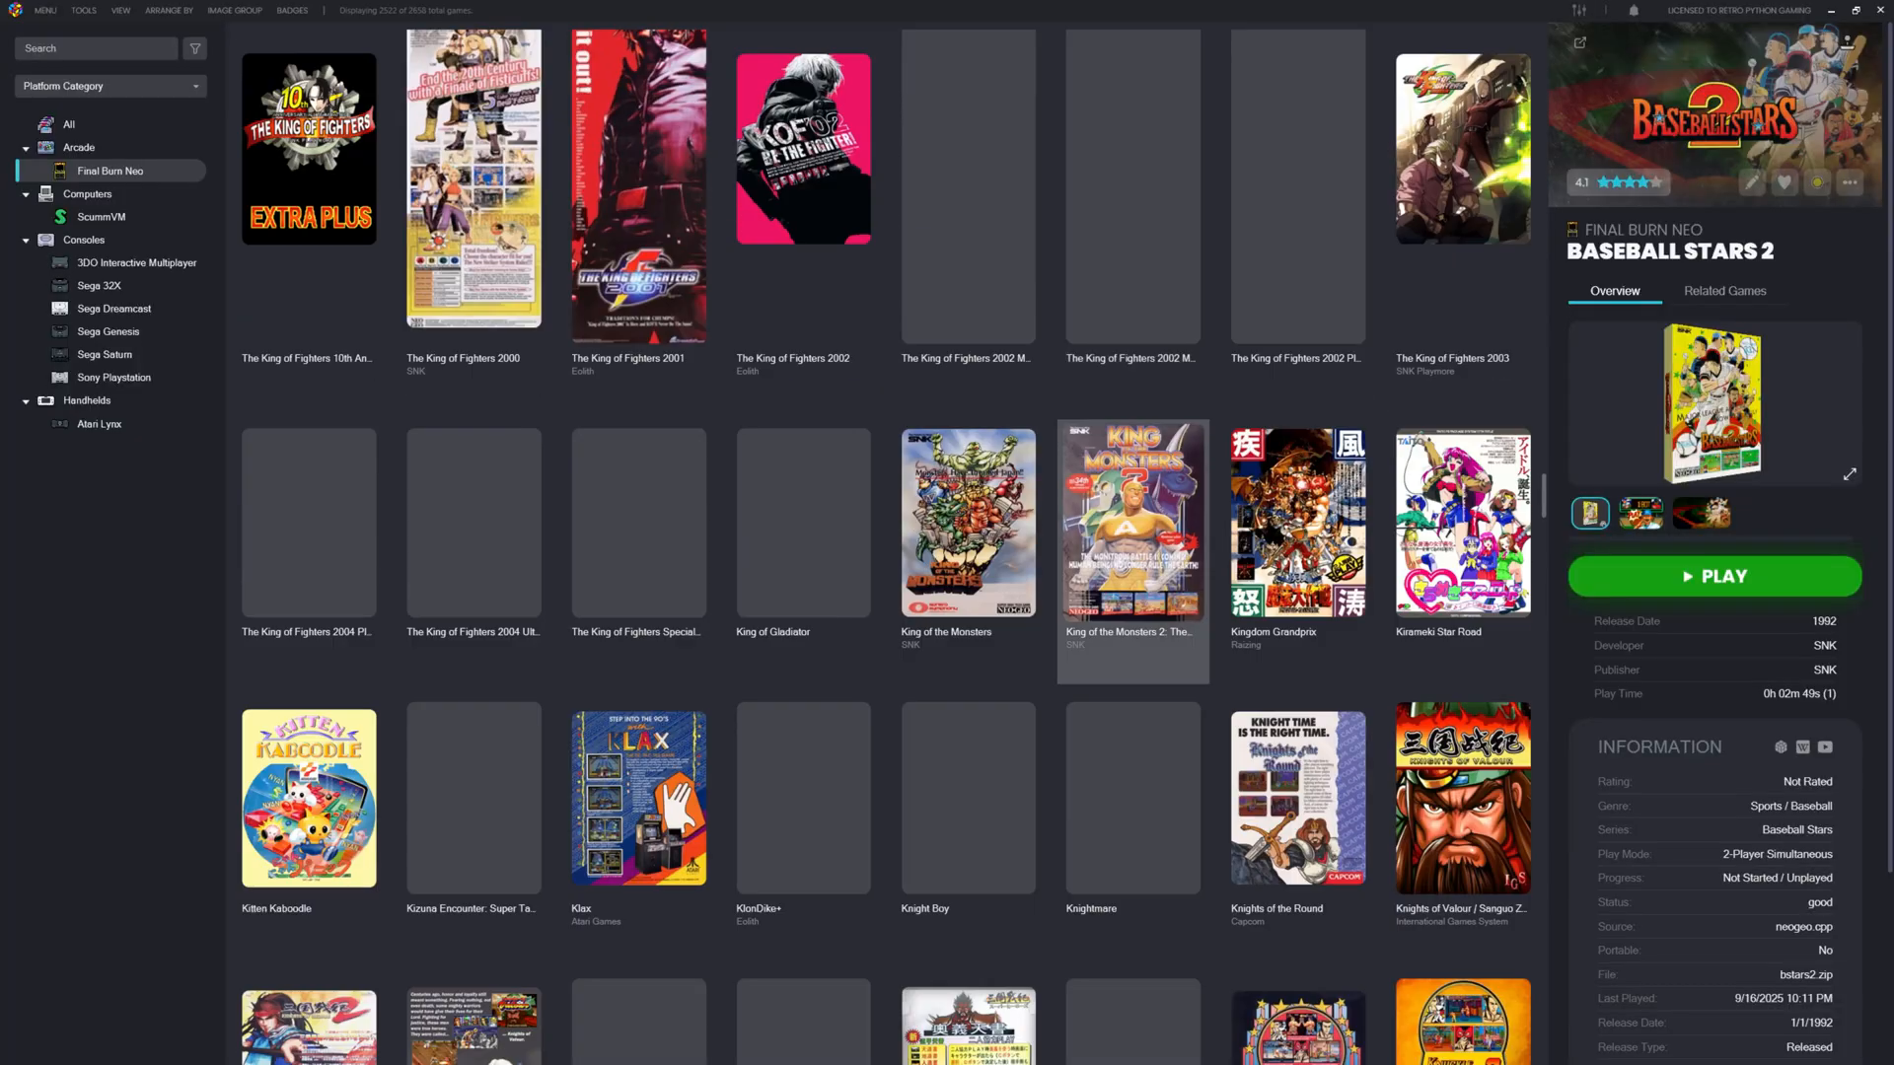
scroll("down", 3)
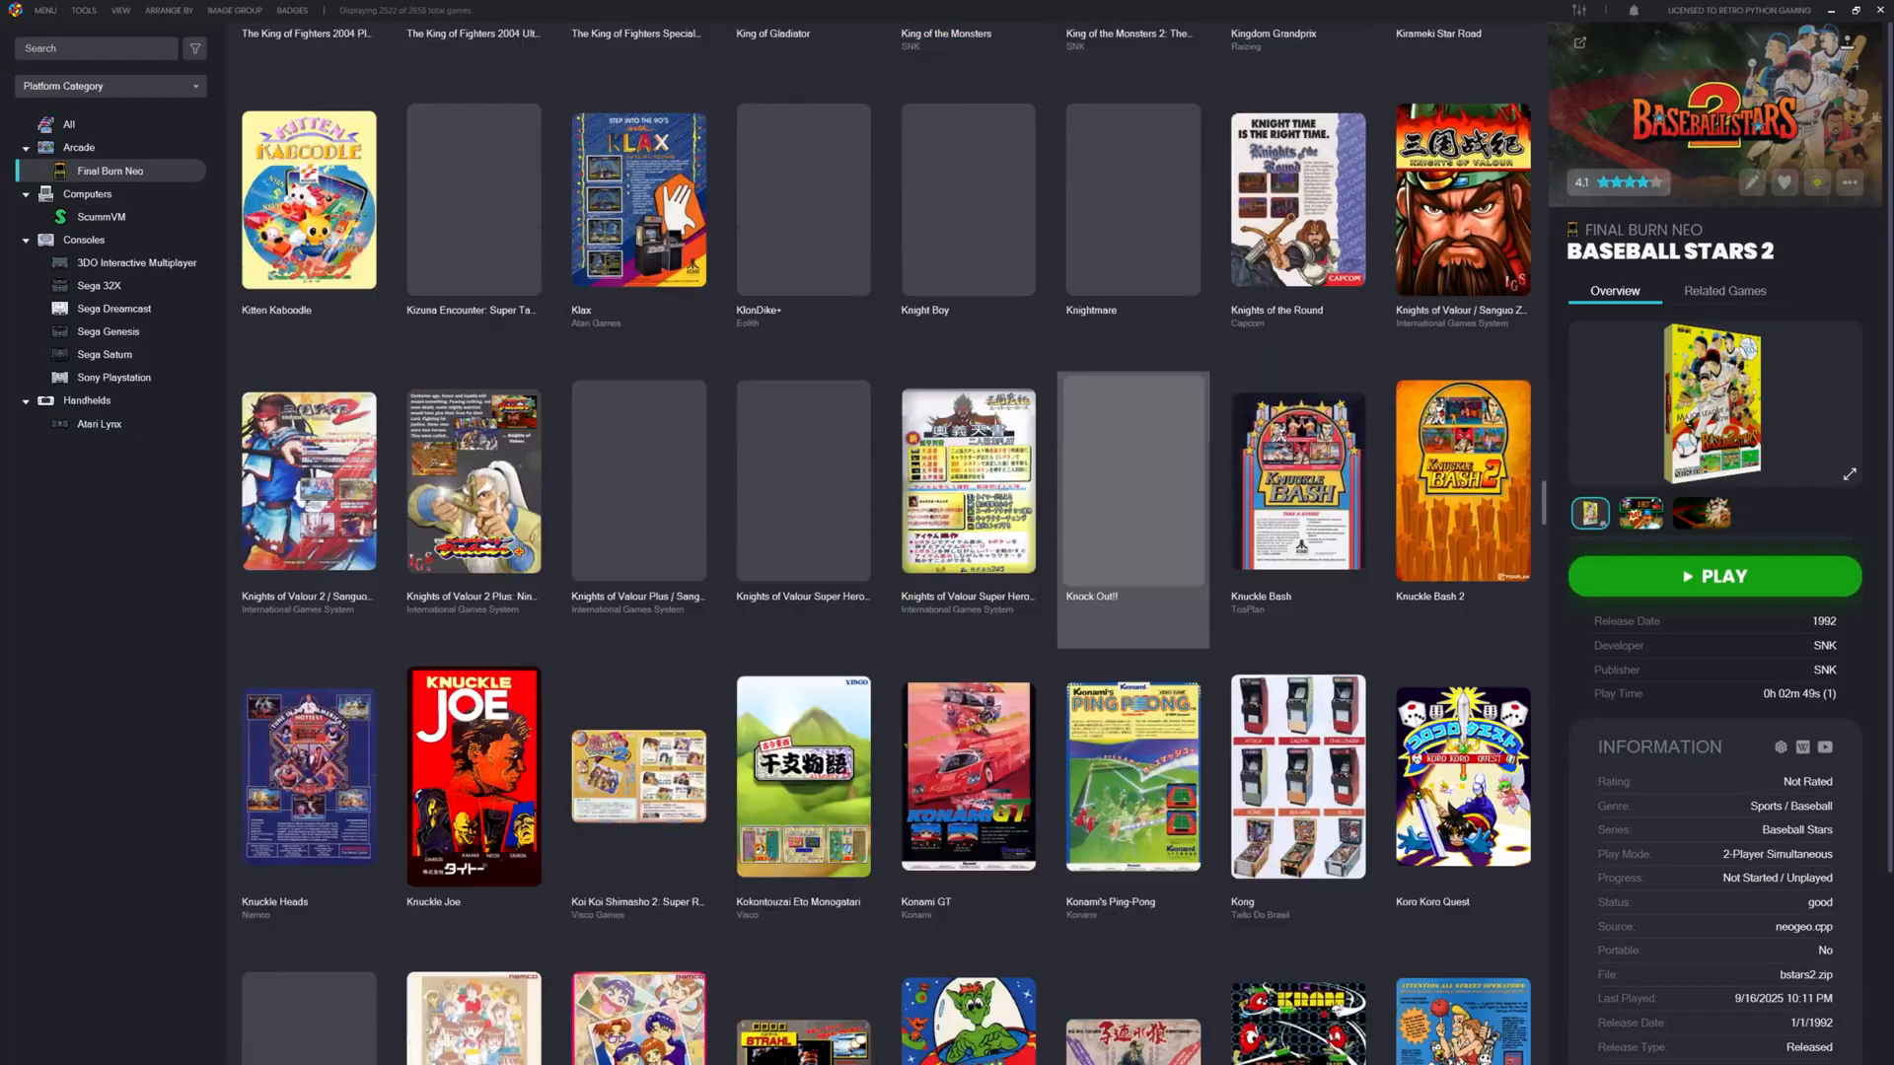
scroll("down", 3)
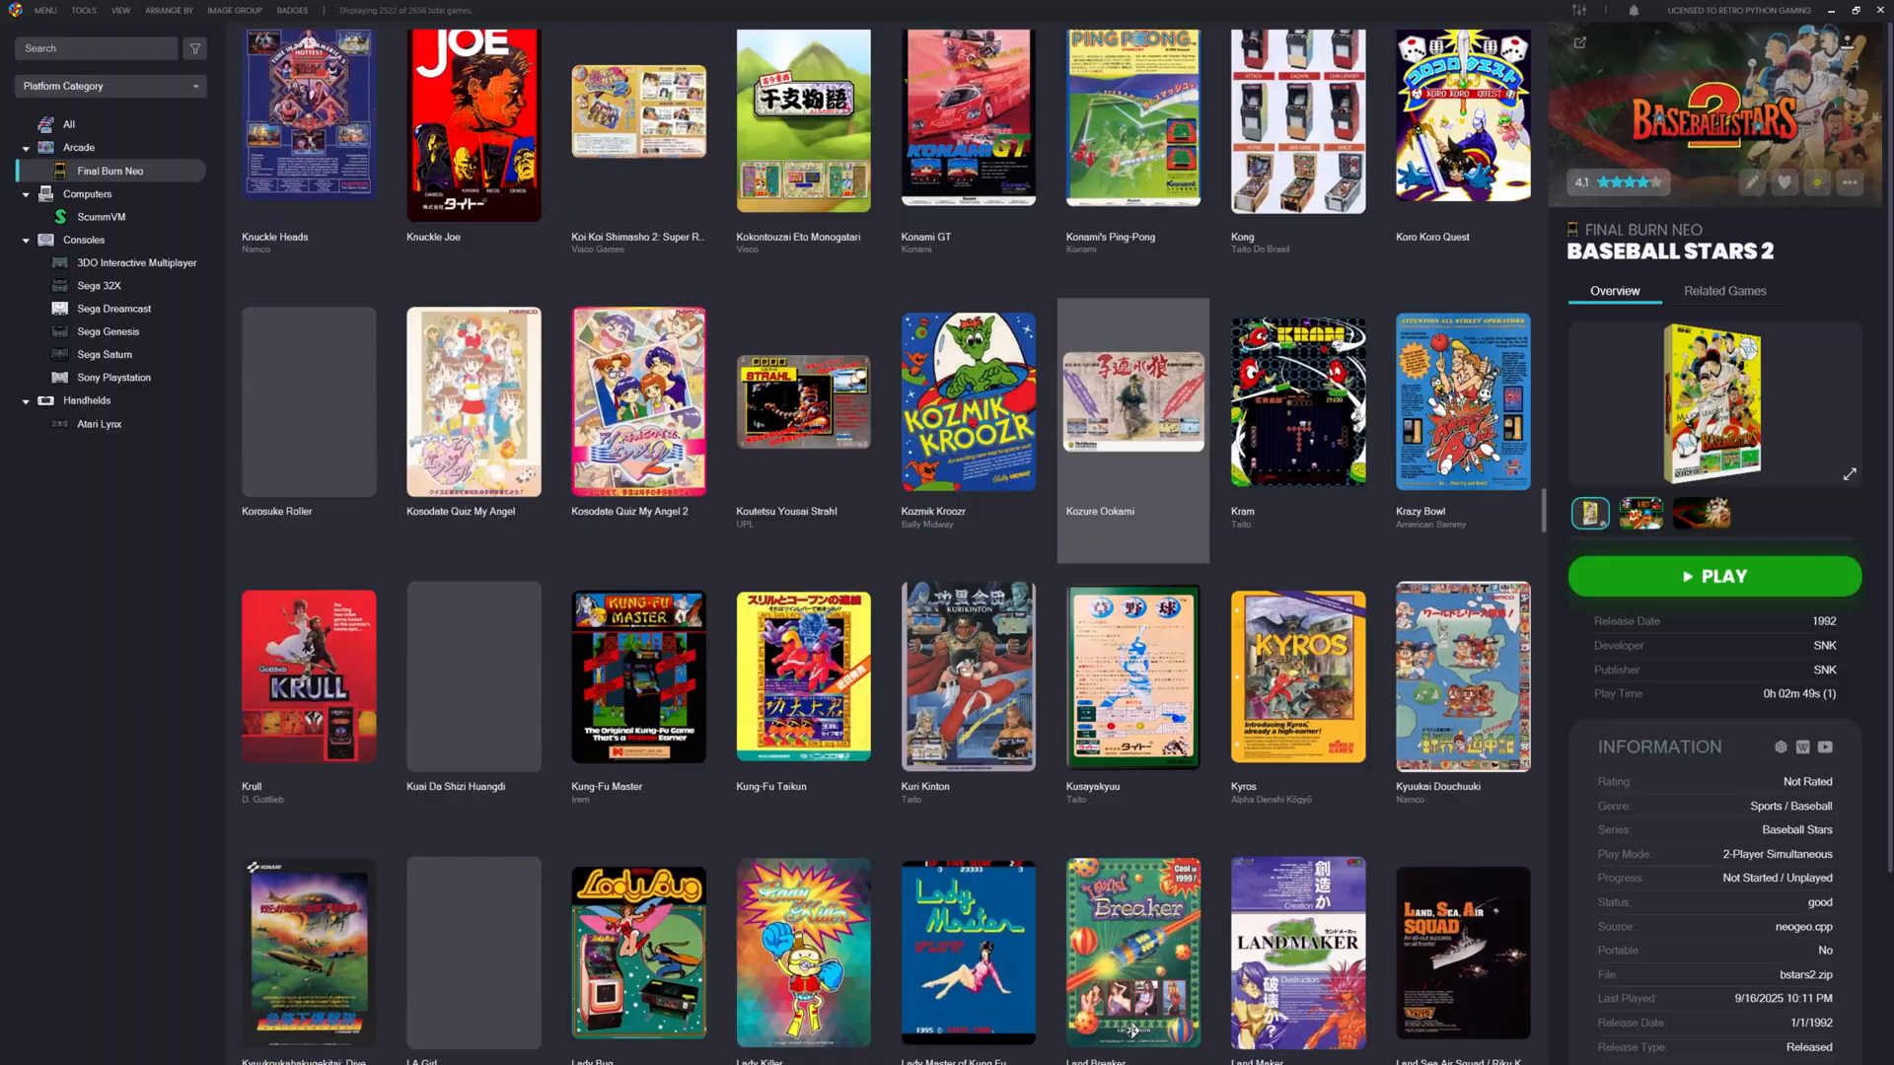
scroll("down", 3)
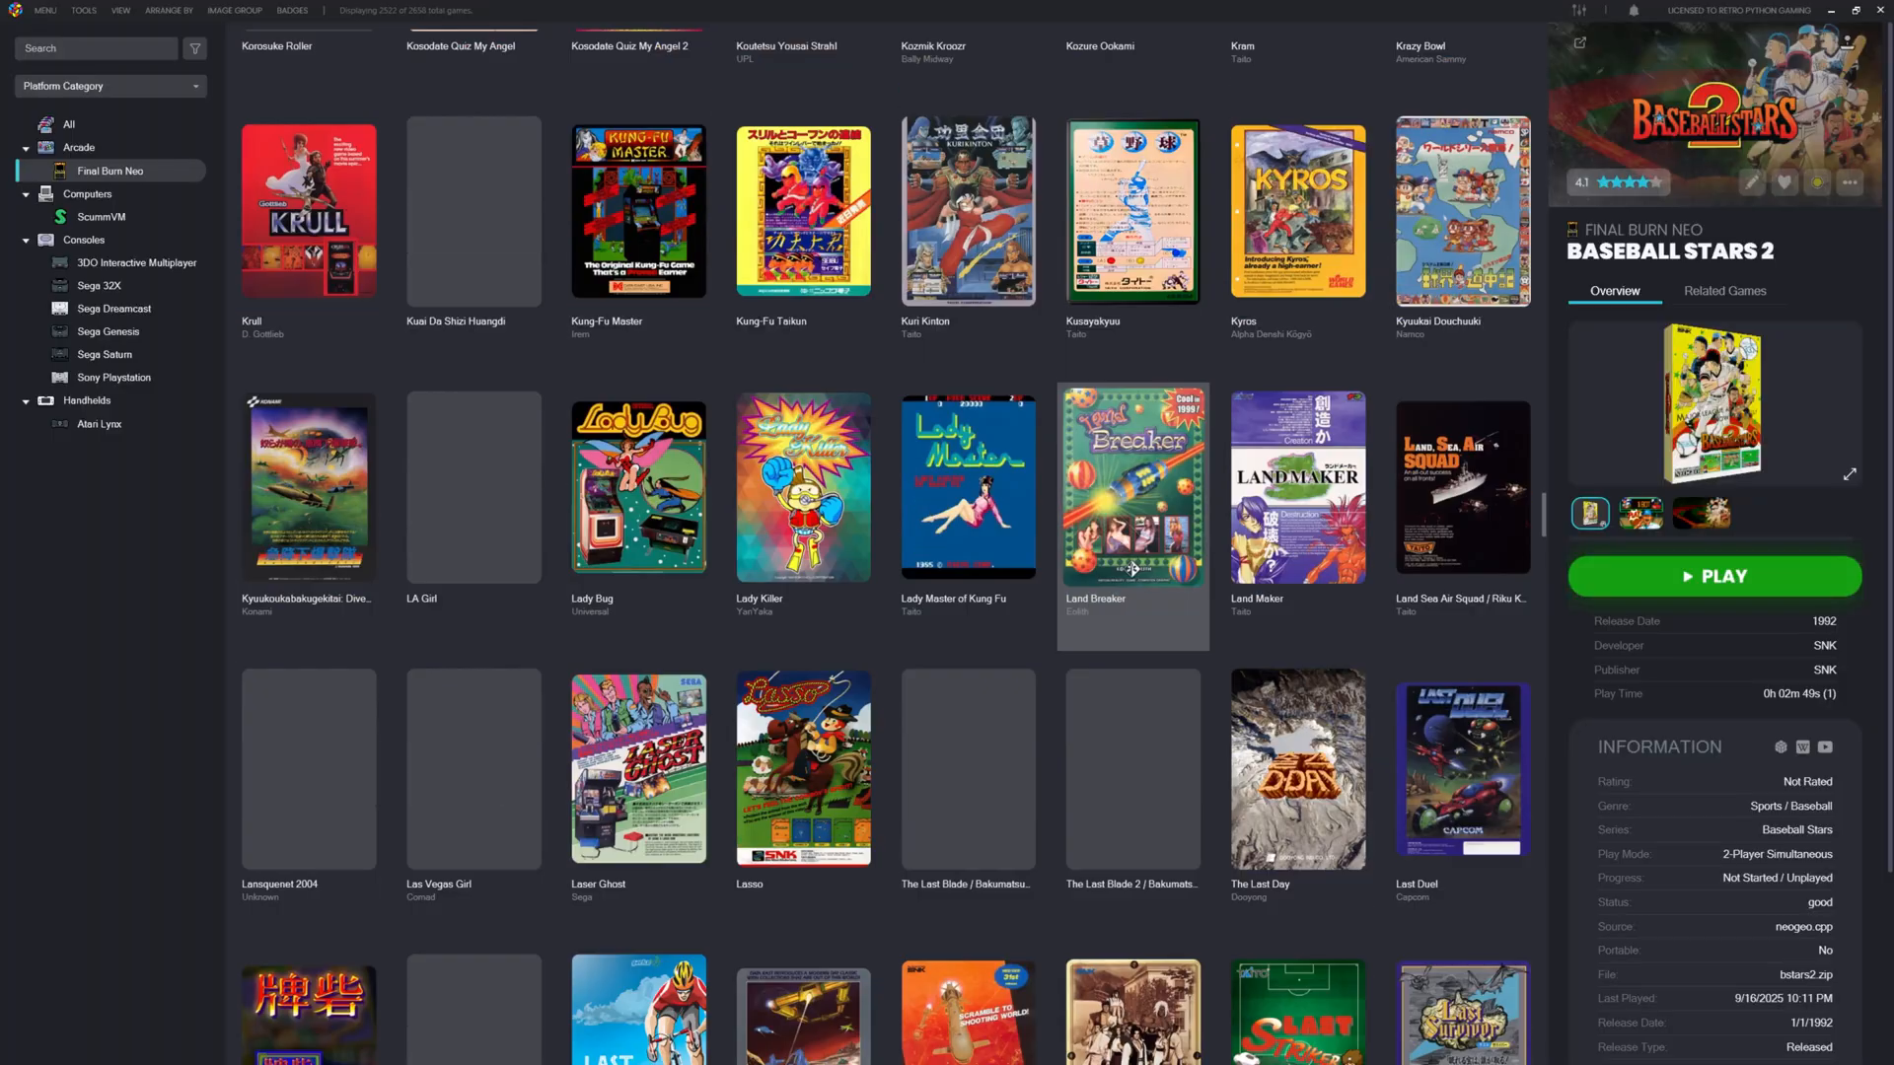
scroll("down", 3)
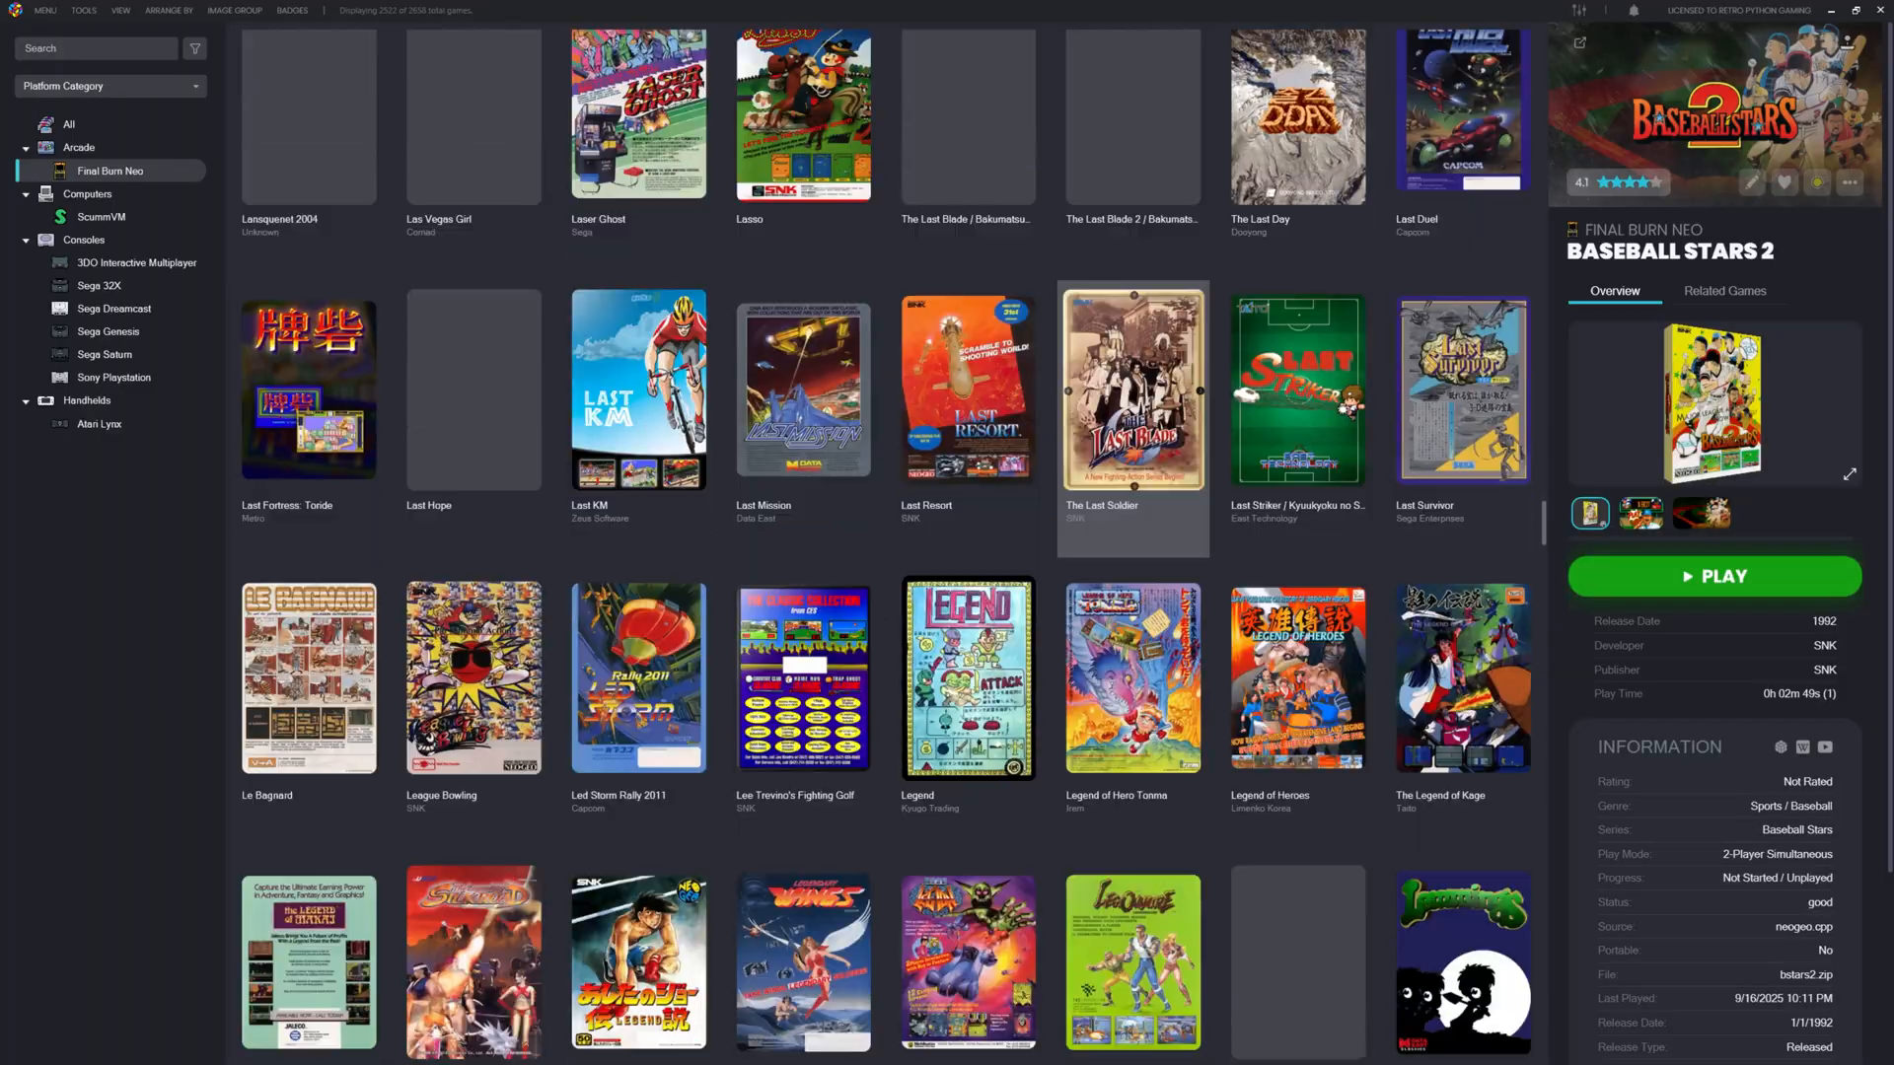
scroll("down", 3)
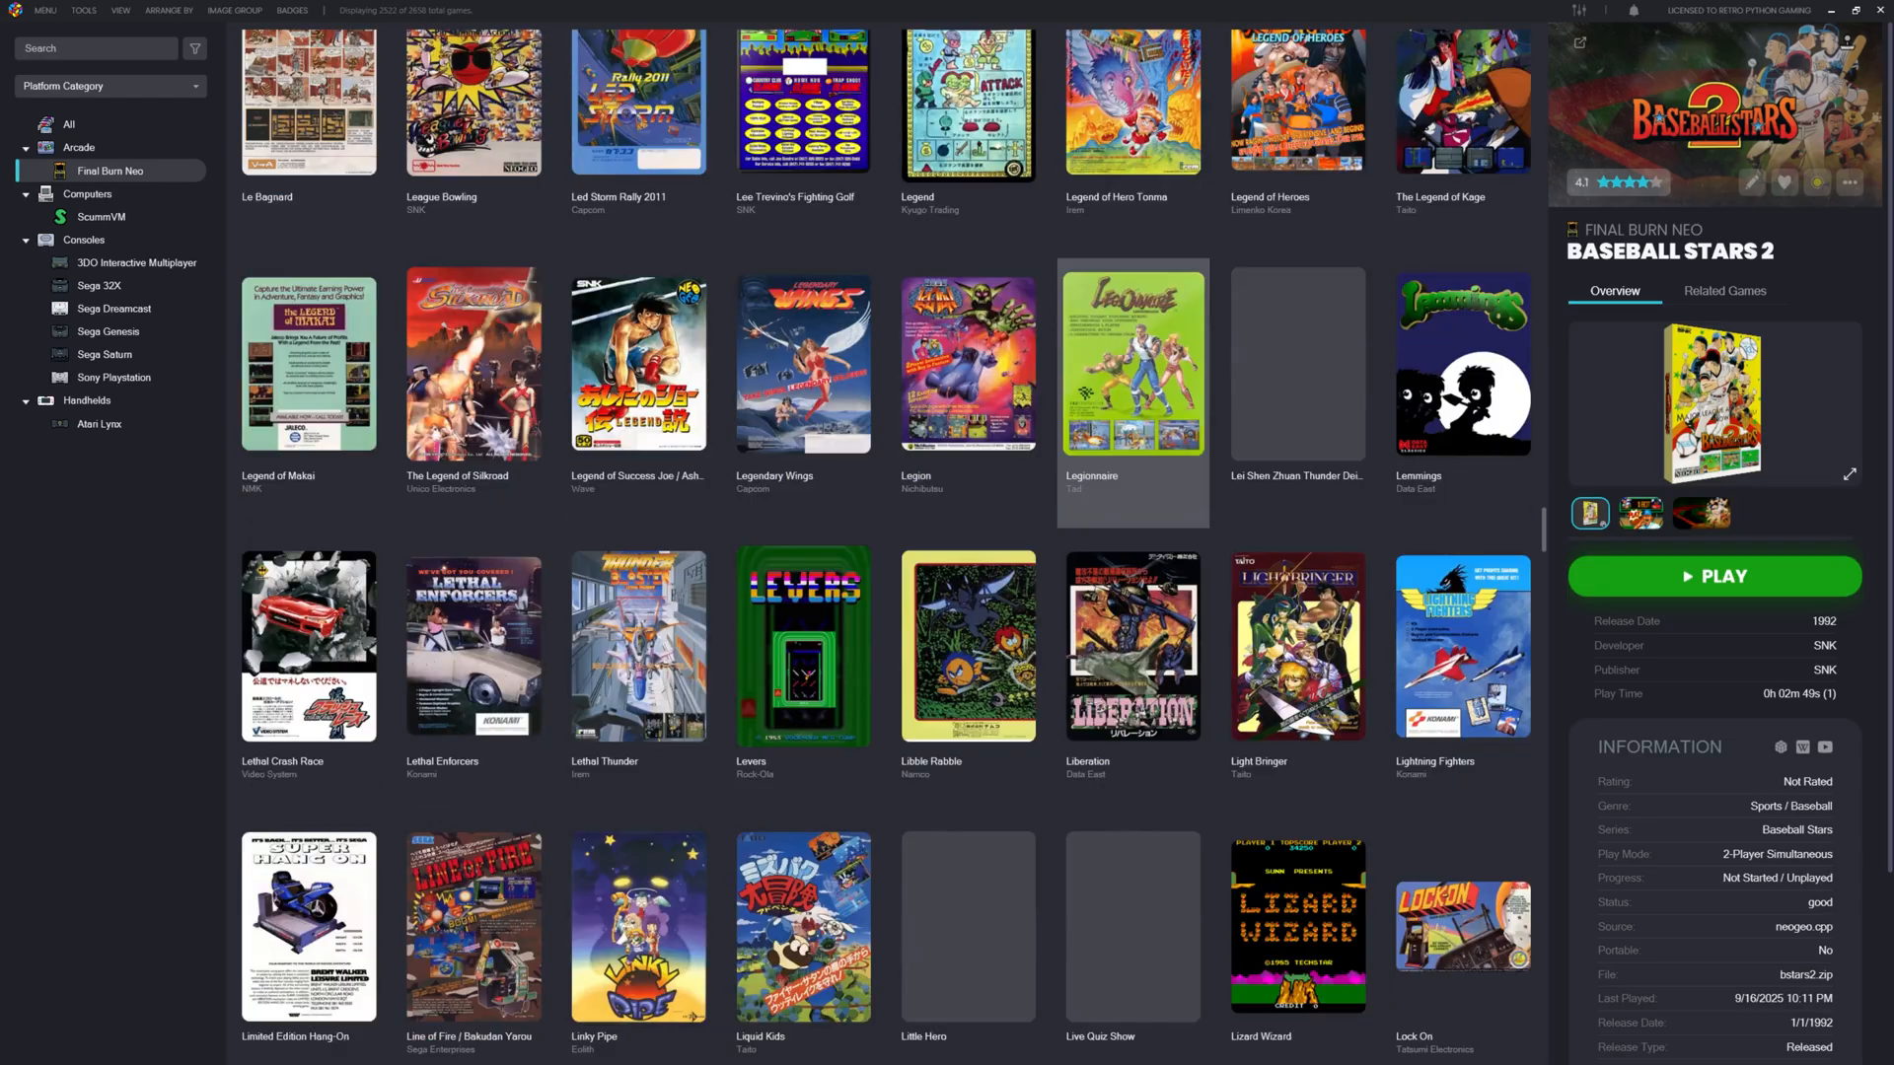
scroll("down", 3)
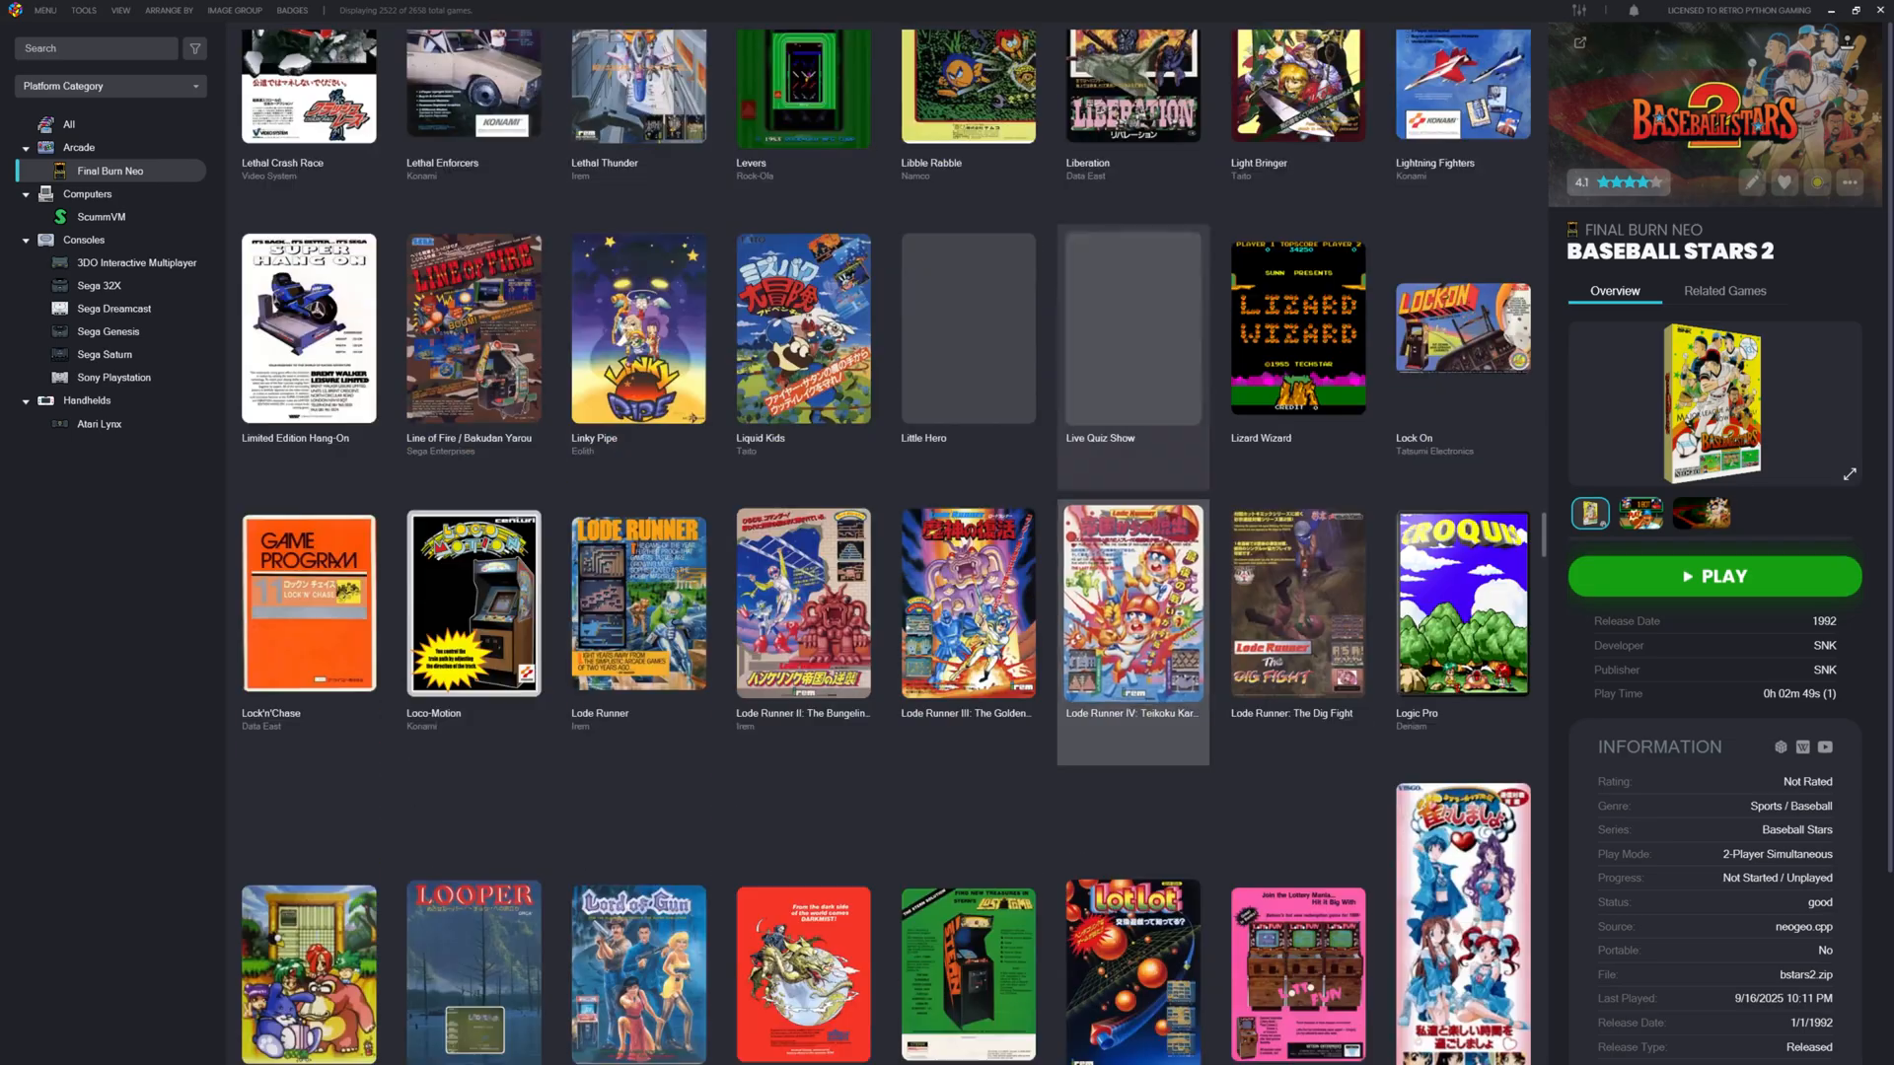
scroll("down", 3)
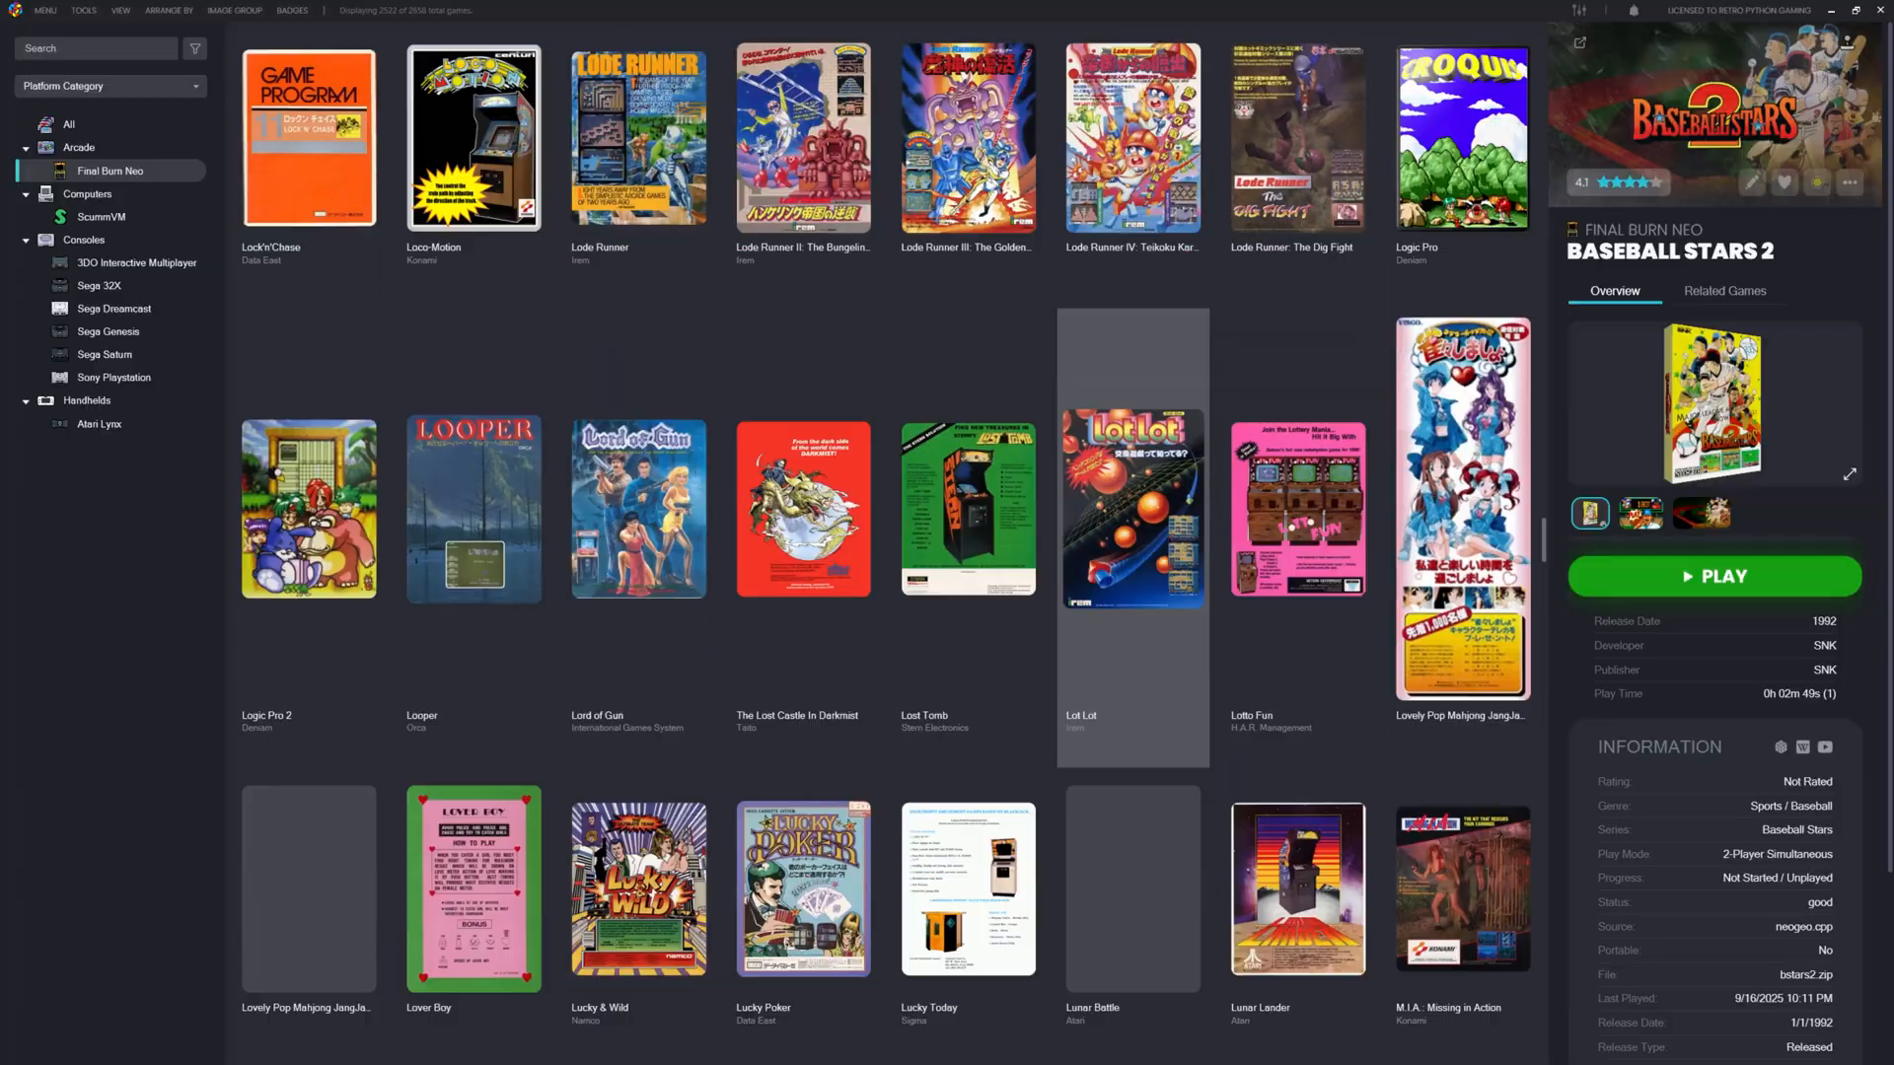
scroll("down", 3)
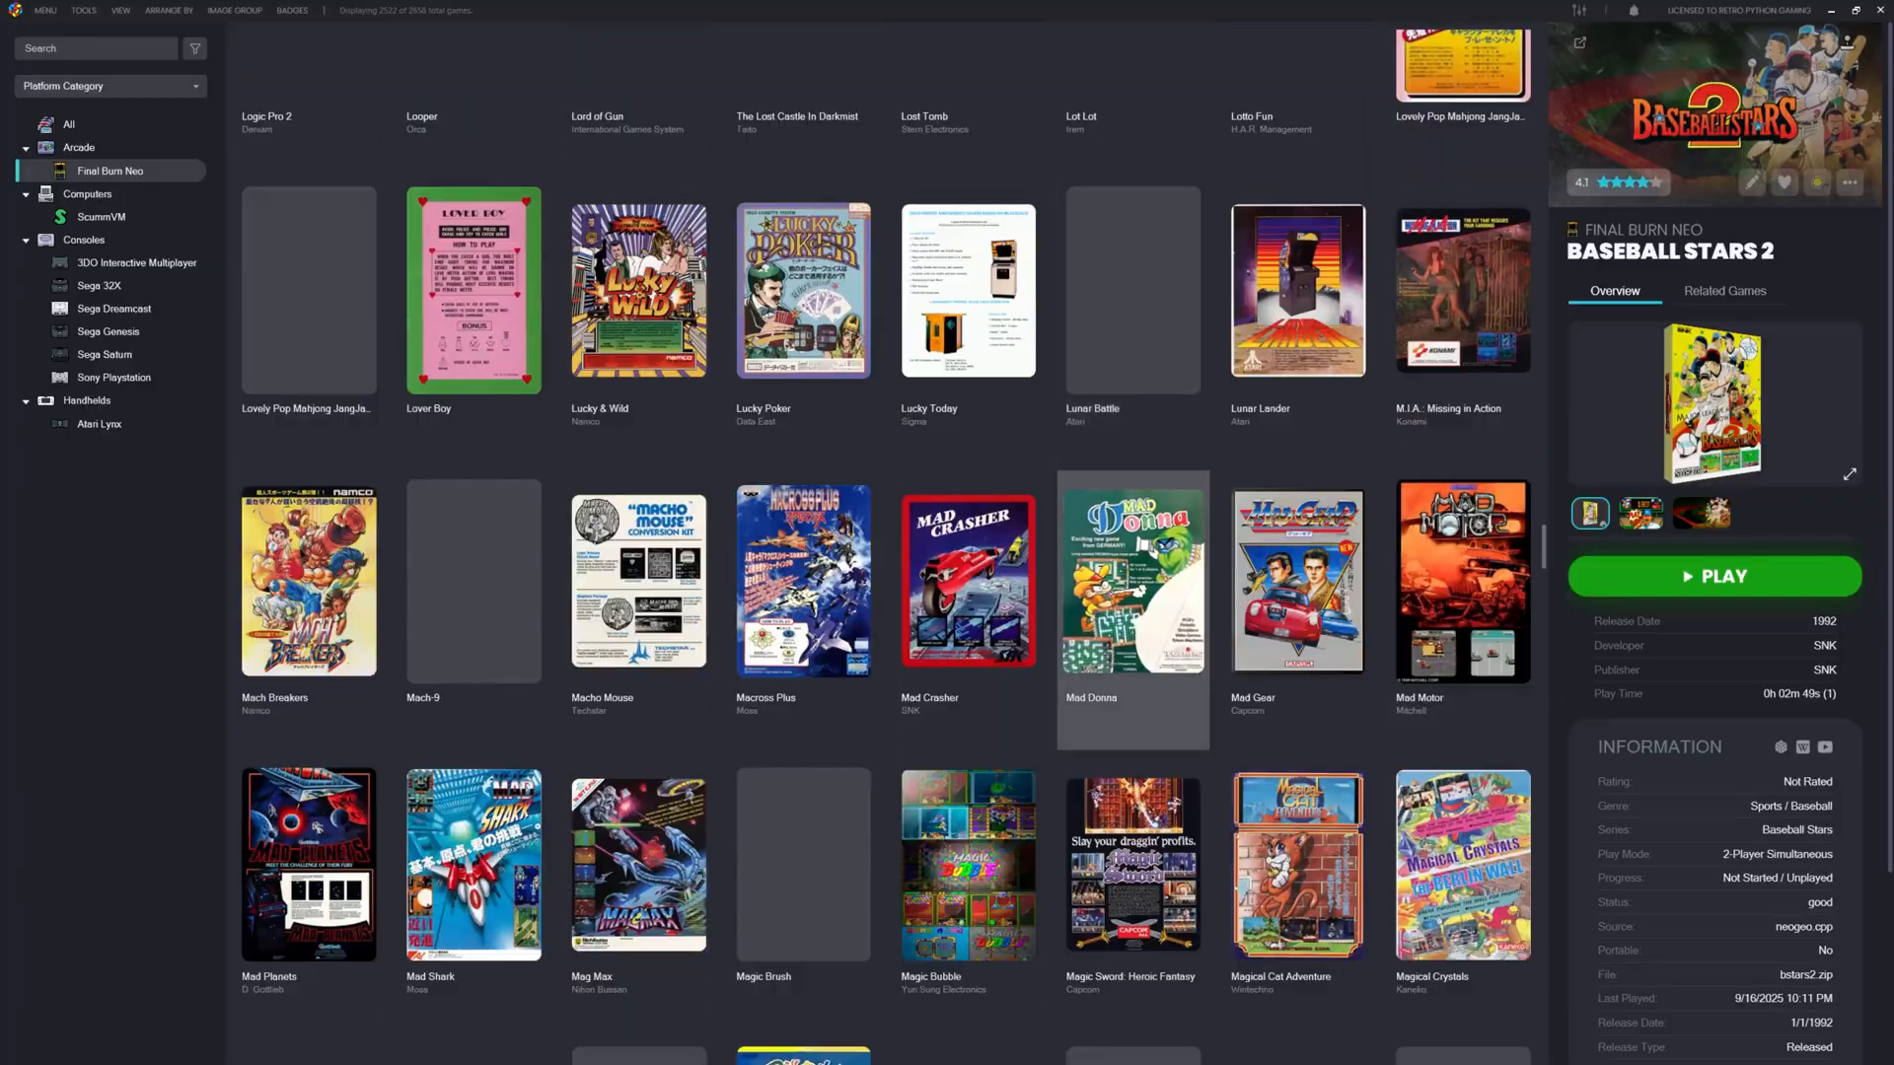
scroll("down", 3)
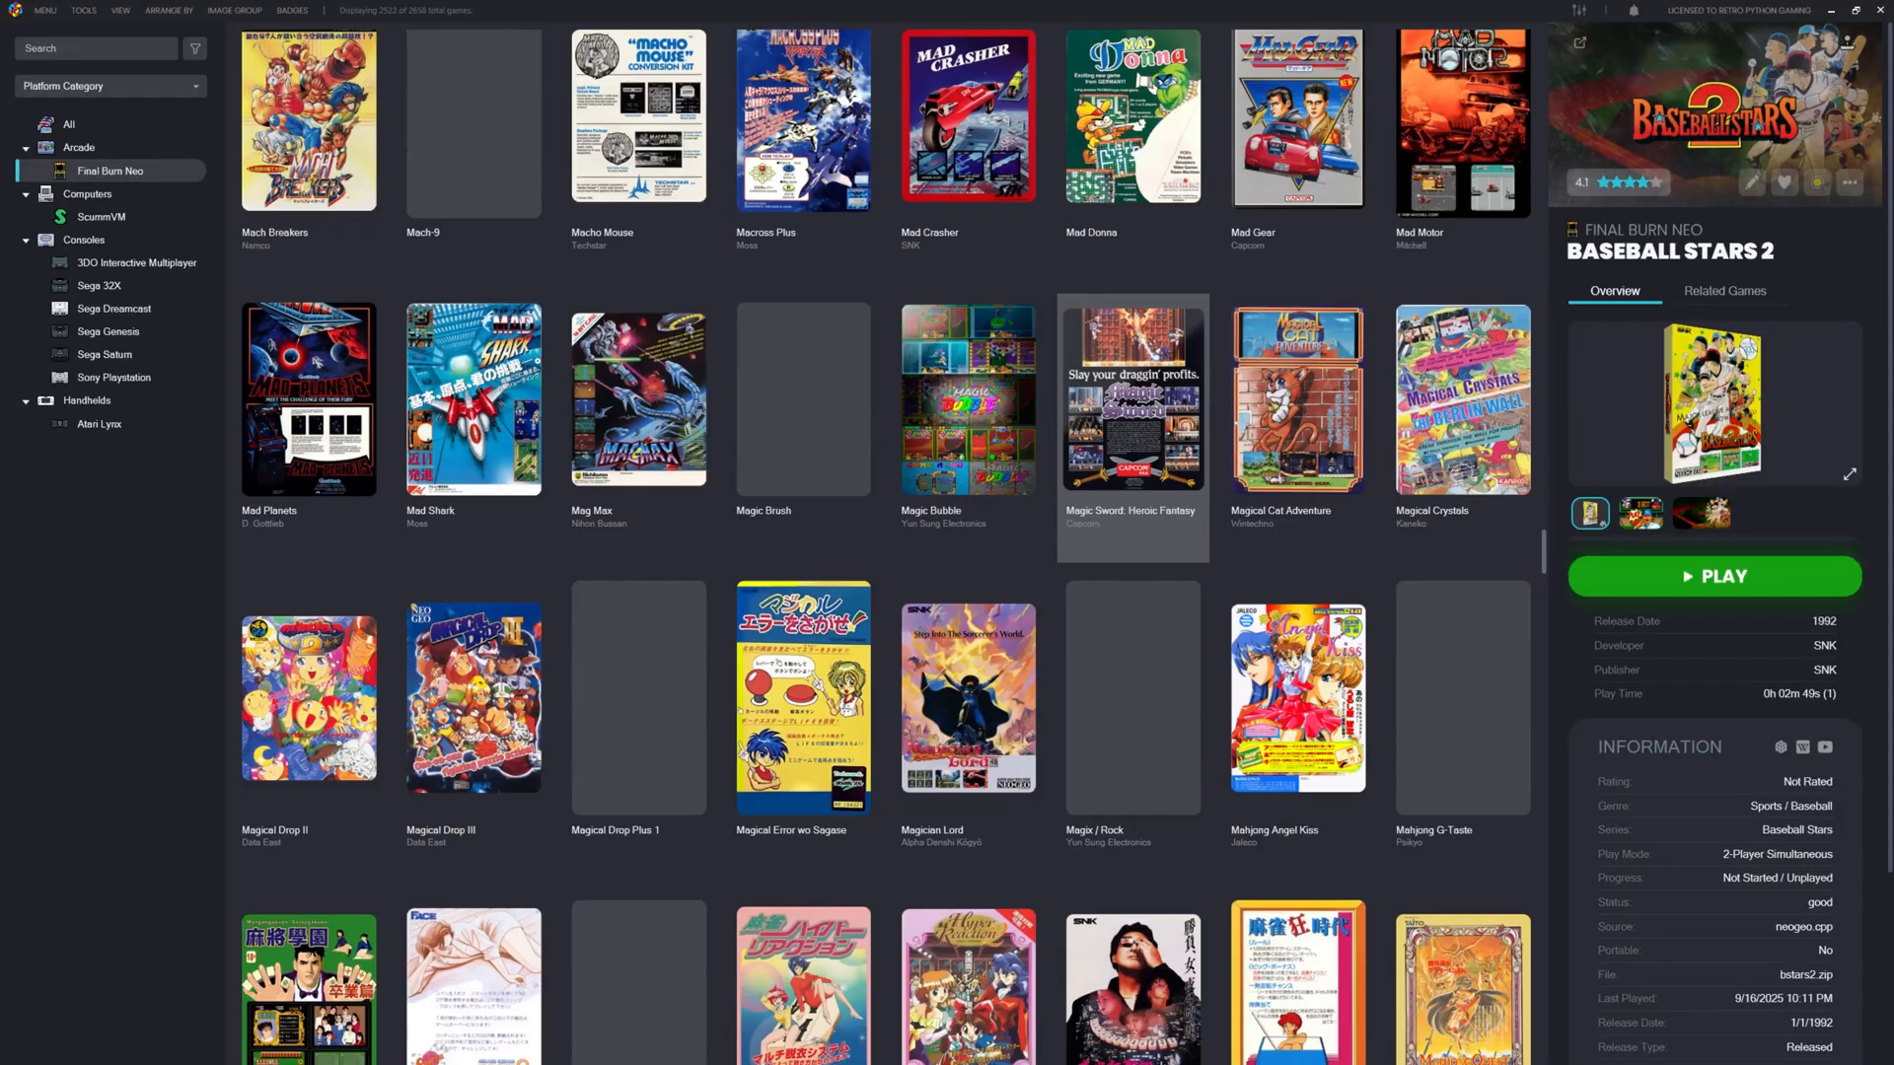
scroll("down", 3)
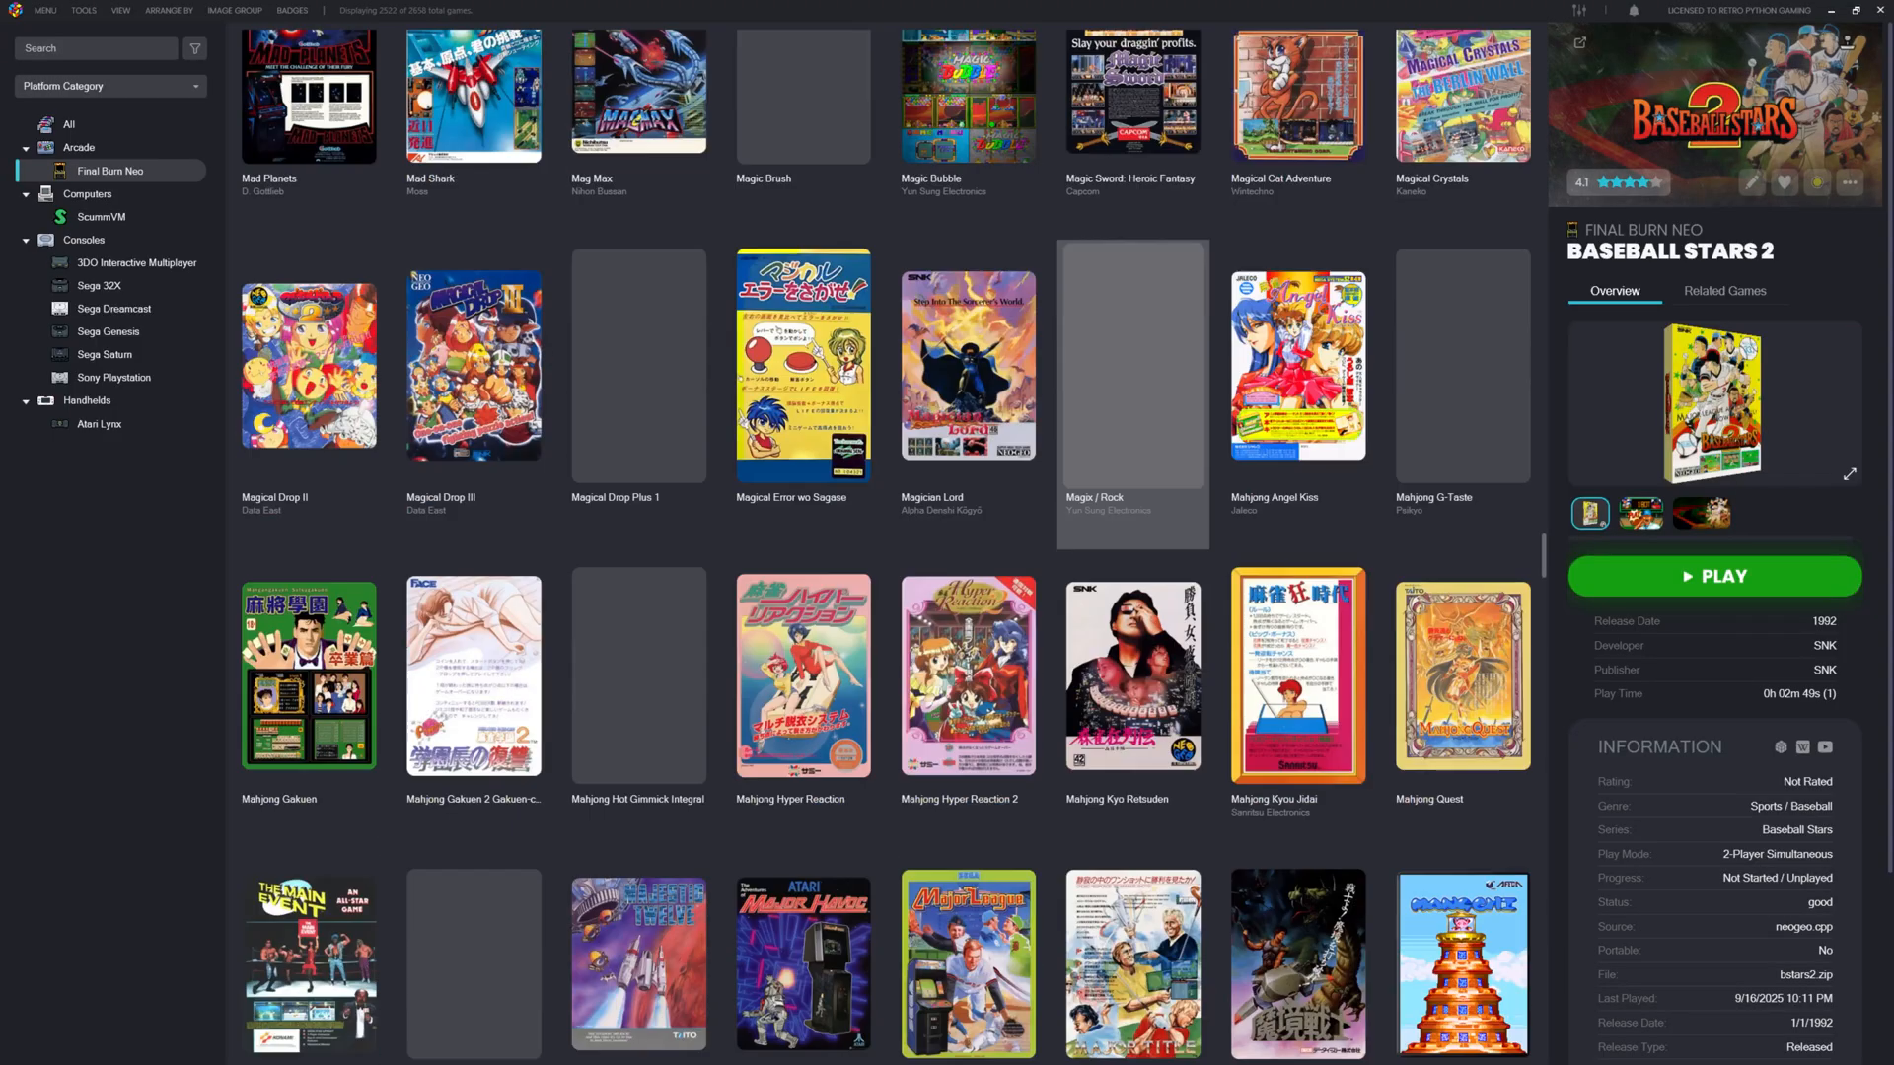
scroll("down", 3)
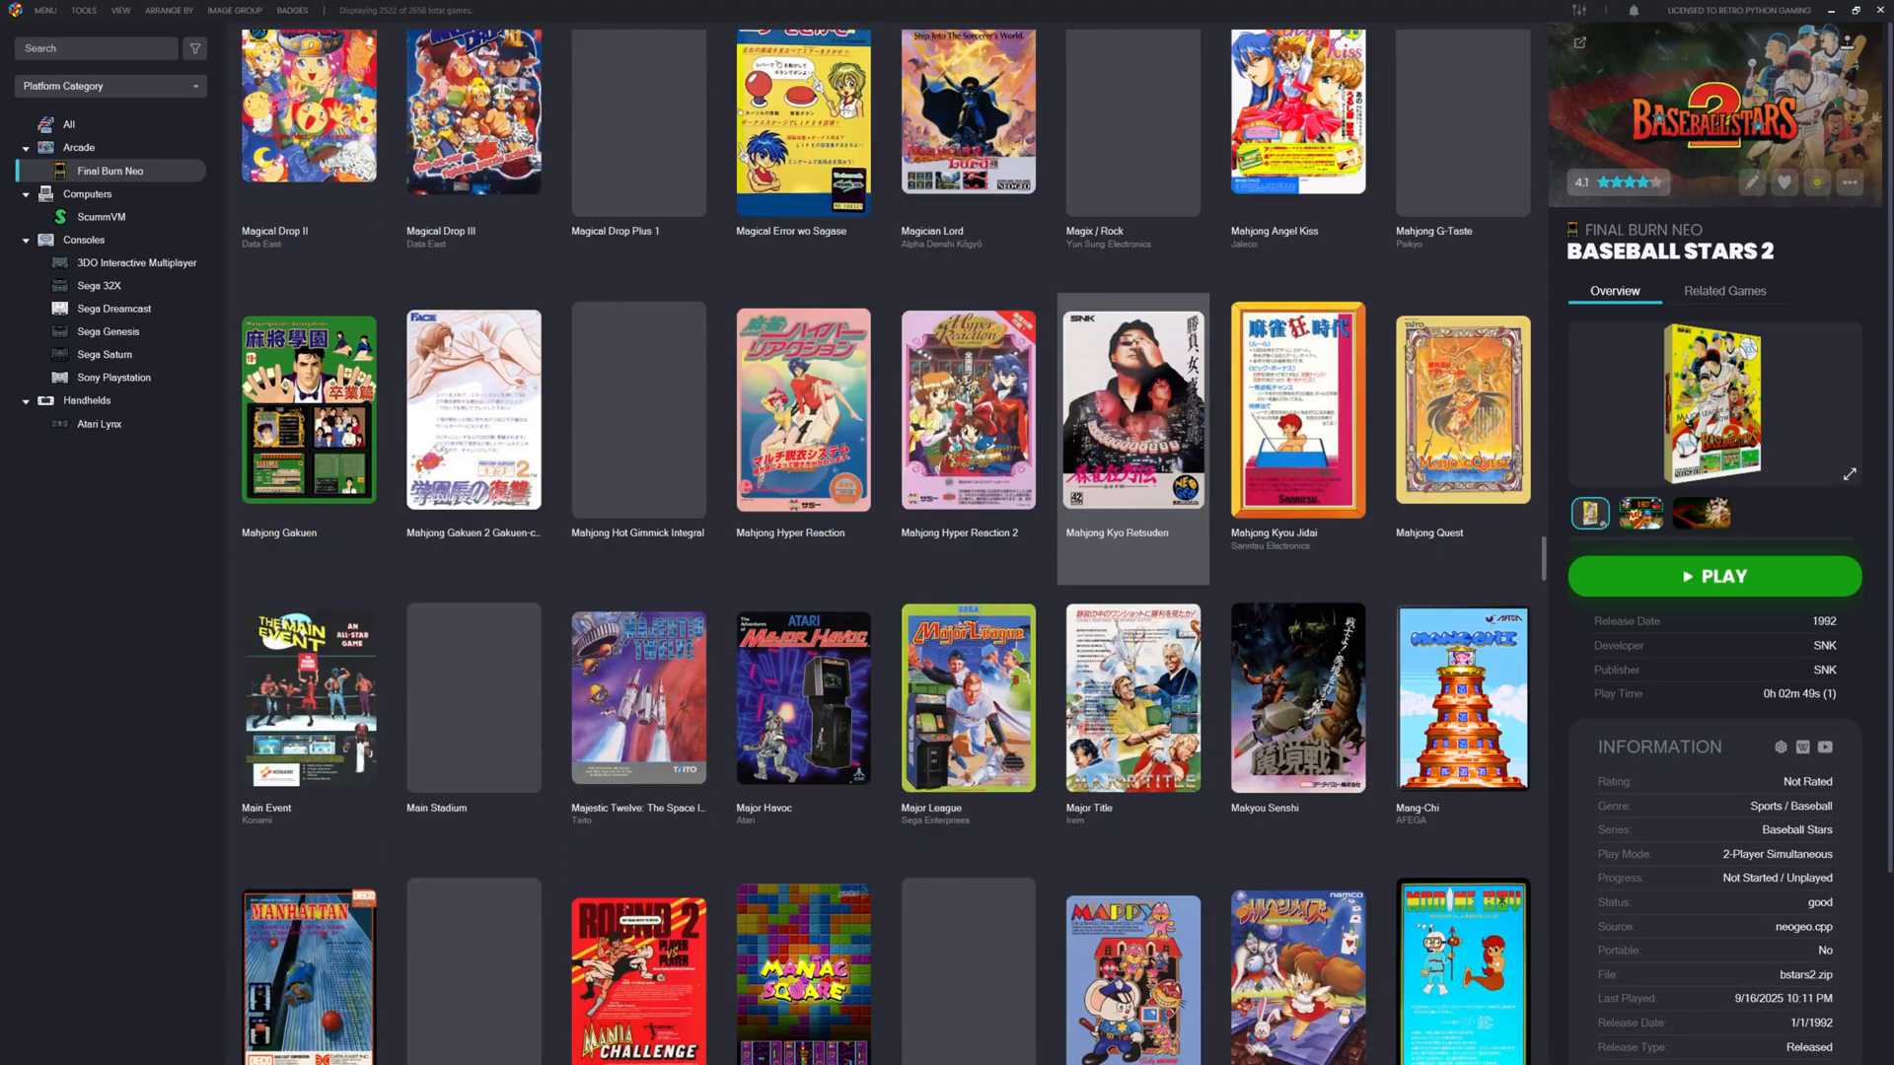
scroll("down", 3)
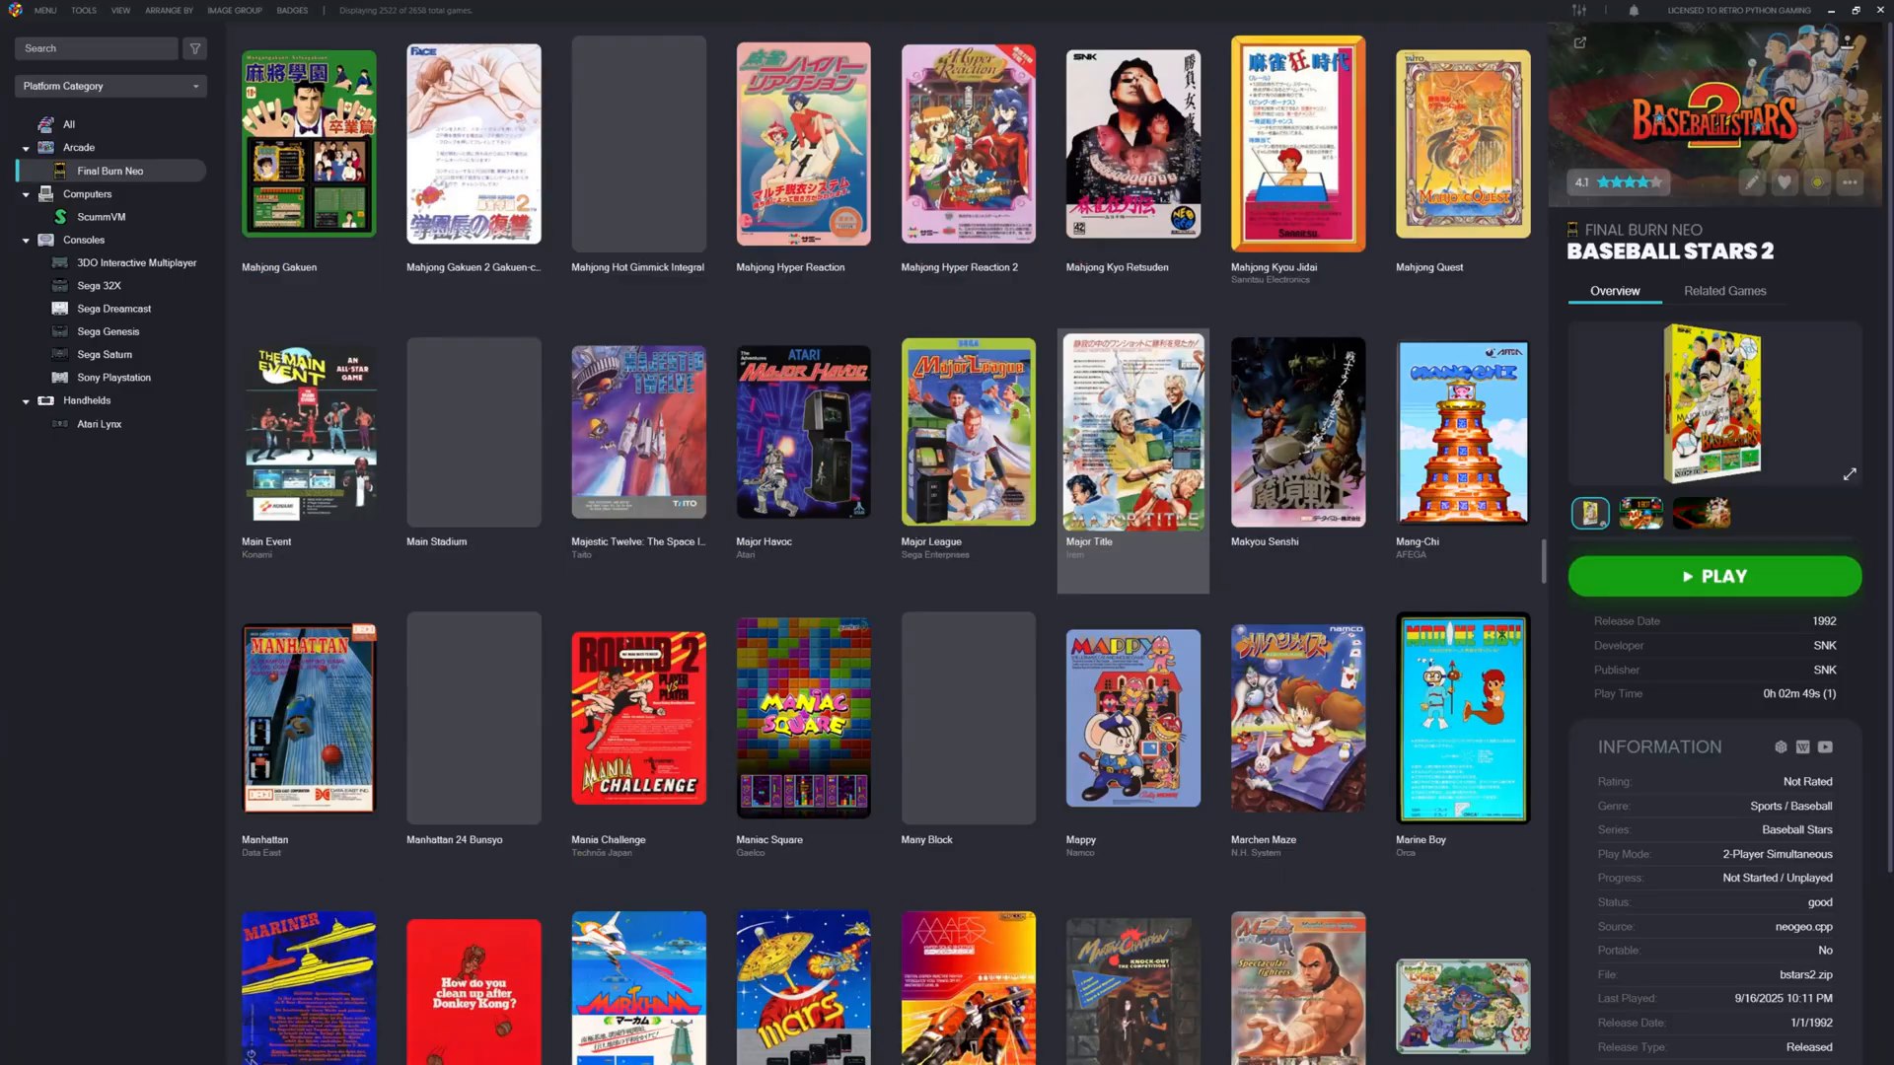
scroll("down", 3)
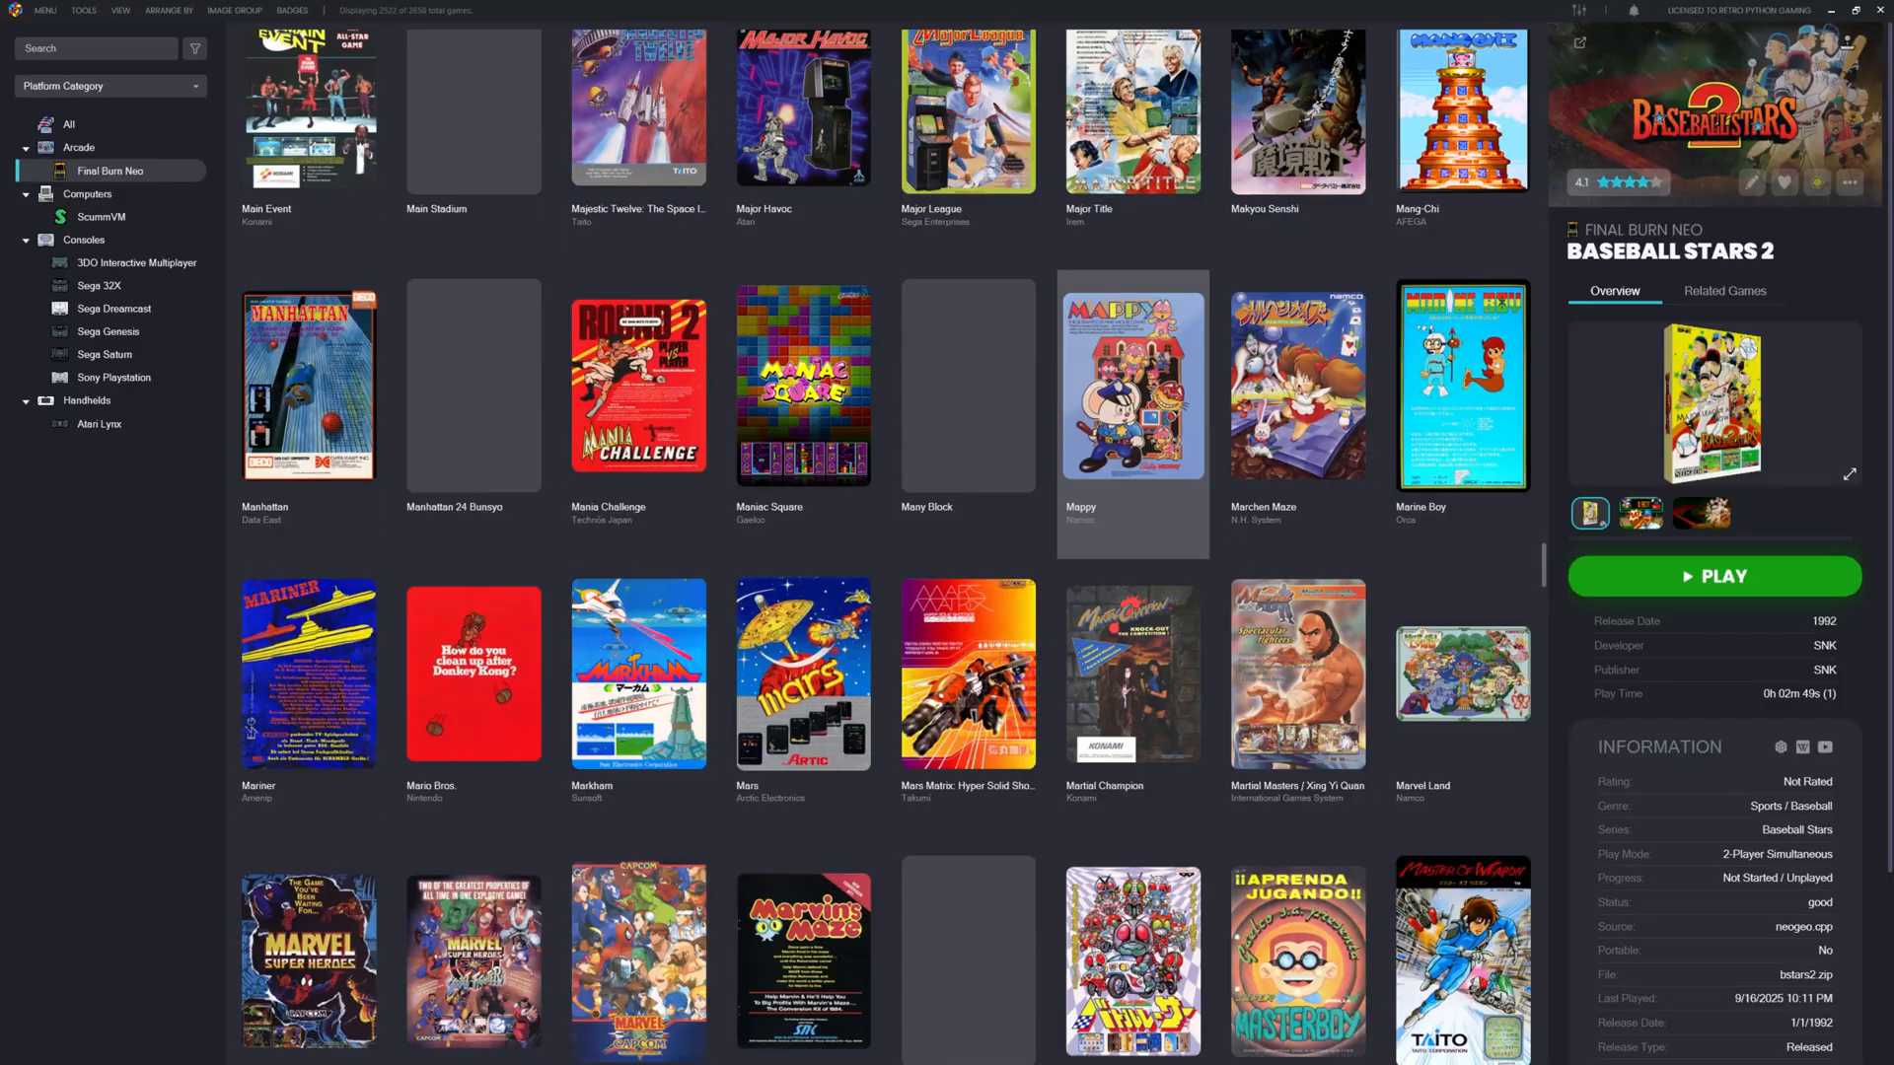
scroll("down", 3)
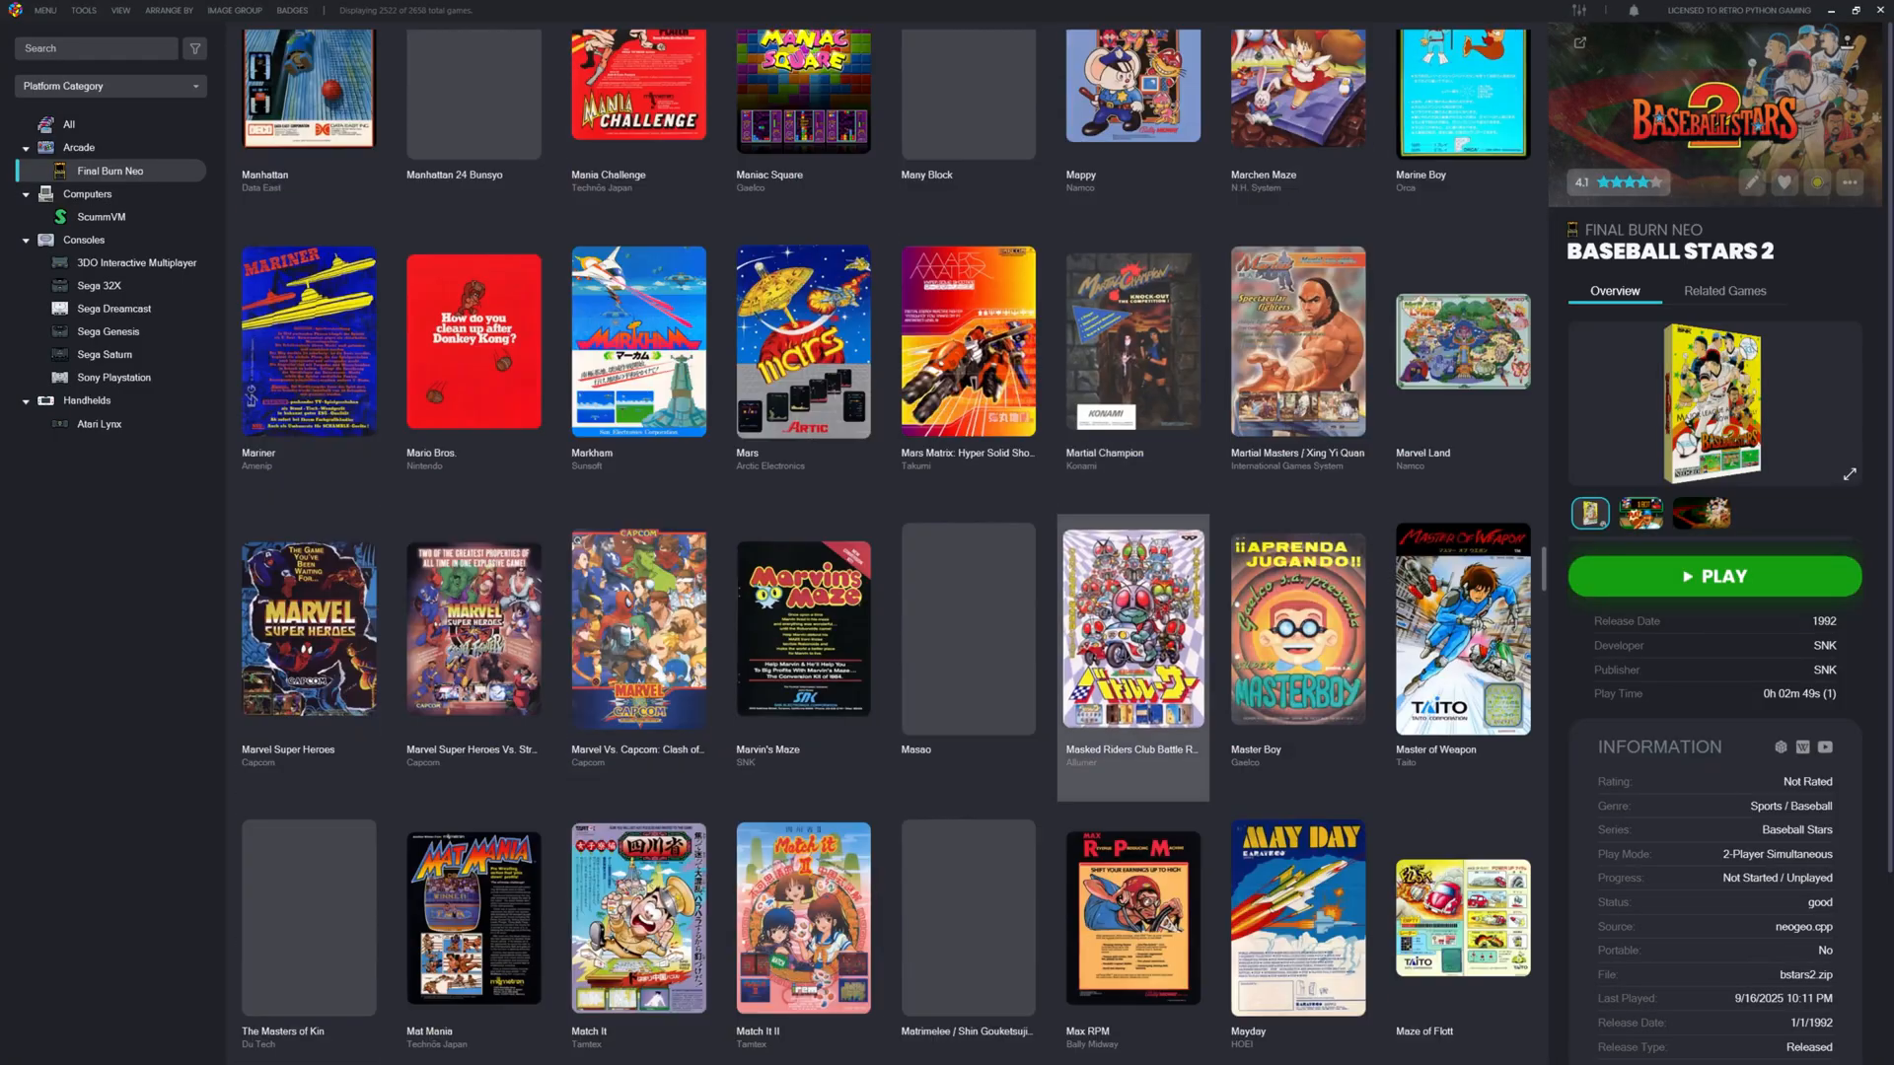
scroll("down", 3)
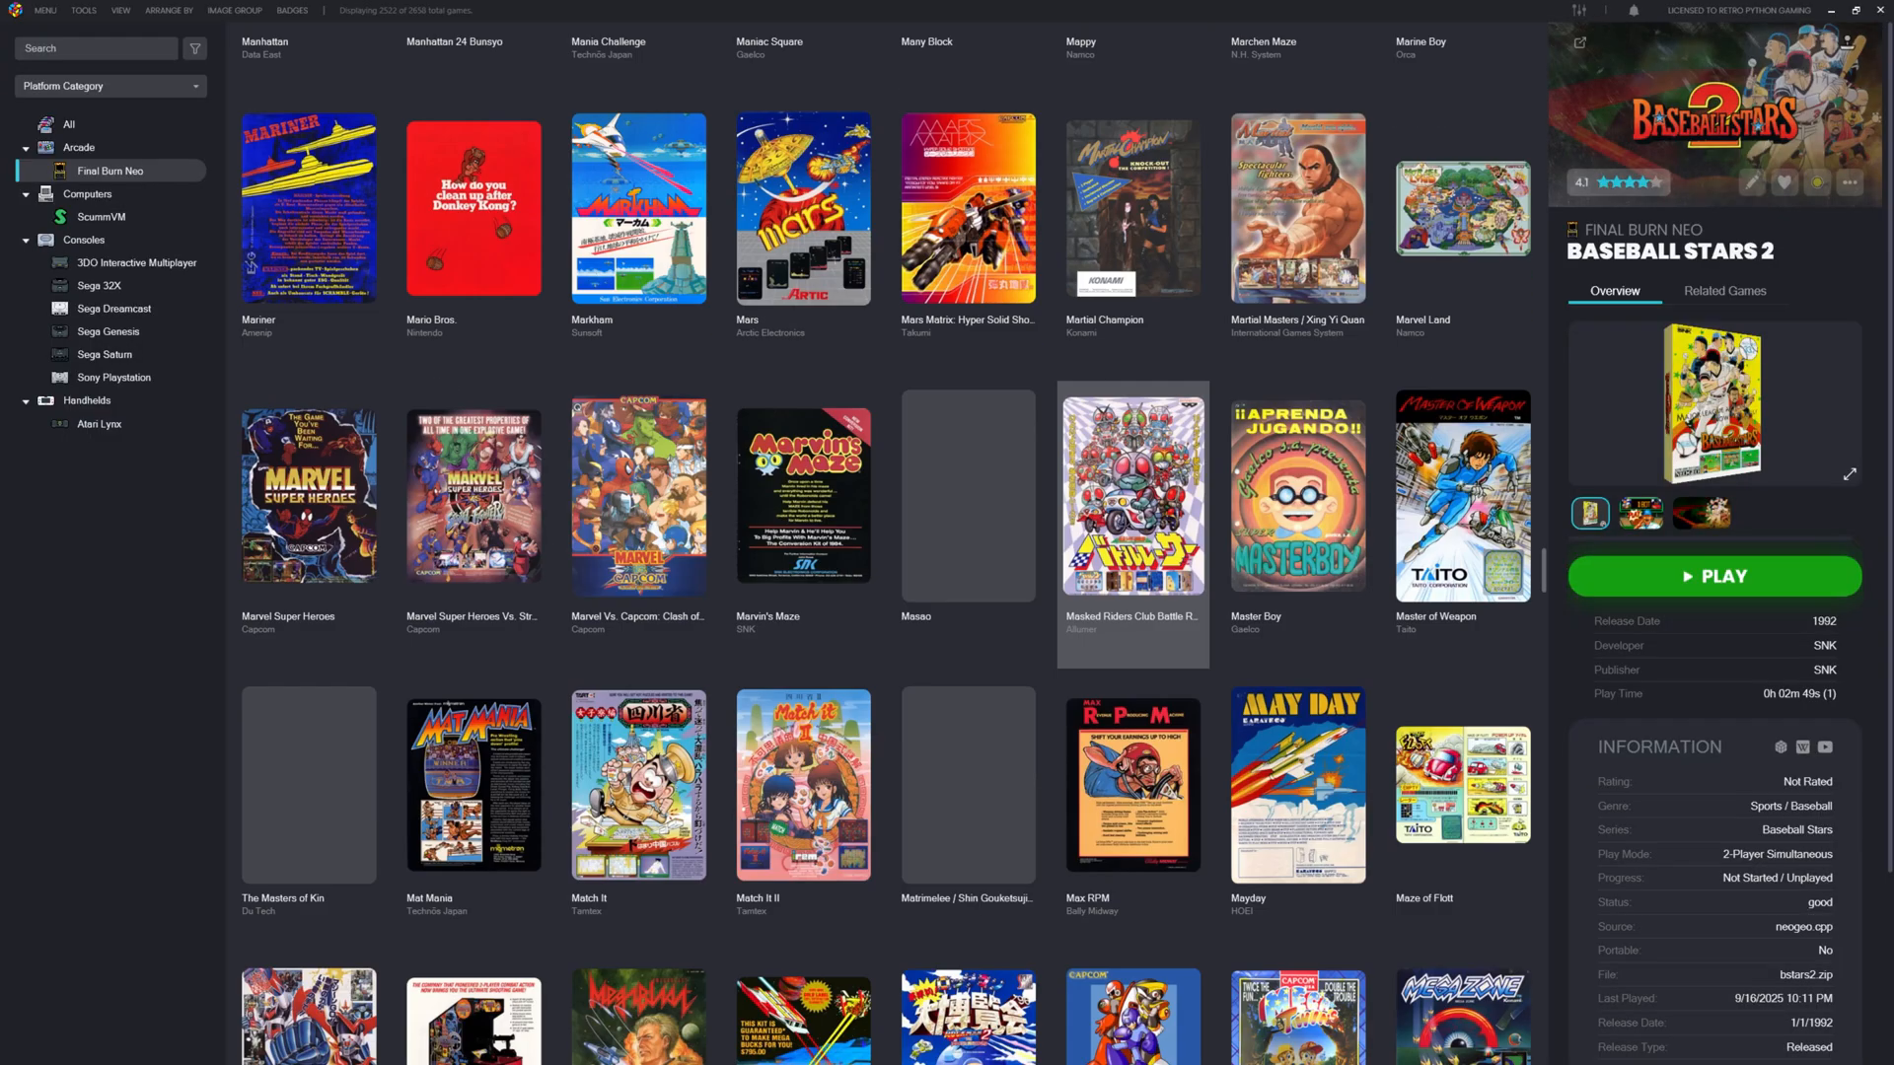
Select Mat Mania (Technos Japan, 1985) and launch it.
left_click(471, 783)
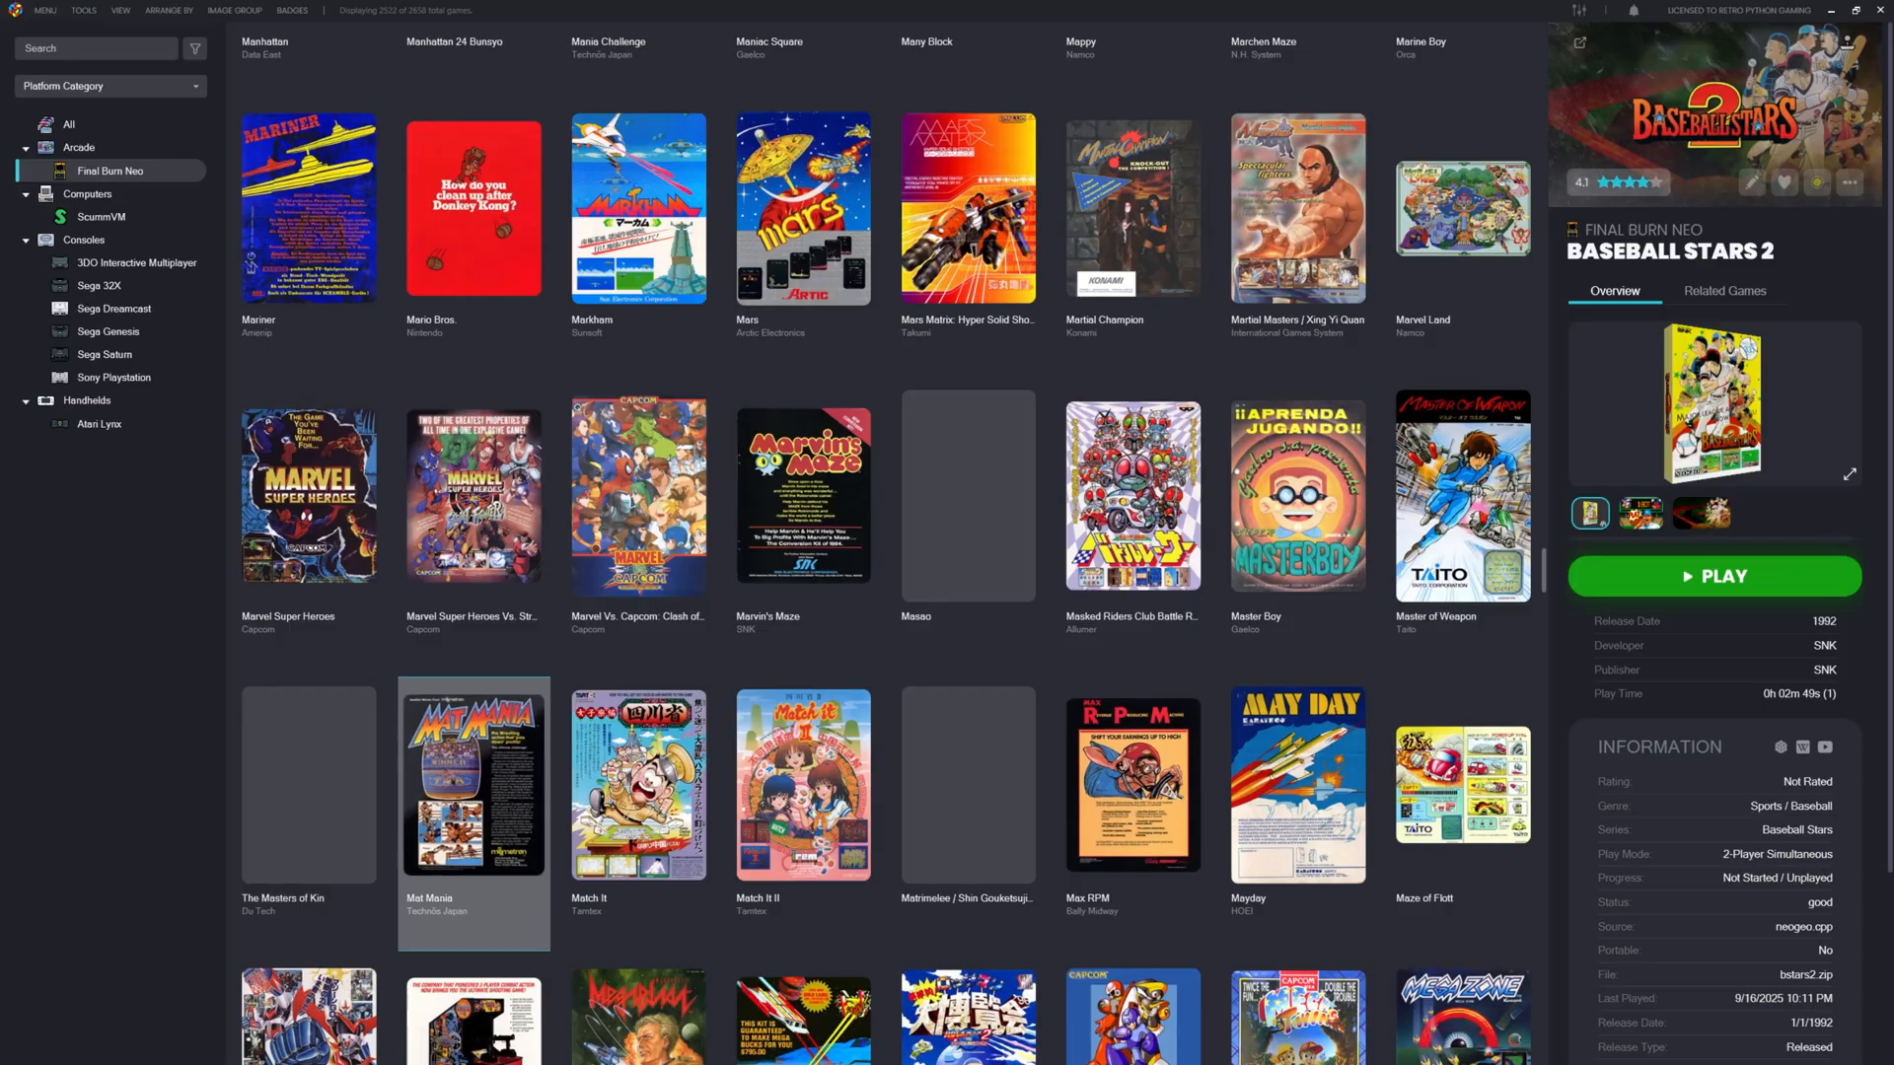
left_click(472, 784)
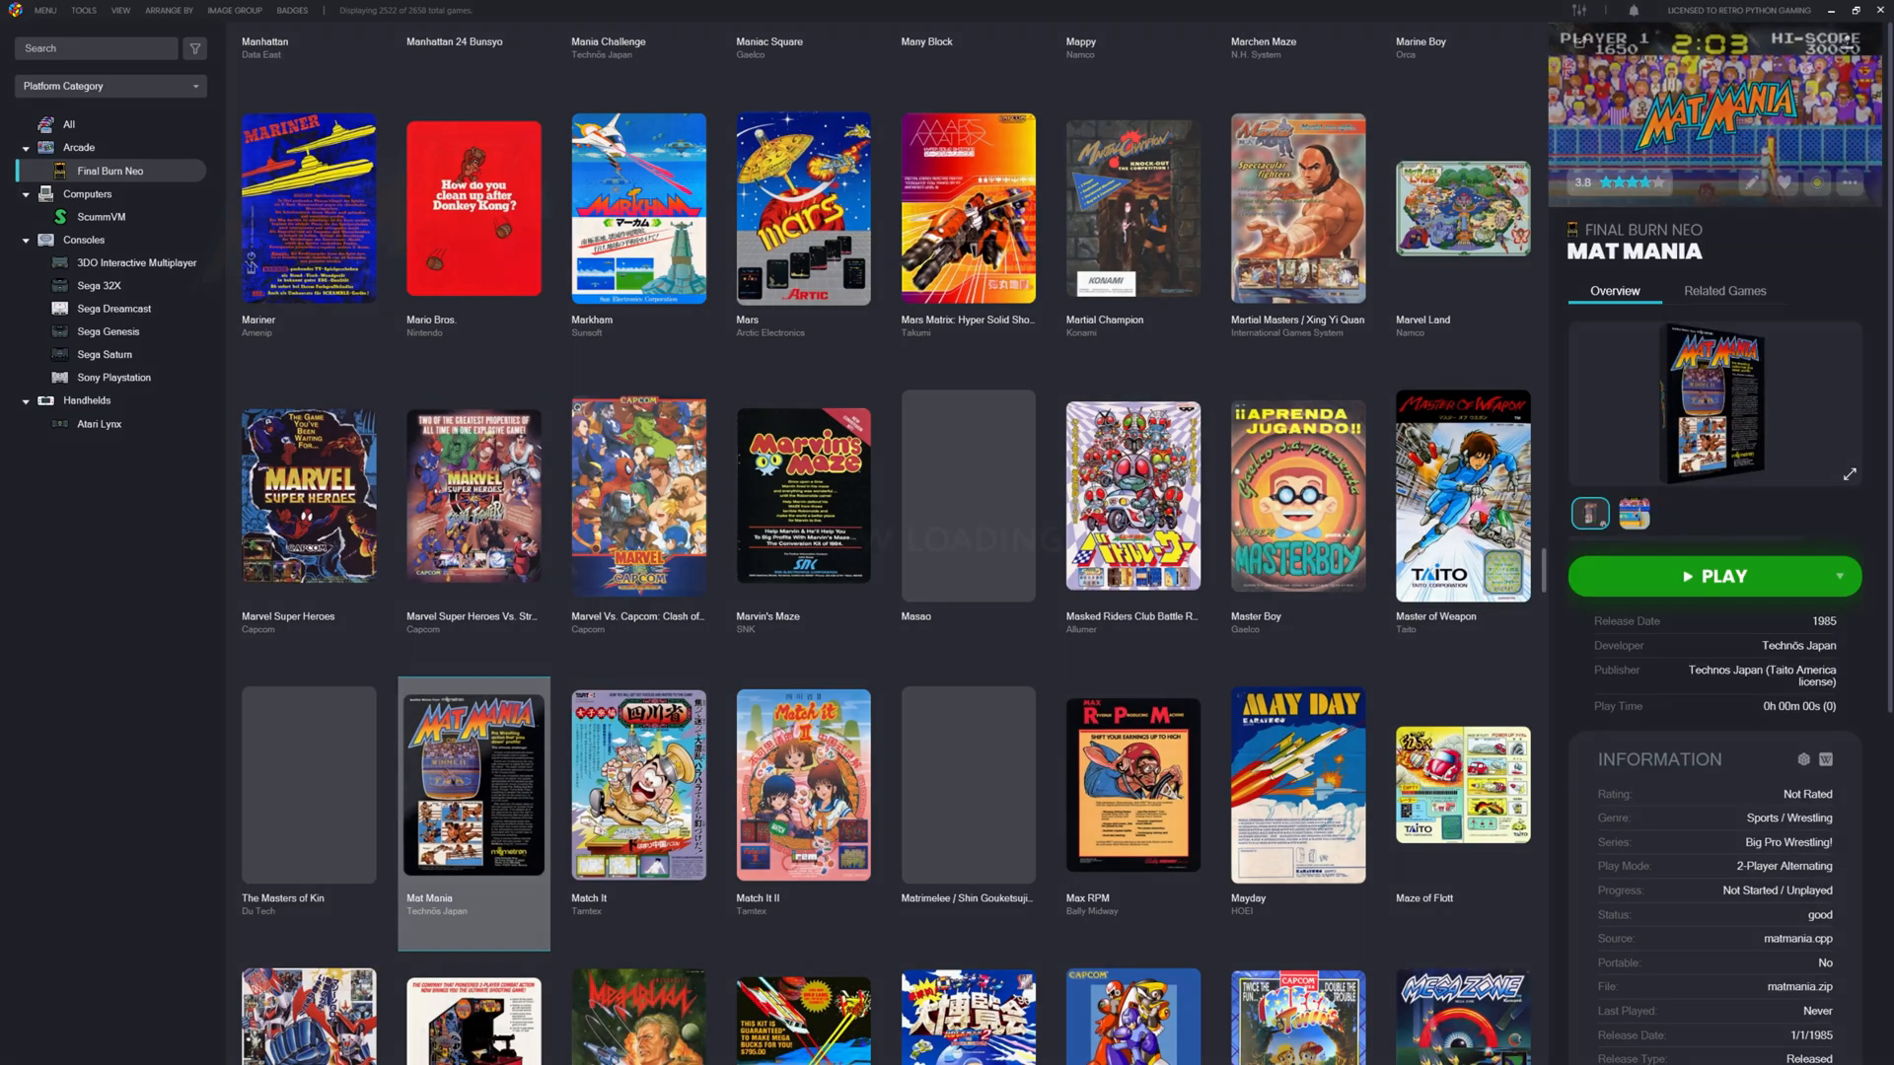
left_click(1701, 576)
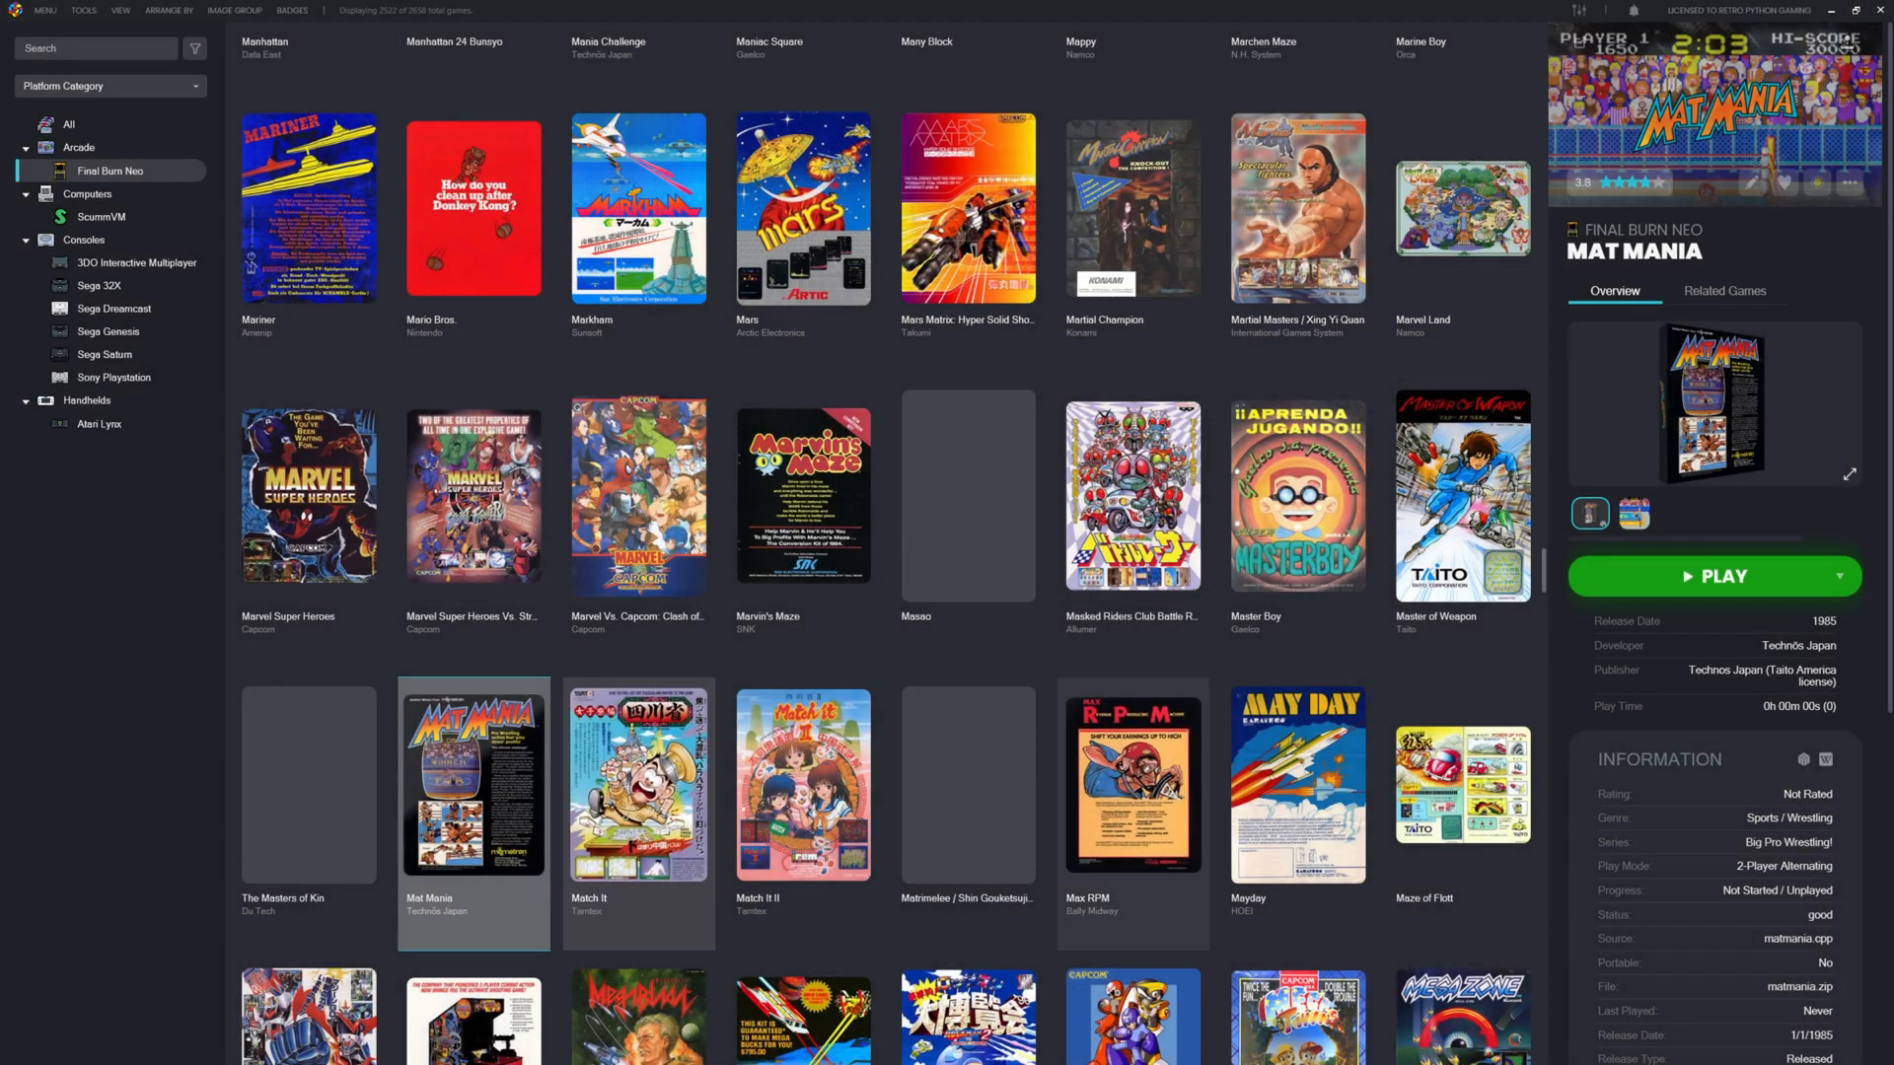
Scroll the grid down to the N titles.
scroll("down", 3)
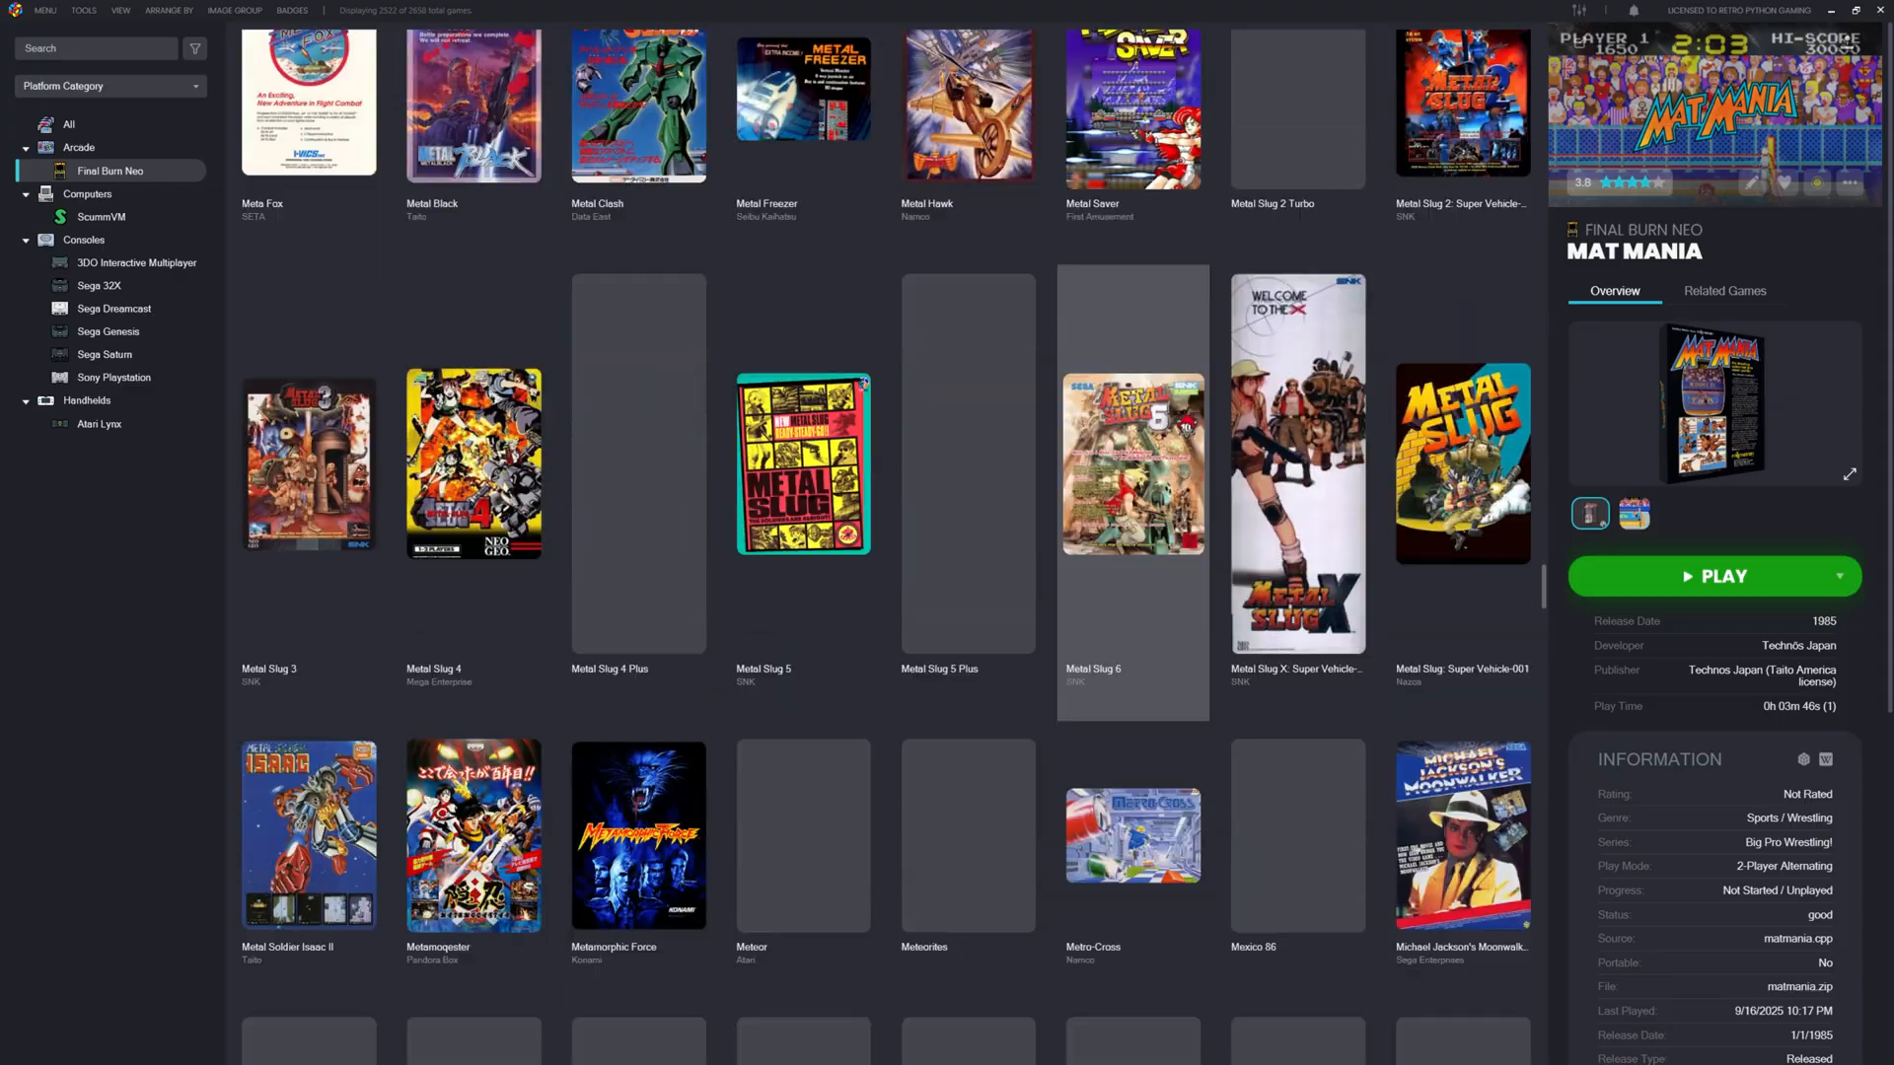
scroll("down", 3)
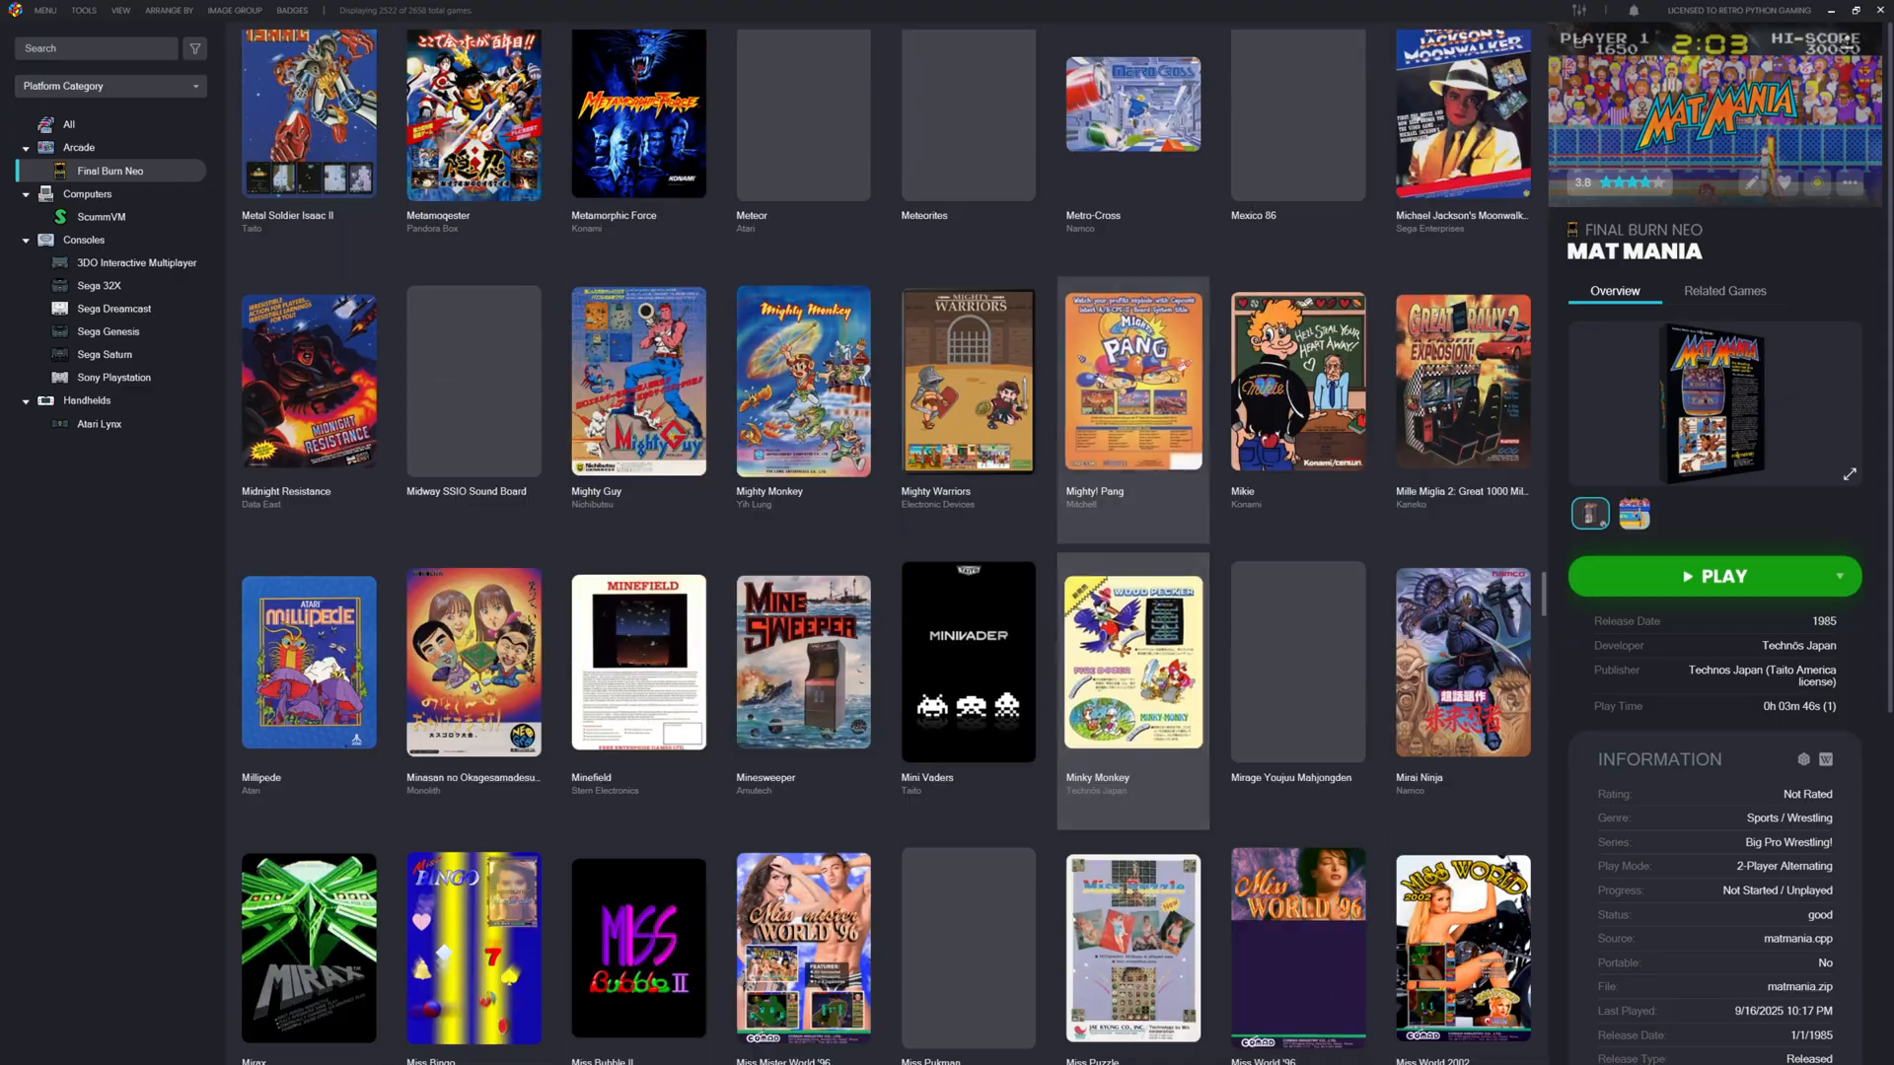
scroll("down", 3)
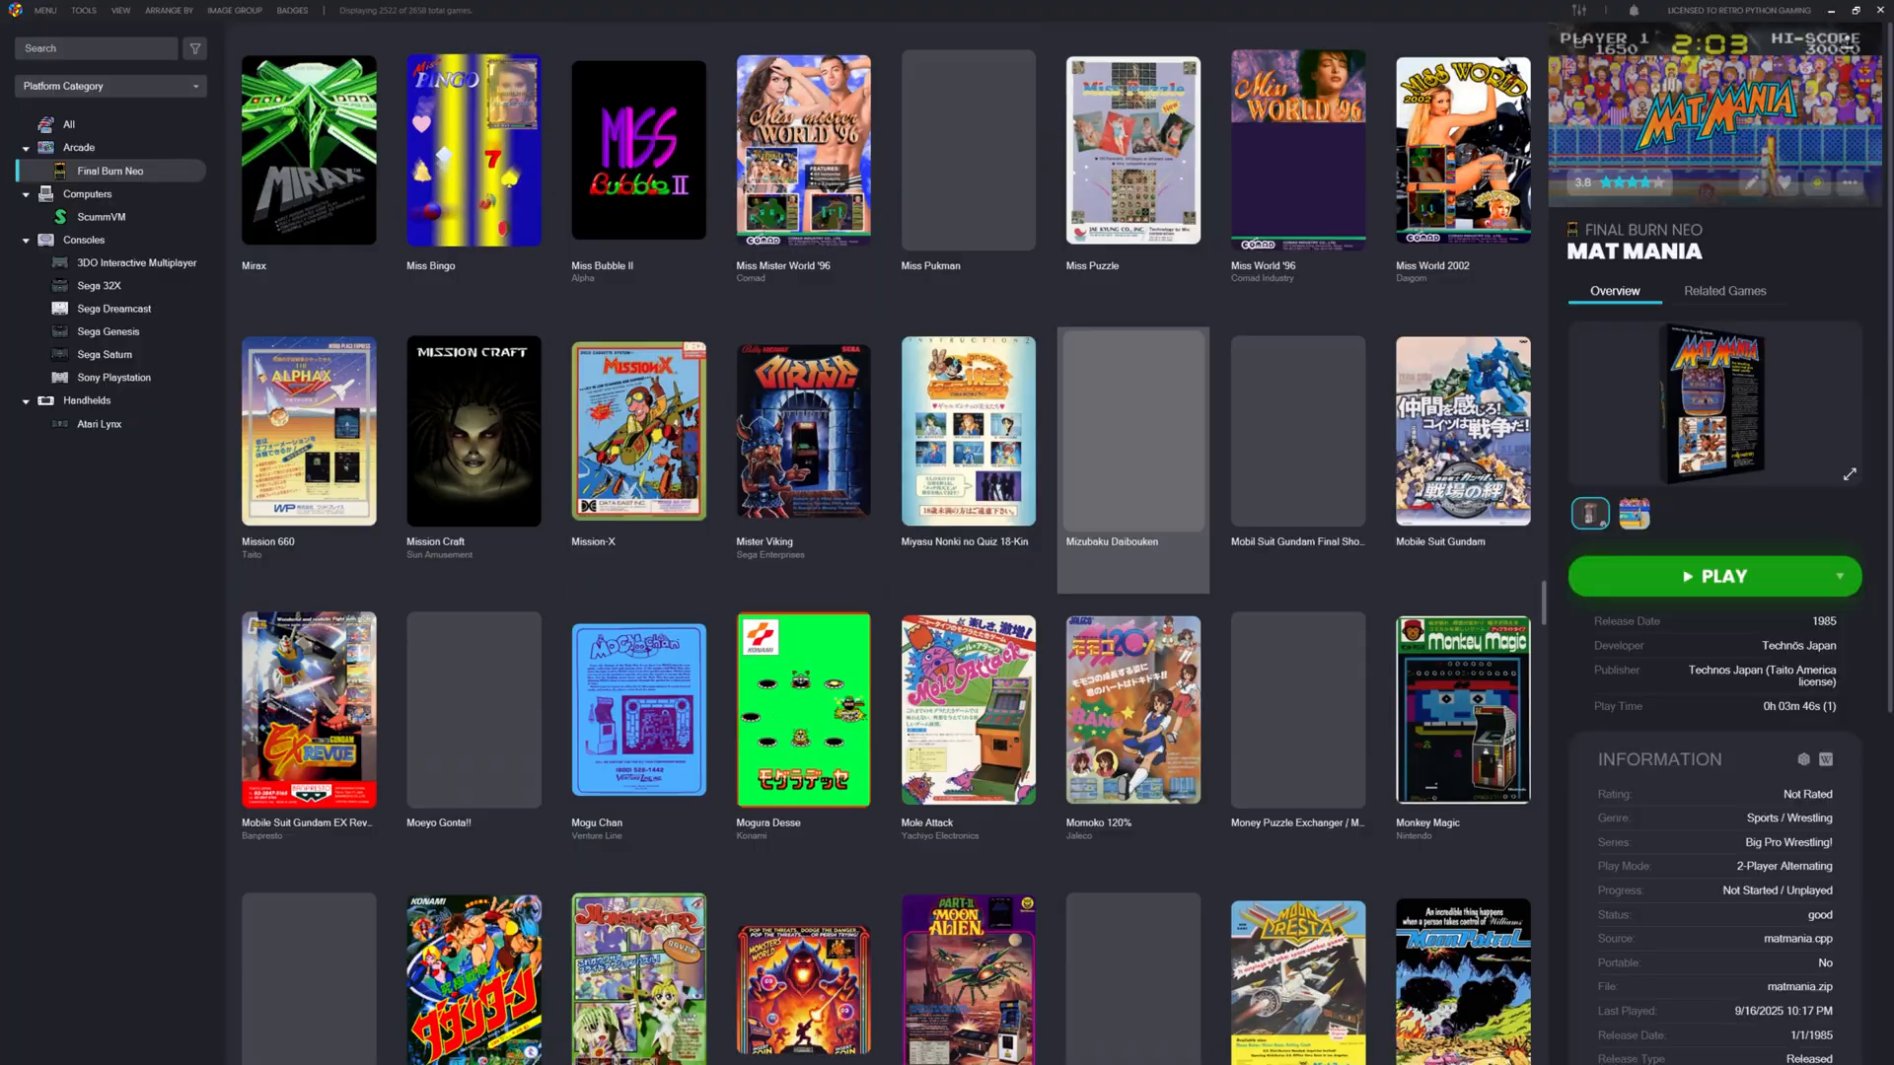
scroll("down", 3)
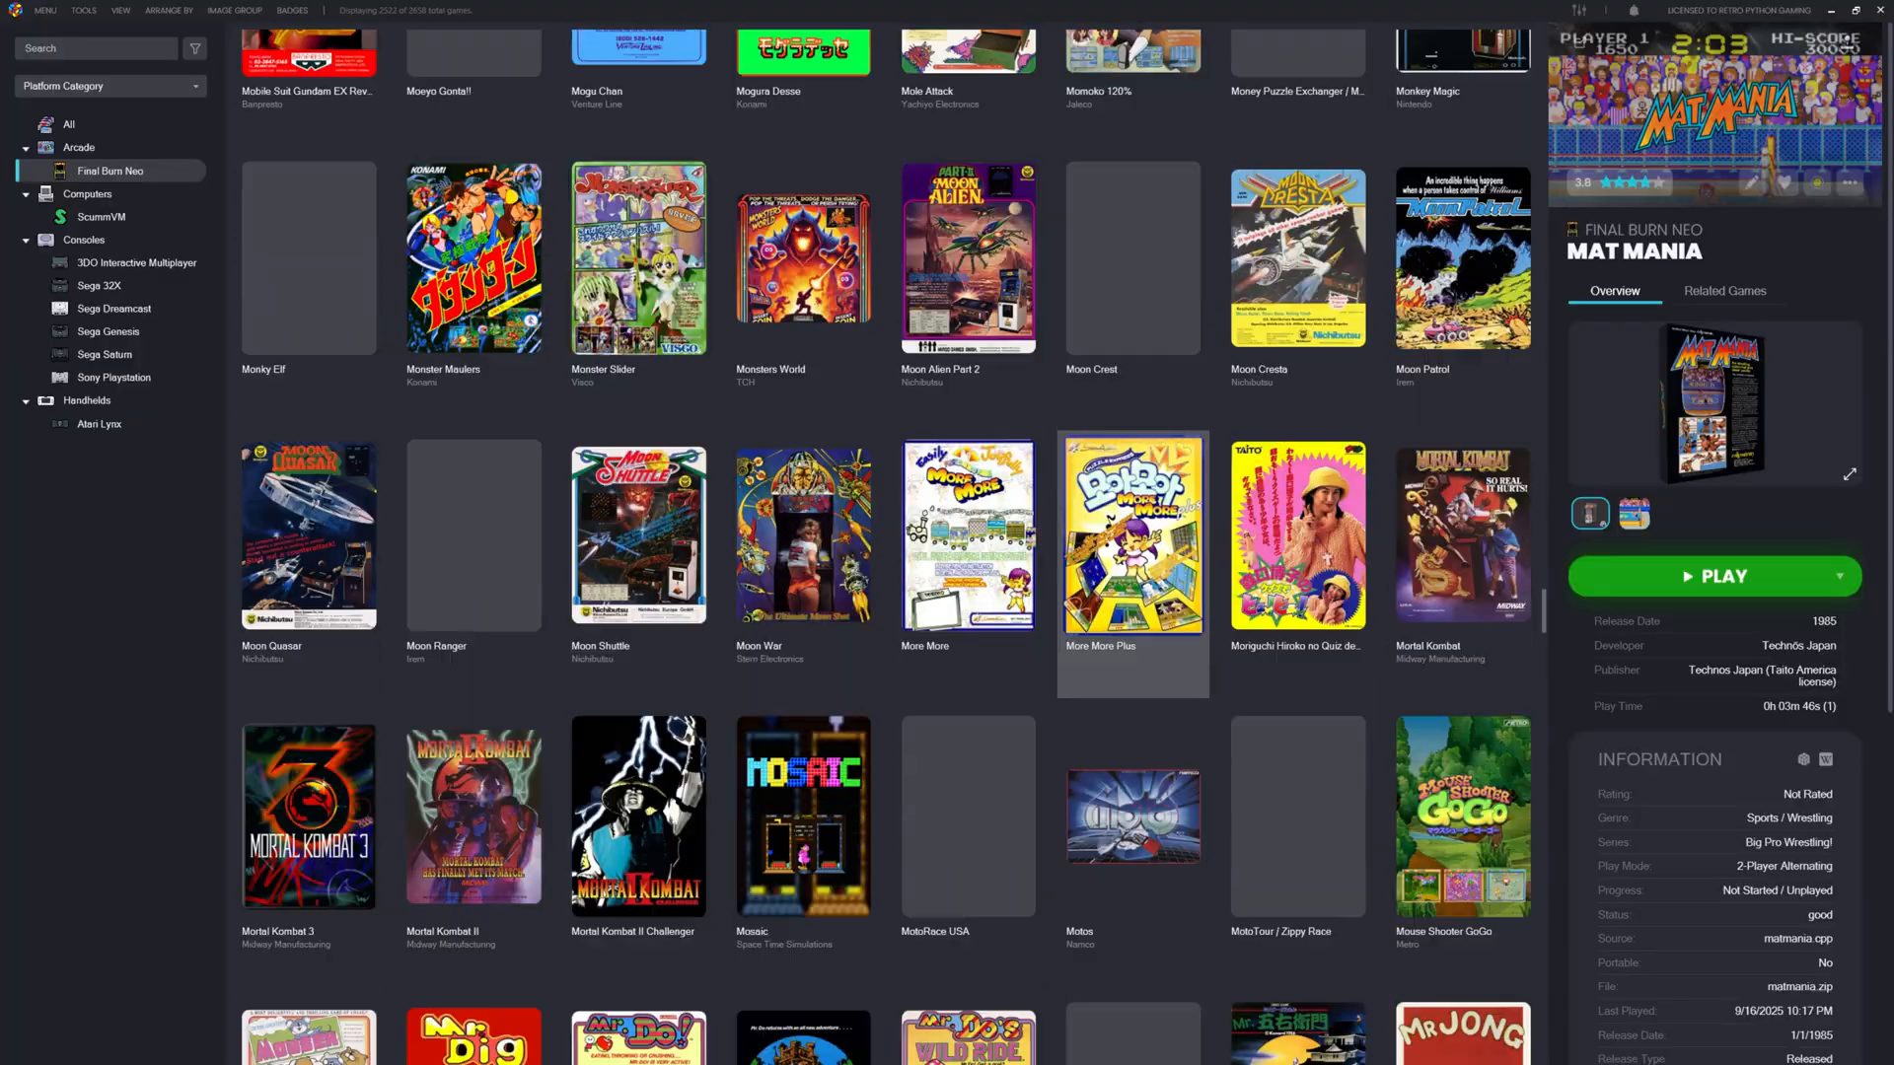
scroll("down", 3)
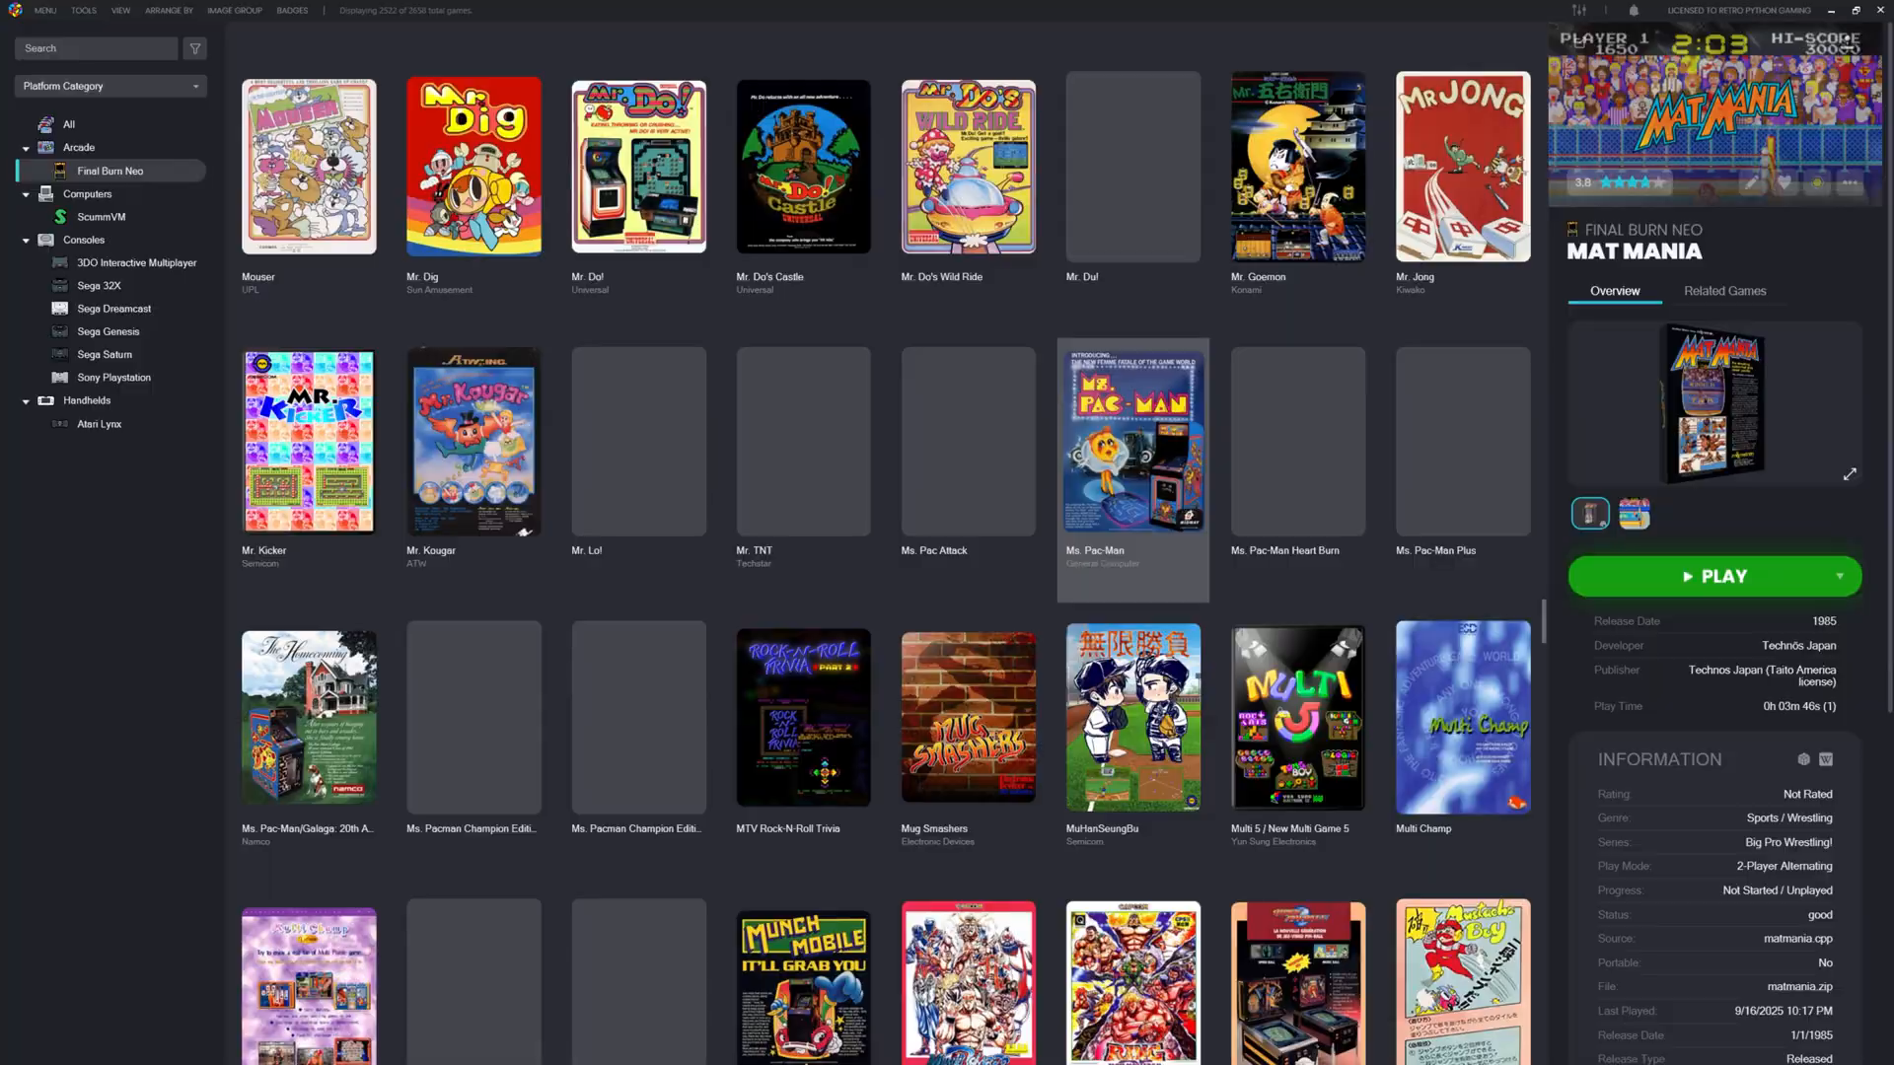
scroll("down", 3)
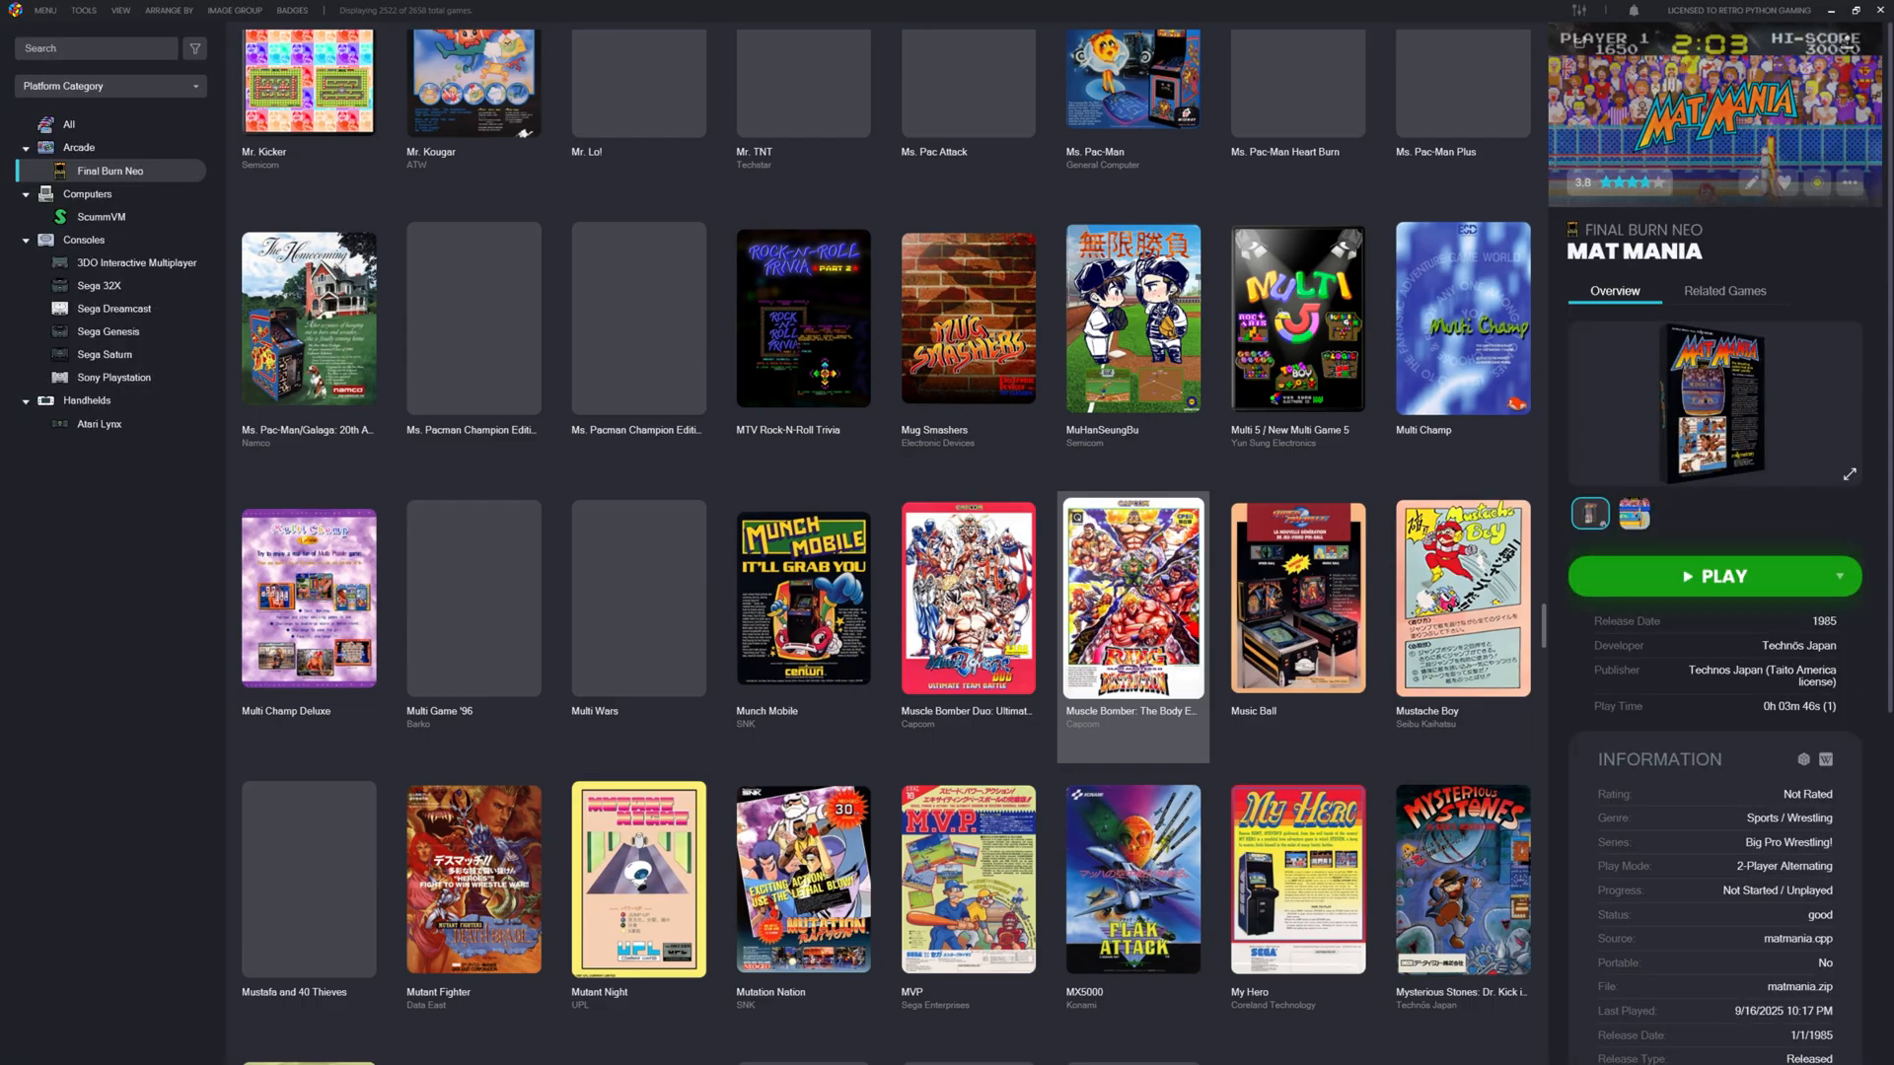
scroll("down", 3)
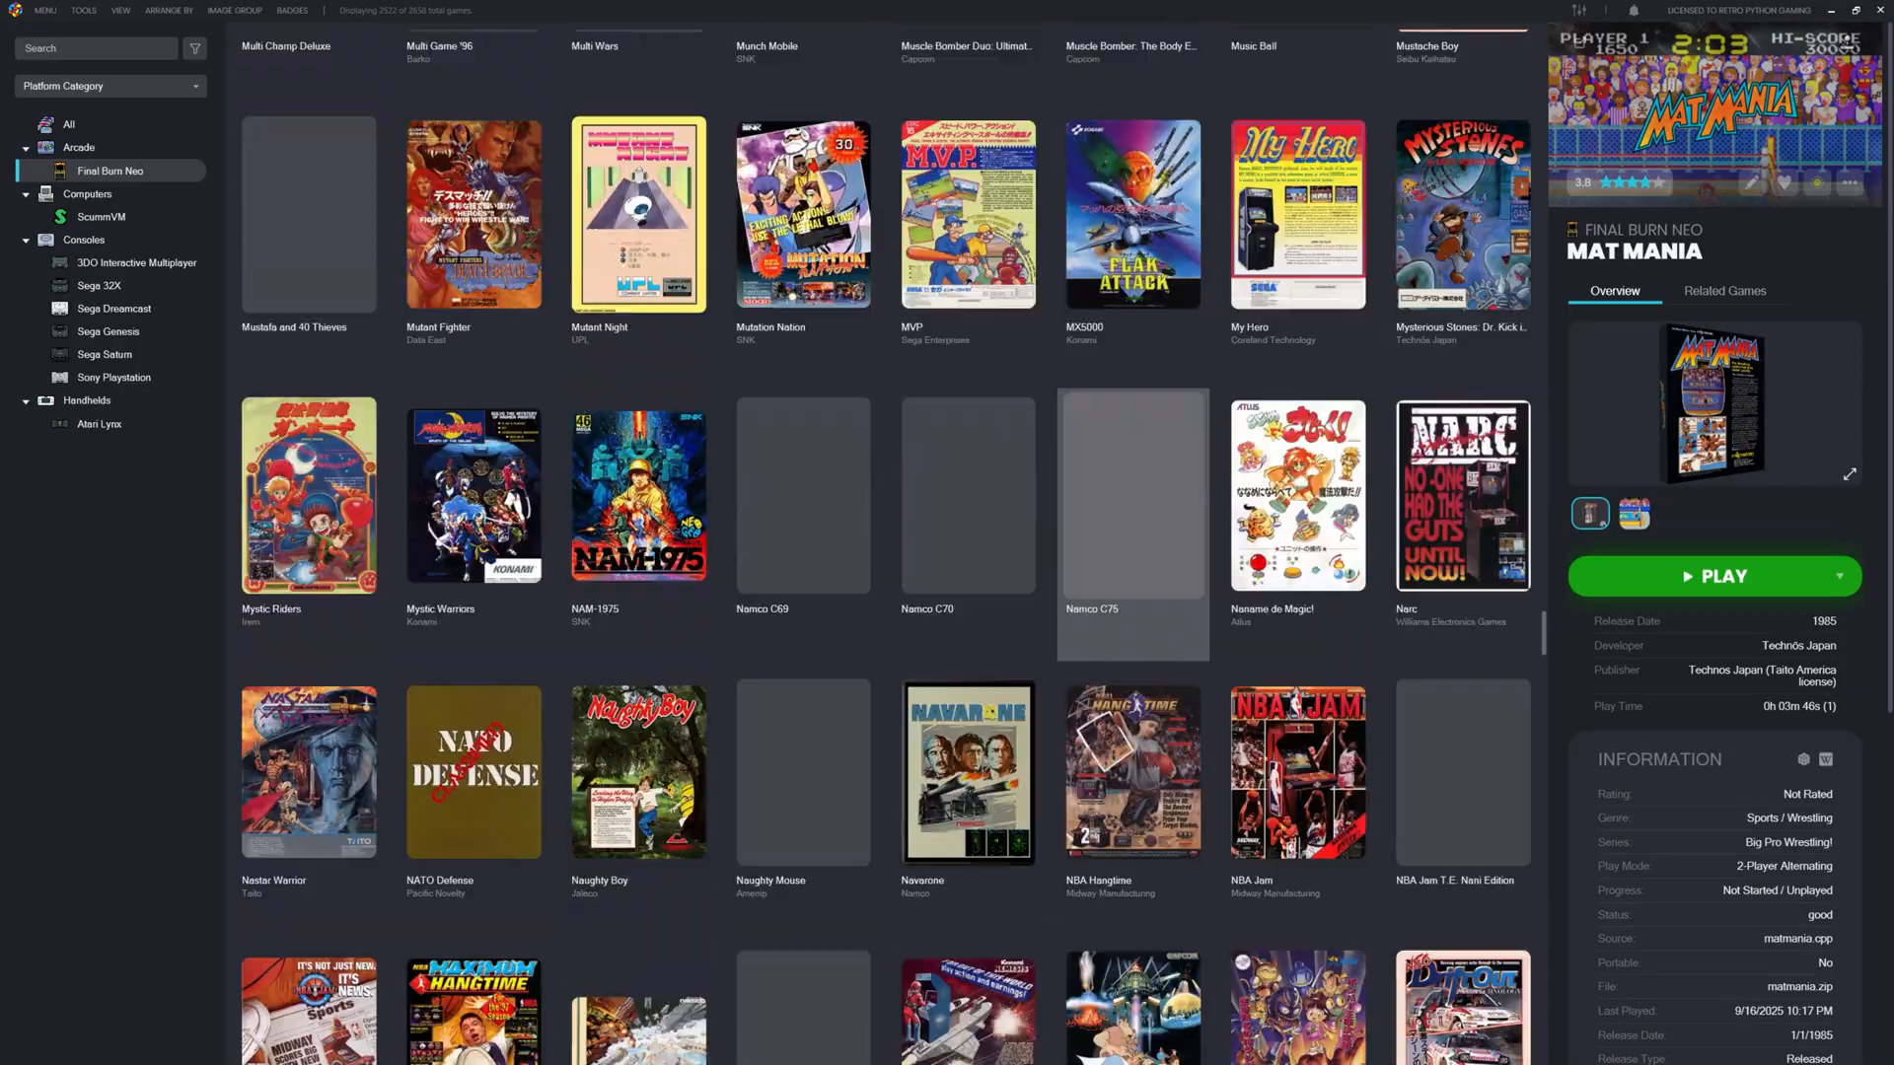
scroll("down", 3)
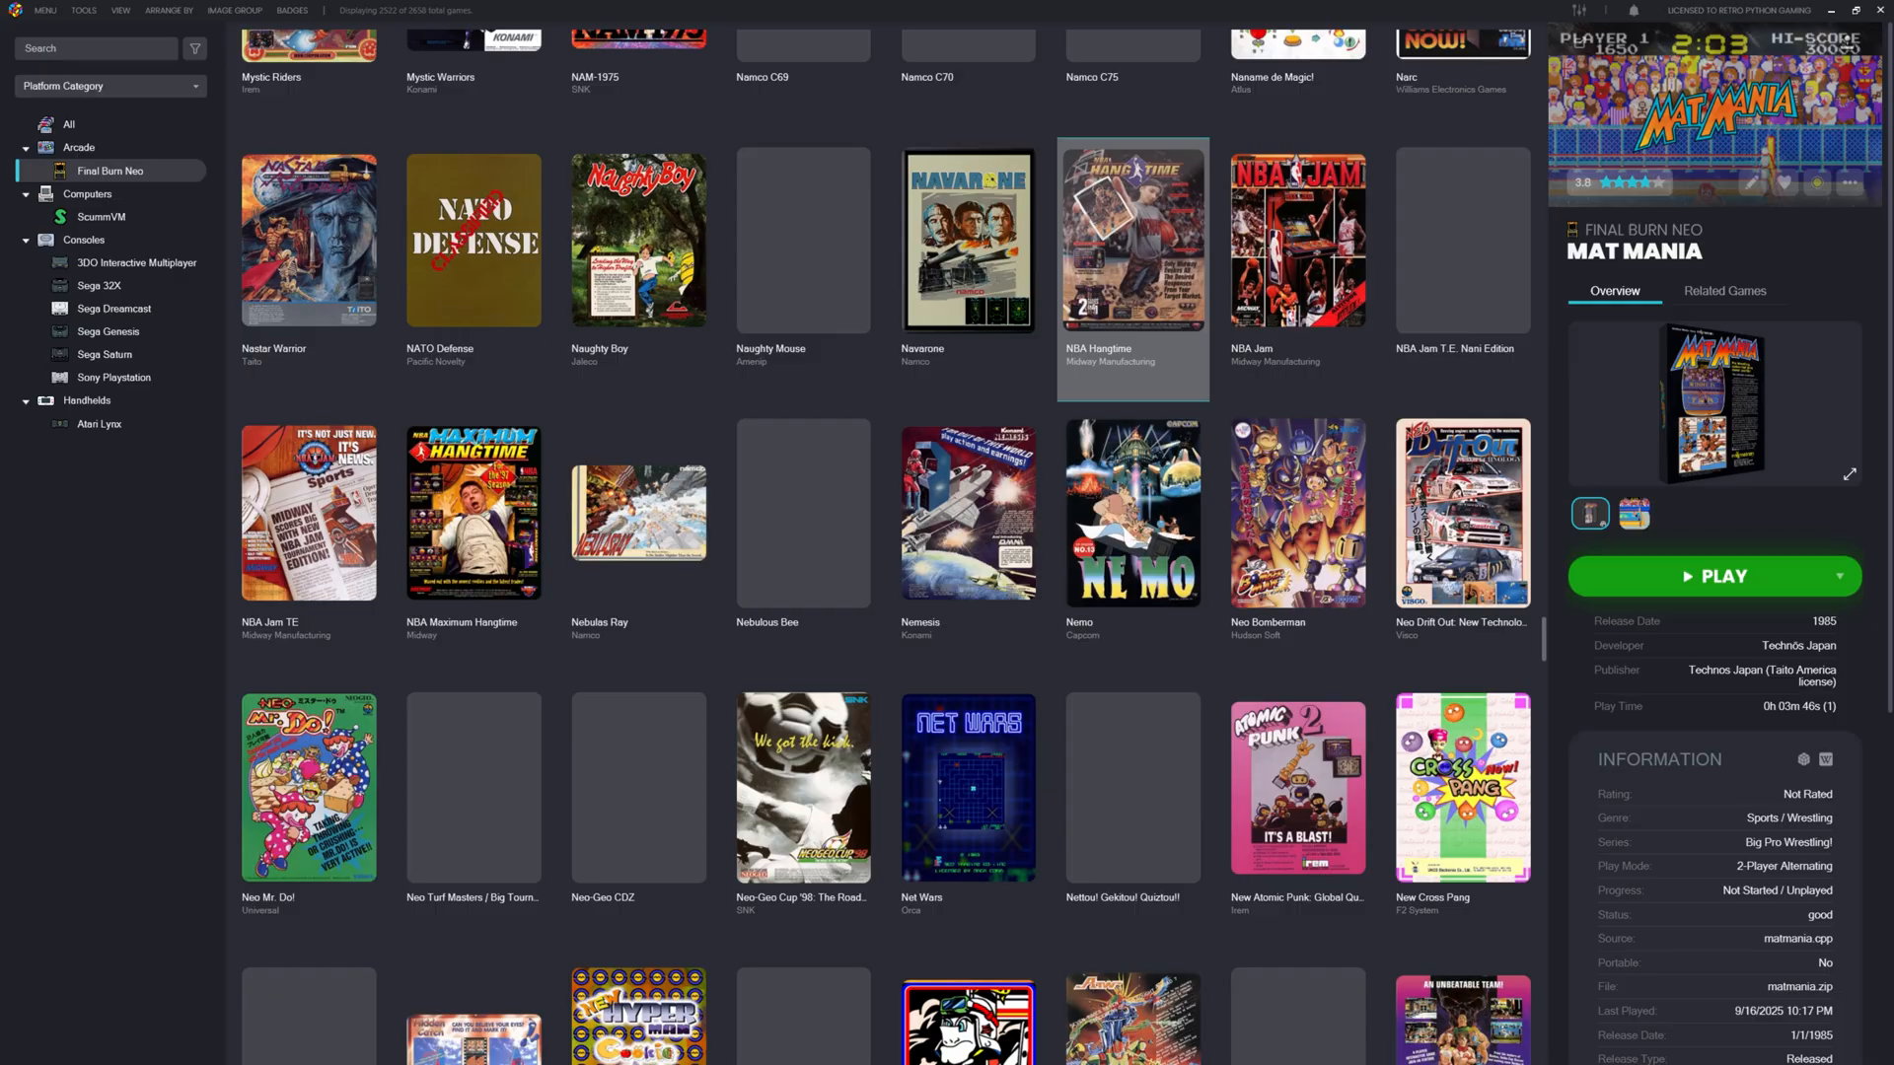
Select NBA Hangtime and launch it to its credits screen.
left_click(1132, 235)
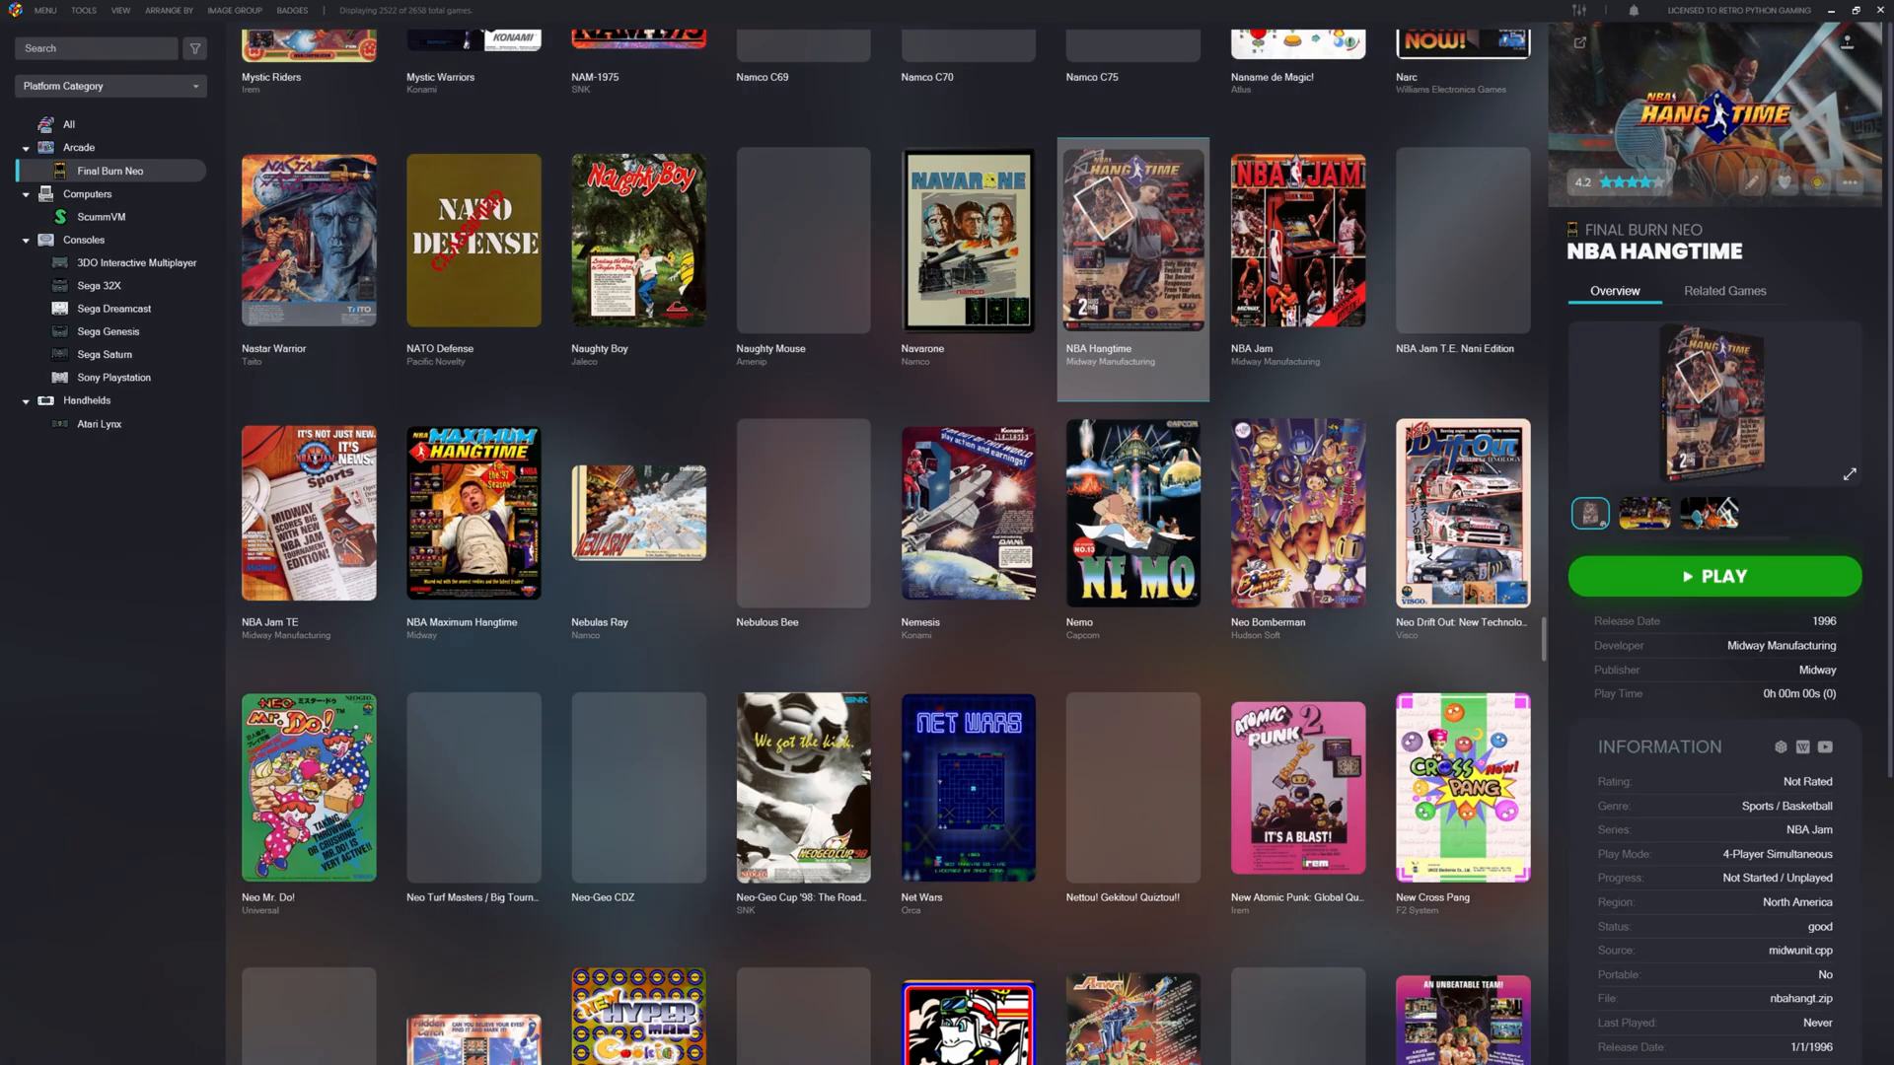
left_click(1713, 574)
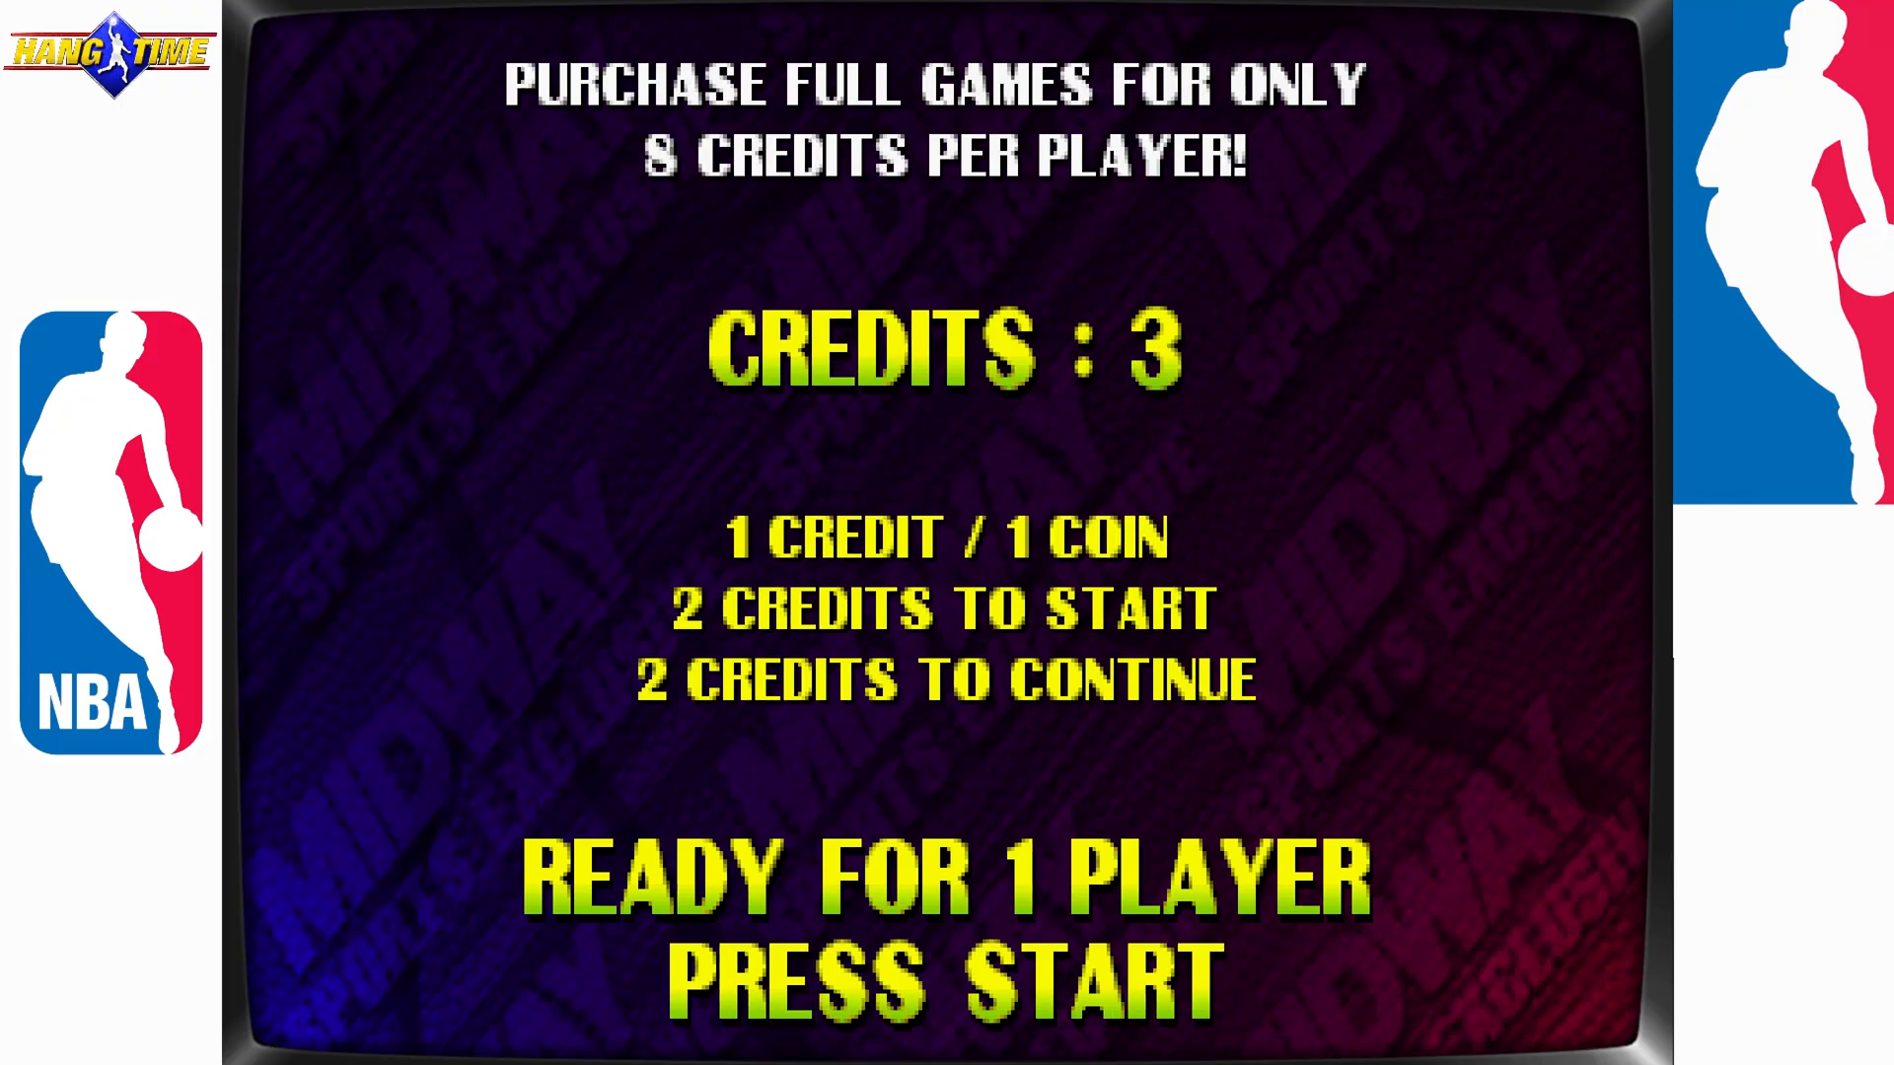
Start a one-player NBA Hangtime game, then return to LaunchBox's Import ROMs wizard.
key("start")
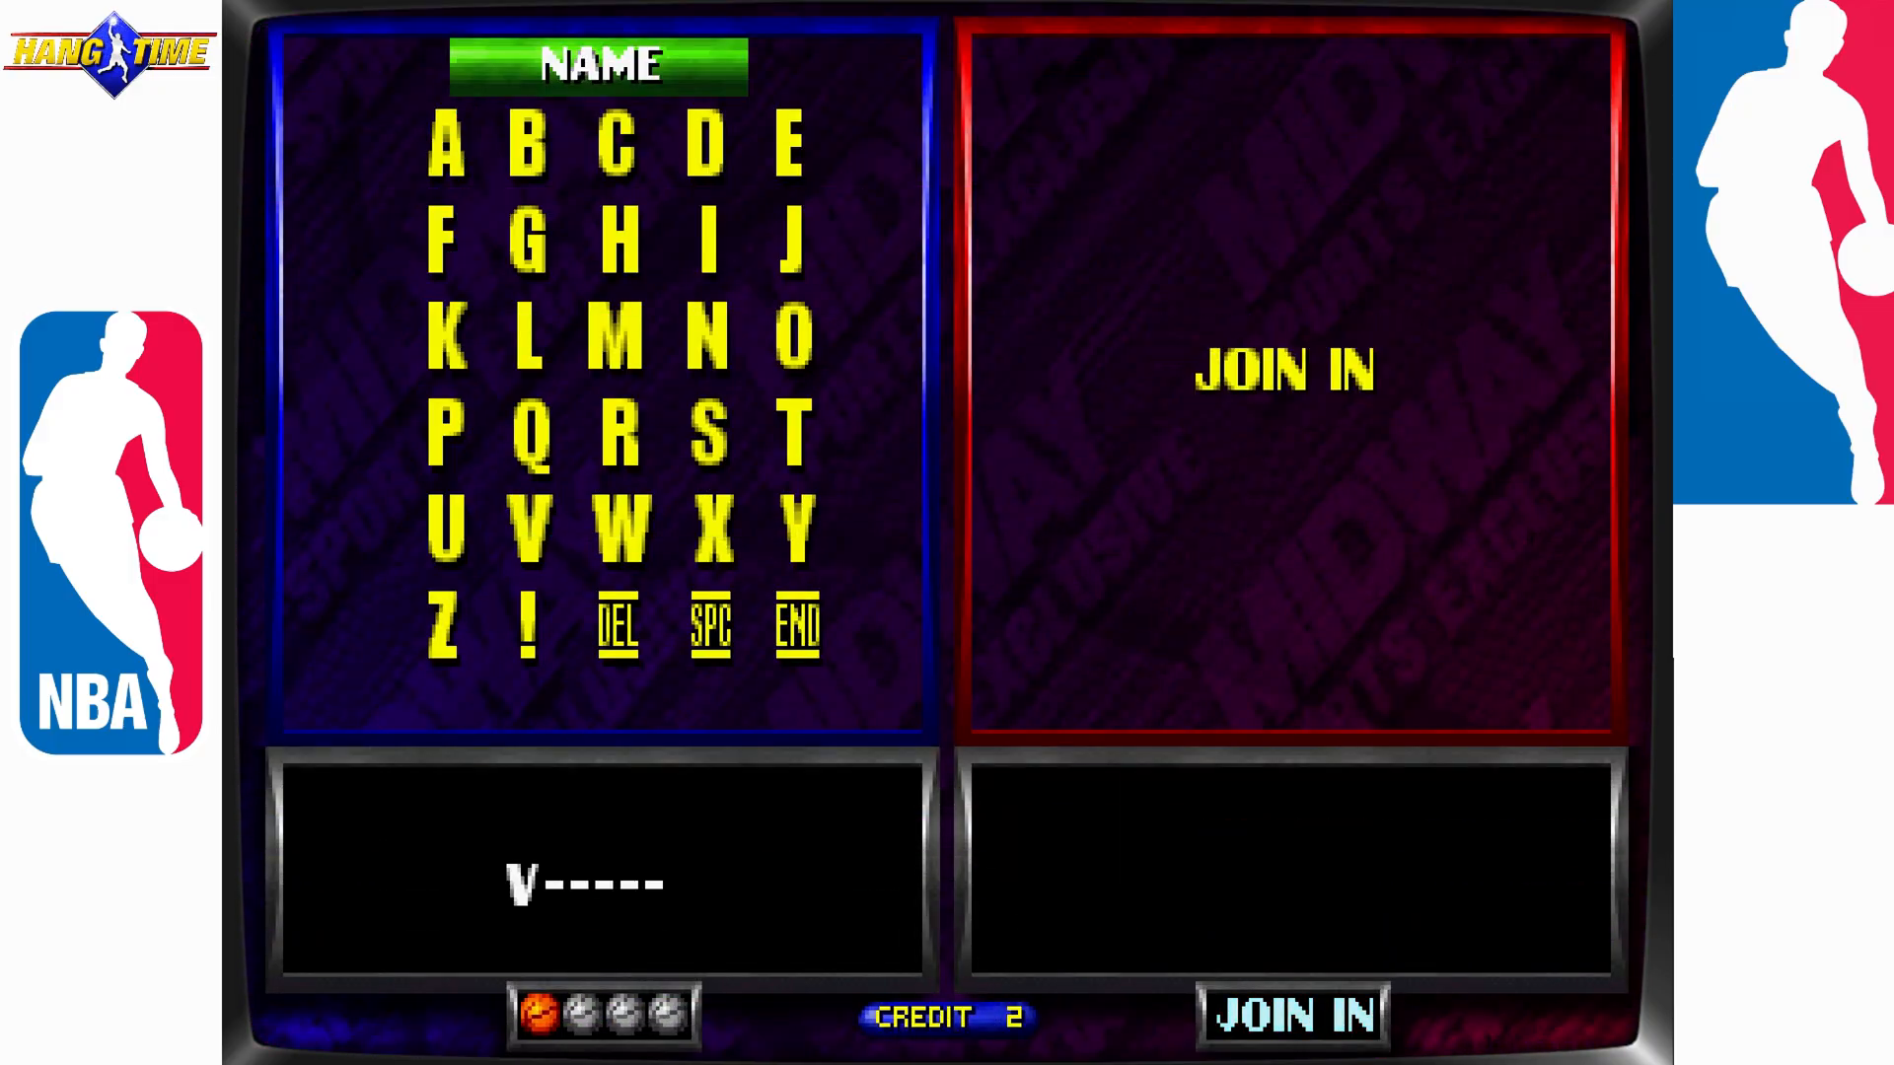
left_click(529, 241)
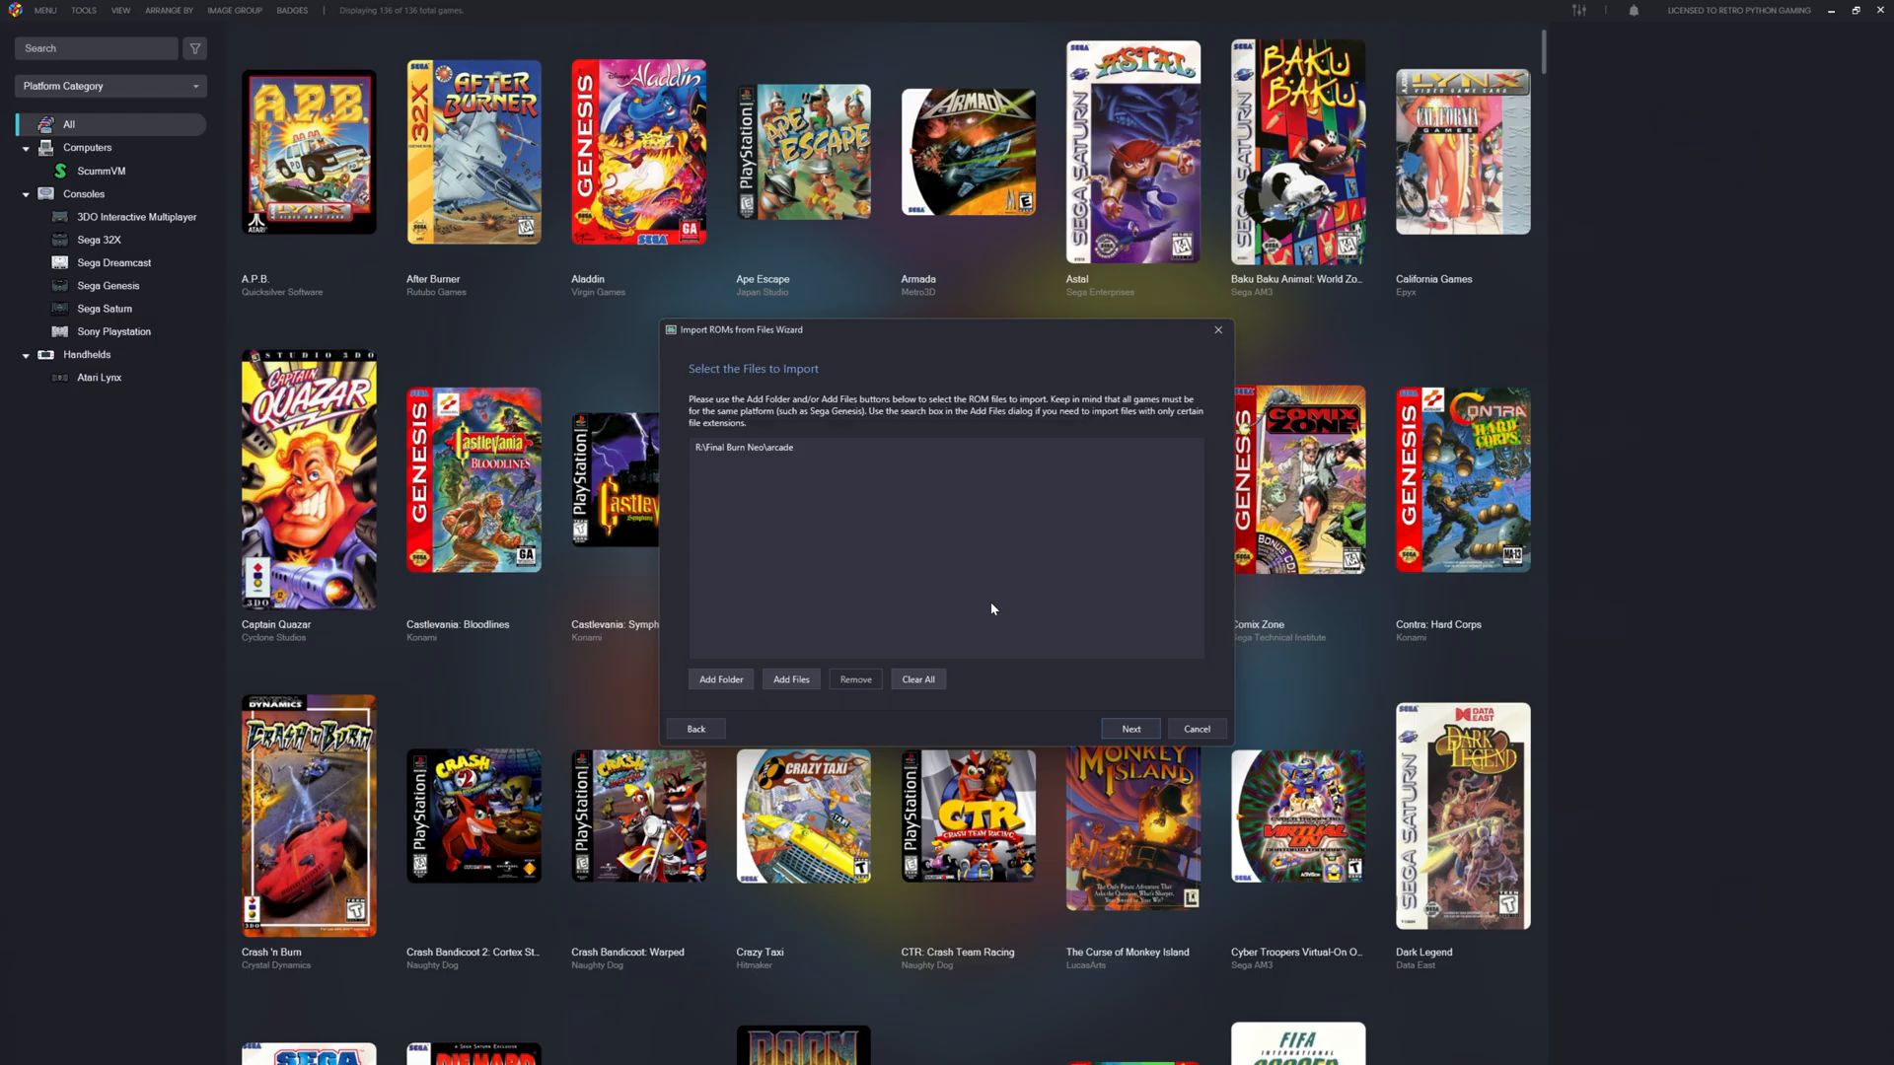
Advance the Import ROMs wizard past the folder and emulator pages to the custom options.
left_click(1128, 728)
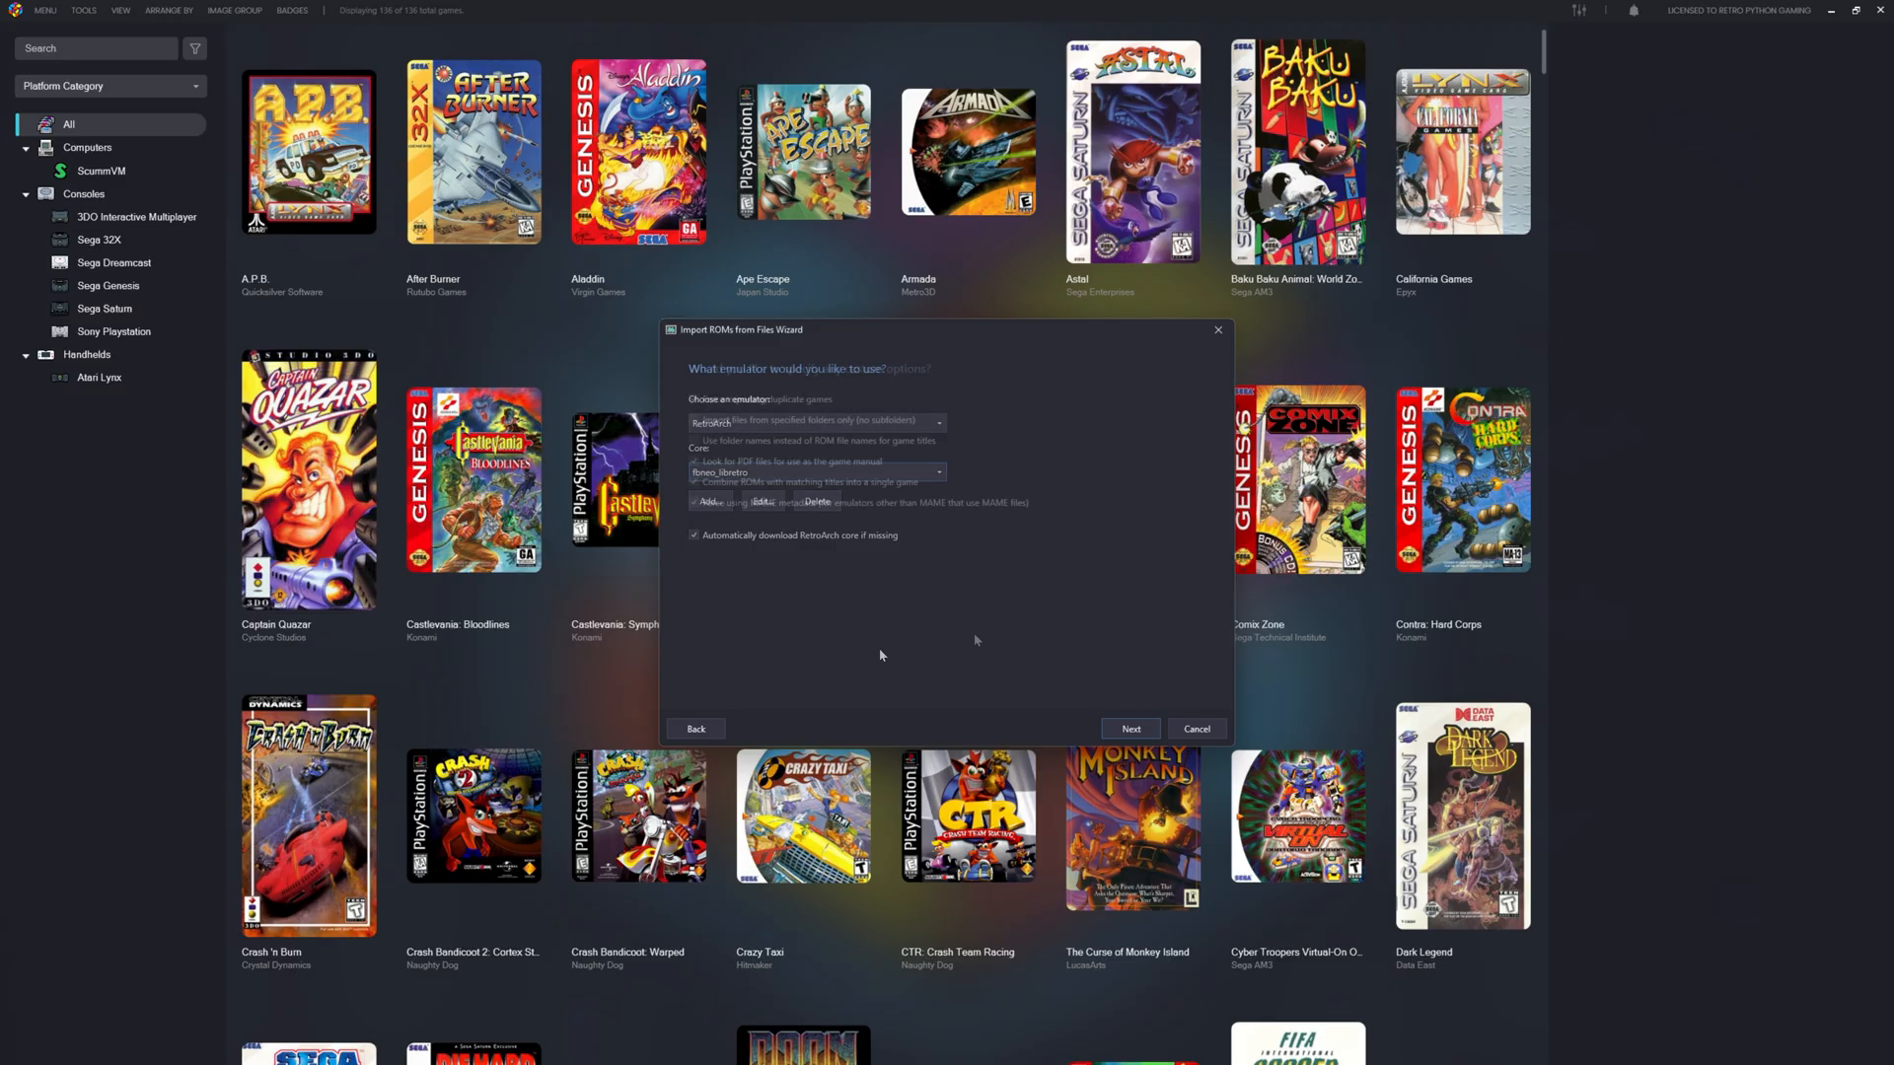
left_click(1129, 728)
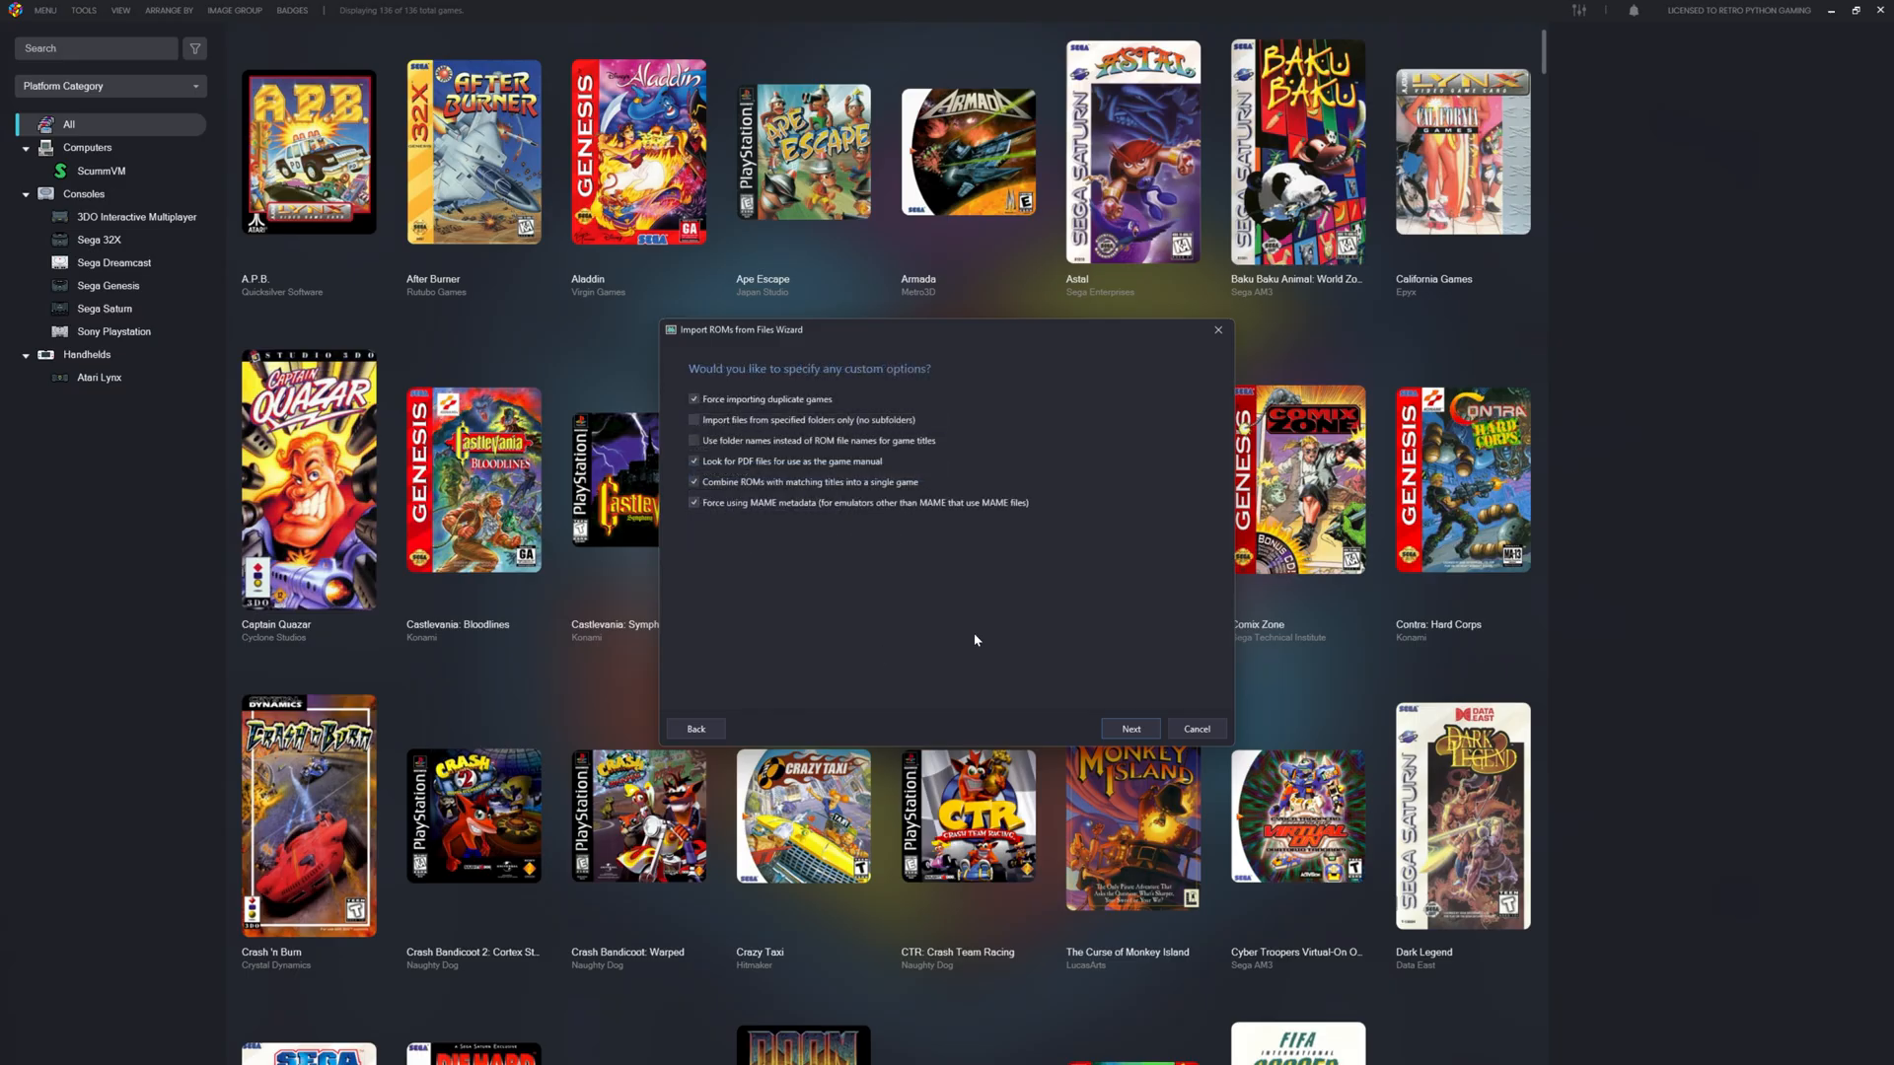